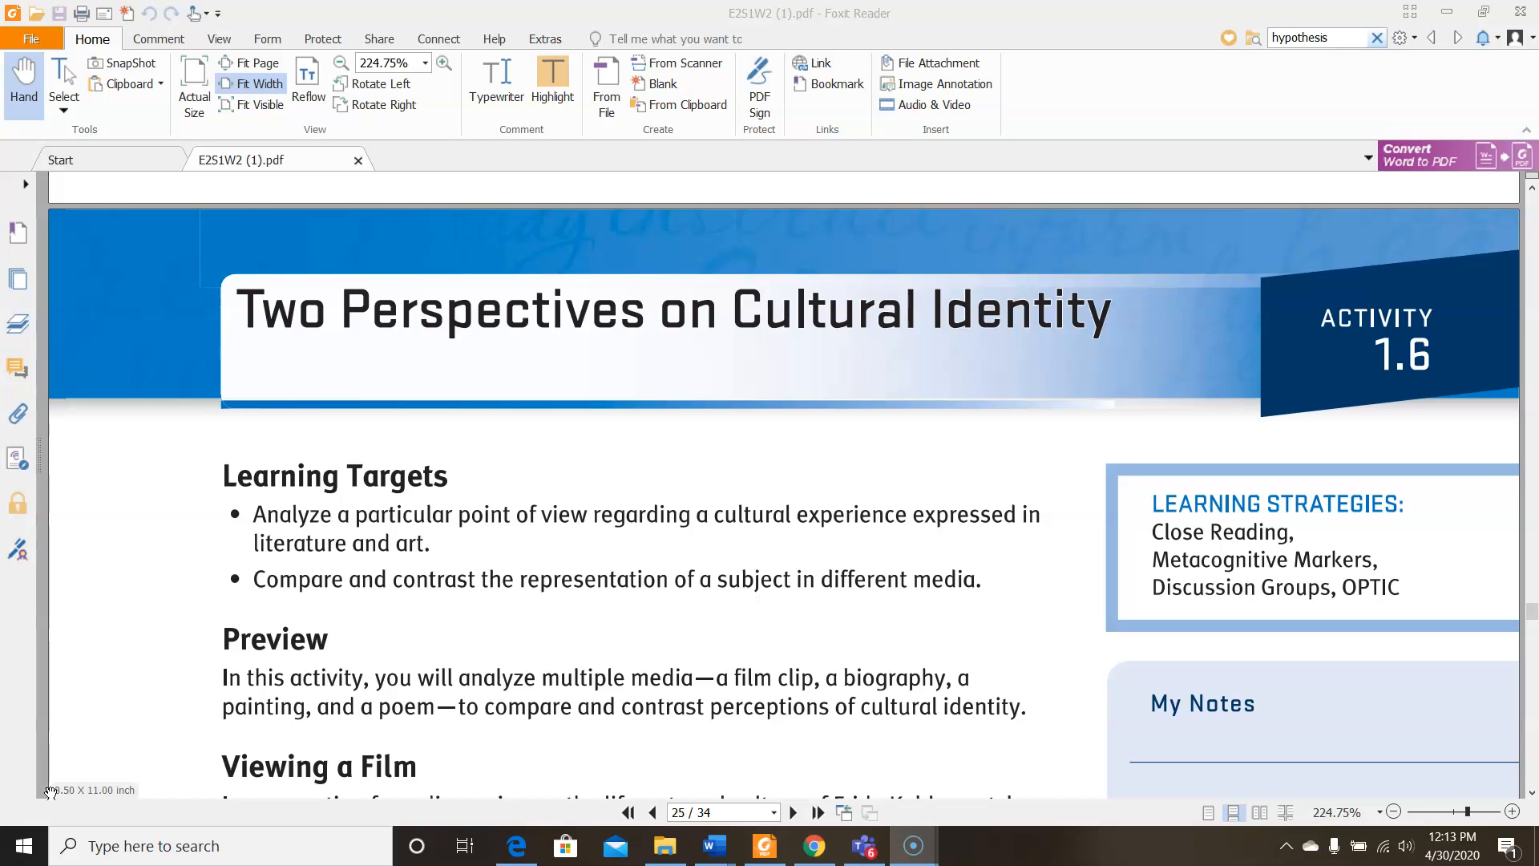
Scroll to the reading page and area-highlight the 'Setting a Purpose for Reading' heading
scroll("down", 3)
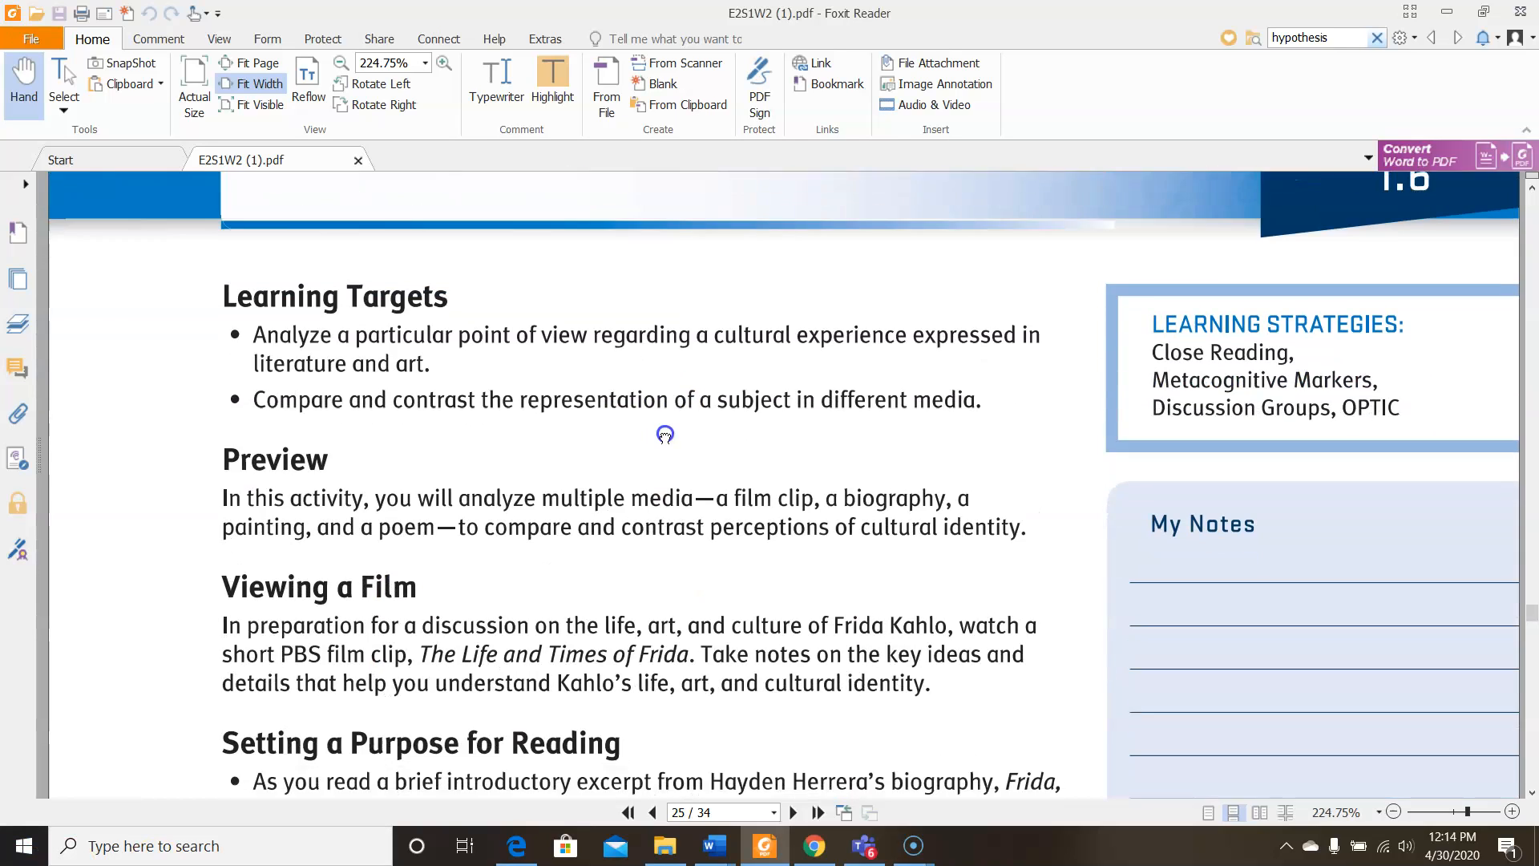
scroll("down", 3)
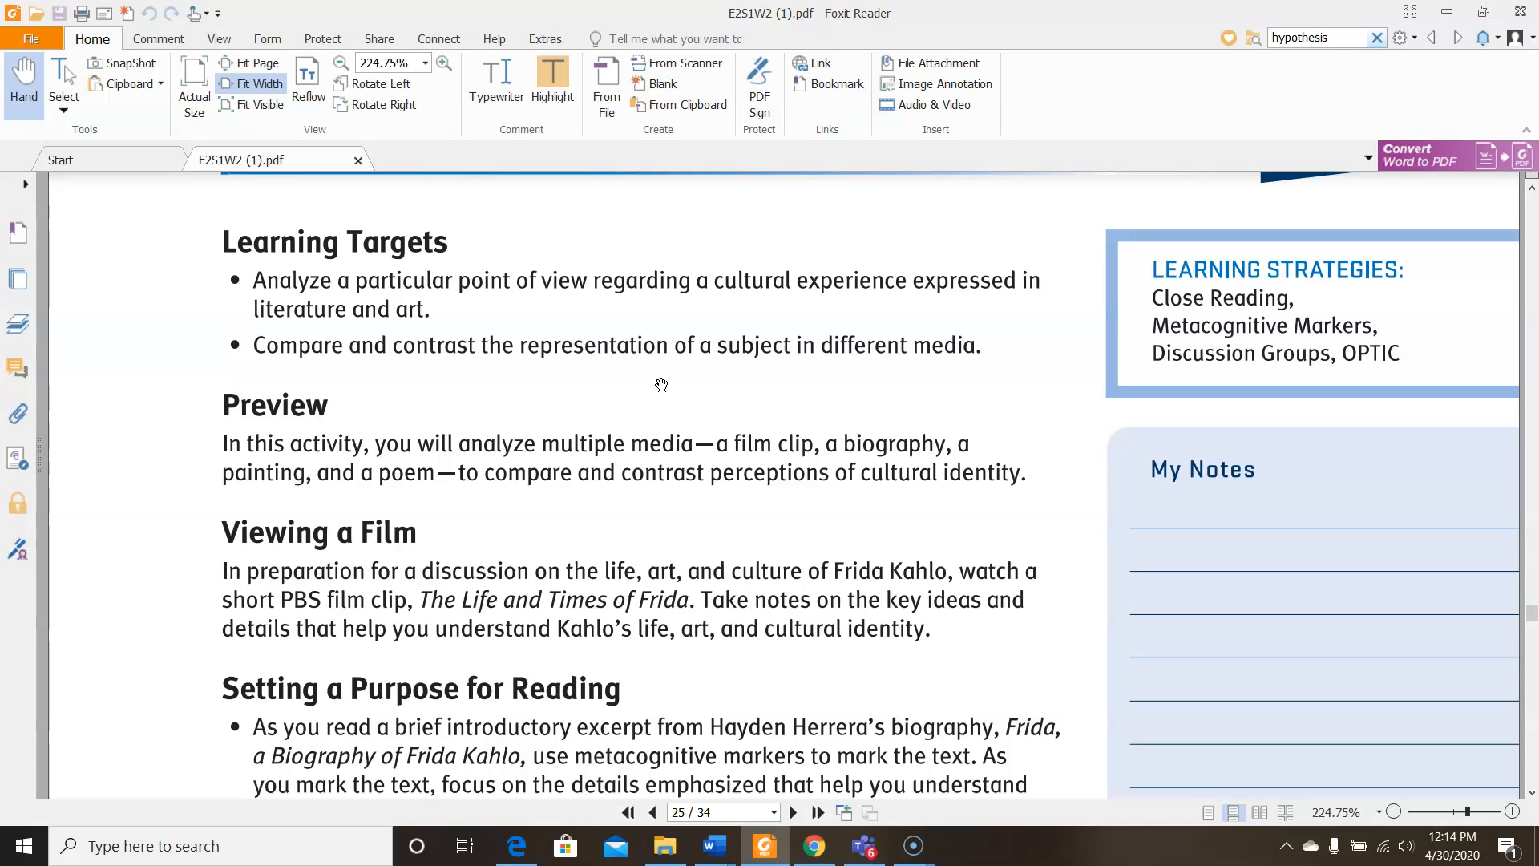
scroll("down", 3)
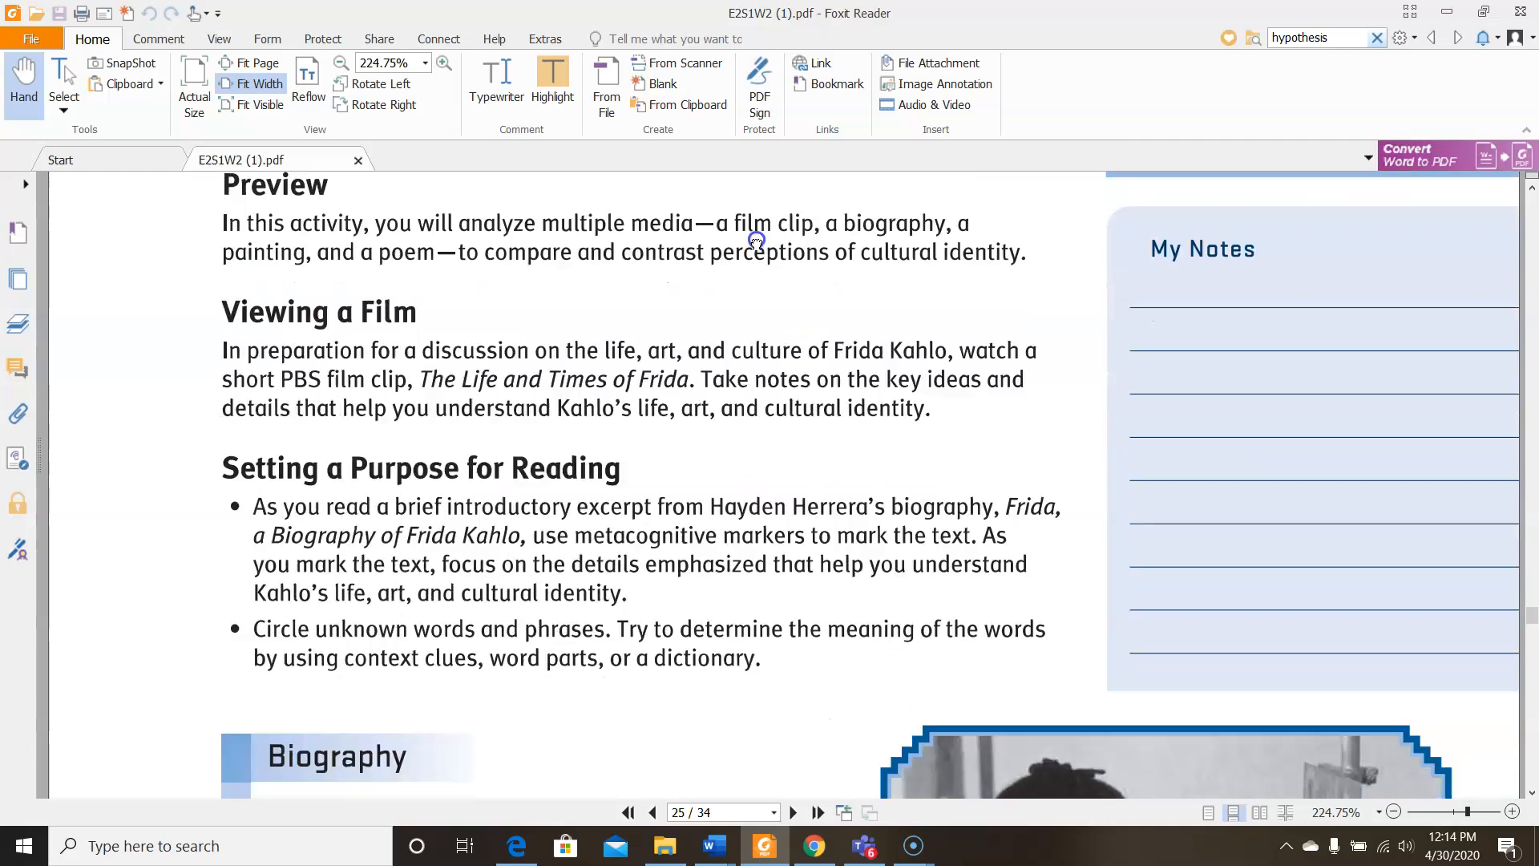
scroll("down", 3)
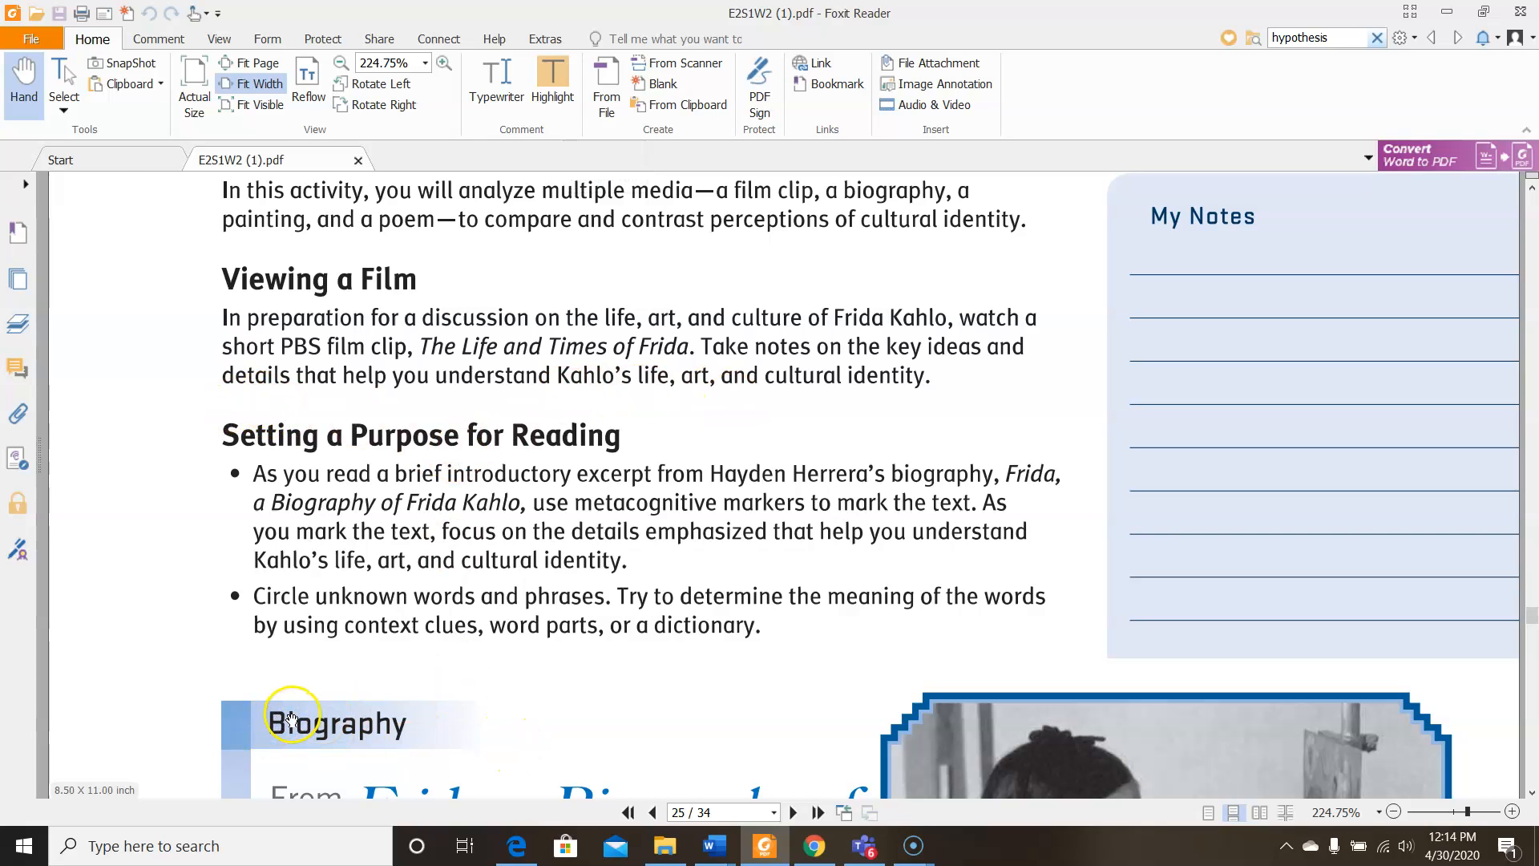
mouse_move(948, 351)
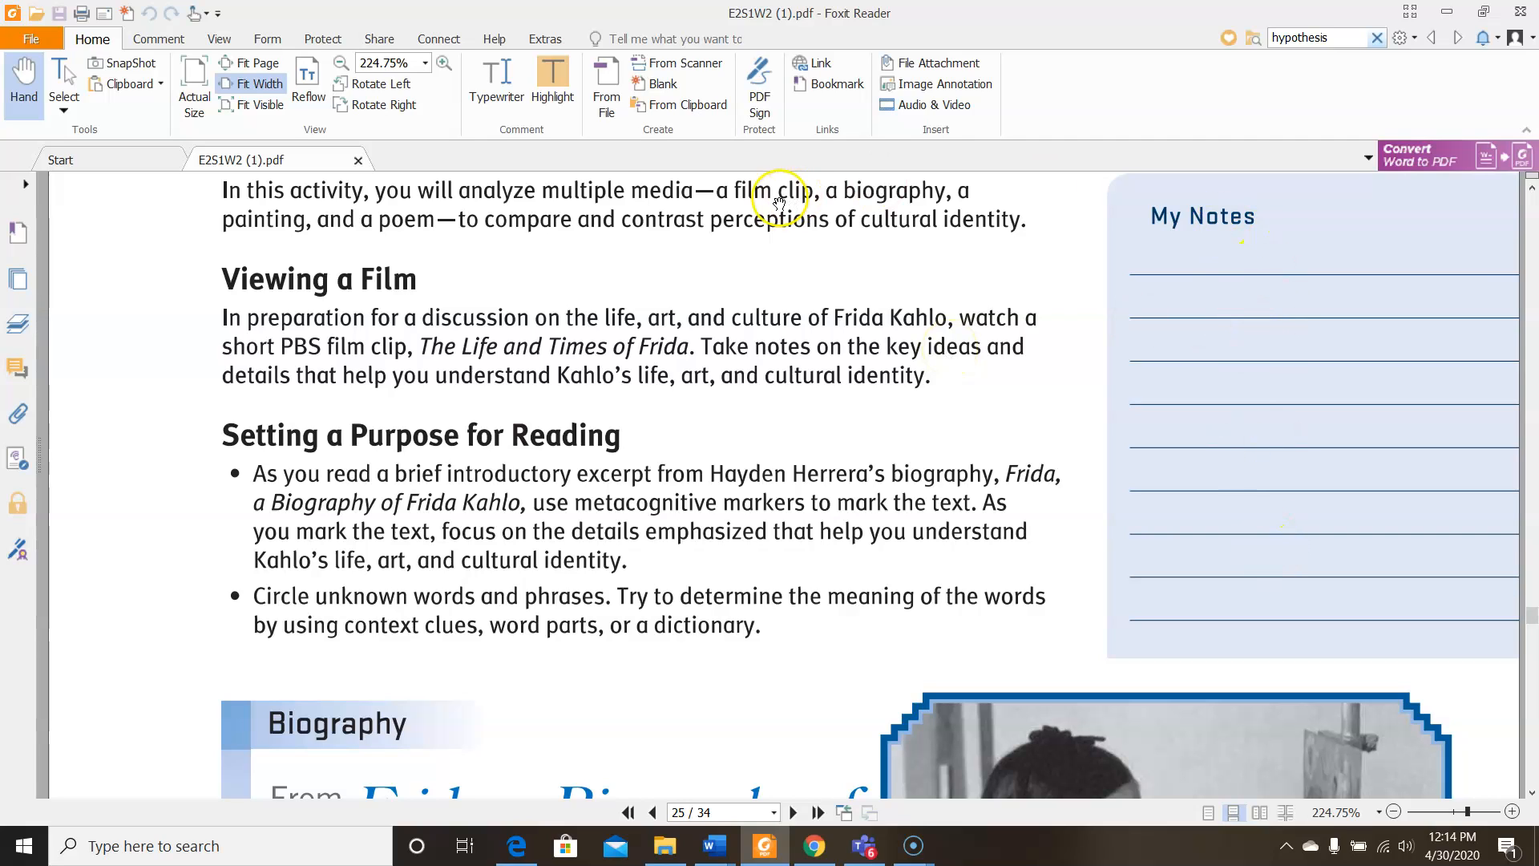
mouse_move(325, 117)
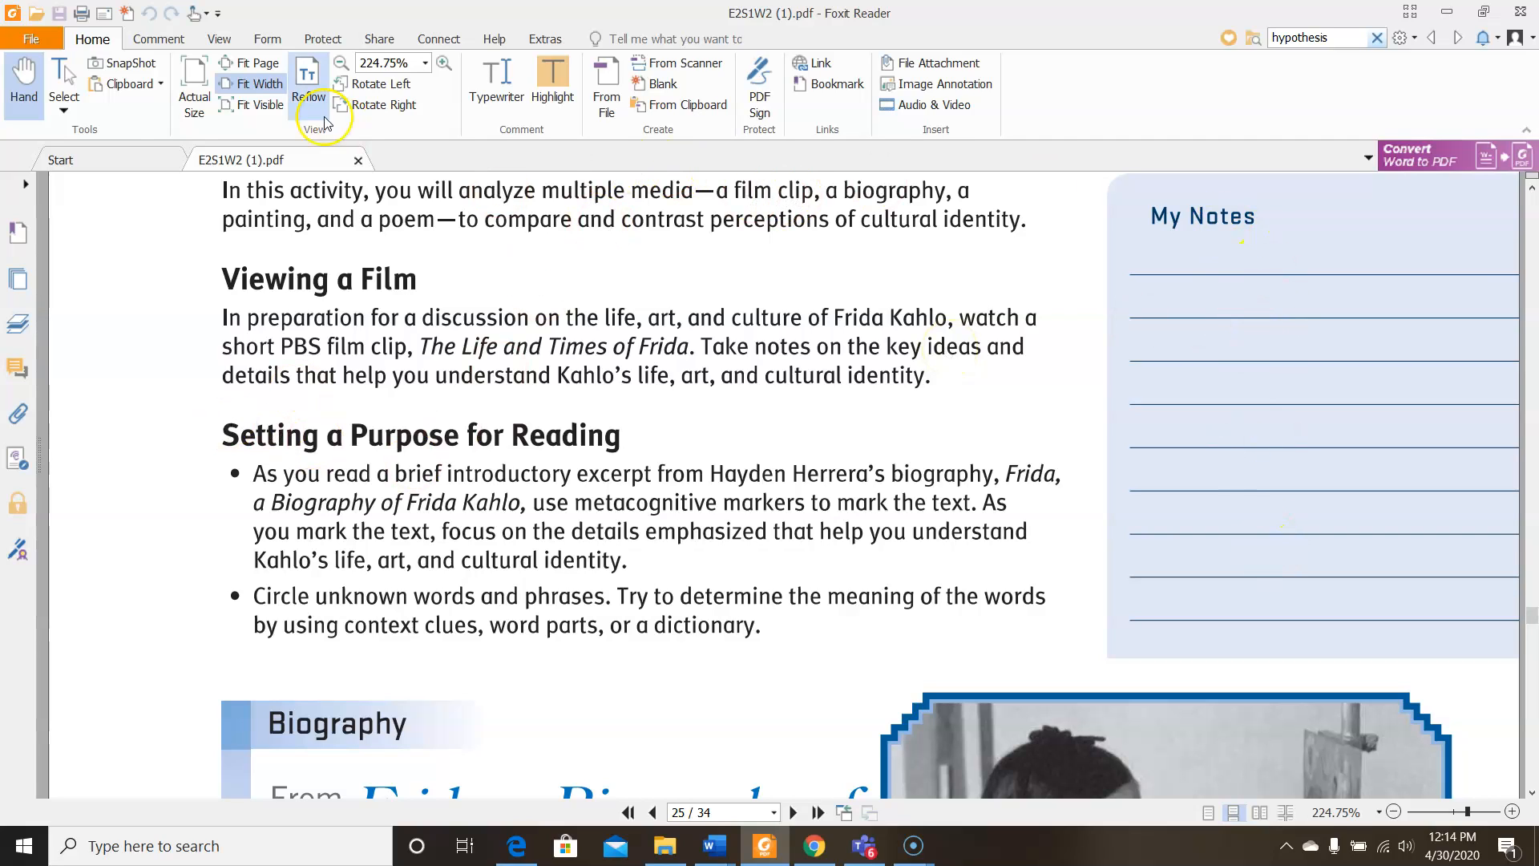
left_click(157, 39)
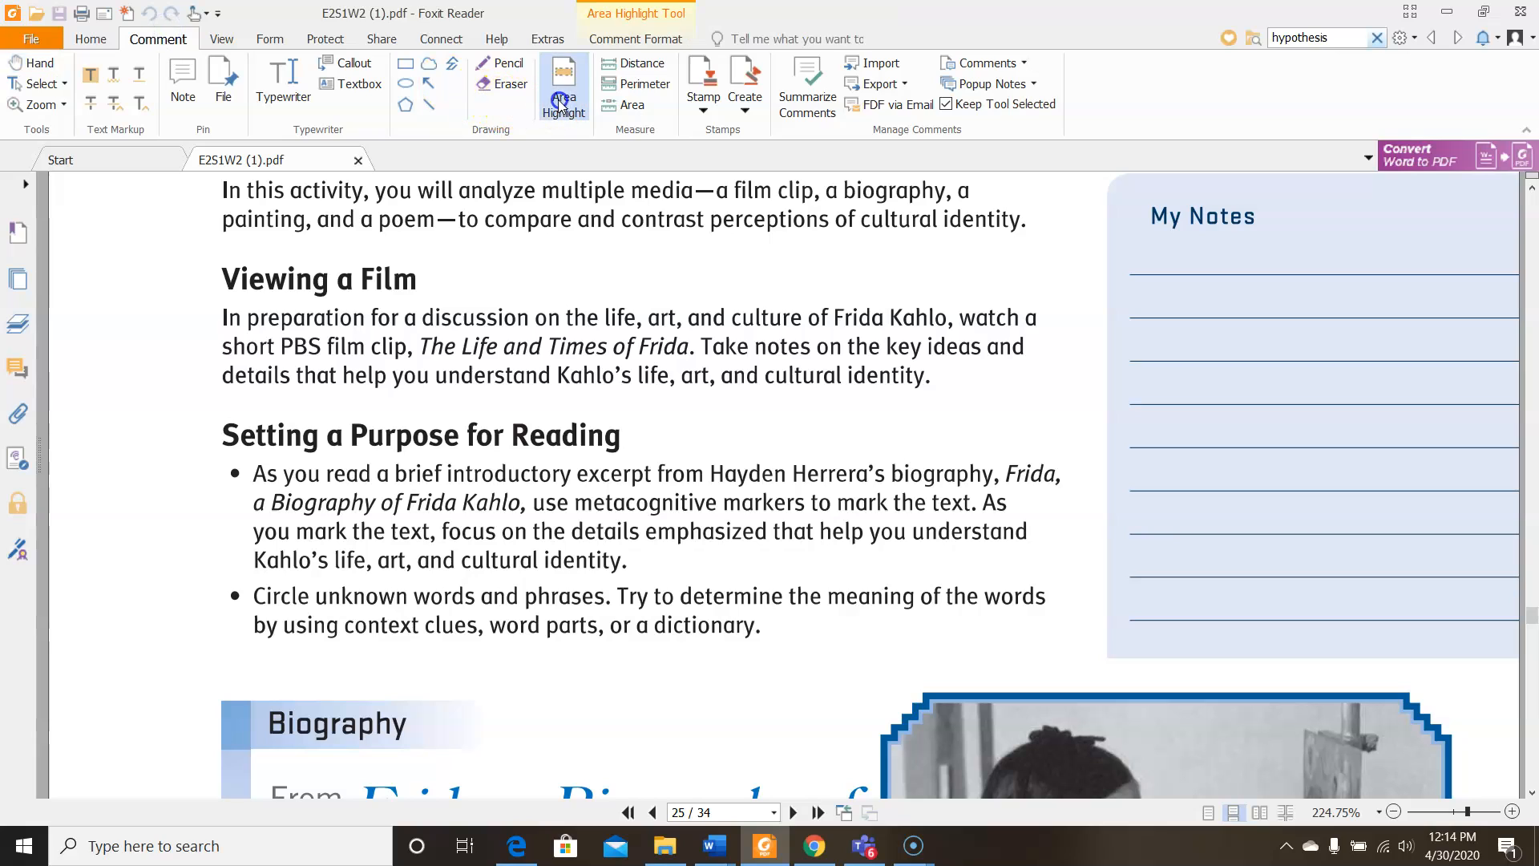
left_click_drag(217, 434, 619, 435)
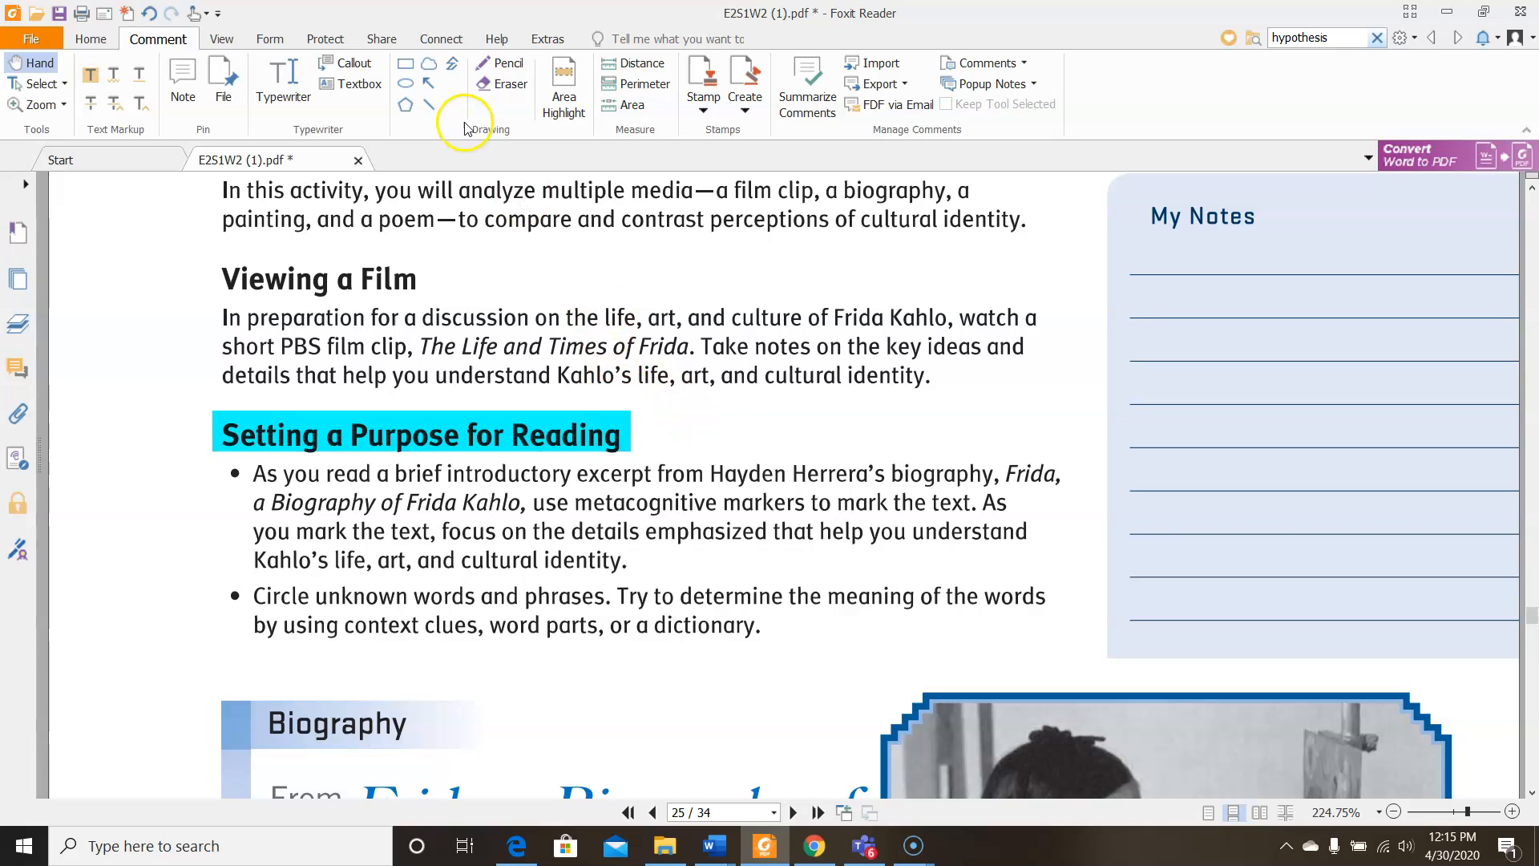
Type the first margin key lines: ! = surprising knowledge, ? = confusing or you have a question
left_click(282, 84)
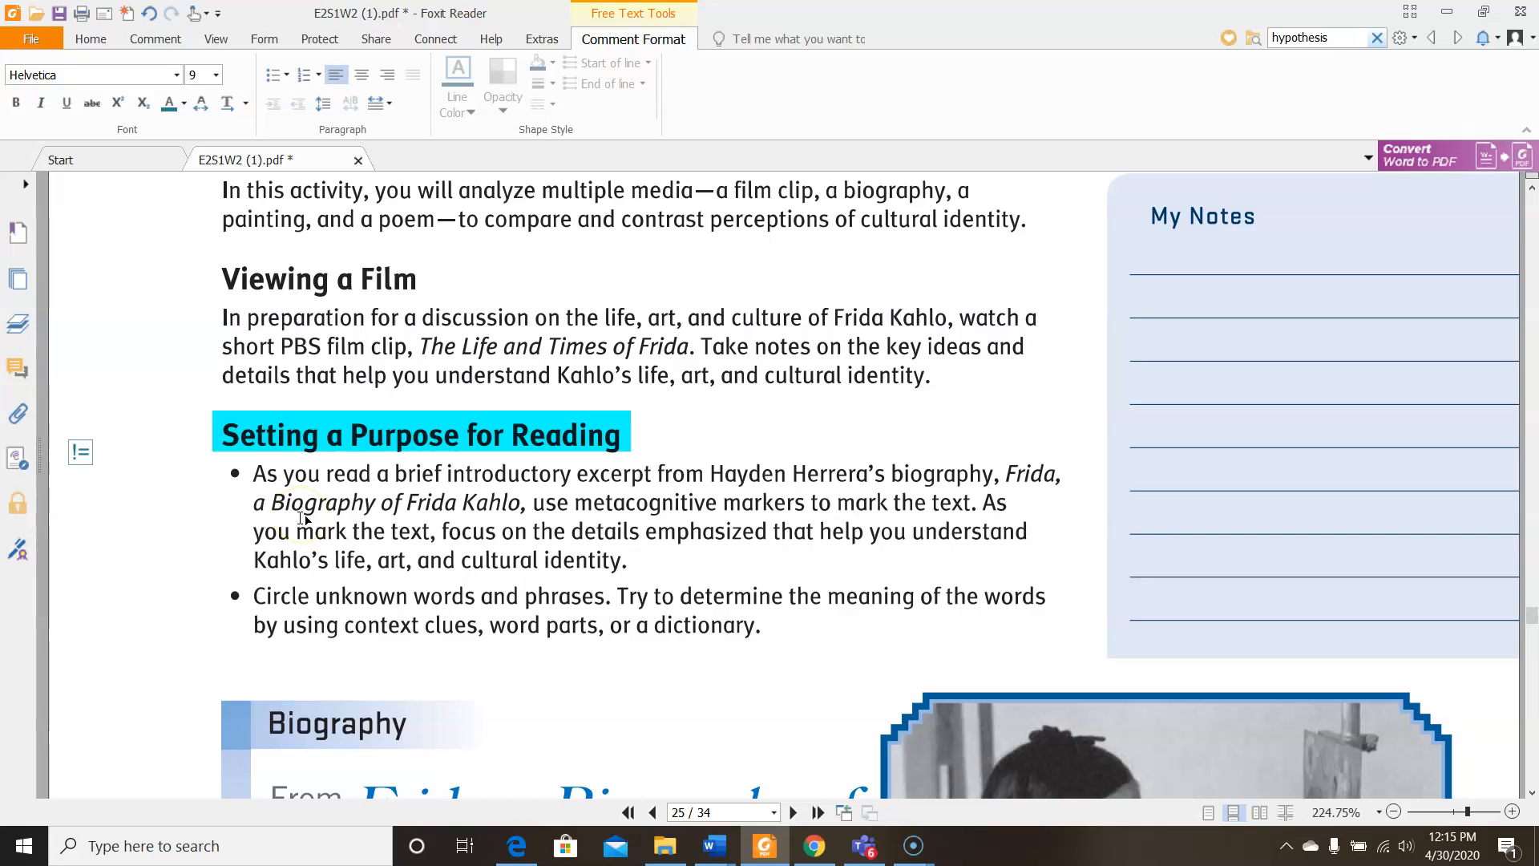
type("Surprising,")
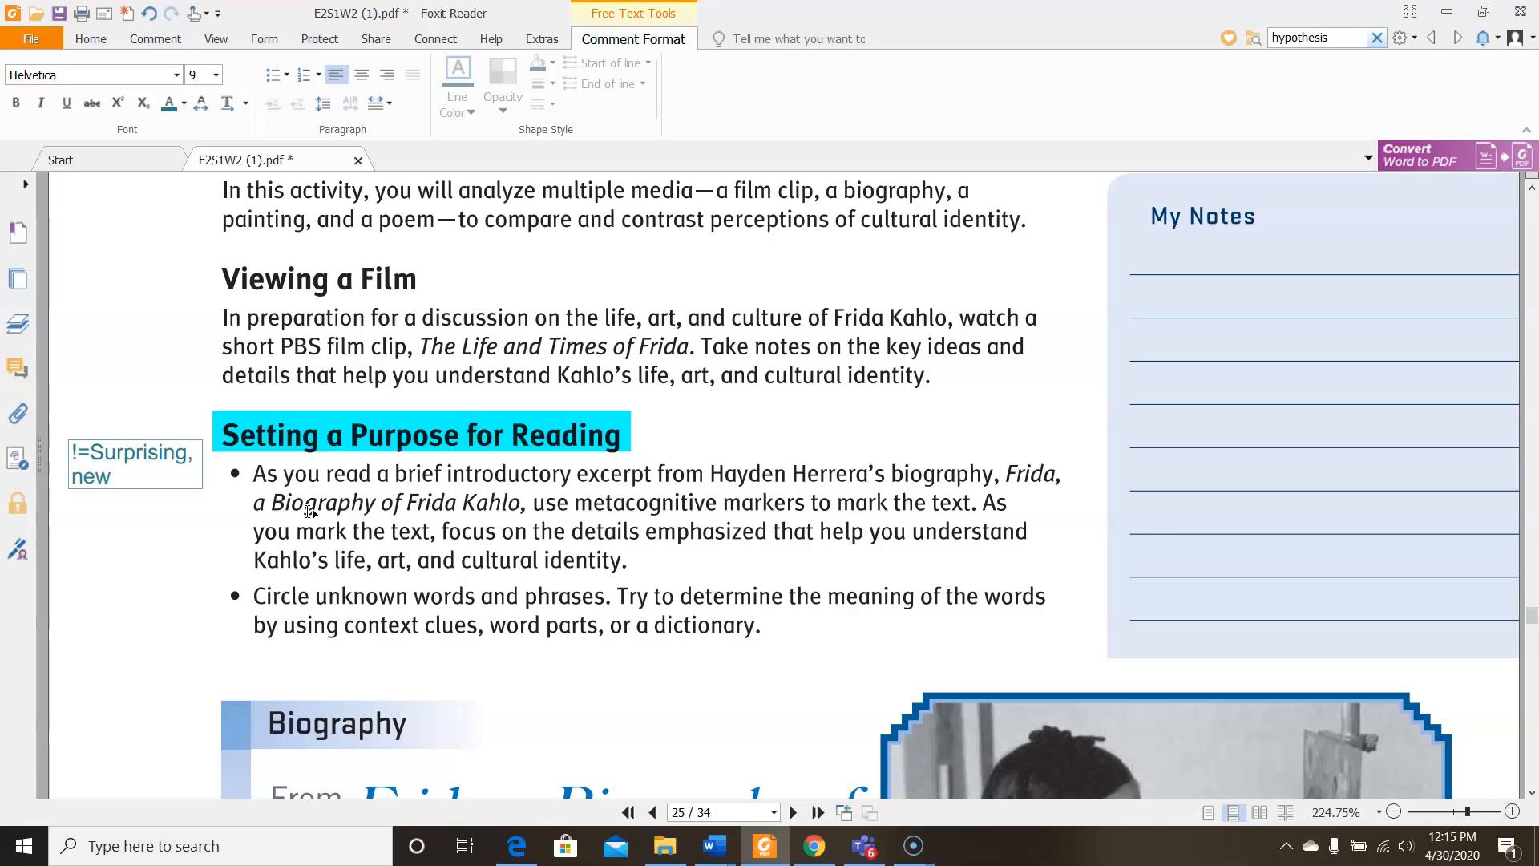
type("knowle")
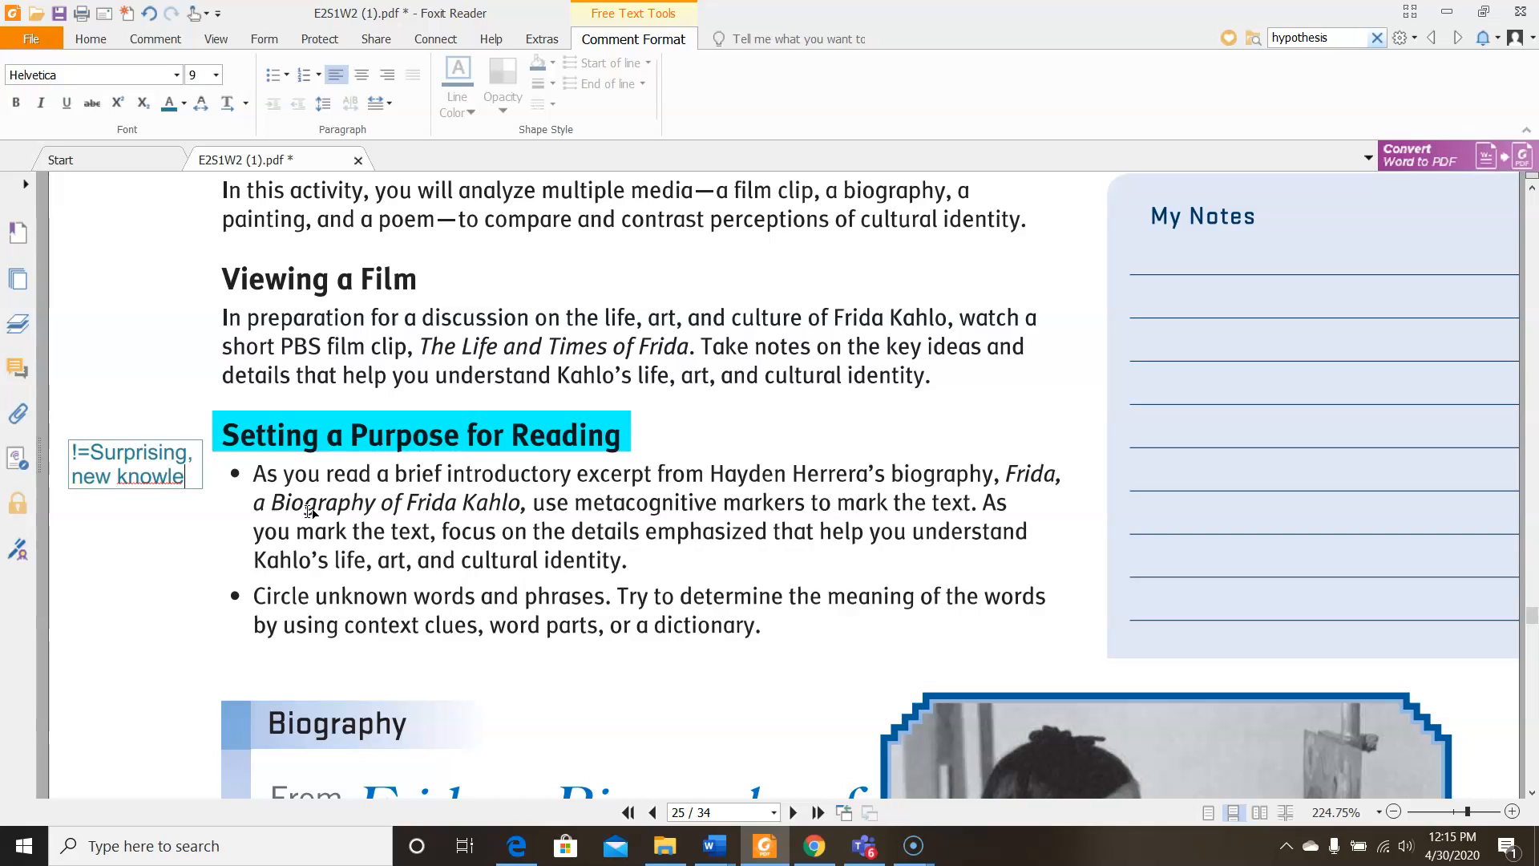
type("dge")
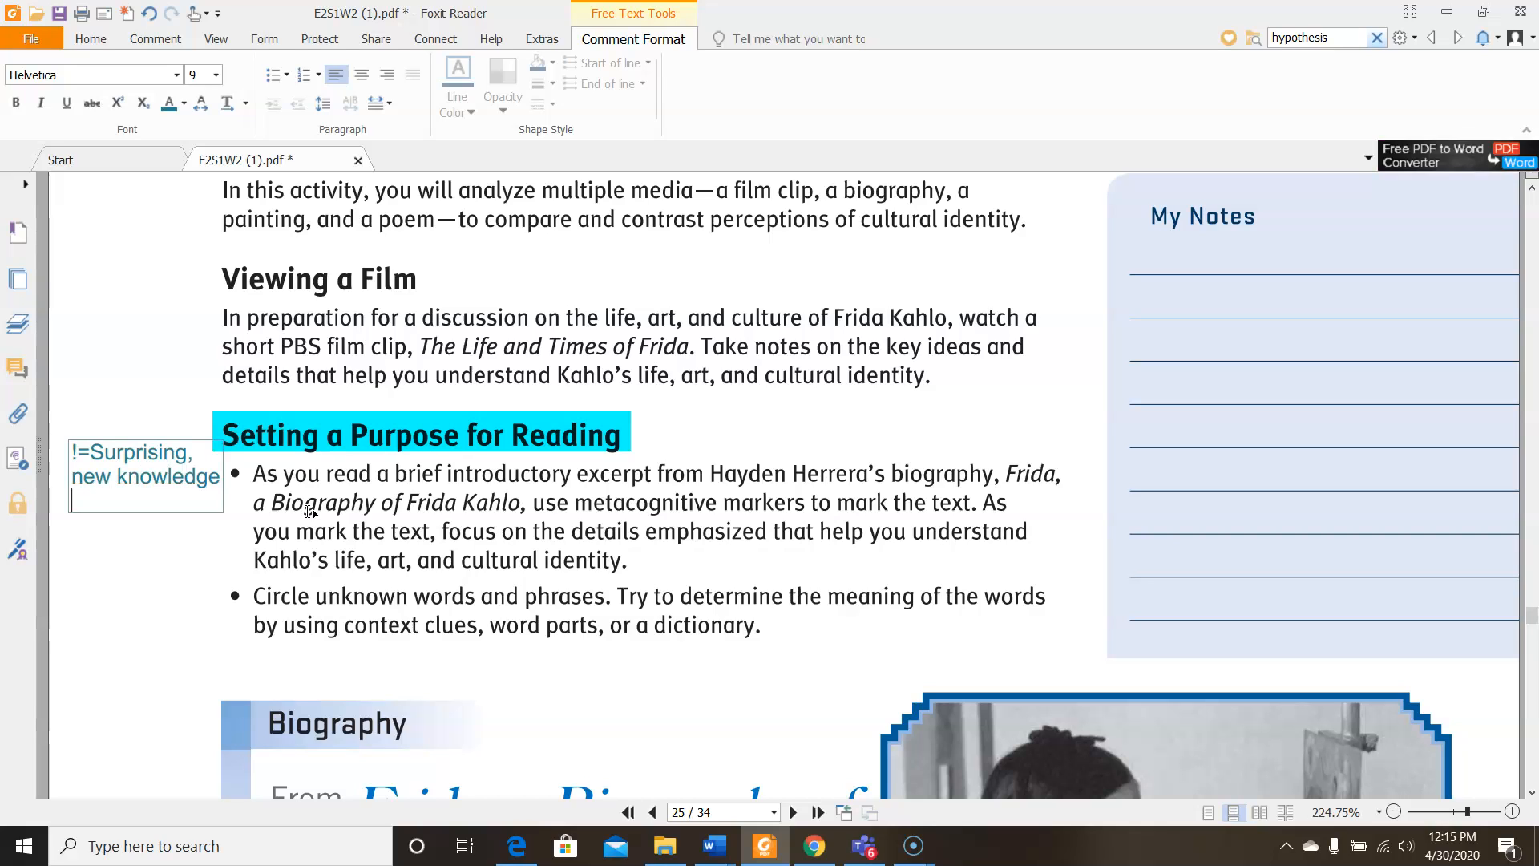
type("?")
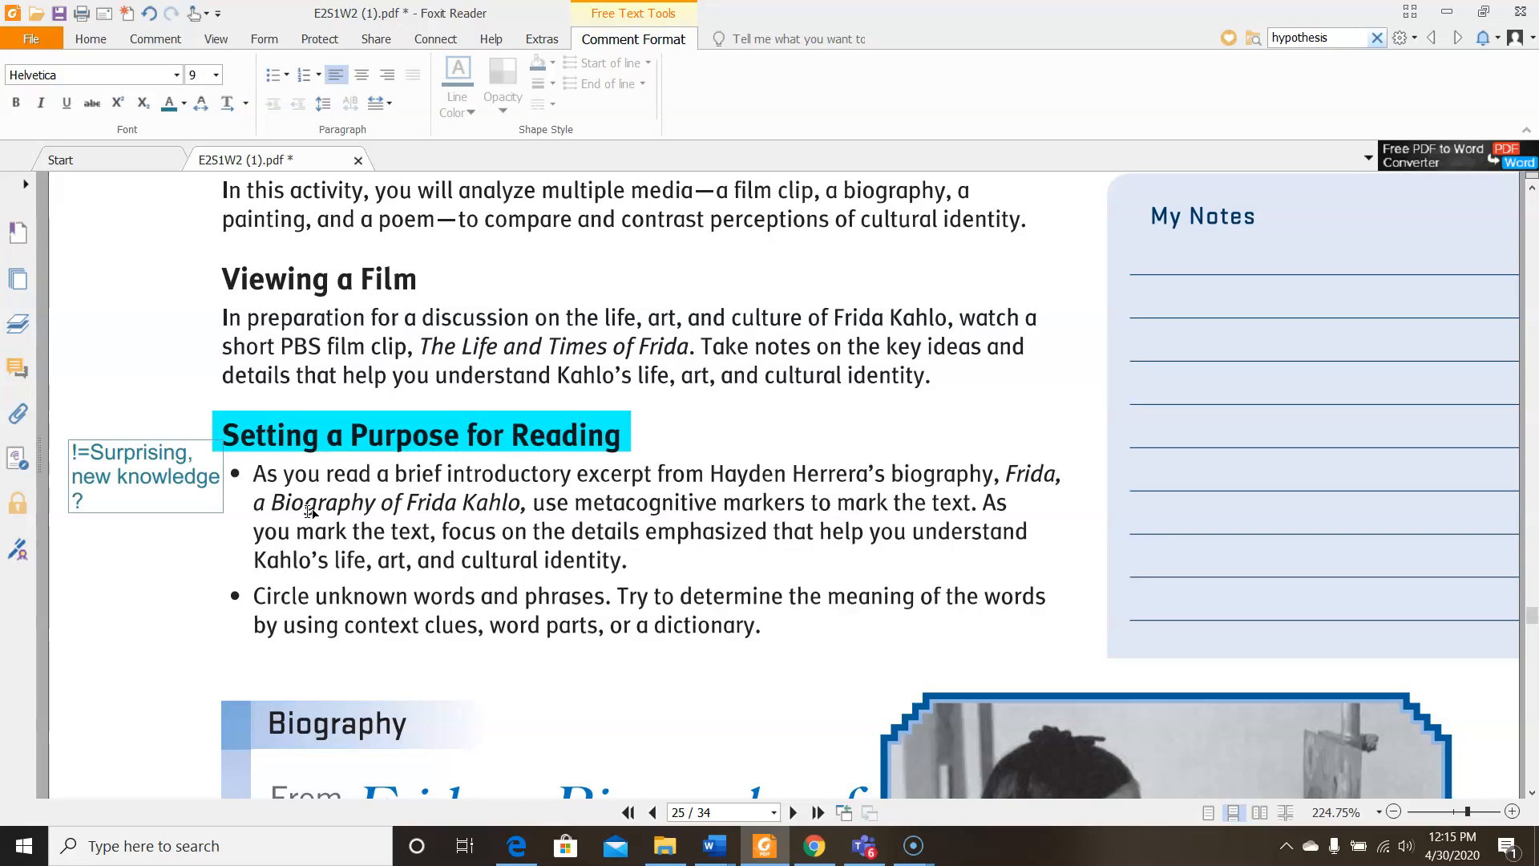
type("=confus")
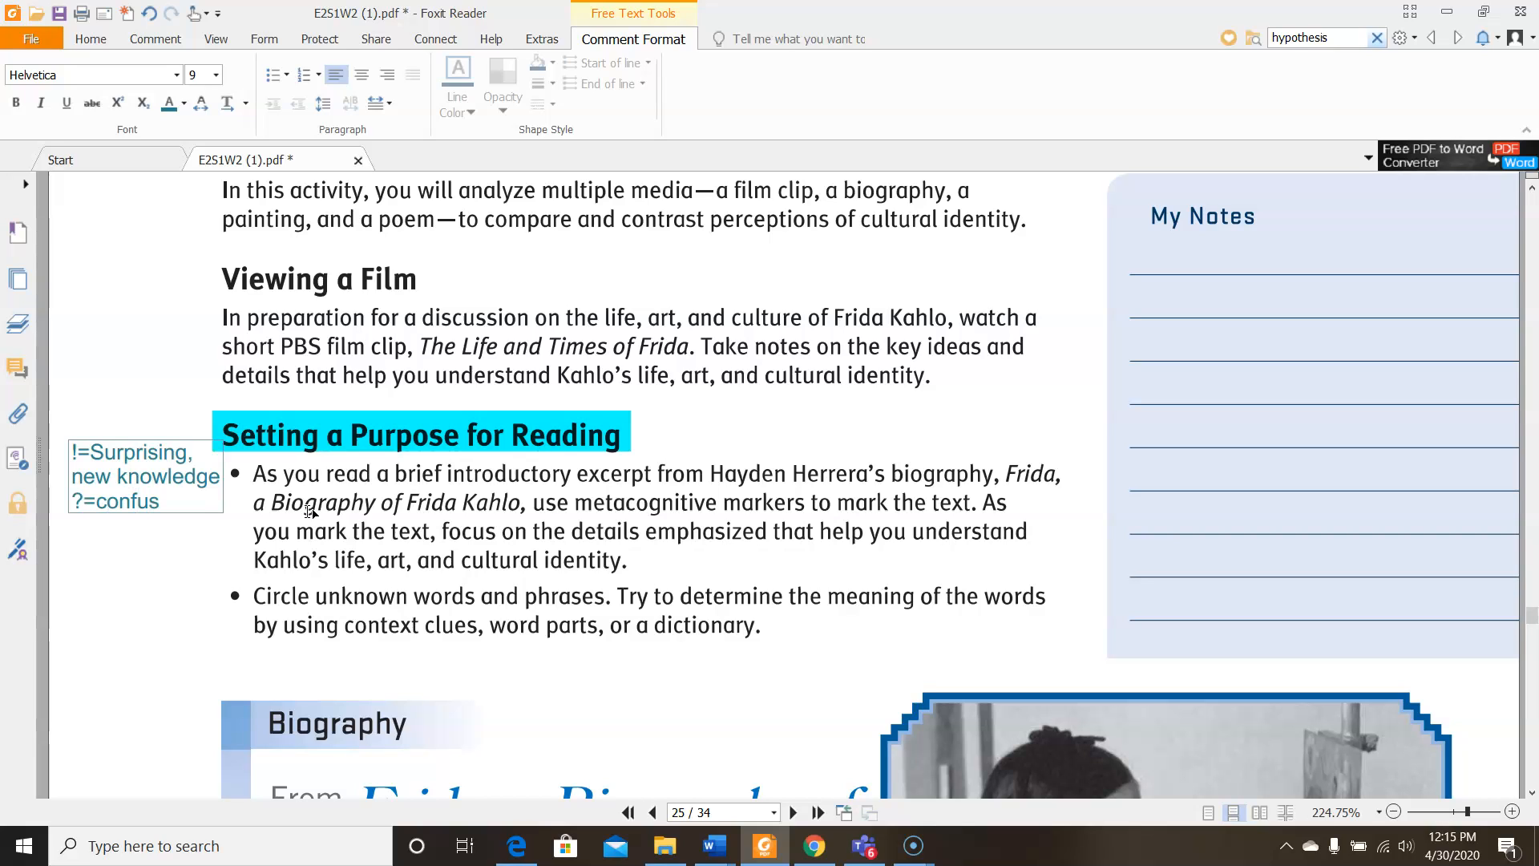
type("ing,")
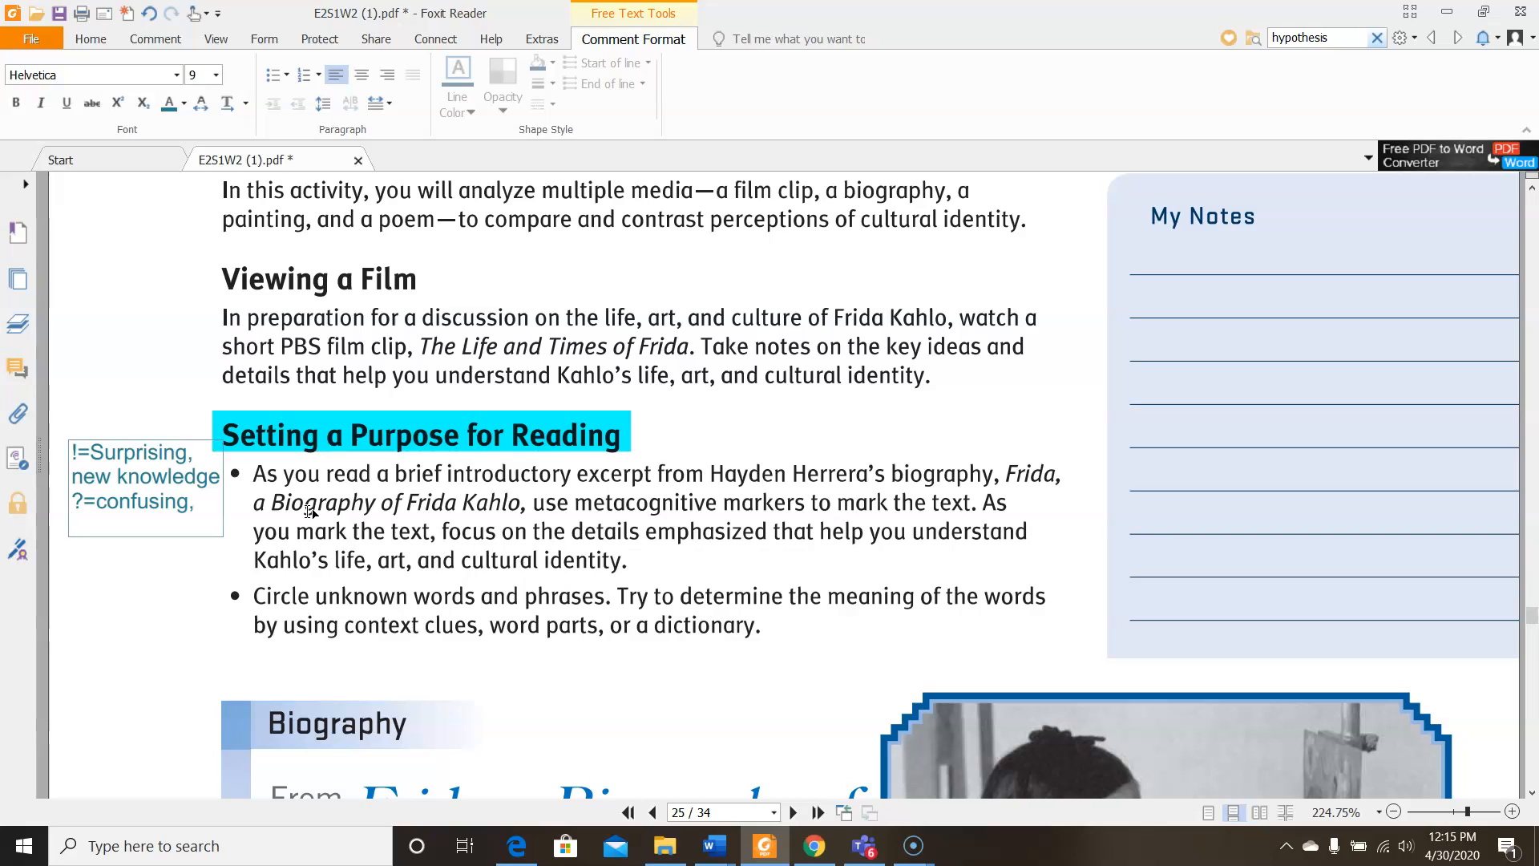
type("or")
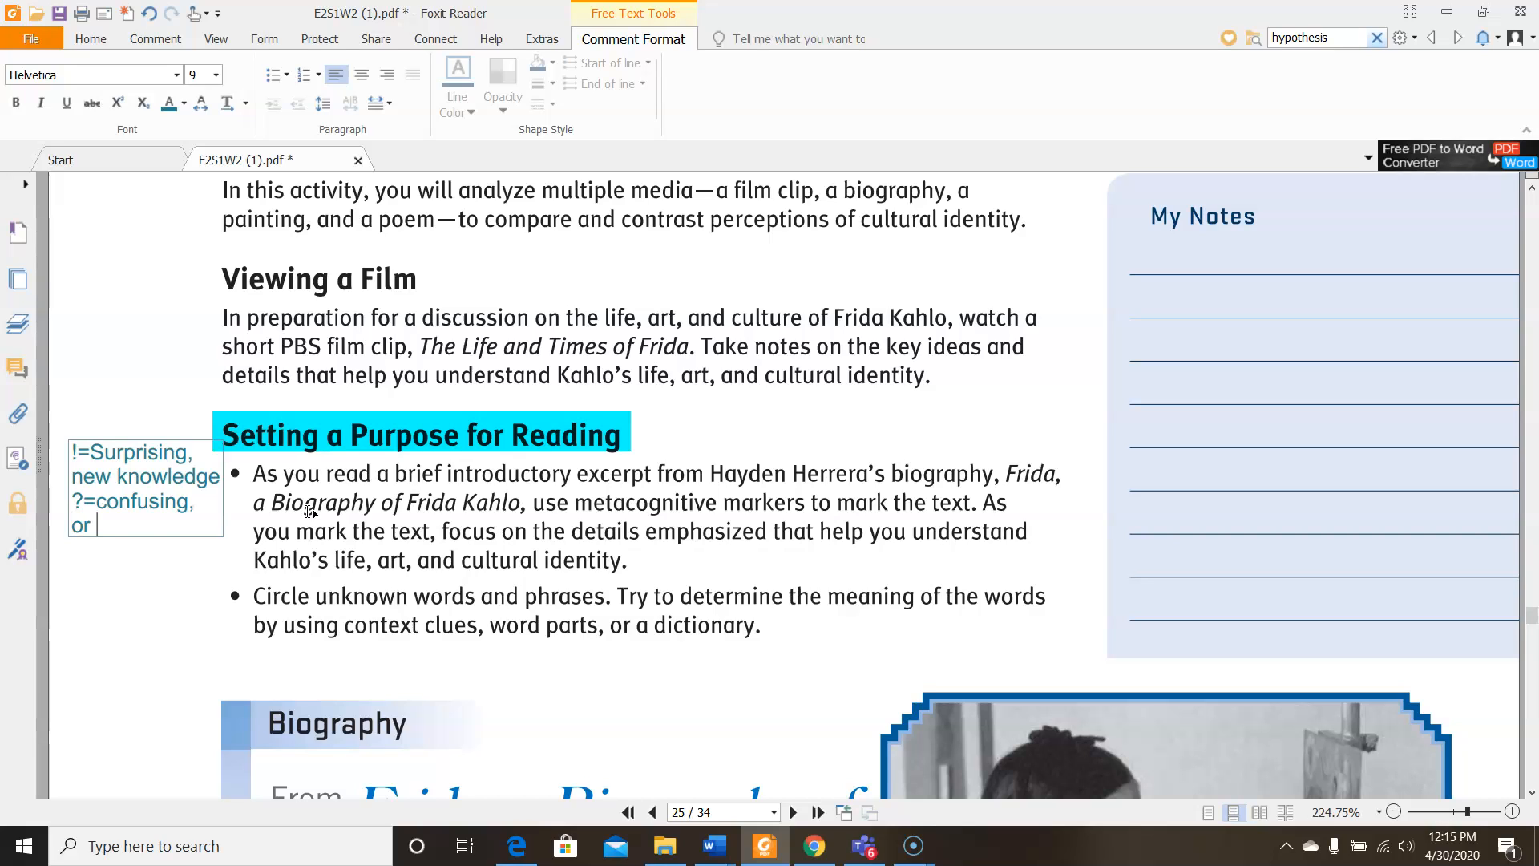
type("you have a question")
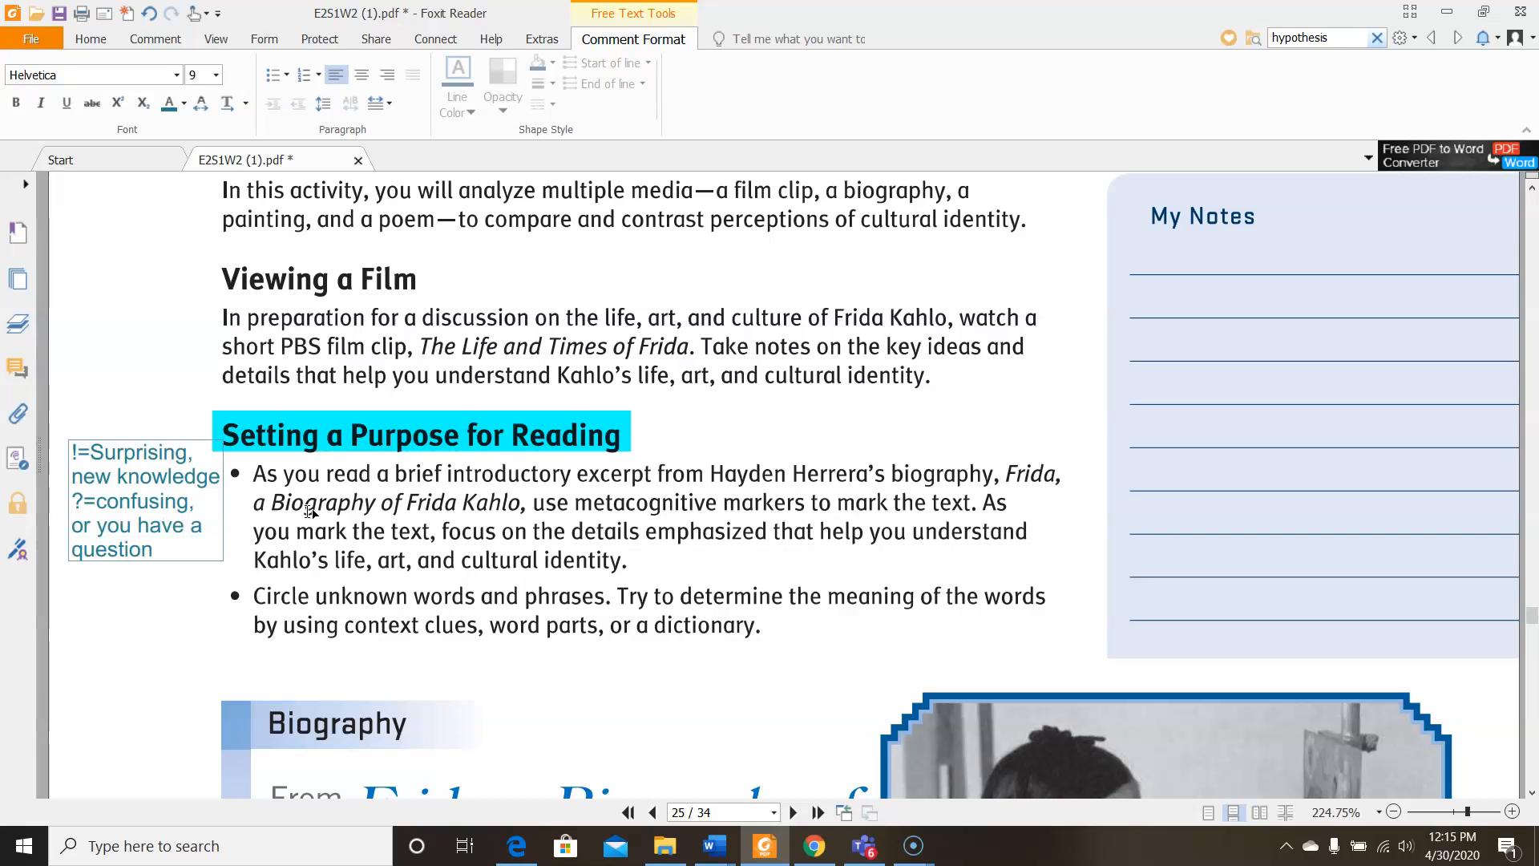
Add the remaining key lines: * = you have a comment, <3 = favorite part, LOL = funny
left_click(153, 550)
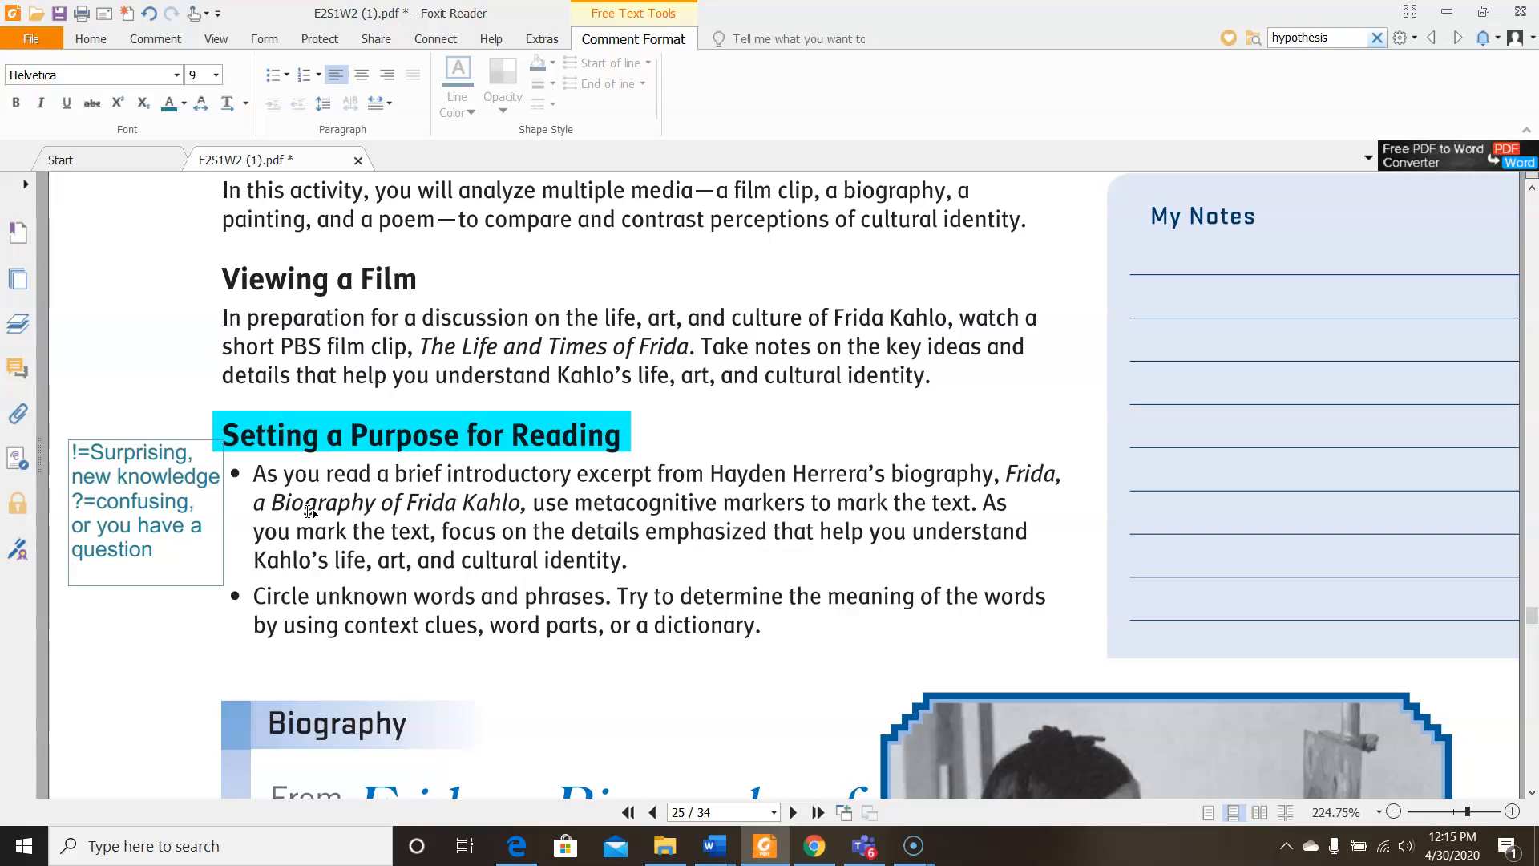
type("*")
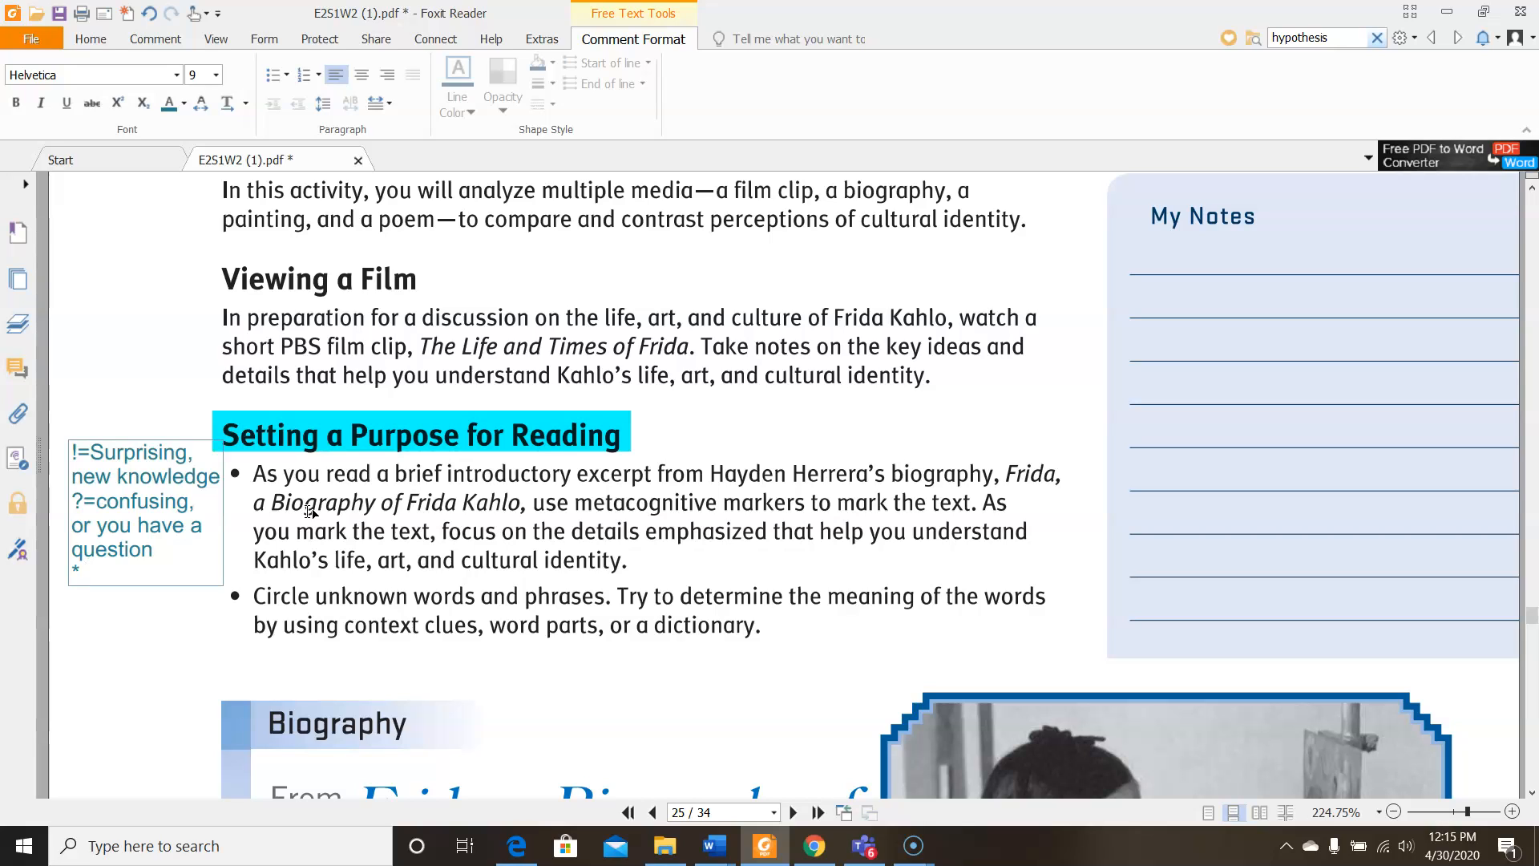
type("=y")
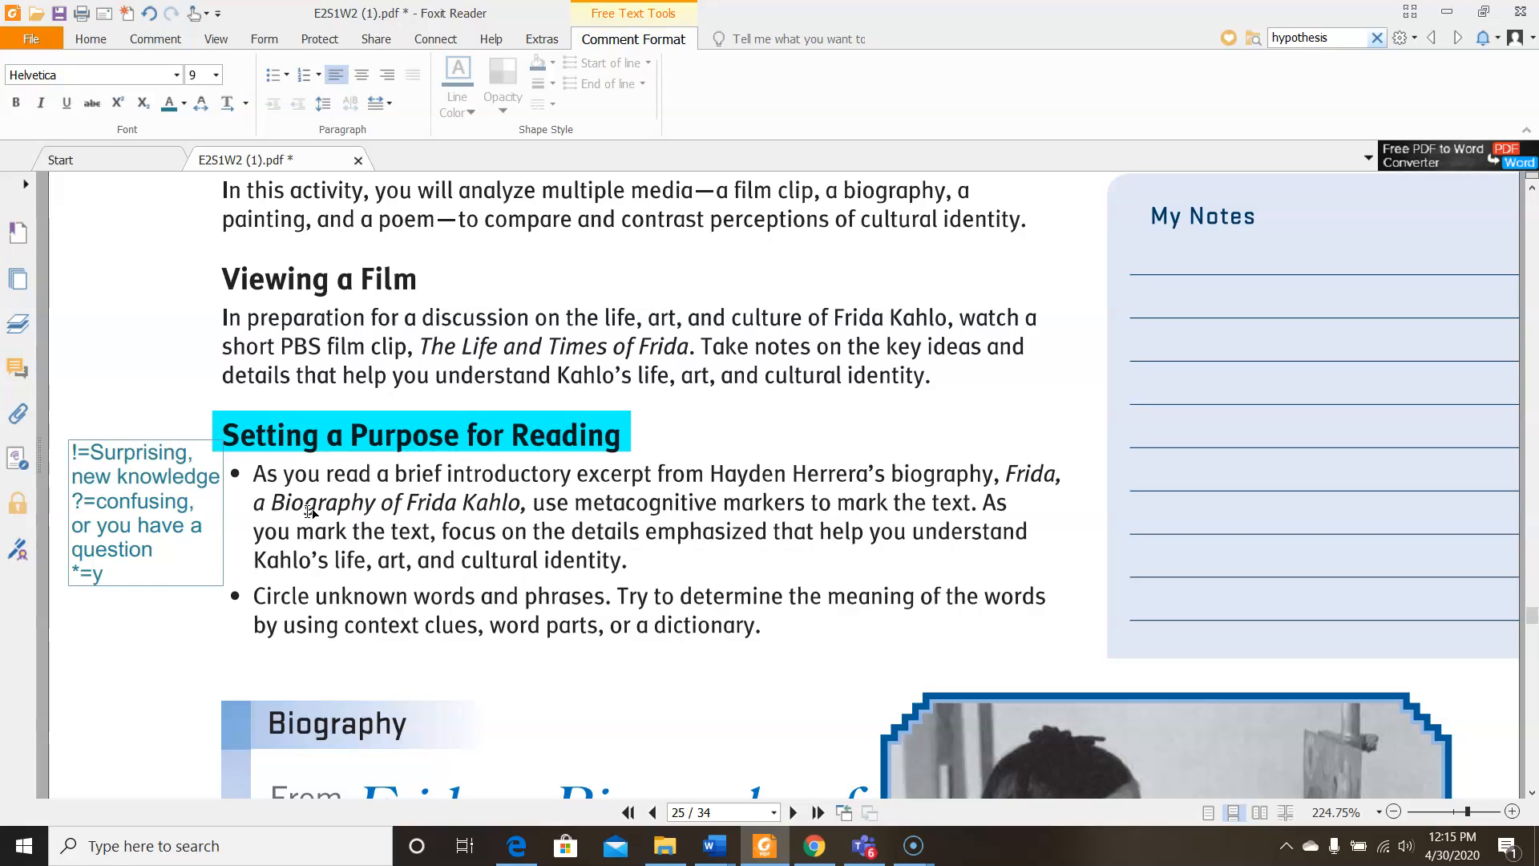
type("ou have a comment")
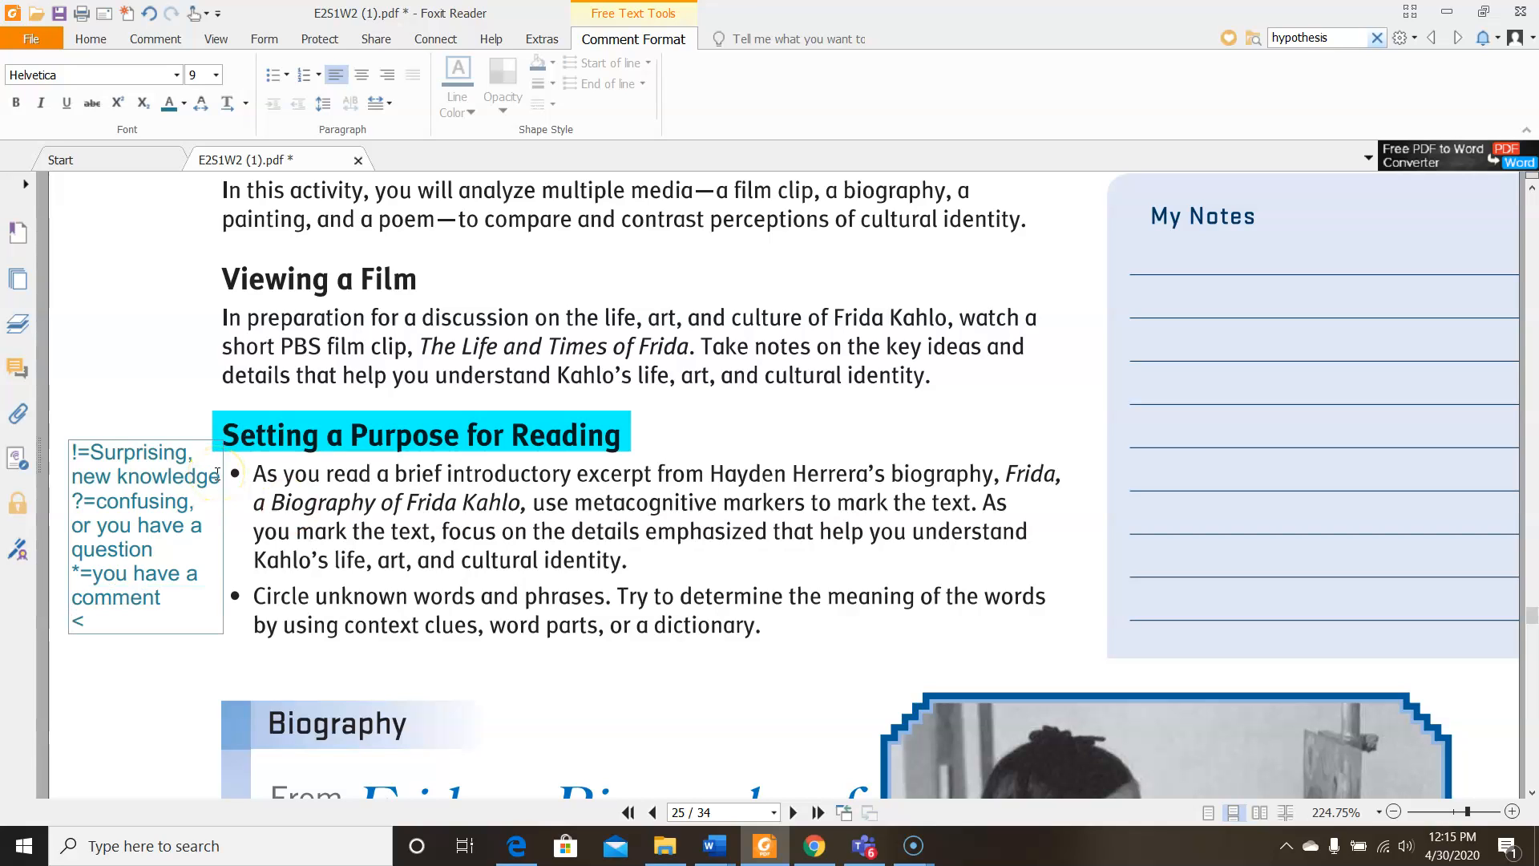
type("3=")
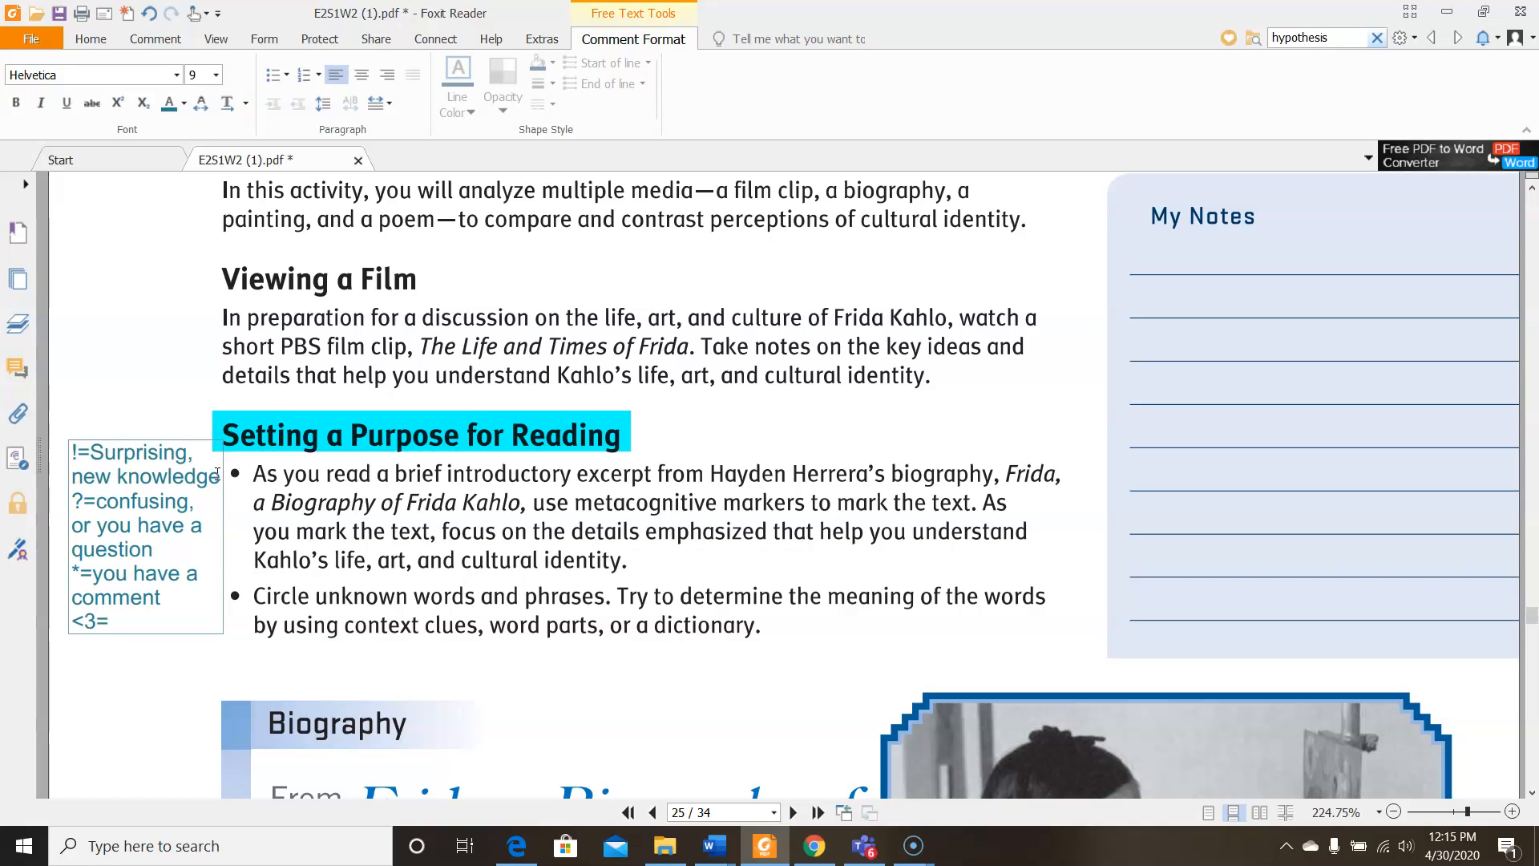
type("f")
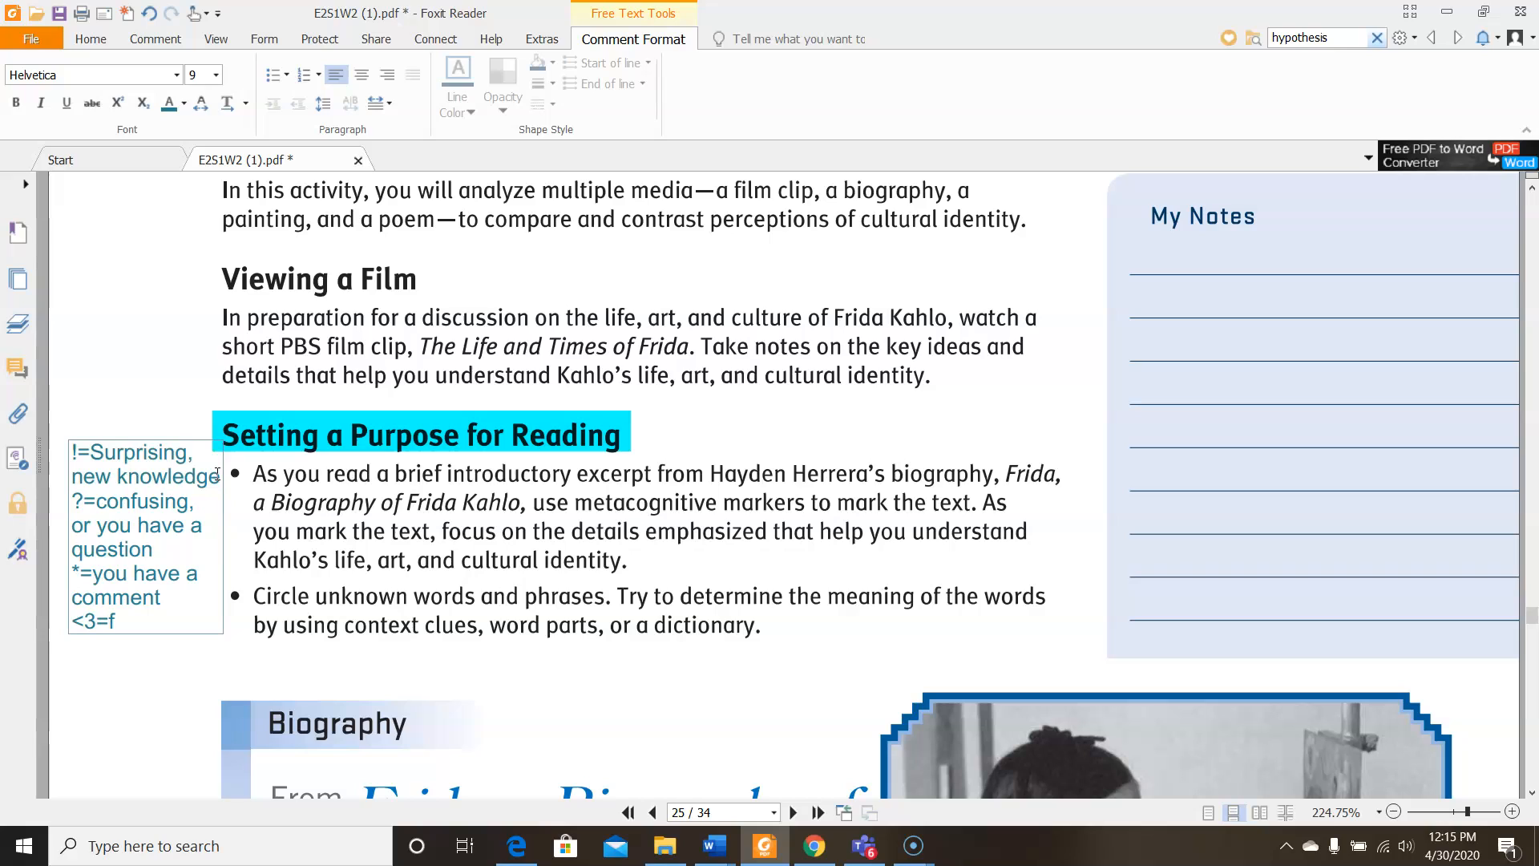
type("avorite part")
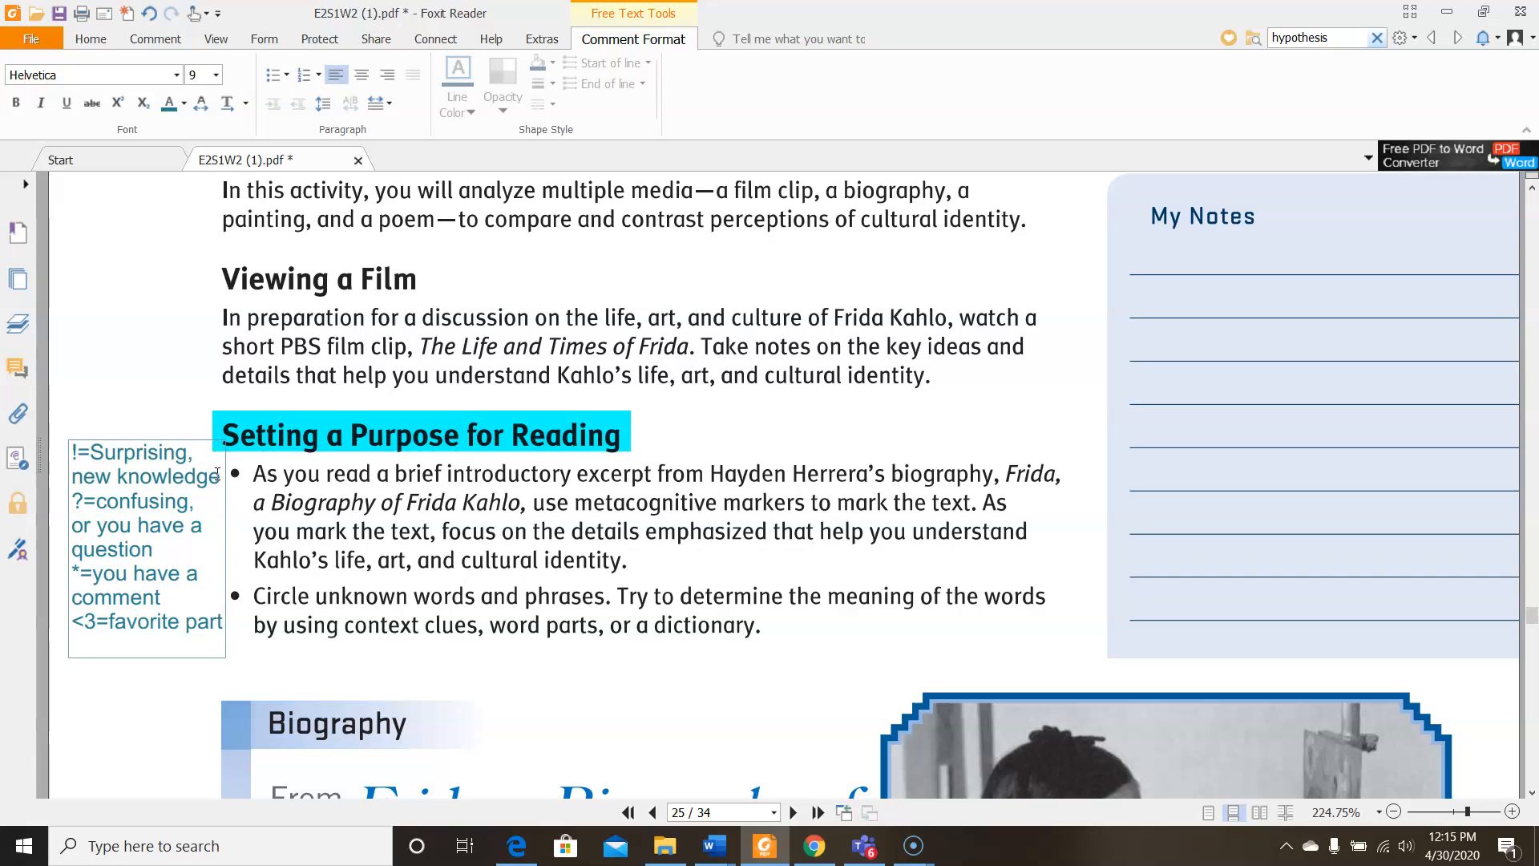
type("LOL")
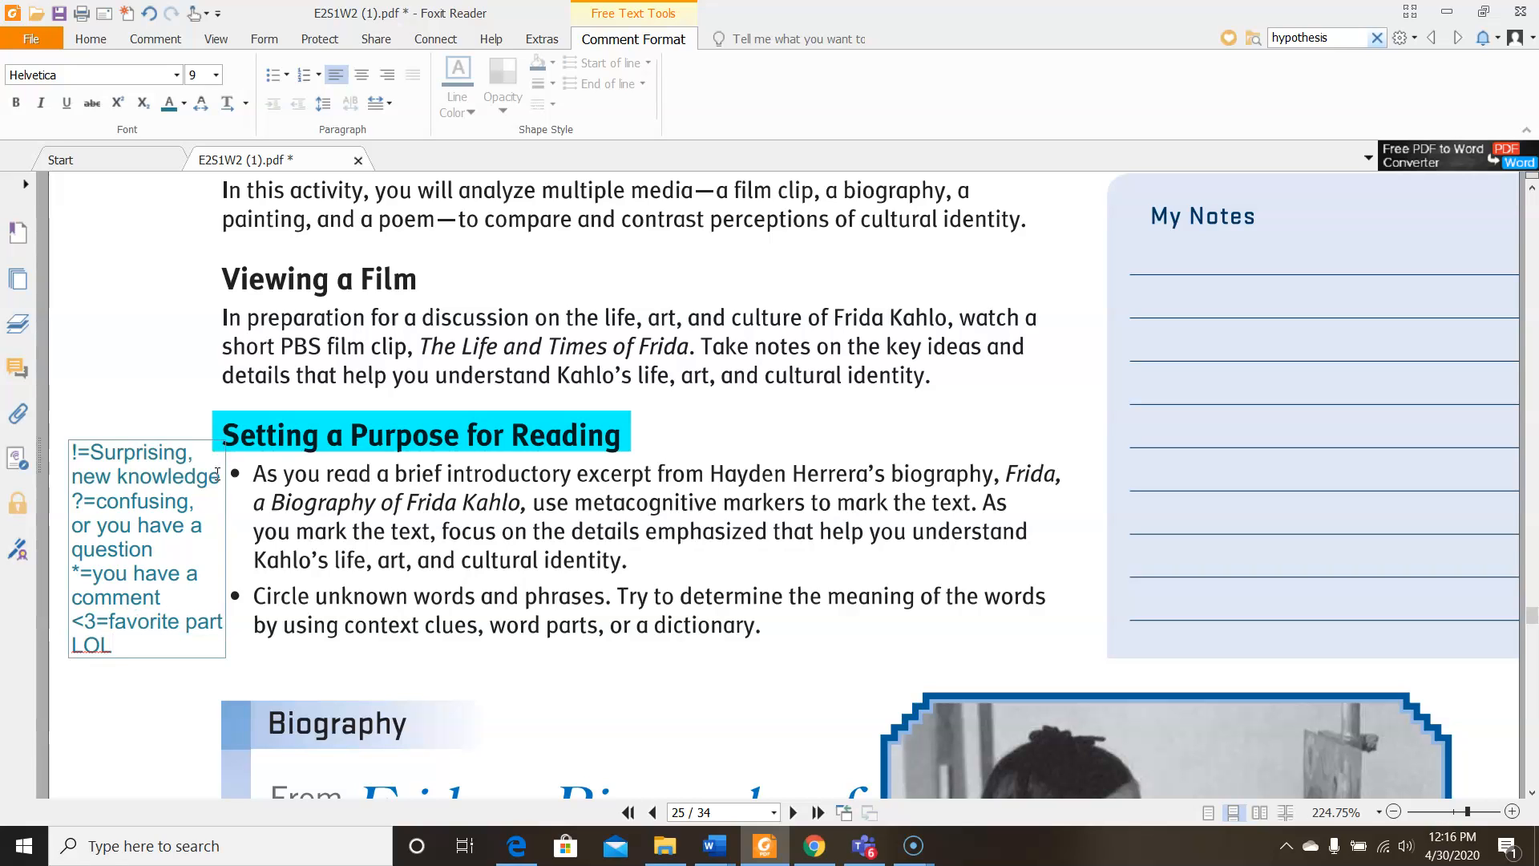
type("=")
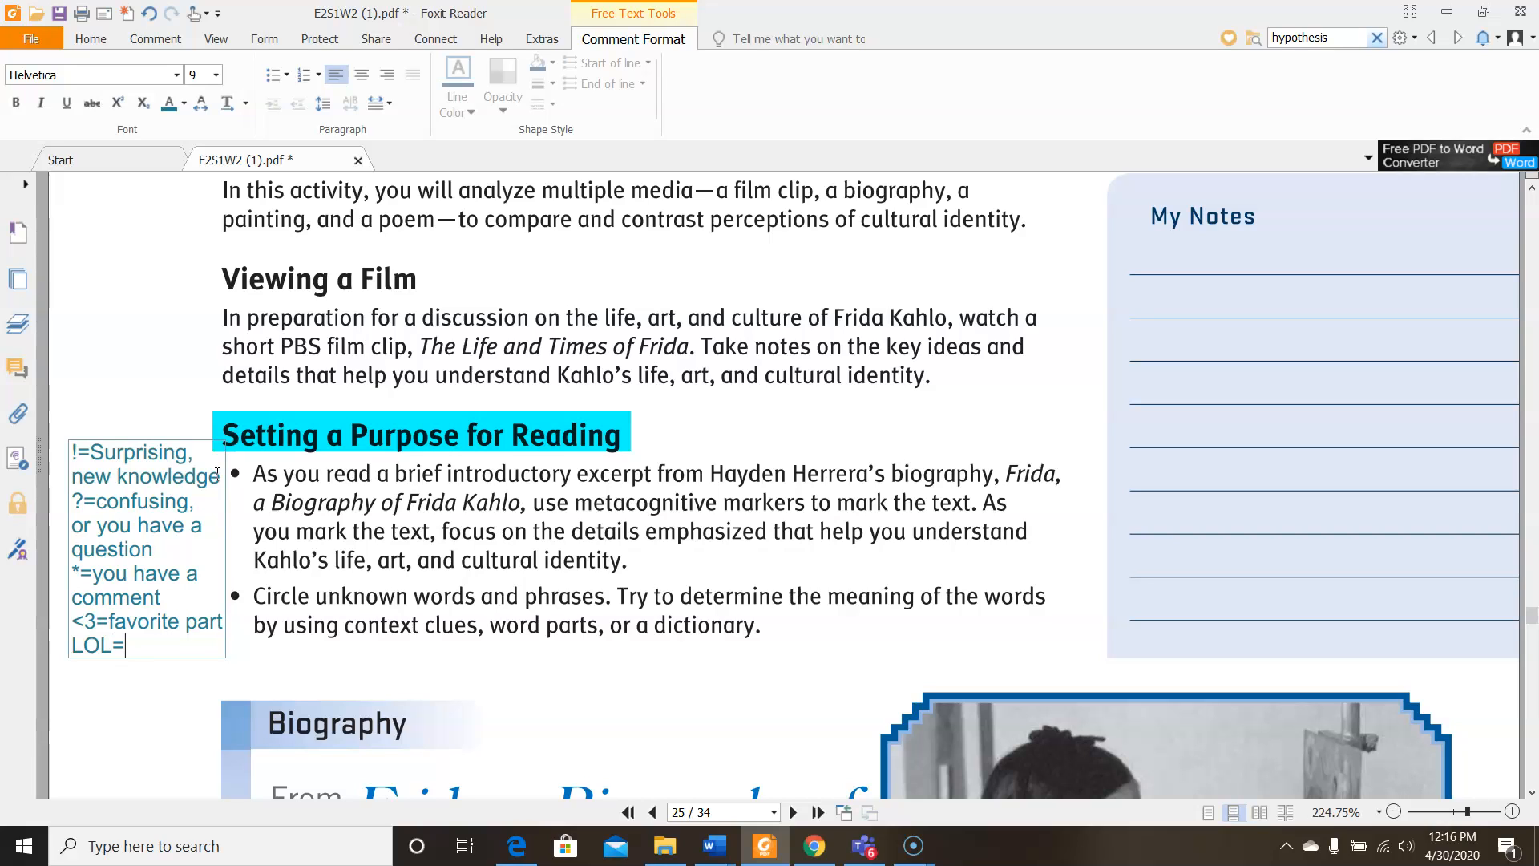
type("funny")
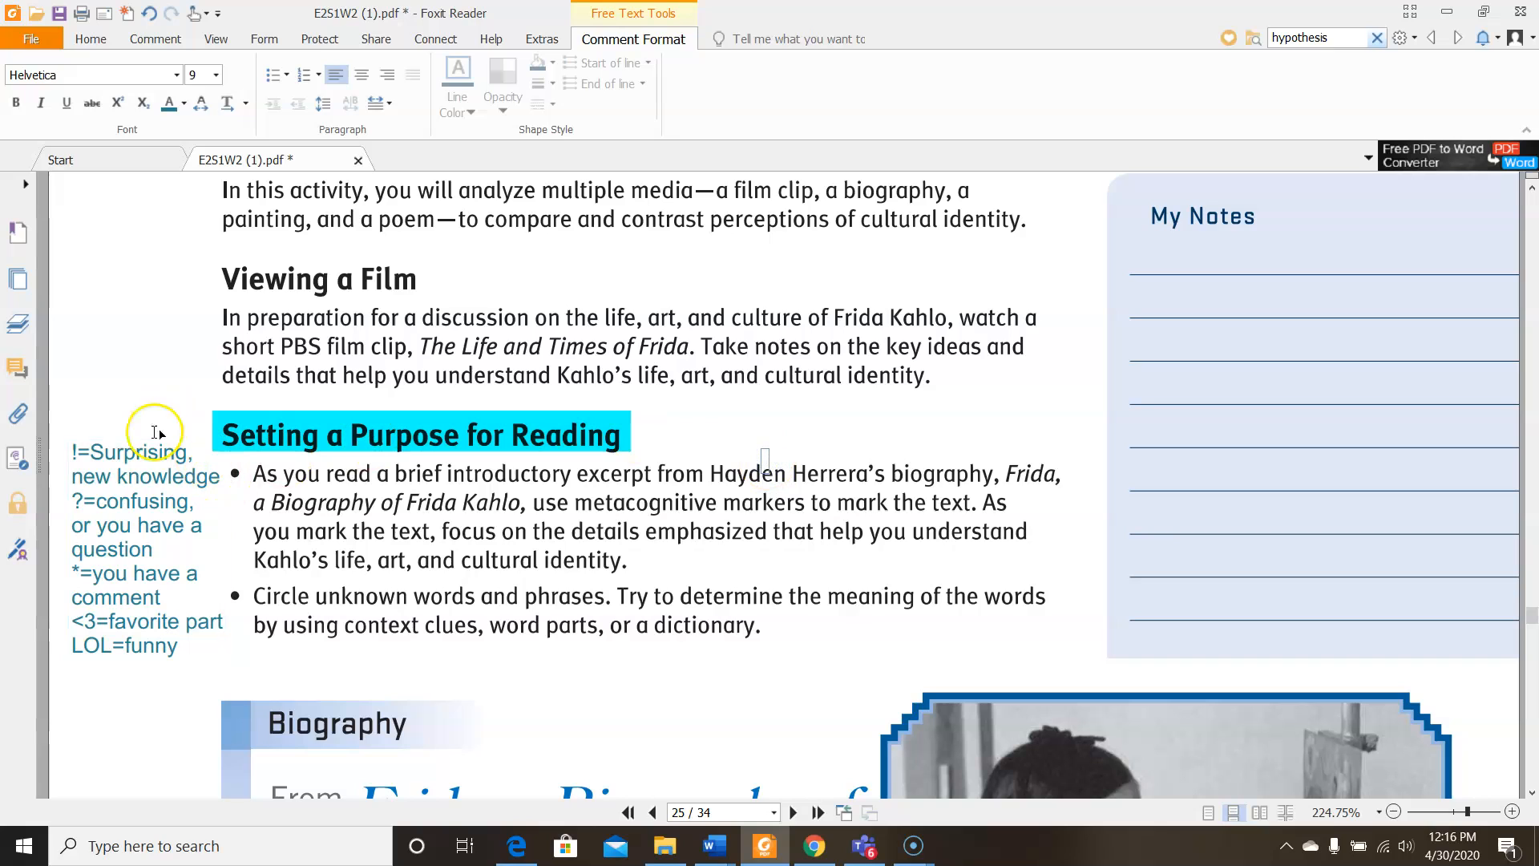
Circle the word 'Circle' in the second bullet with a red oval and scroll to the biography's first paragraph
left_click(89, 39)
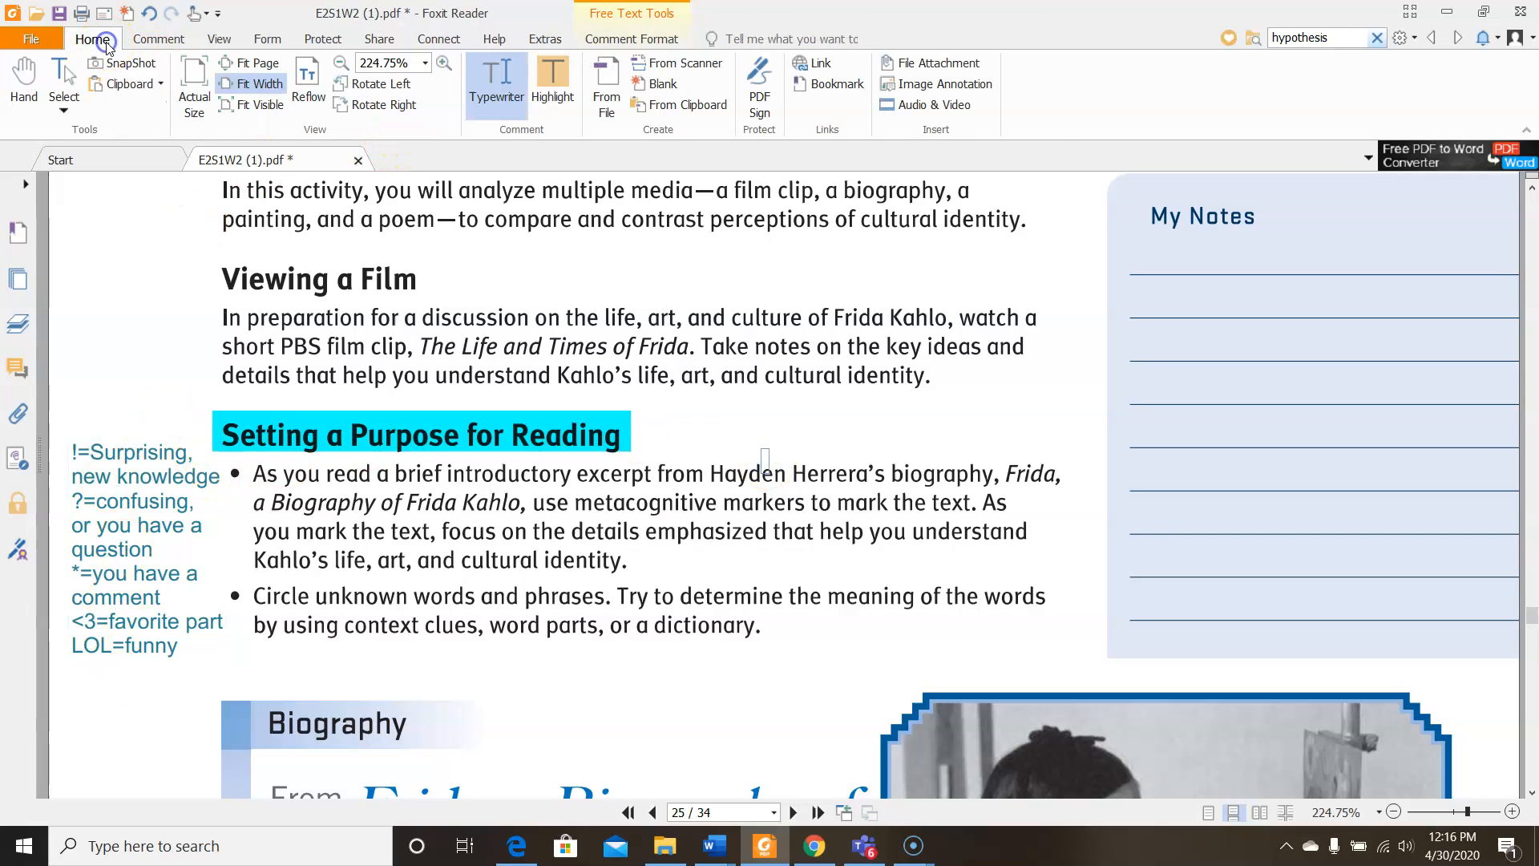
left_click(157, 39)
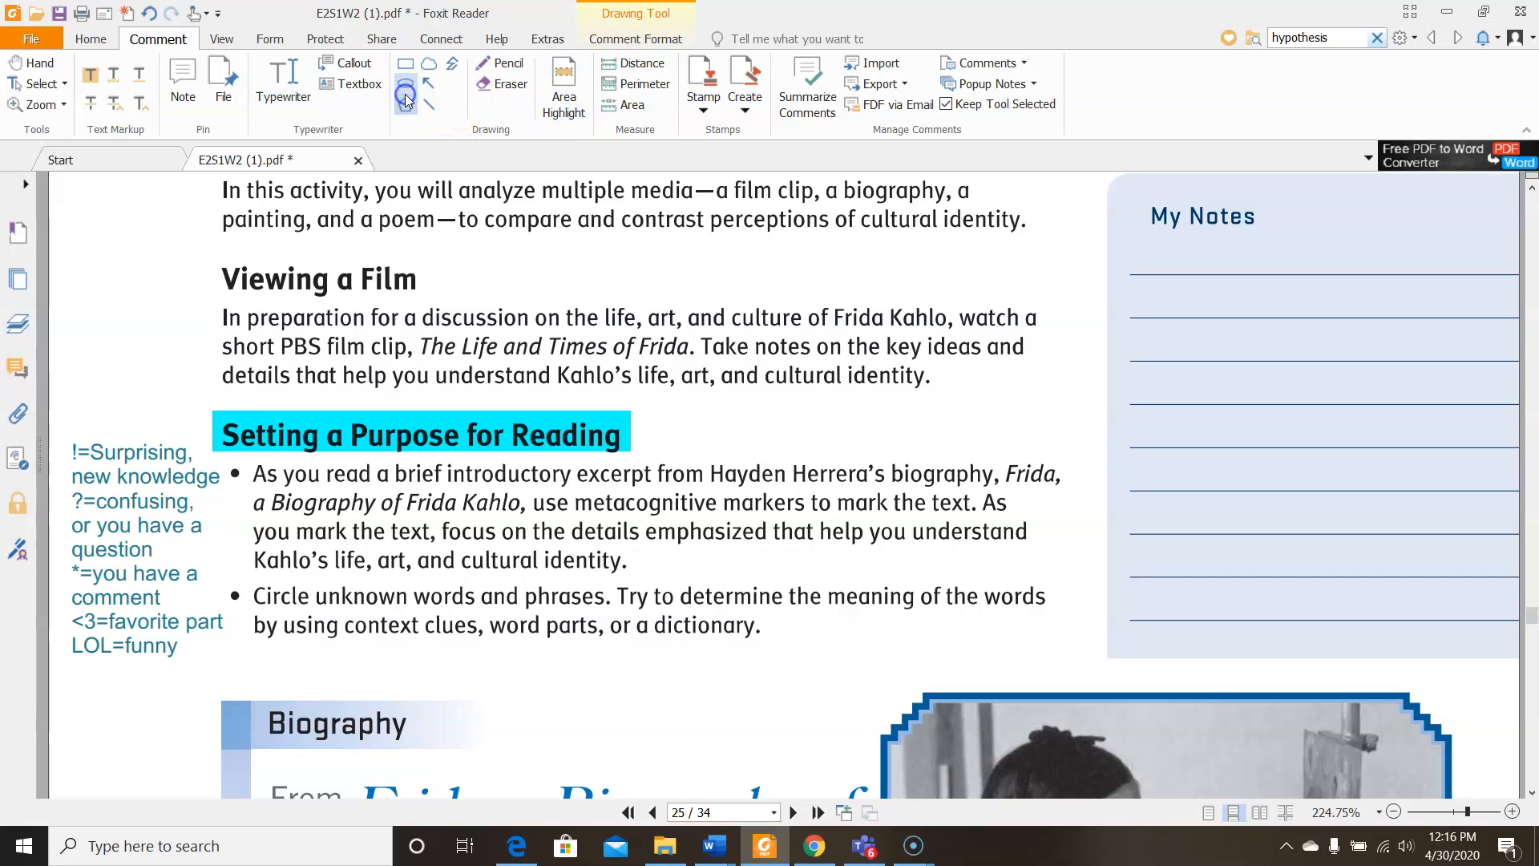
left_click_drag(252, 584, 299, 611)
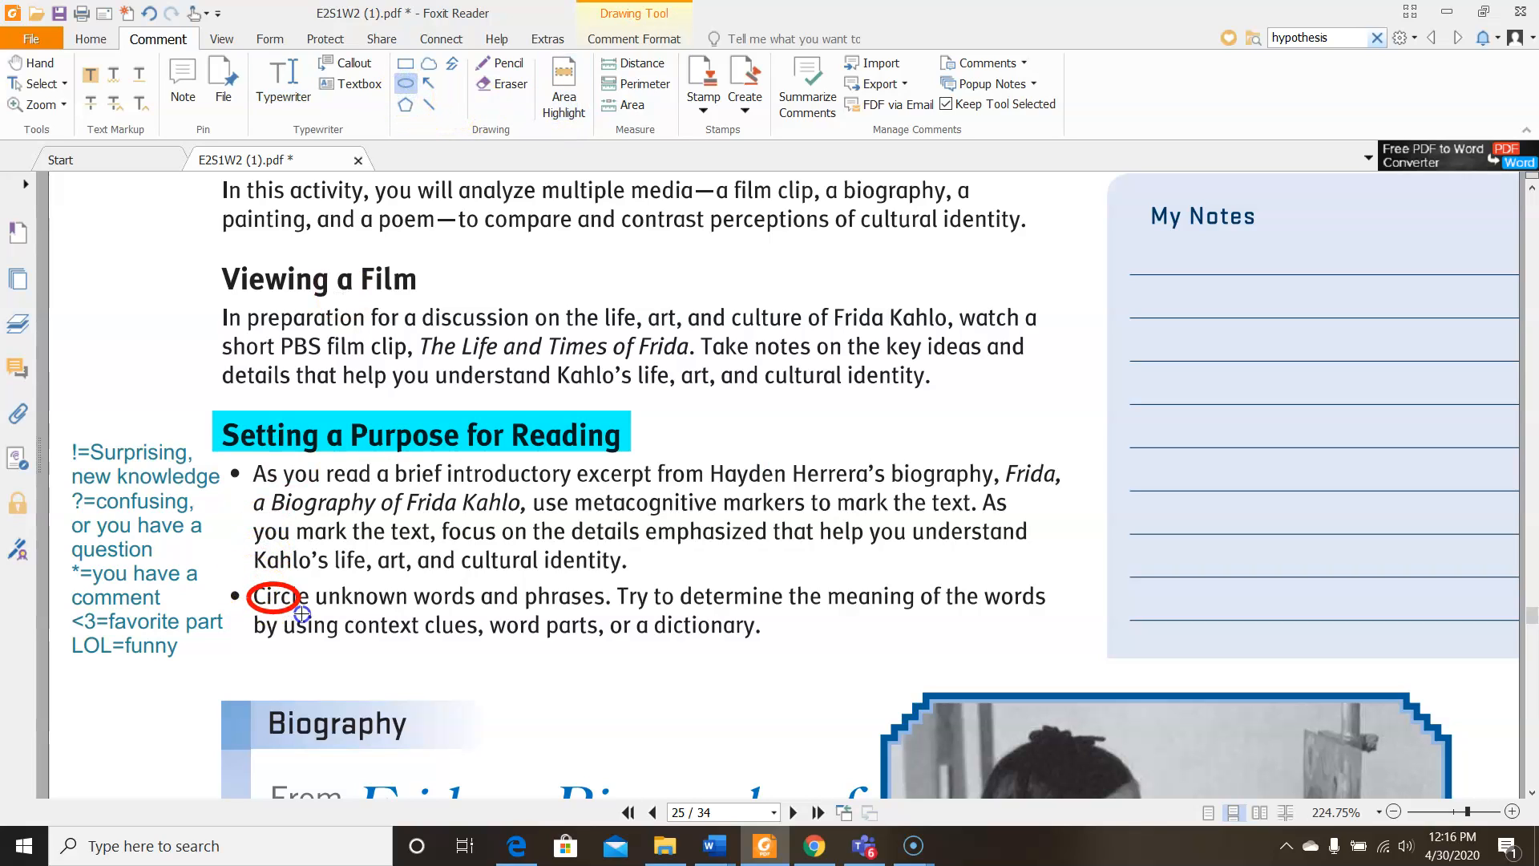
left_click(282, 596)
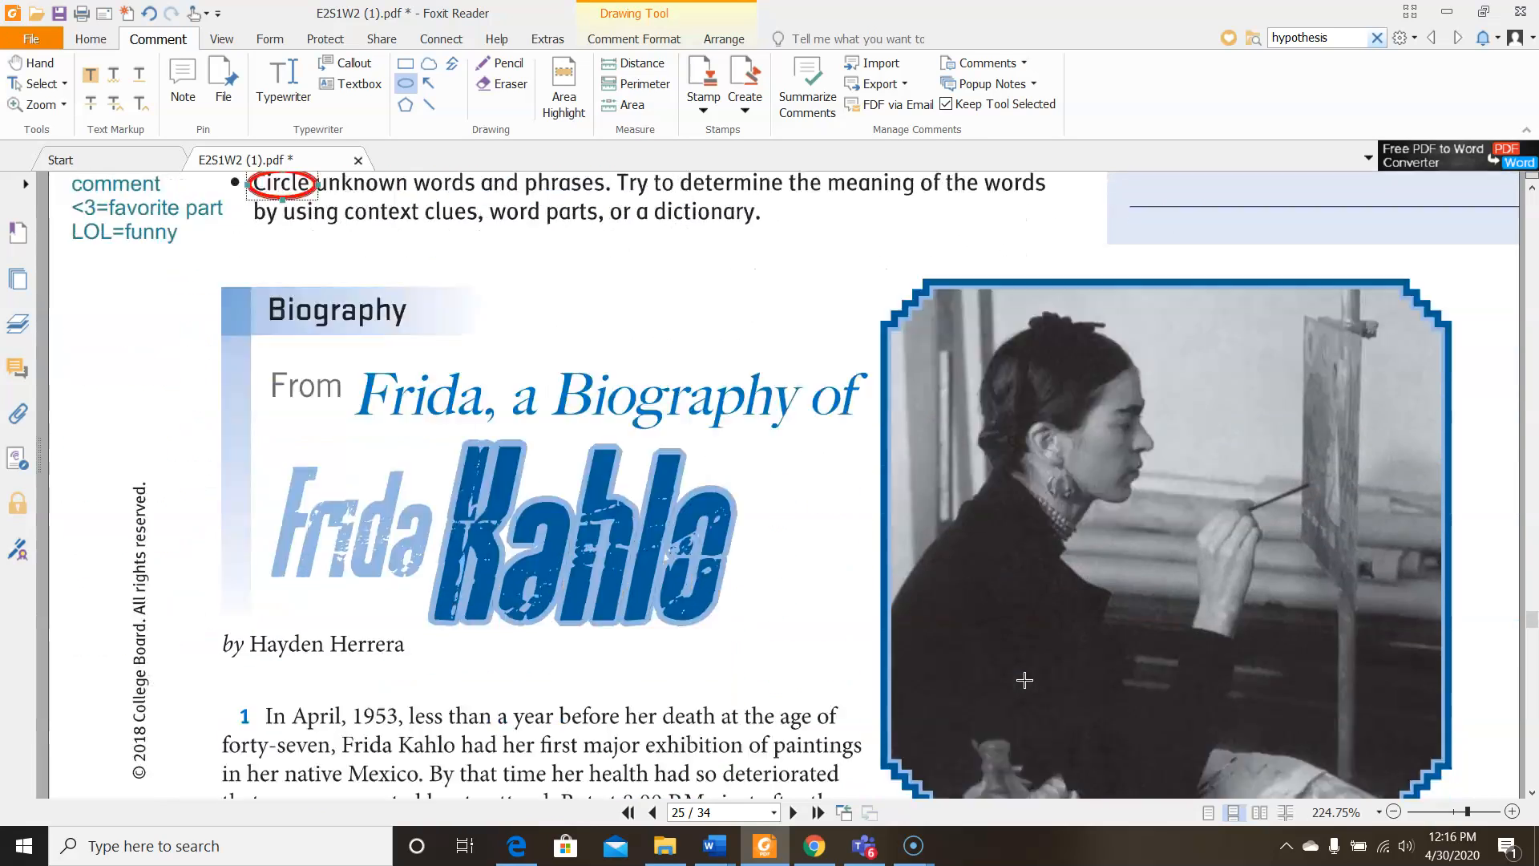
scroll("down", 3)
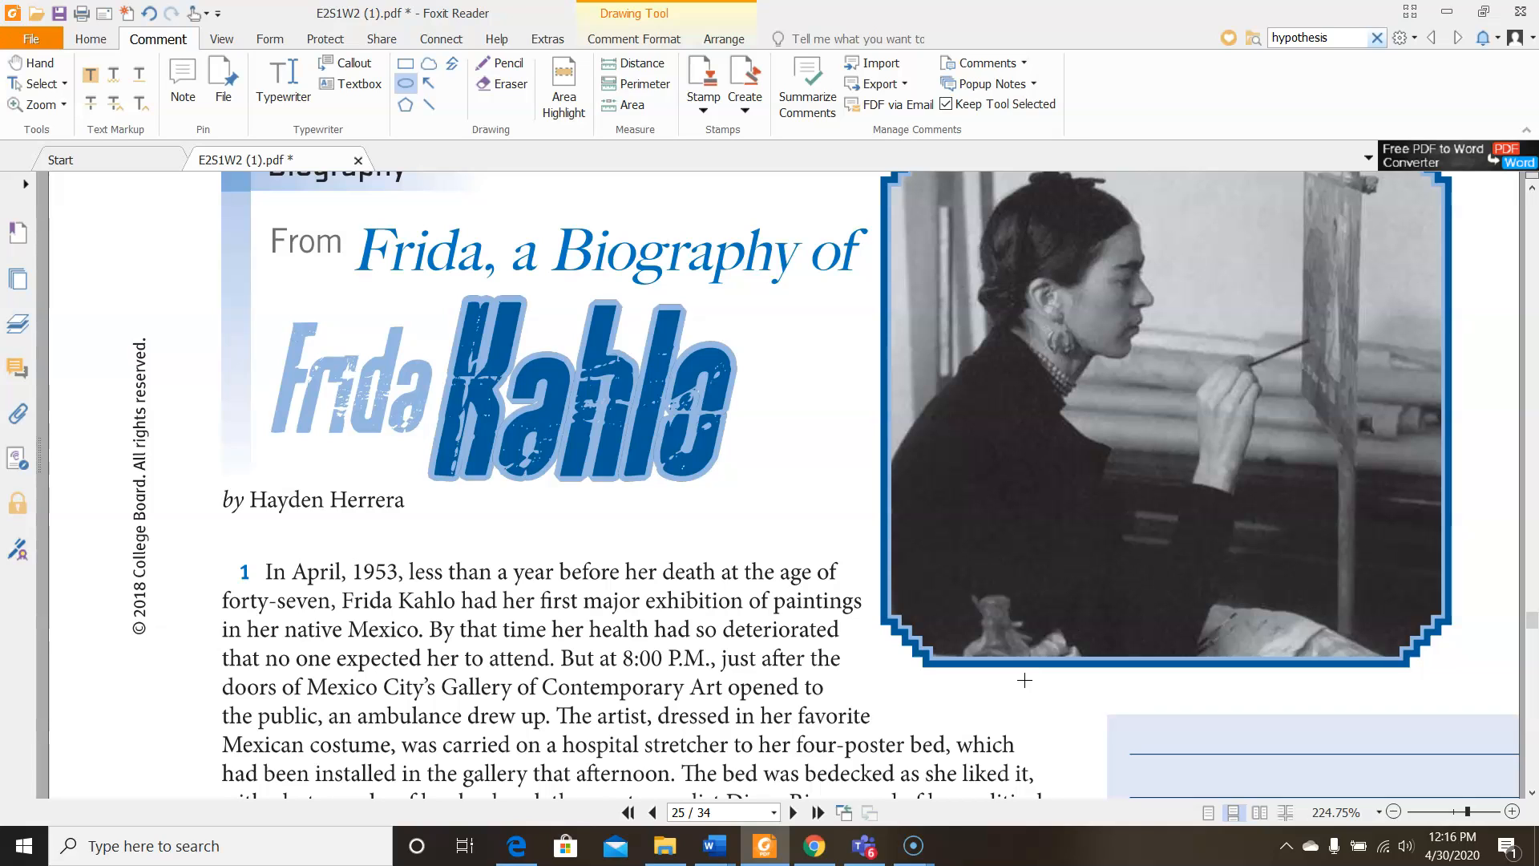
scroll("down", 3)
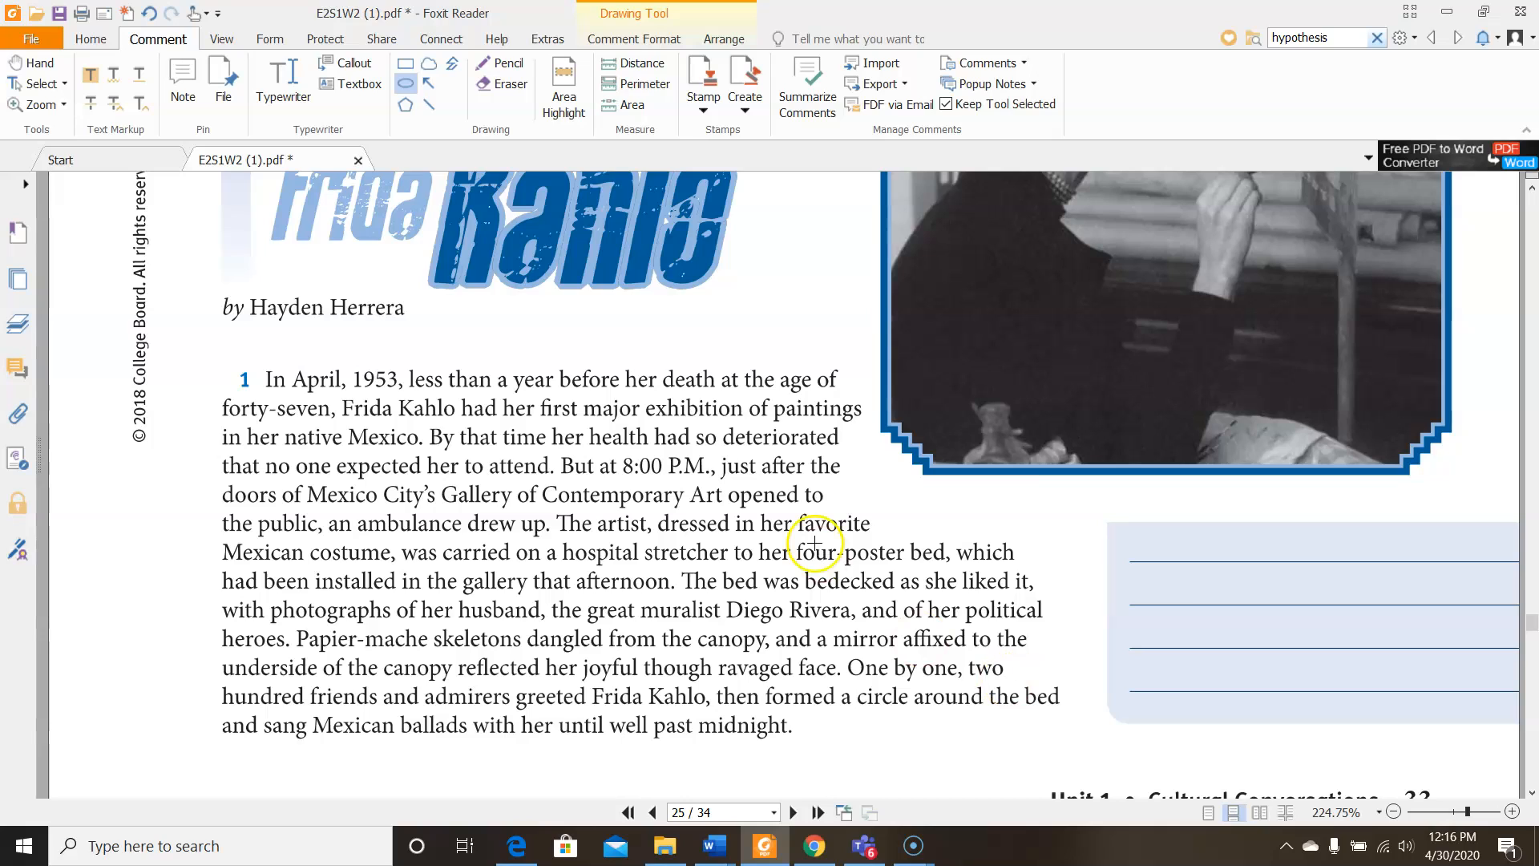
Highlight 'first major exhibition of paintings' in paragraph 1 and switch to typing margin markers
left_click(563, 79)
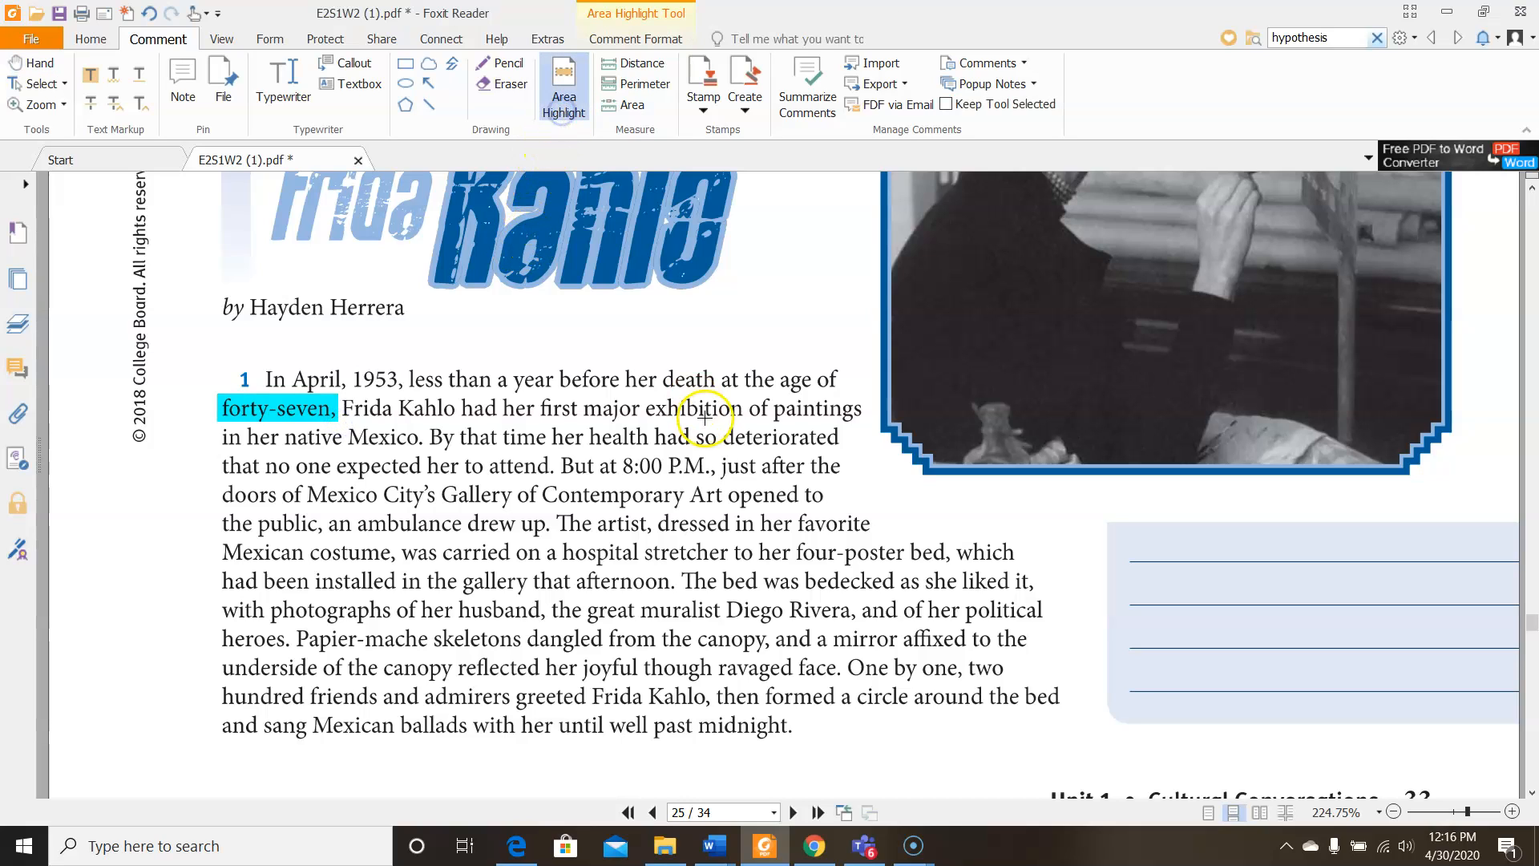
left_click_drag(539, 408, 717, 436)
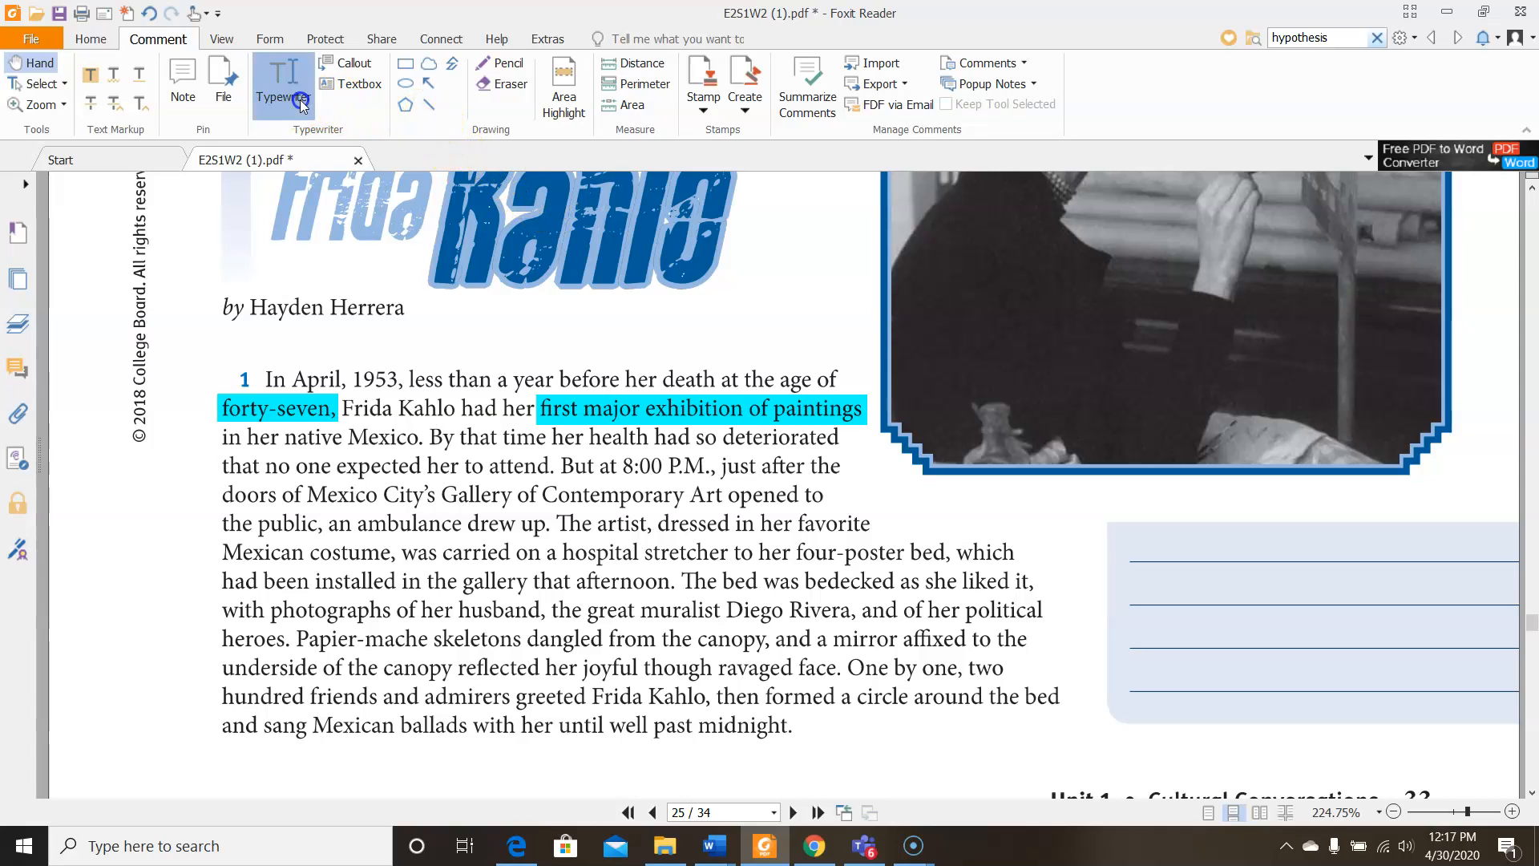
left_click(282, 78)
type("!?")
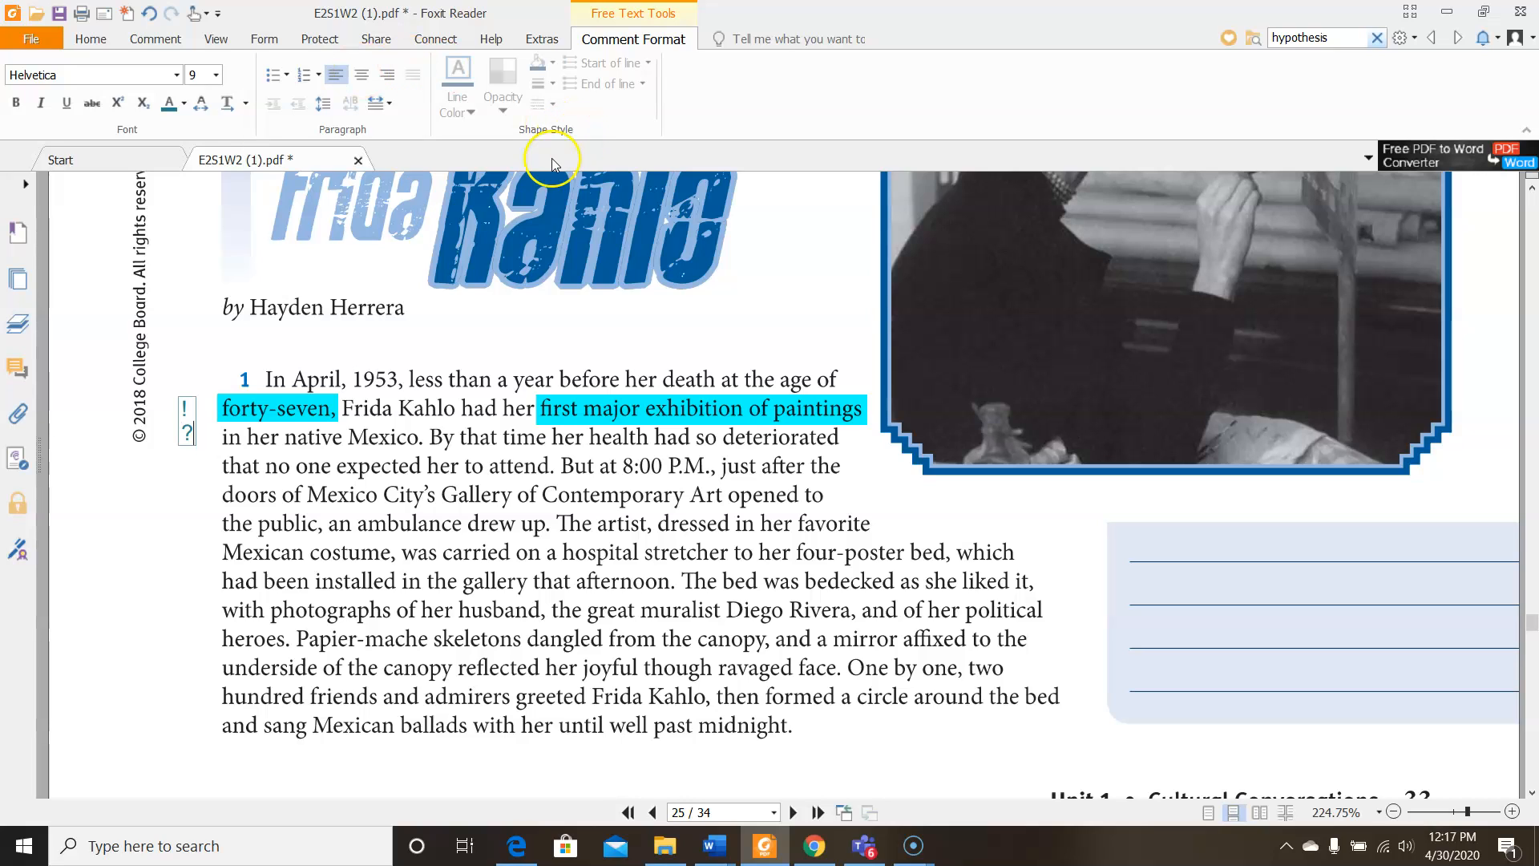
mouse_move(841, 383)
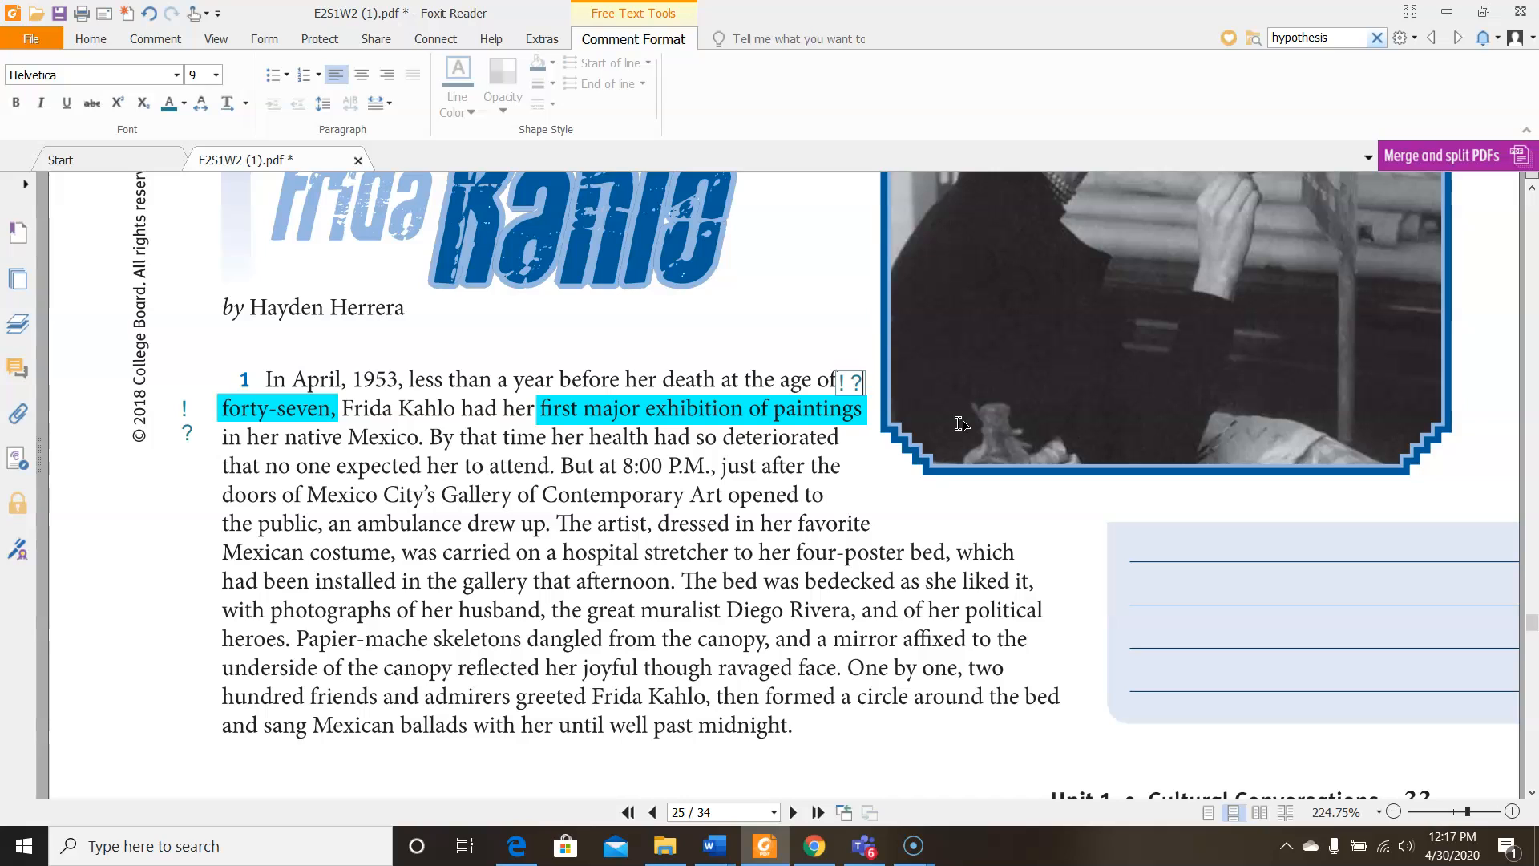
scroll("down", 3)
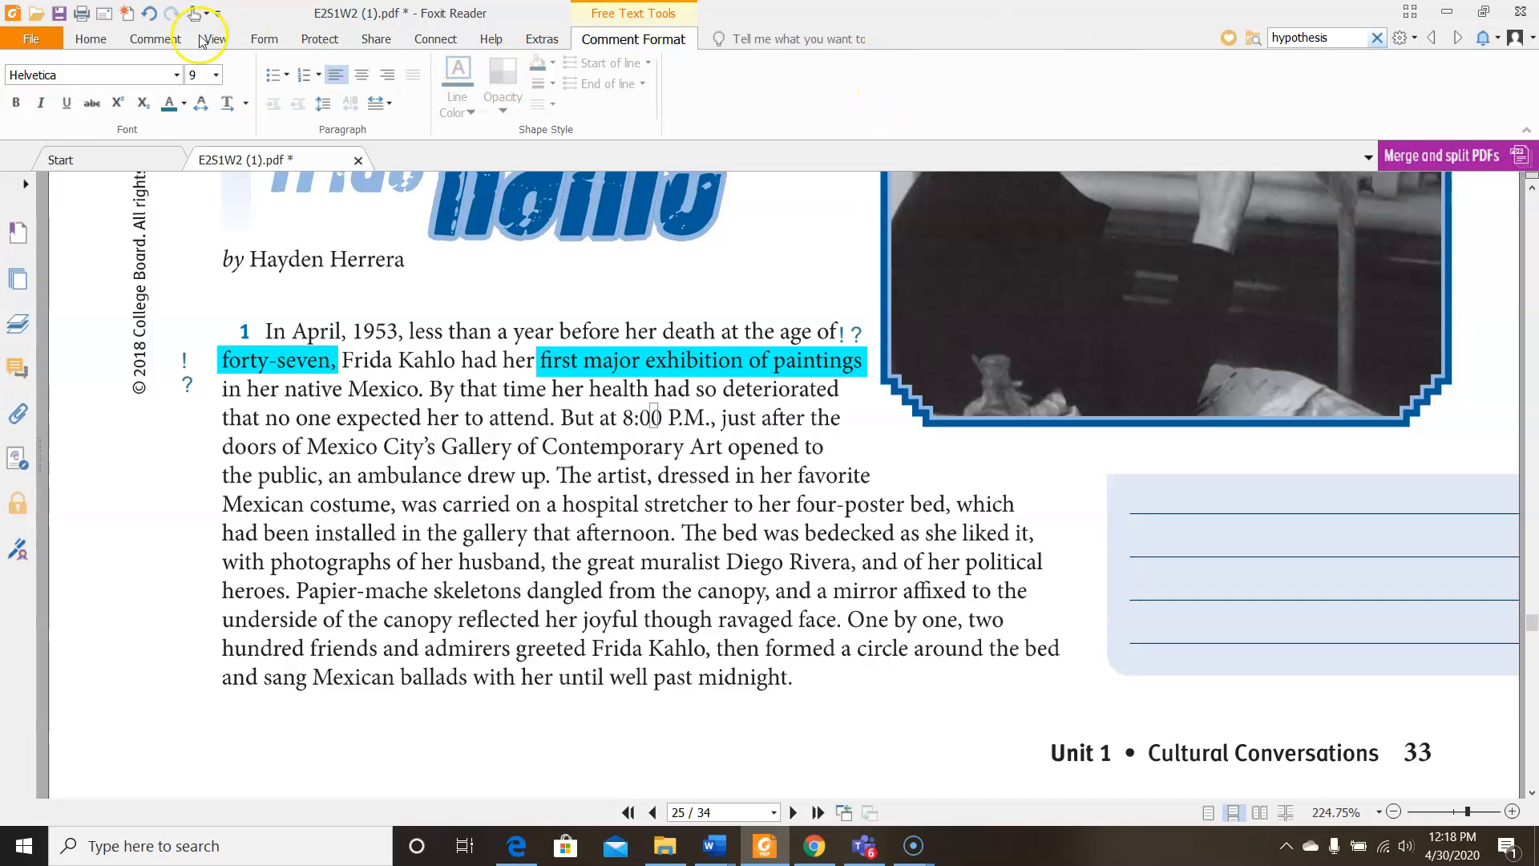
left_click(157, 39)
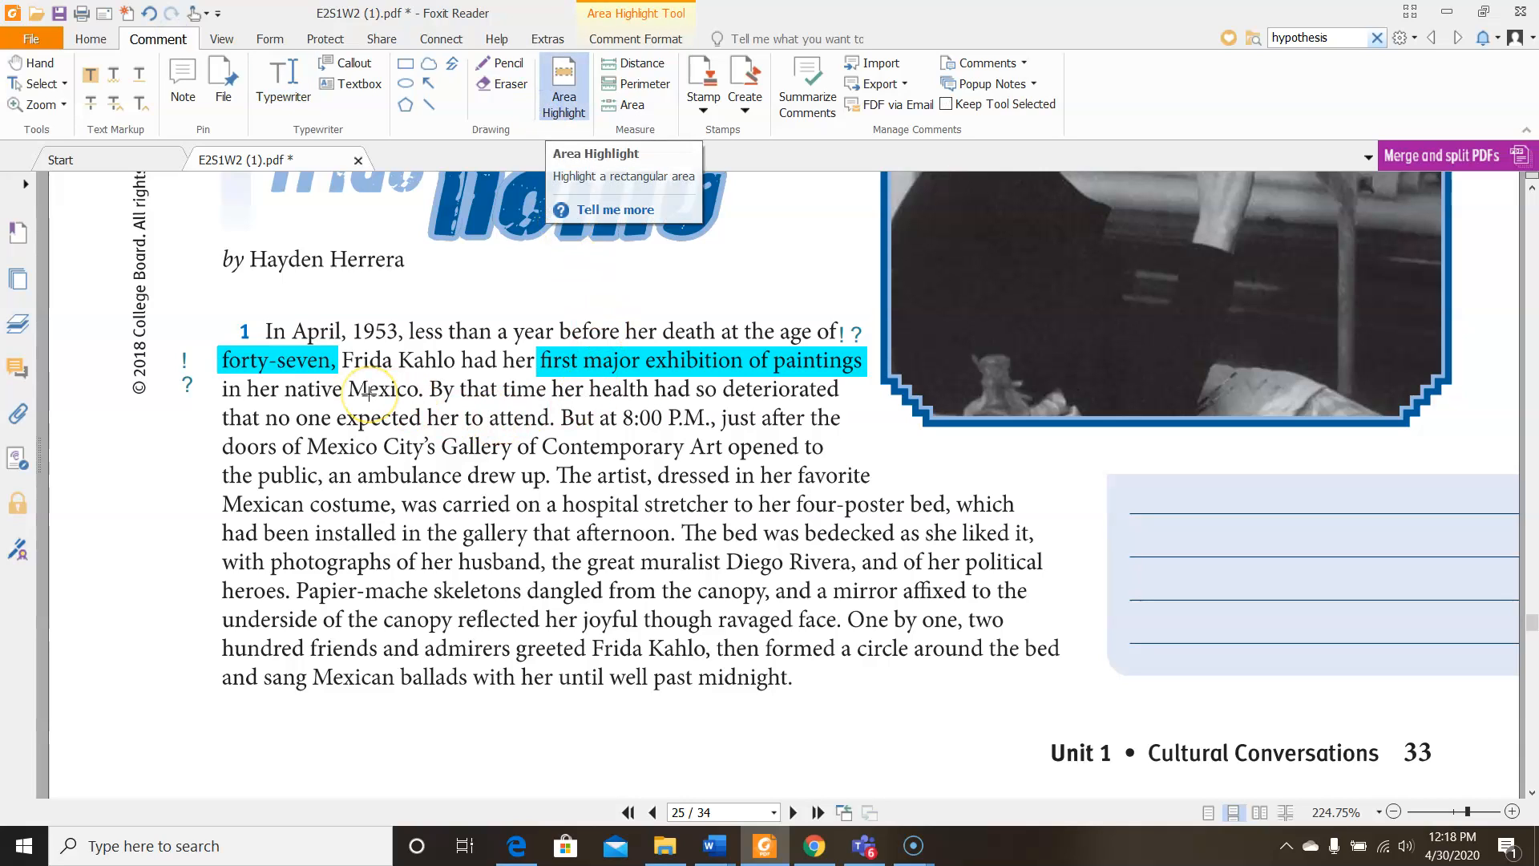
mouse_move(564, 468)
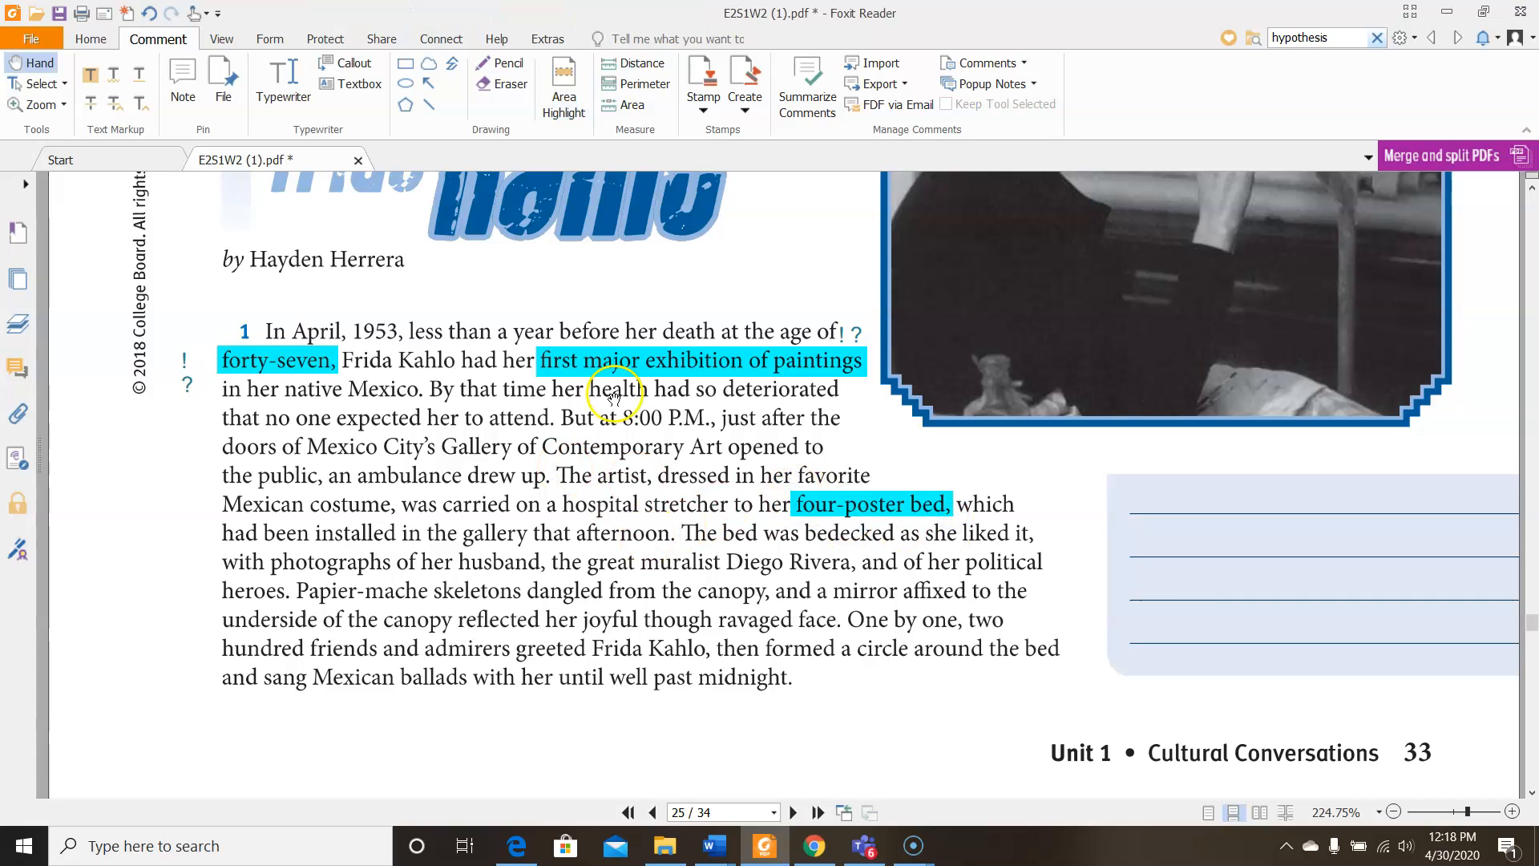
mouse_move(351, 550)
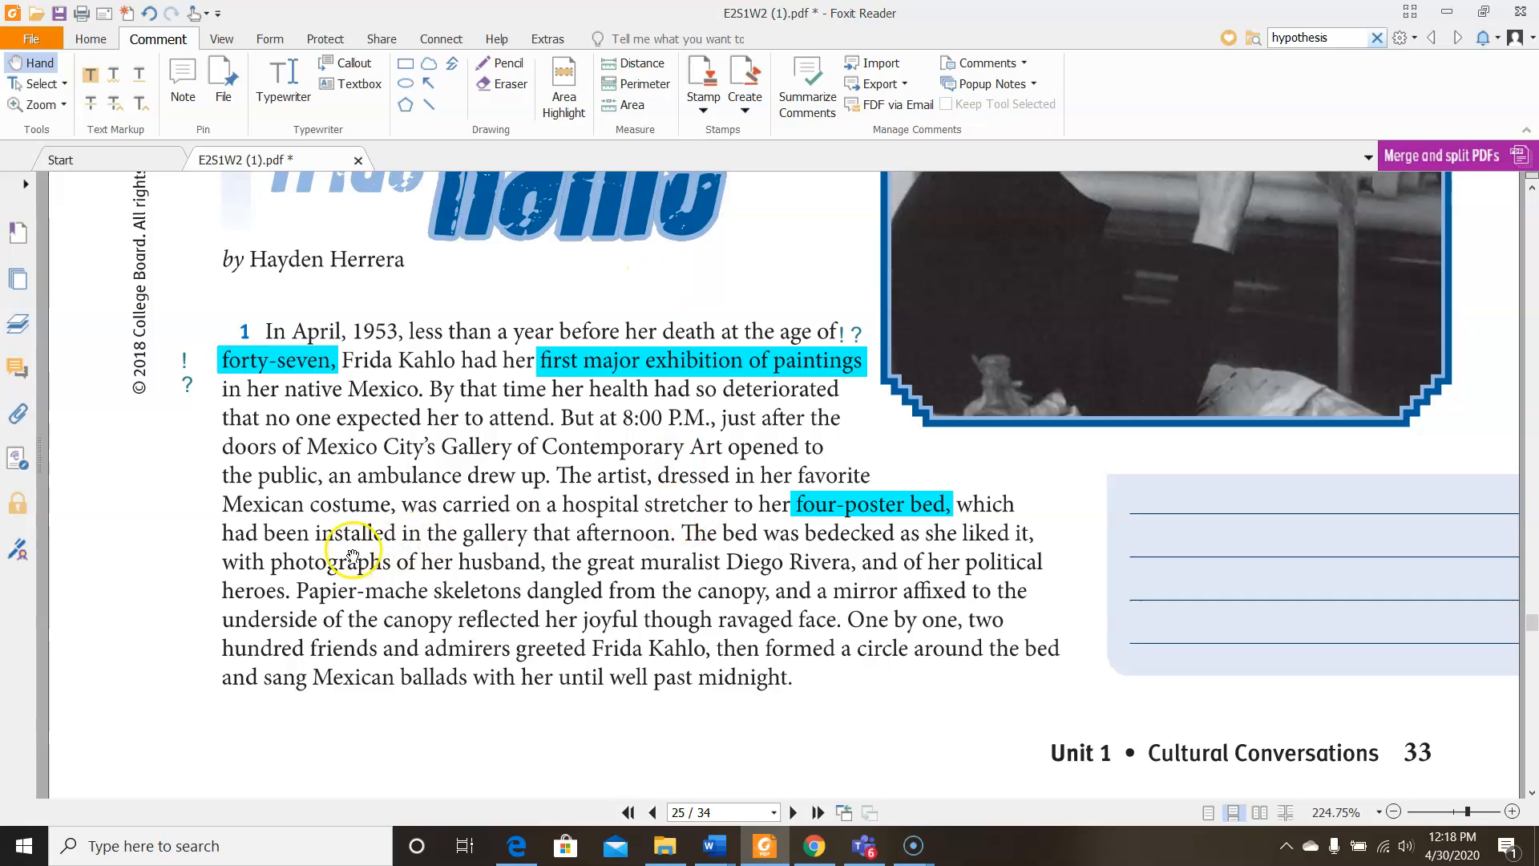
mouse_move(547, 584)
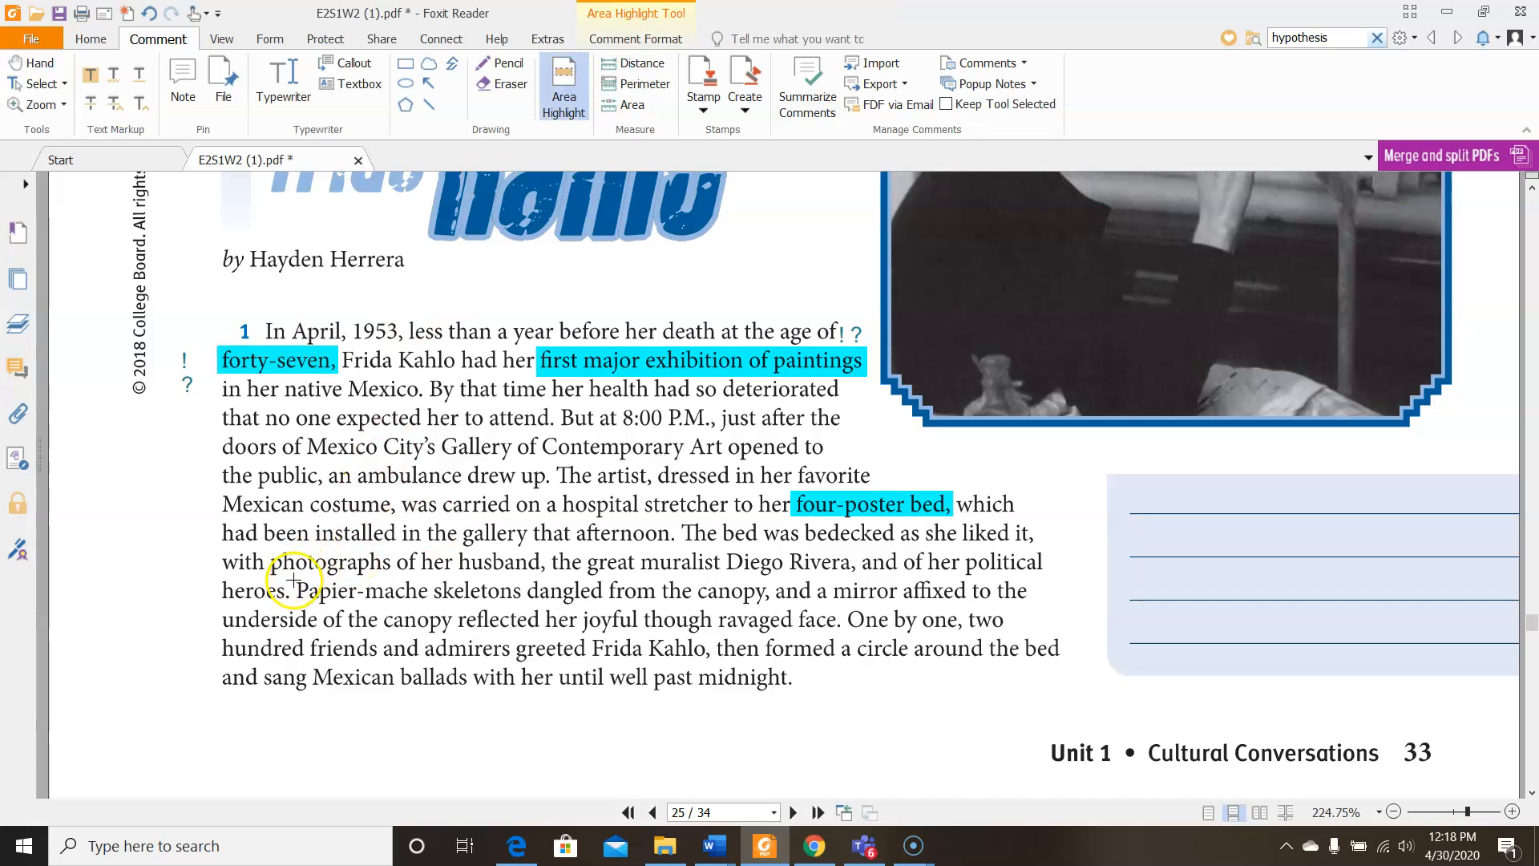
Highlight 'Papier-mache skeletons' and 'mirror affixed' in paragraph 1
left_click_drag(295, 590, 526, 590)
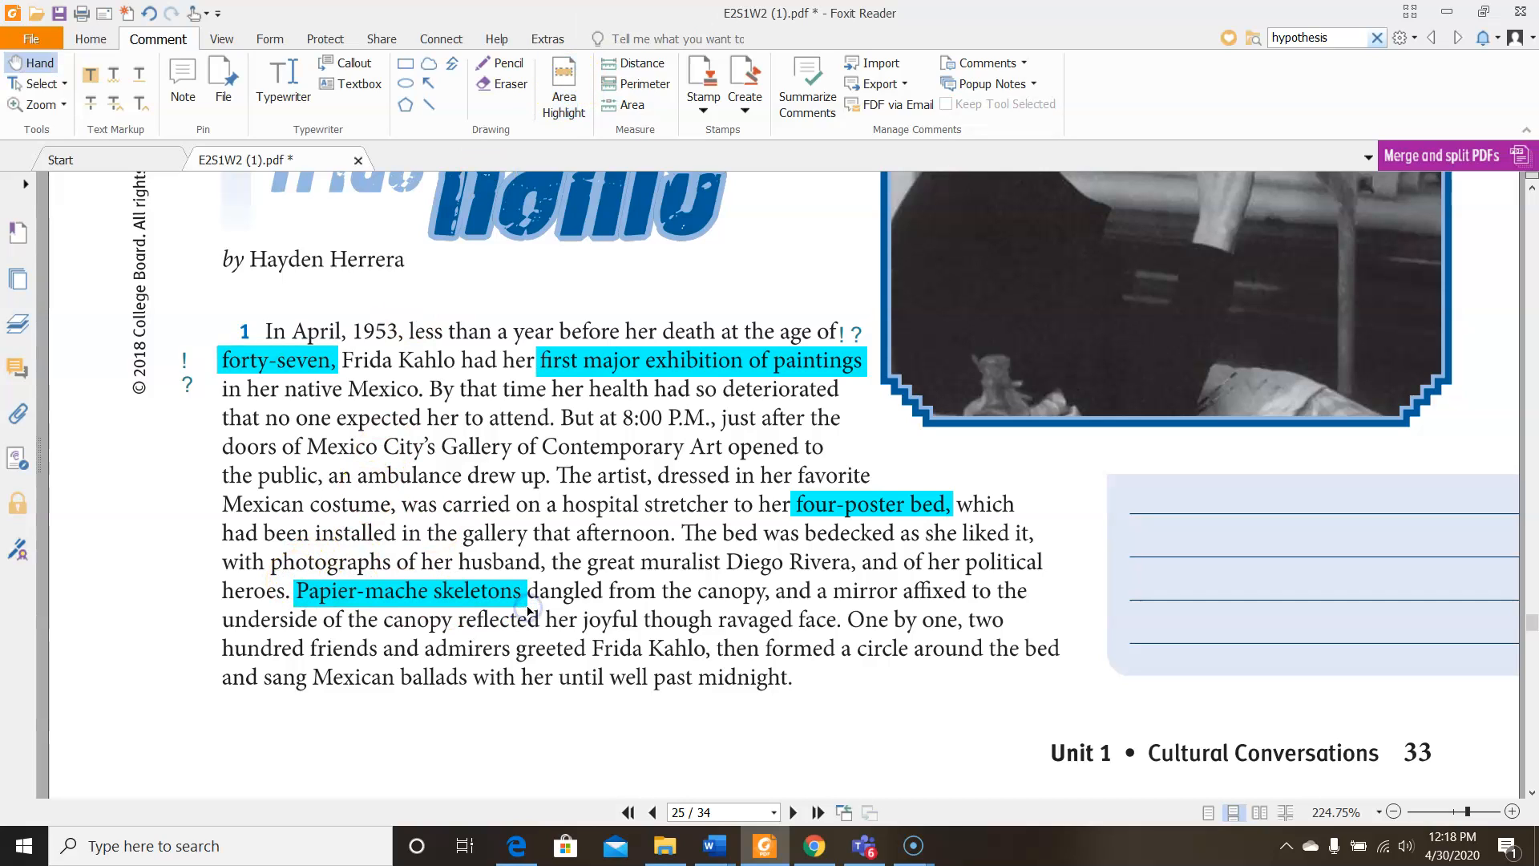
left_click(563, 79)
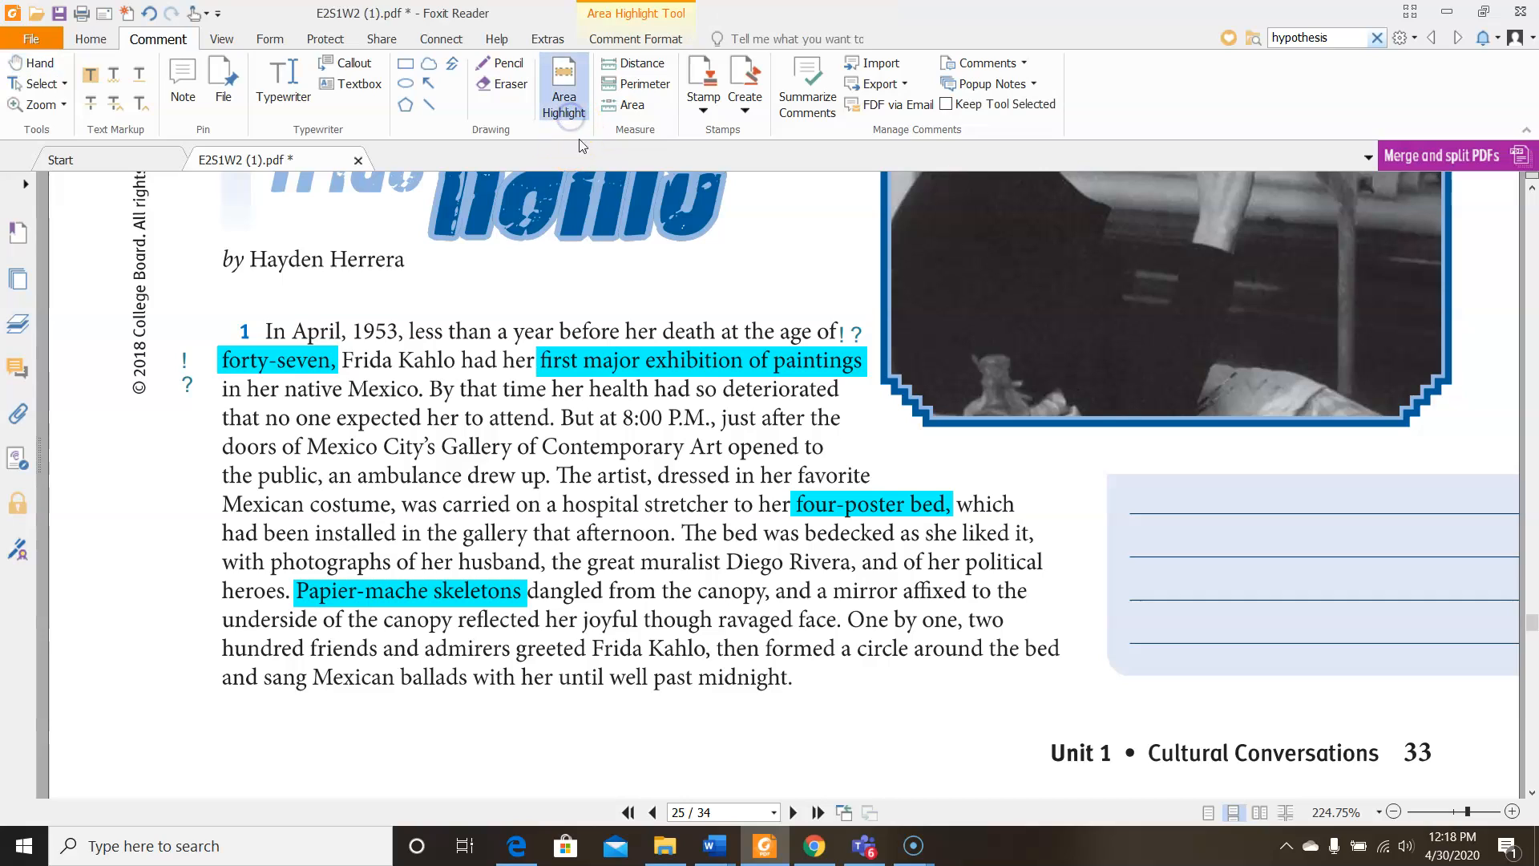
left_click_drag(834, 592, 957, 592)
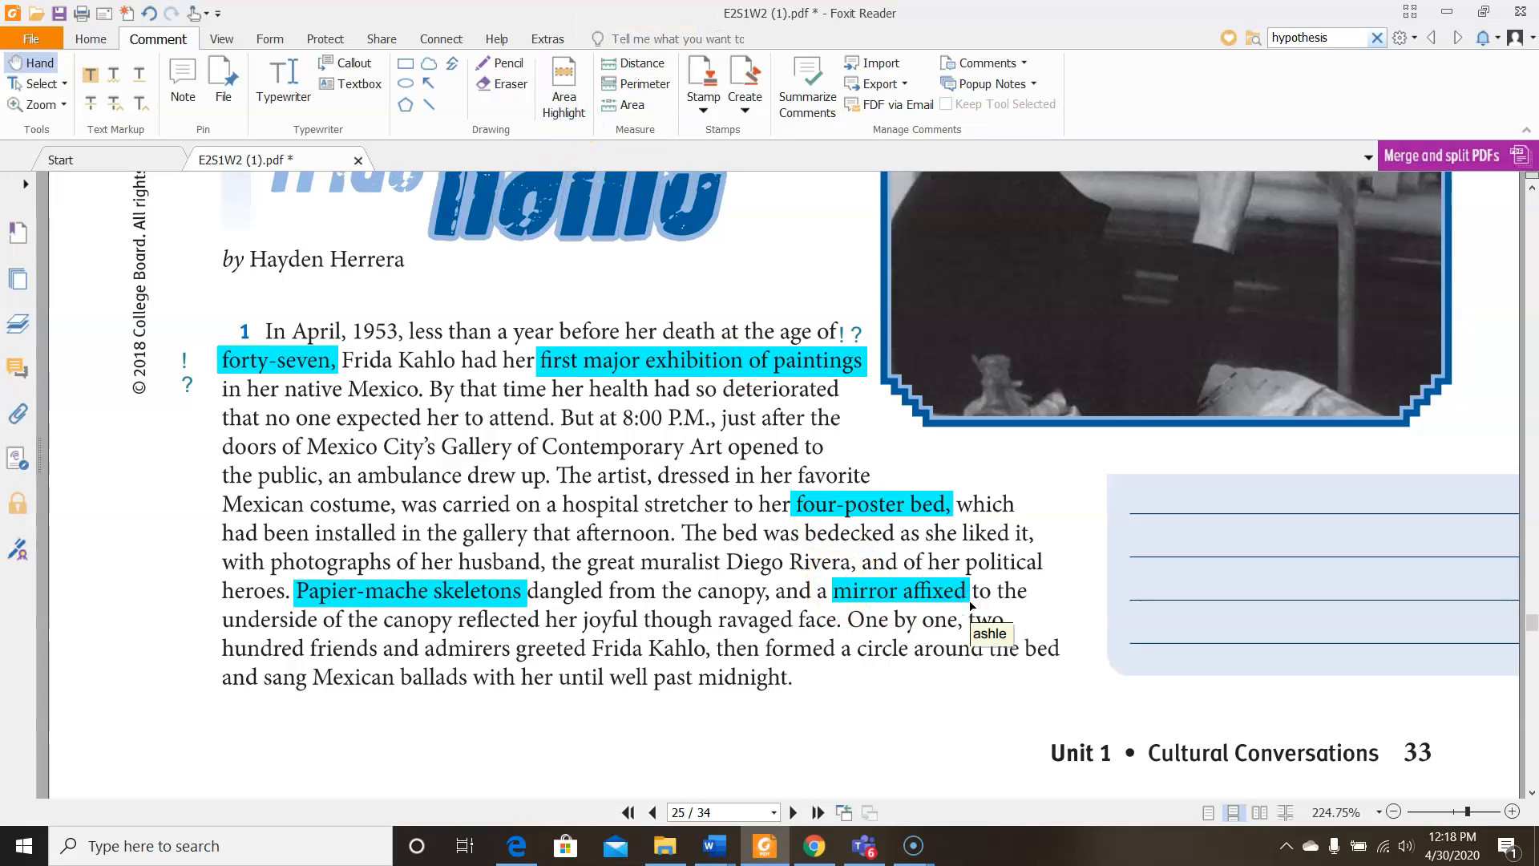
mouse_move(1138, 577)
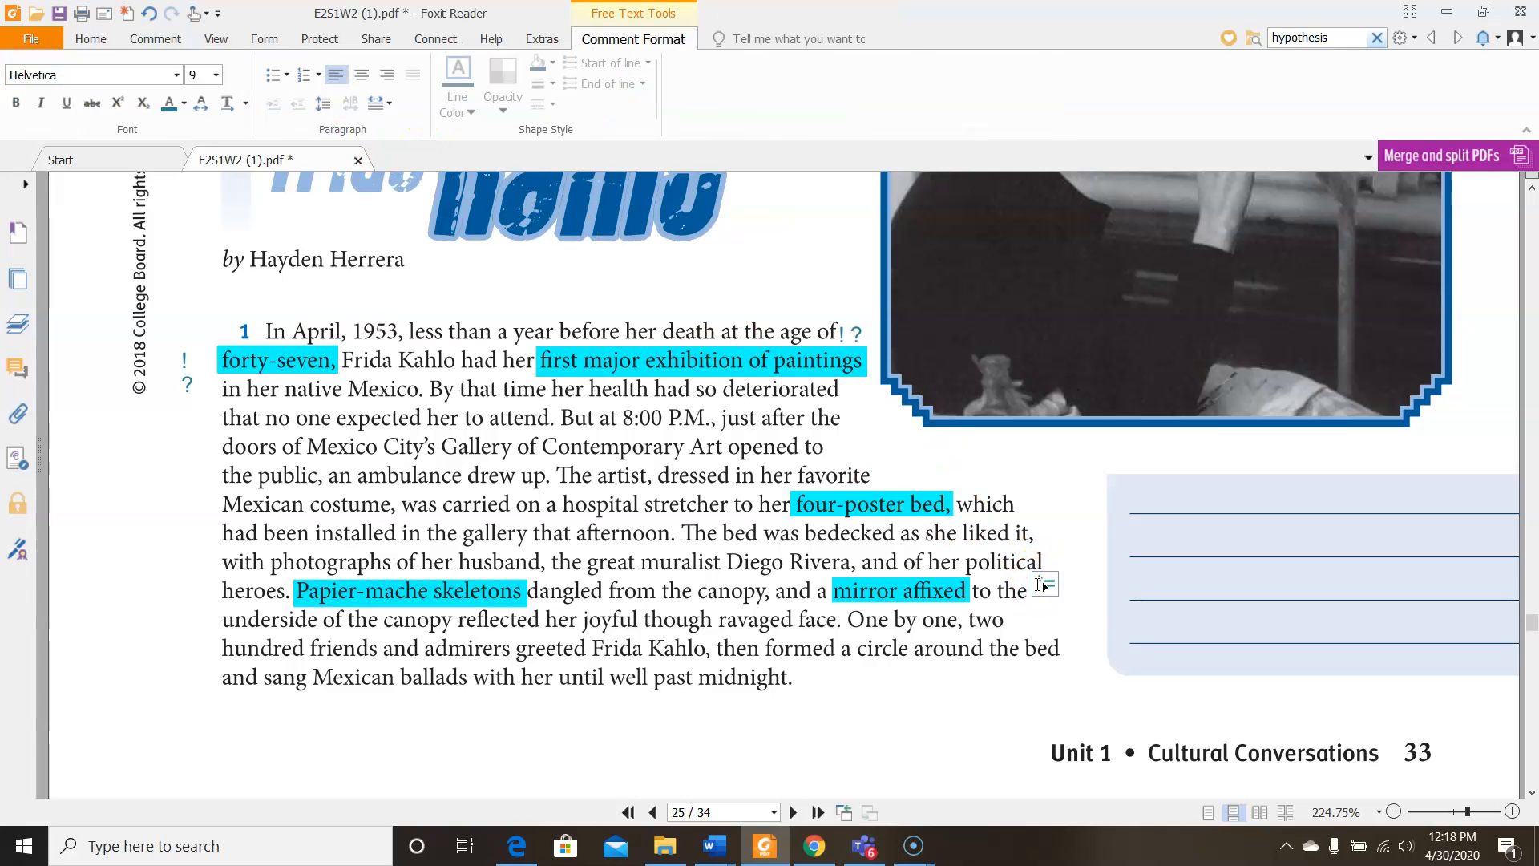
Type the comments '*=over the top' and '*=sounds more like a party than an art exhibit' by paragraph 1
type("over the top")
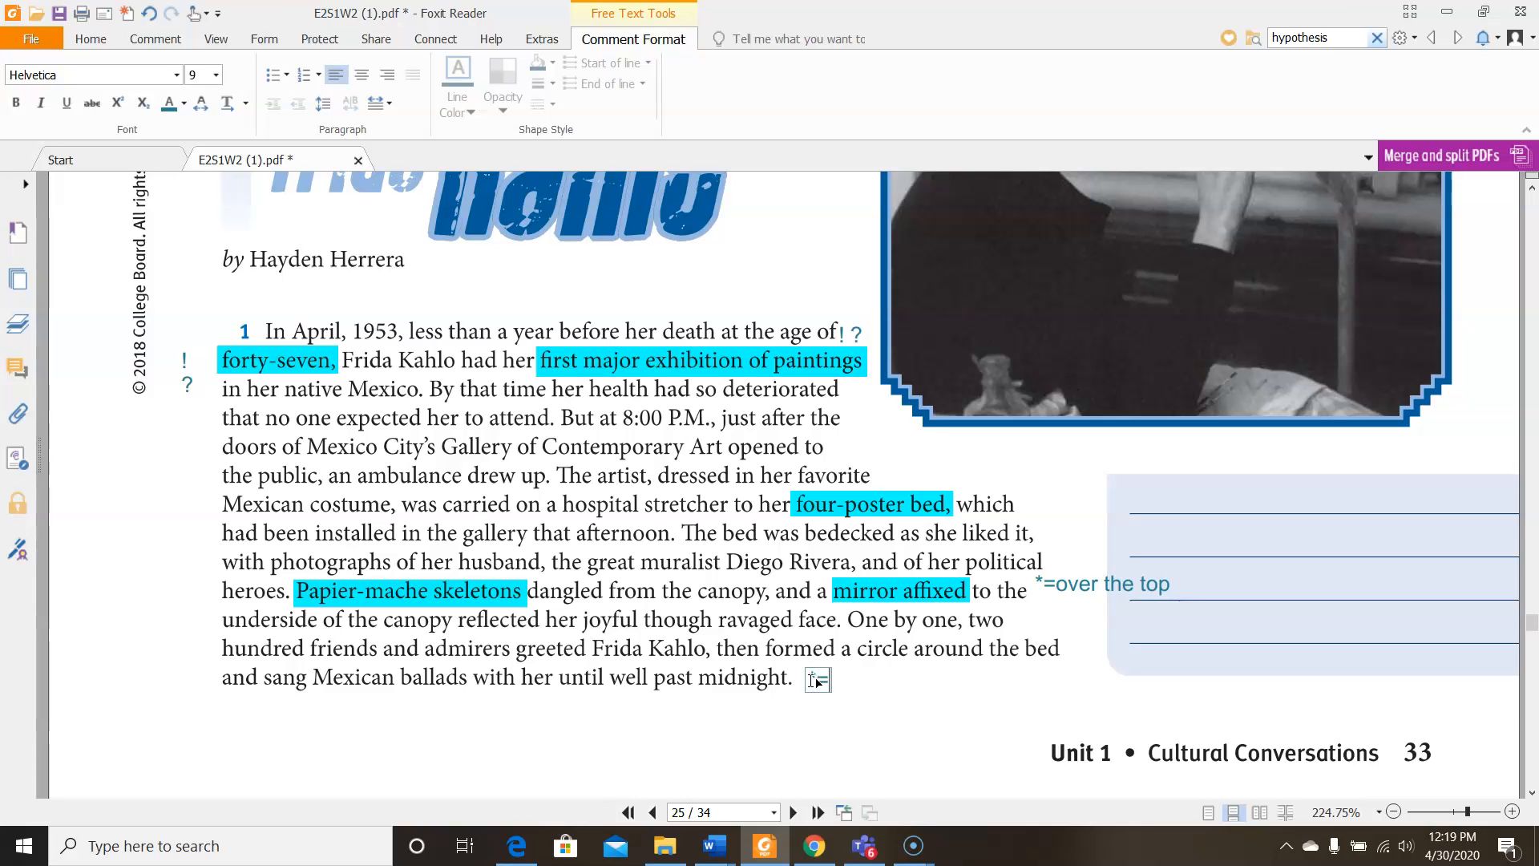
type("sounds more like")
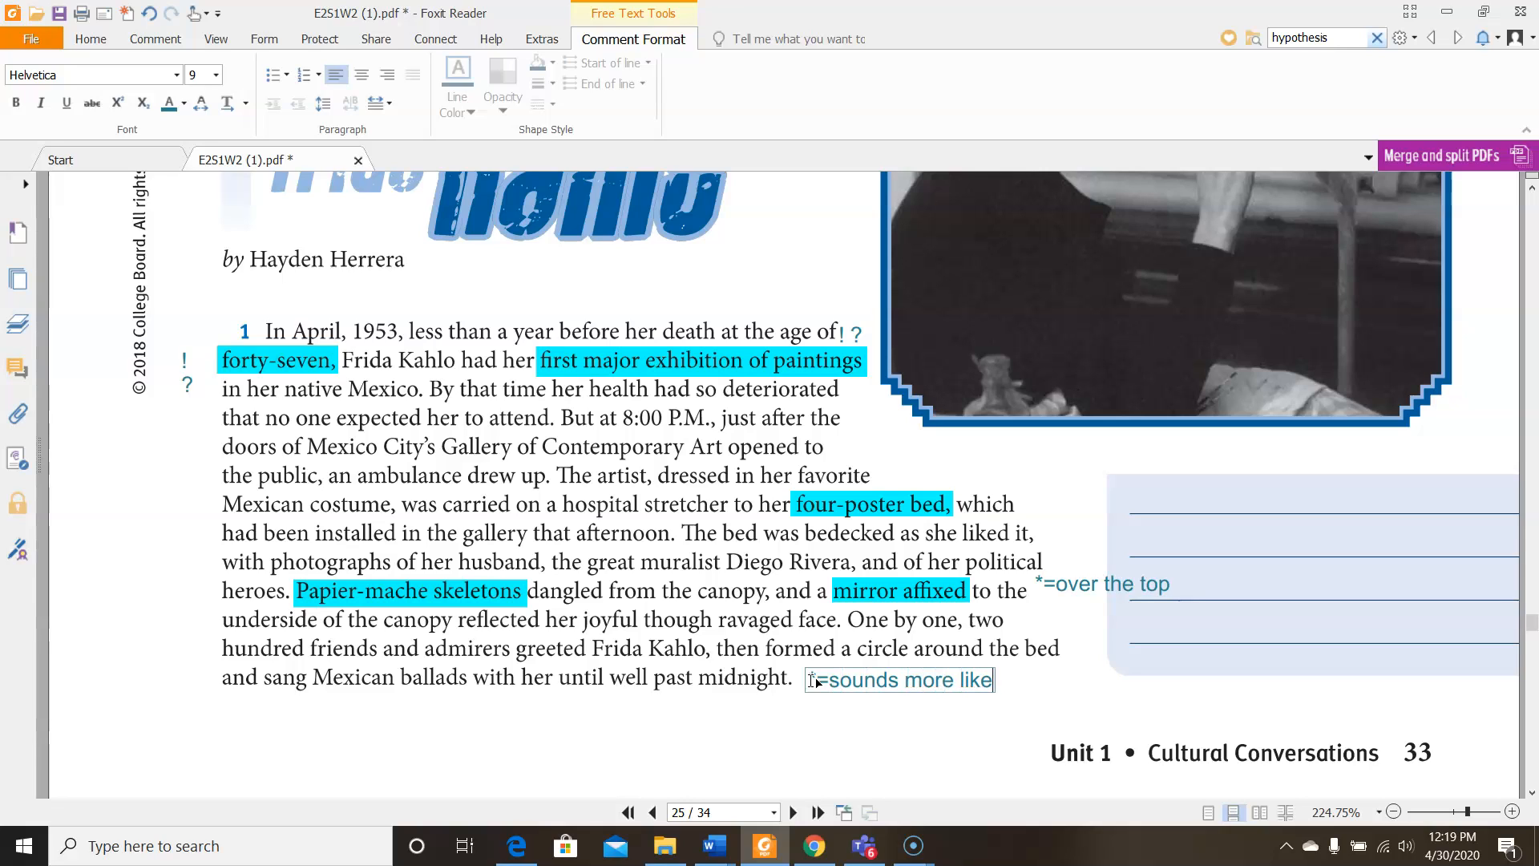
type("a party than an art exhibit")
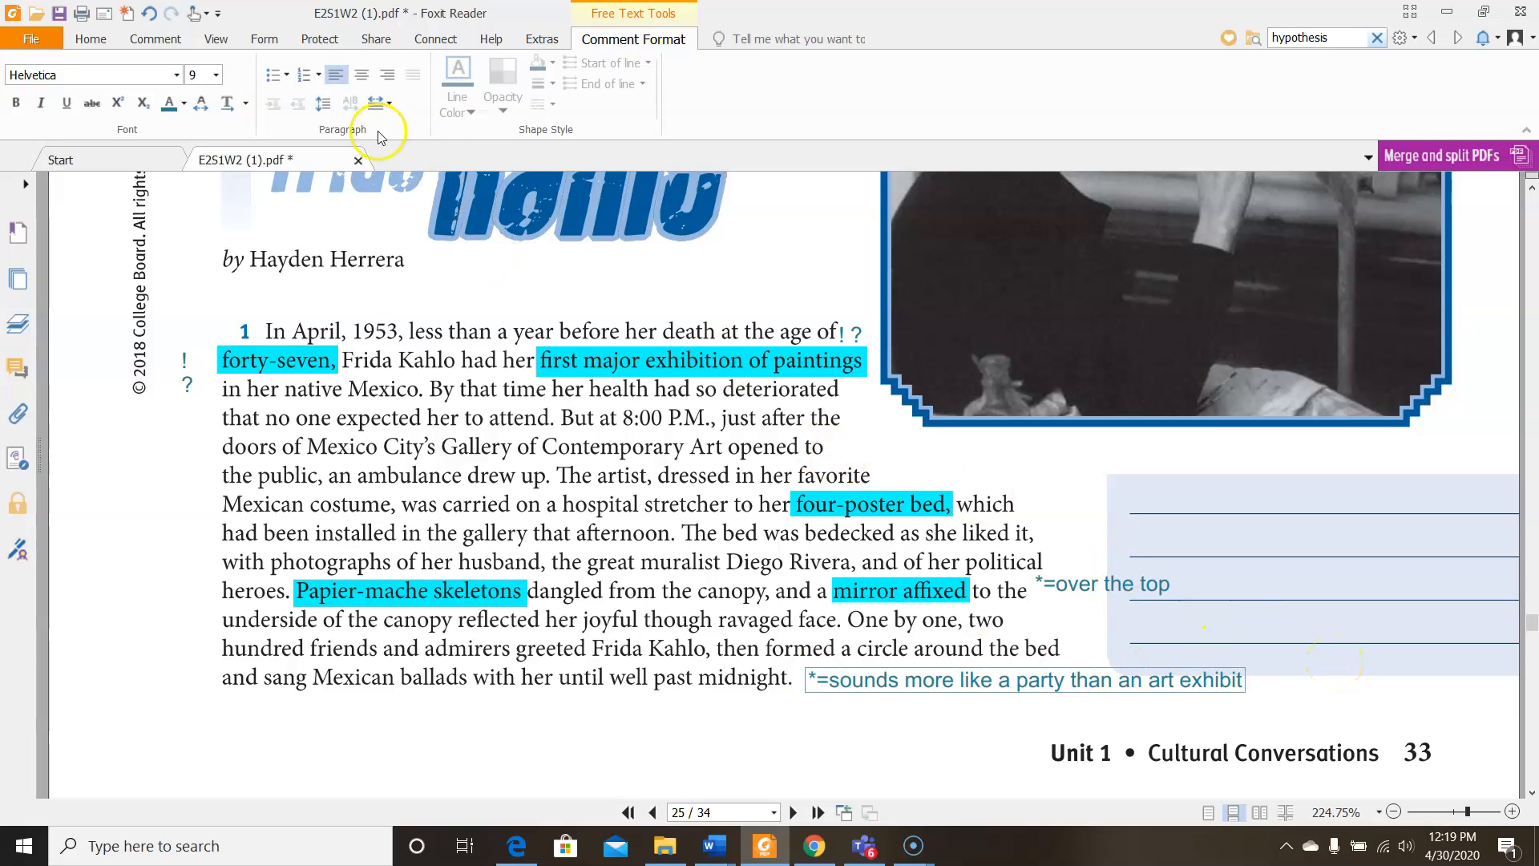
Circle deteriorated, four-poster bed and Papier-mache in red ovals
left_click(155, 39)
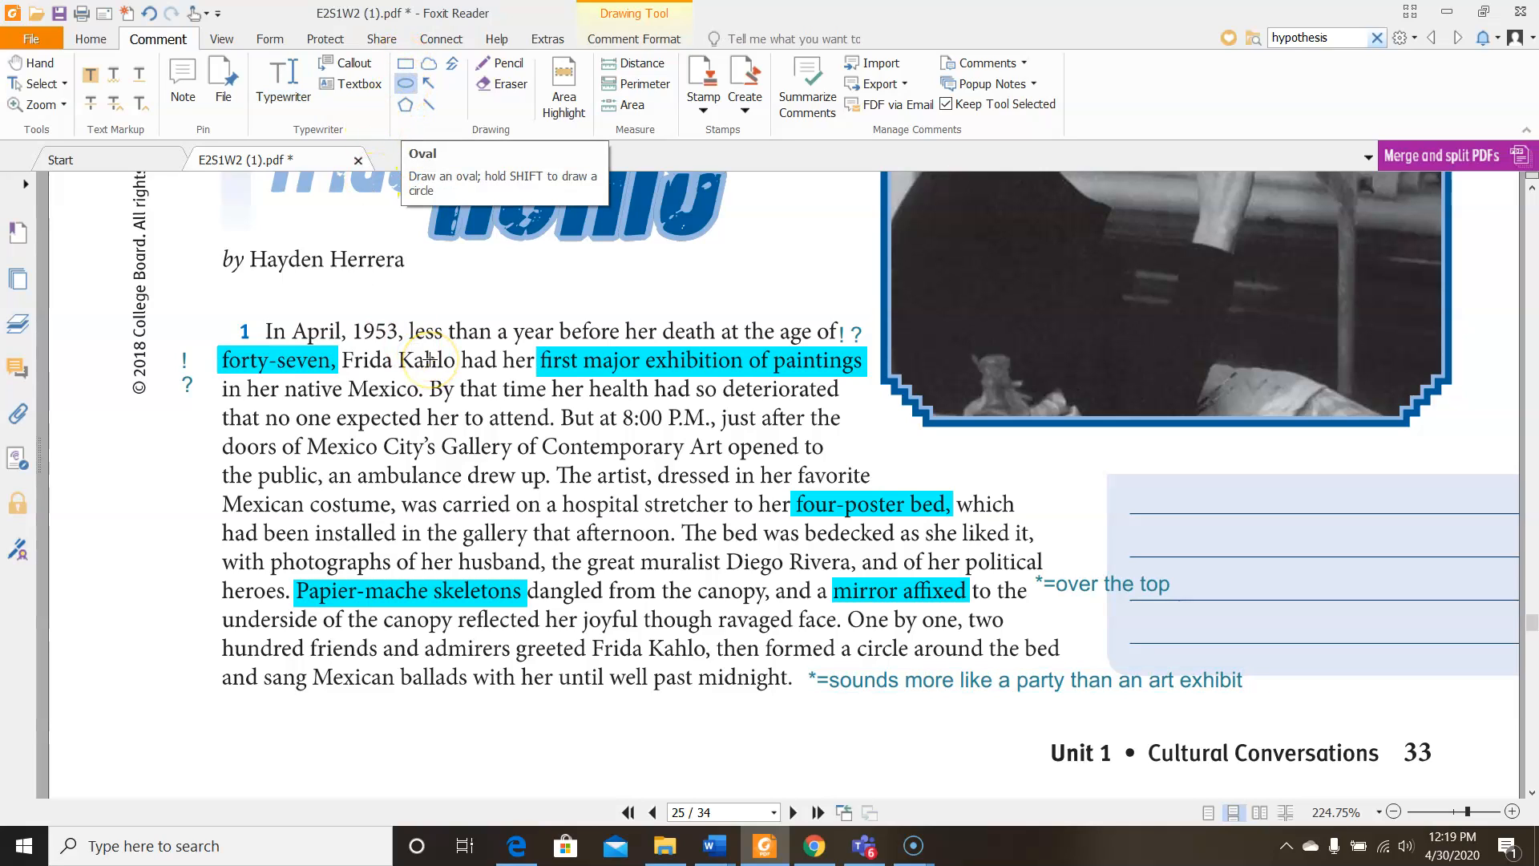
mouse_move(741, 383)
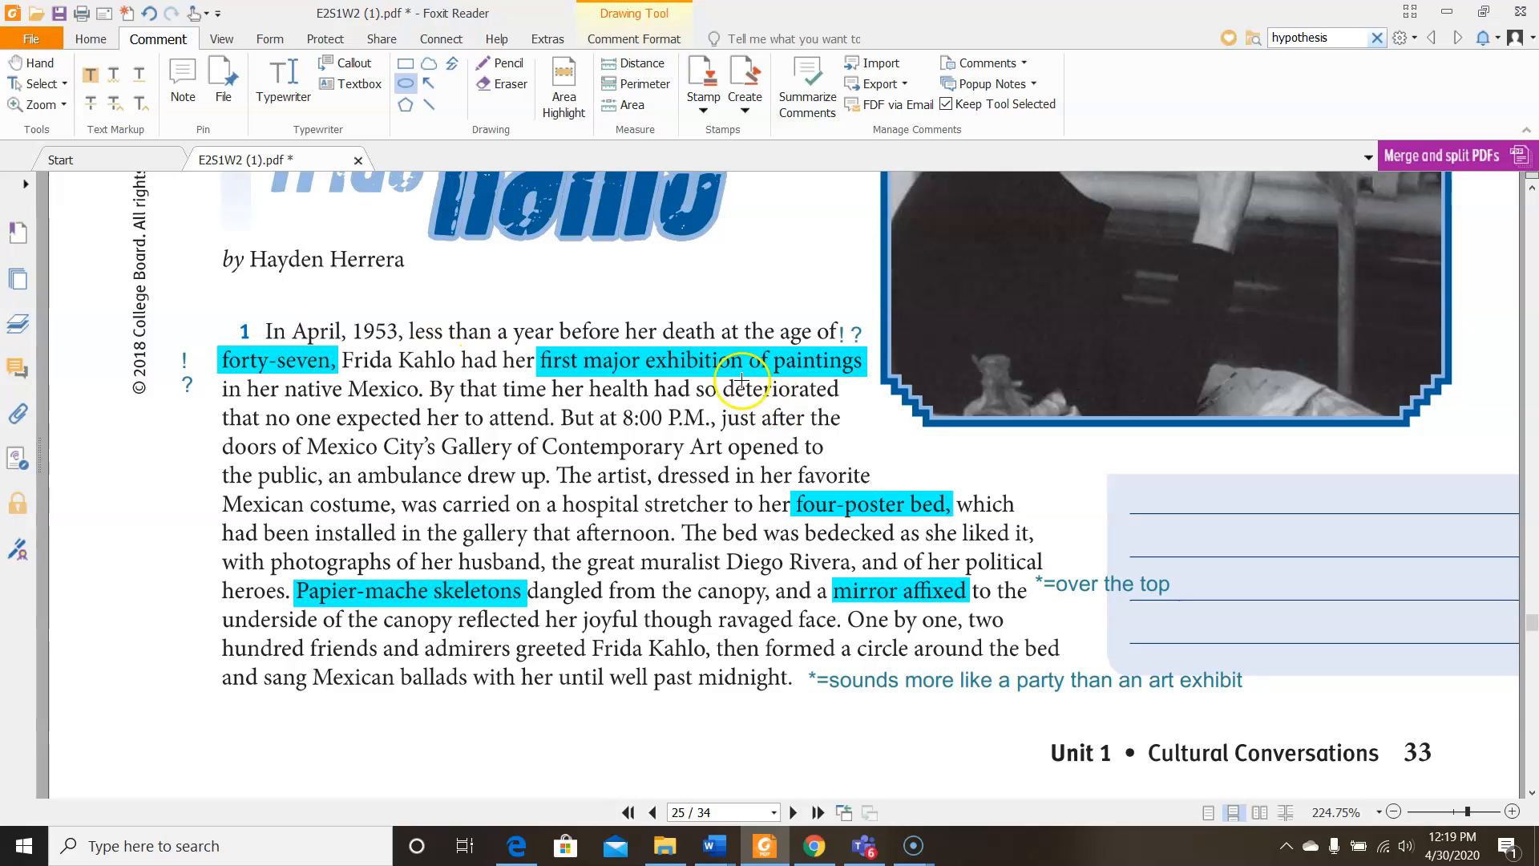
left_click_drag(722, 391, 854, 410)
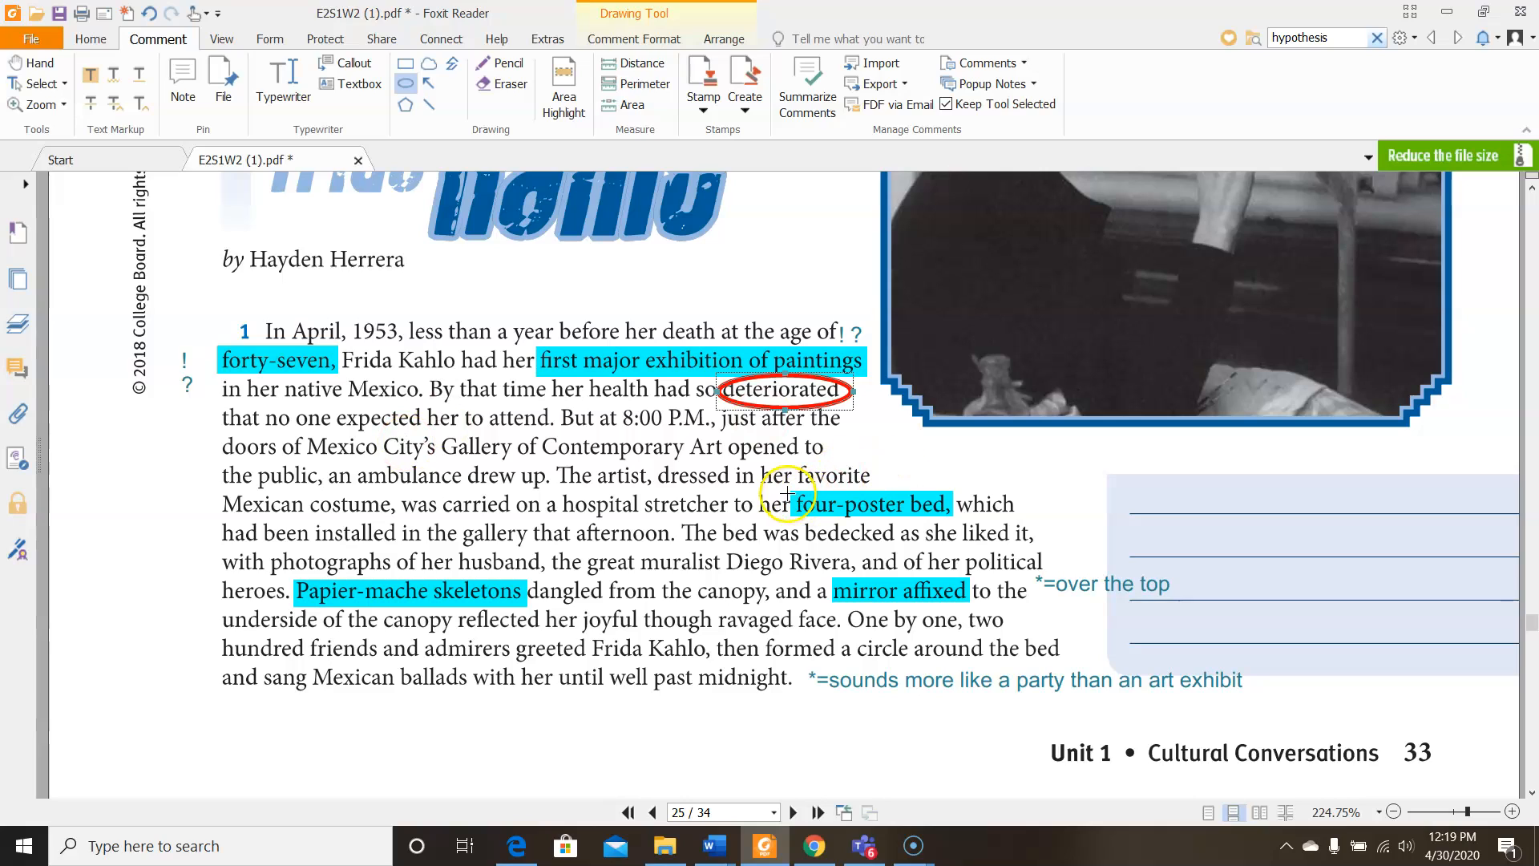
left_click_drag(776, 491, 962, 526)
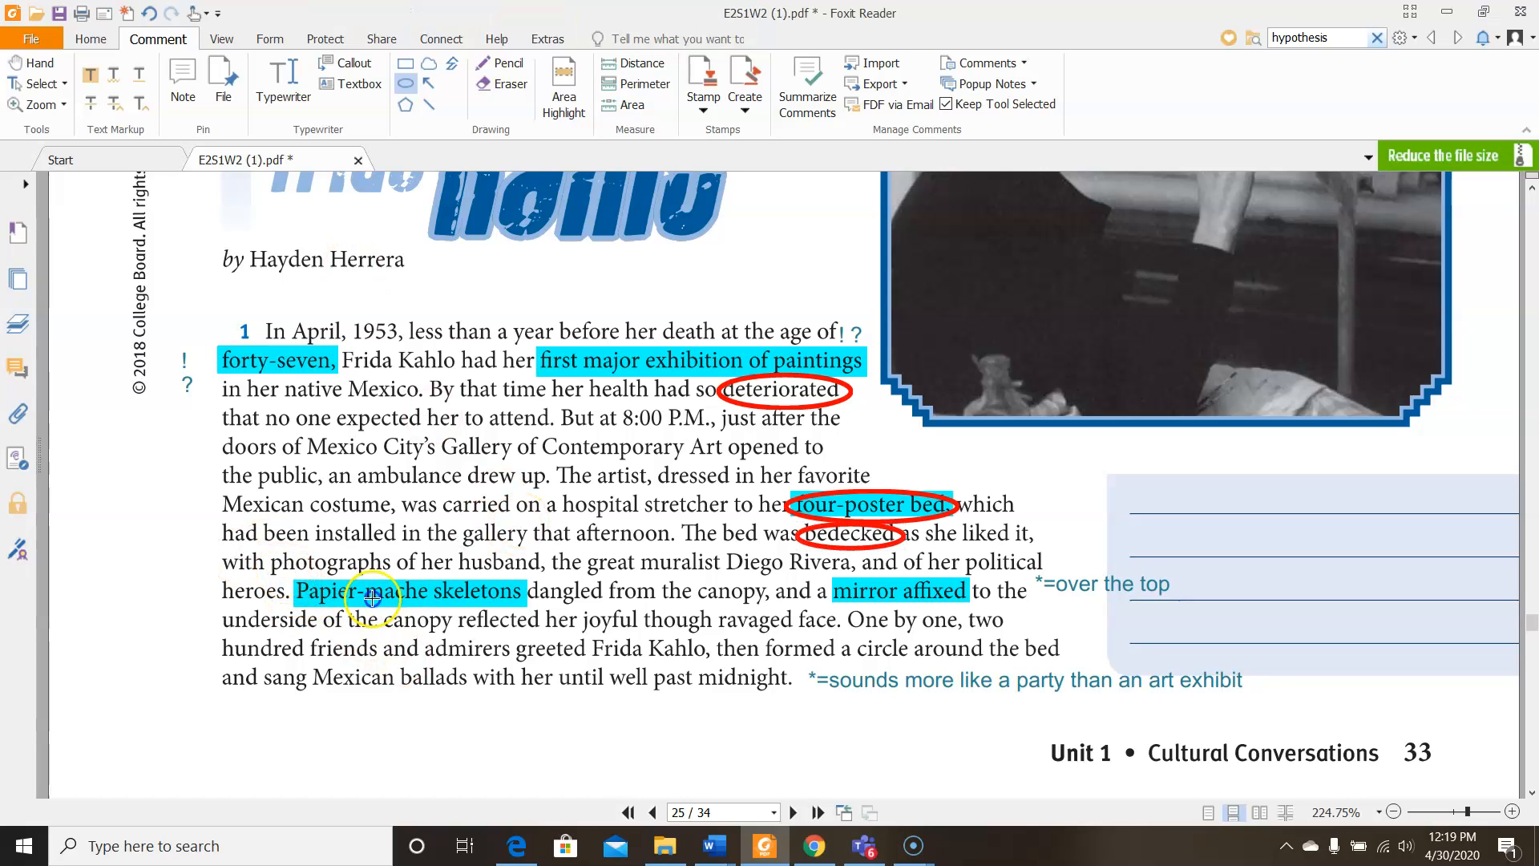
left_click_drag(295, 592, 442, 592)
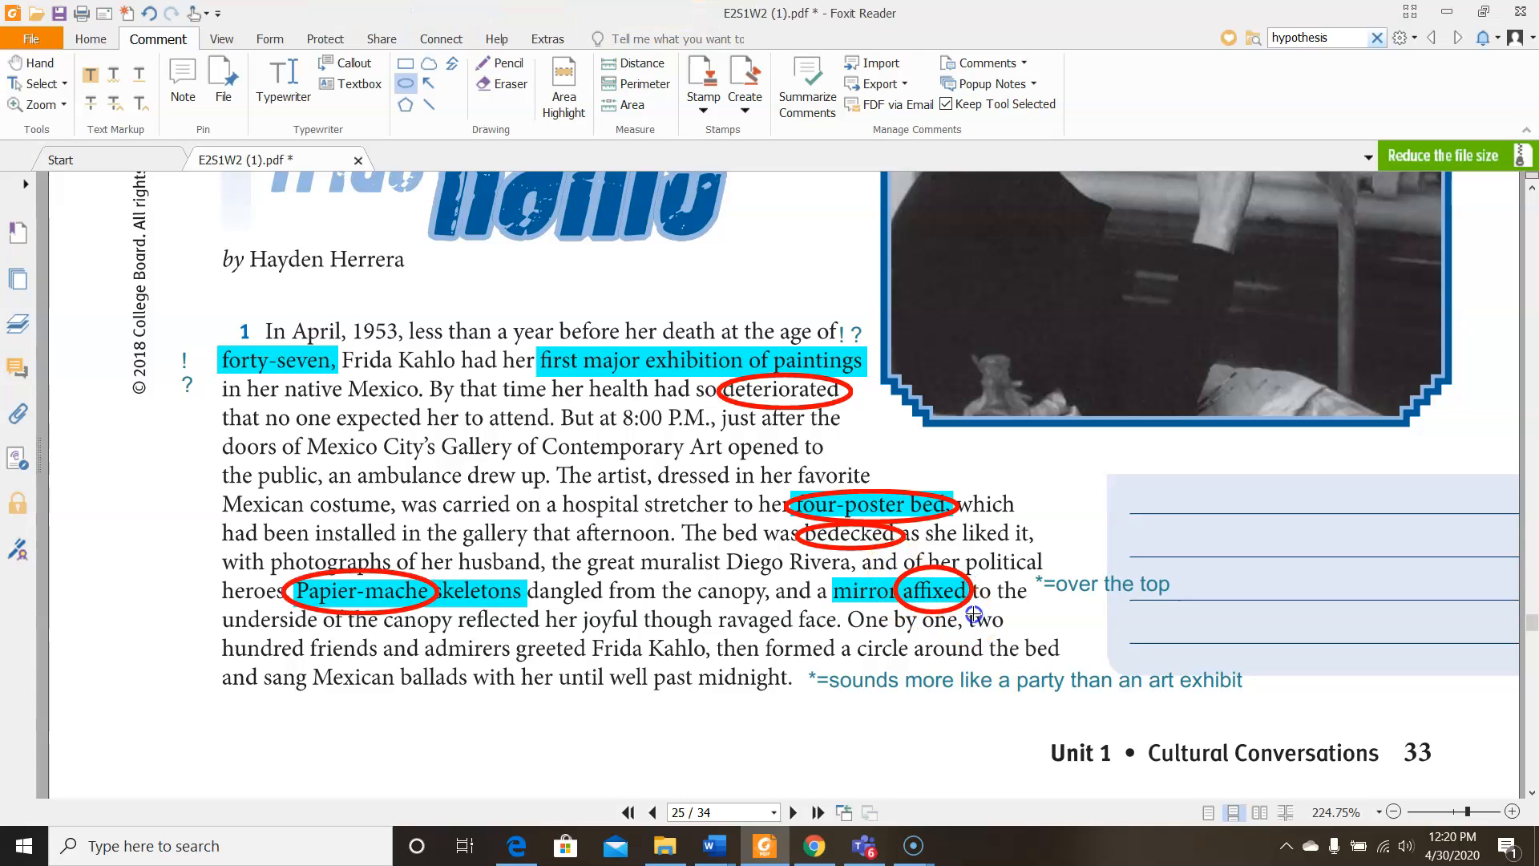
Circle affixed, ravaged and the last unknown word in red ovals
left_click(933, 588)
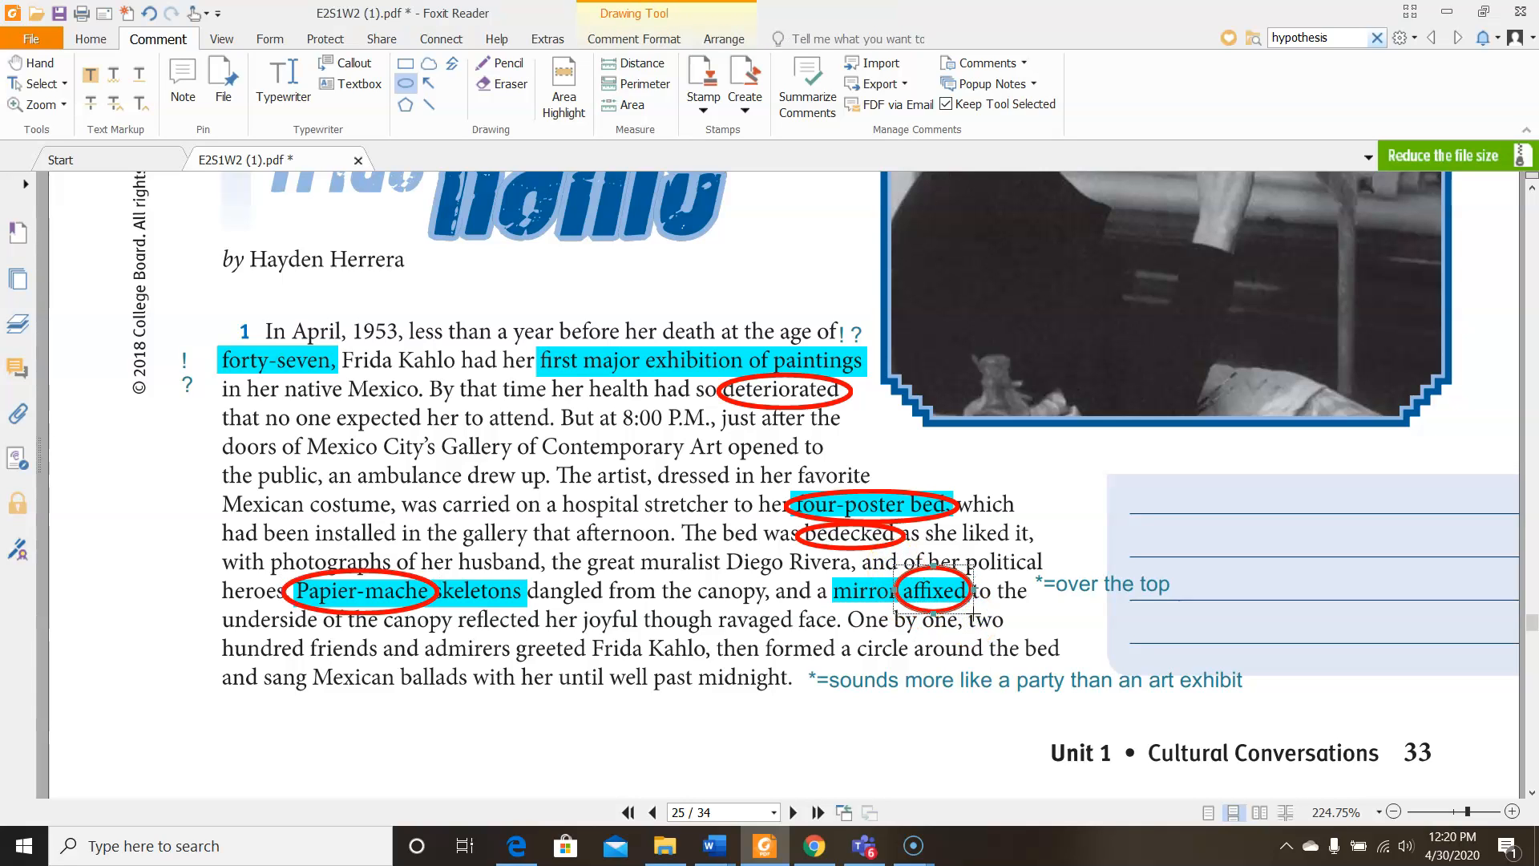
left_click_drag(707, 614, 814, 643)
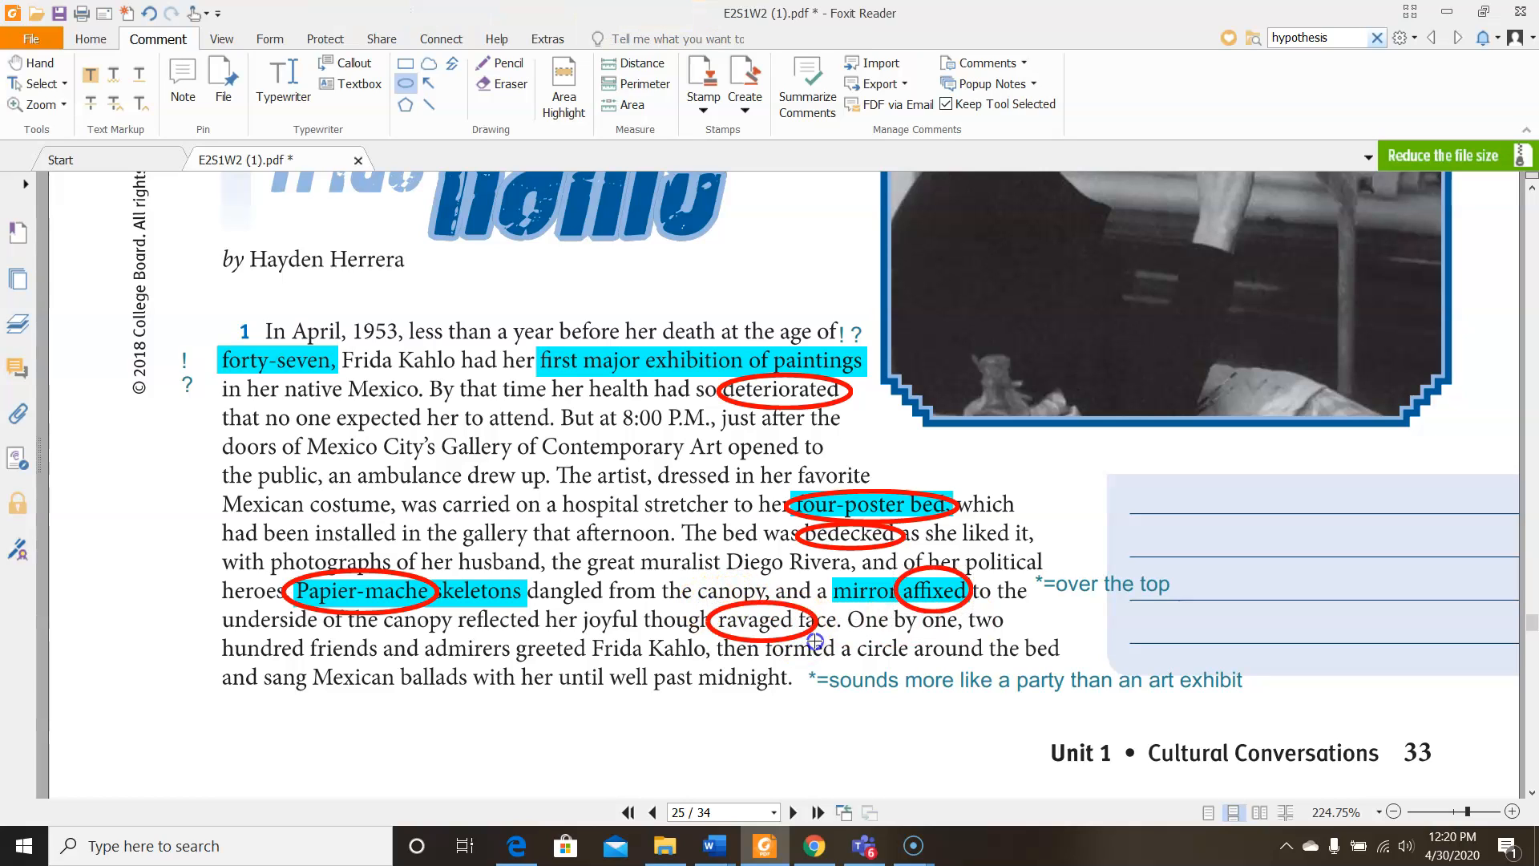
left_click(753, 619)
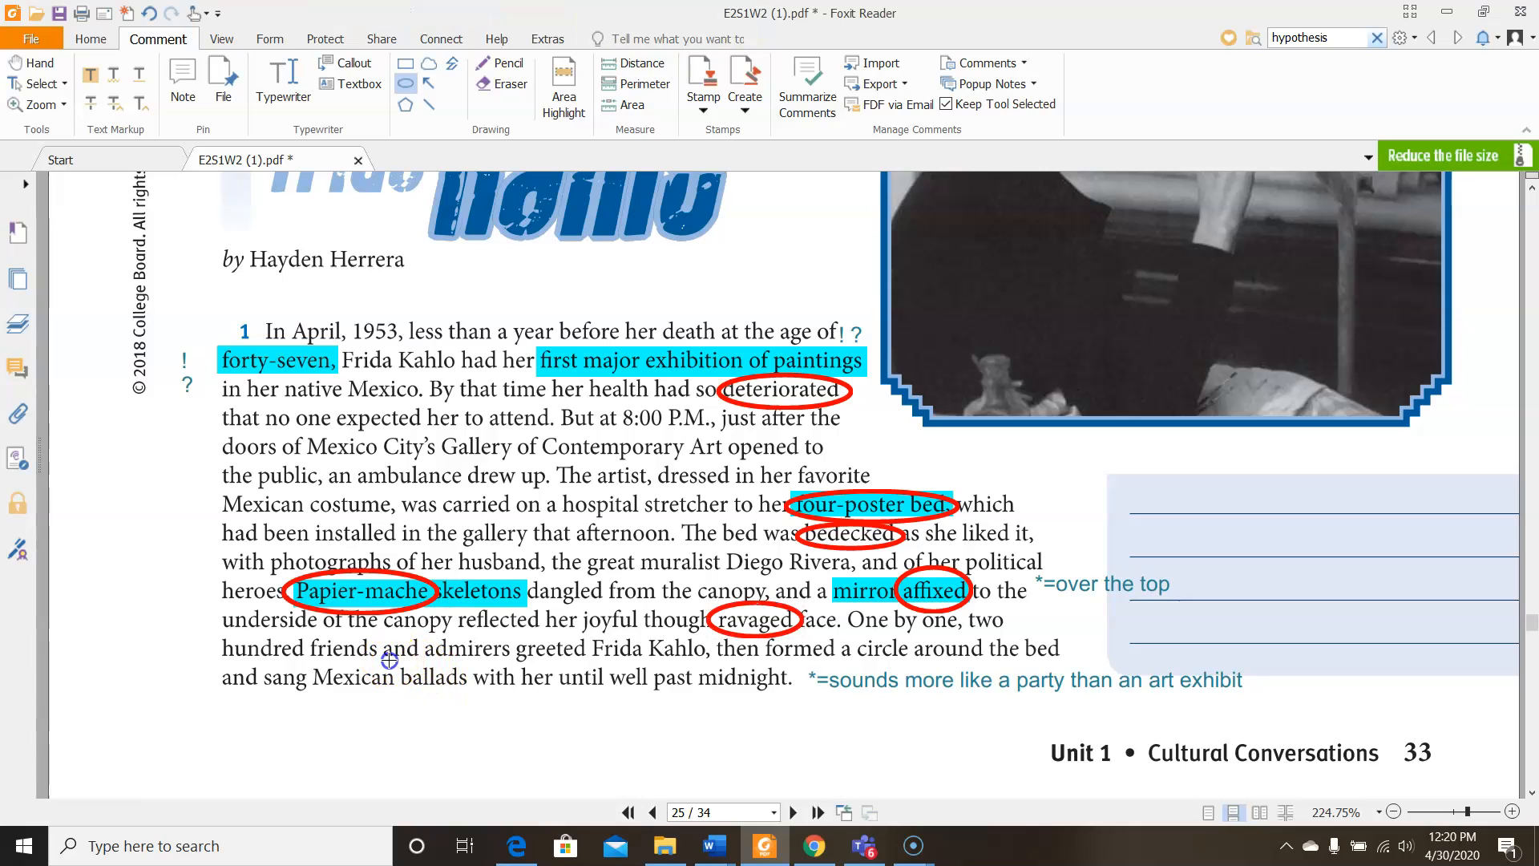
left_click_drag(383, 659, 478, 697)
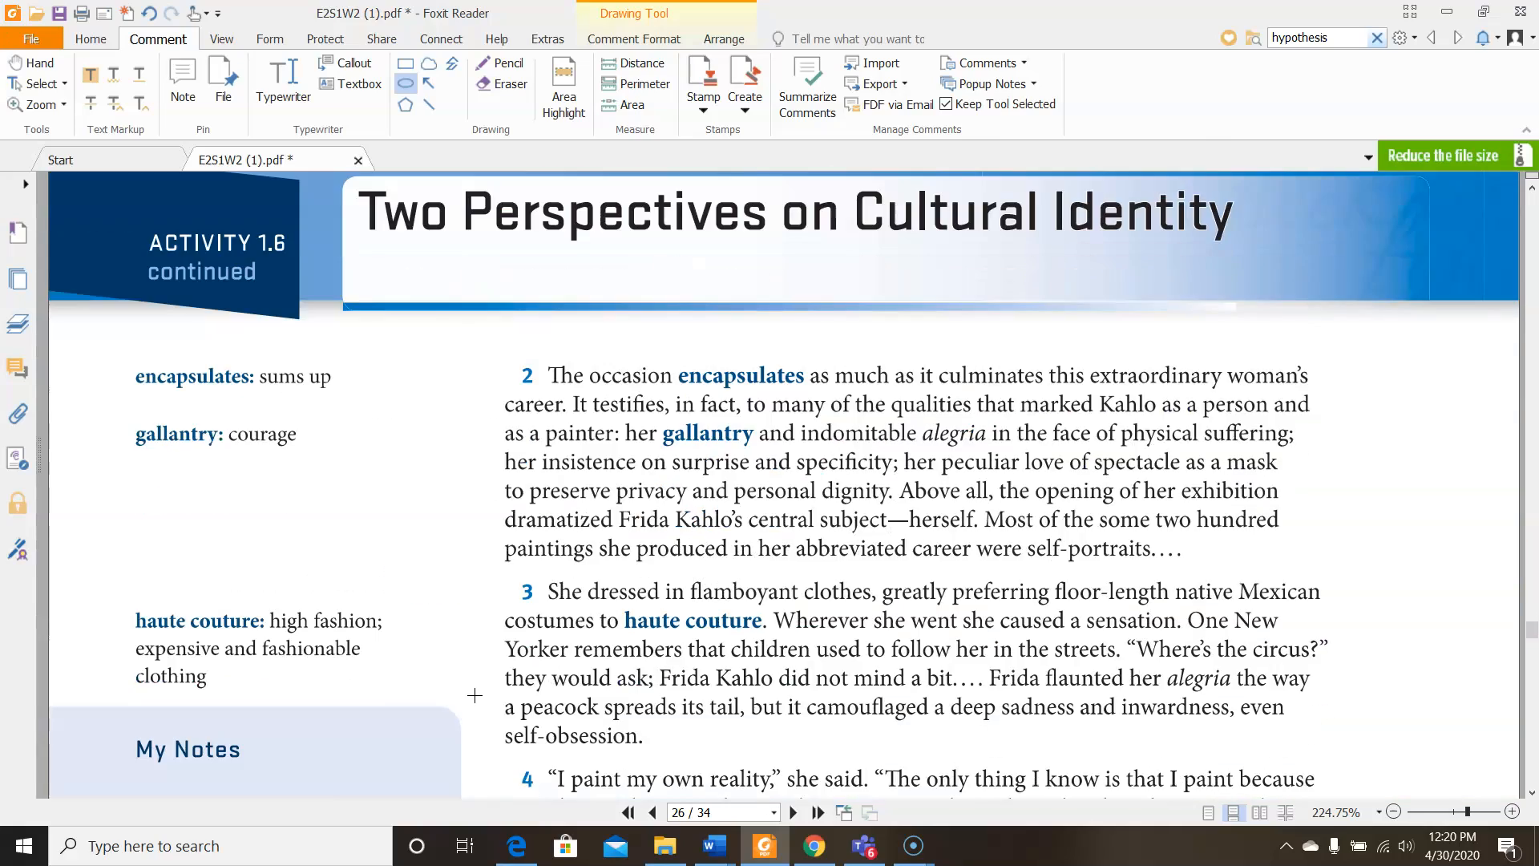
Scroll to the Second Read questions and circle 'alegria' in question 2 with a red oval
scroll("down", 3)
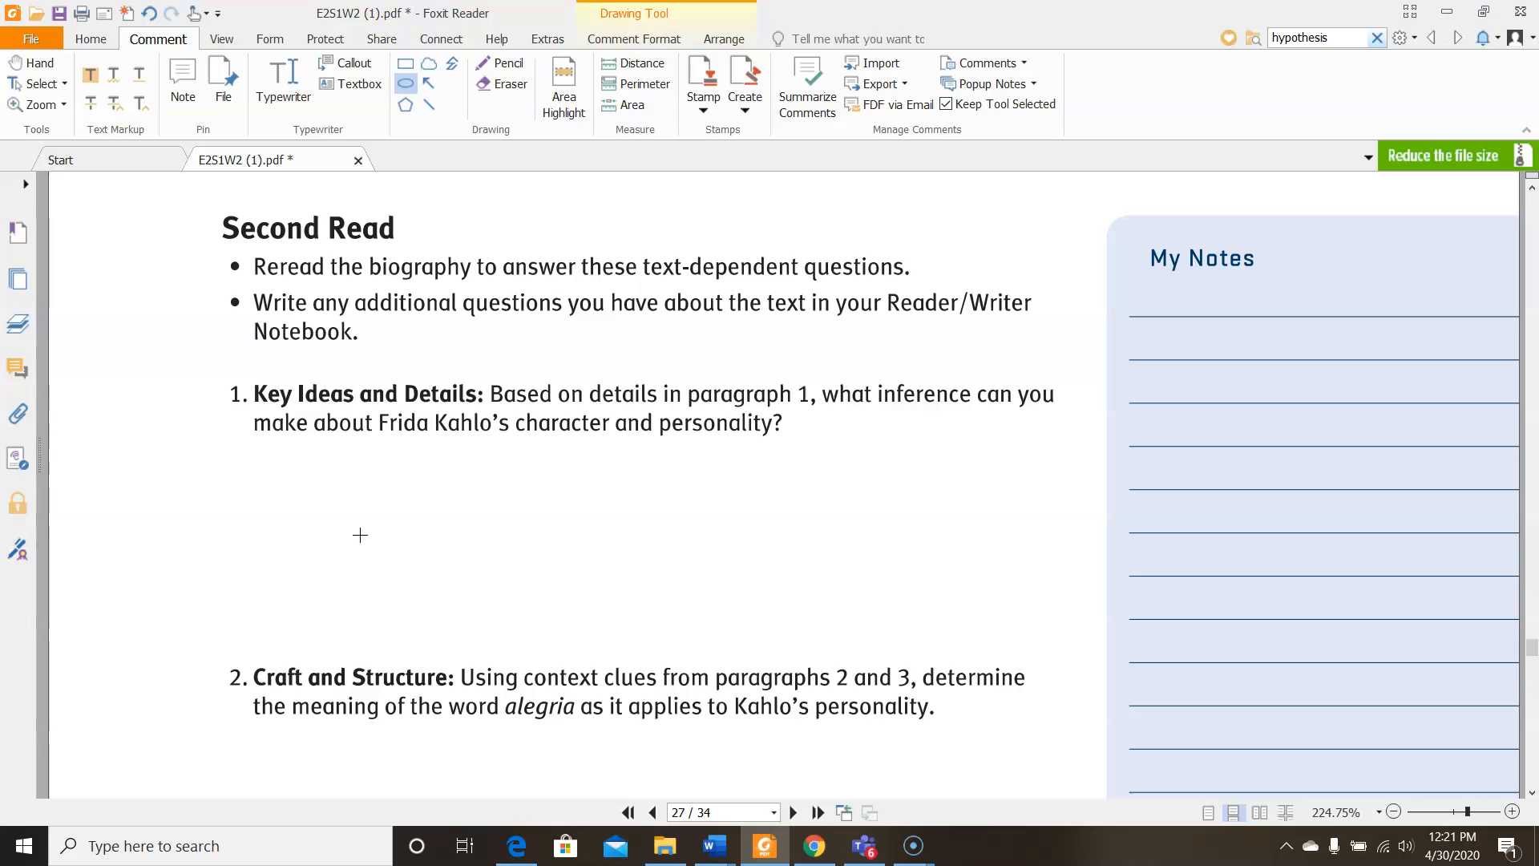
scroll("down", 3)
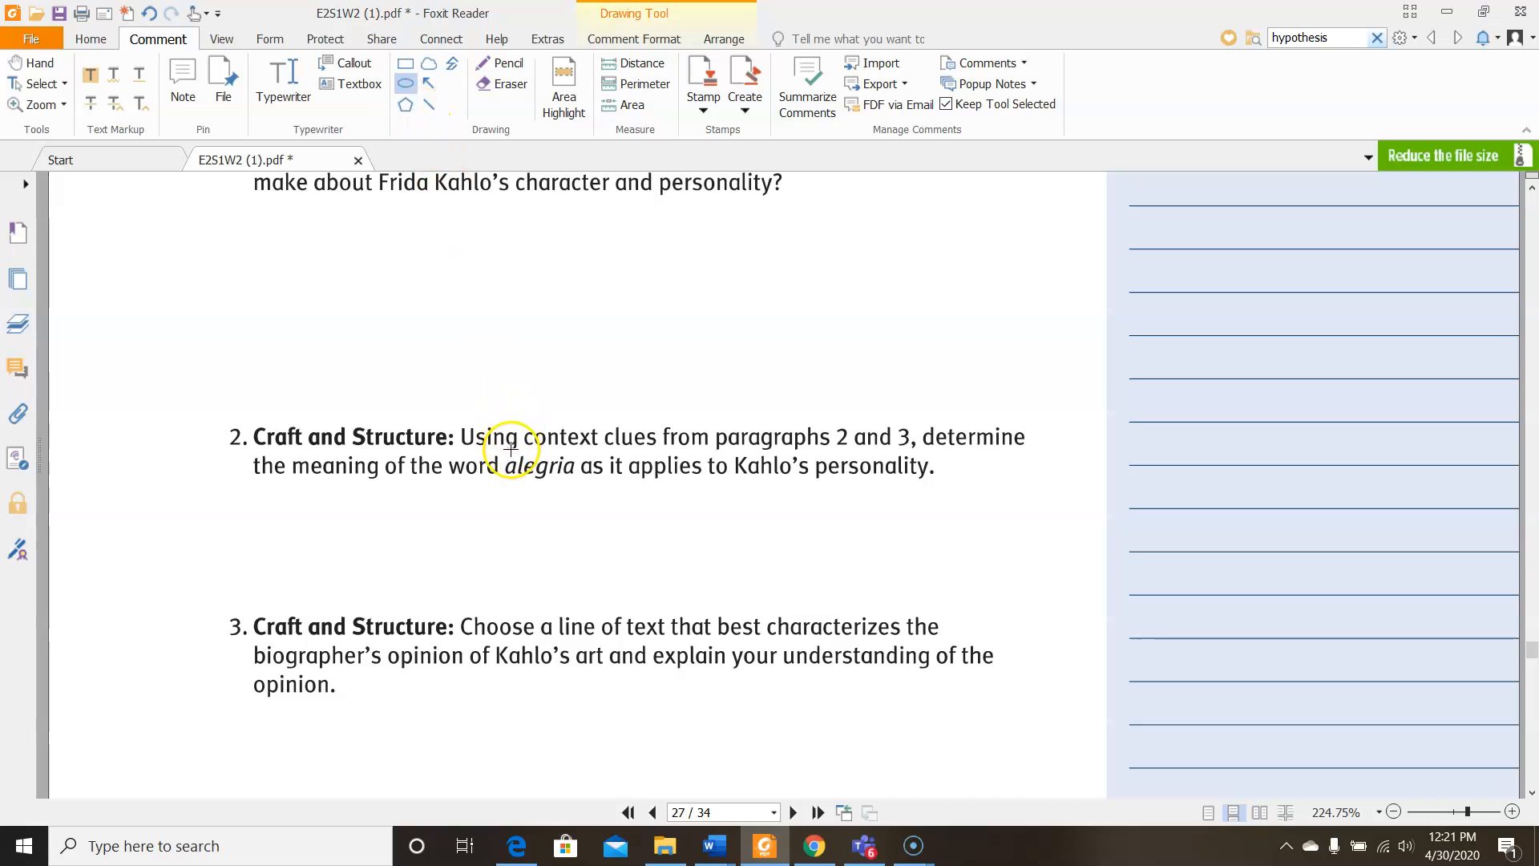
left_click_drag(501, 452, 584, 490)
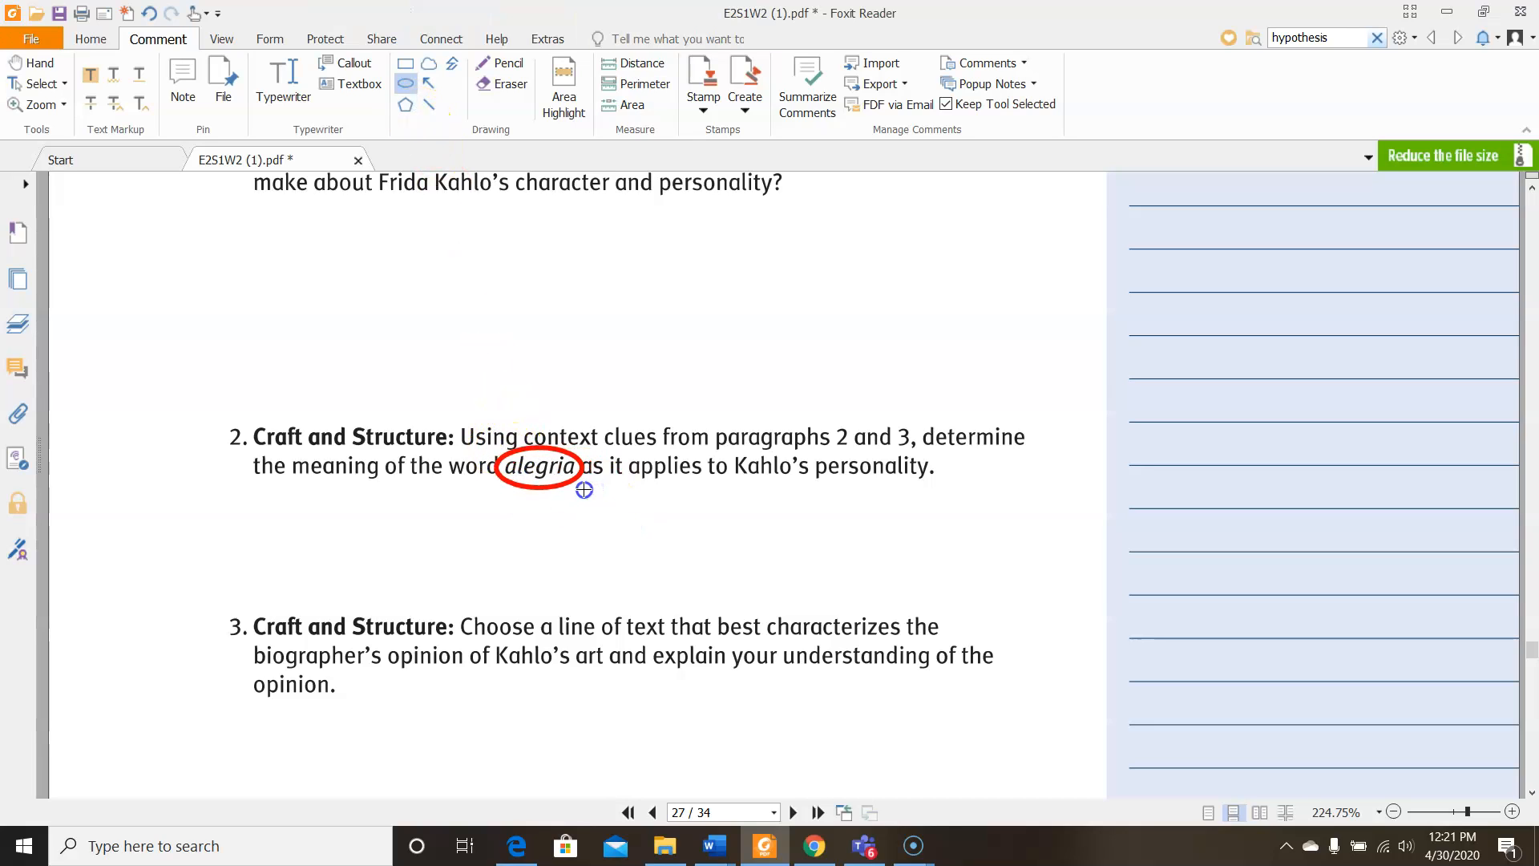
left_click(539, 466)
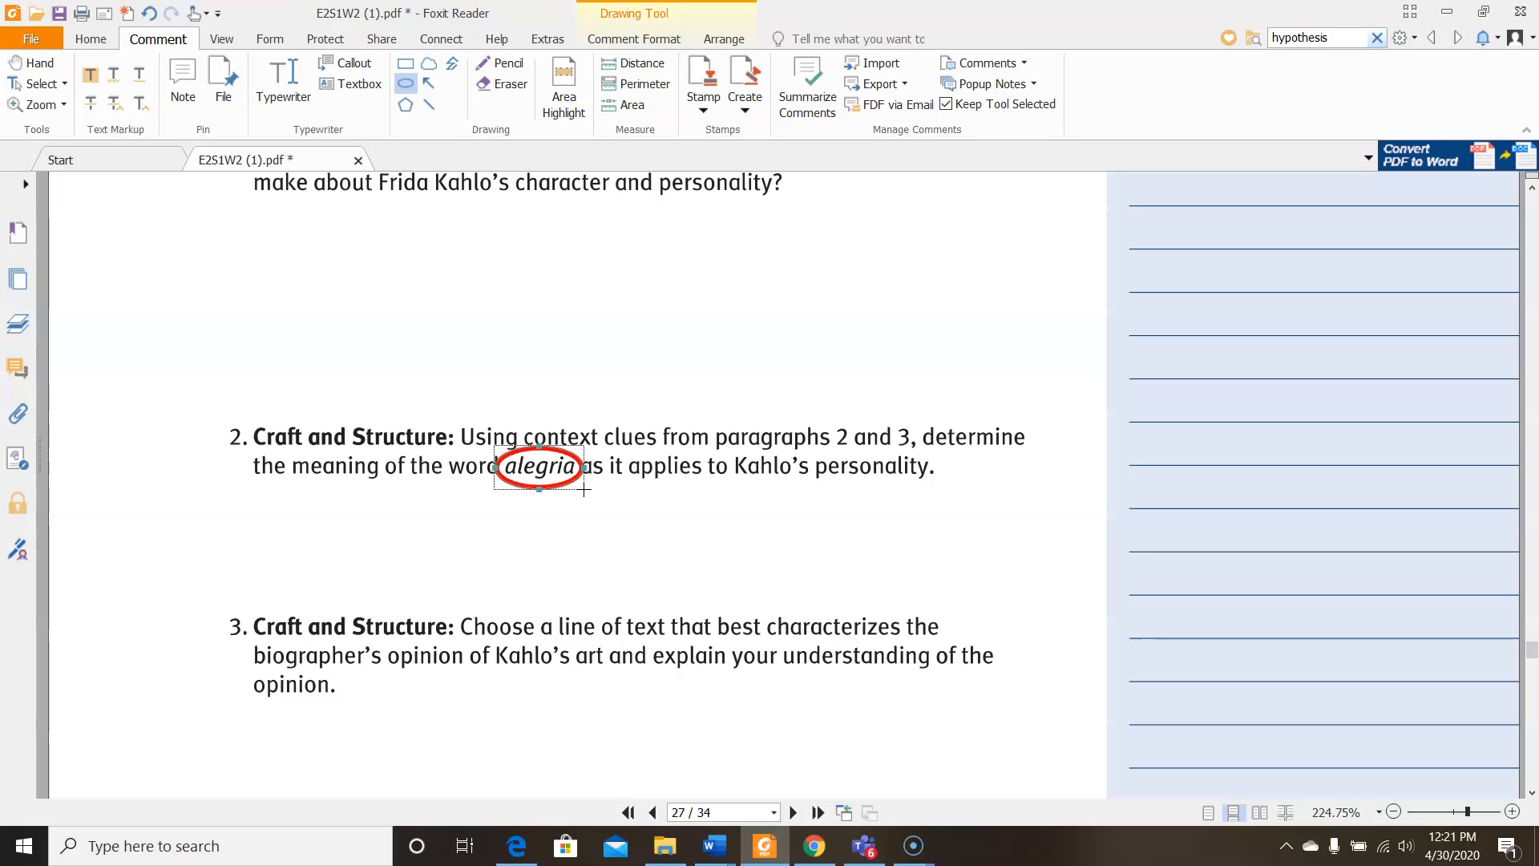
scroll("down", 3)
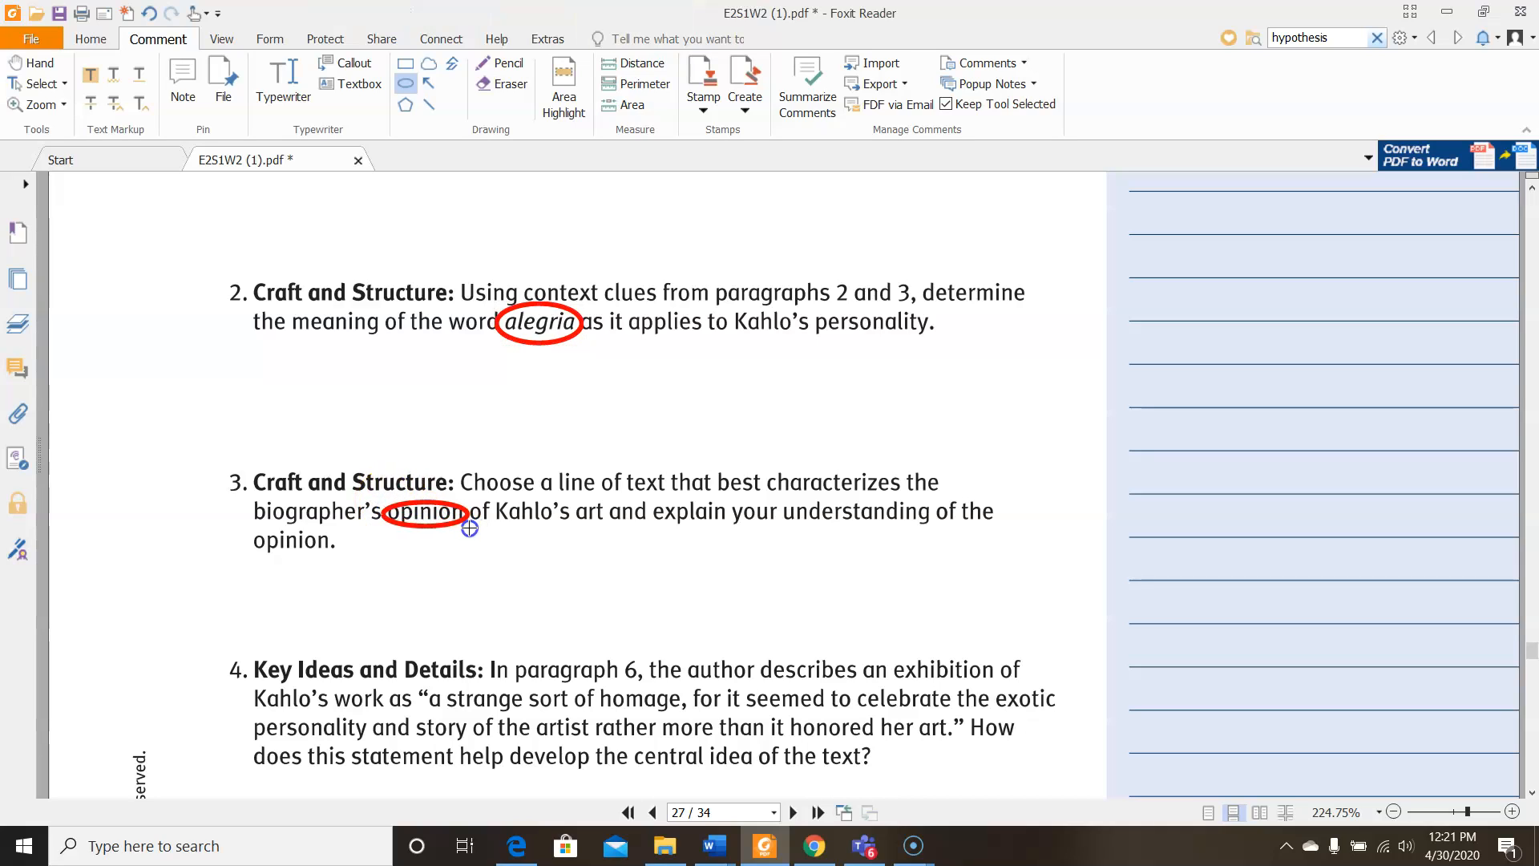
Place a red oval around the word 'opinion' in question 3
left_click(423, 515)
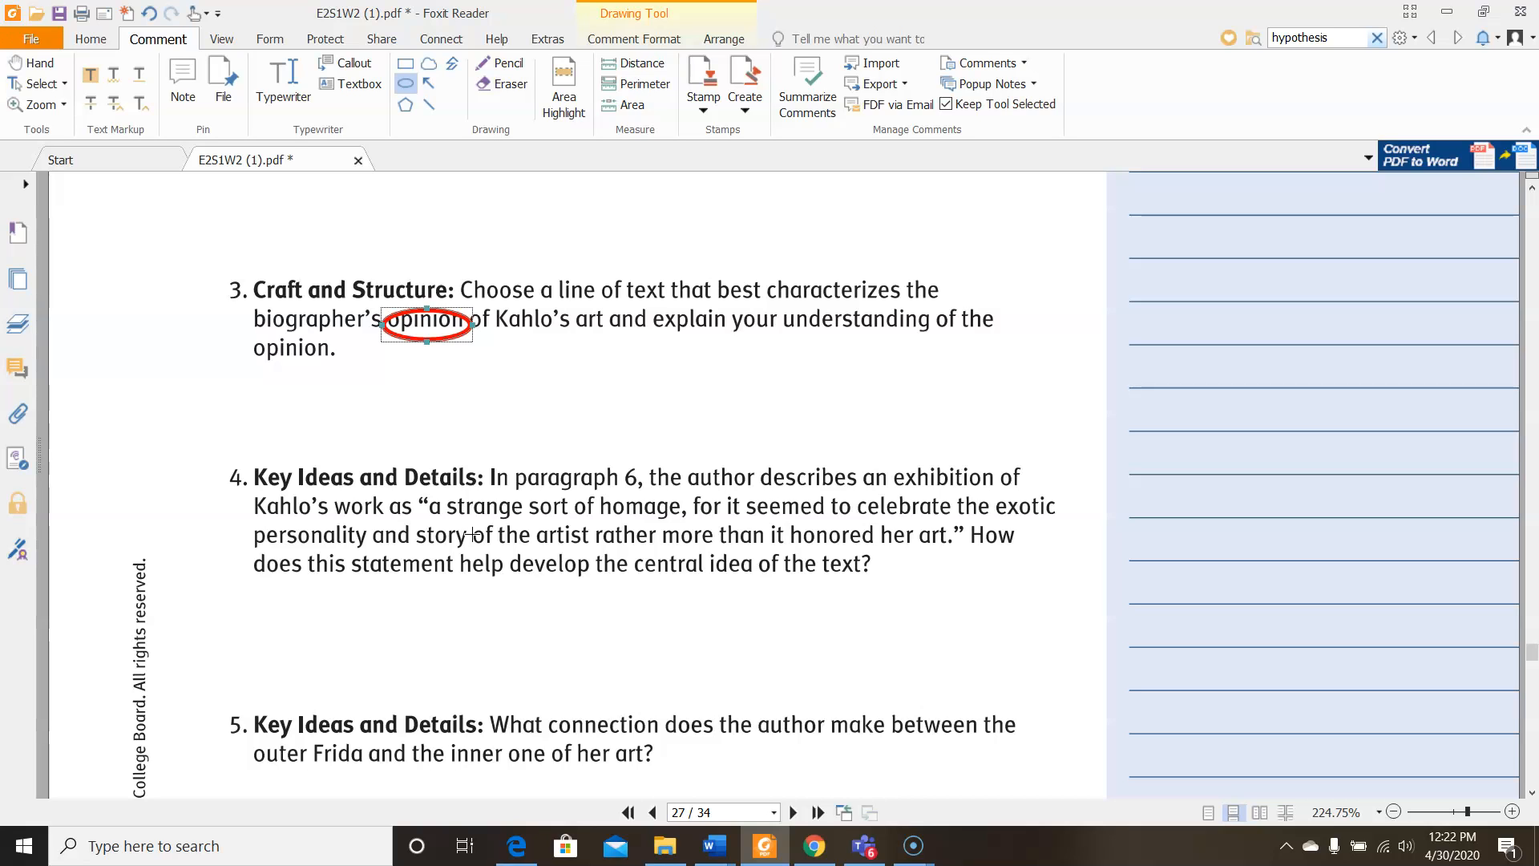
scroll("down", 3)
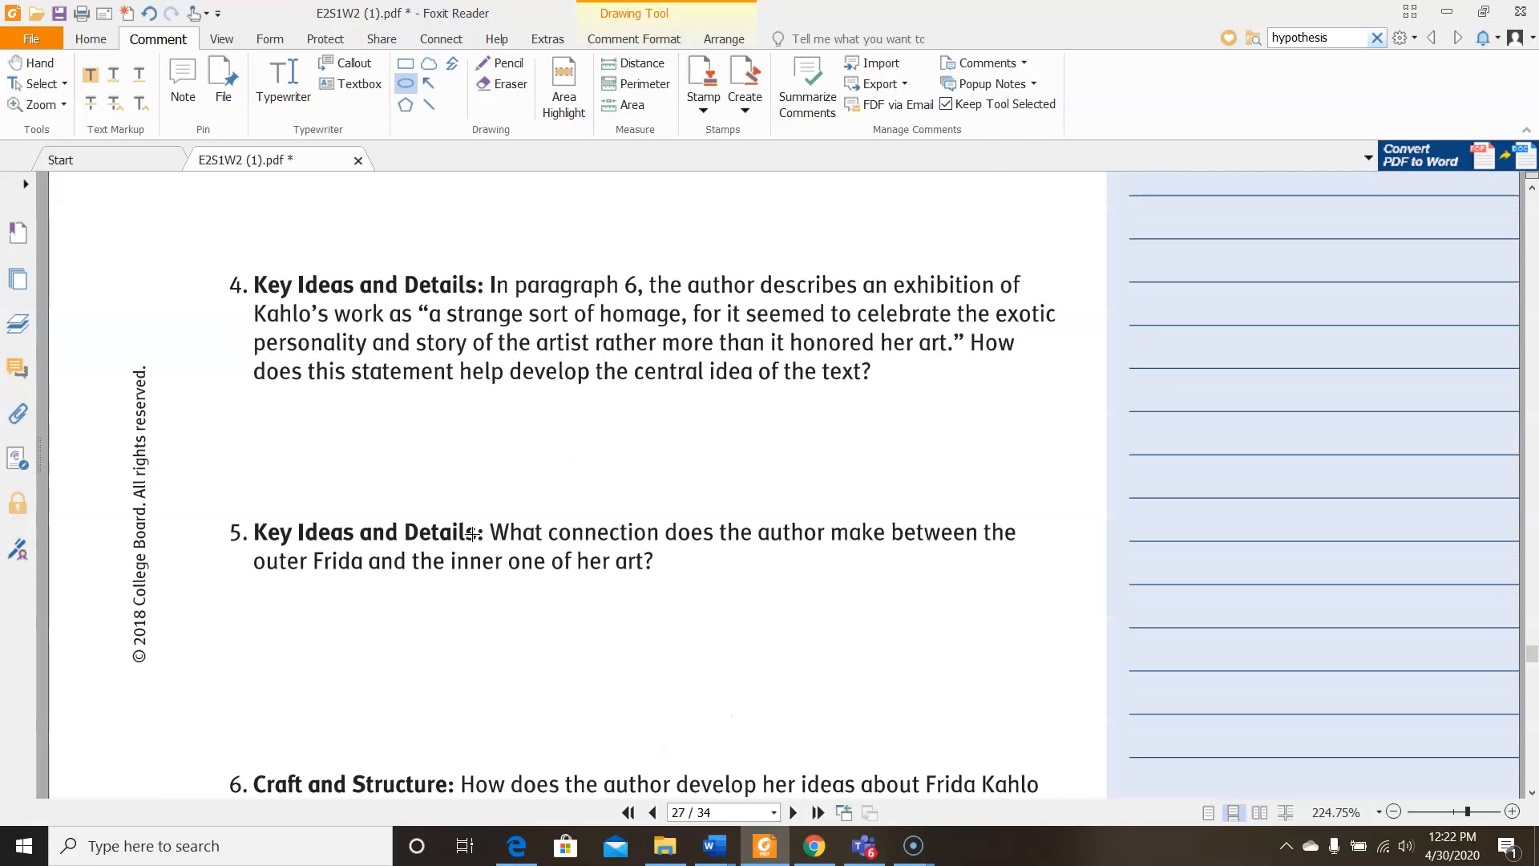
scroll("down", 3)
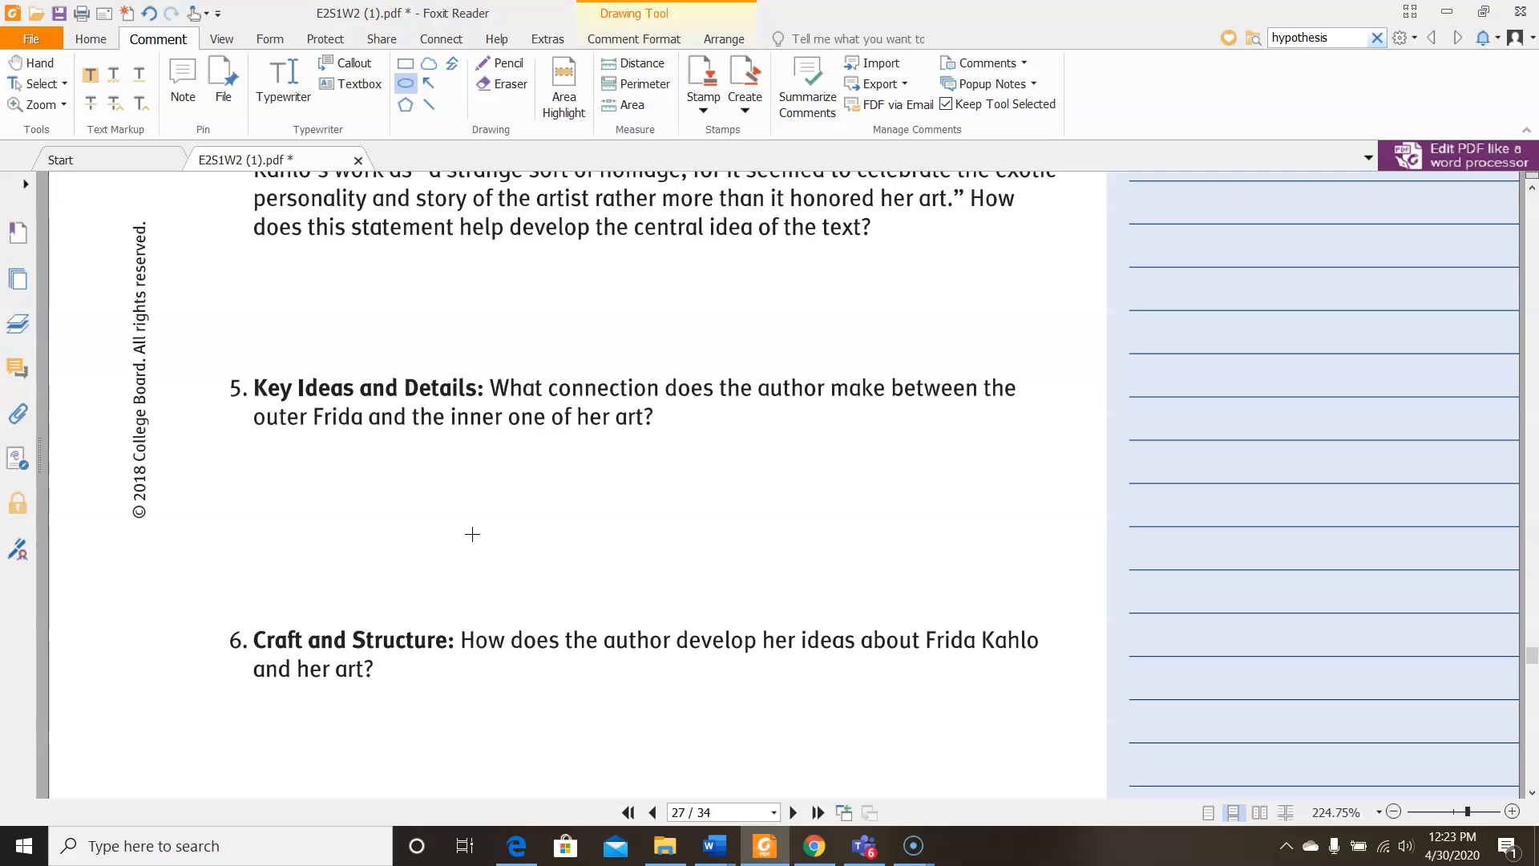
scroll("down", 3)
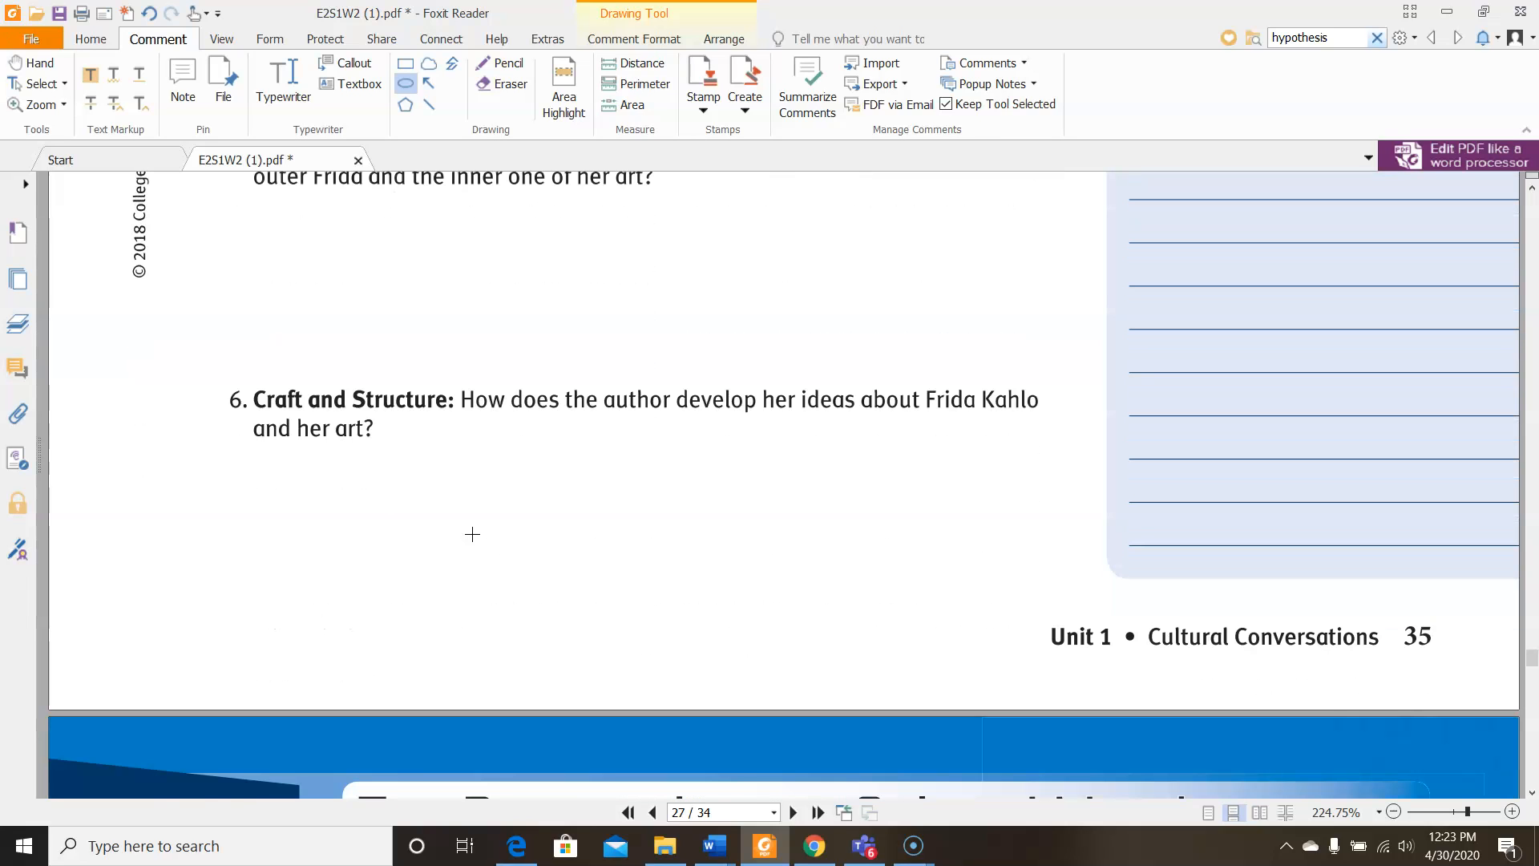
scroll("down", 3)
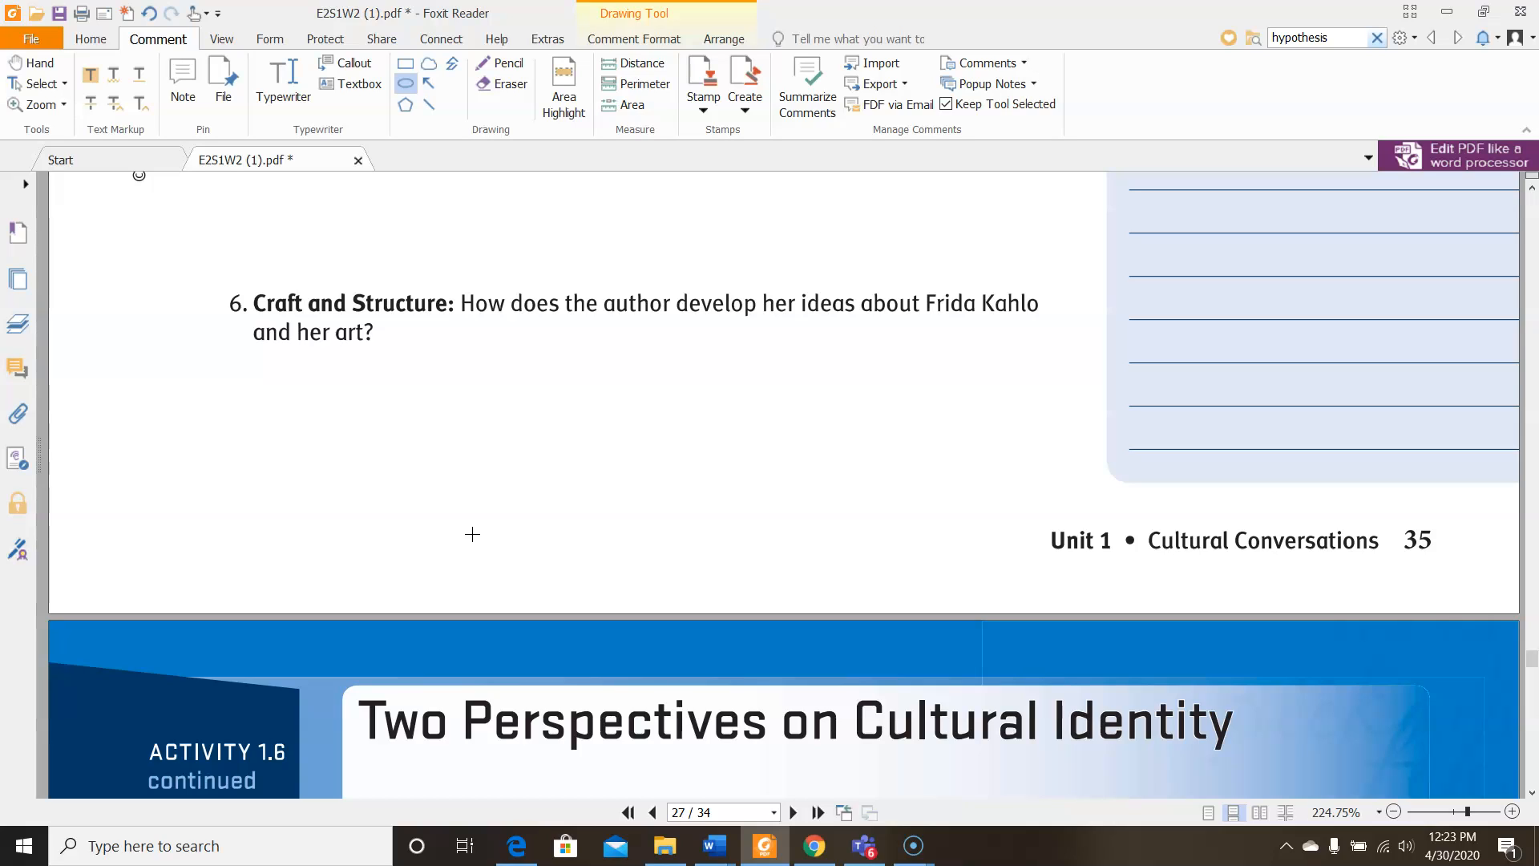
scroll("down", 3)
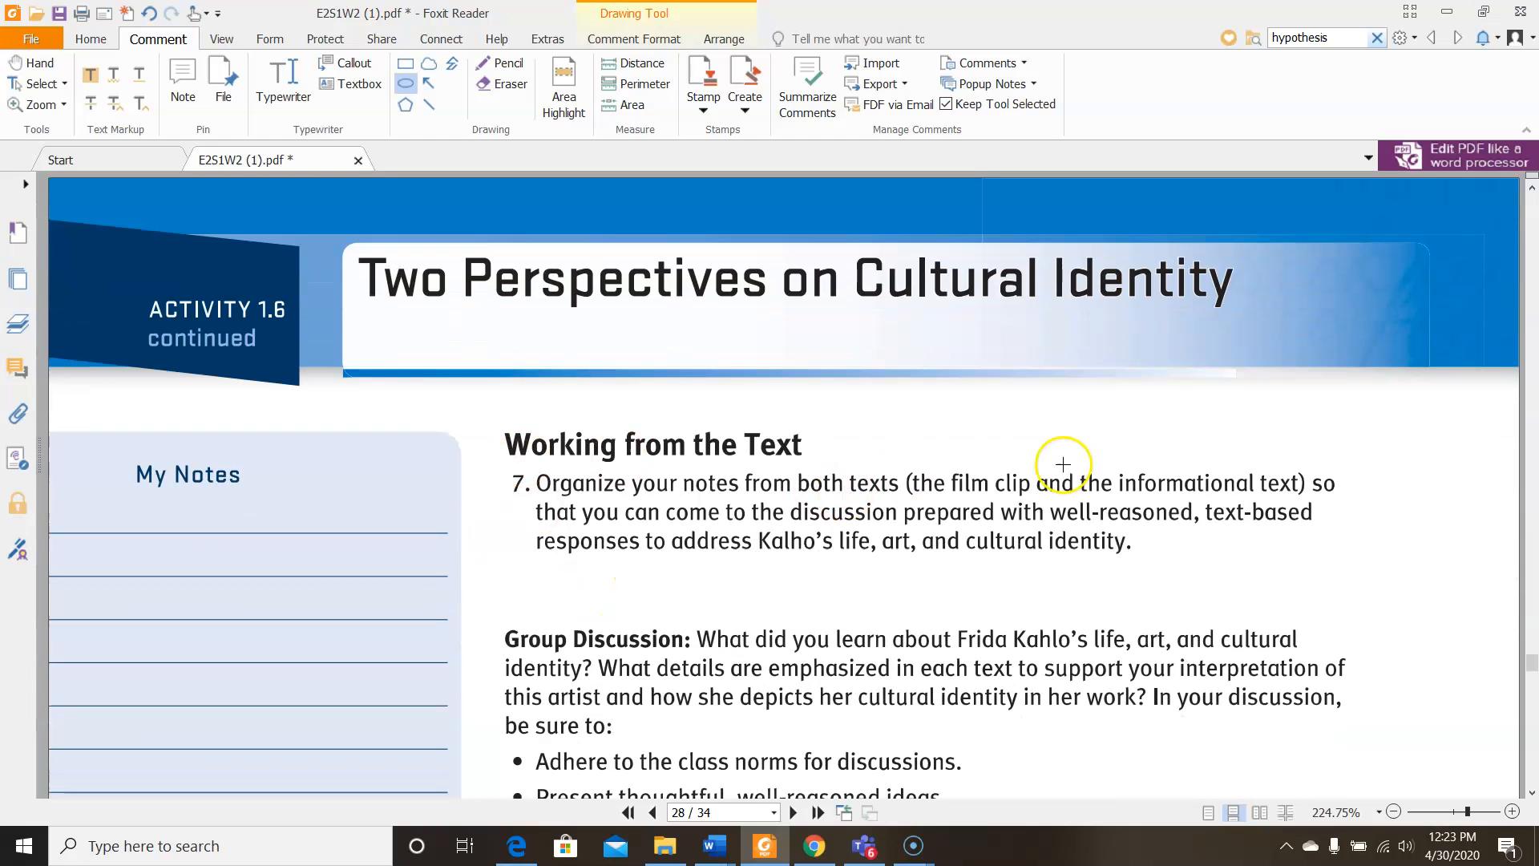
mouse_move(1357, 577)
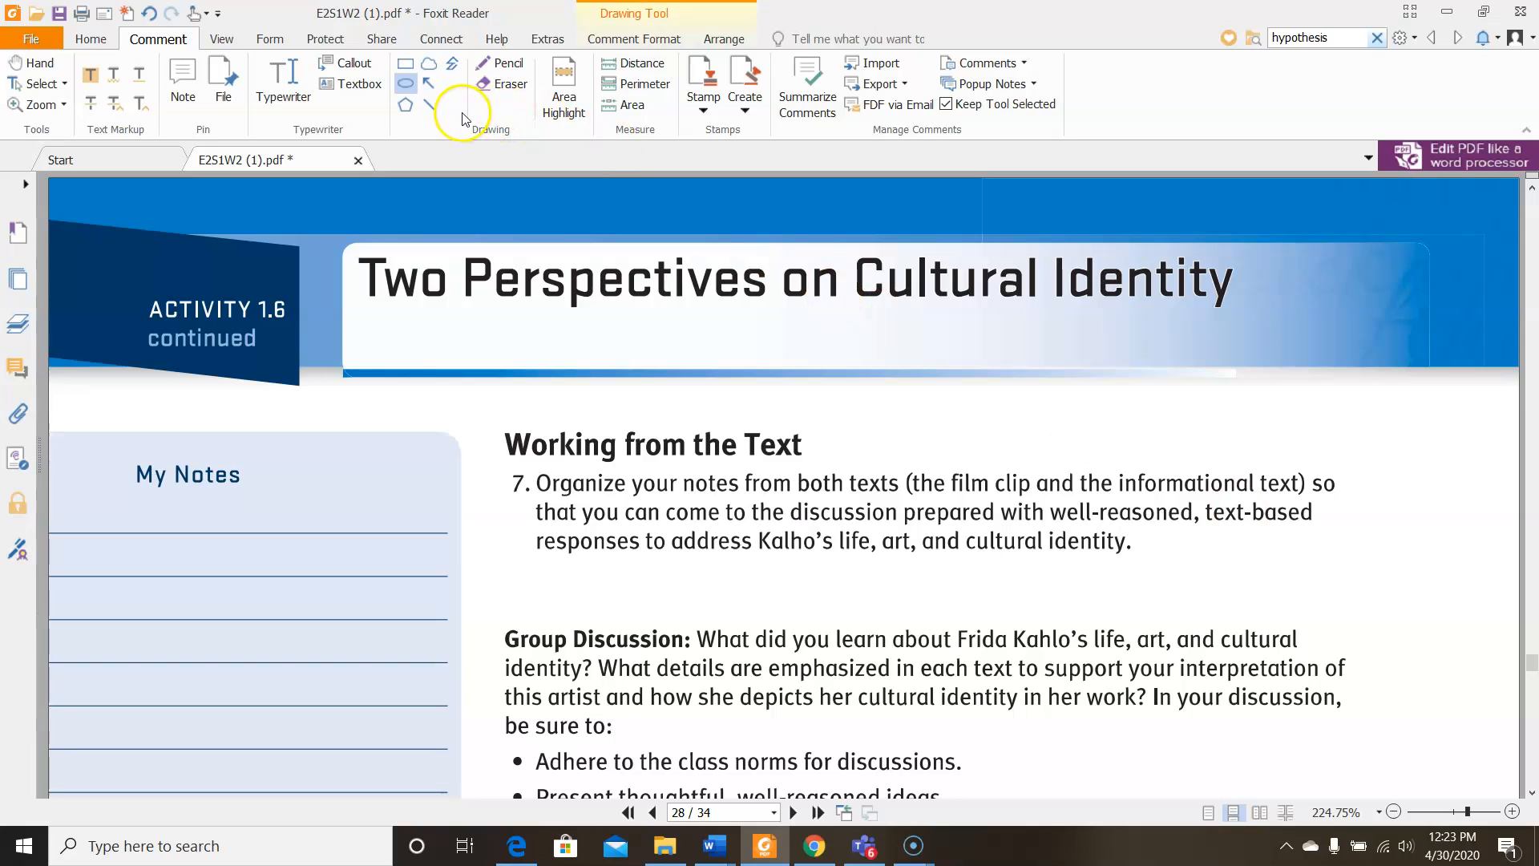
Strike red lines through part of item 7 and the first Group Discussion bullet
left_click(428, 103)
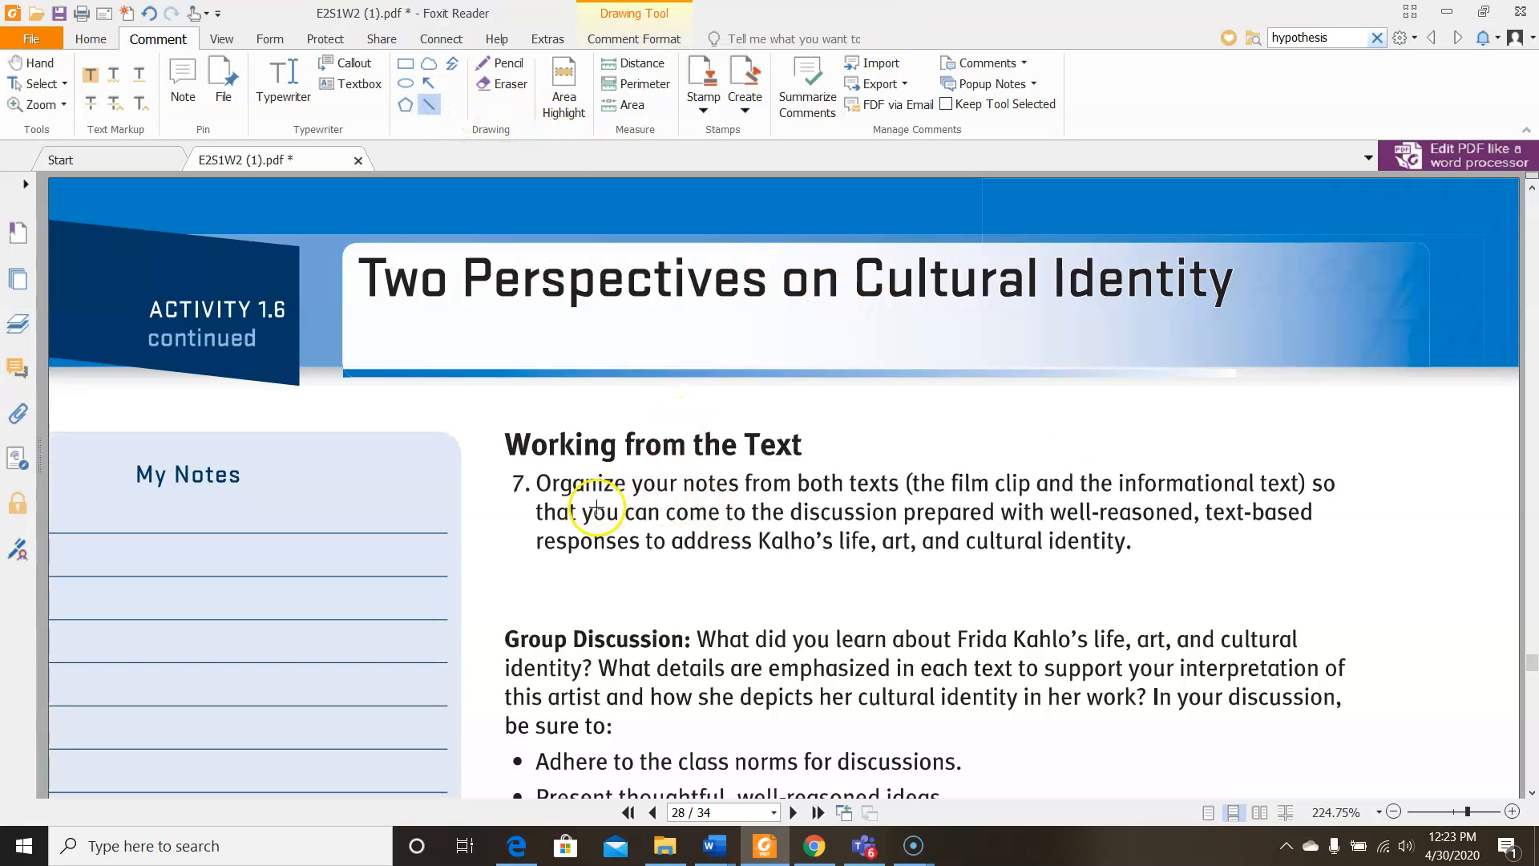
left_click_drag(589, 510, 986, 512)
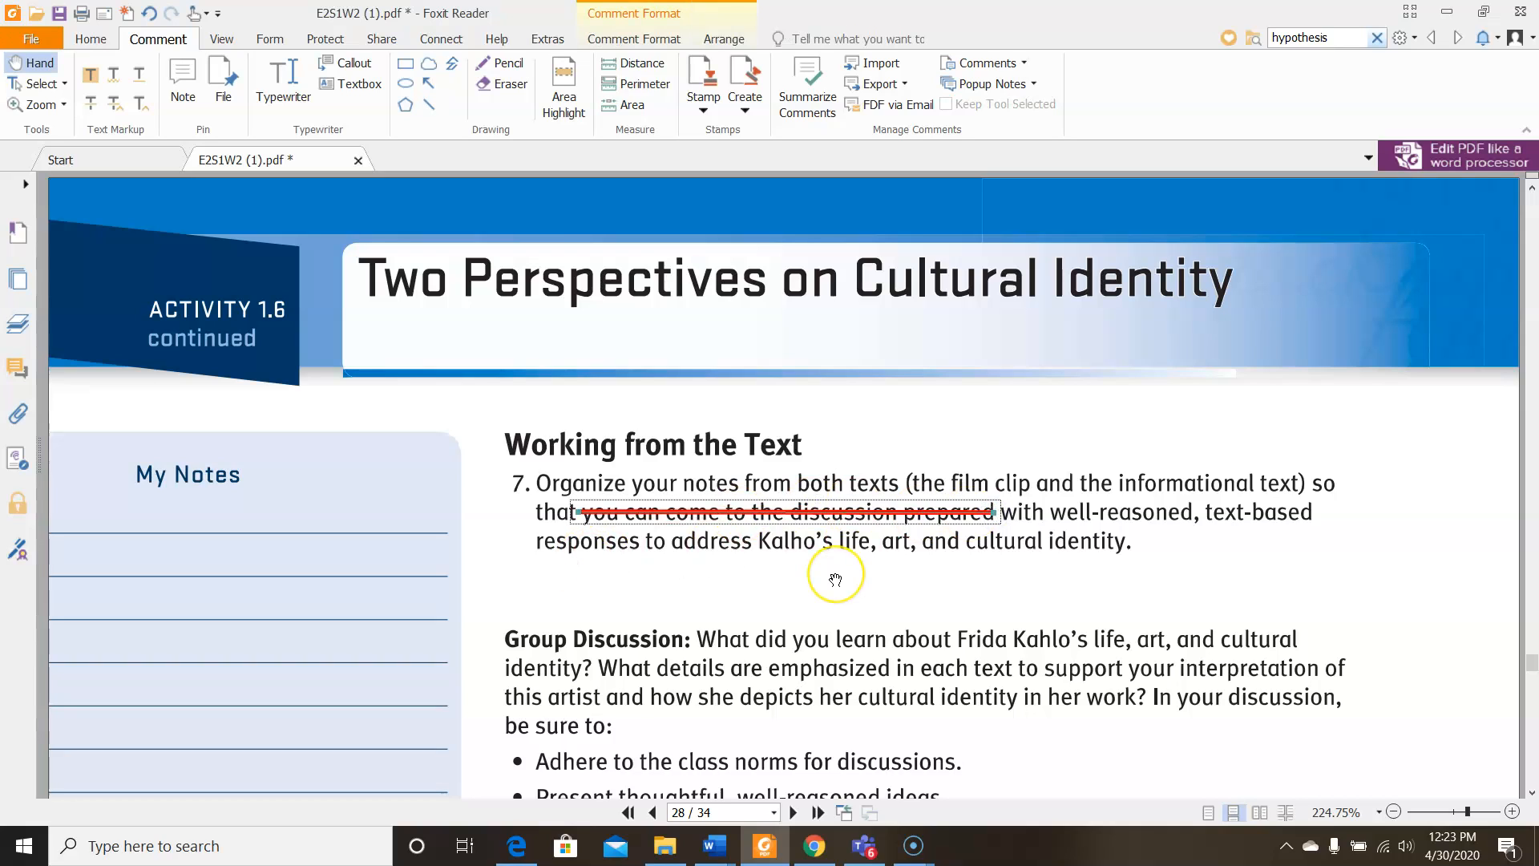
scroll("down", 3)
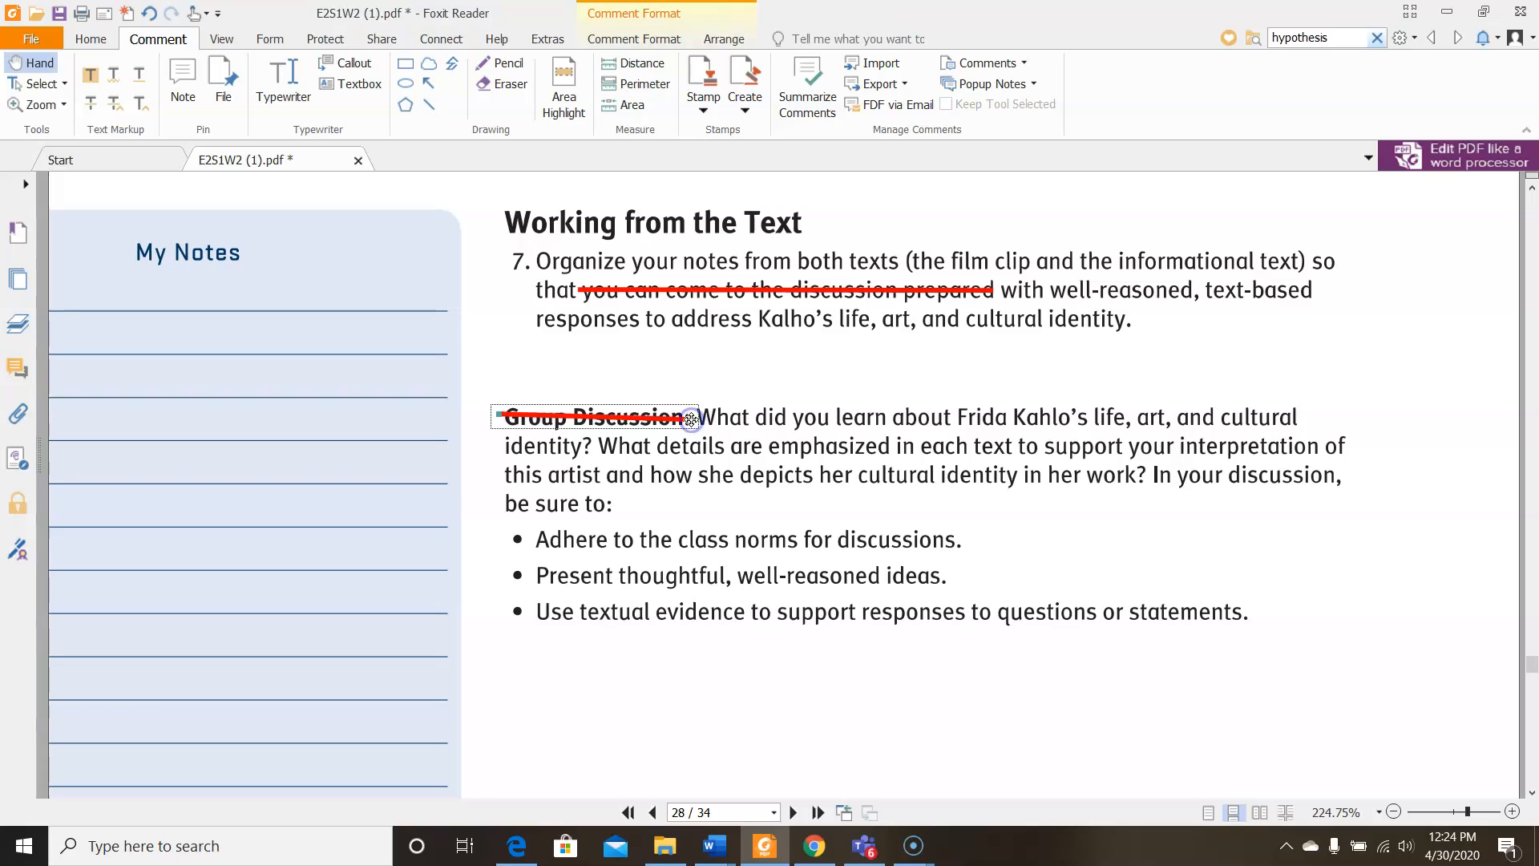
mouse_move(1472, 335)
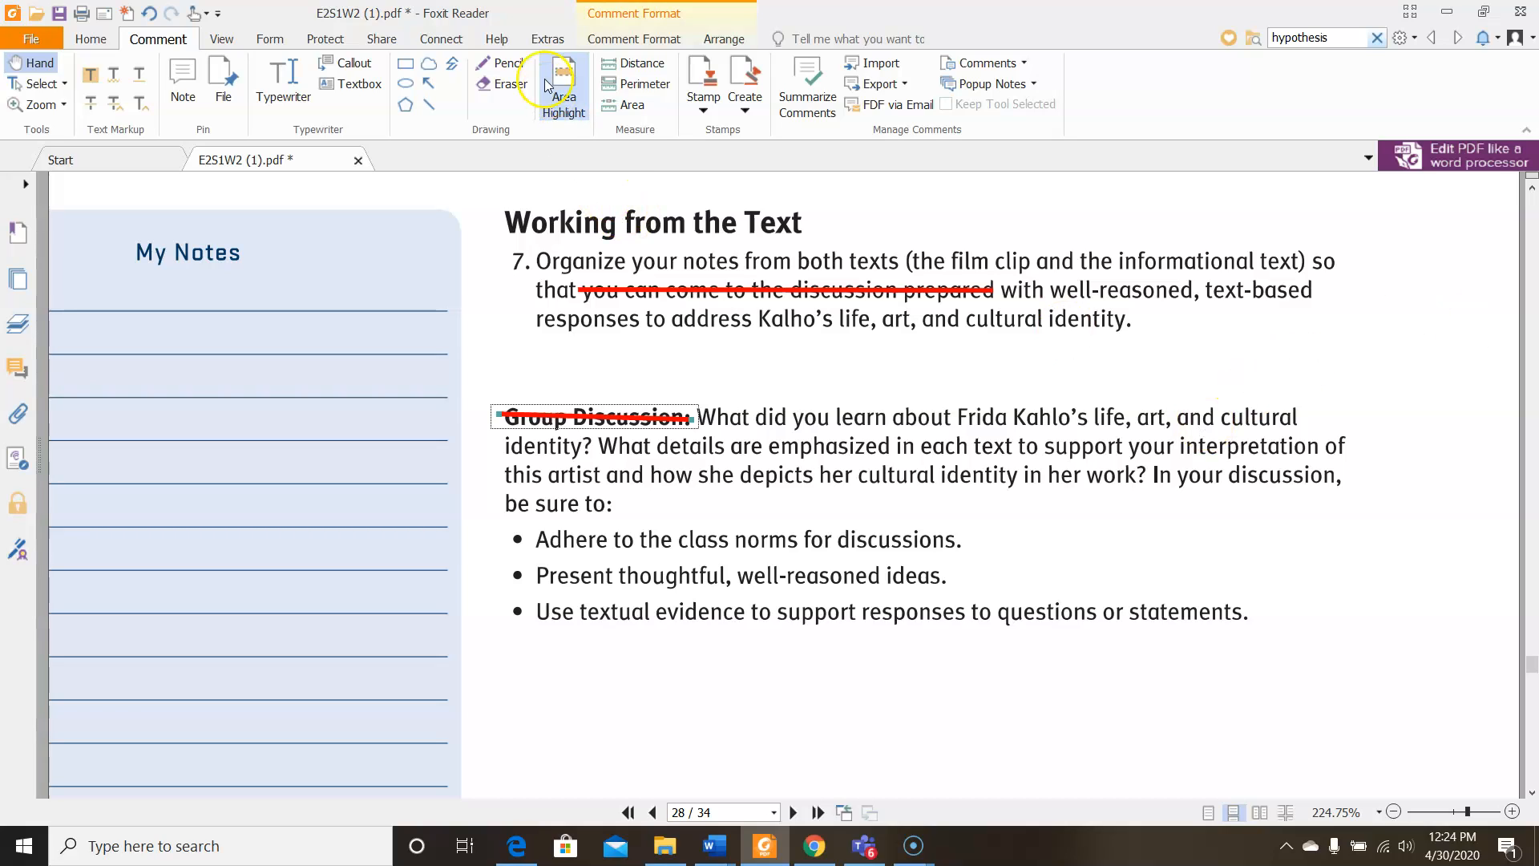
left_click(563, 83)
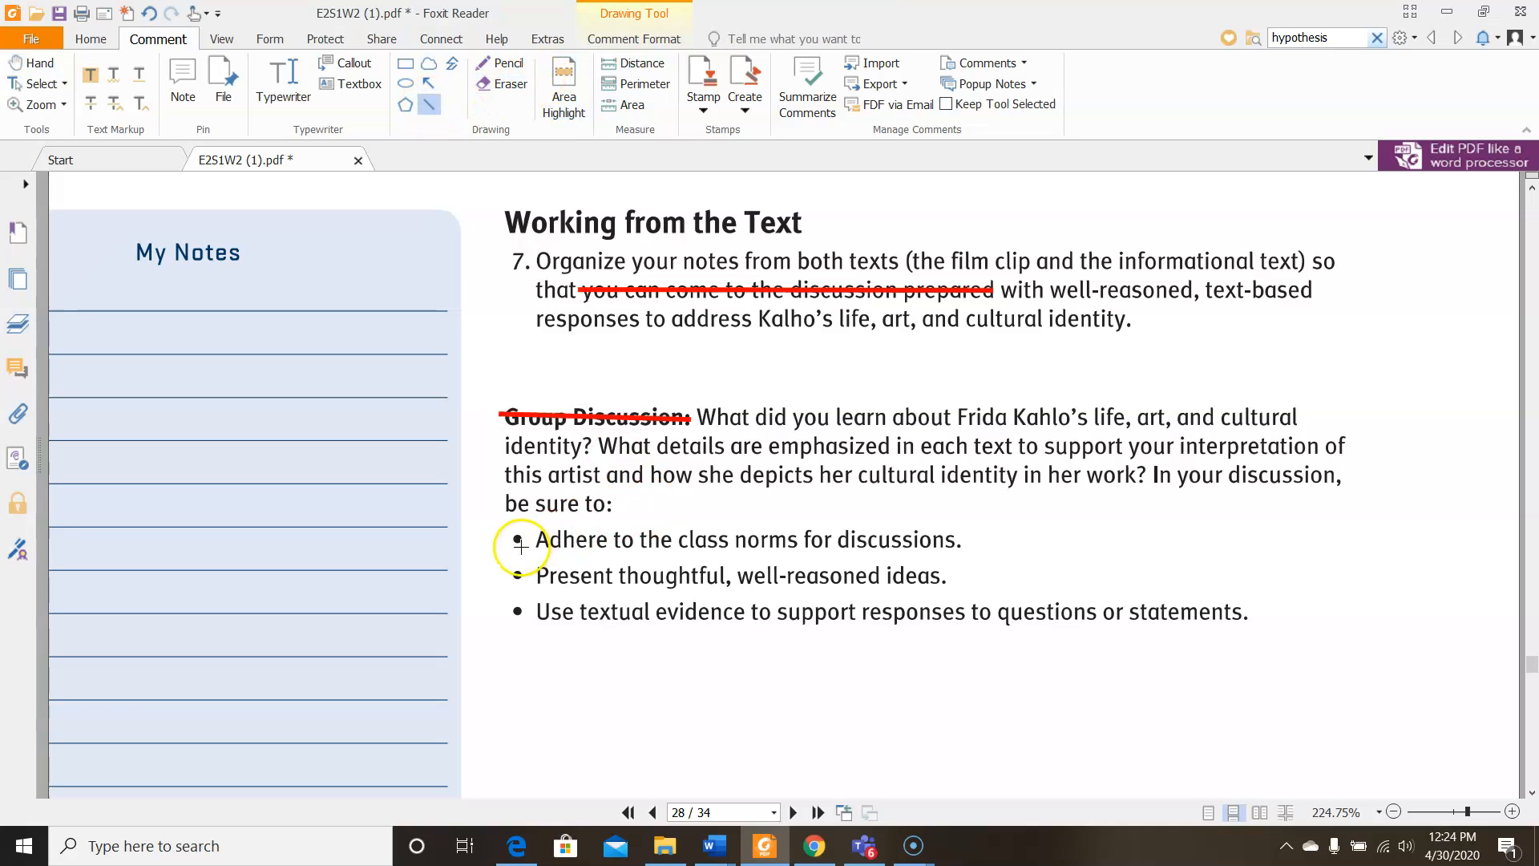
left_click_drag(518, 540, 973, 540)
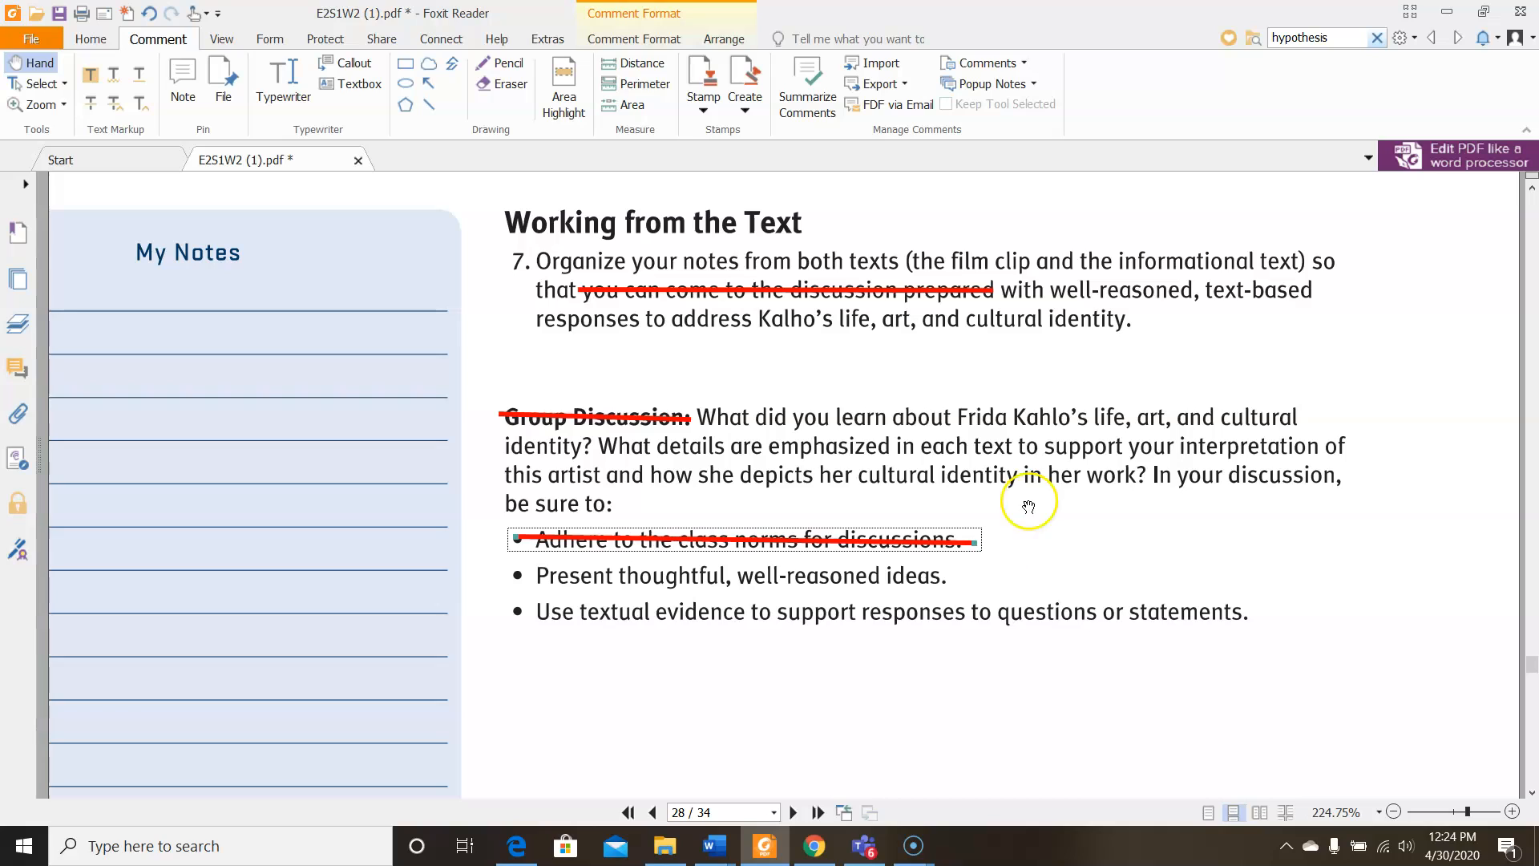
mouse_move(882, 567)
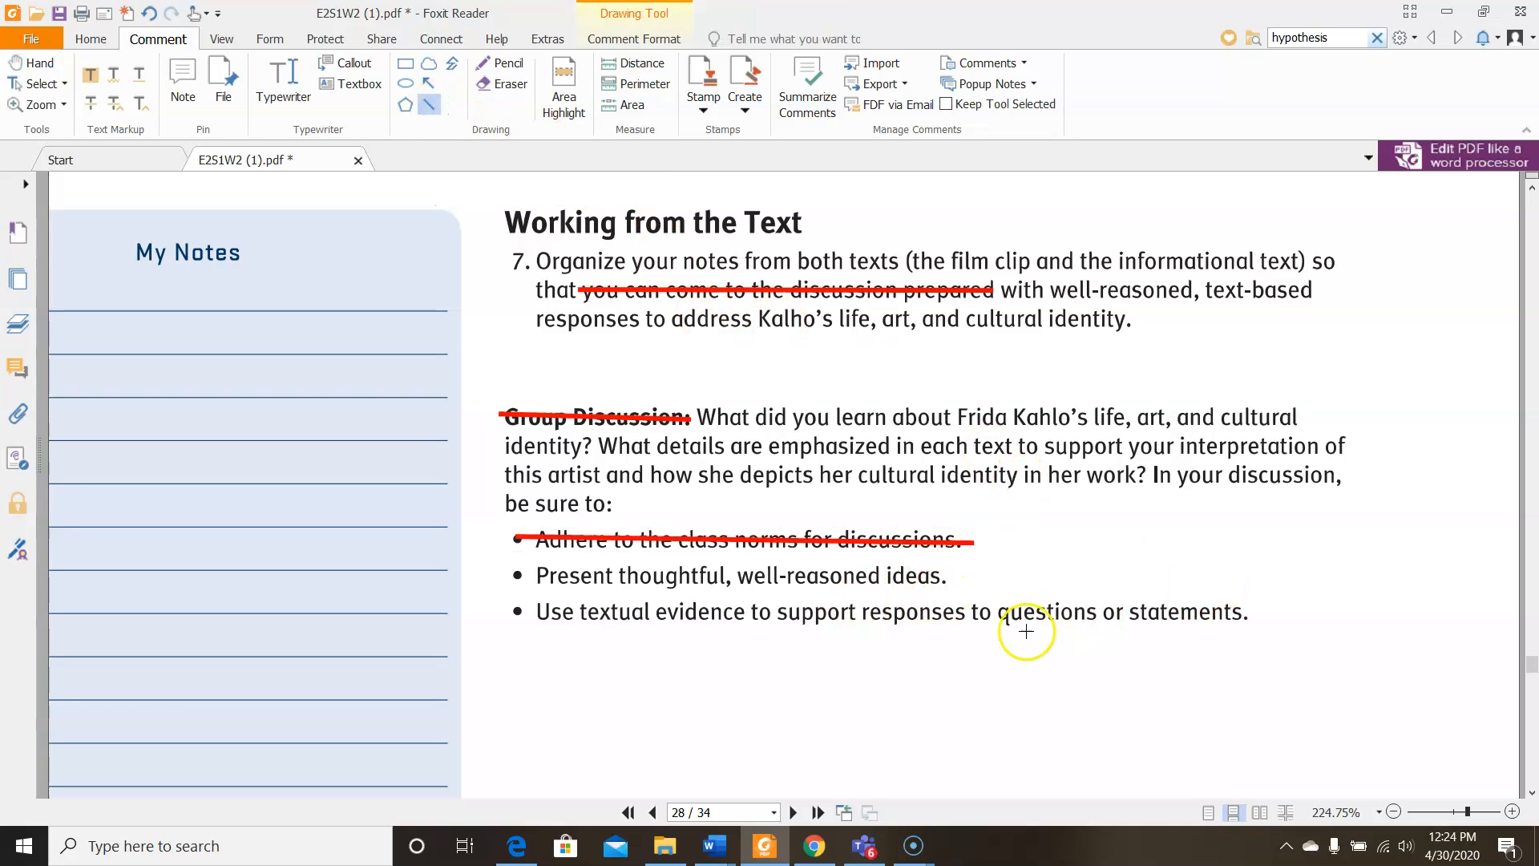
mouse_move(1143, 518)
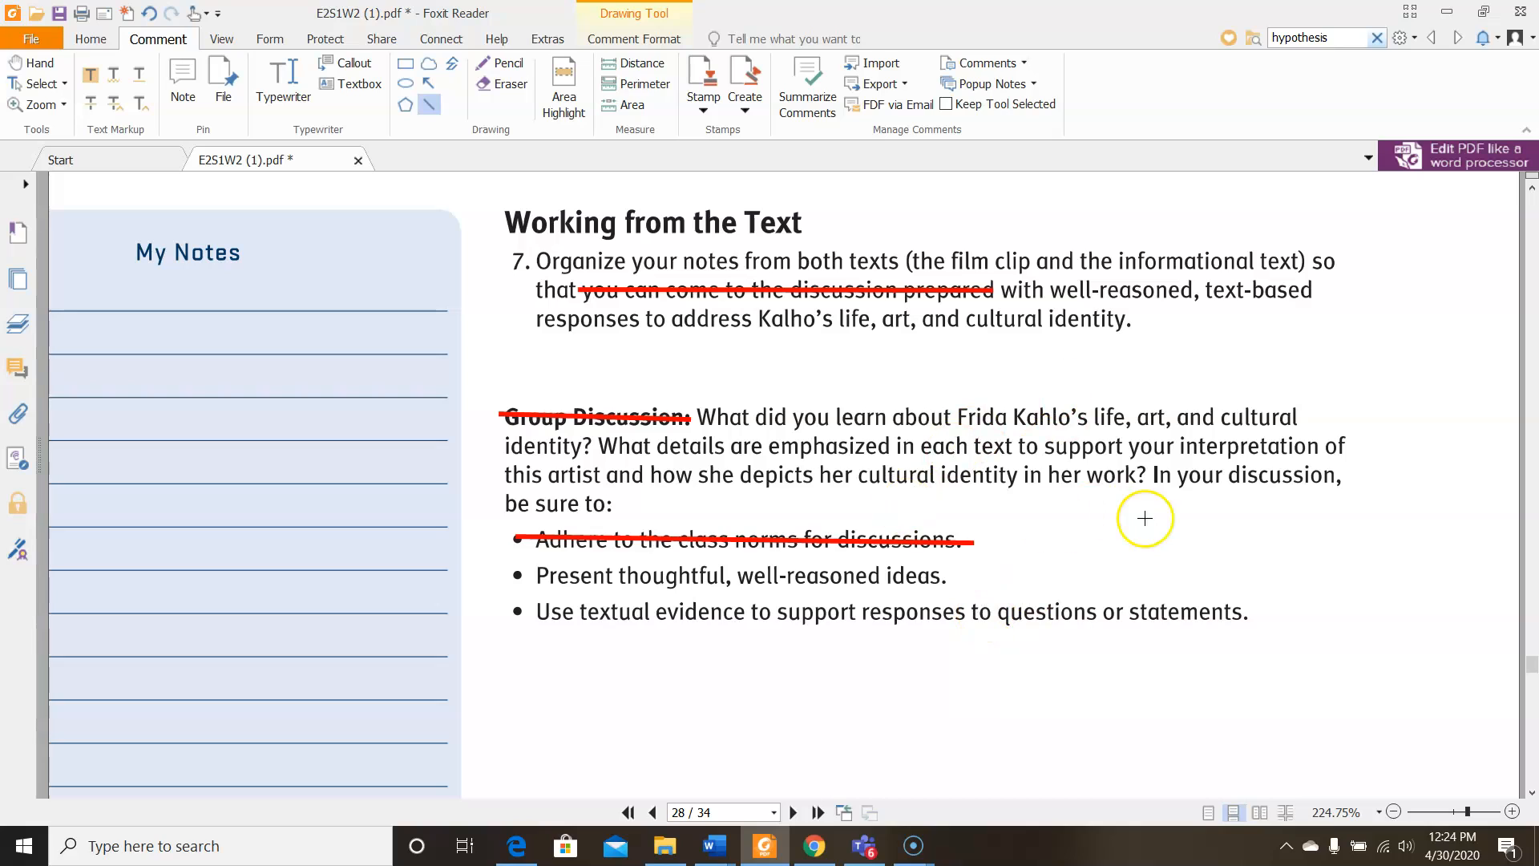
Highlight the Group Discussion question in blue and scroll to the Writing to Sources prompt
left_click(562, 83)
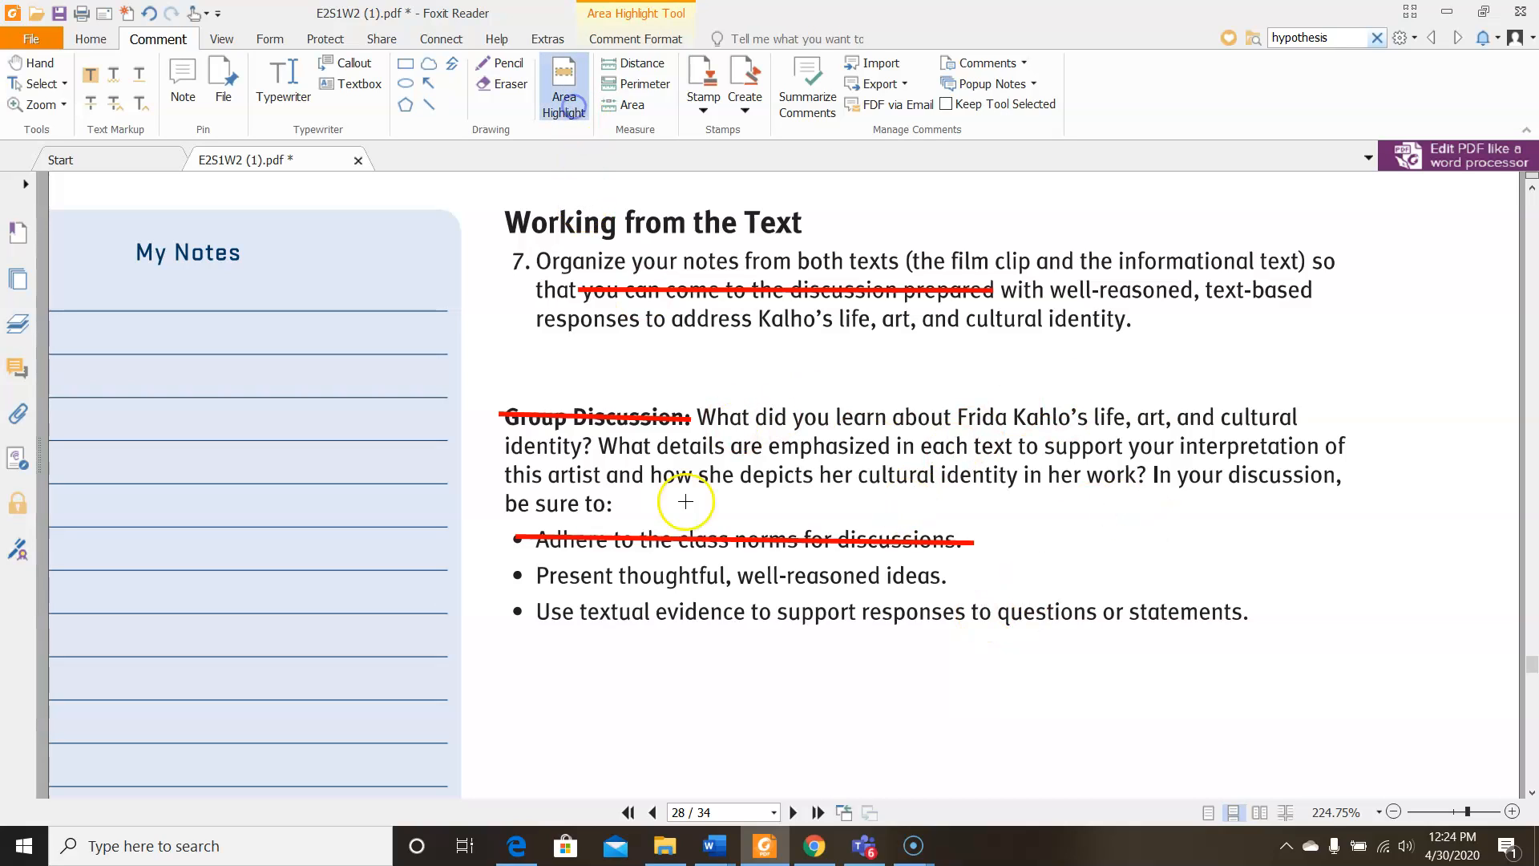
left_click_drag(694, 417, 891, 497)
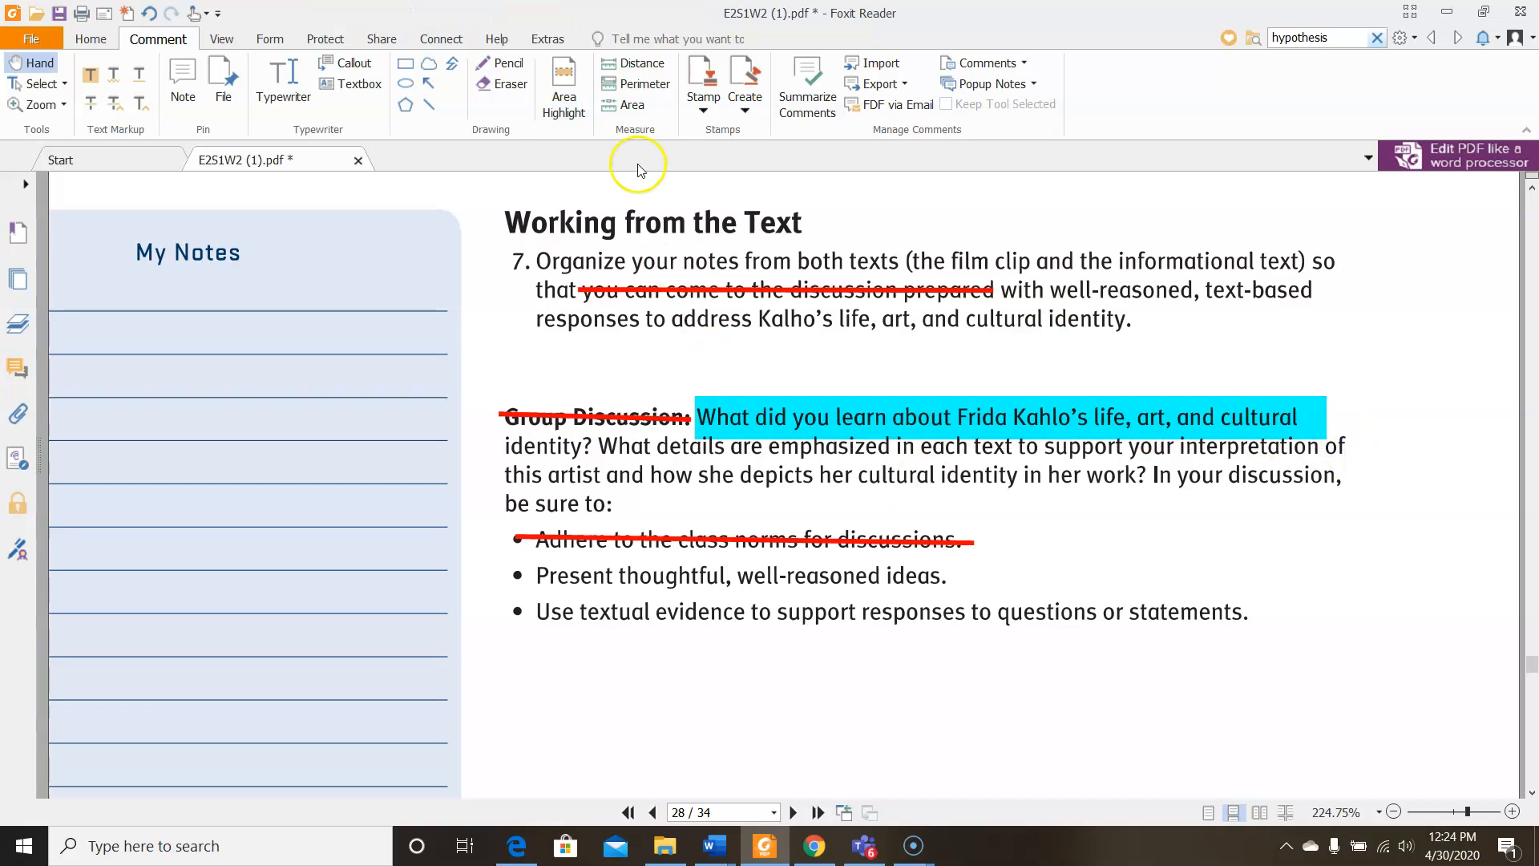
left_click(563, 83)
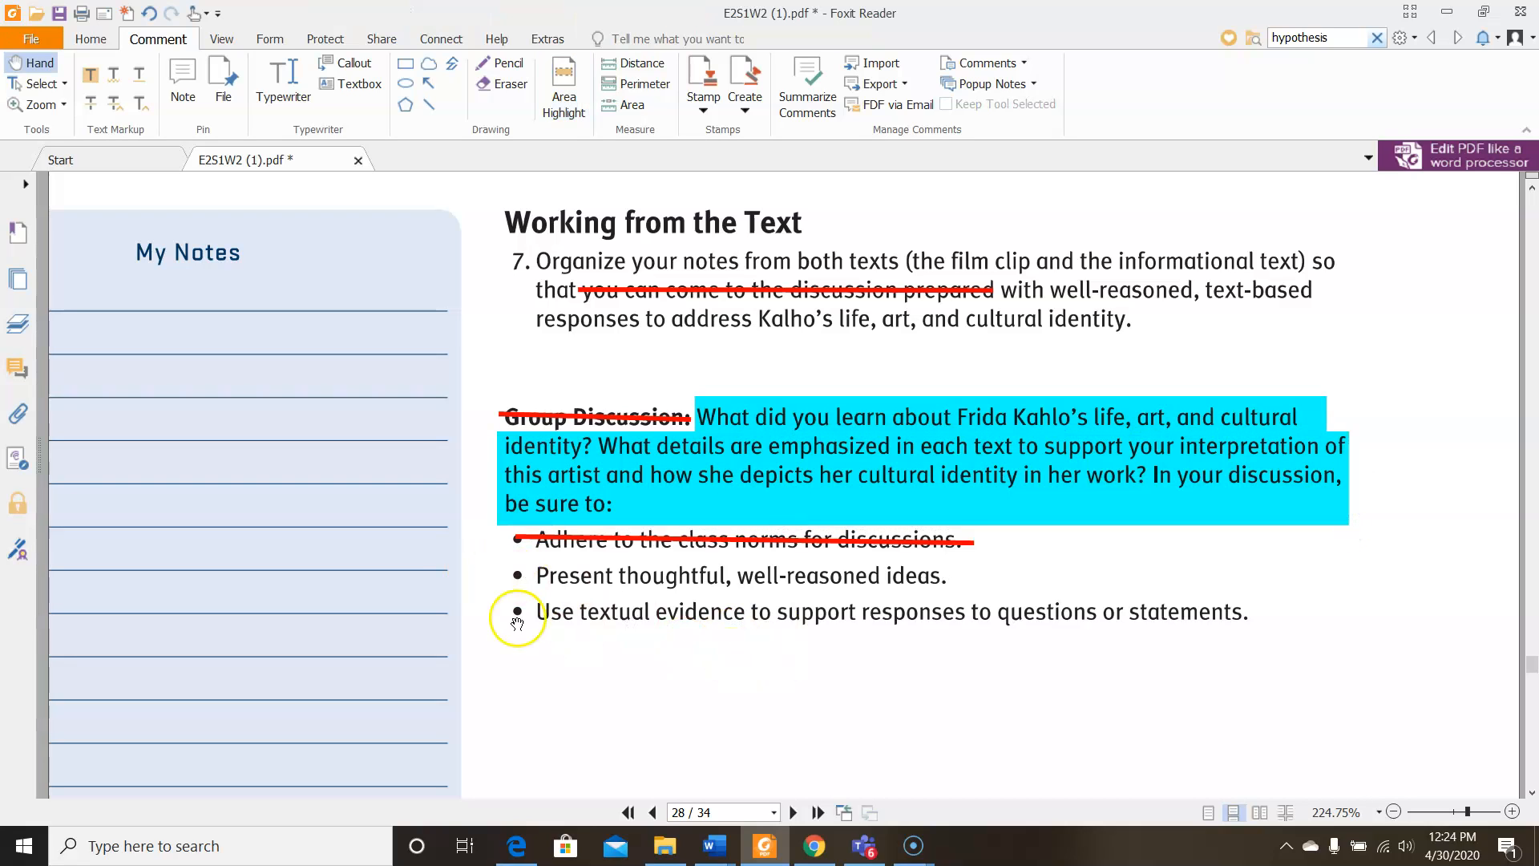
scroll("down", 3)
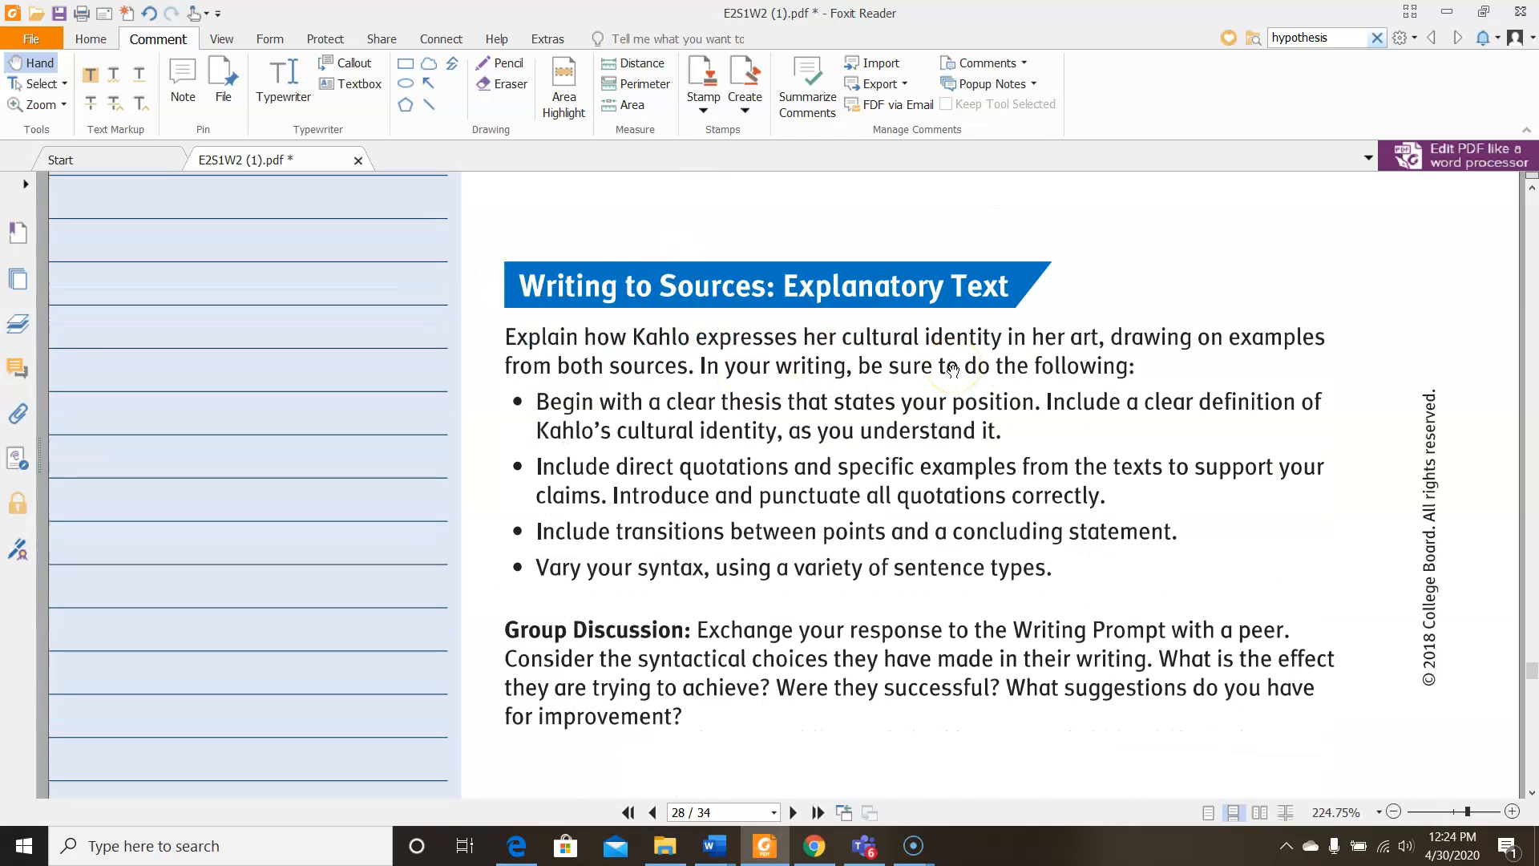
mouse_move(1354, 312)
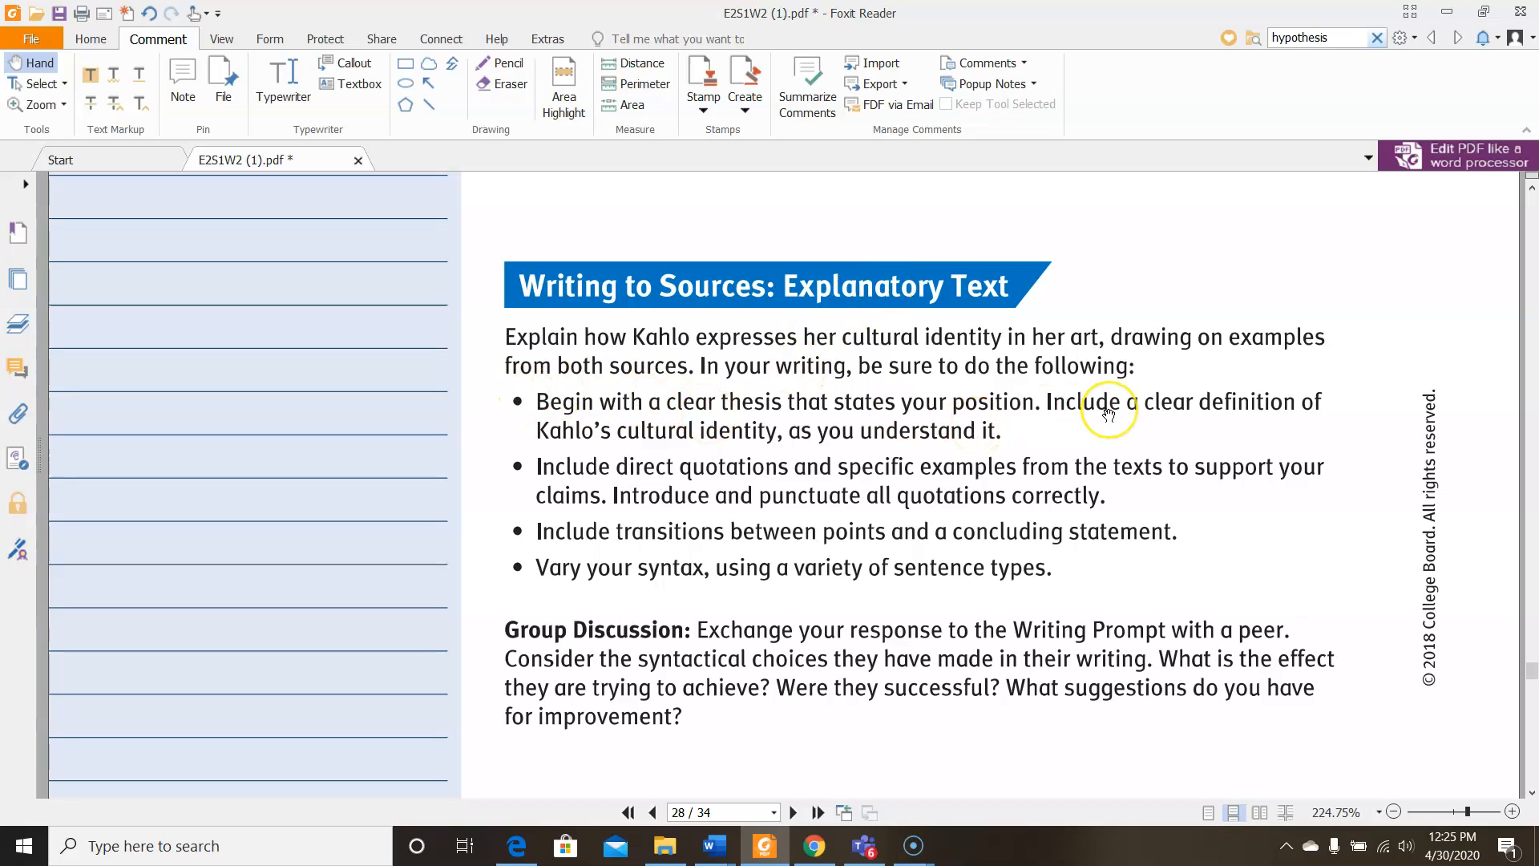
mouse_move(796, 462)
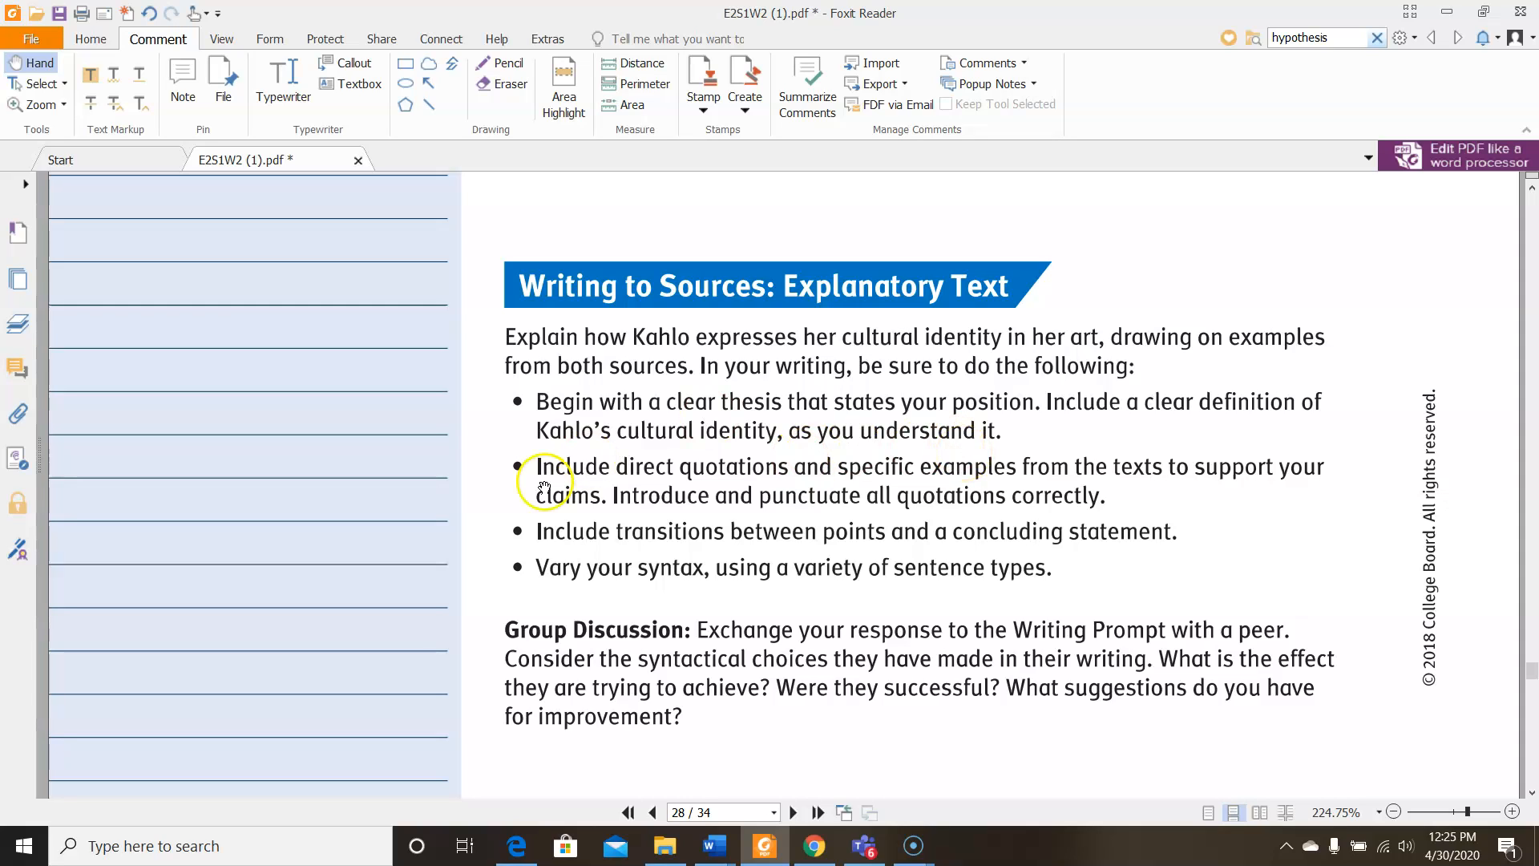
mouse_move(882, 488)
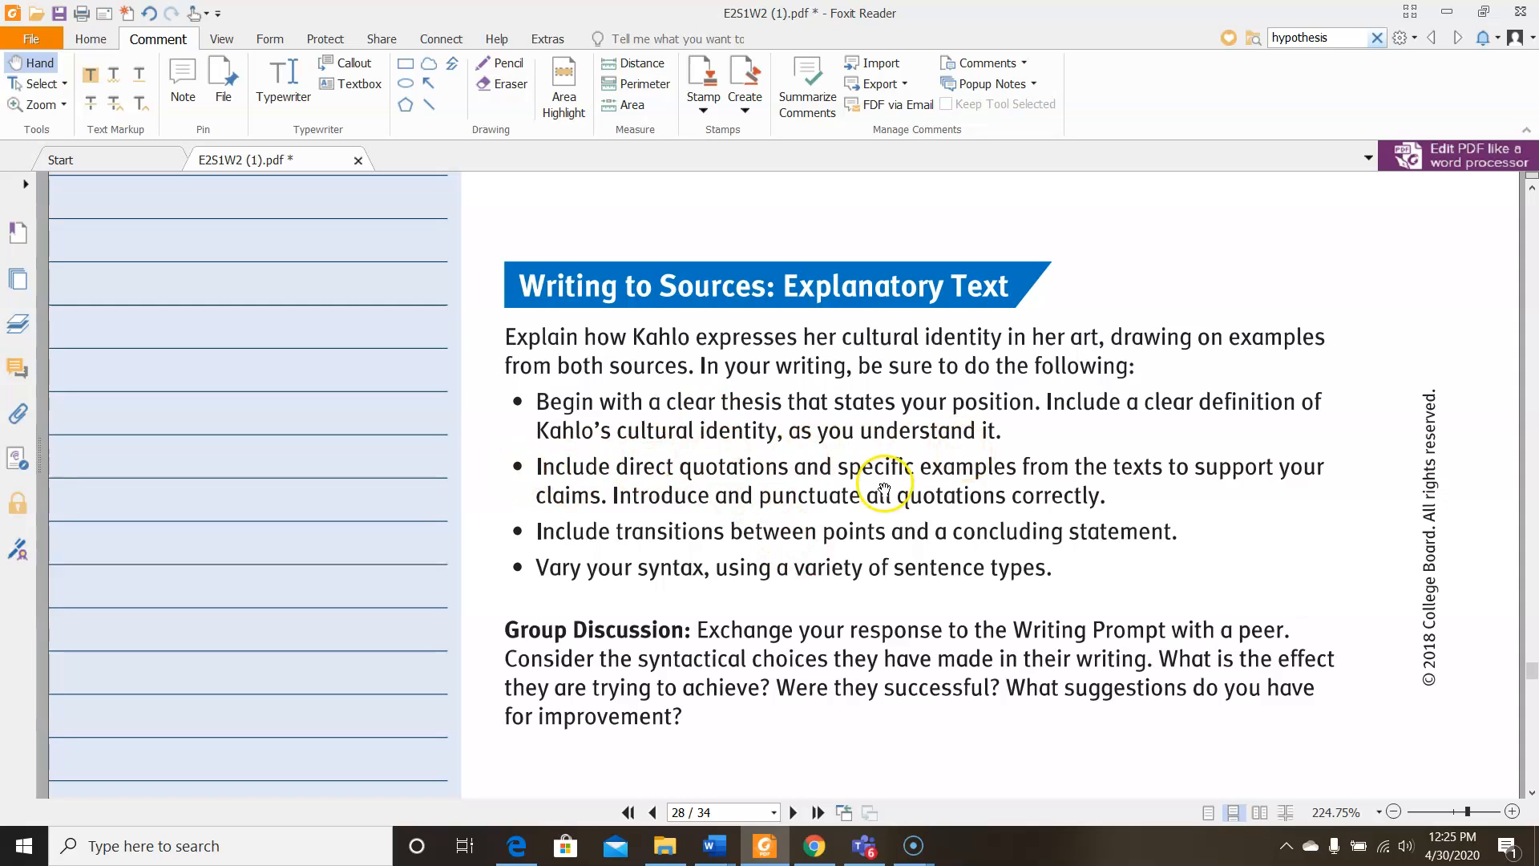
mouse_move(1216, 477)
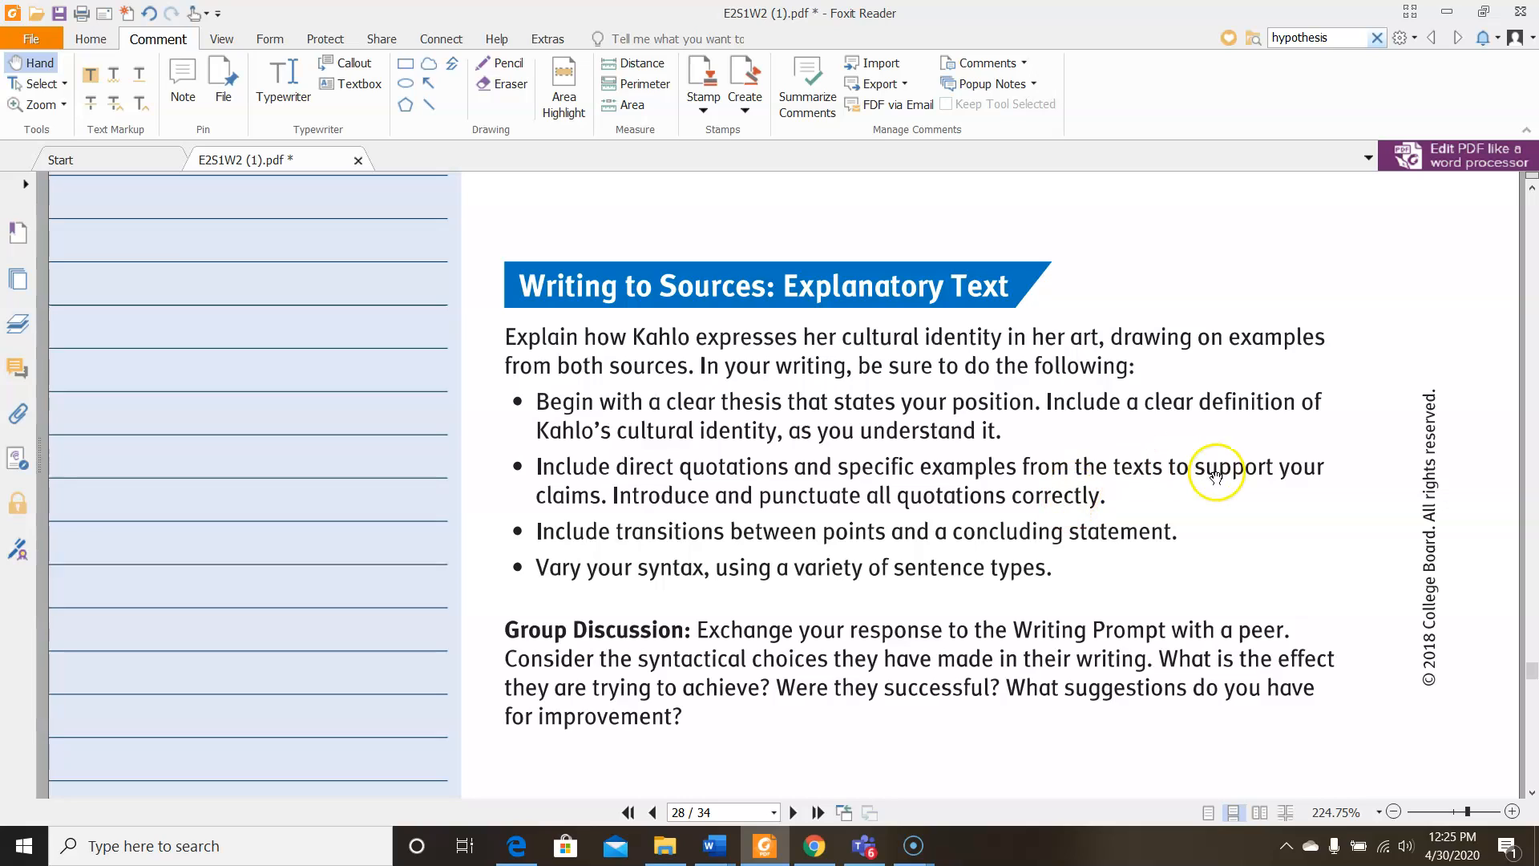
mouse_move(800, 500)
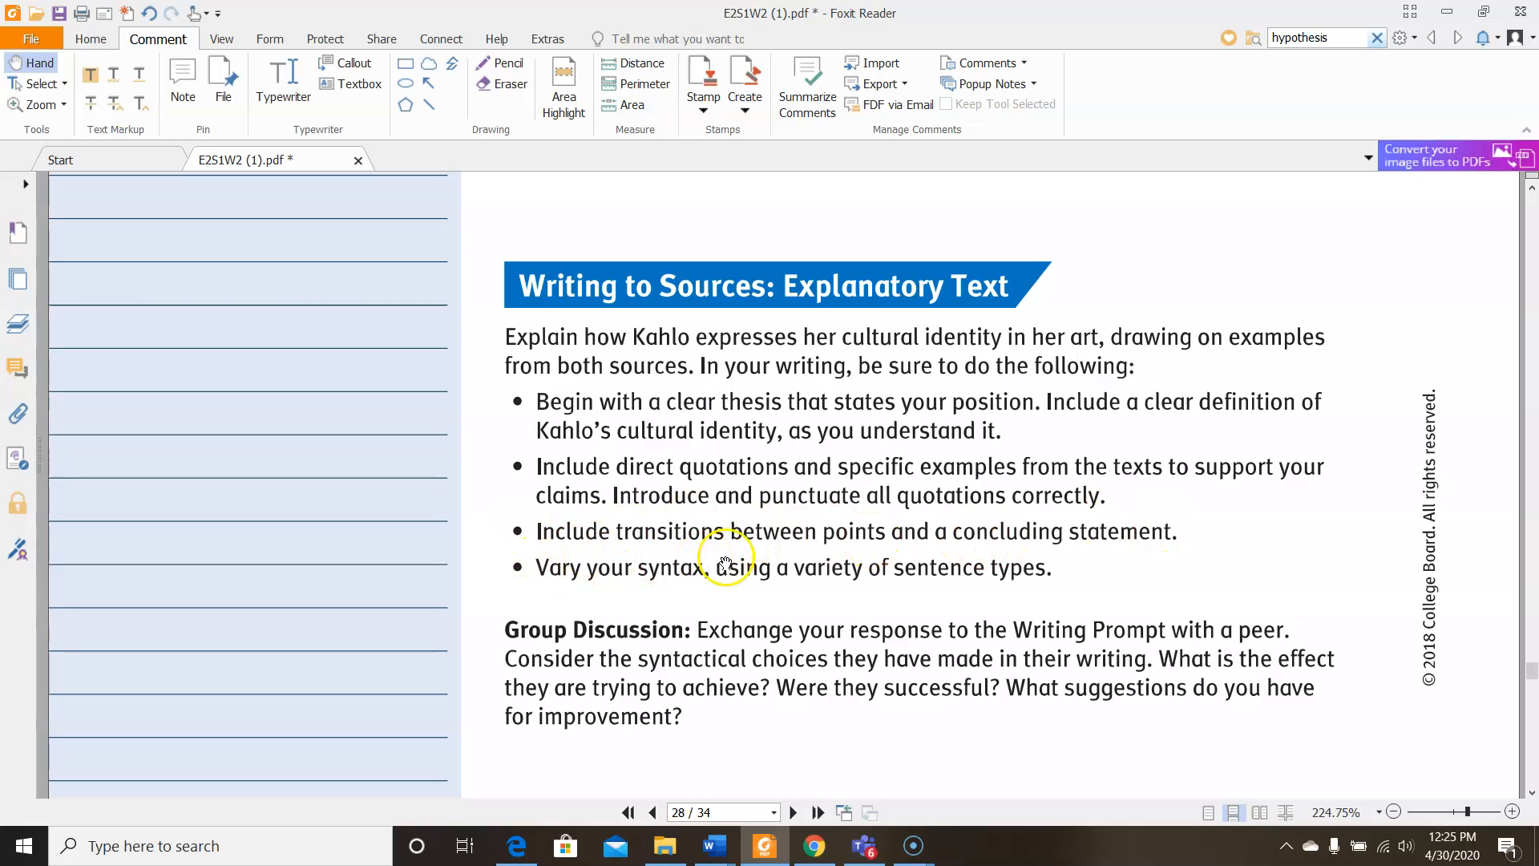
mouse_move(1055, 571)
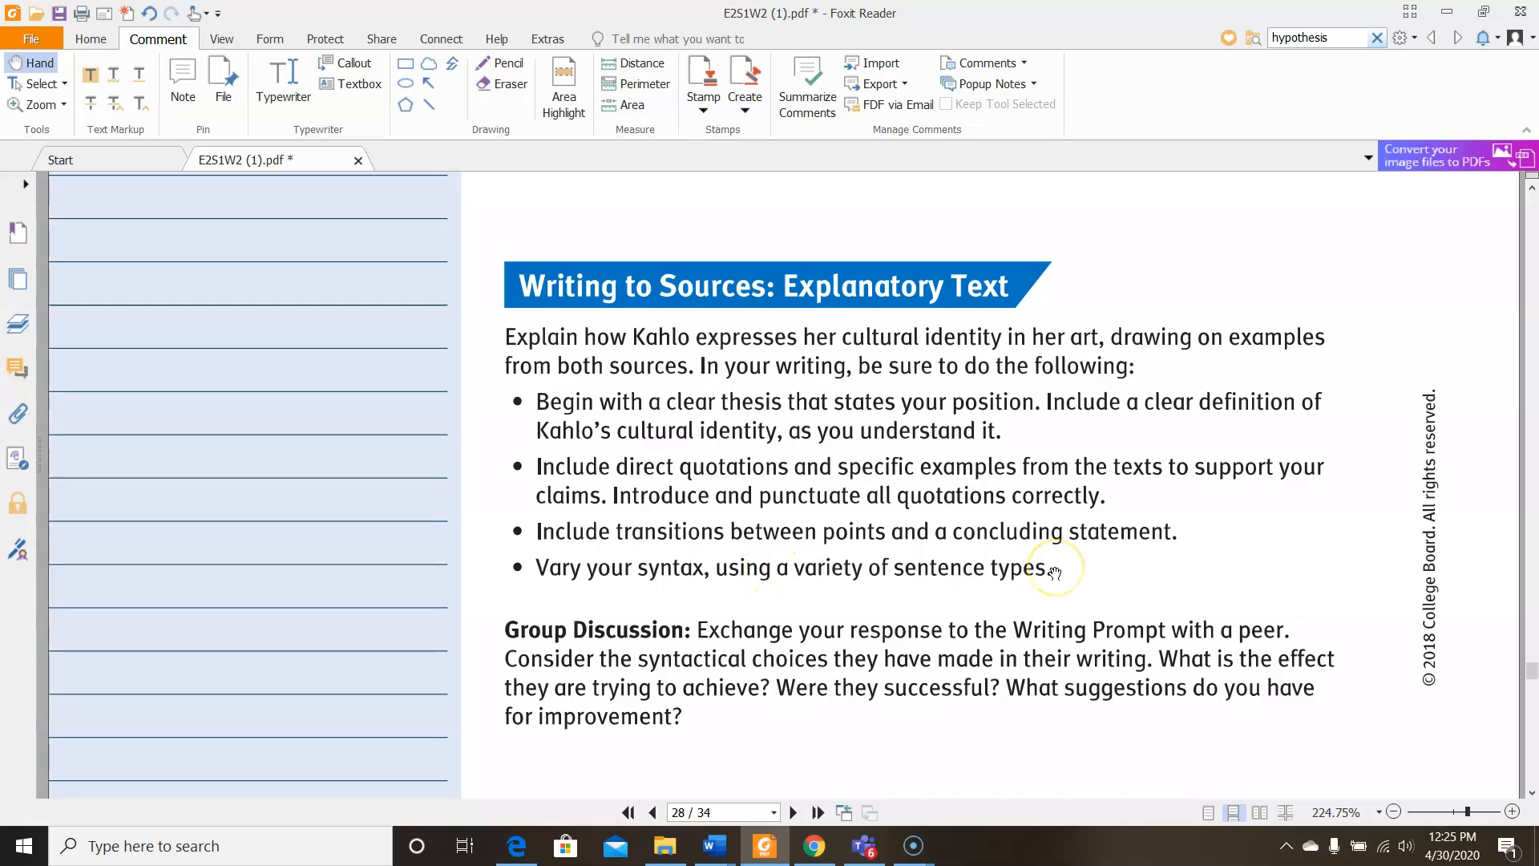
mouse_move(509, 213)
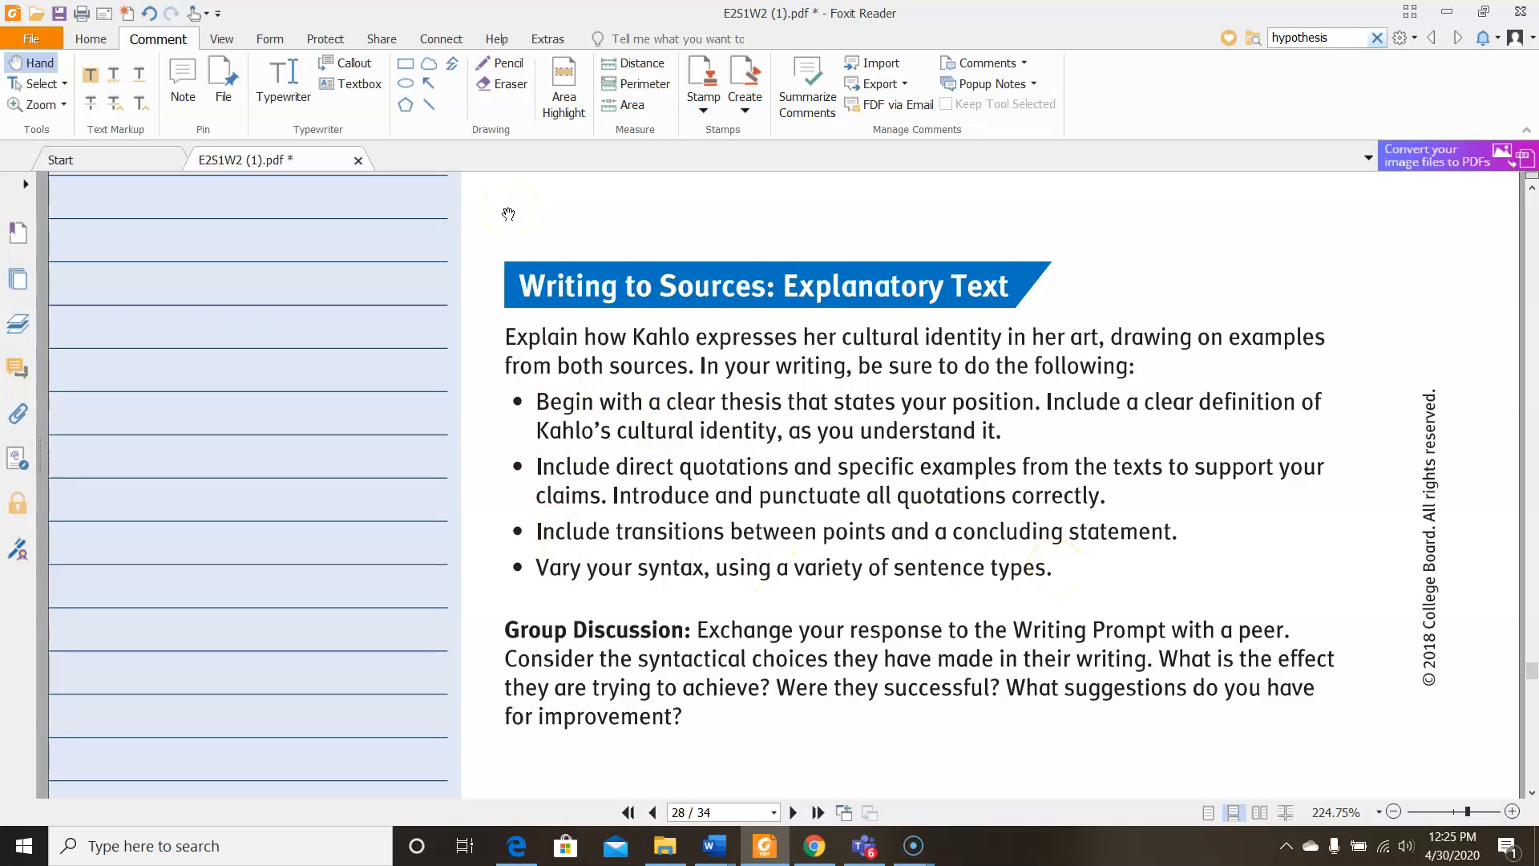
mouse_move(547, 592)
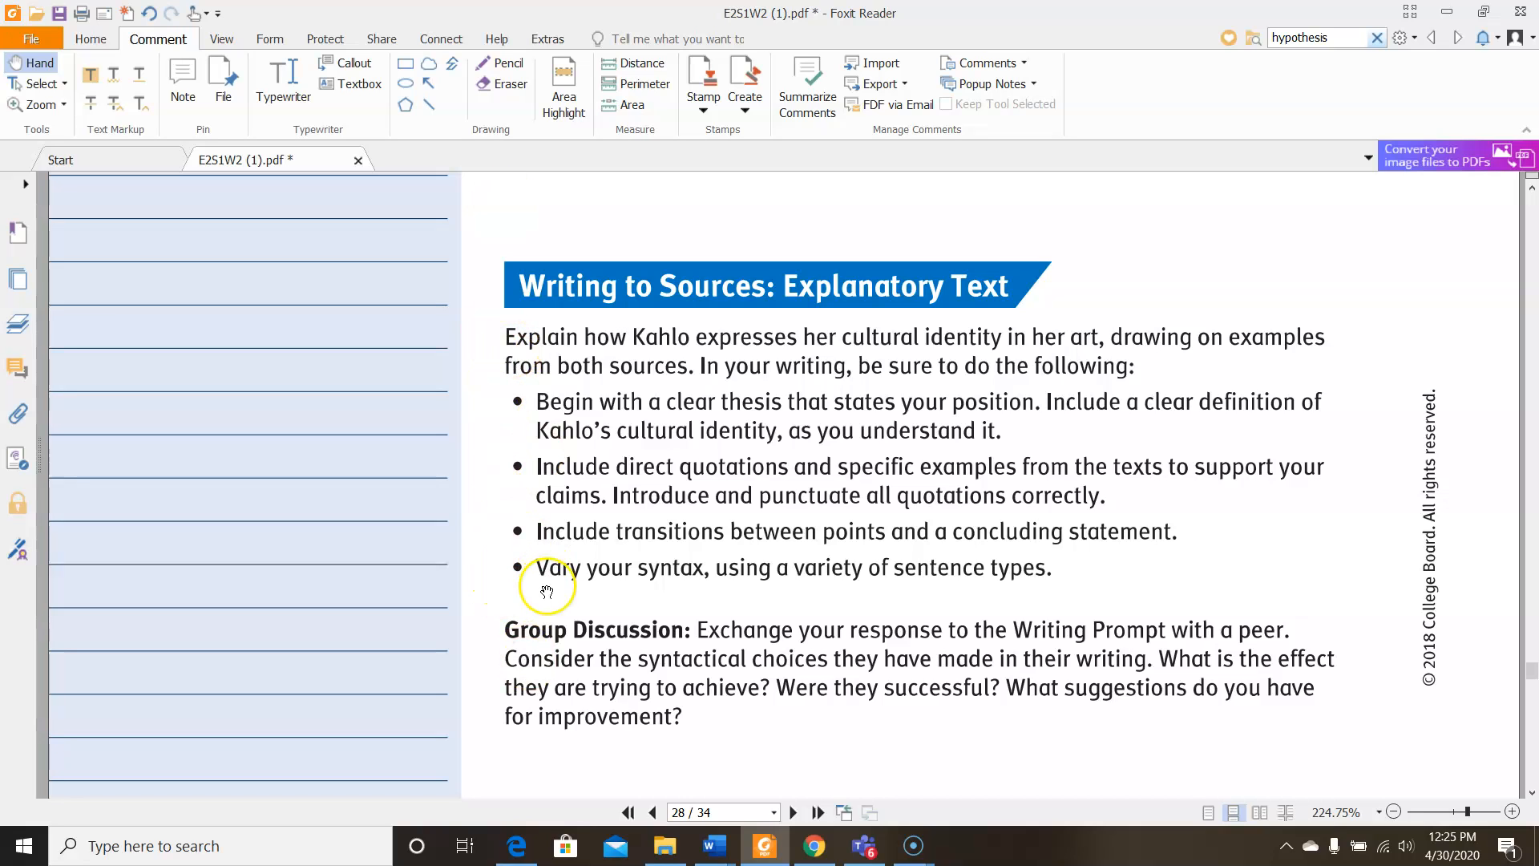
Draw a red line across the second Group Discussion paragraph to cross it out
scroll("down", 3)
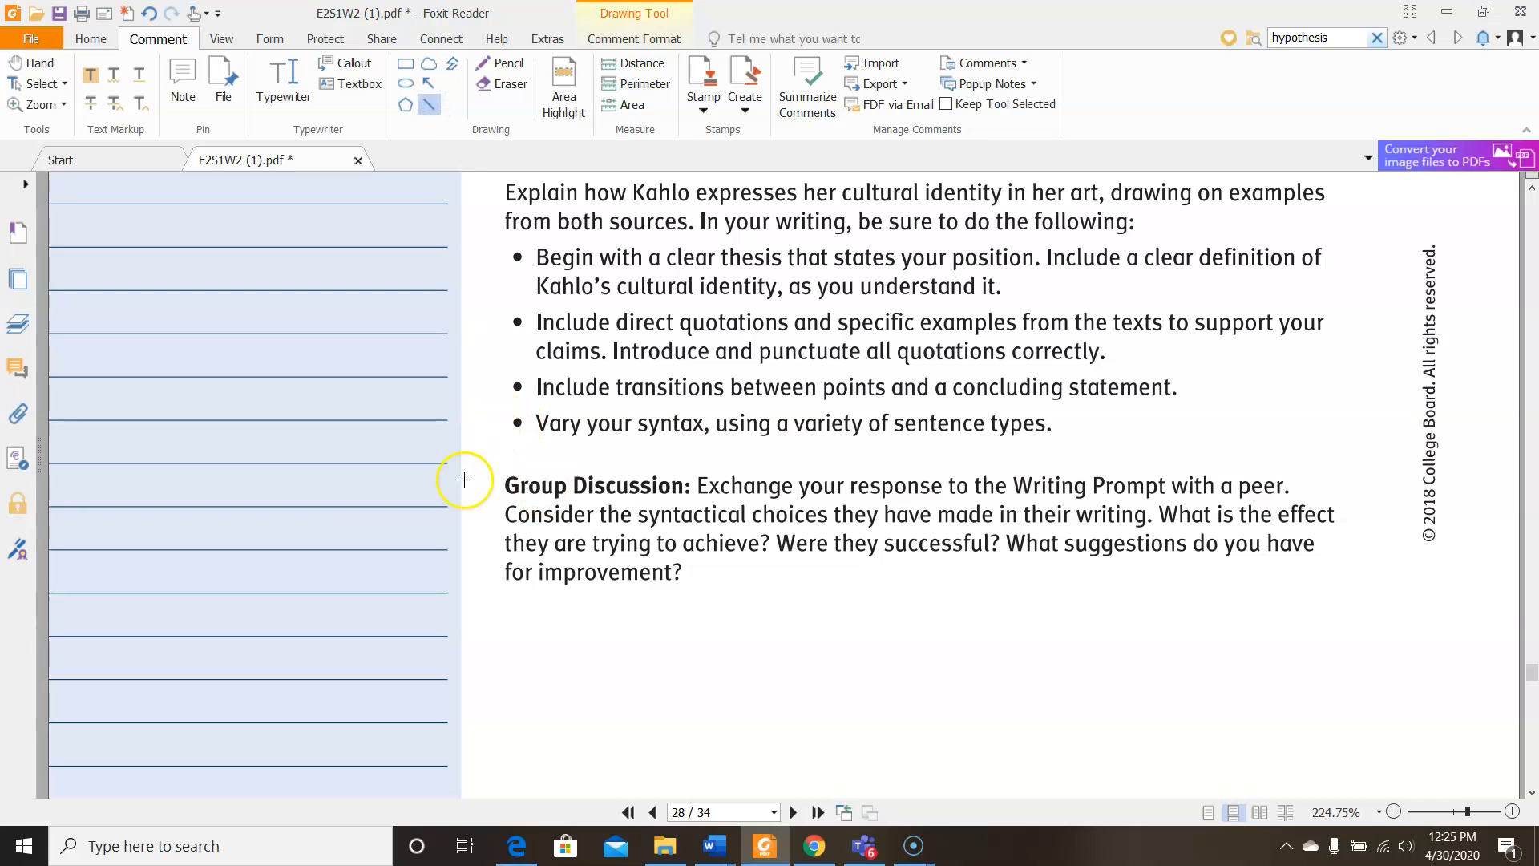
left_click_drag(487, 466, 1353, 568)
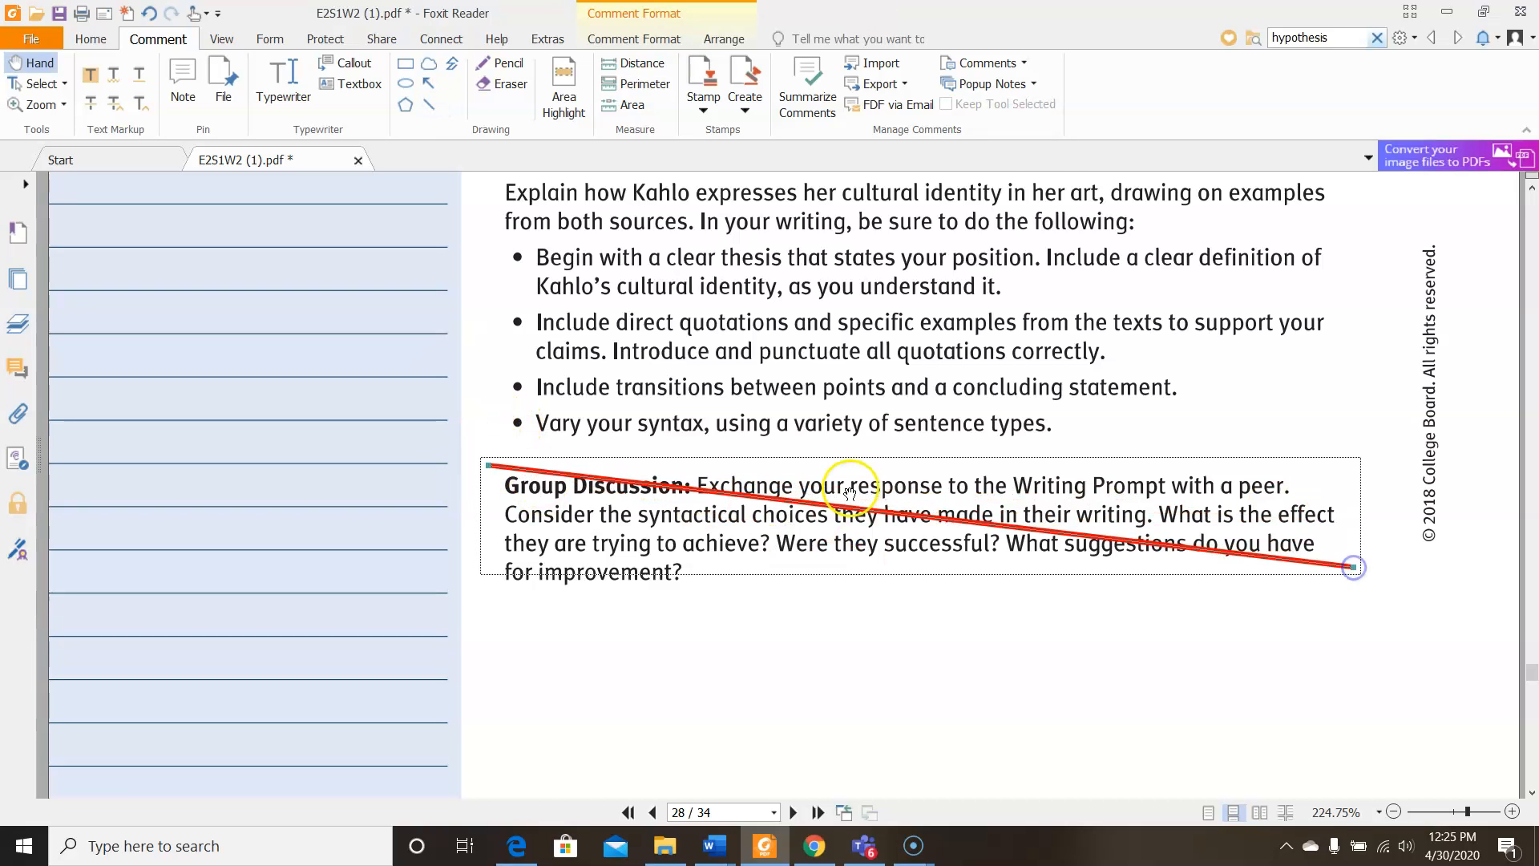
scroll("down", 3)
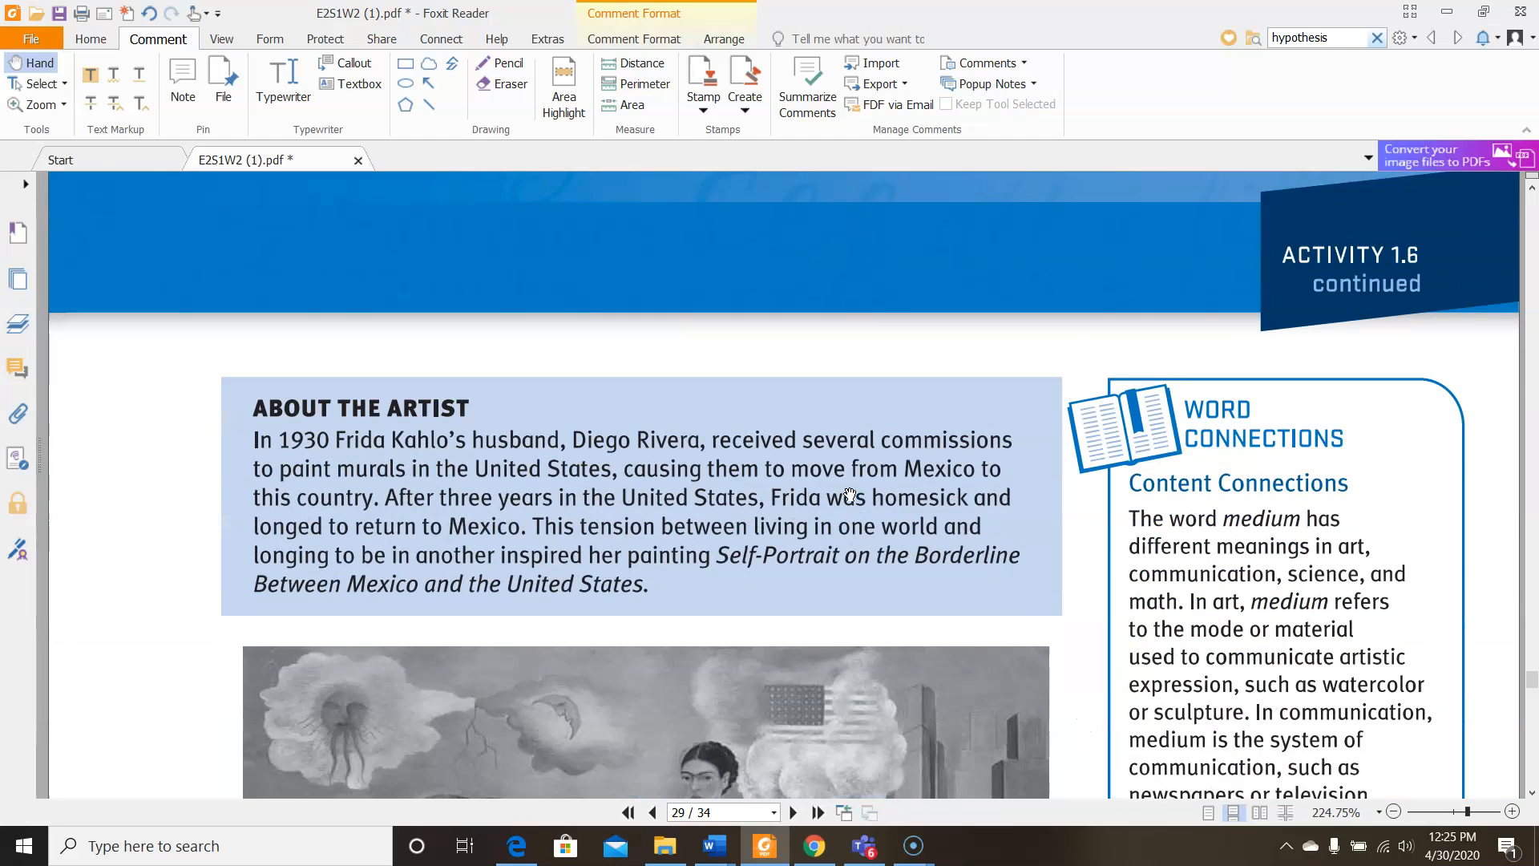
Scroll to page 29 with Kahlo's self-portrait and ready the Area Highlight tool
scroll("down", 3)
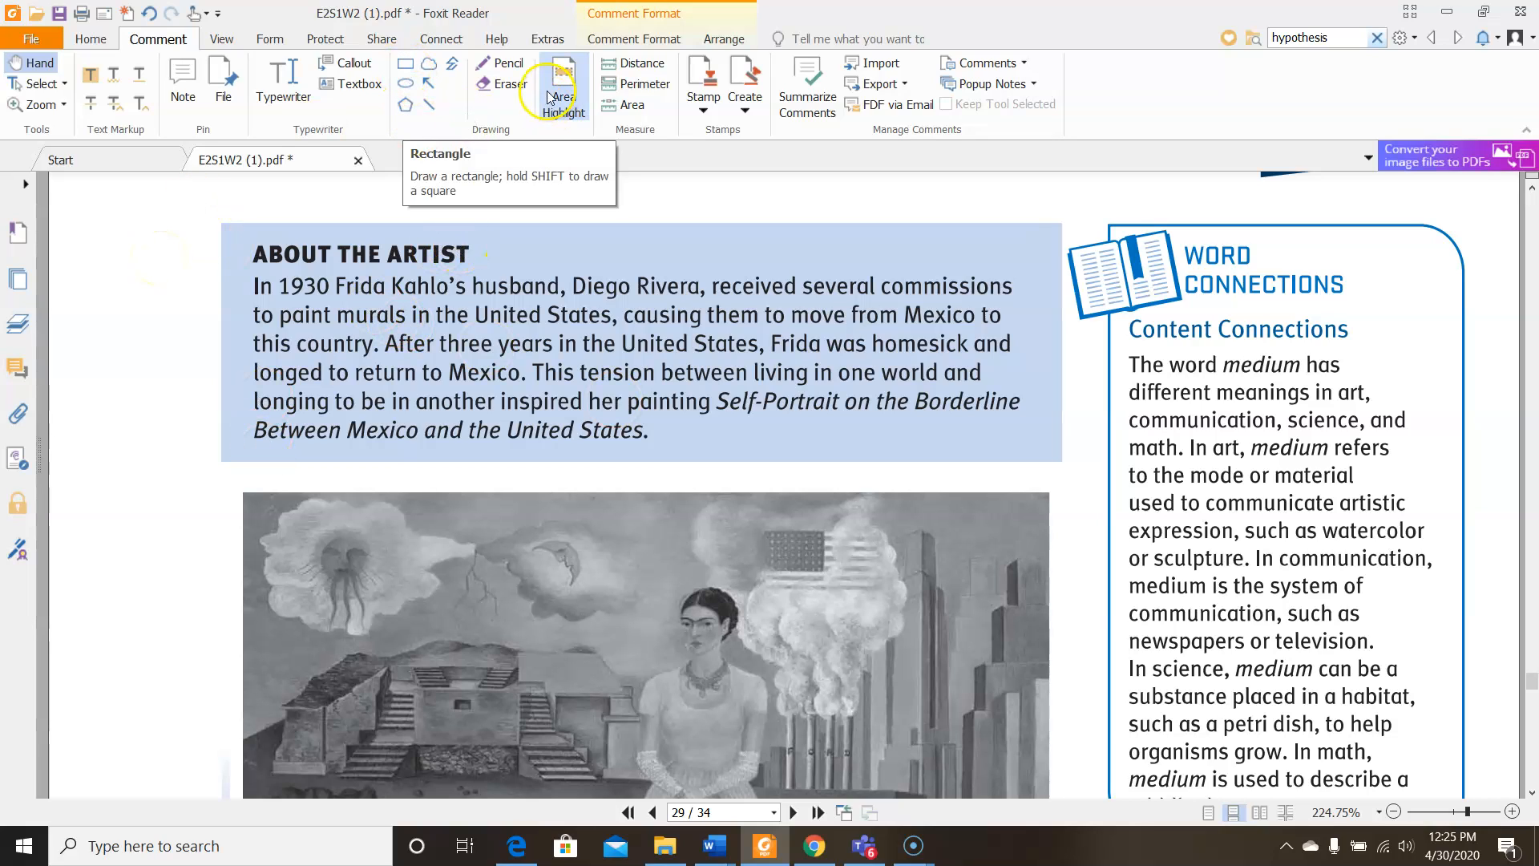
left_click(563, 79)
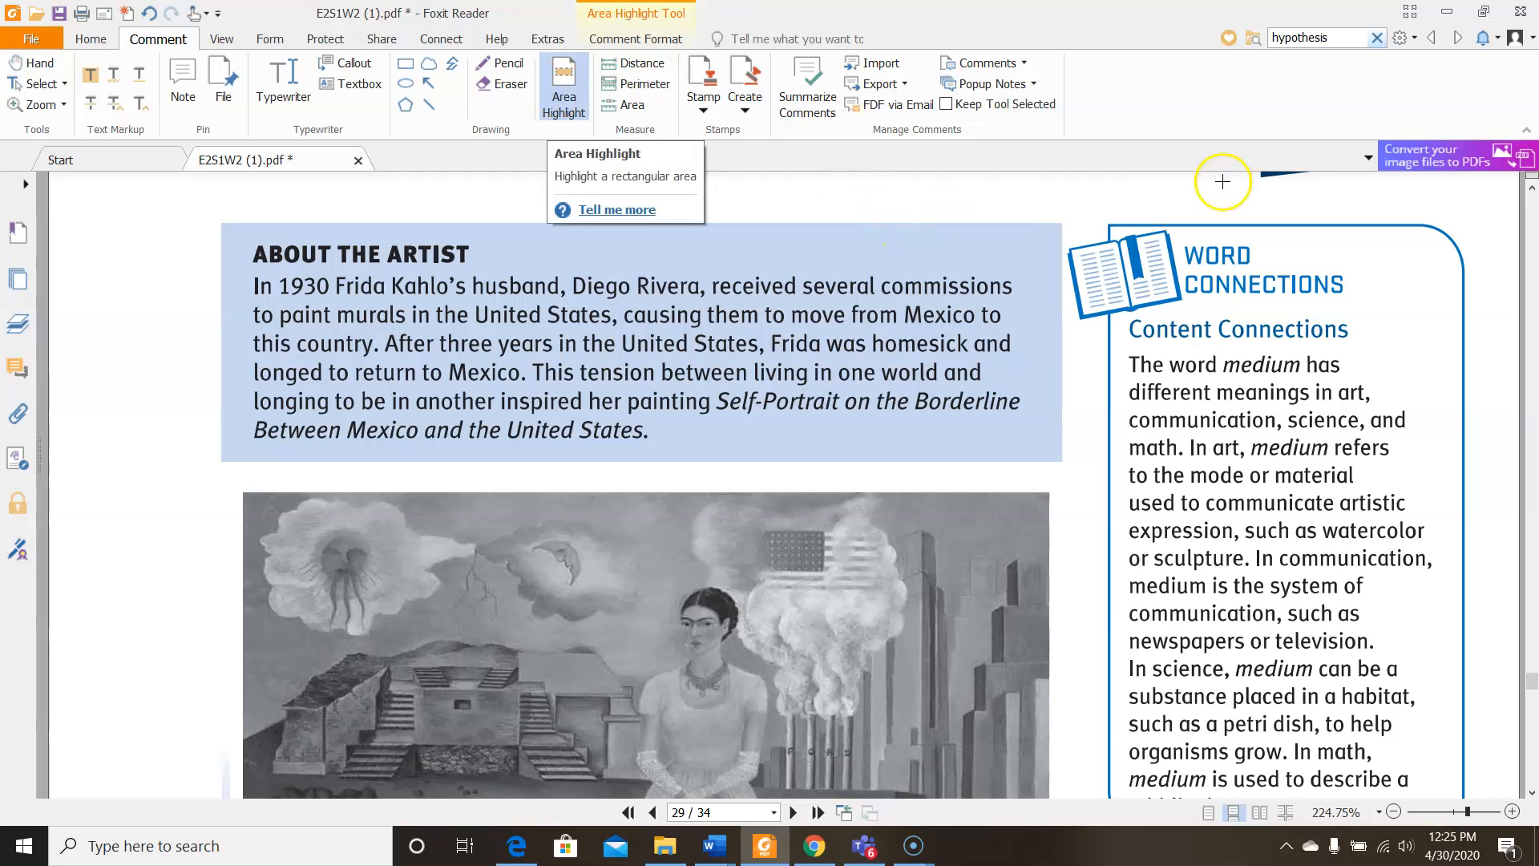
mouse_move(973, 207)
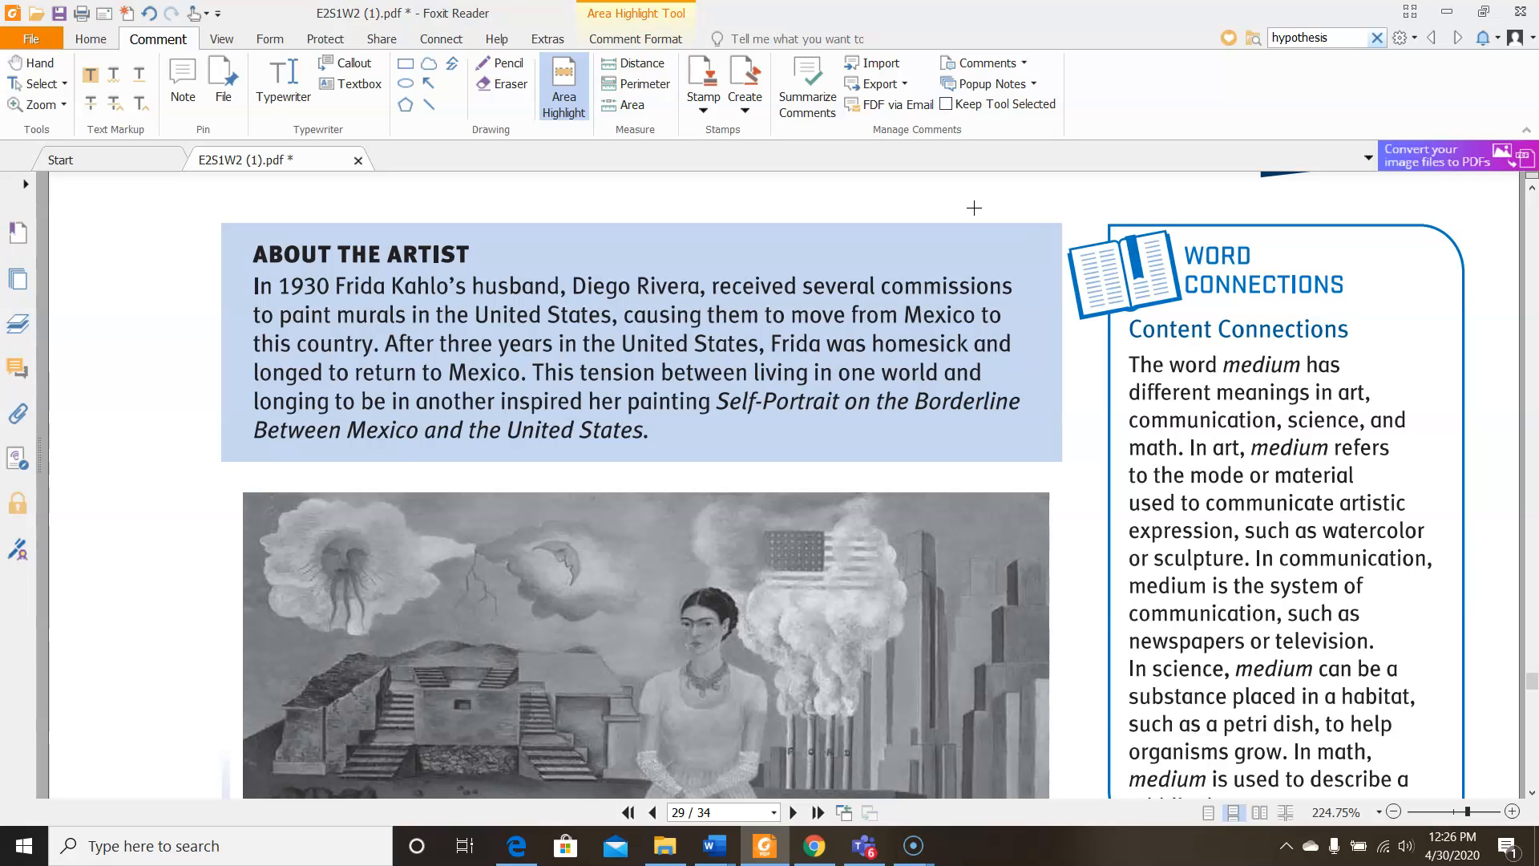
scroll("down", 3)
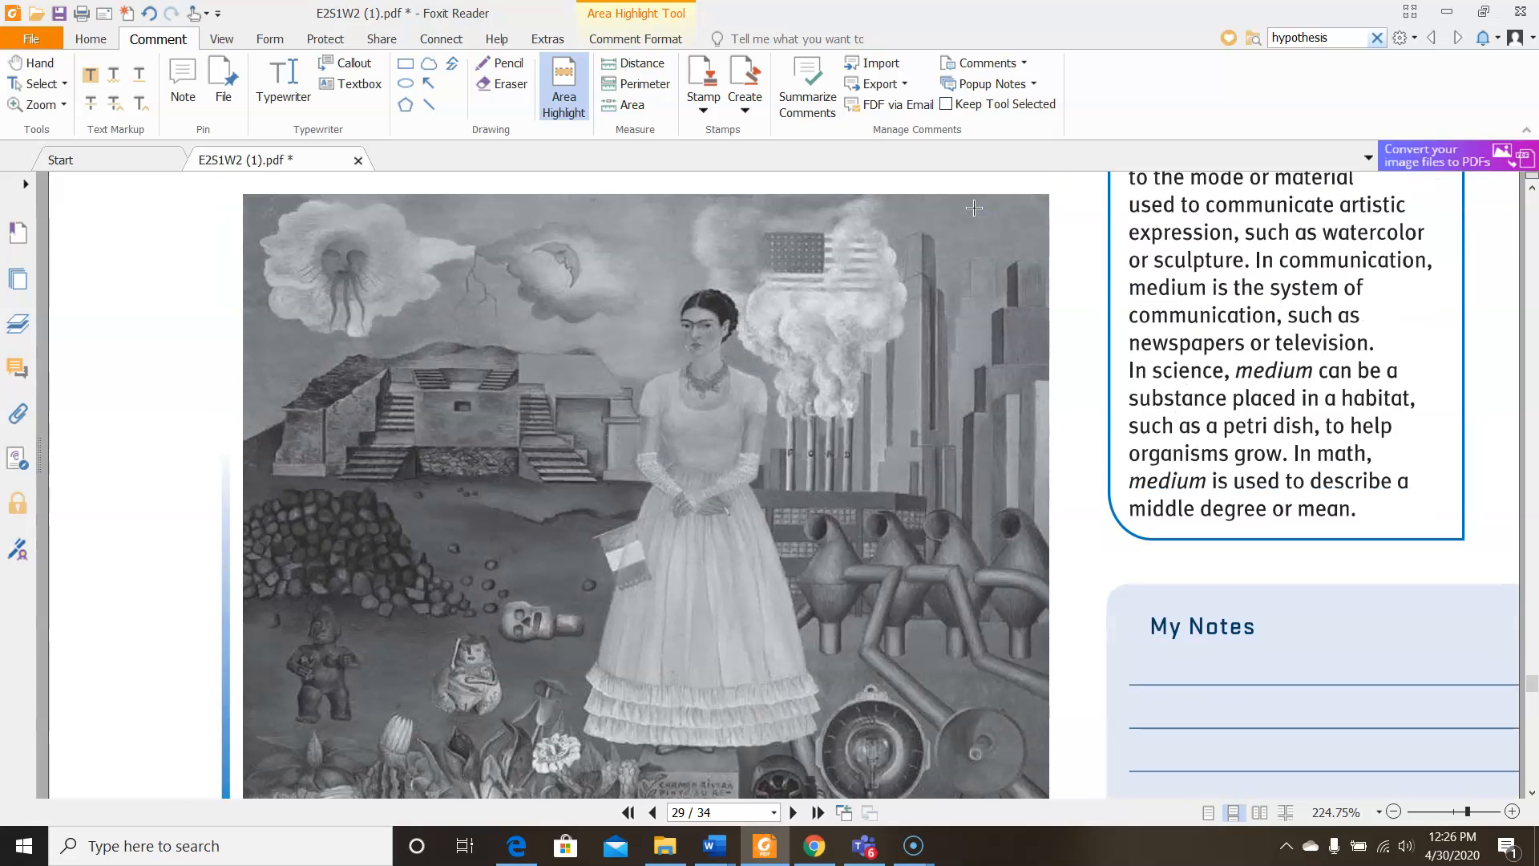
Draw red arrows from the left margin pointing at the sun and the pyramid in the painting
left_click(430, 82)
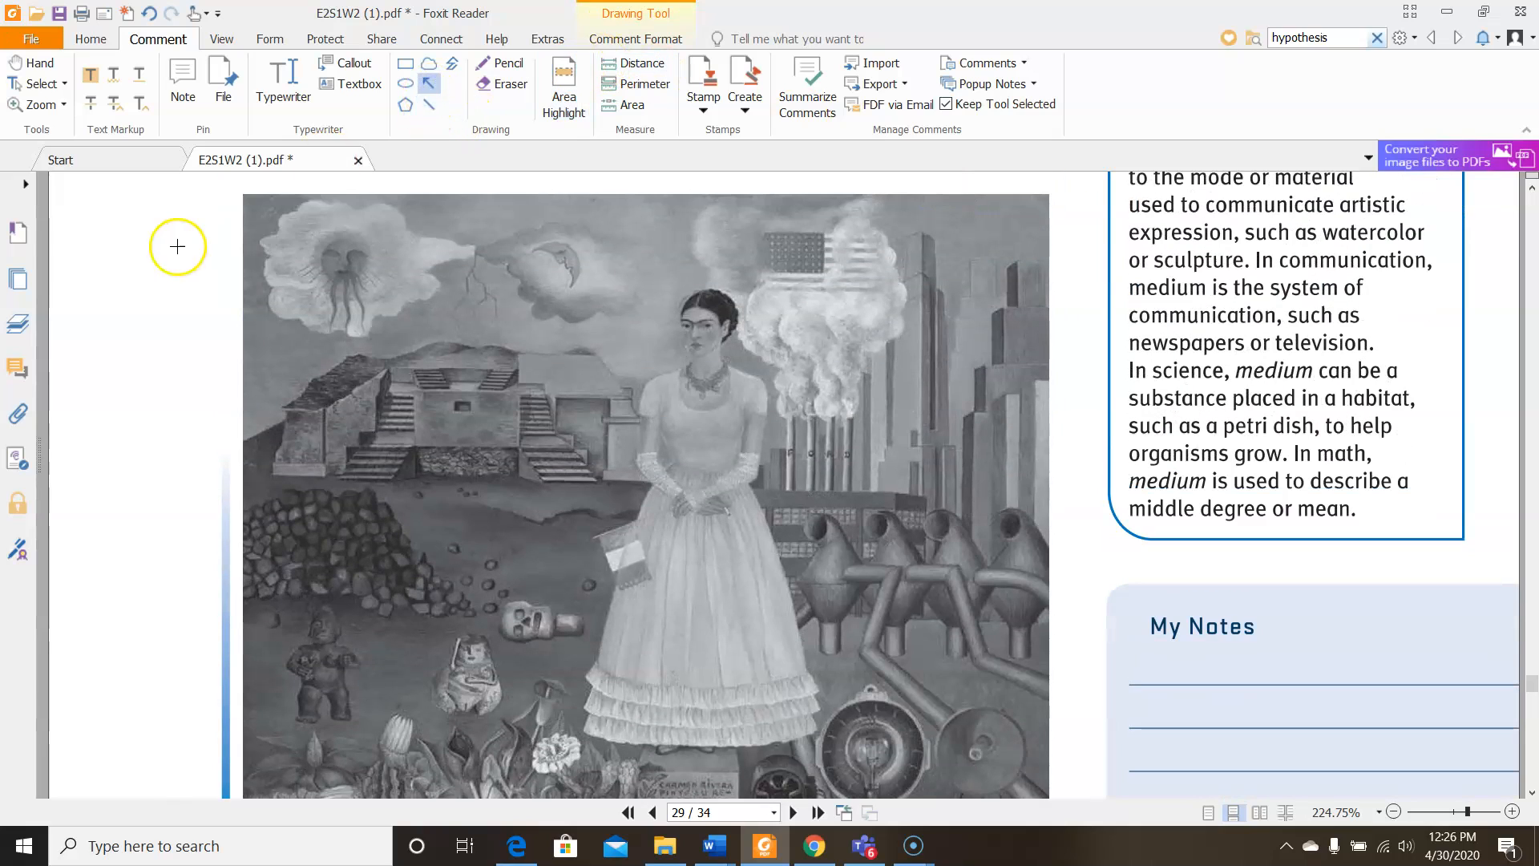
left_click_drag(133, 251, 300, 250)
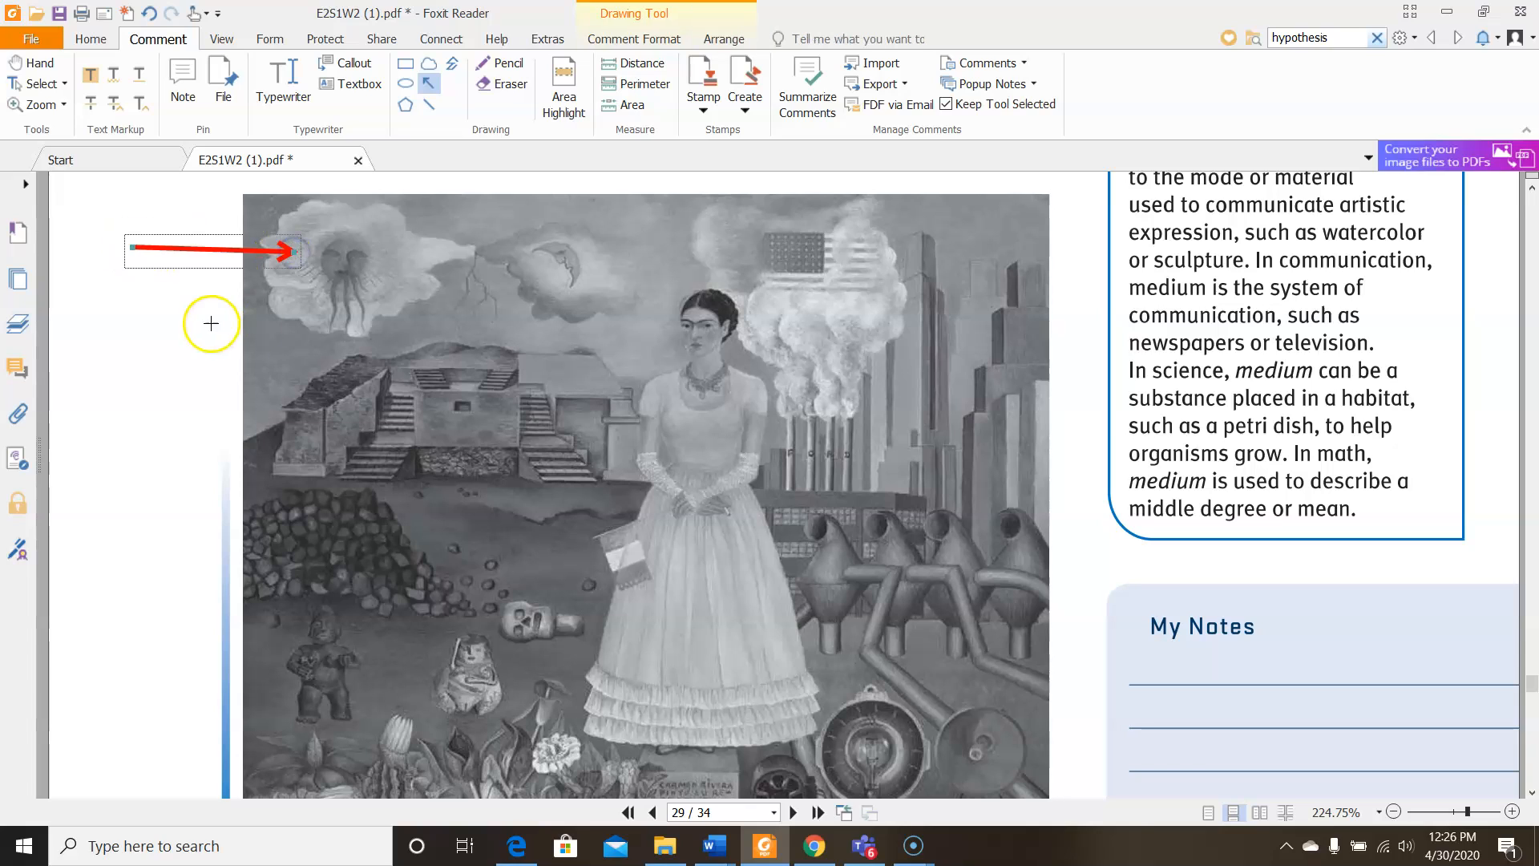
mouse_move(580, 275)
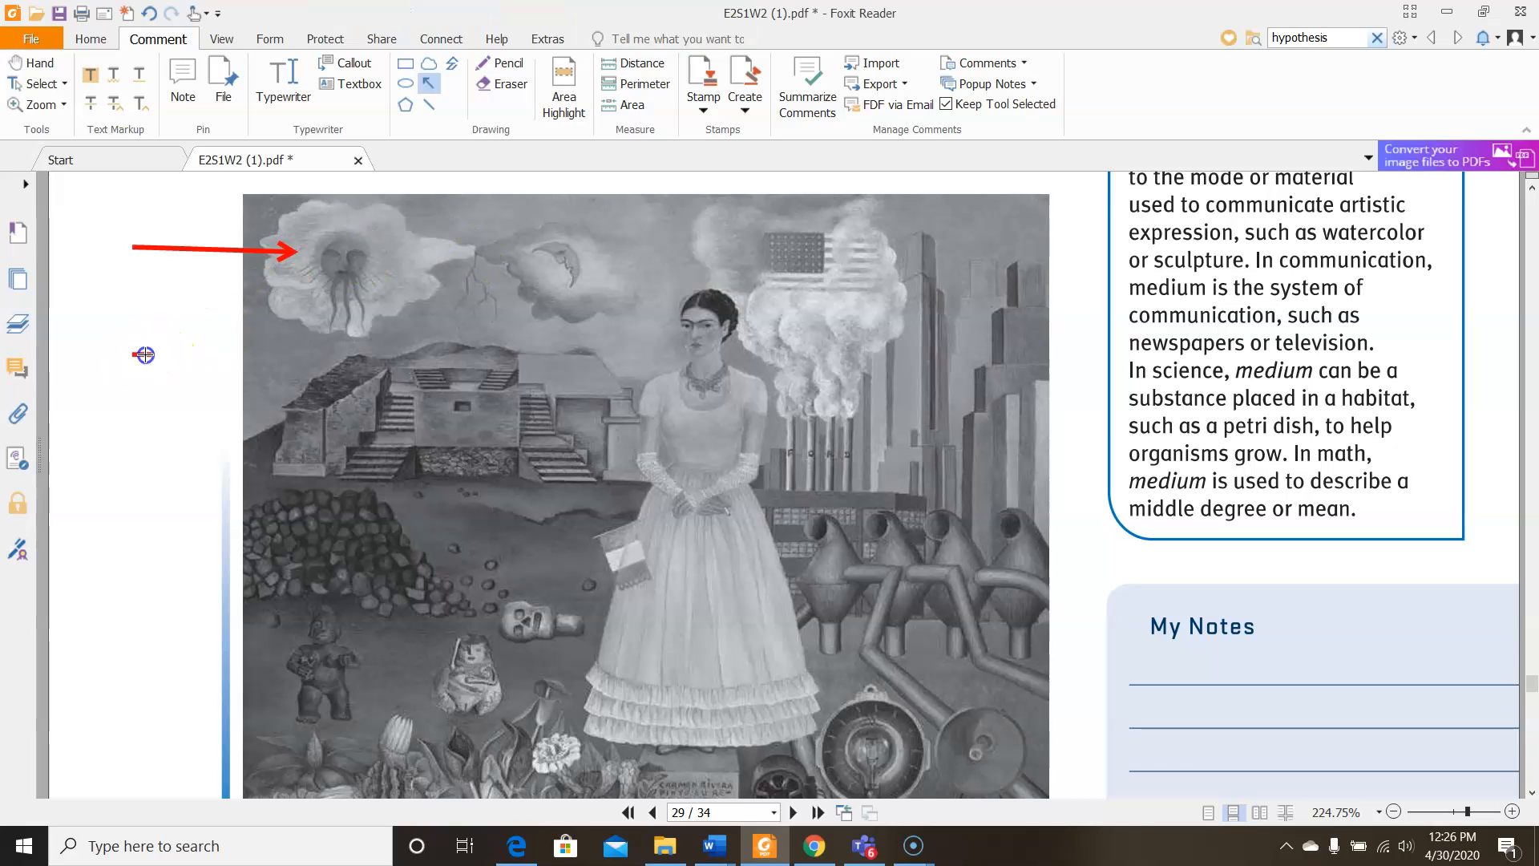
left_click_drag(147, 356, 310, 383)
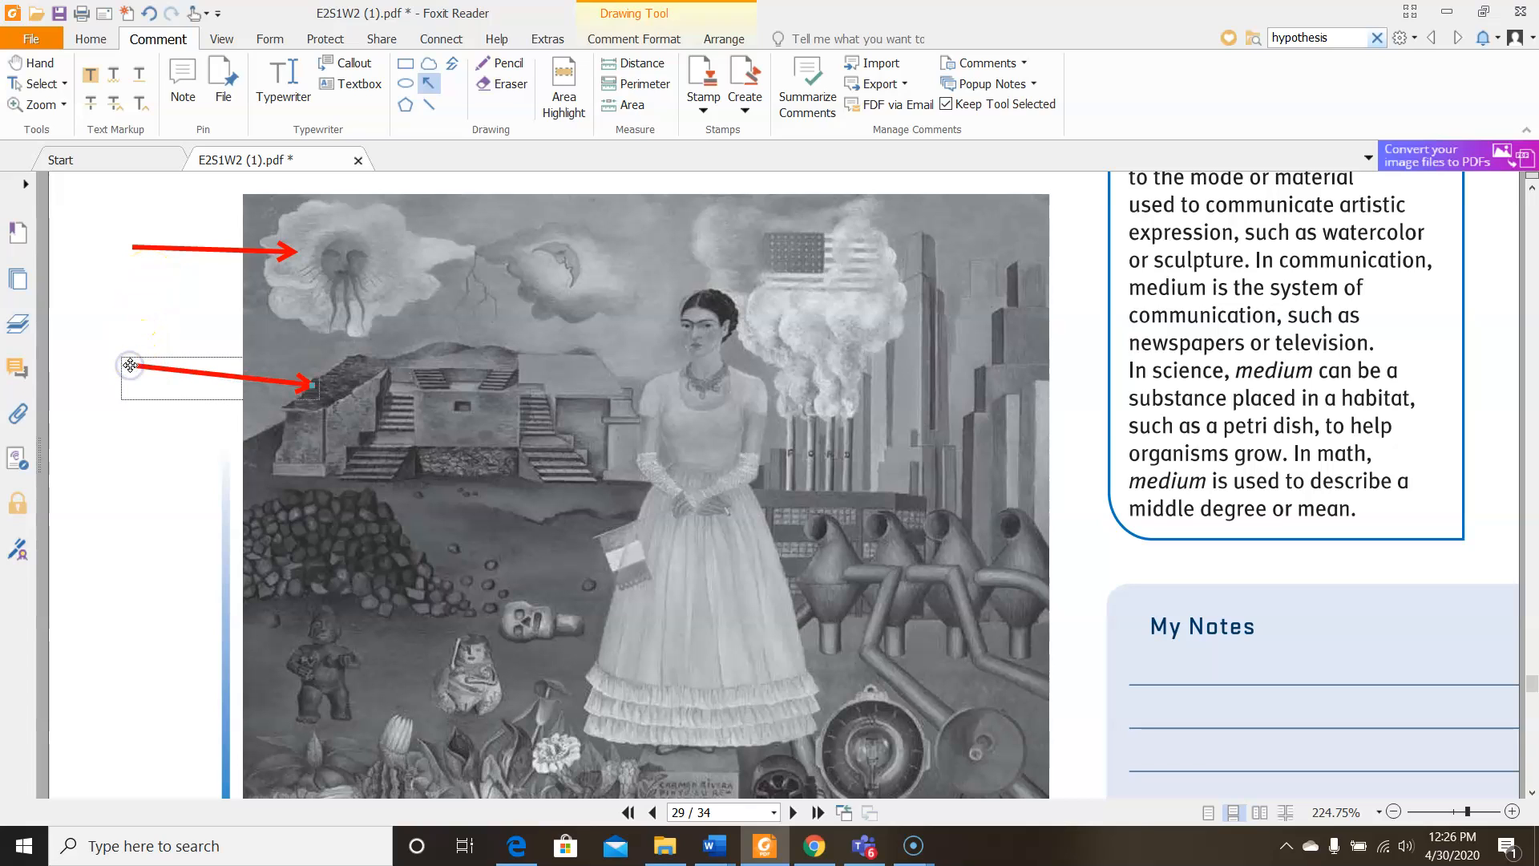
mouse_move(491, 541)
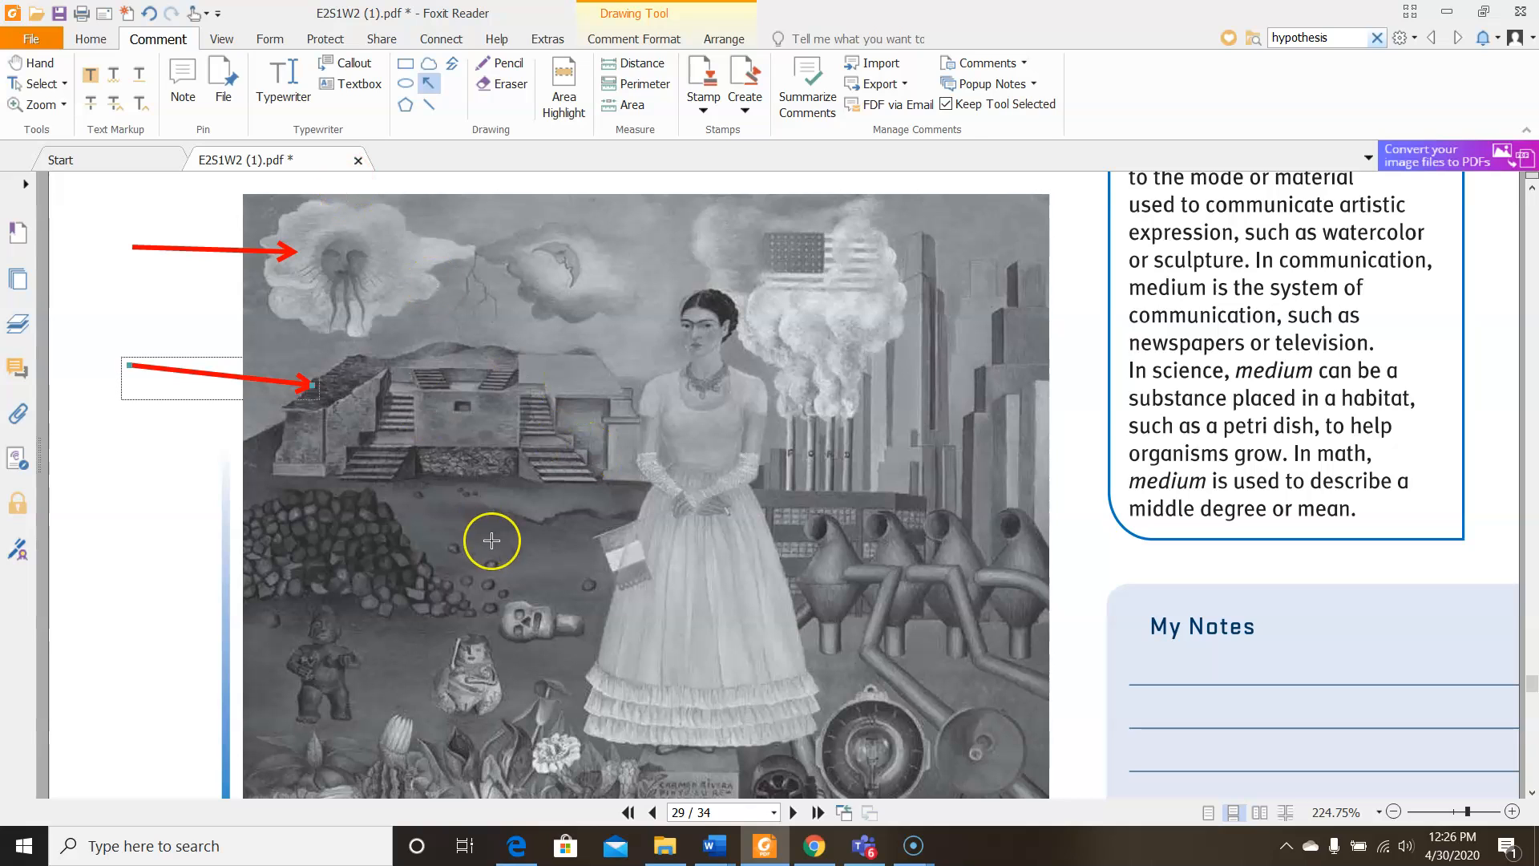
scroll("down", 3)
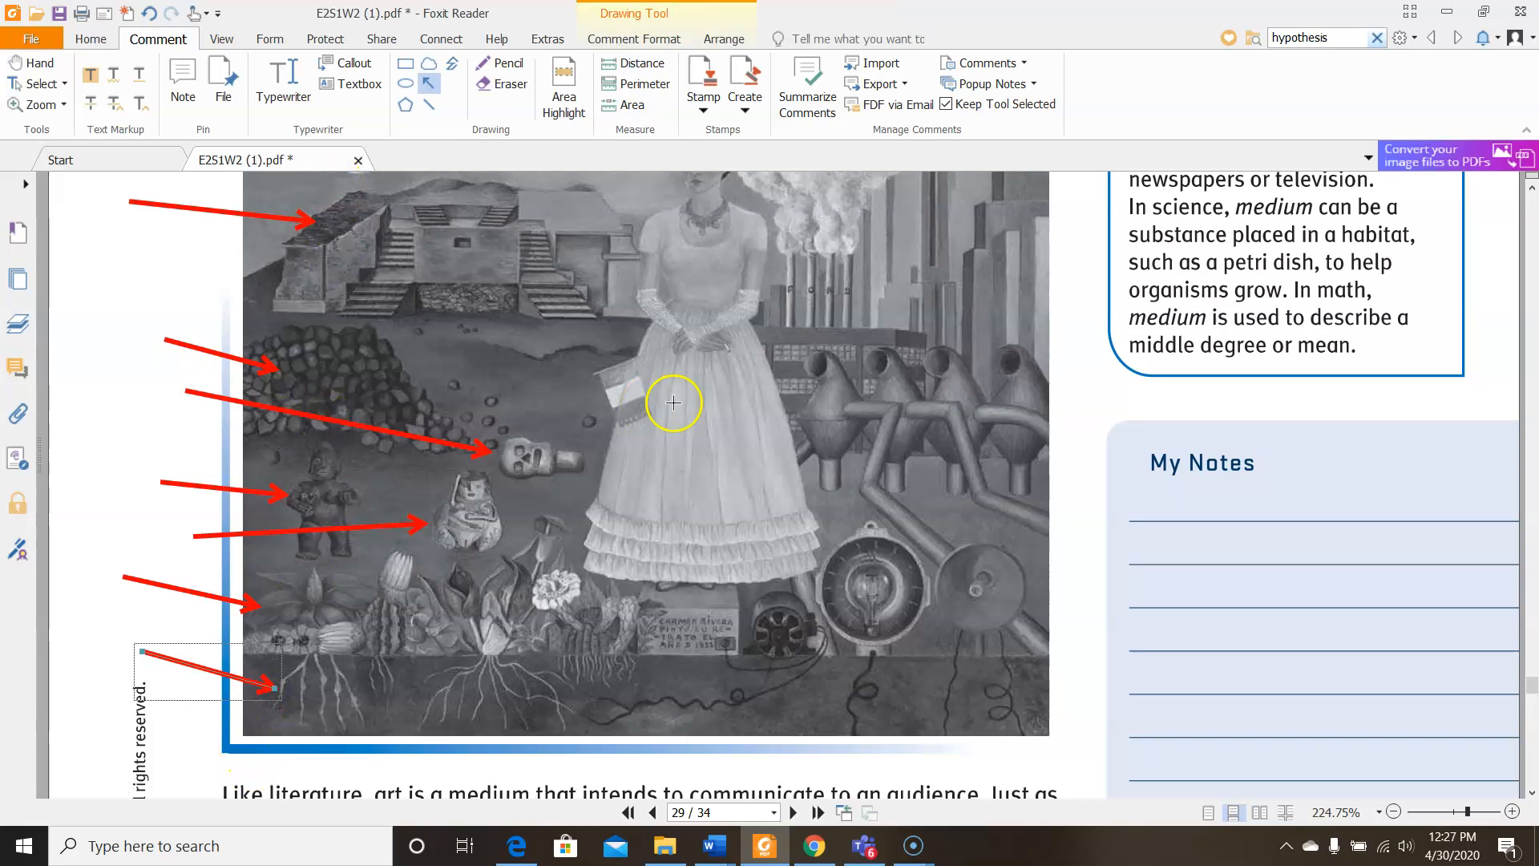
mouse_move(637, 54)
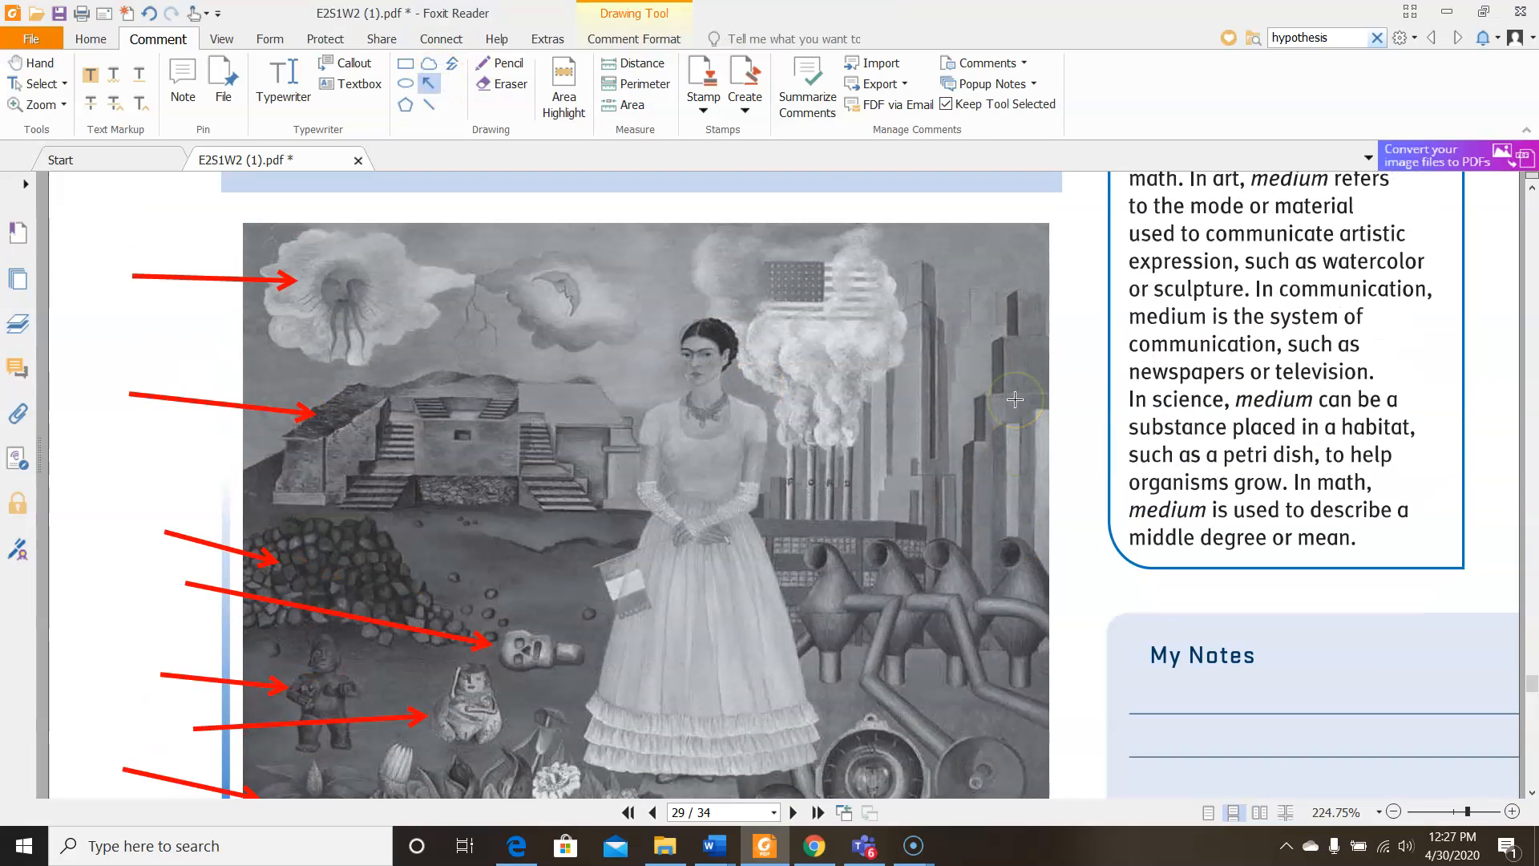
Draw red arrows from the right margin into the industrial half and at the pipes and machinery
left_click_drag(1109, 261, 879, 289)
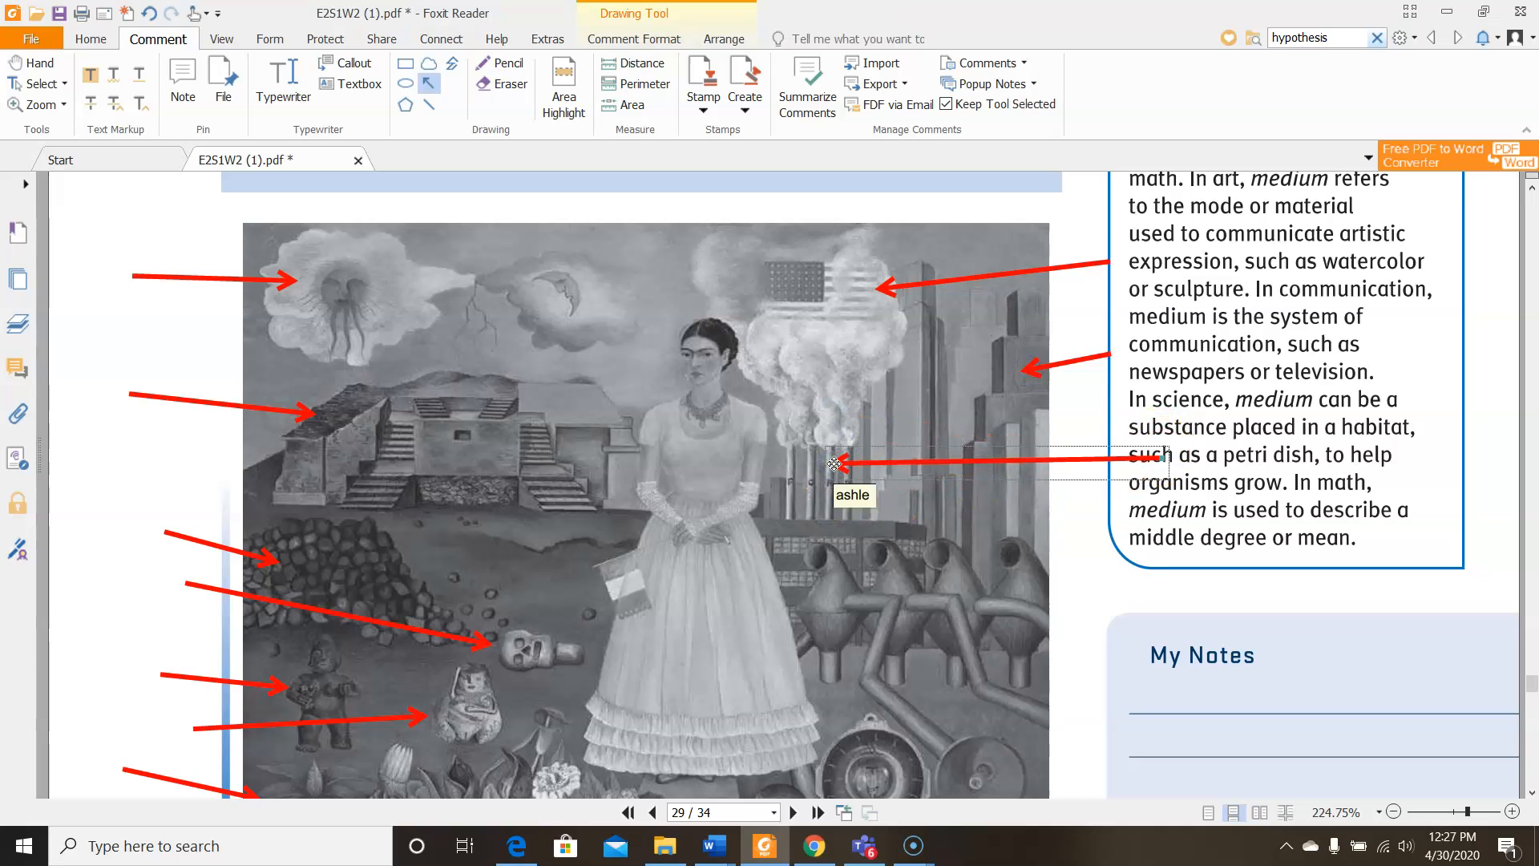
scroll("down", 3)
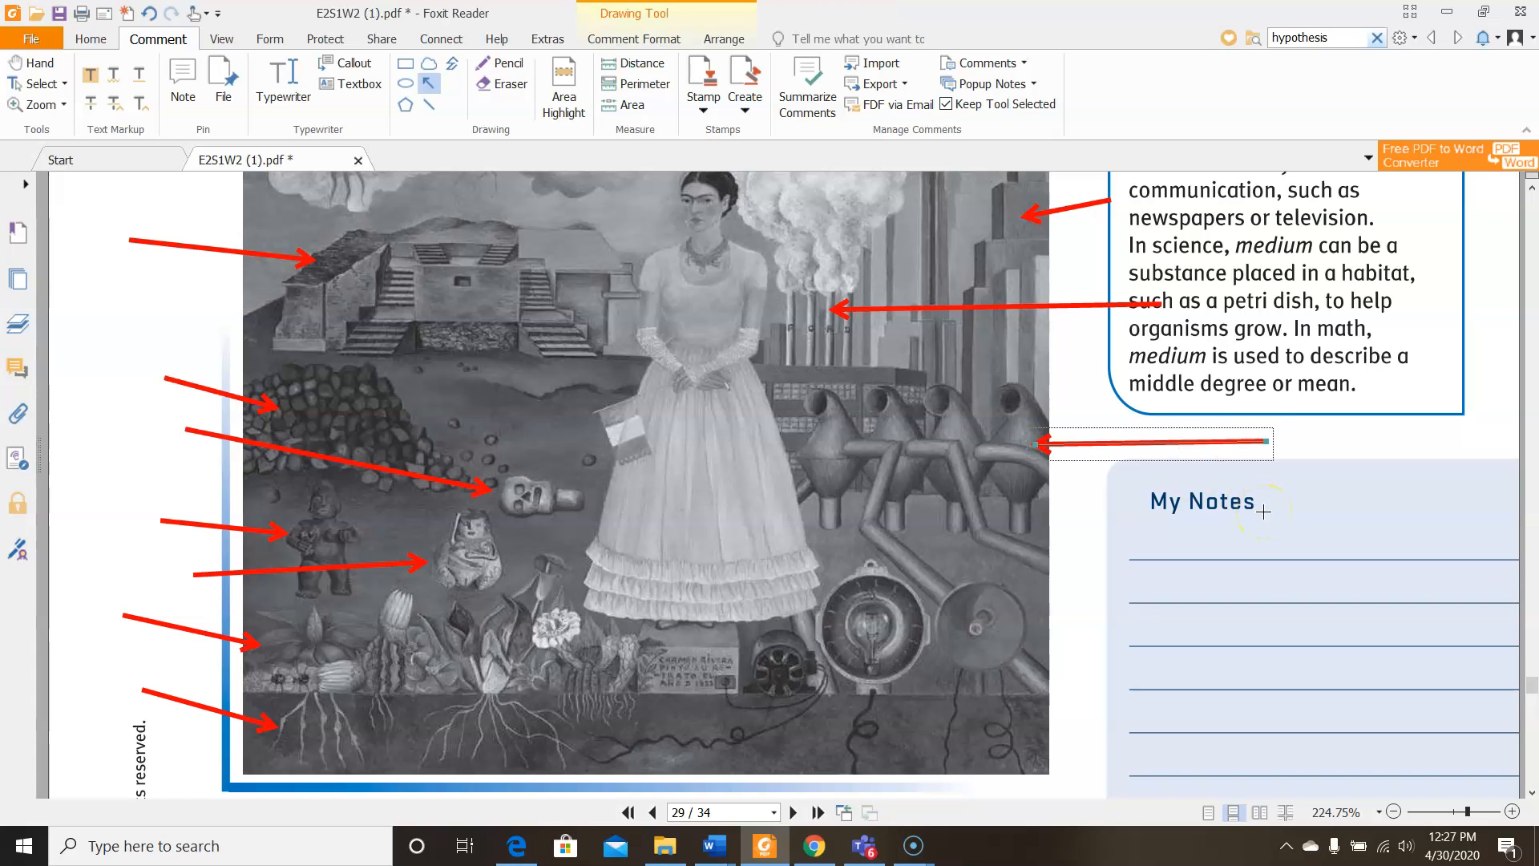
left_click_drag(1188, 640, 1105, 658)
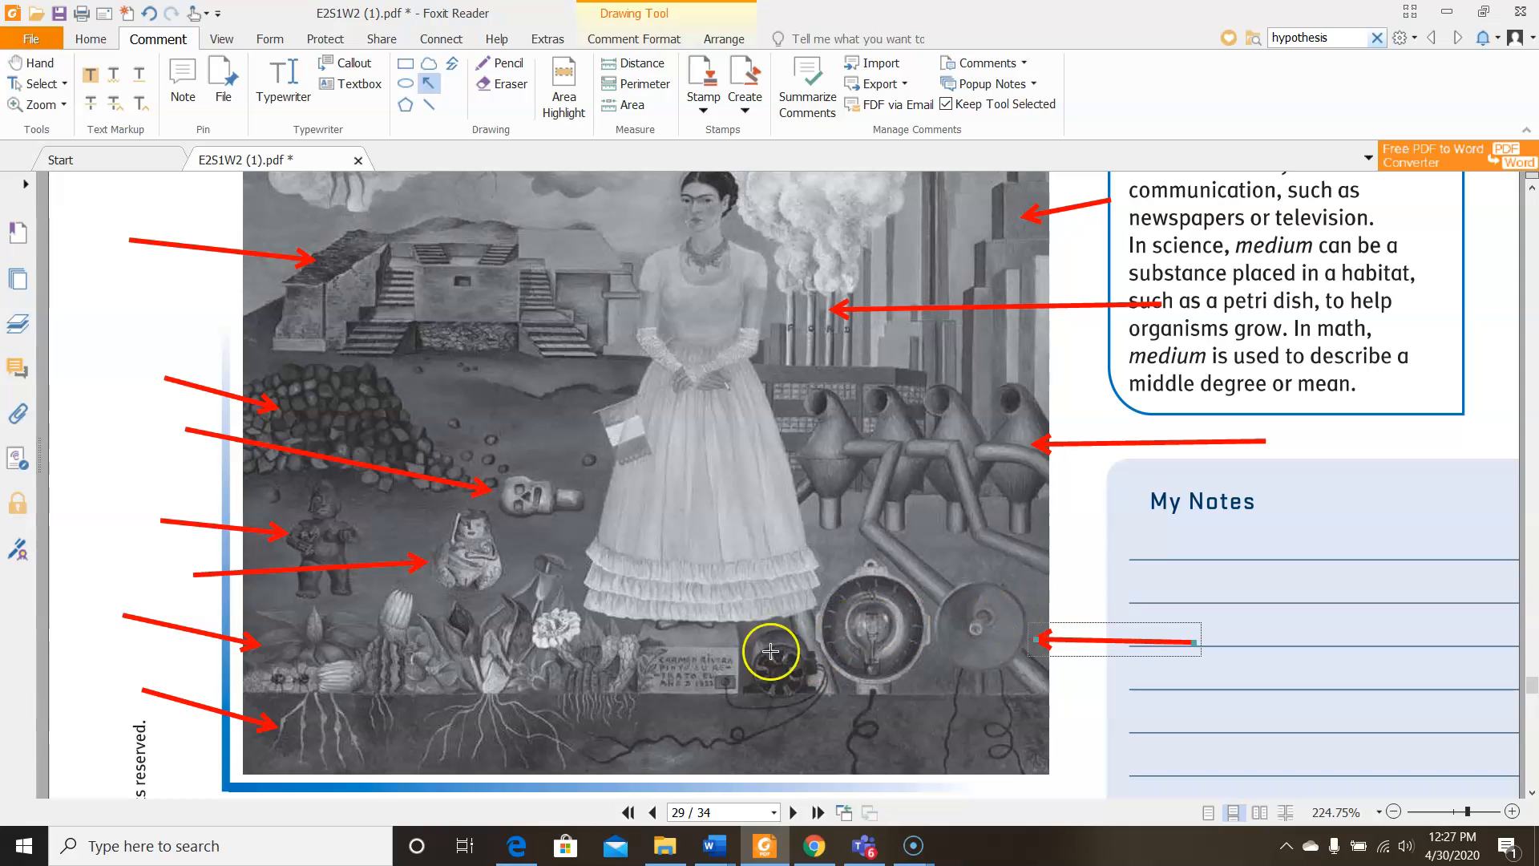
scroll("down", 3)
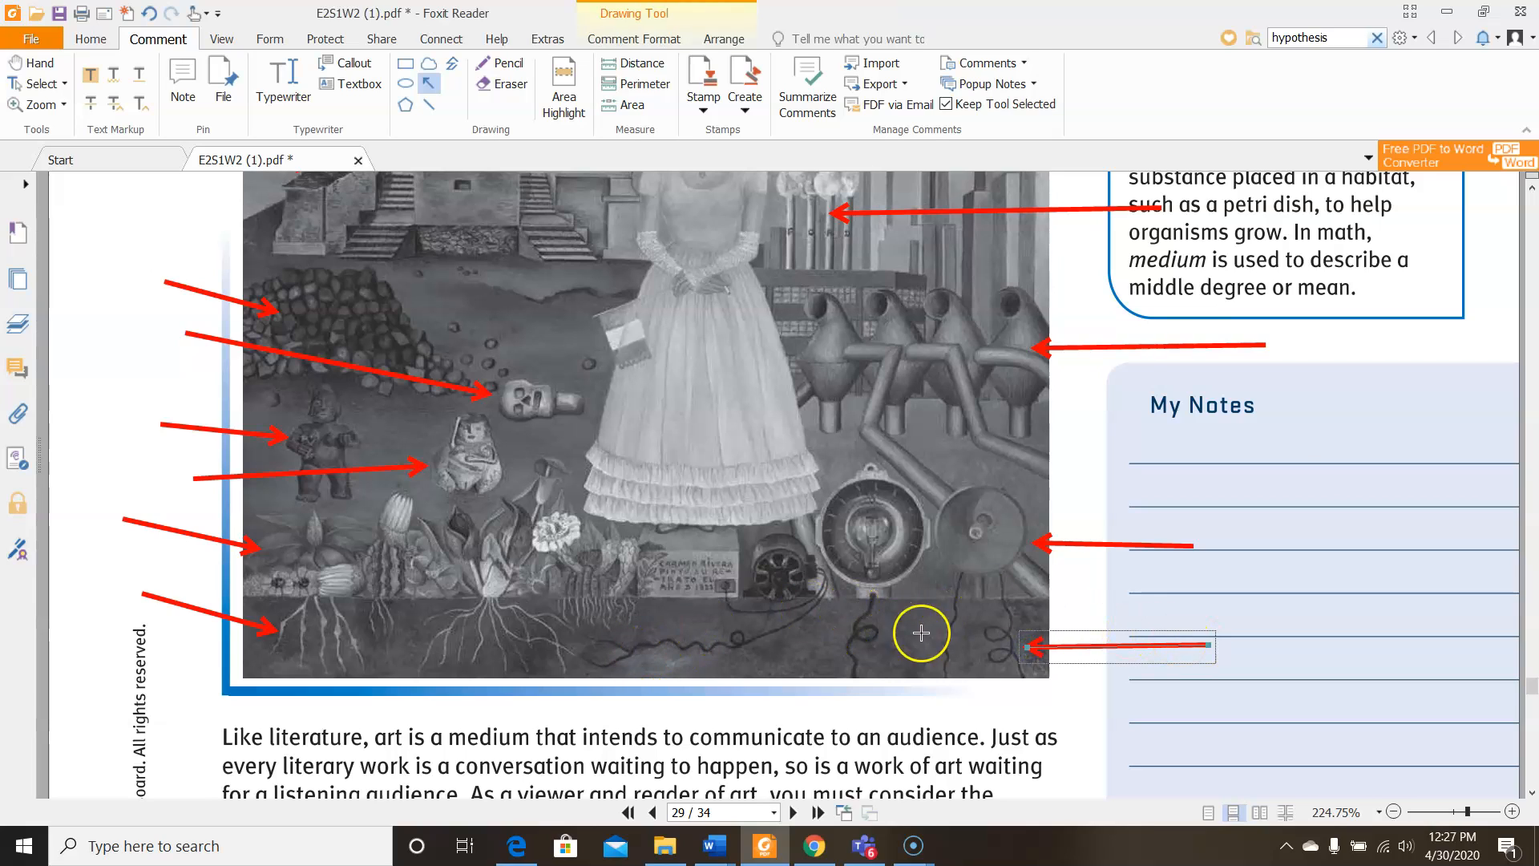
mouse_move(669, 638)
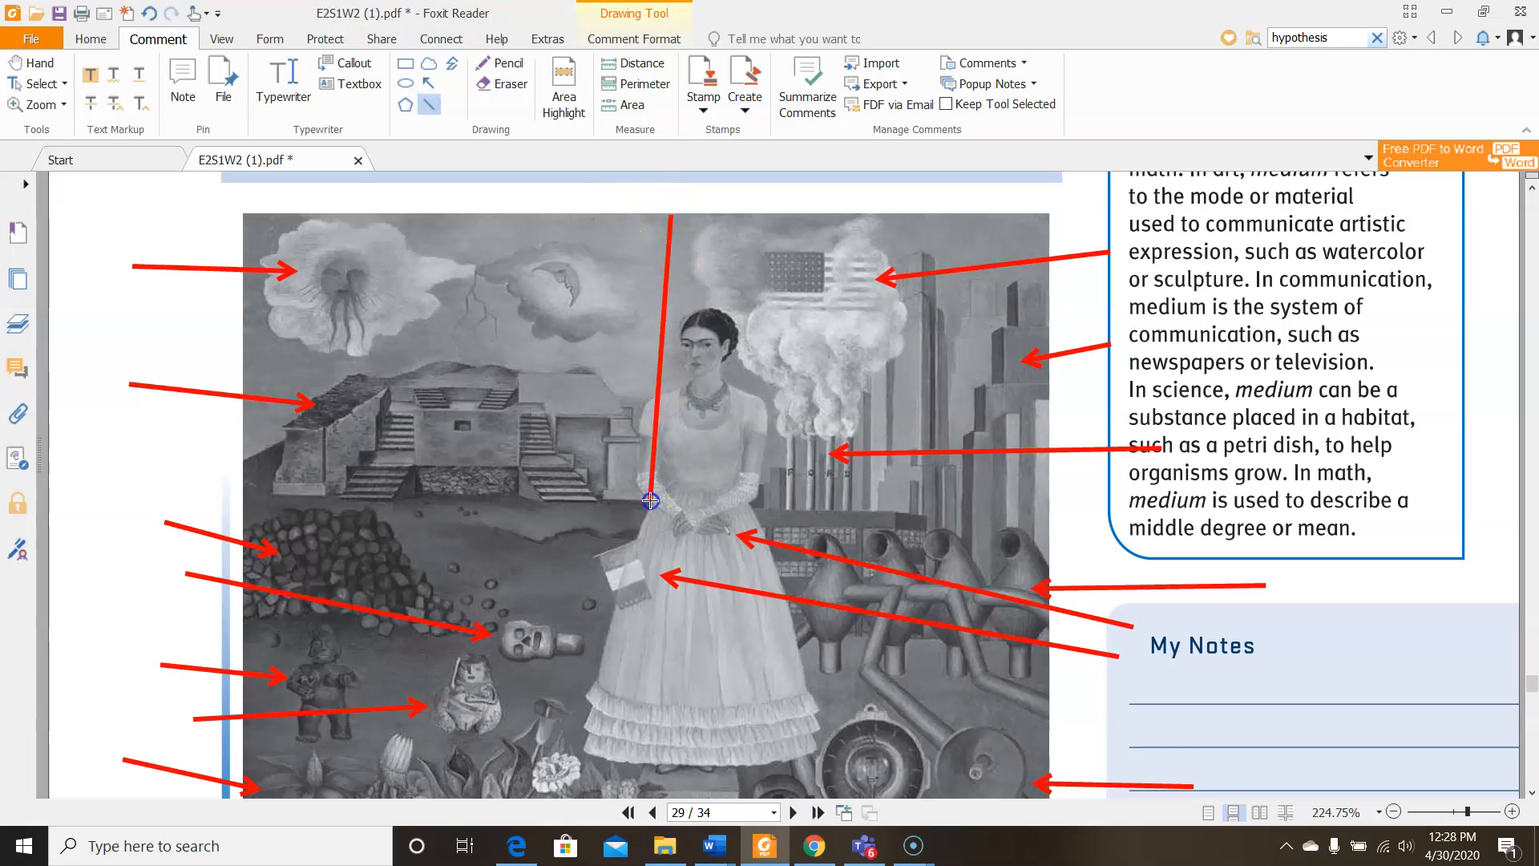
left_click_drag(649, 500, 680, 792)
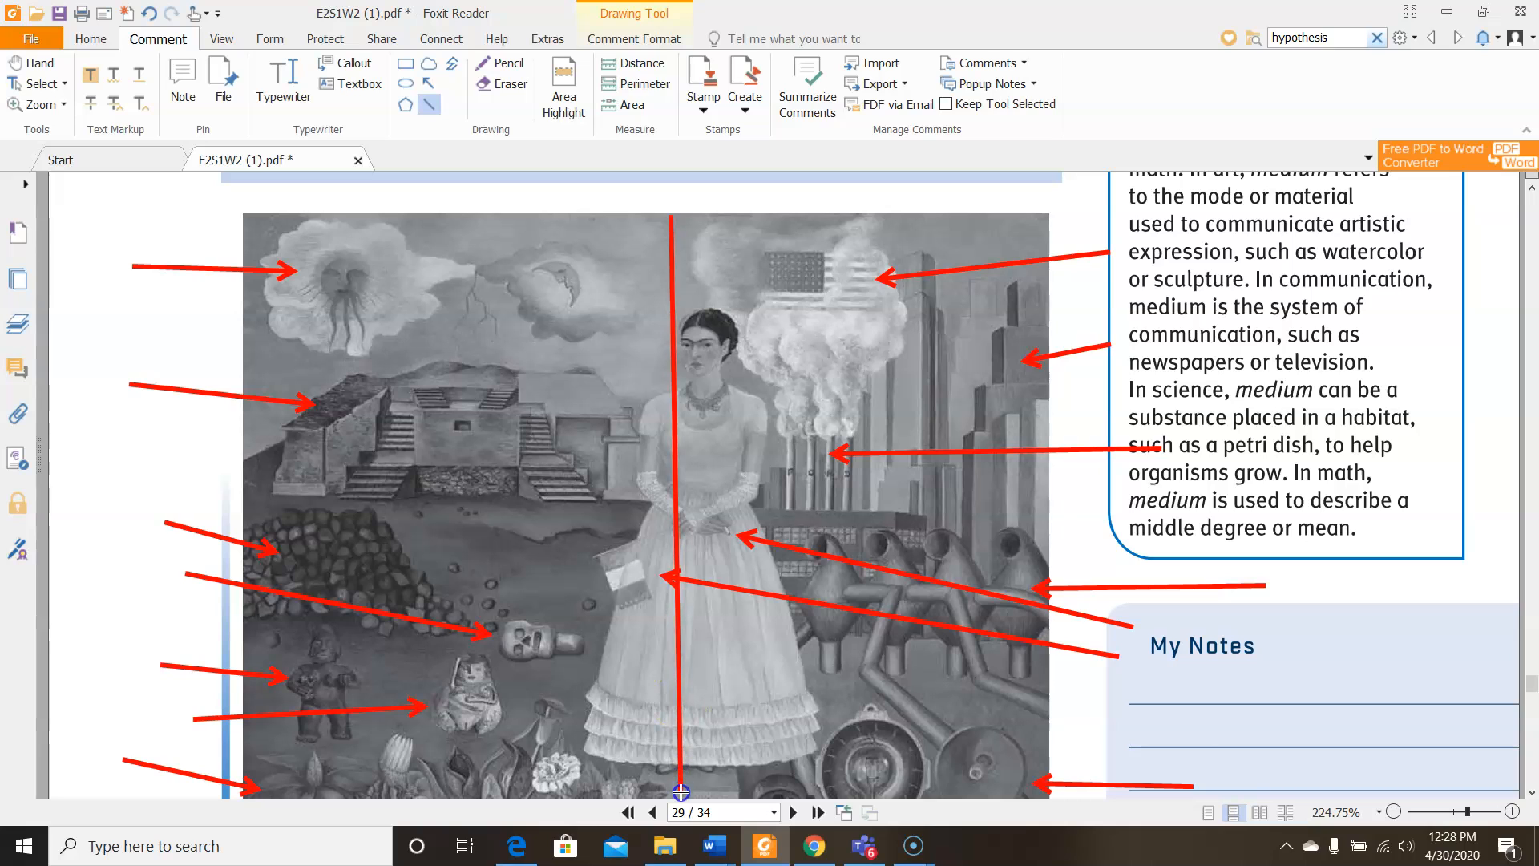
scroll("down", 3)
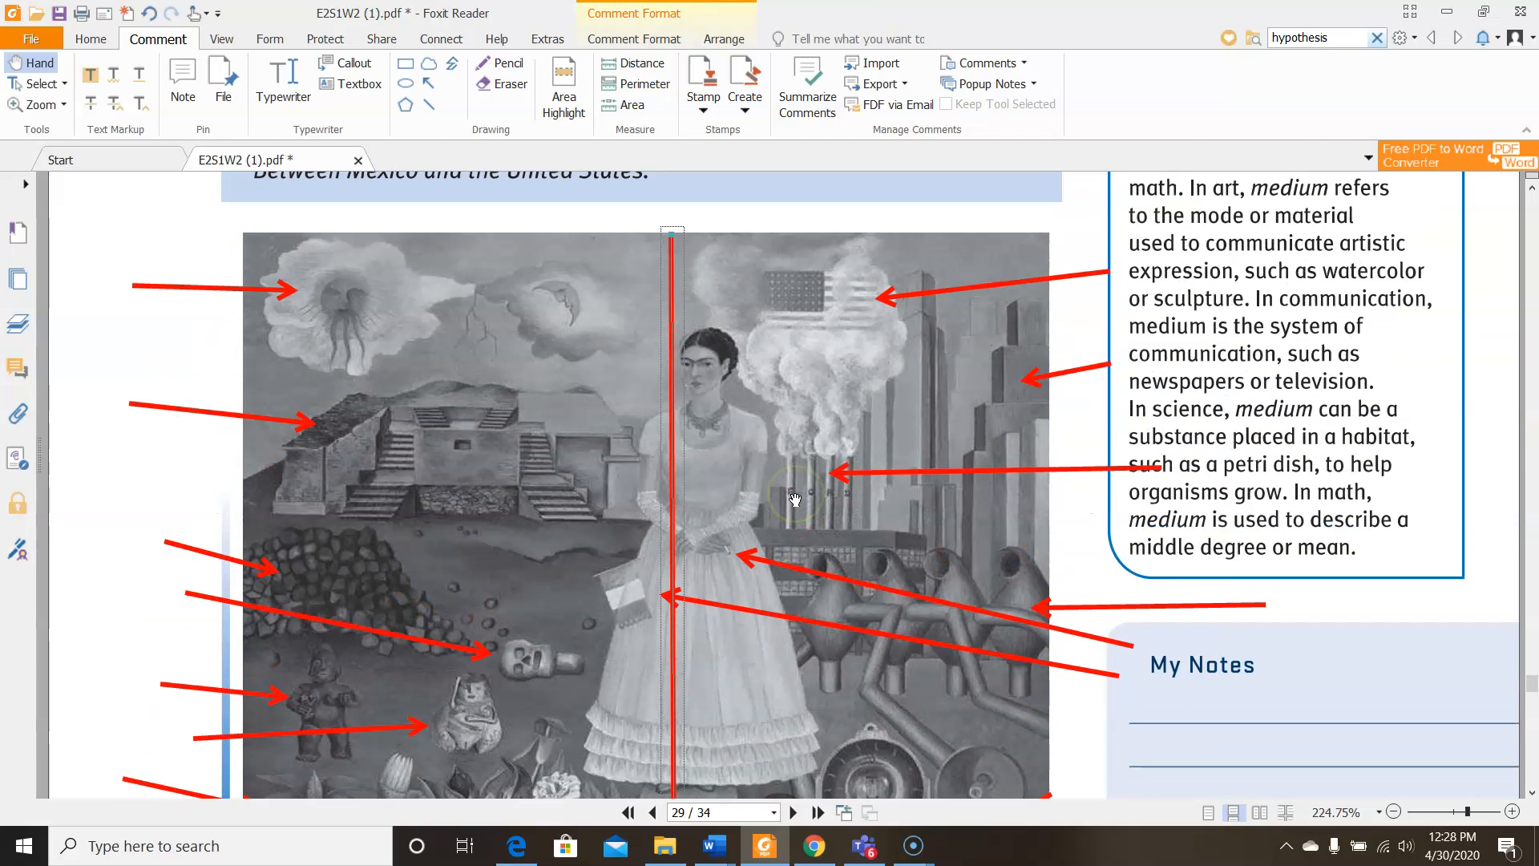
scroll("down", 3)
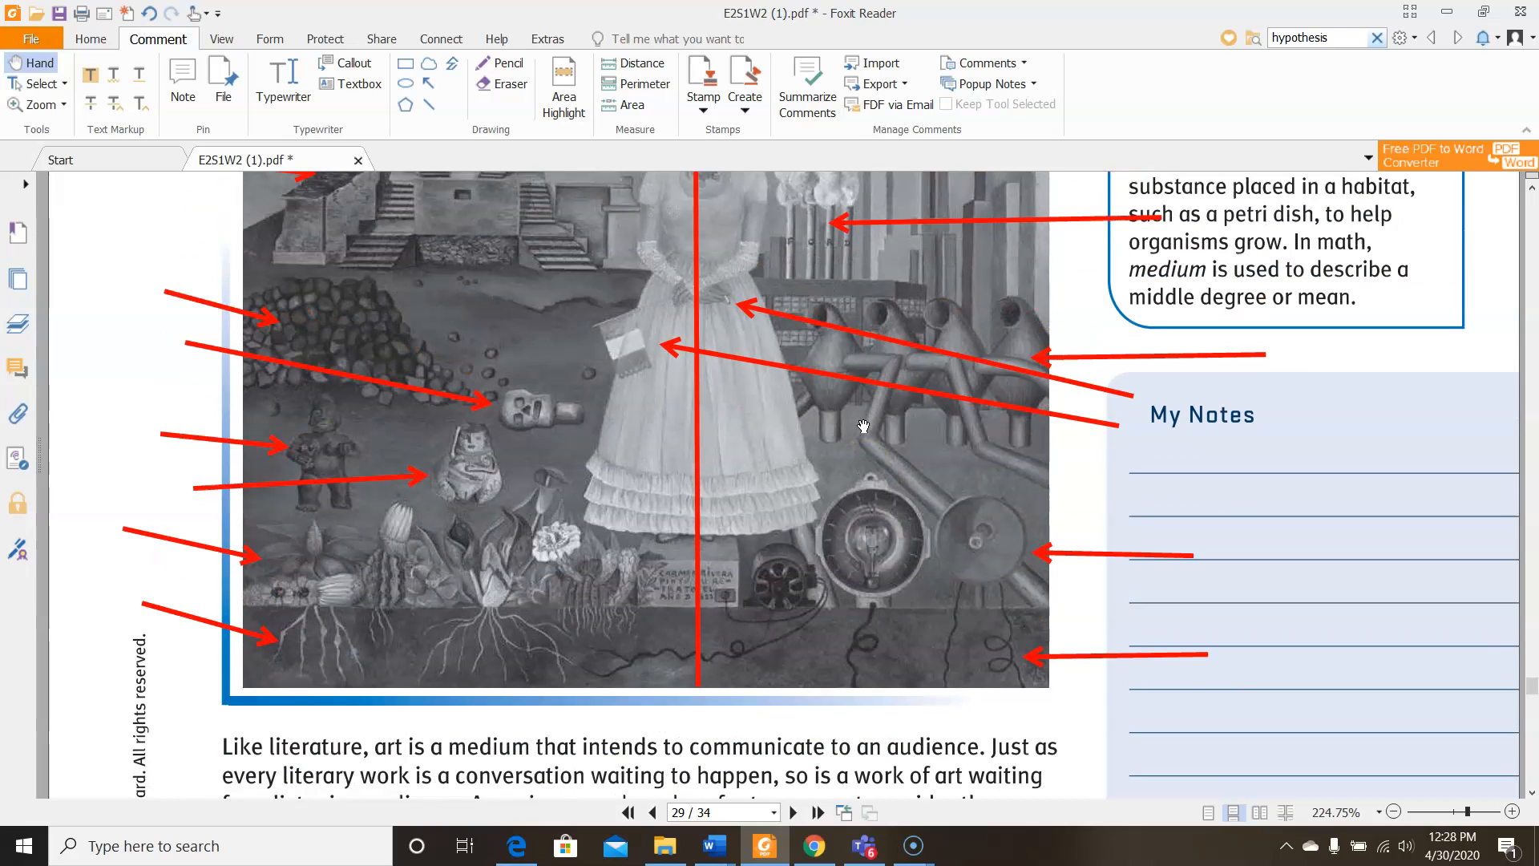
scroll("down", 3)
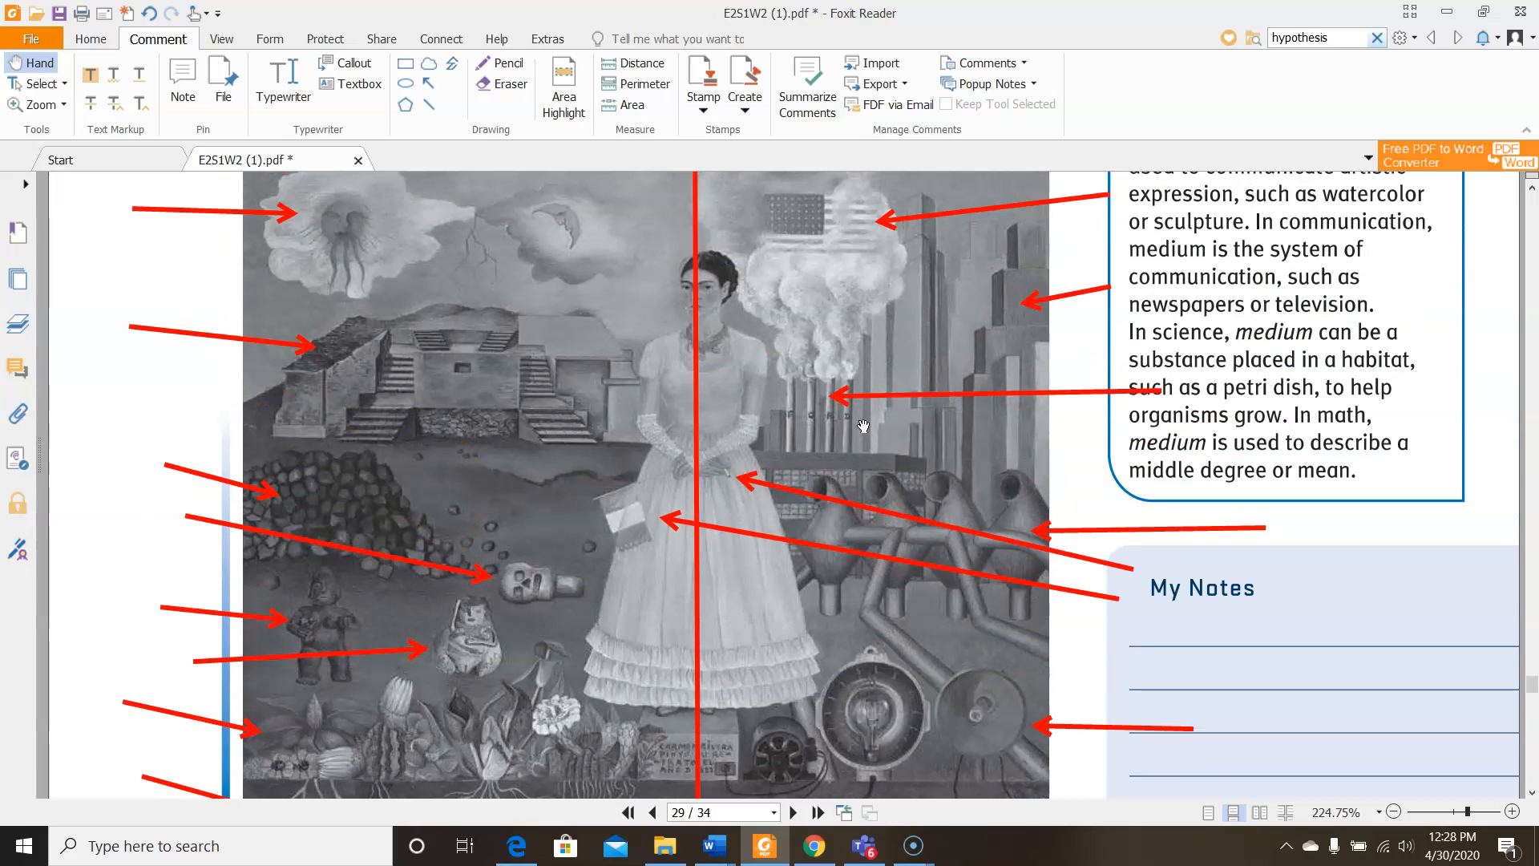
mouse_move(277, 264)
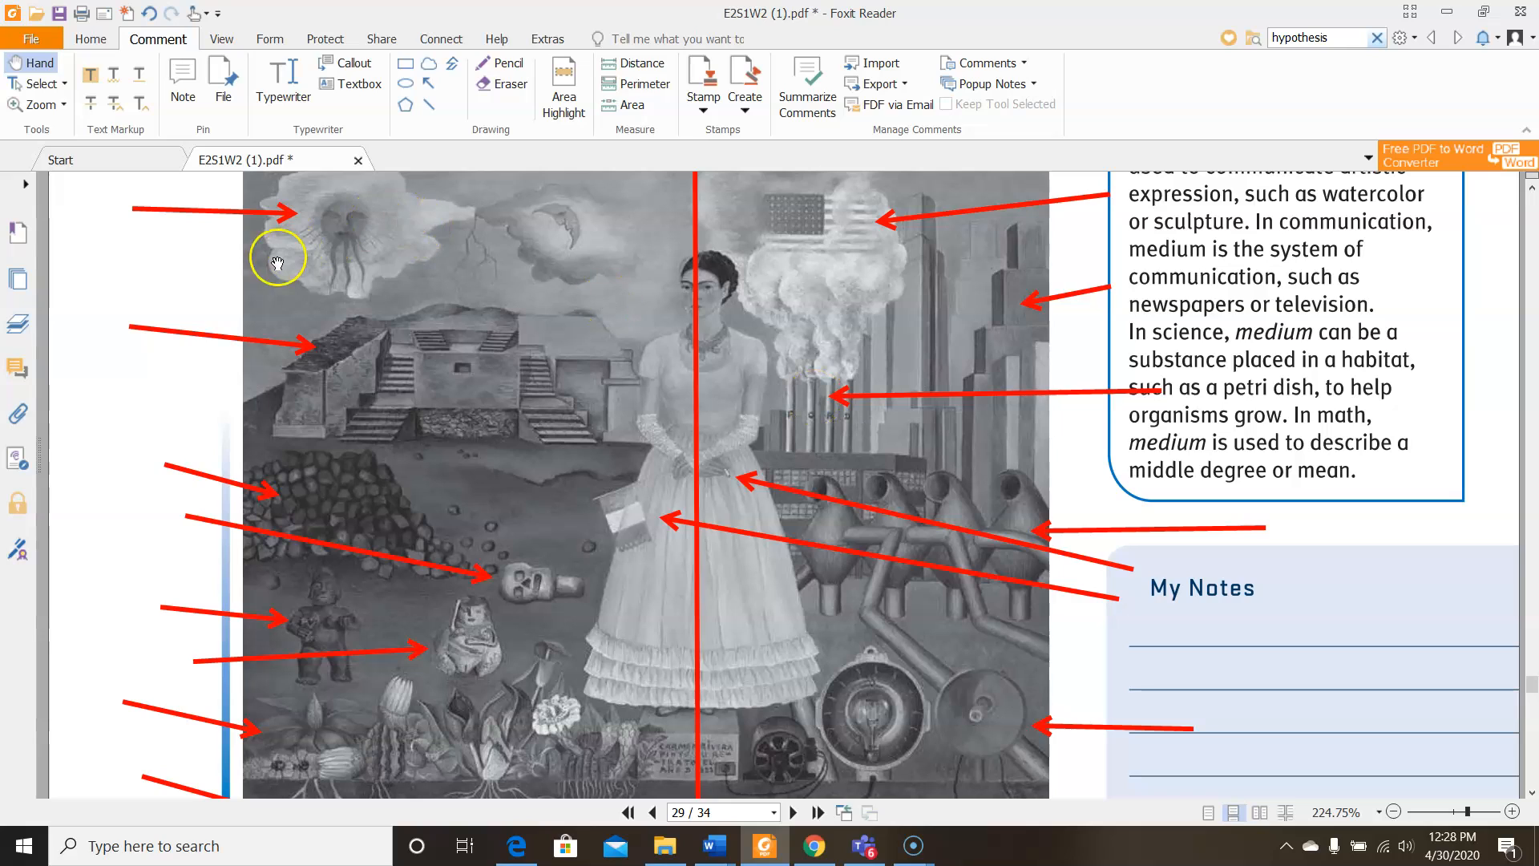
mouse_move(496, 211)
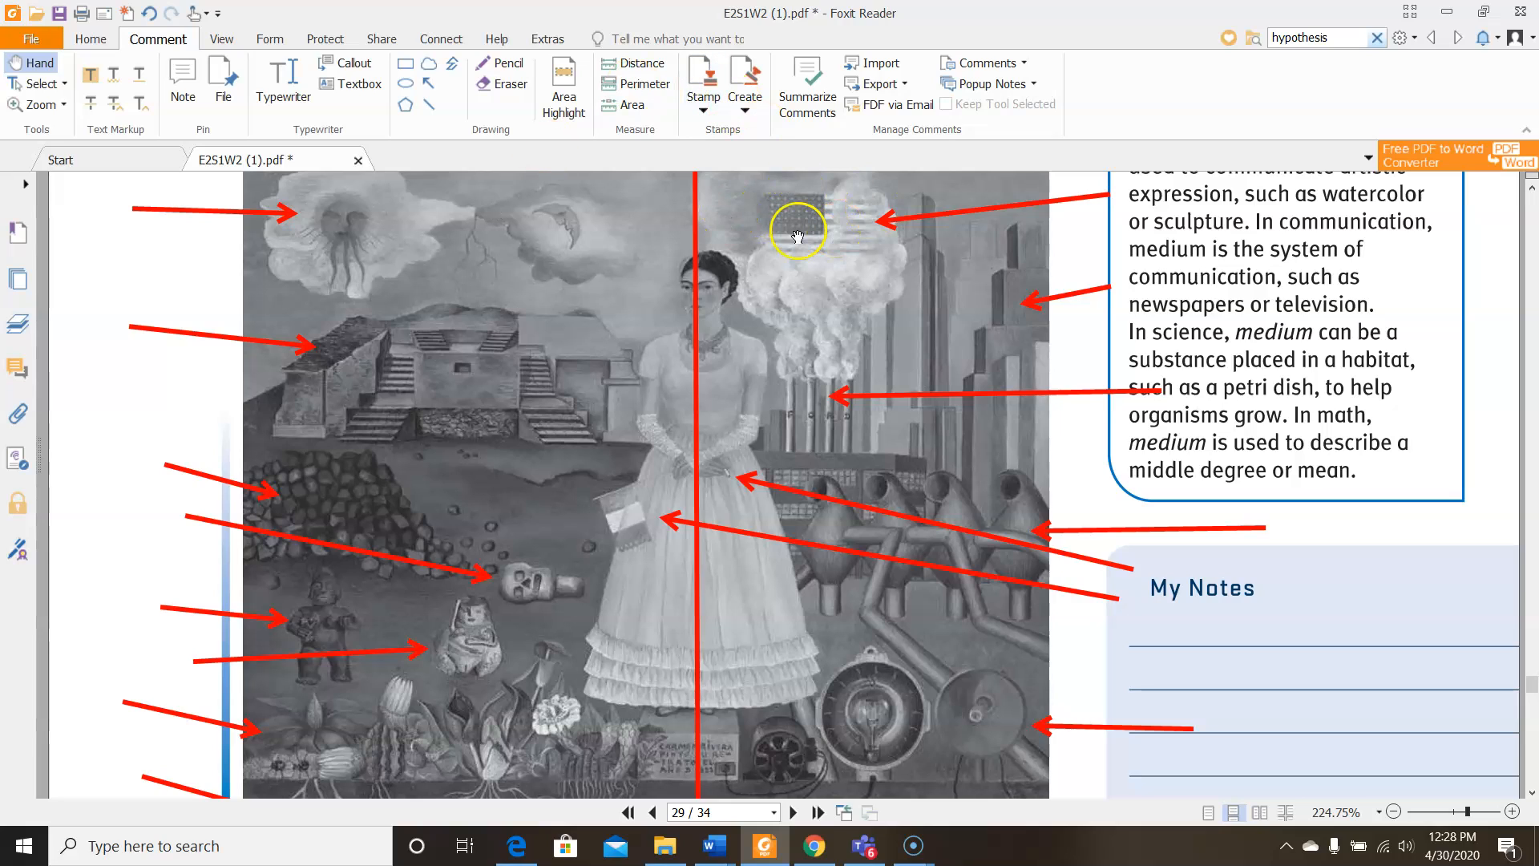
mouse_move(869, 213)
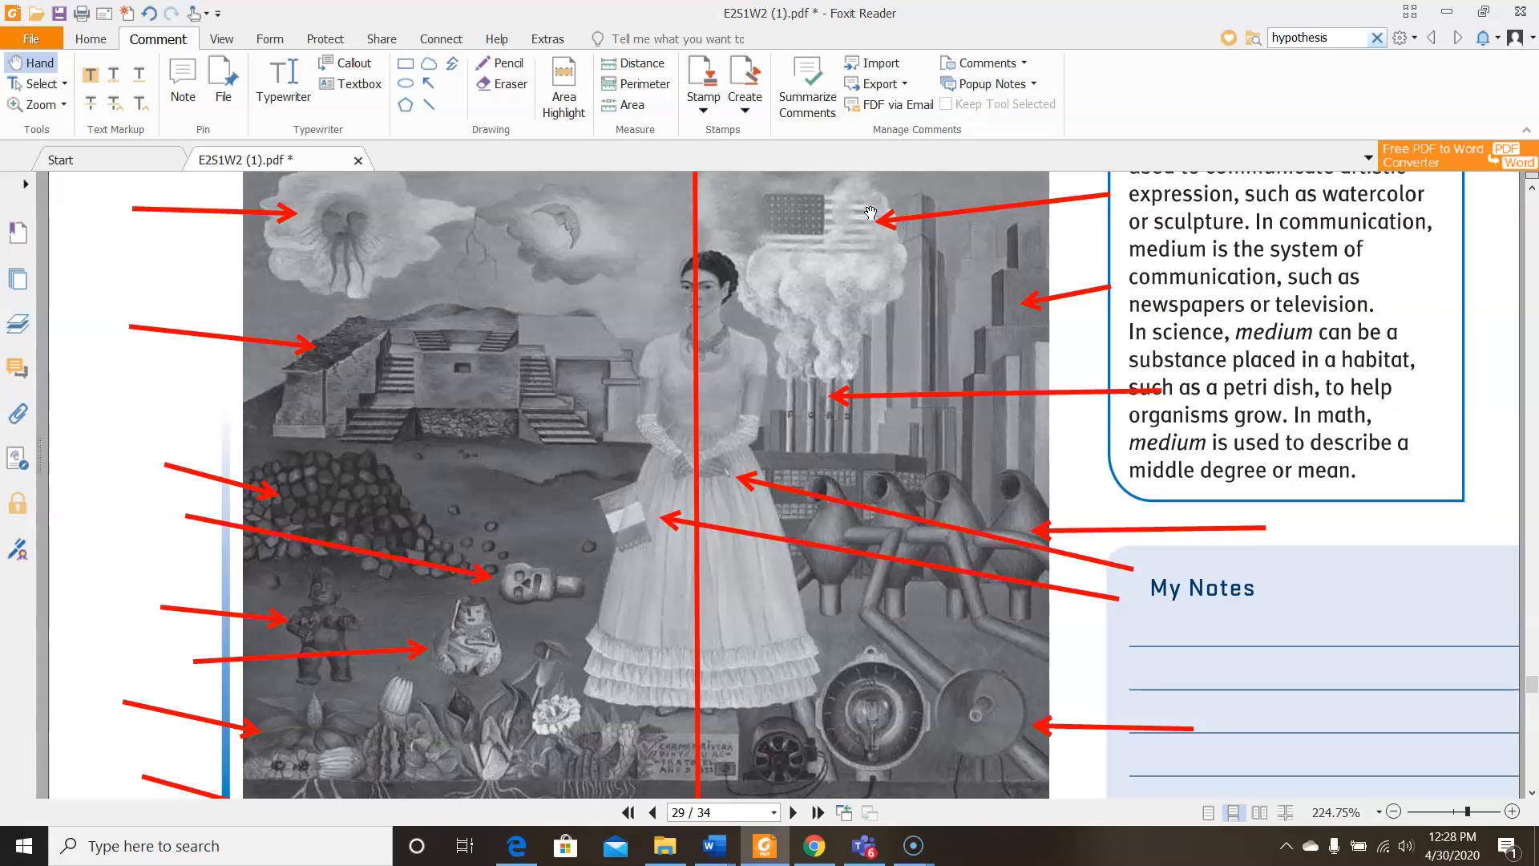
mouse_move(610, 251)
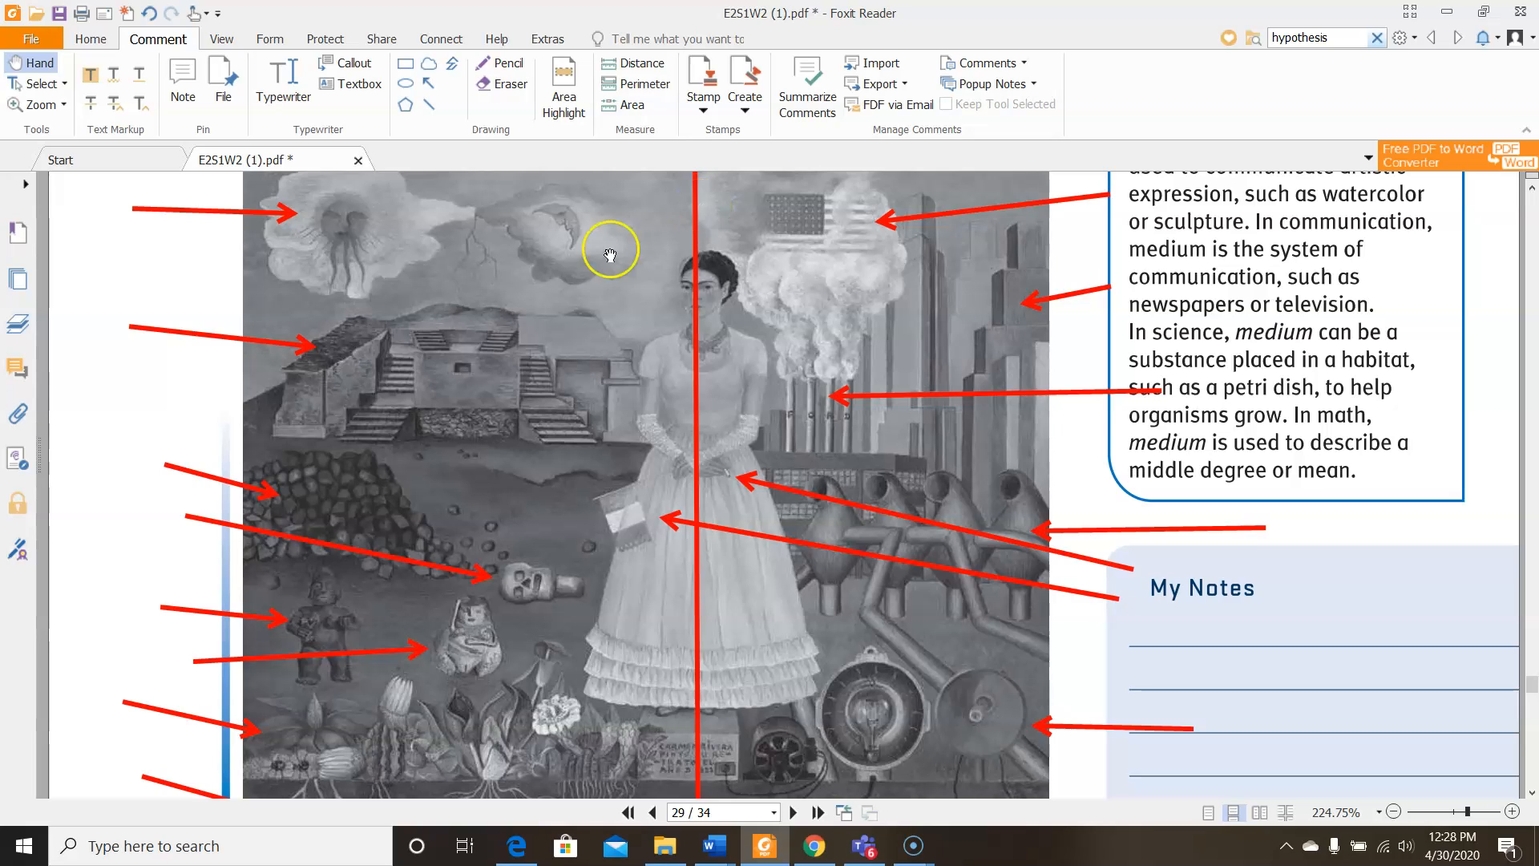
mouse_move(776, 628)
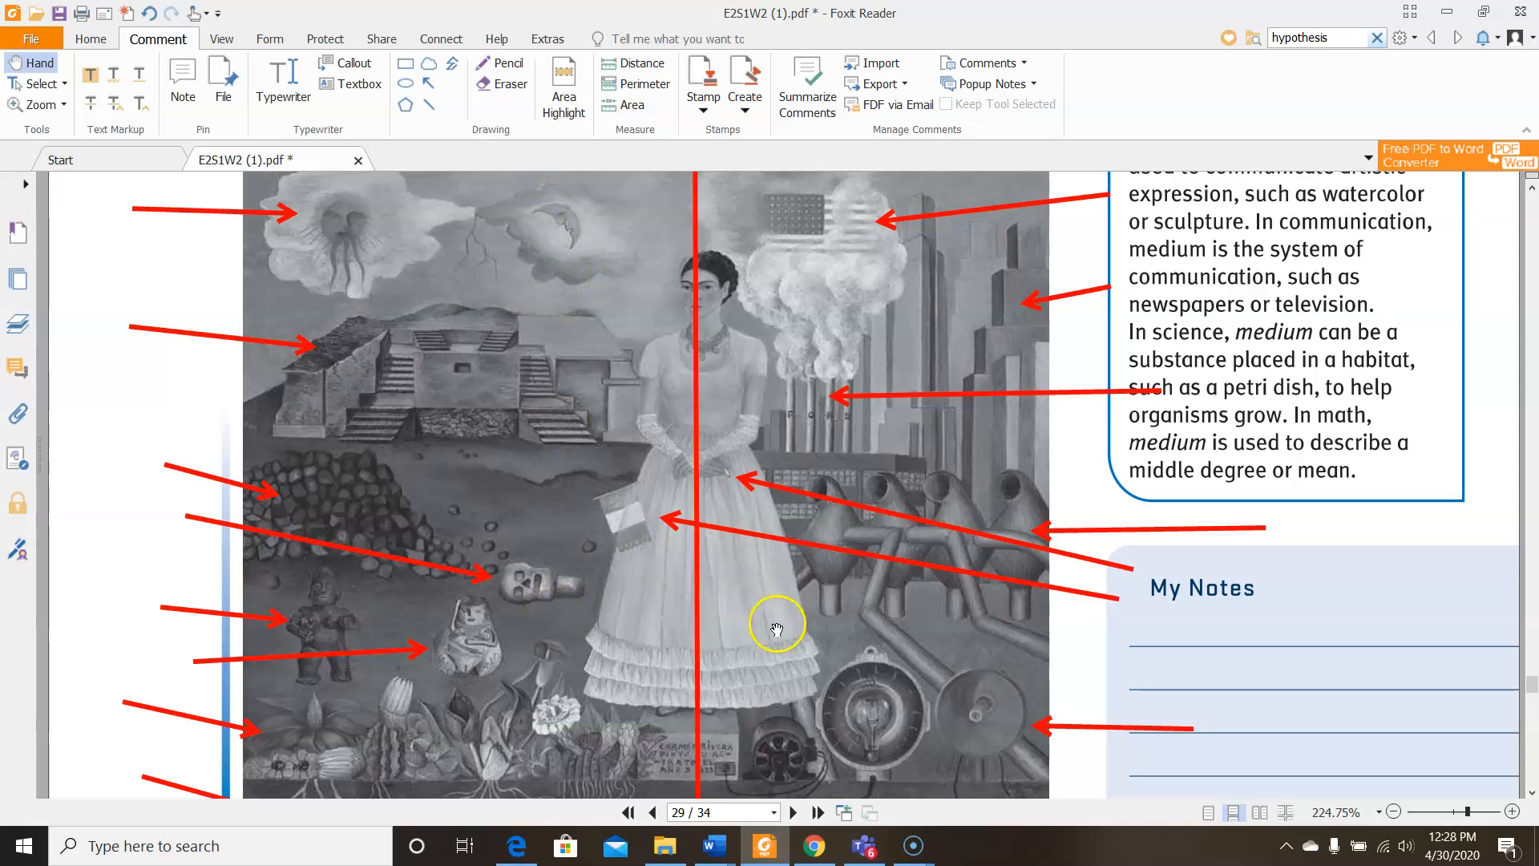
mouse_move(412, 382)
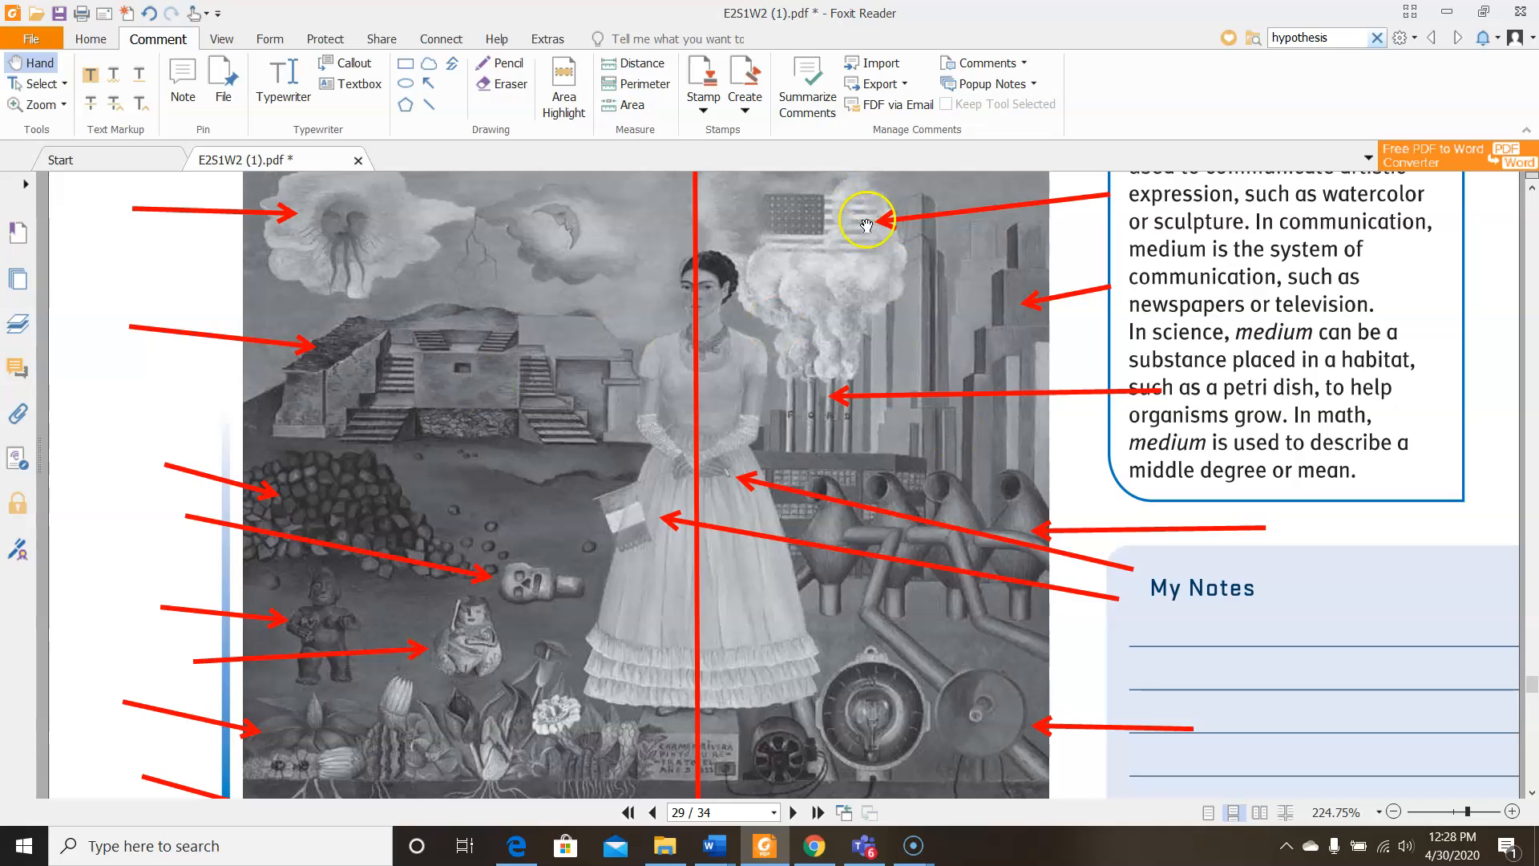
mouse_move(1072, 745)
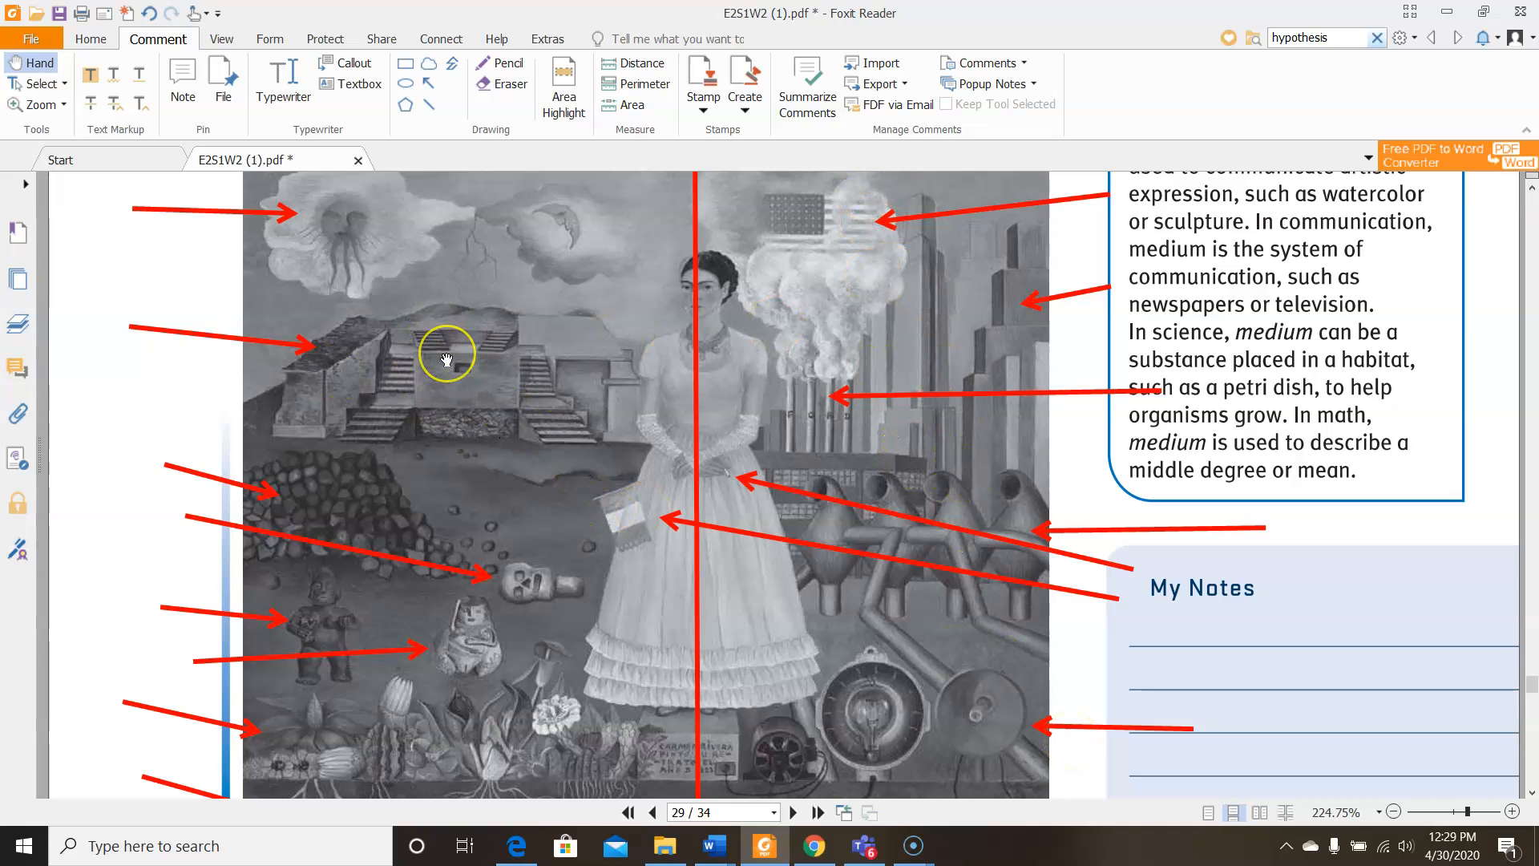
mouse_move(941, 357)
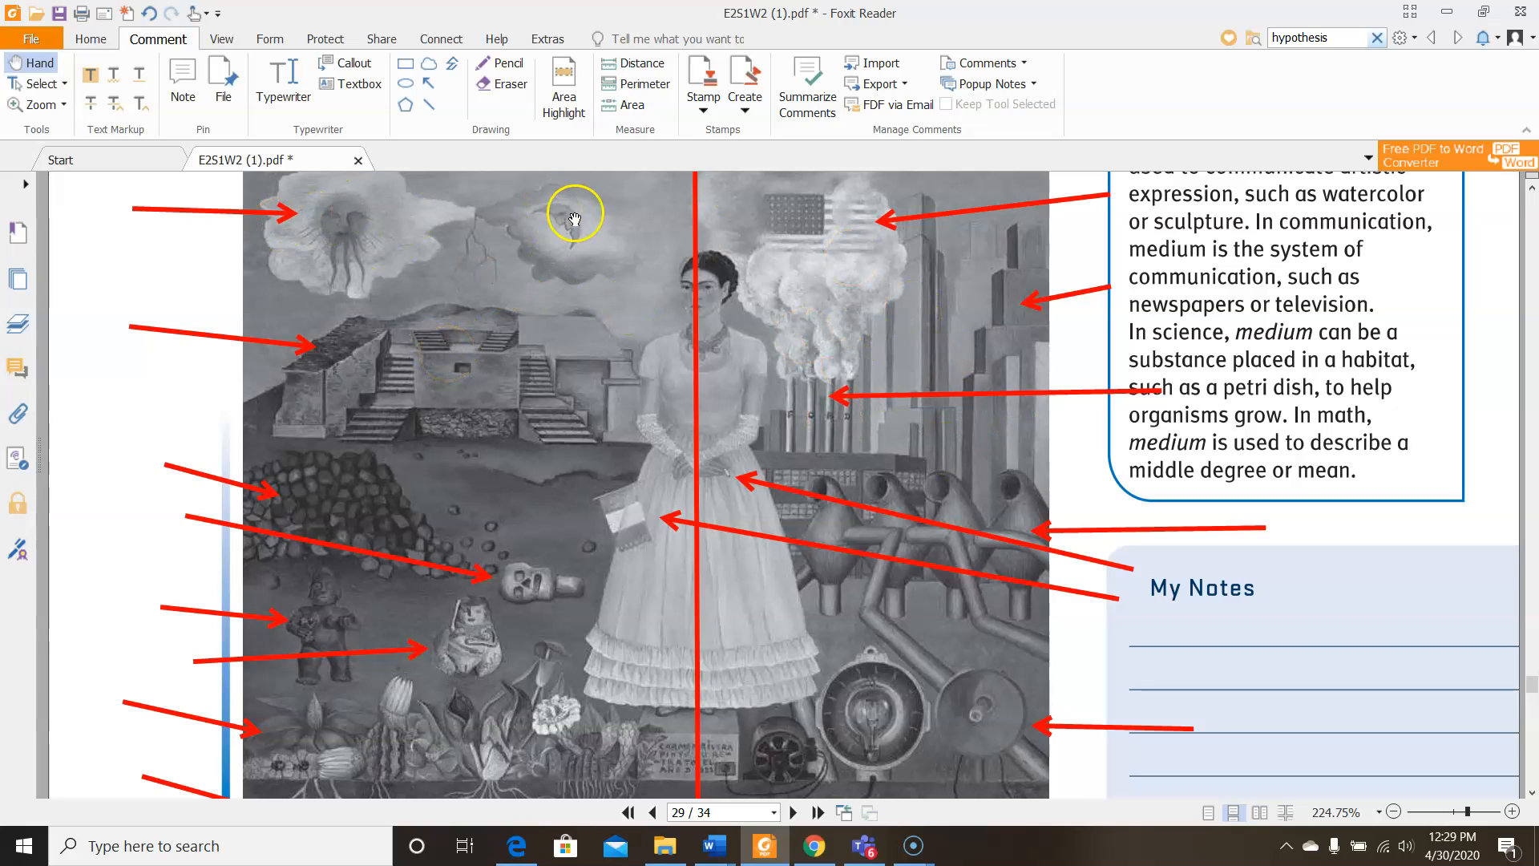
mouse_move(943, 388)
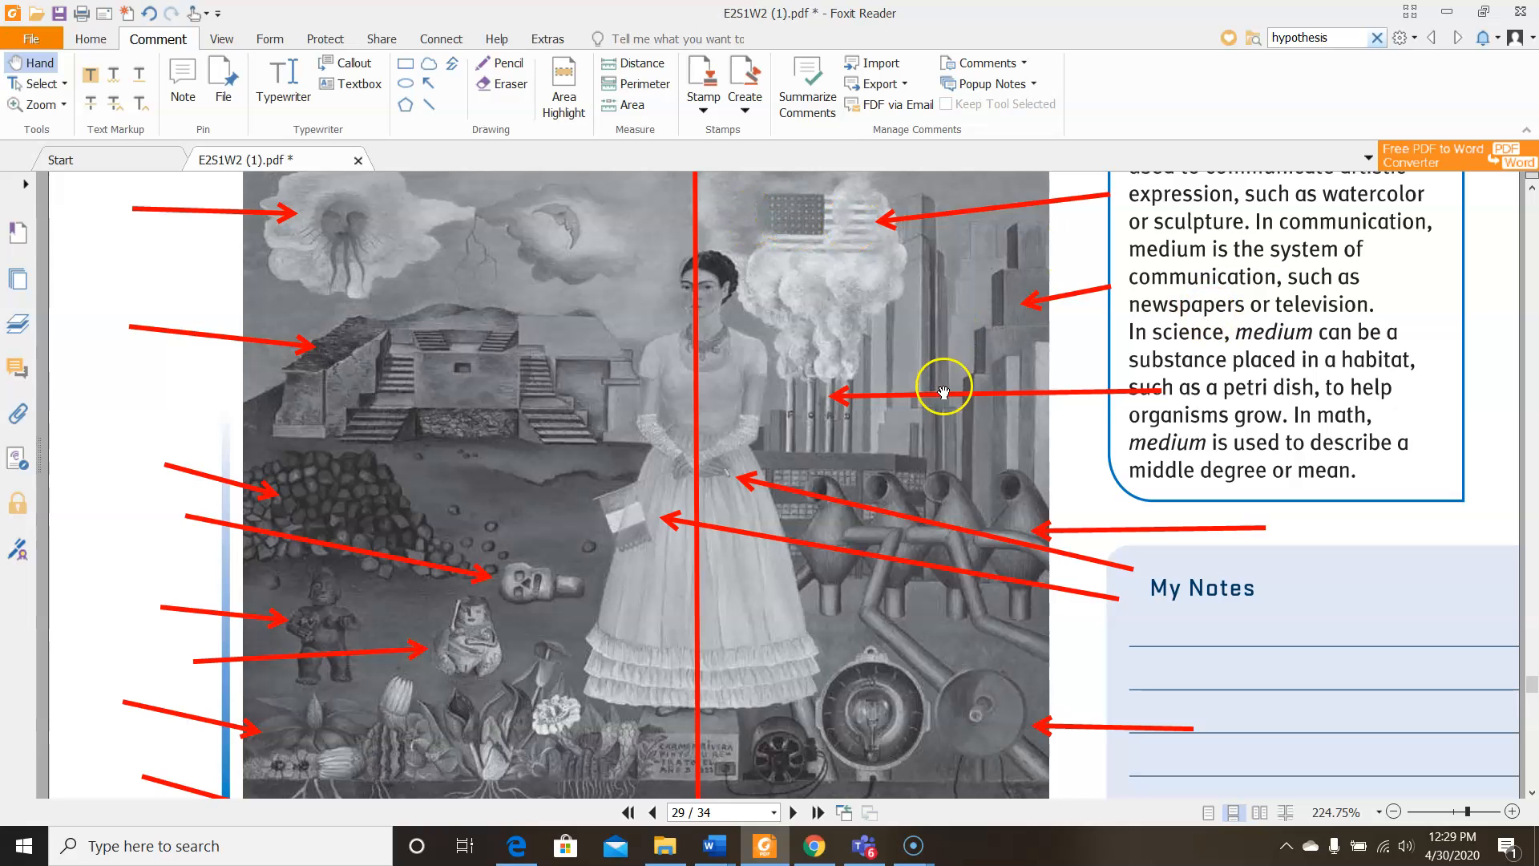
scroll("down", 3)
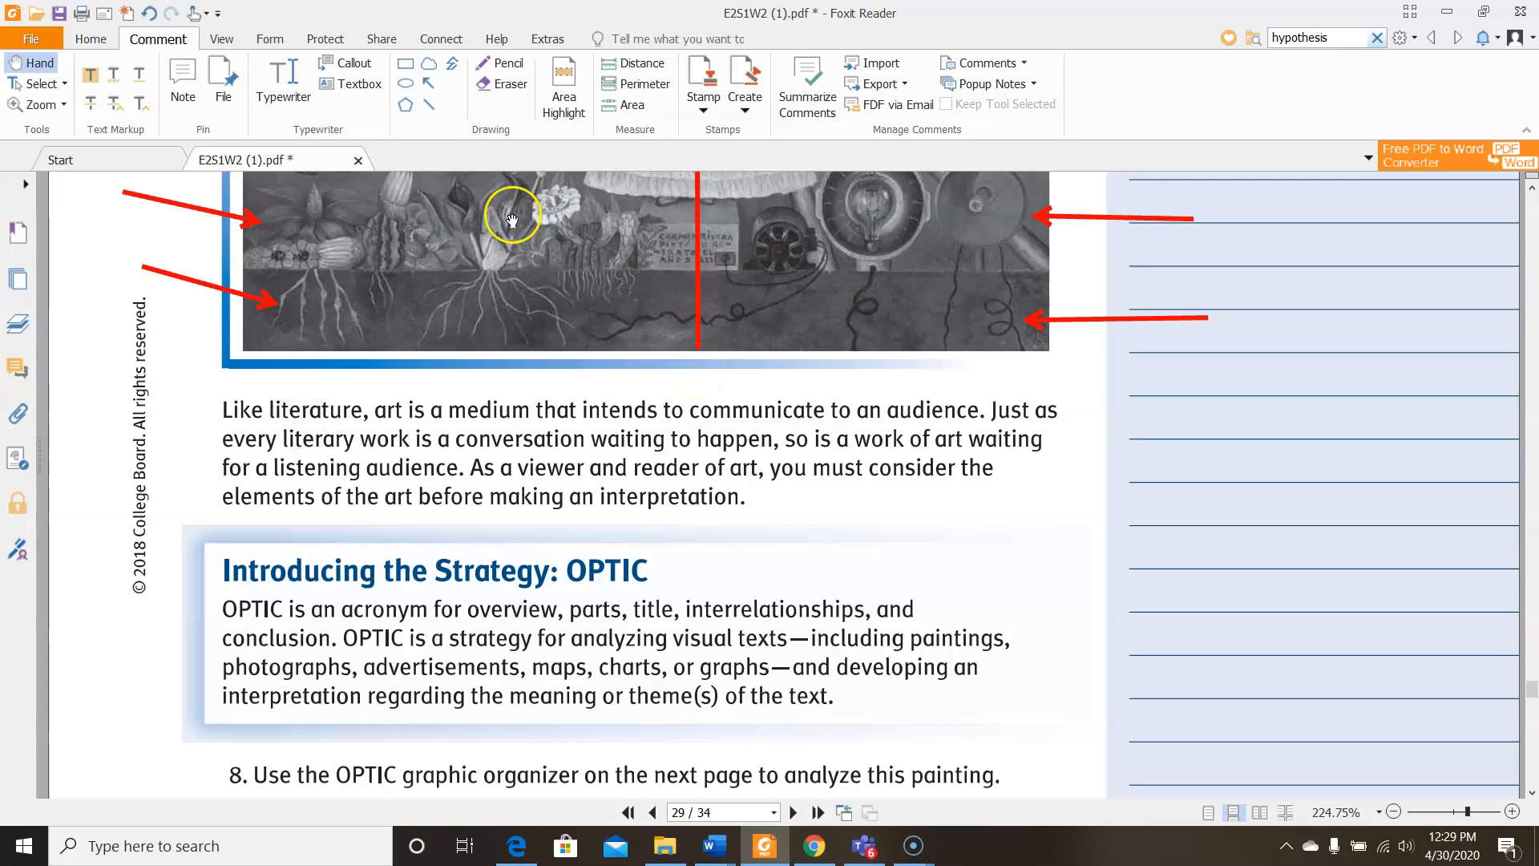
mouse_move(790, 439)
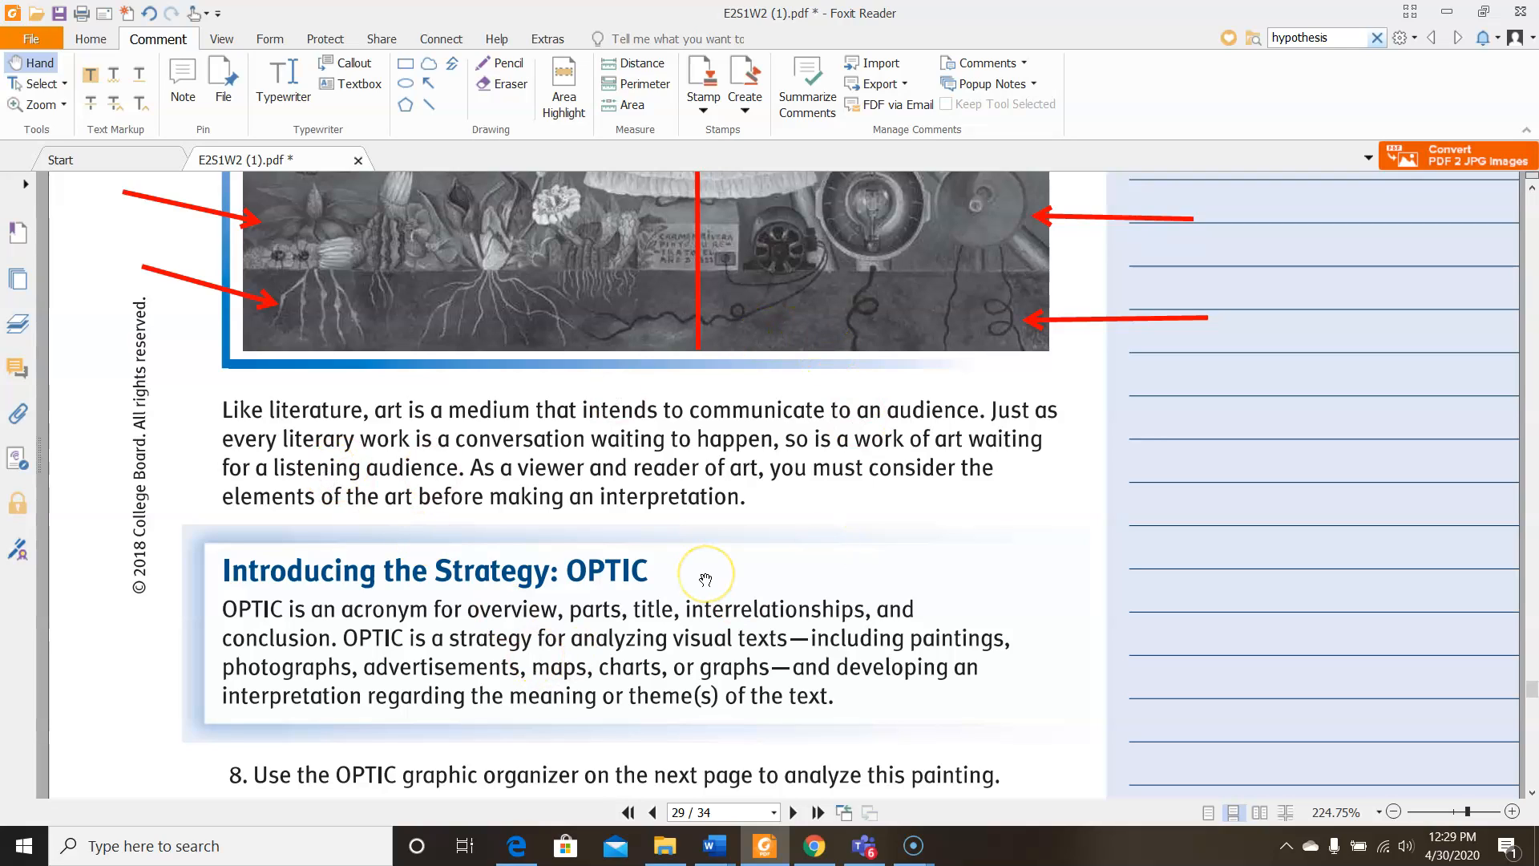
mouse_move(224, 606)
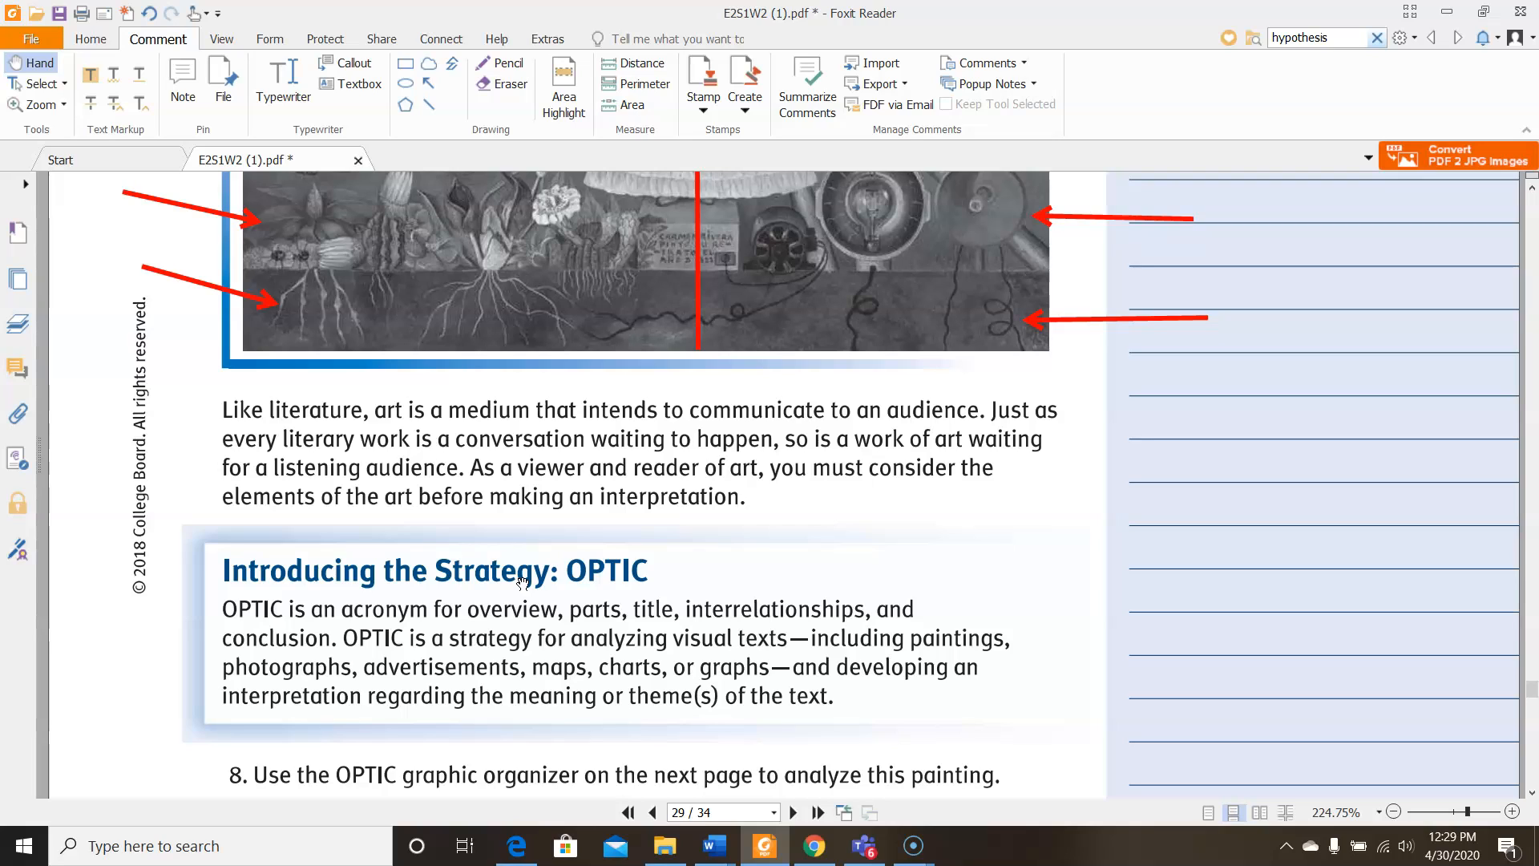
scroll("down", 3)
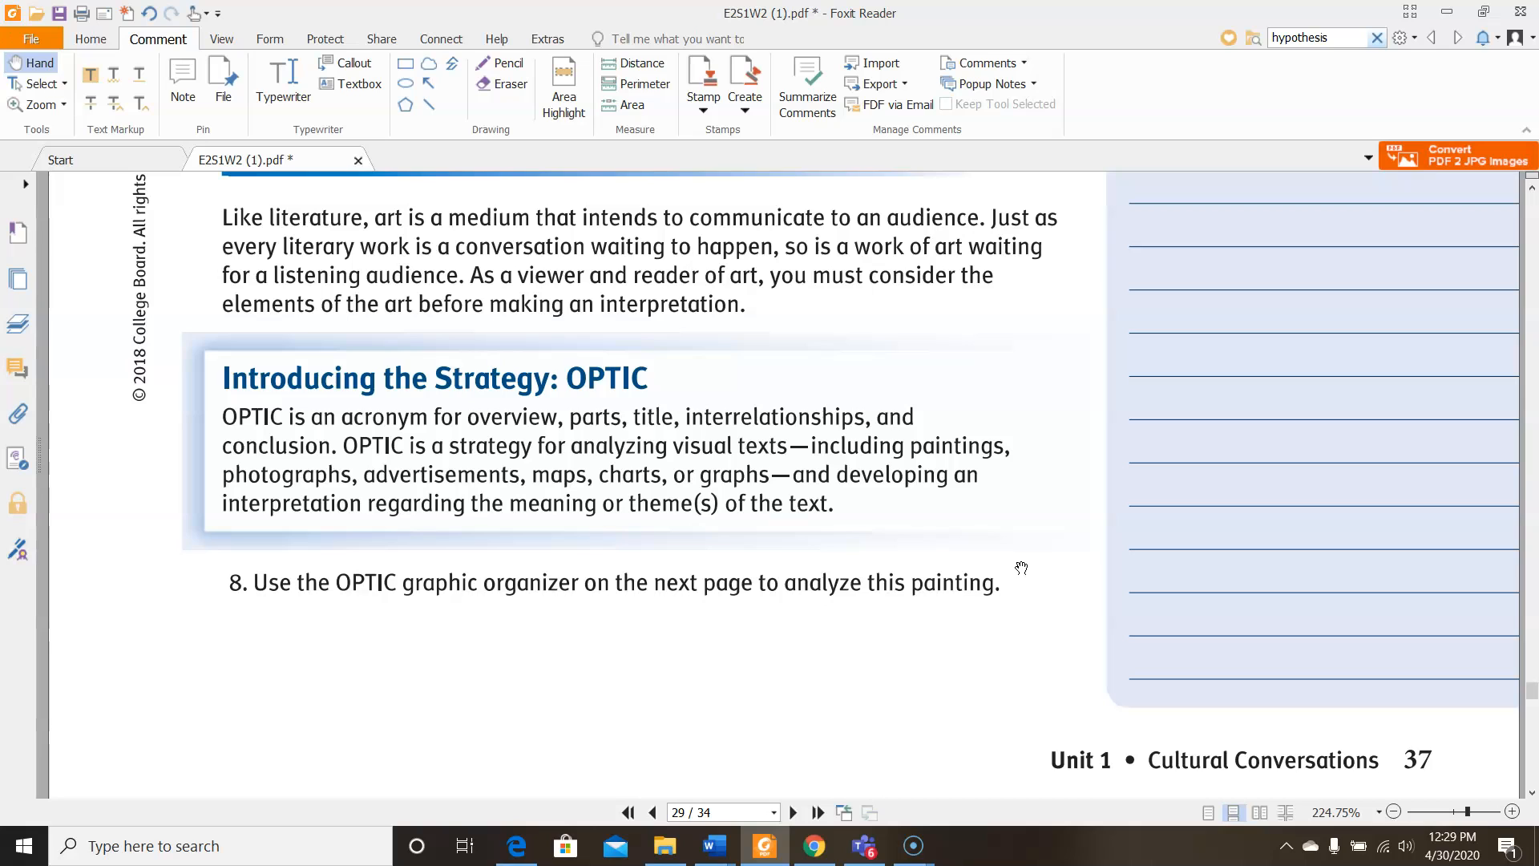
scroll("down", 3)
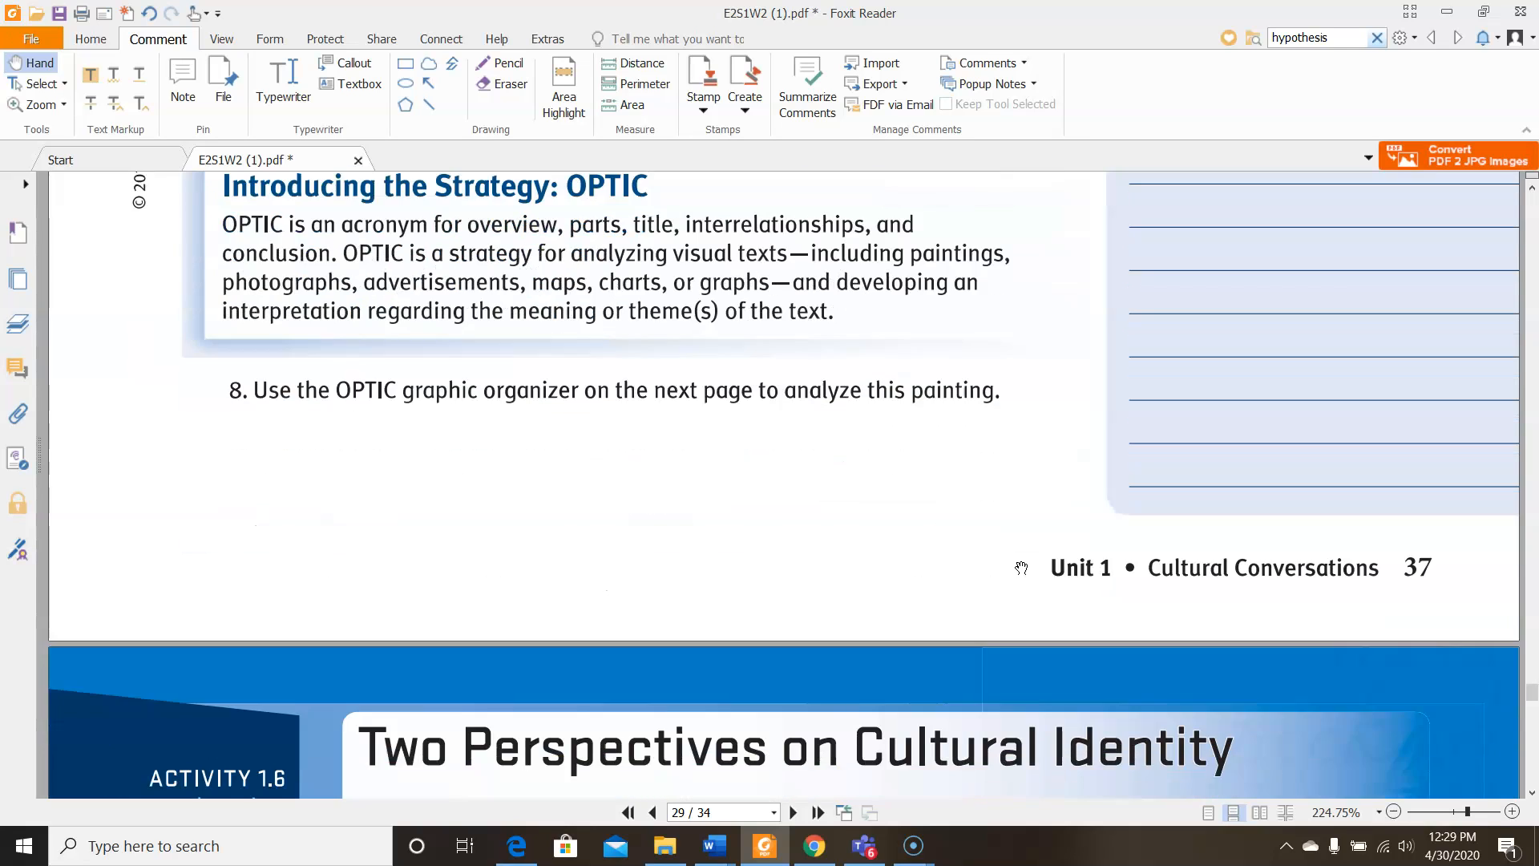
scroll("down", 3)
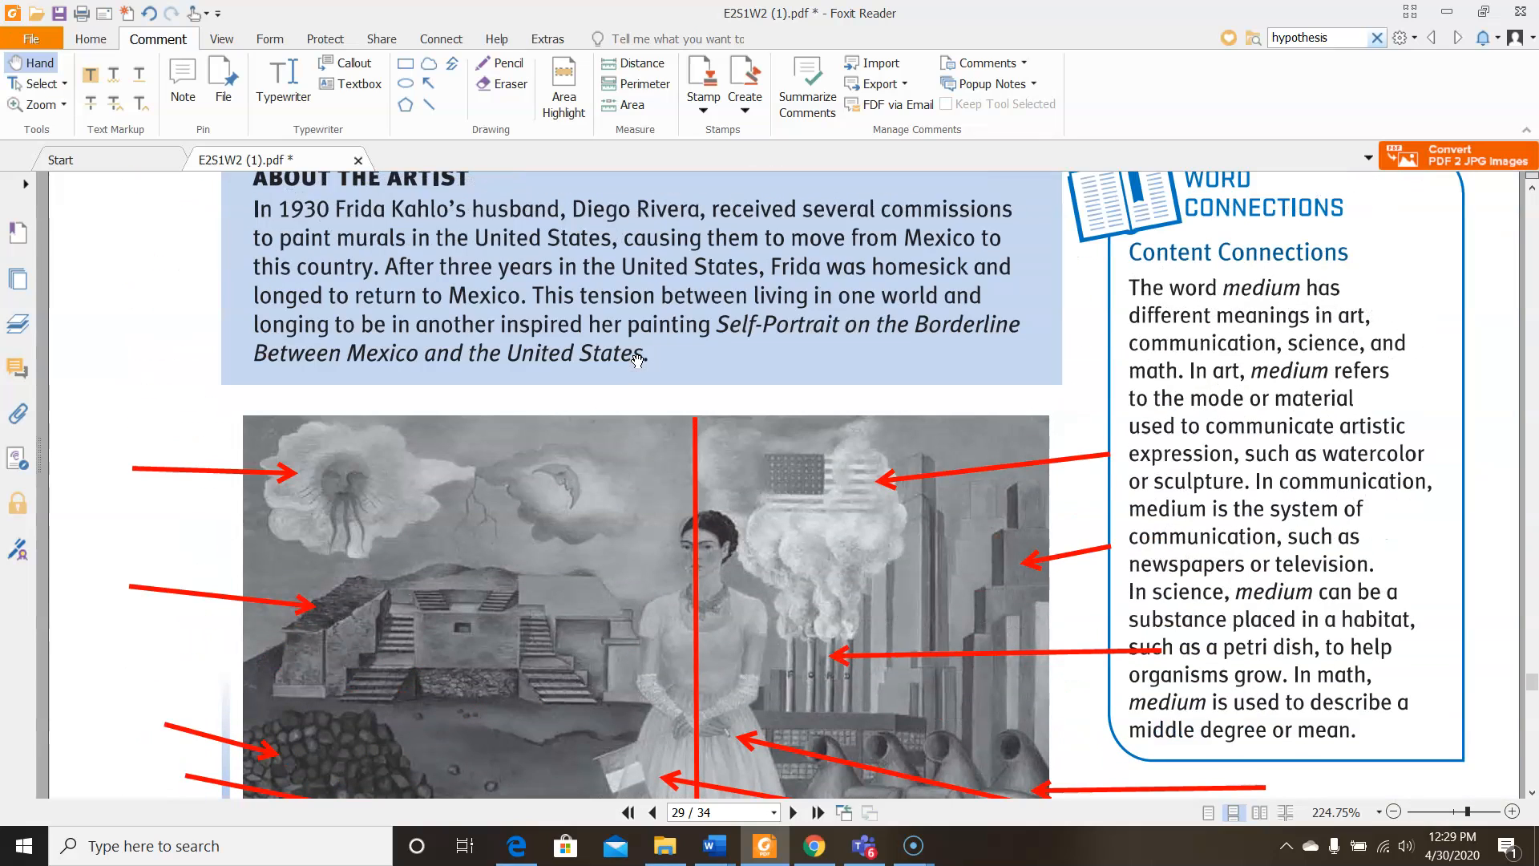
scroll("down", 3)
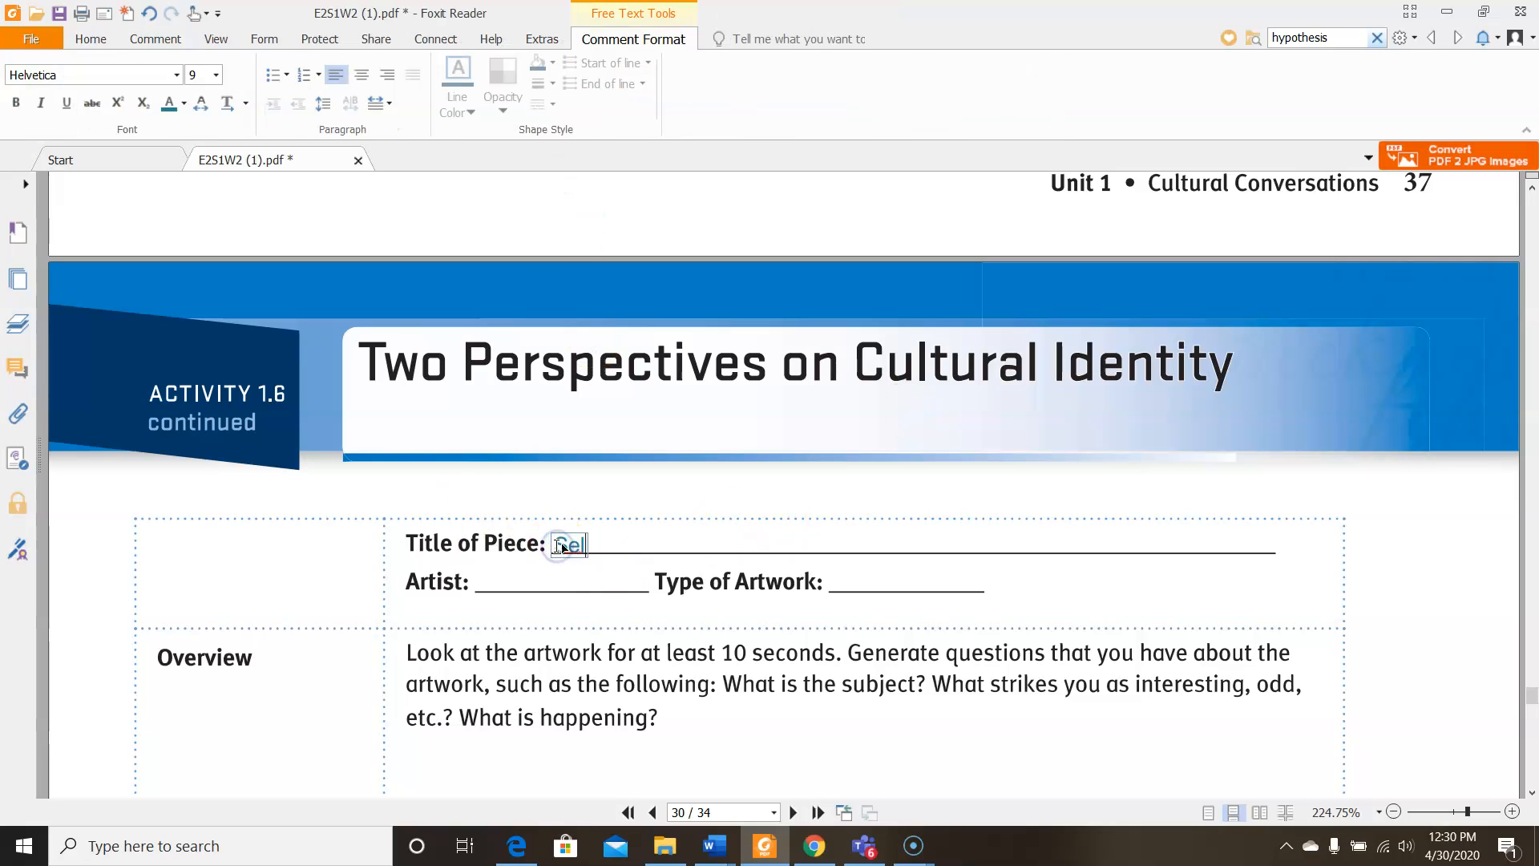
Type the title 'Self-Portrait between Mexico and the United States' on the first line
type("Self-Portrait on the Borderline")
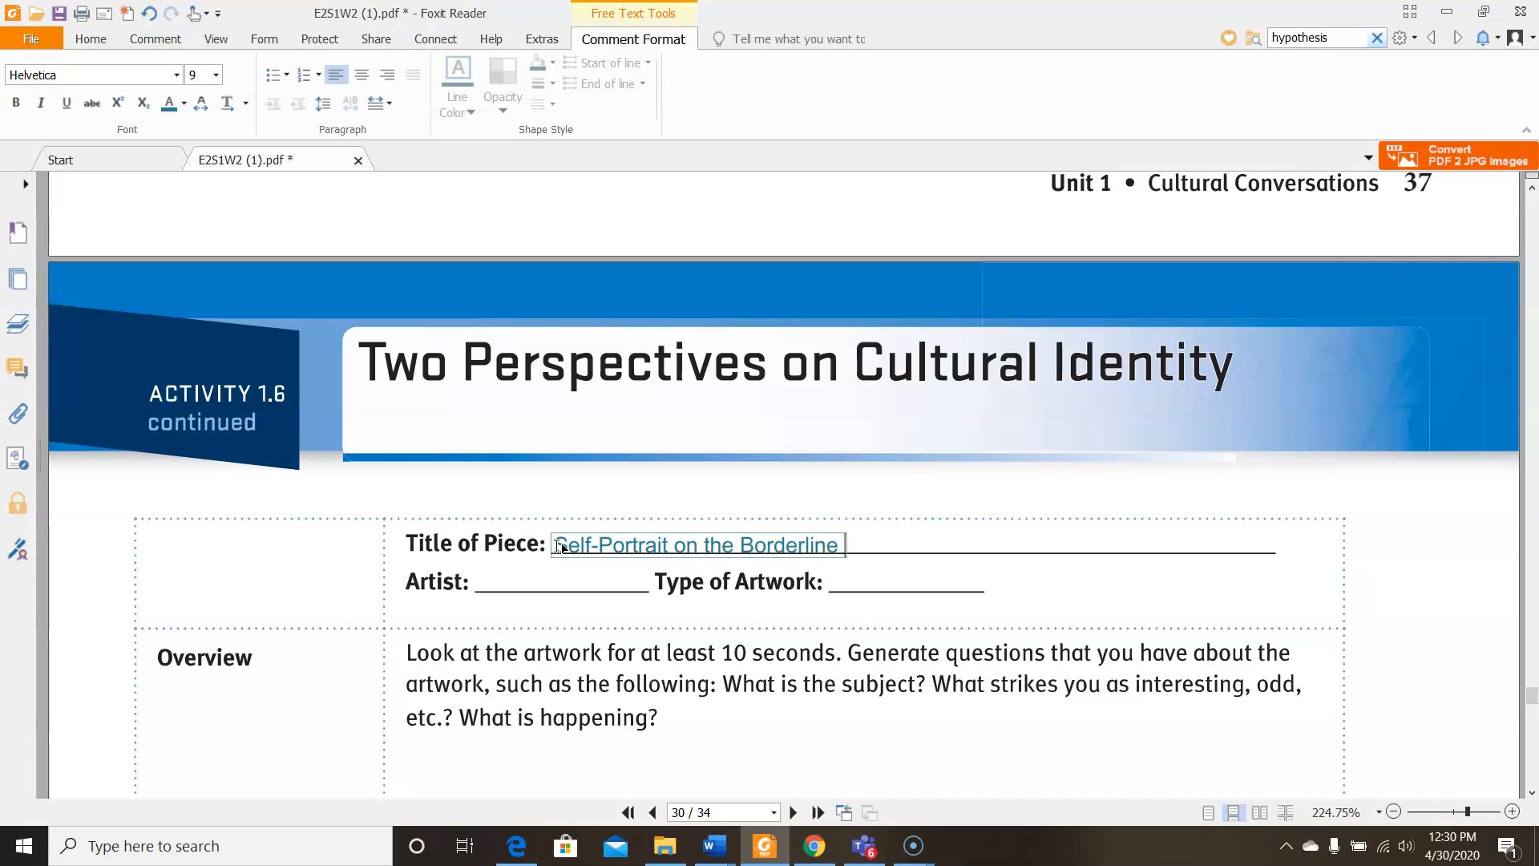
type("between Mexico and")
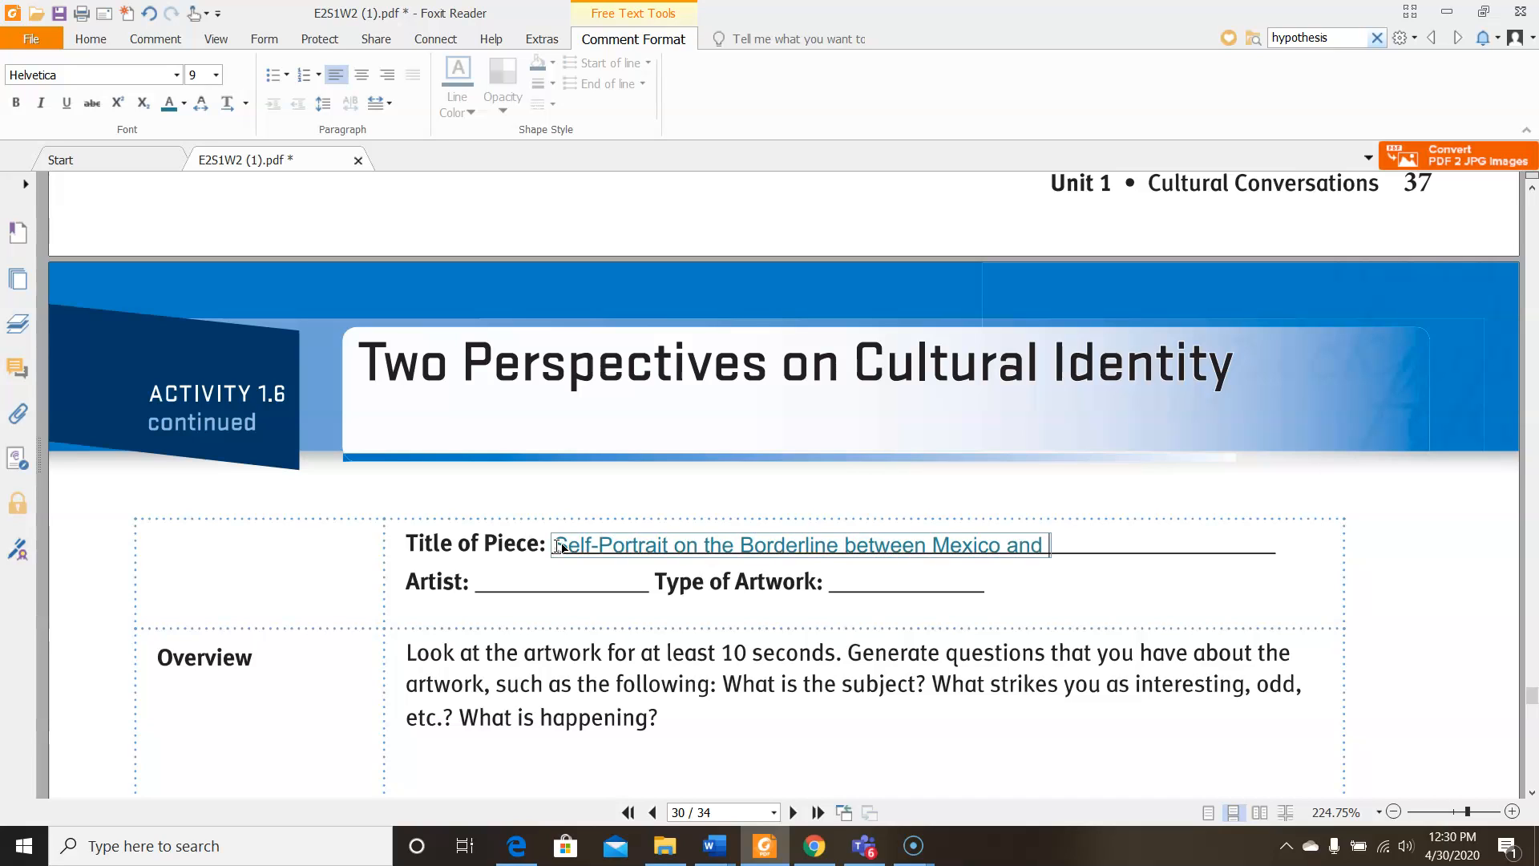
type("the United States")
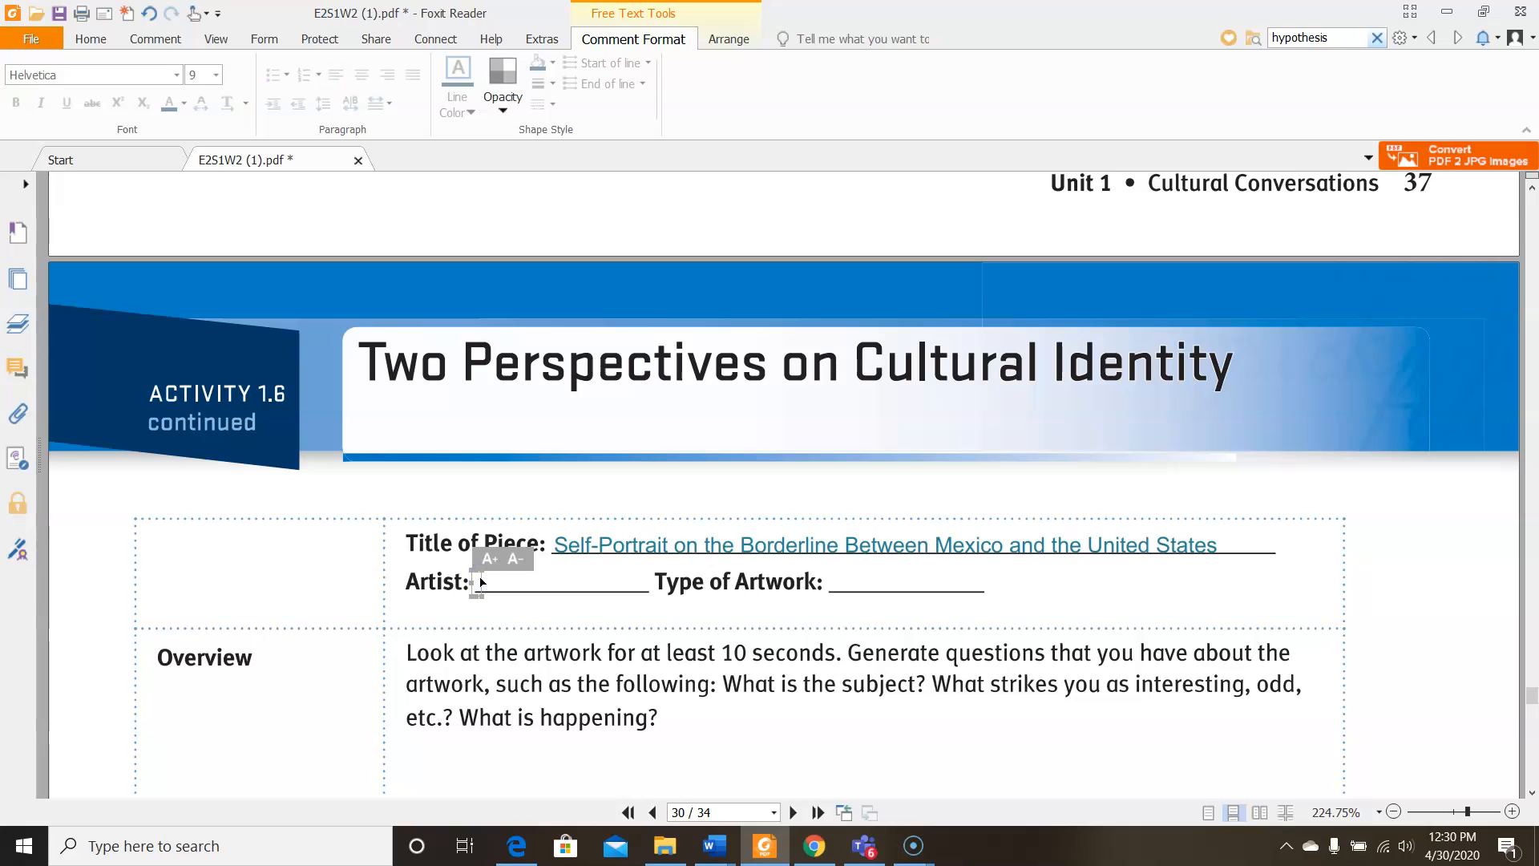
Type 'Frida Kahlo' as the artist and 'Painting' as the artwork type
type("Frida K")
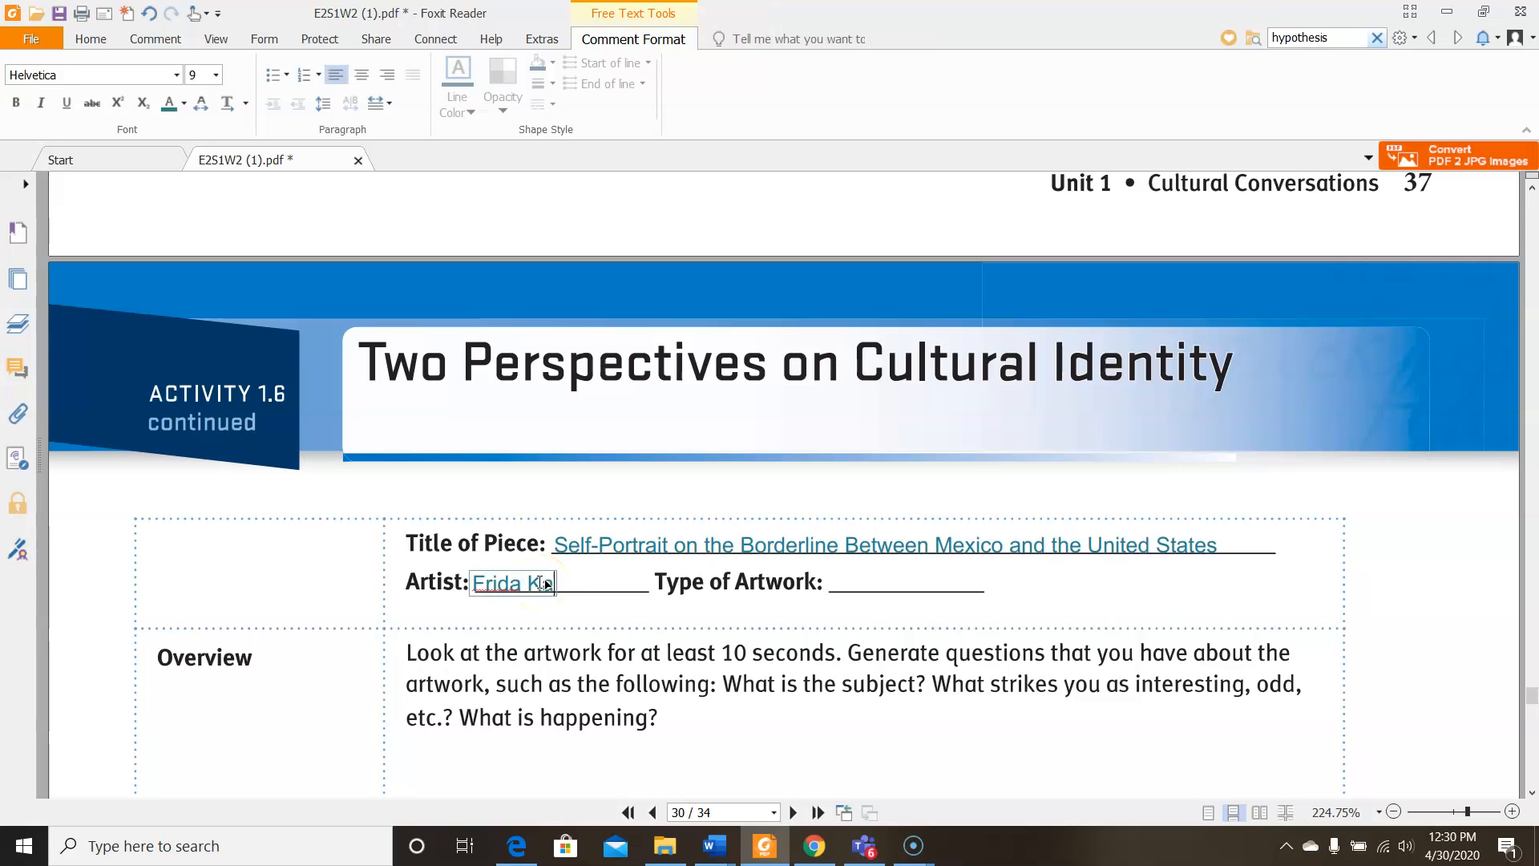
type("ahlo")
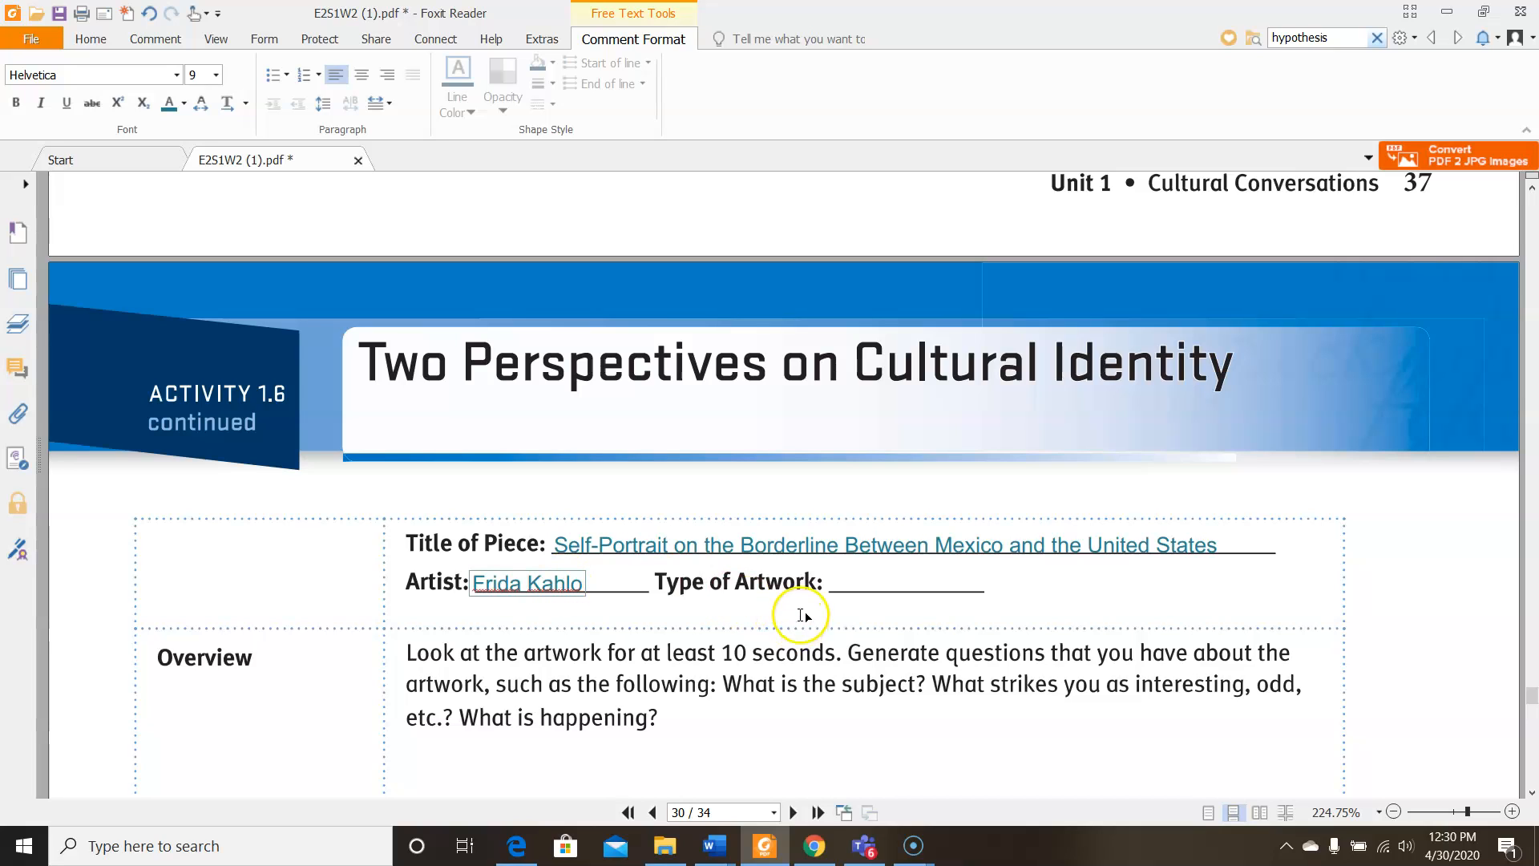
type("P")
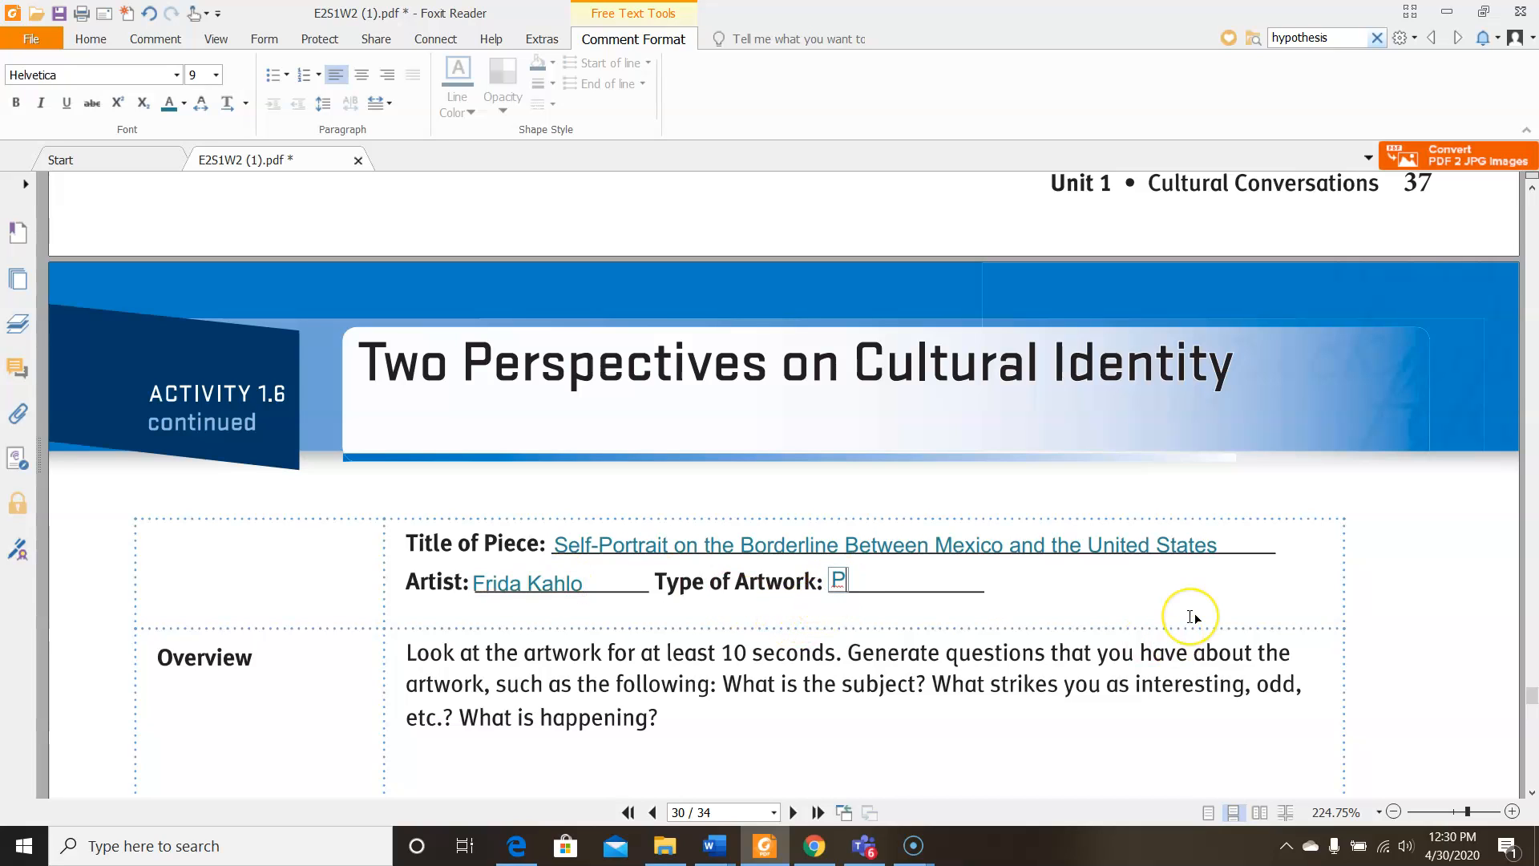
type("ainting")
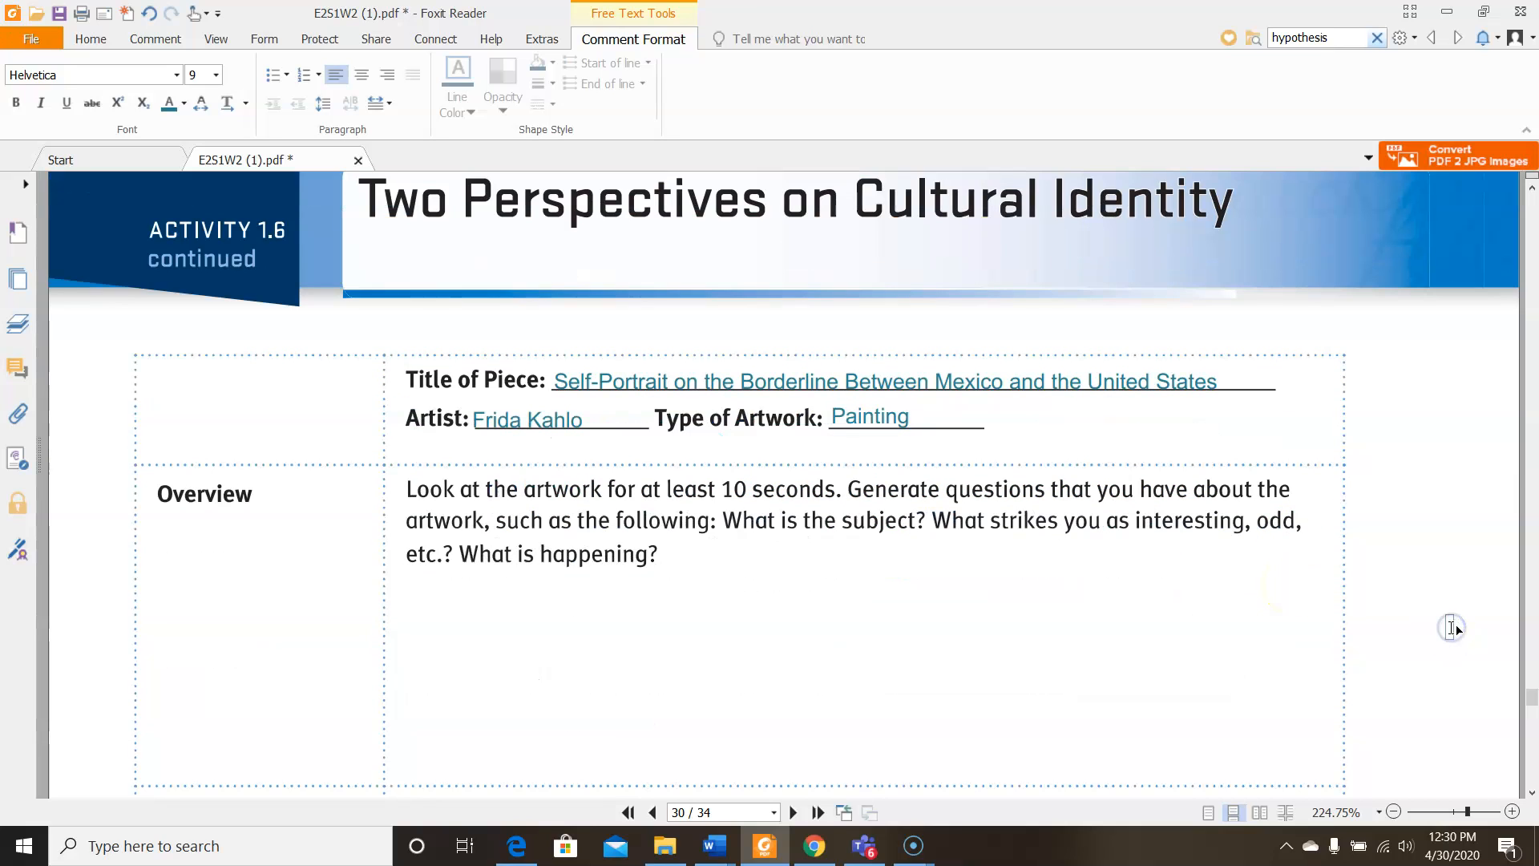
mouse_move(1452, 628)
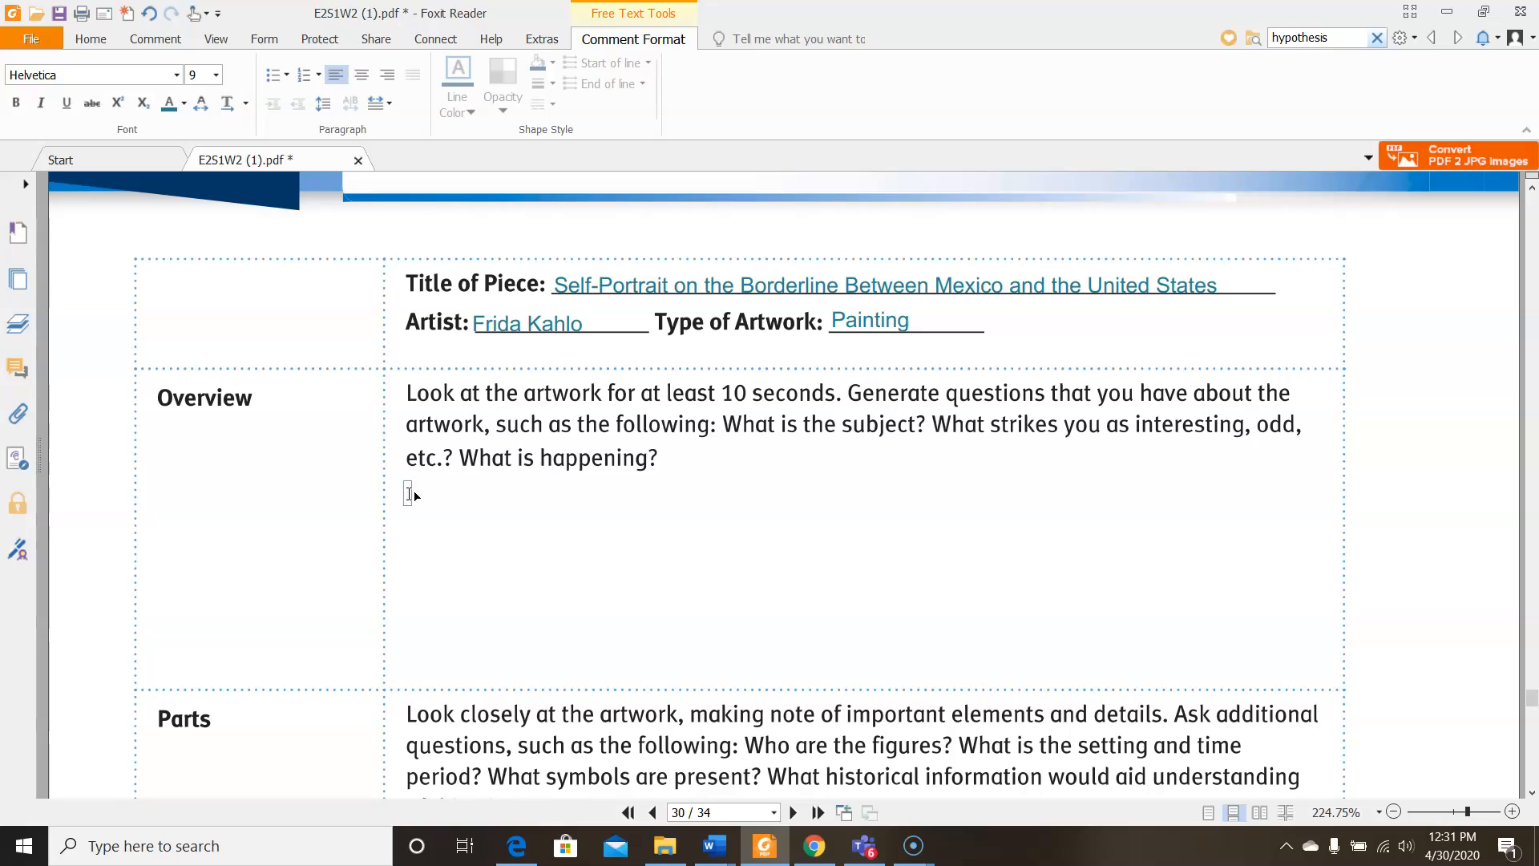
Type the Overview question 'What are the objects on the righthand... middle?'
type("What are teh ob")
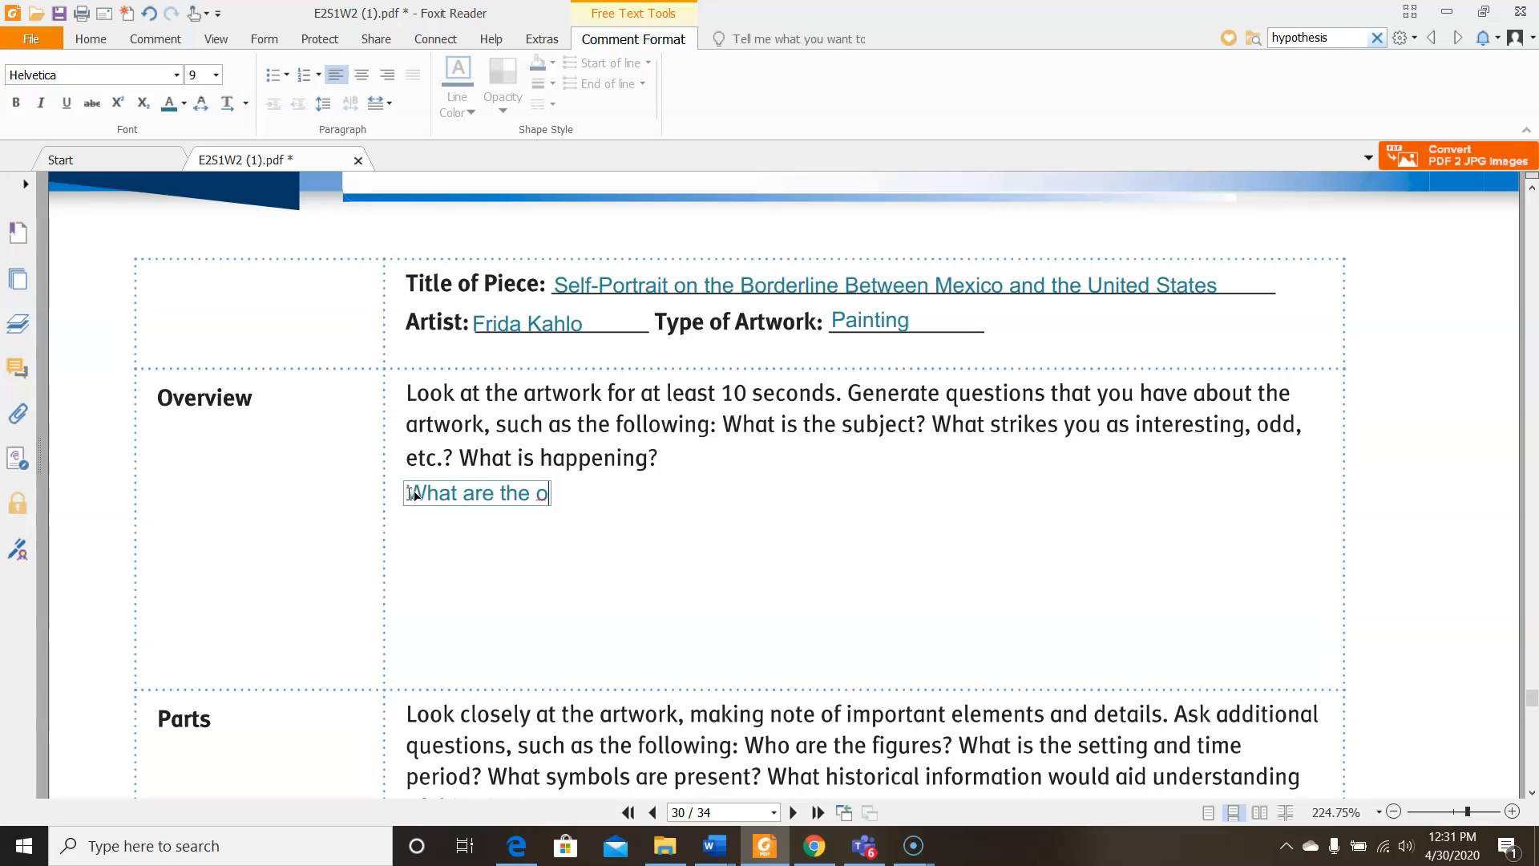
type("bjects on the")
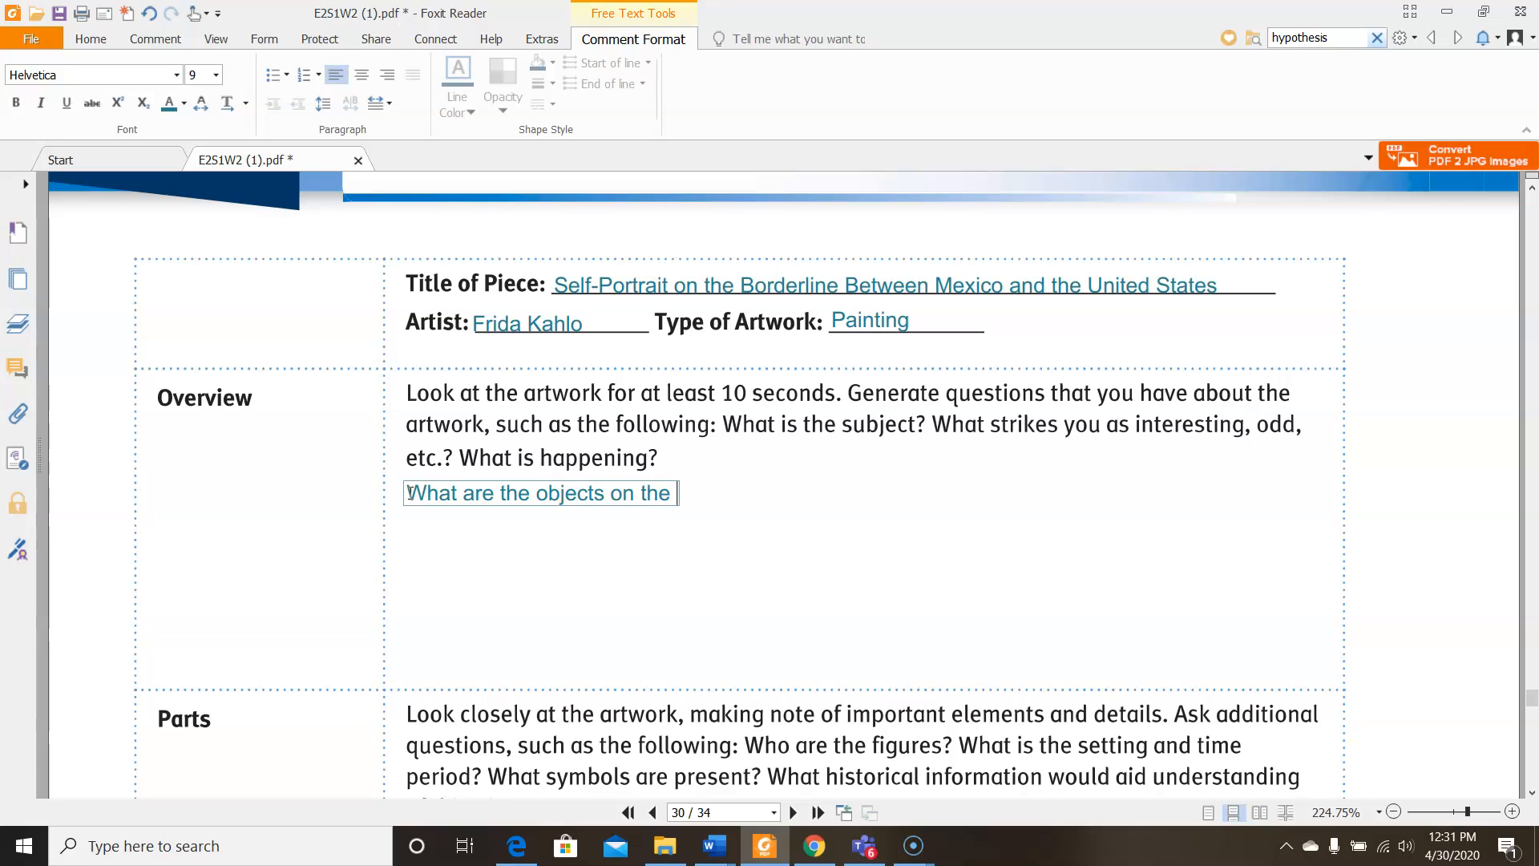
type("righthand side of the painting in the")
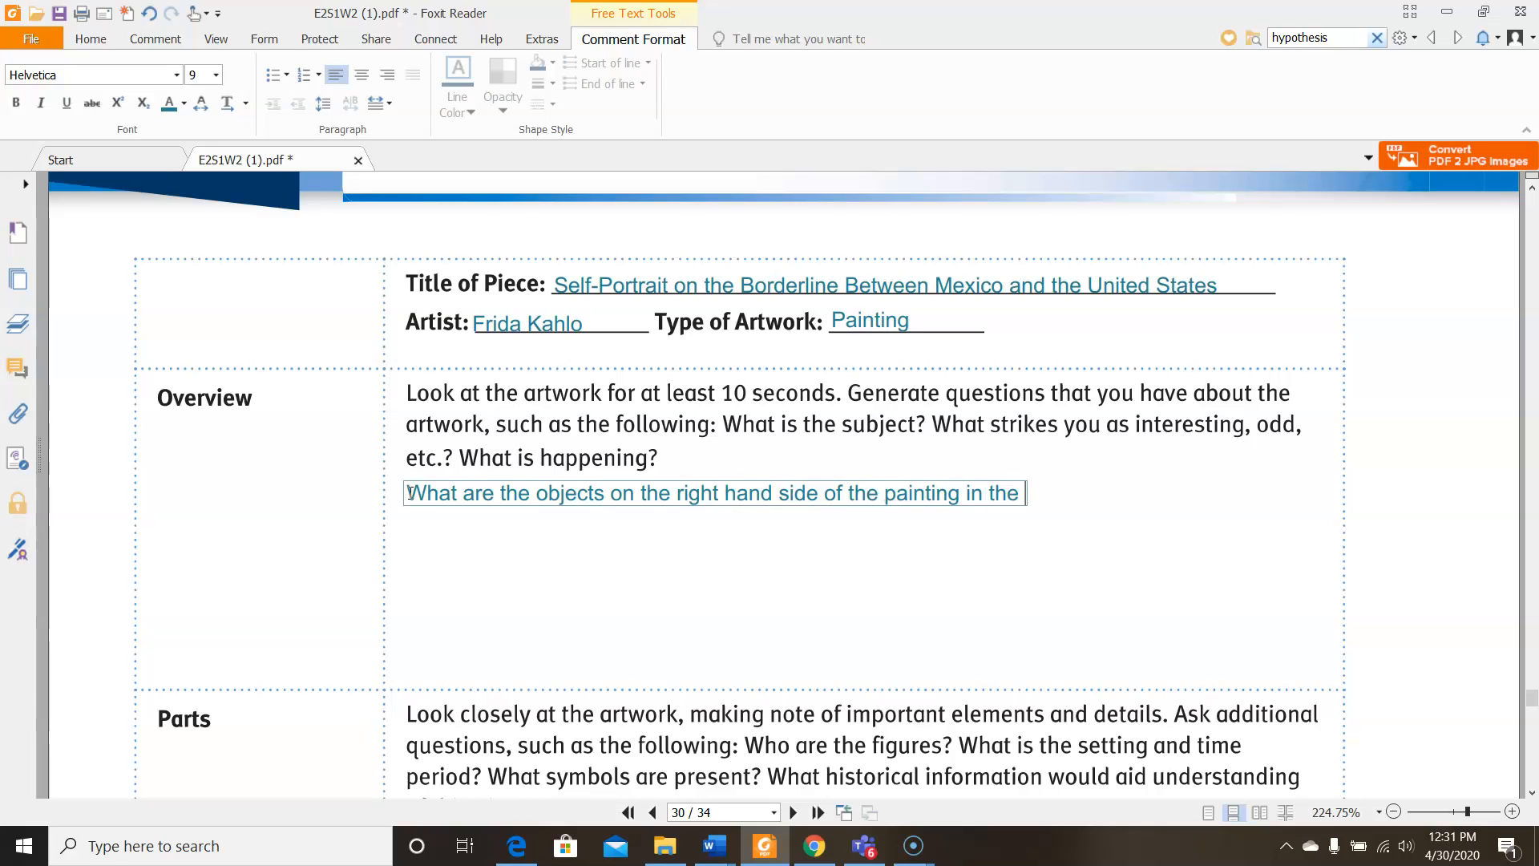
type("middle?")
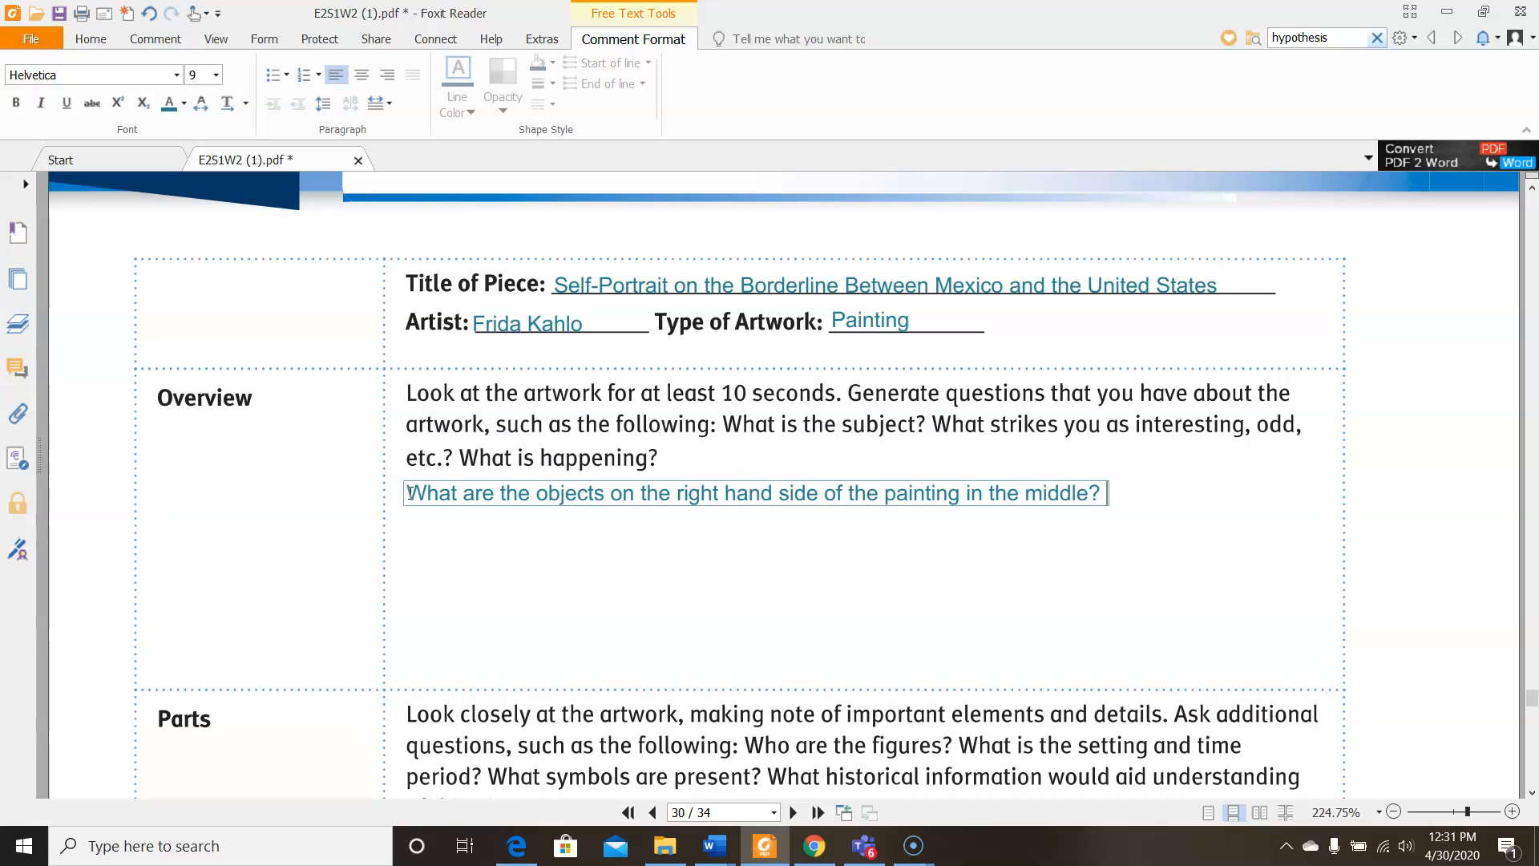
Type that each side corresponds to a country: Mexico items left, America items right
scroll("down", 3)
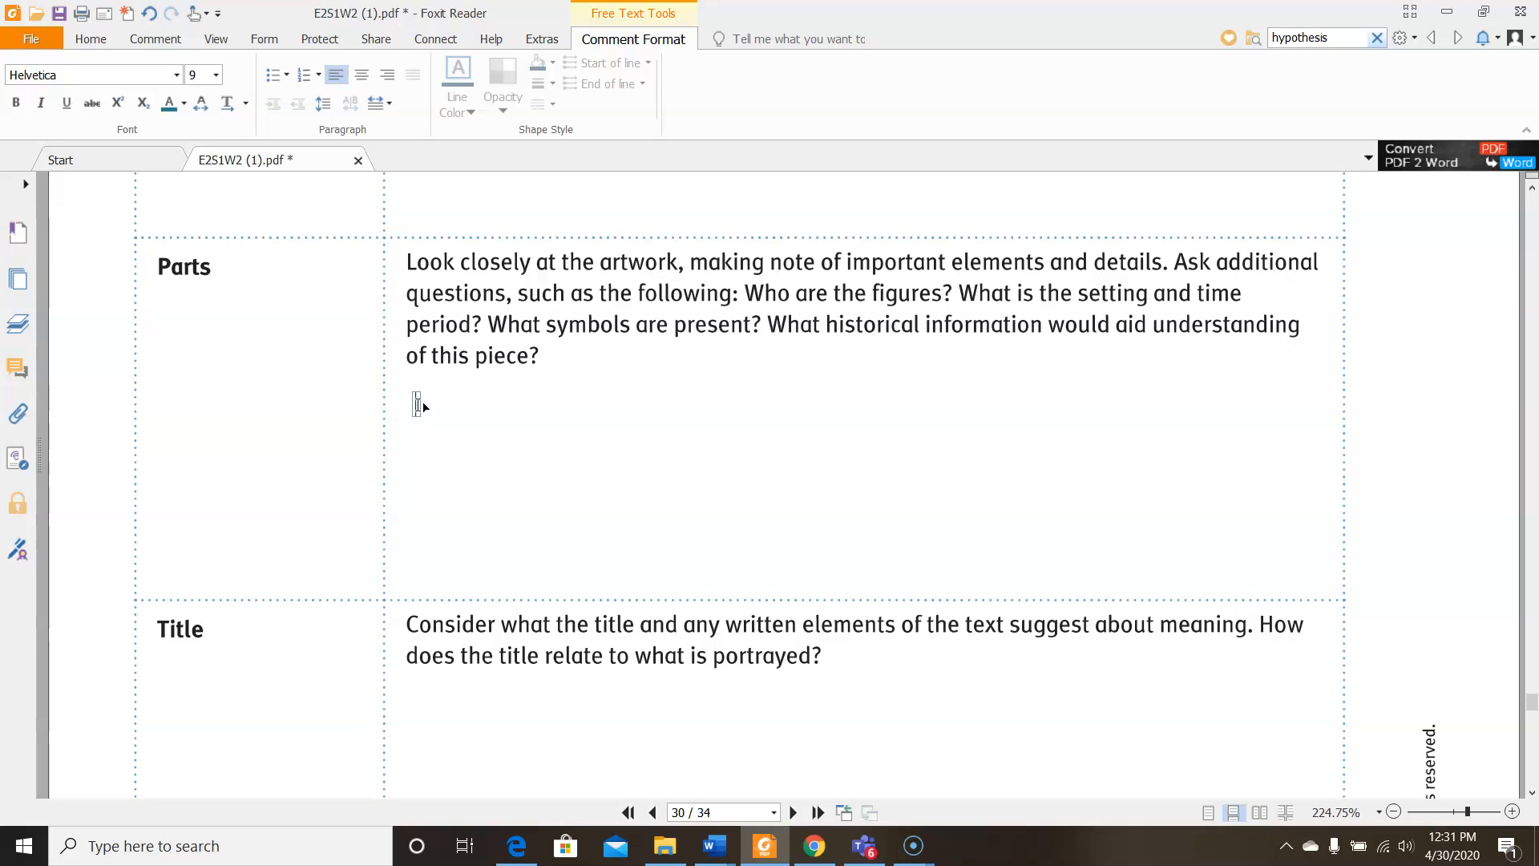
type("a")
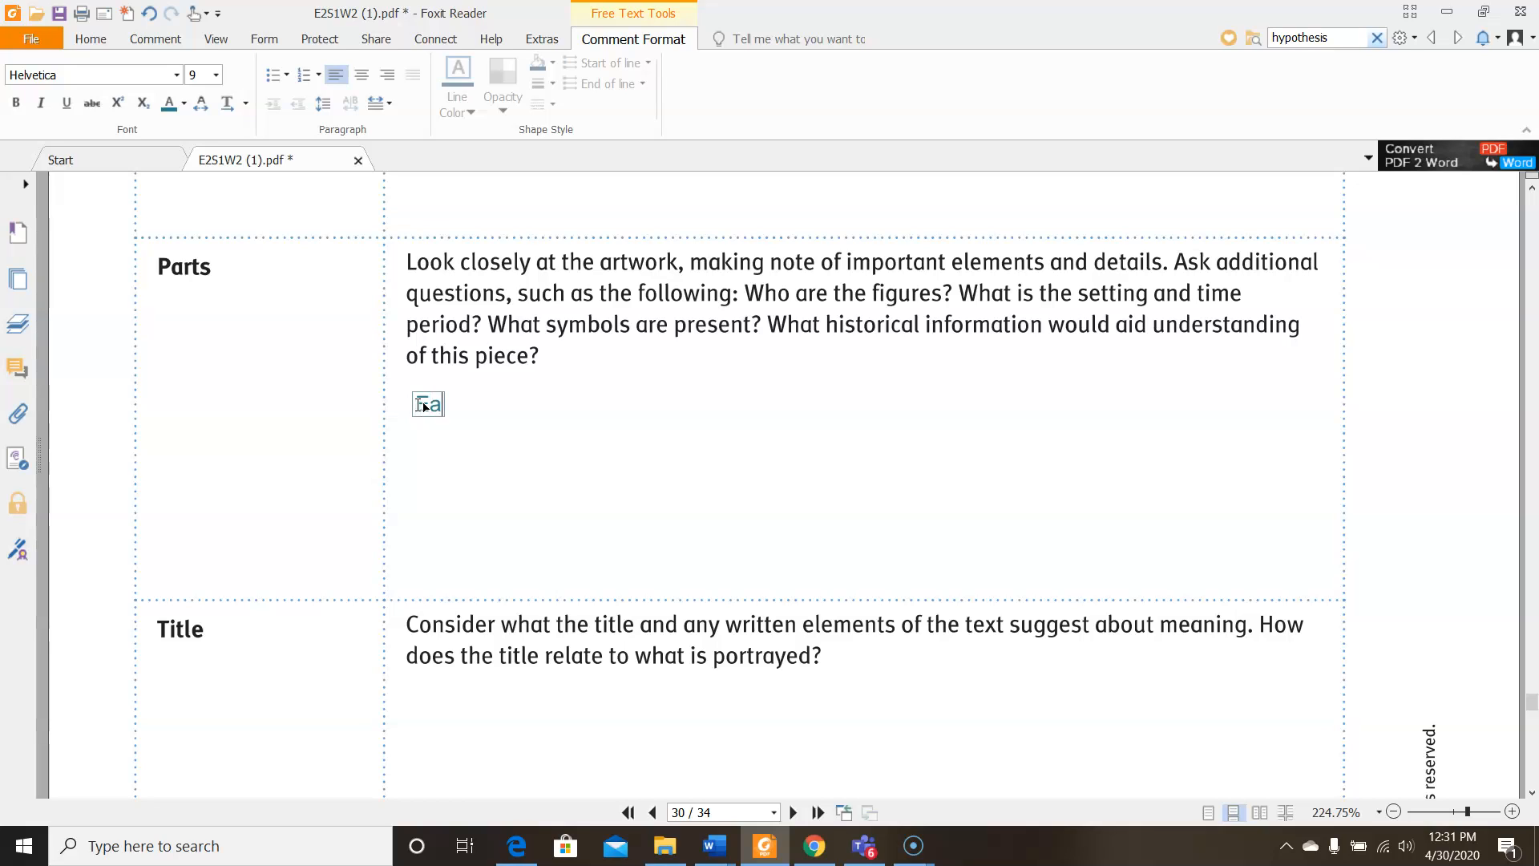
type("ach side of the painting")
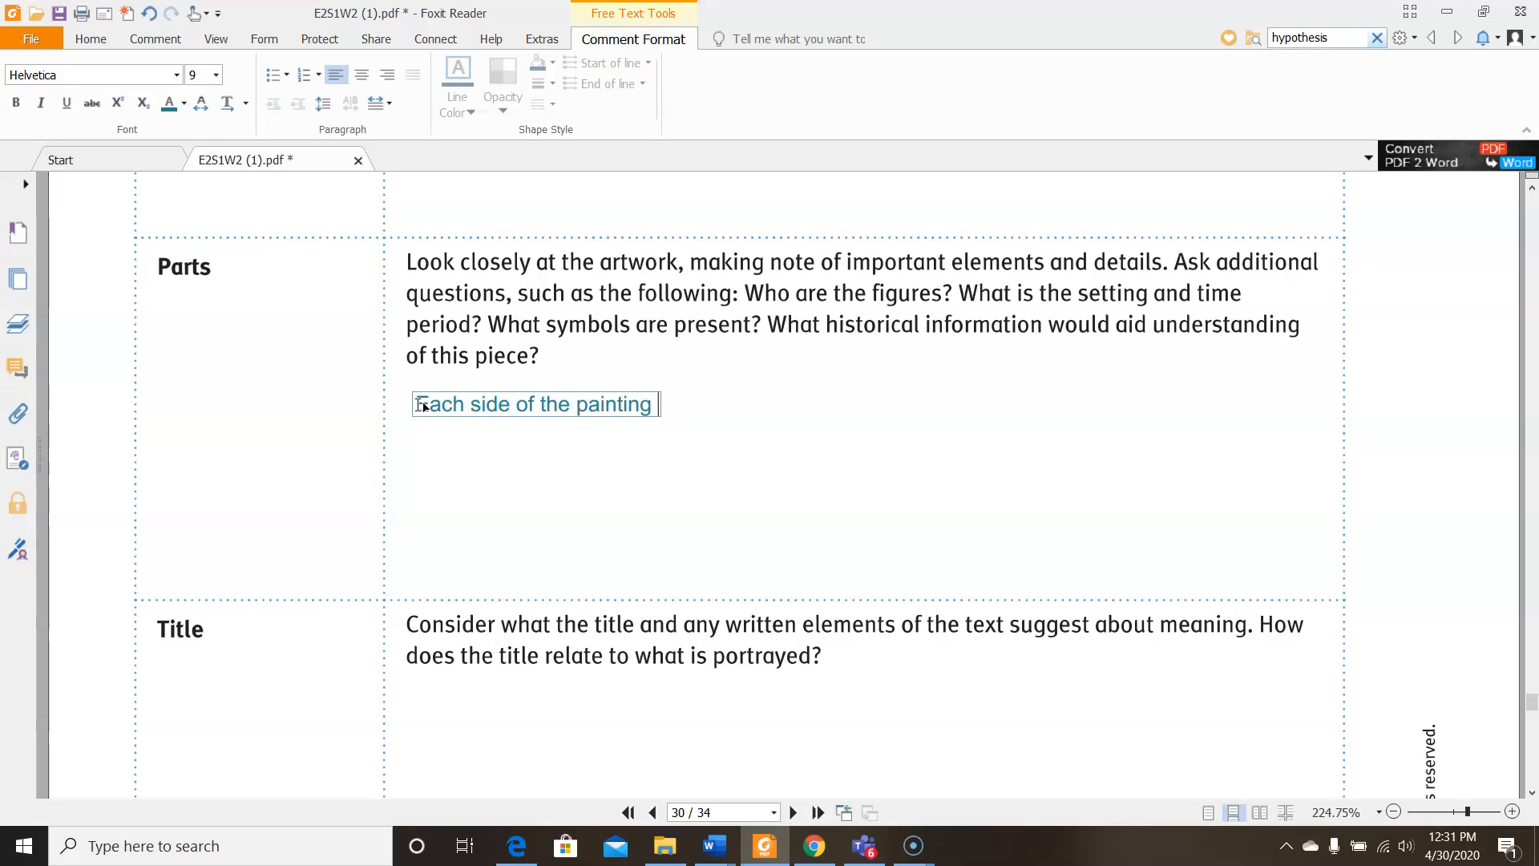
type("corresponded")
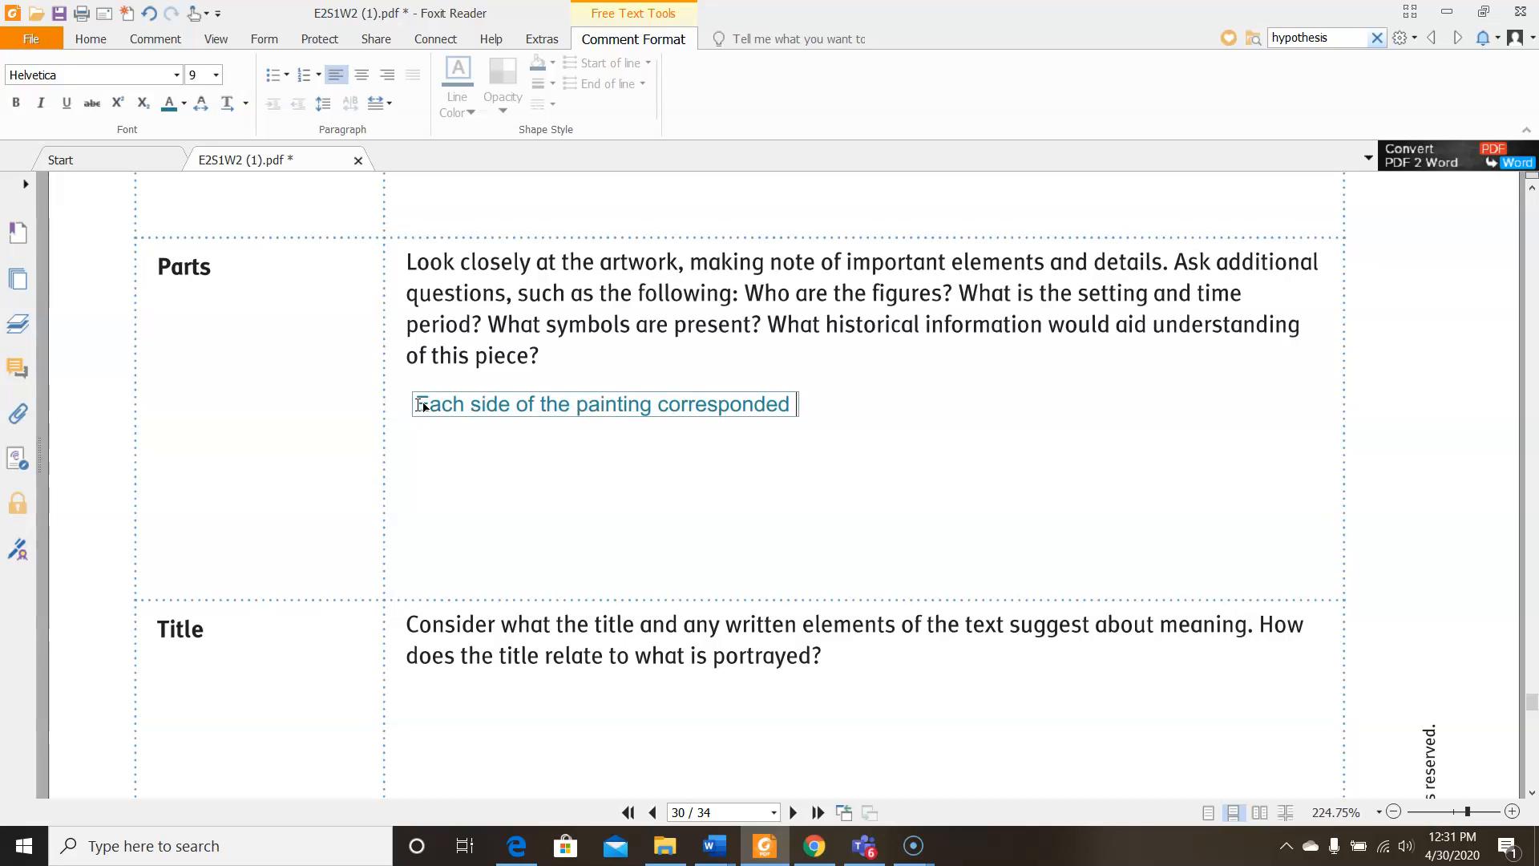
type("with a different country. On the left, we h")
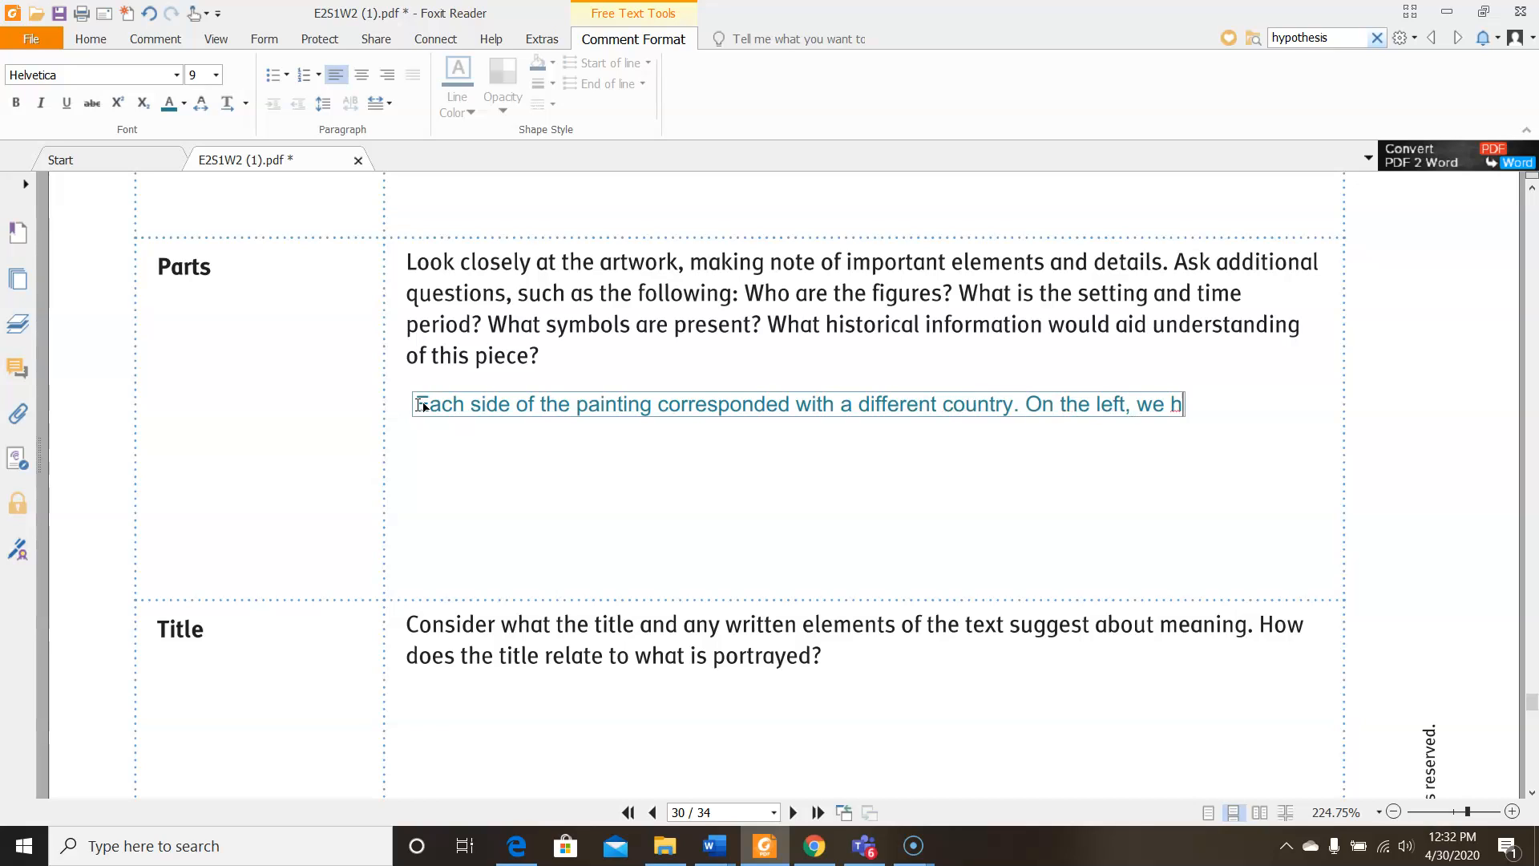
type("ave Mexico and ite")
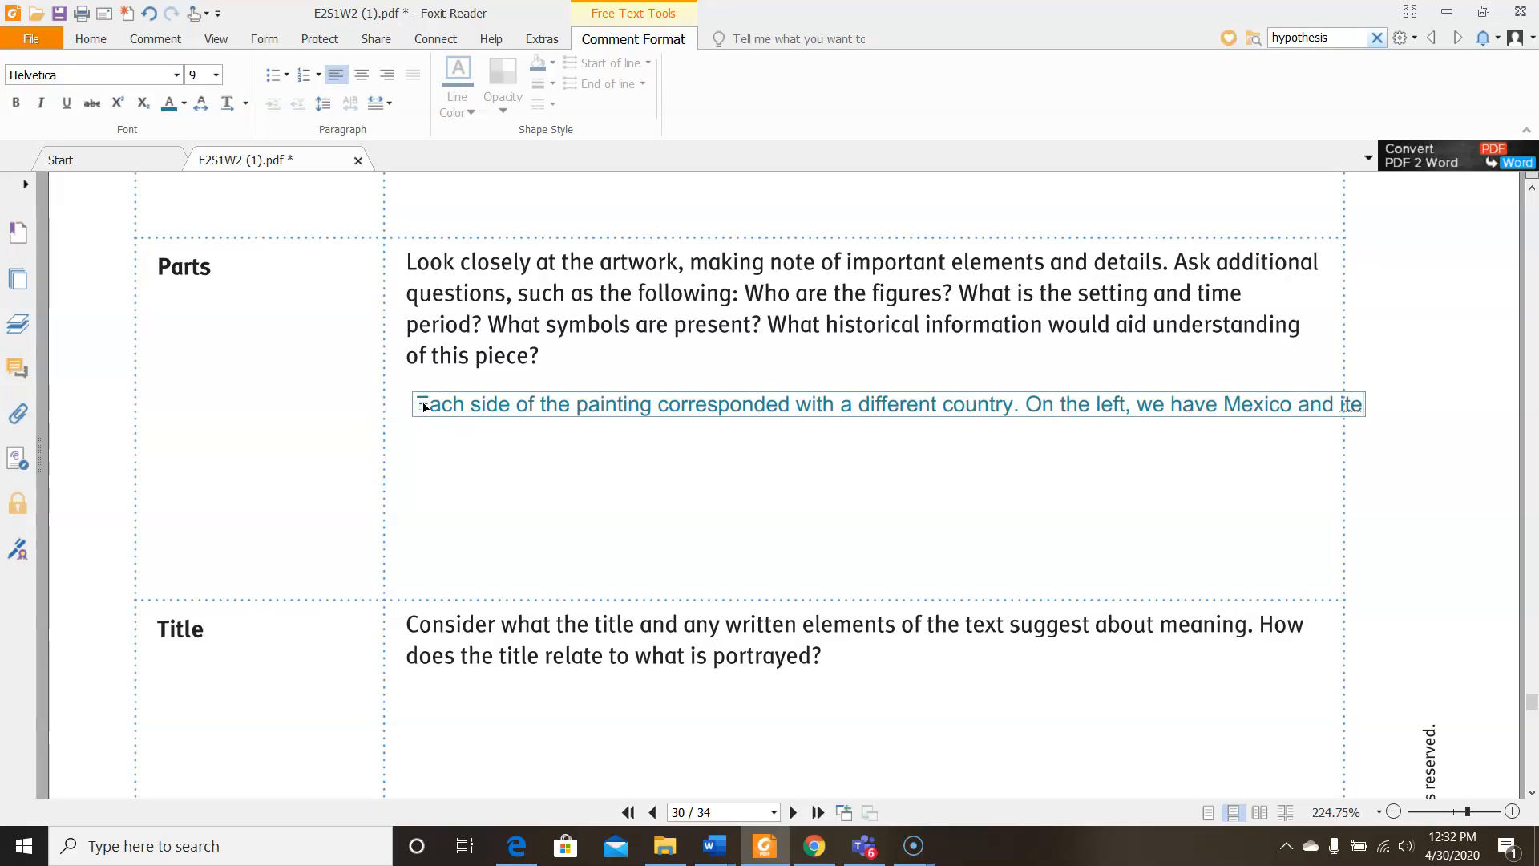
type("items associated with")
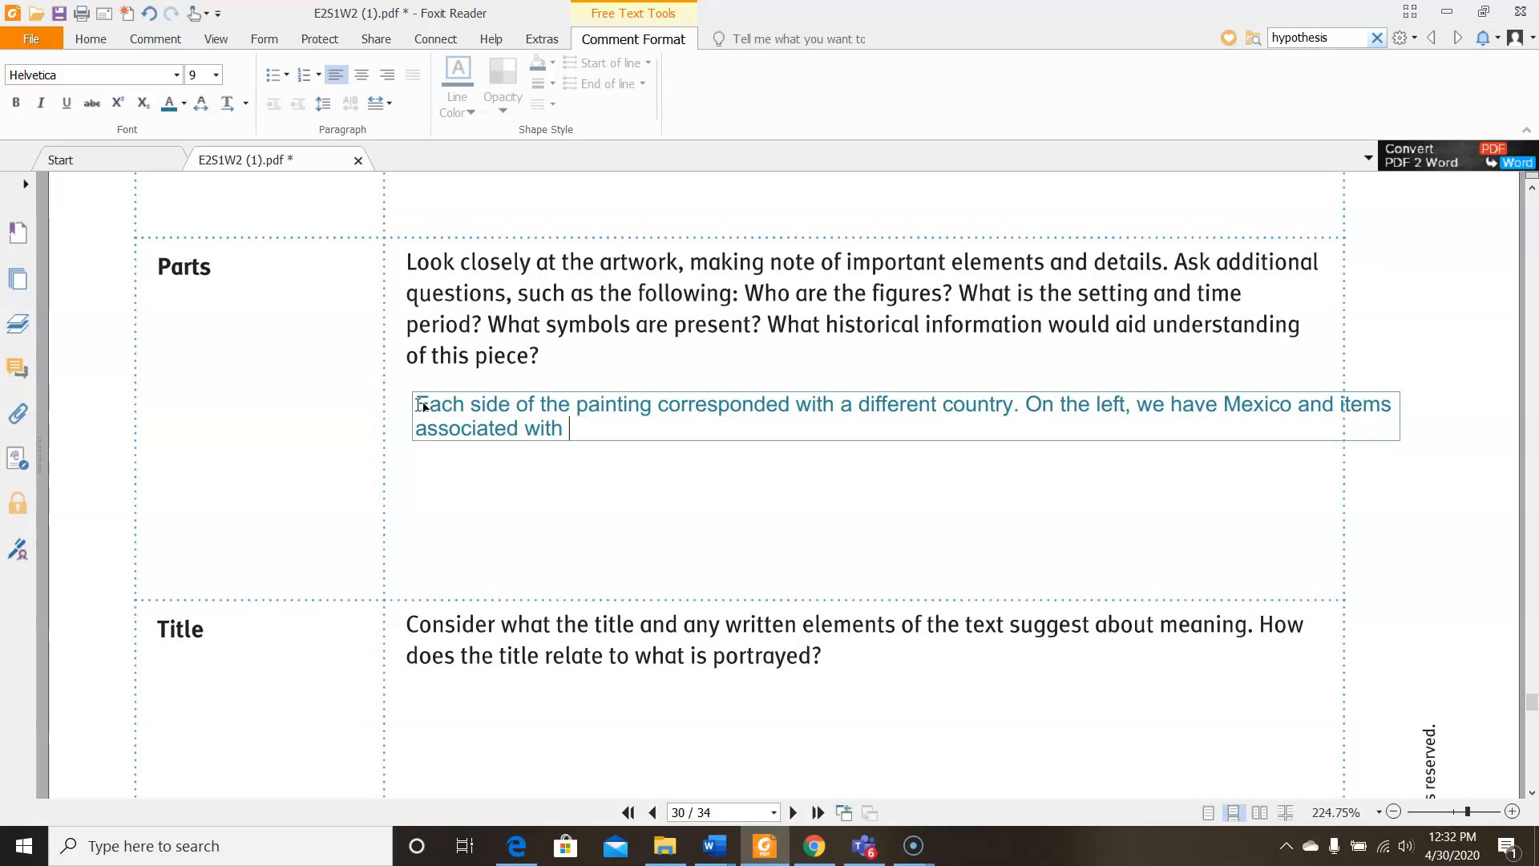
type("Mexico, and on the")
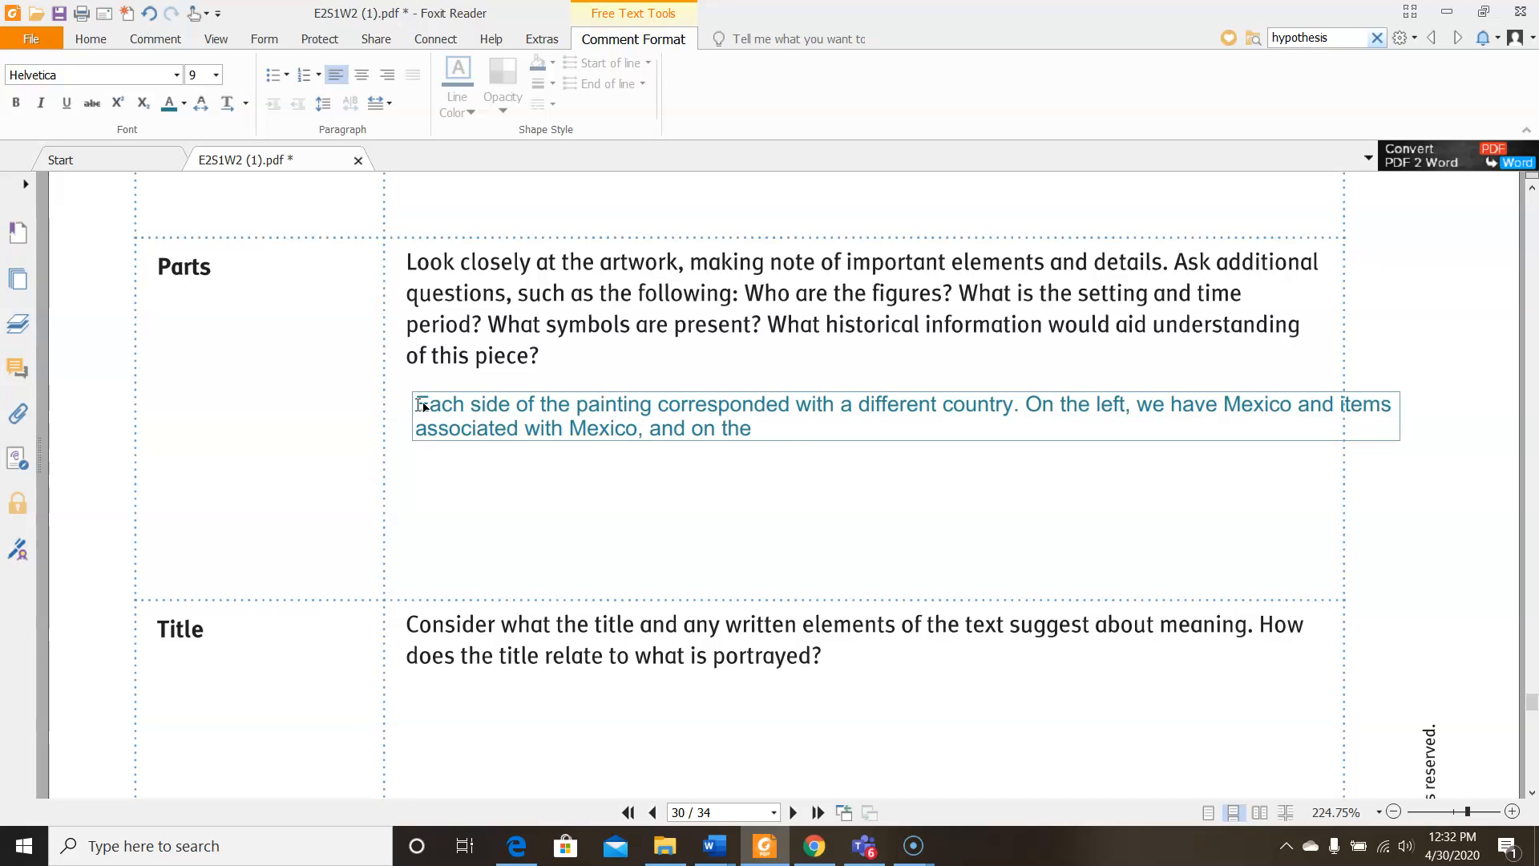
type("right, we have America,")
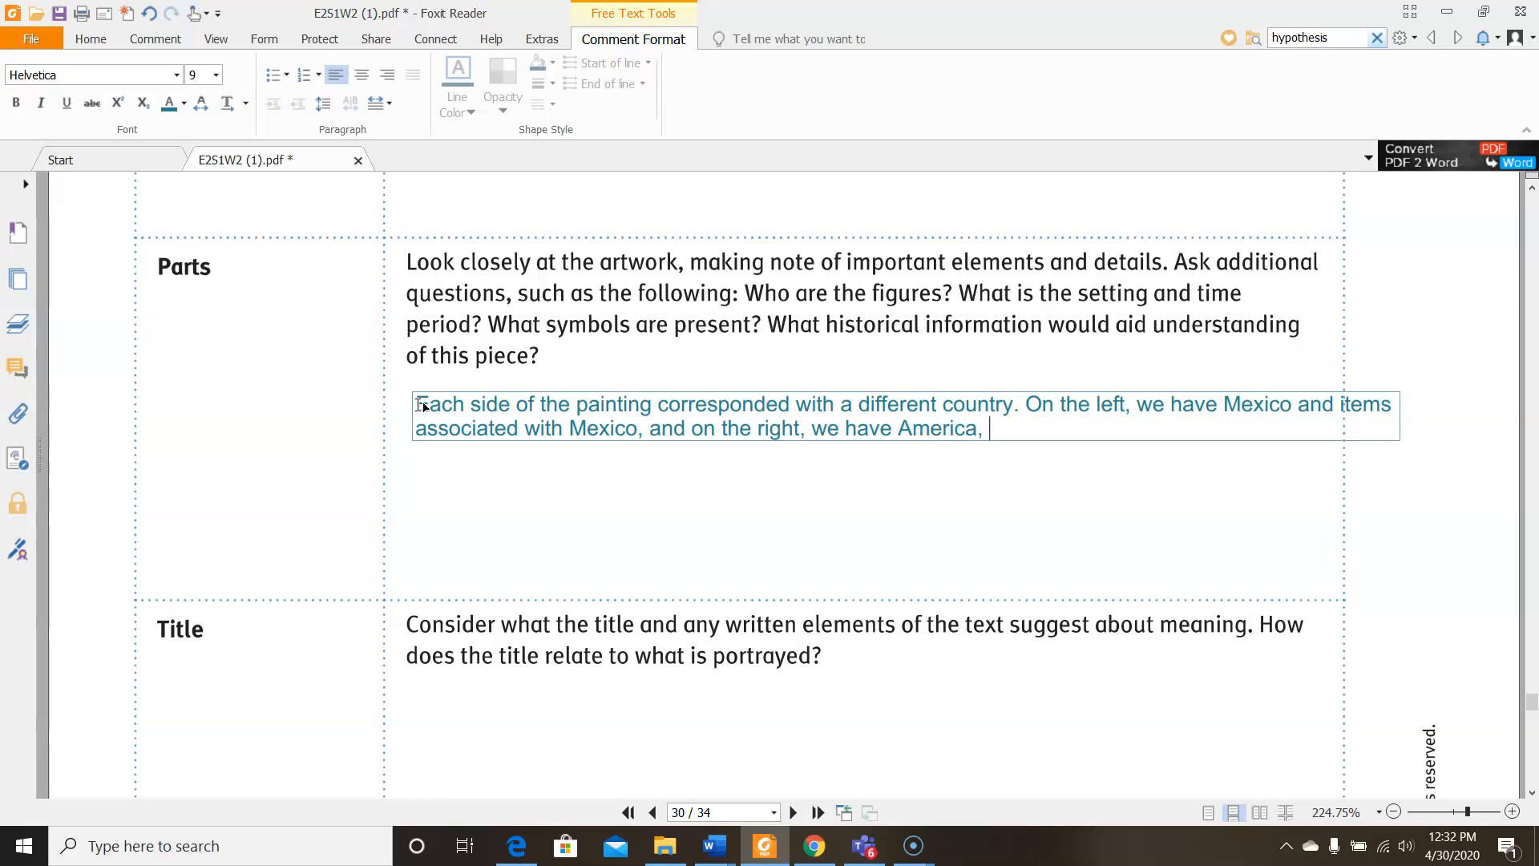
type("and items associated with America.")
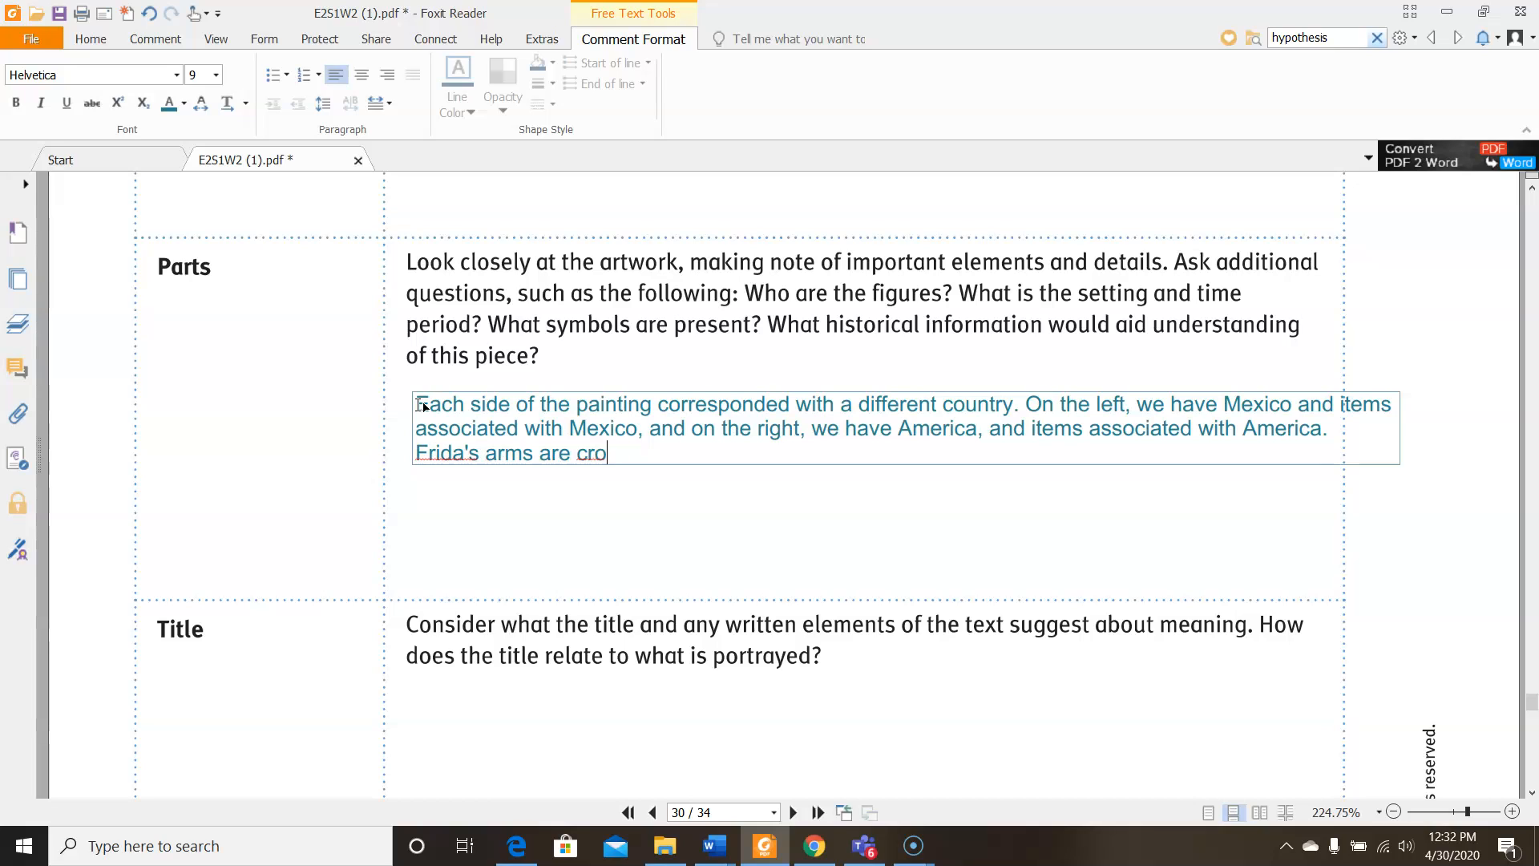
Type that her crossed arms show conflict, then ask 'What city did she live in when she was in America?'
type("ssed, showing that")
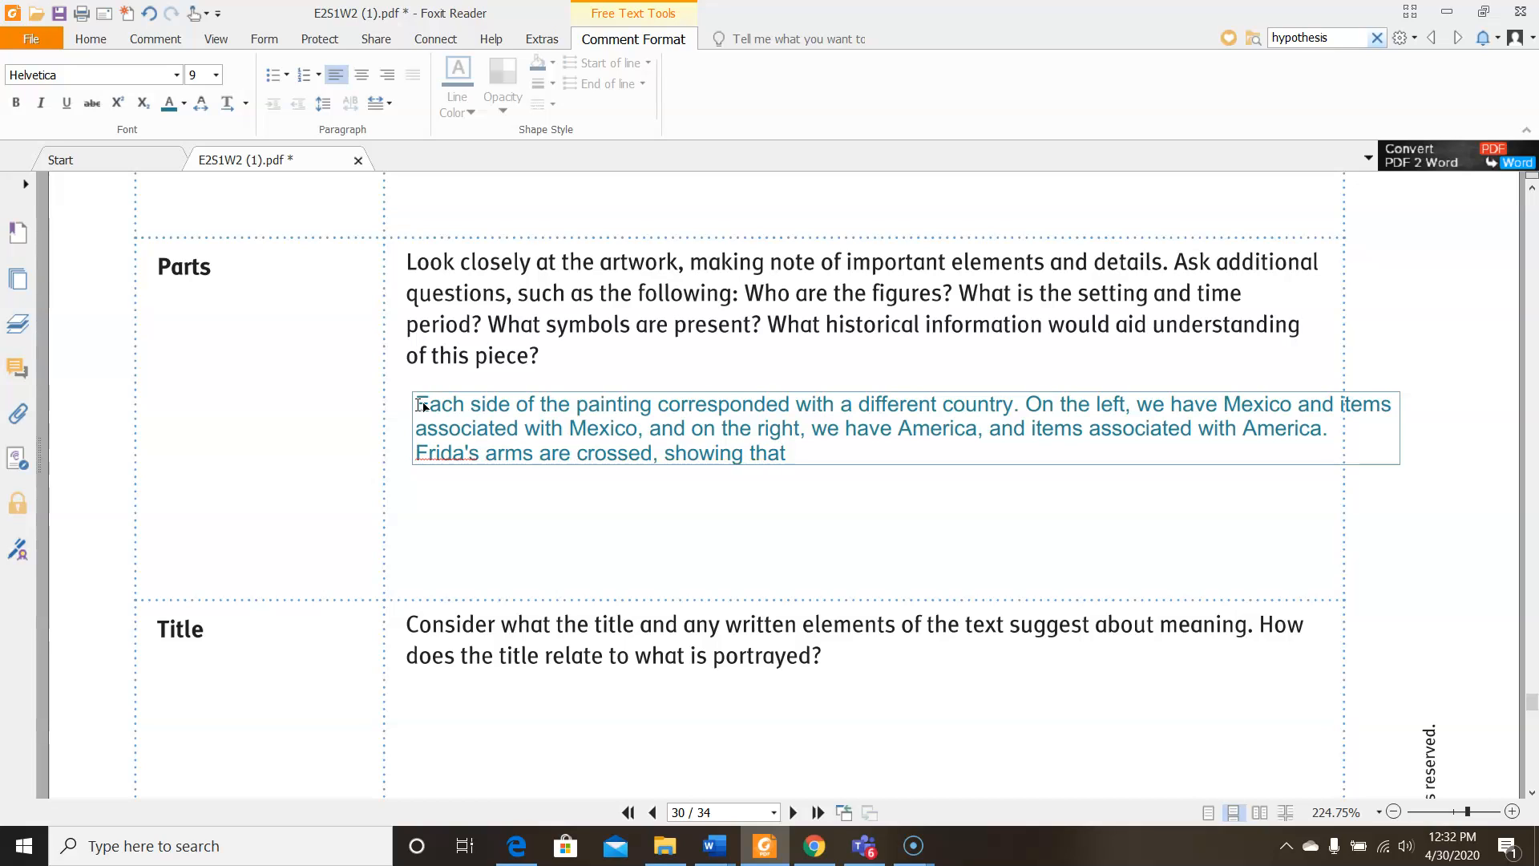
type("she")
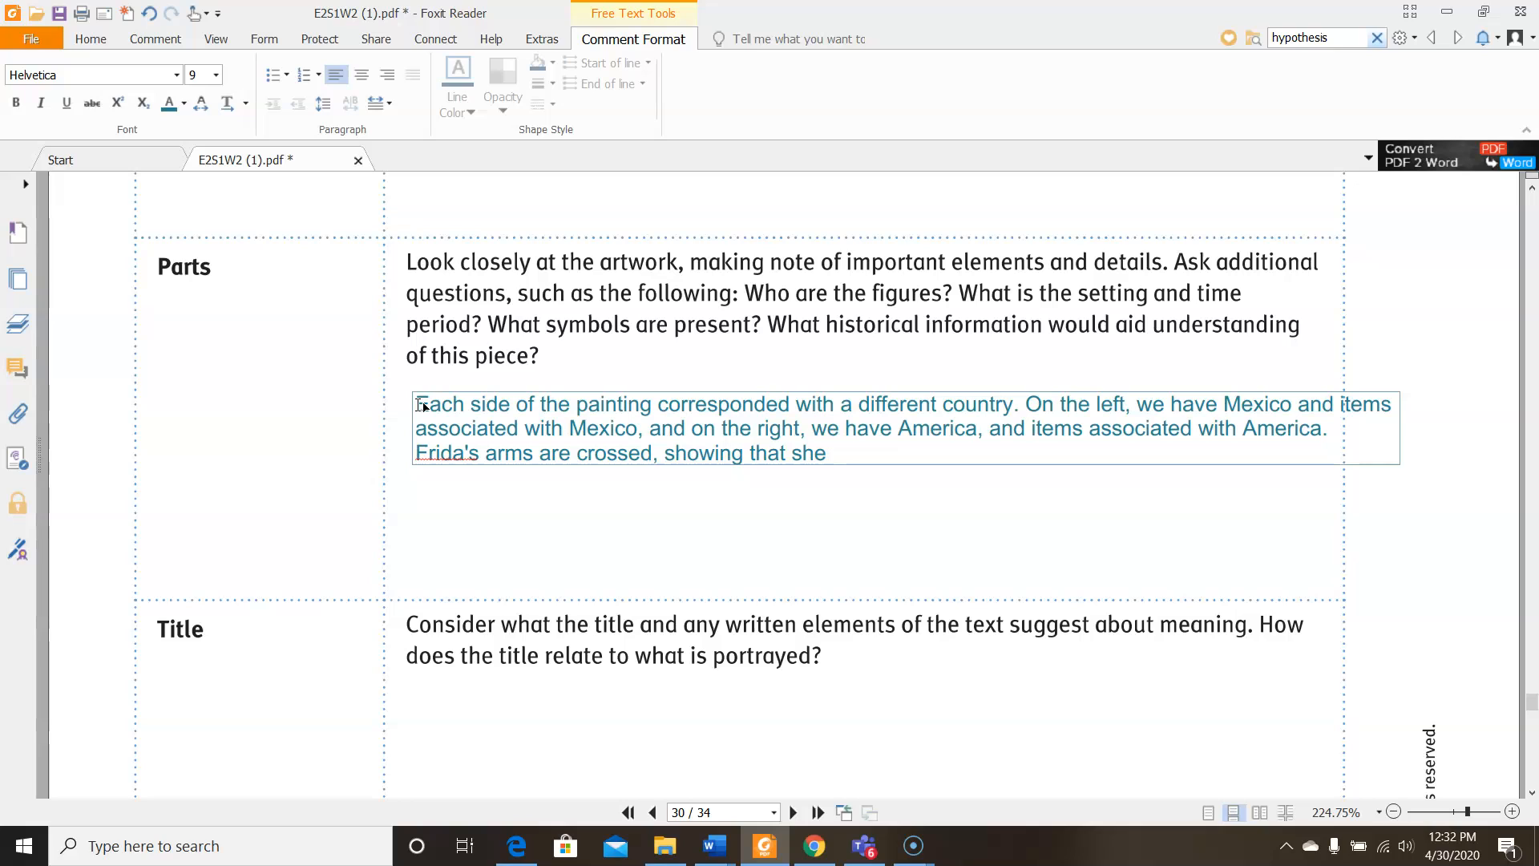
type("experiences a conflict be")
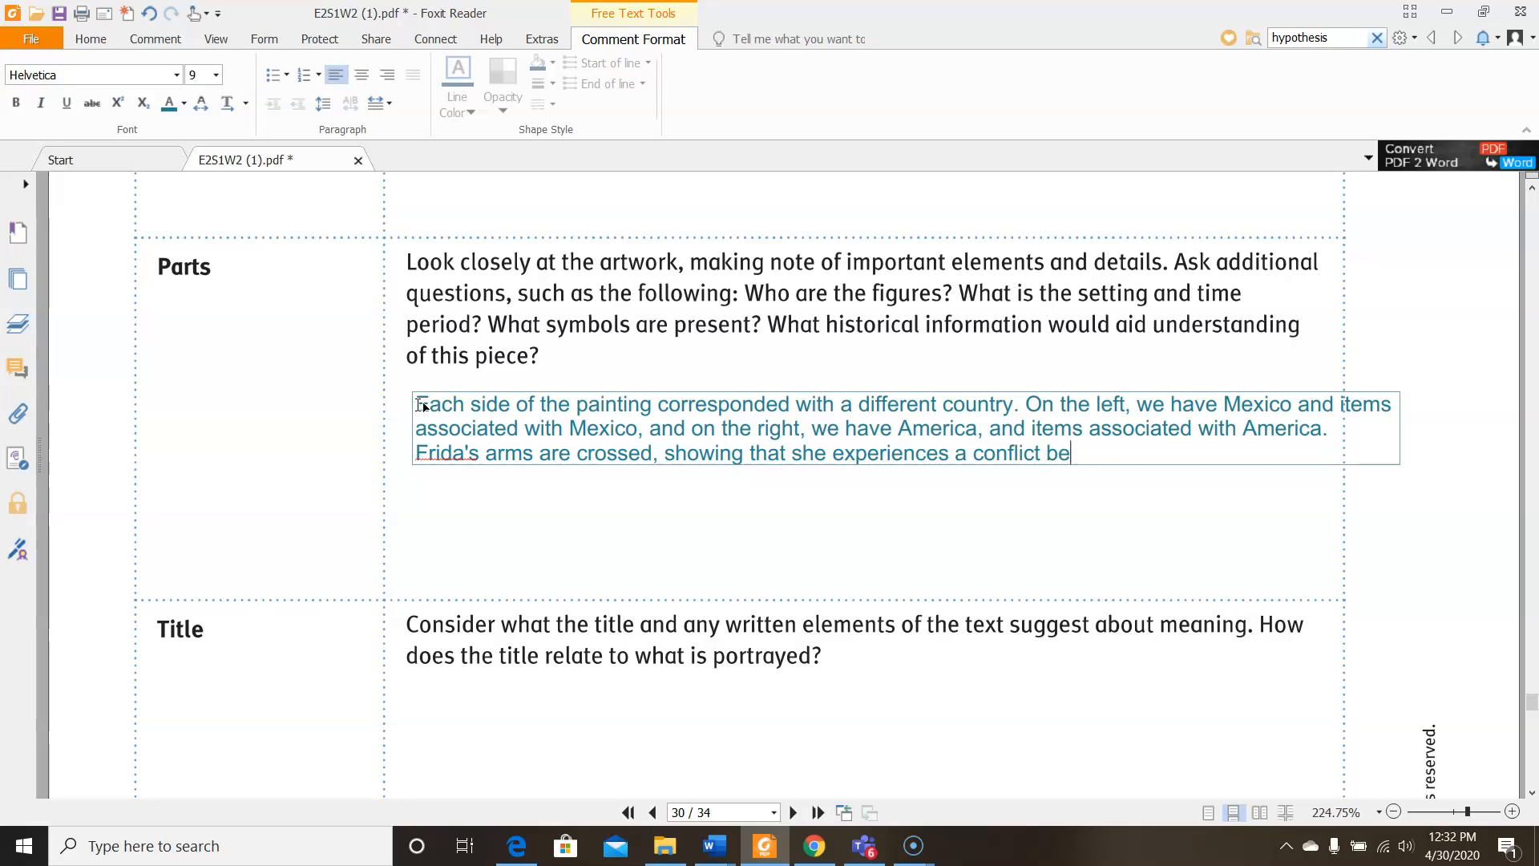
type("tween thw")
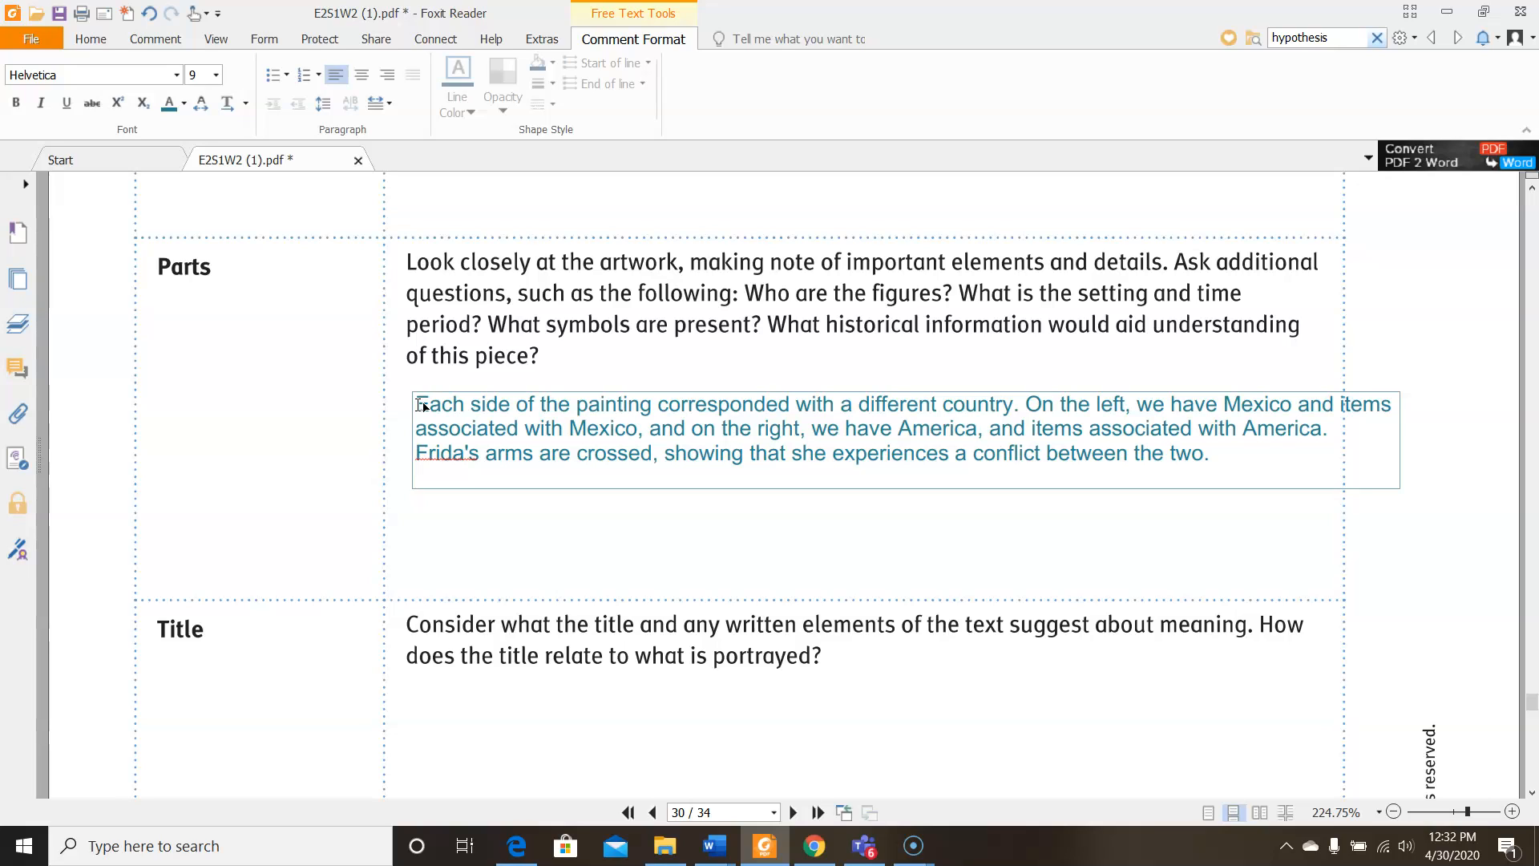
type("What")
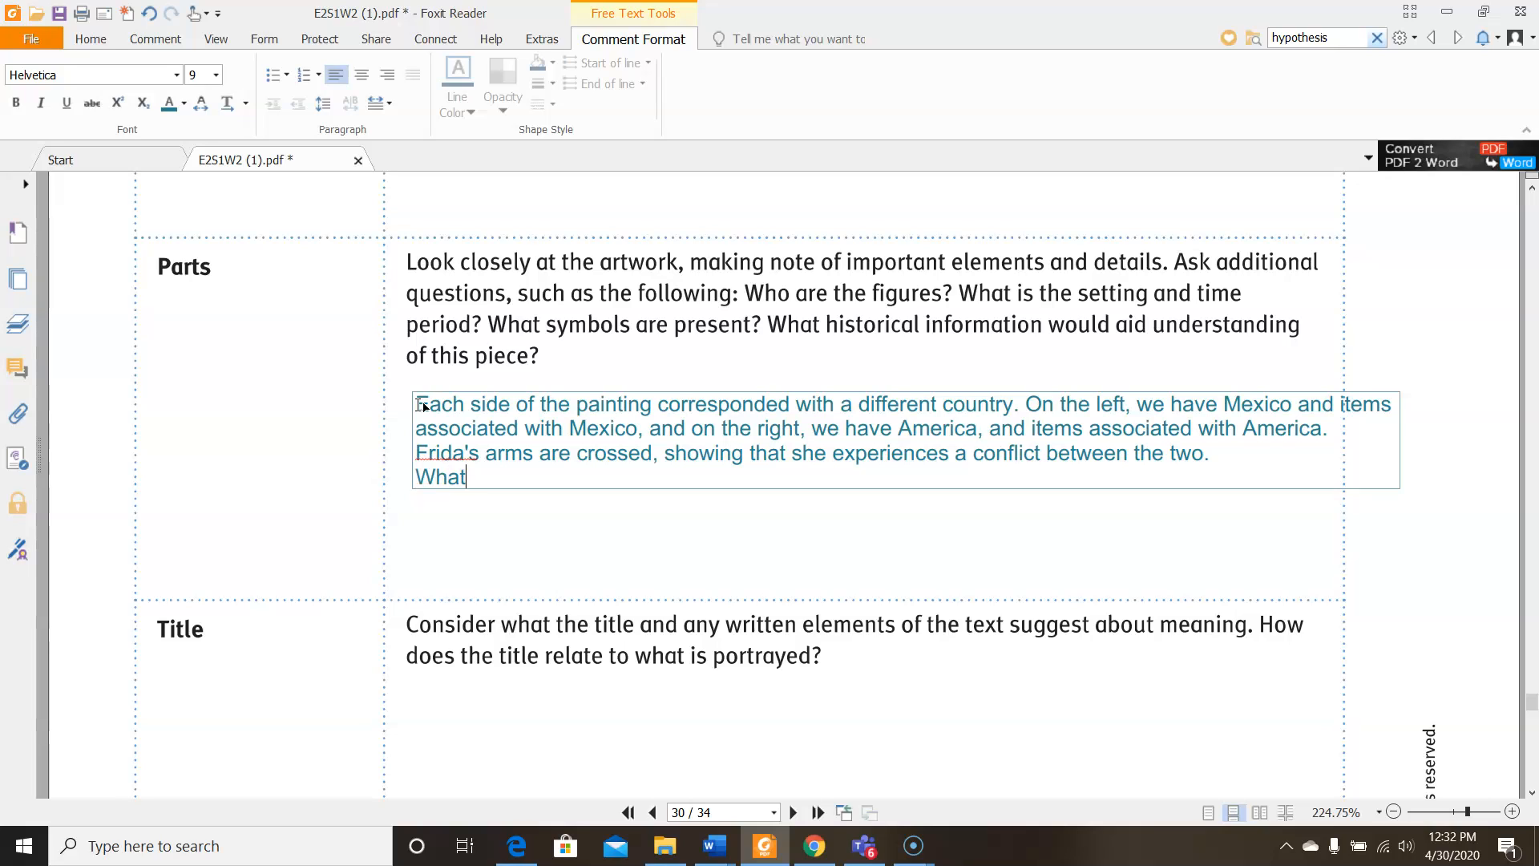
type("city did s")
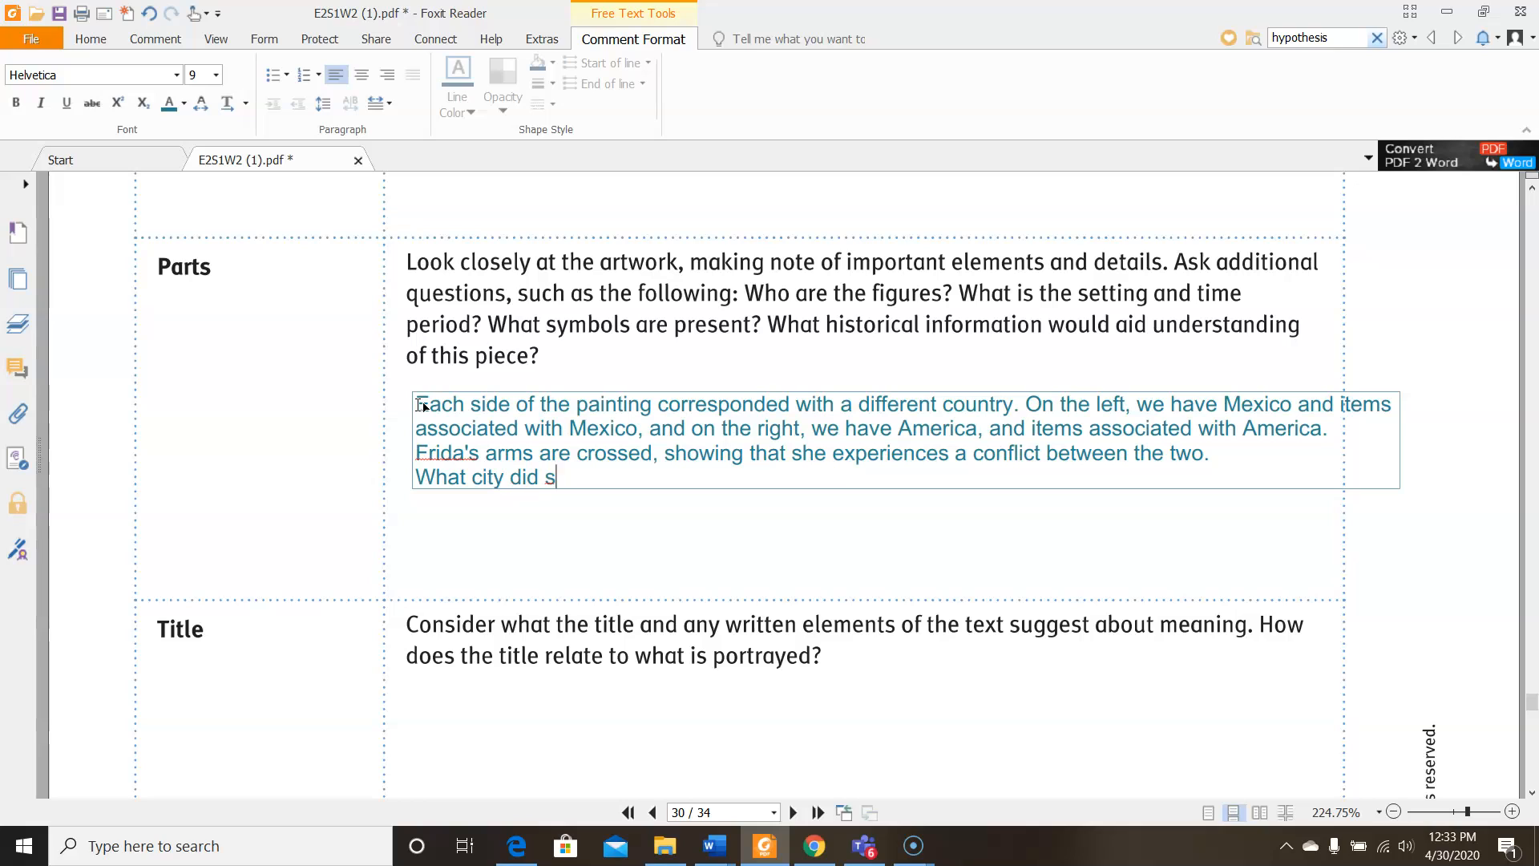
type("he live in when she was")
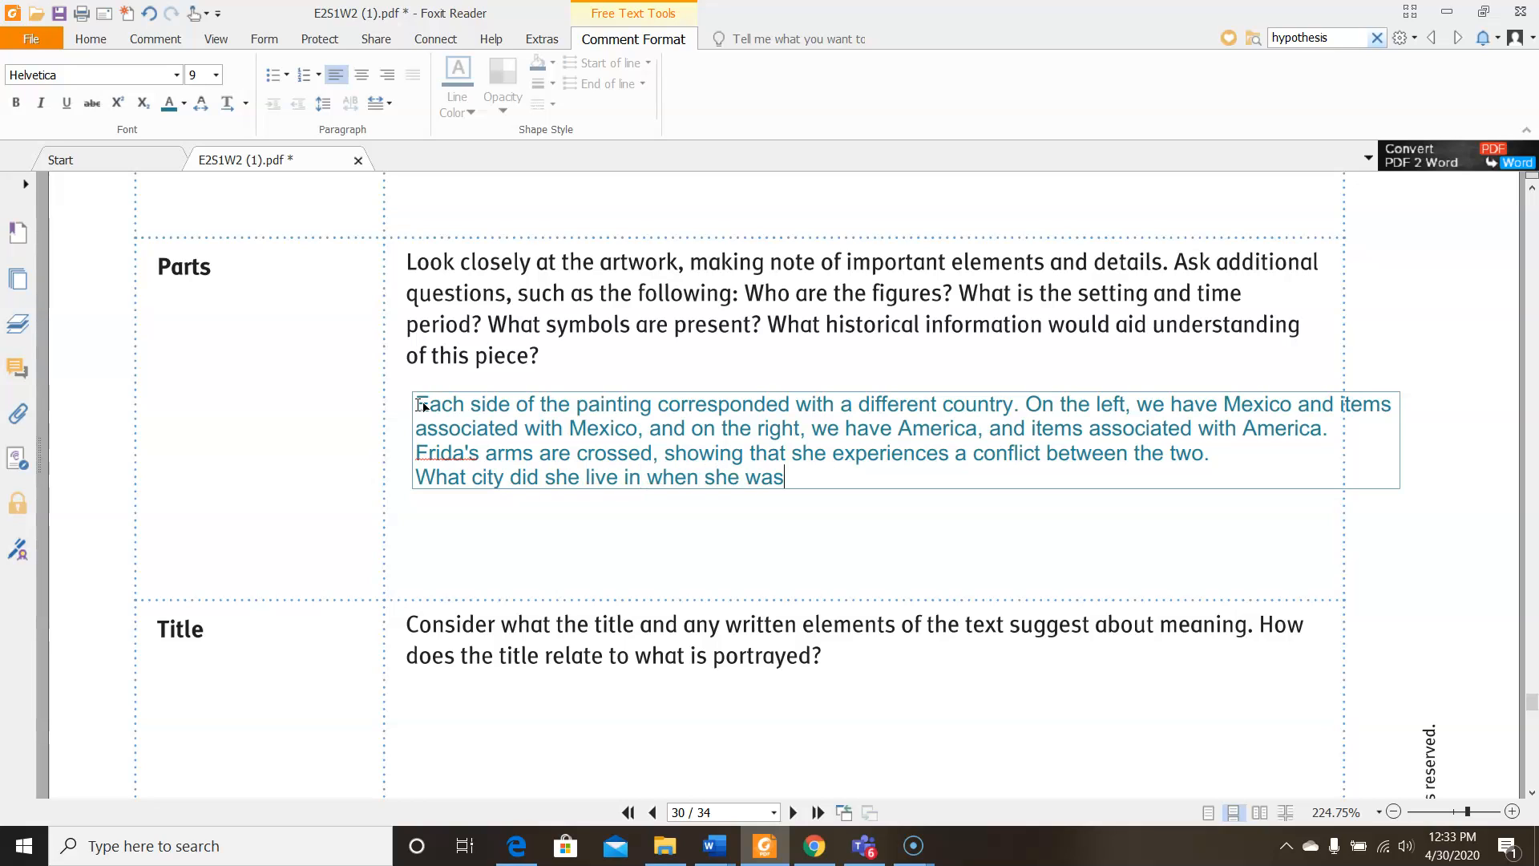
type("in America?")
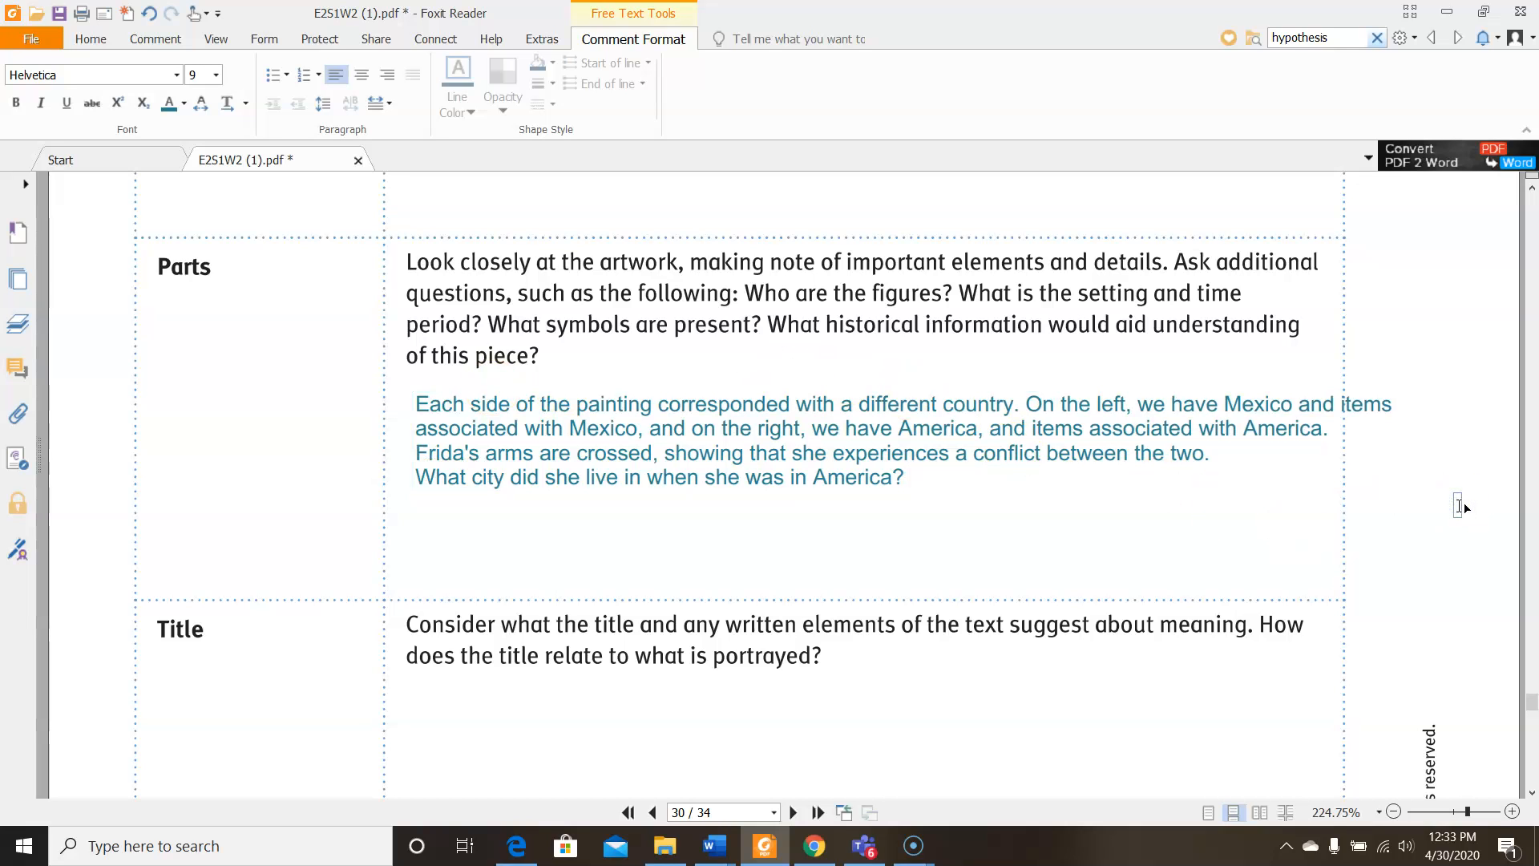
Scroll past the remaining OPTIC rows to page 31 with questions 9–10 and Literary Terms
scroll("down", 3)
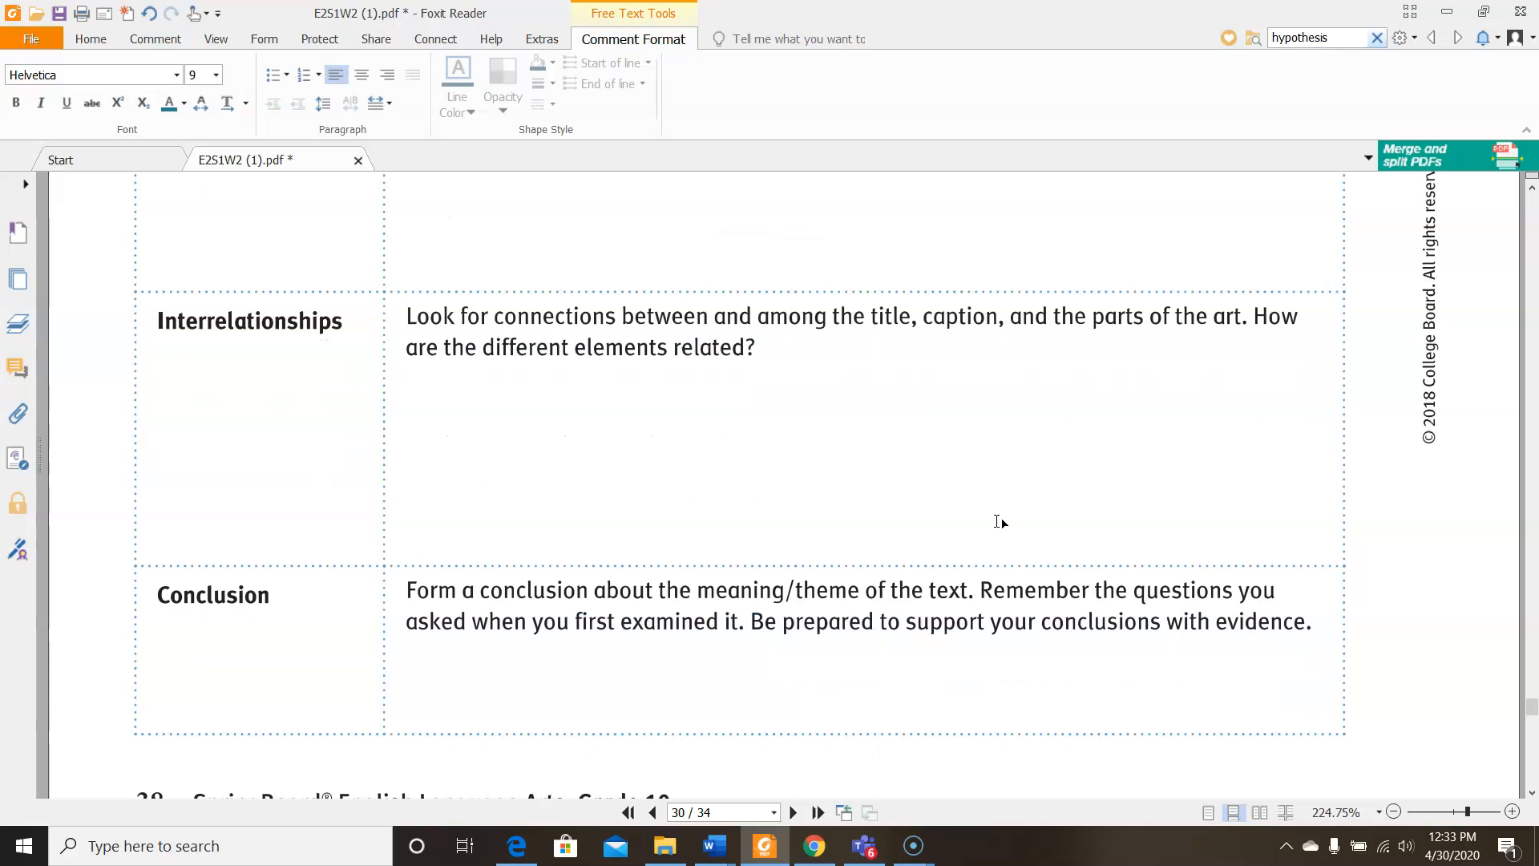
scroll("down", 3)
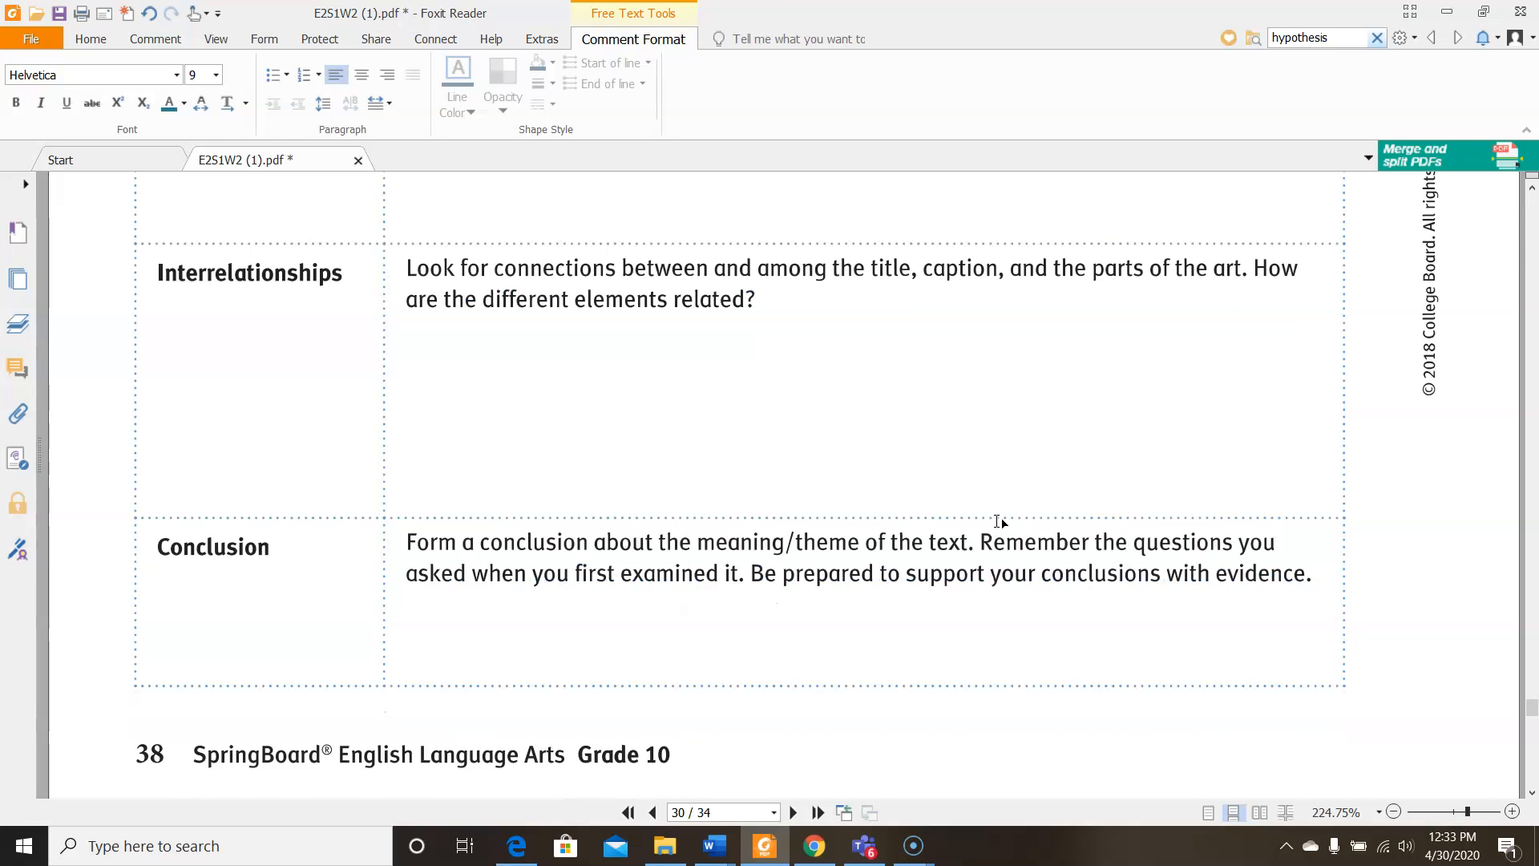
scroll("down", 3)
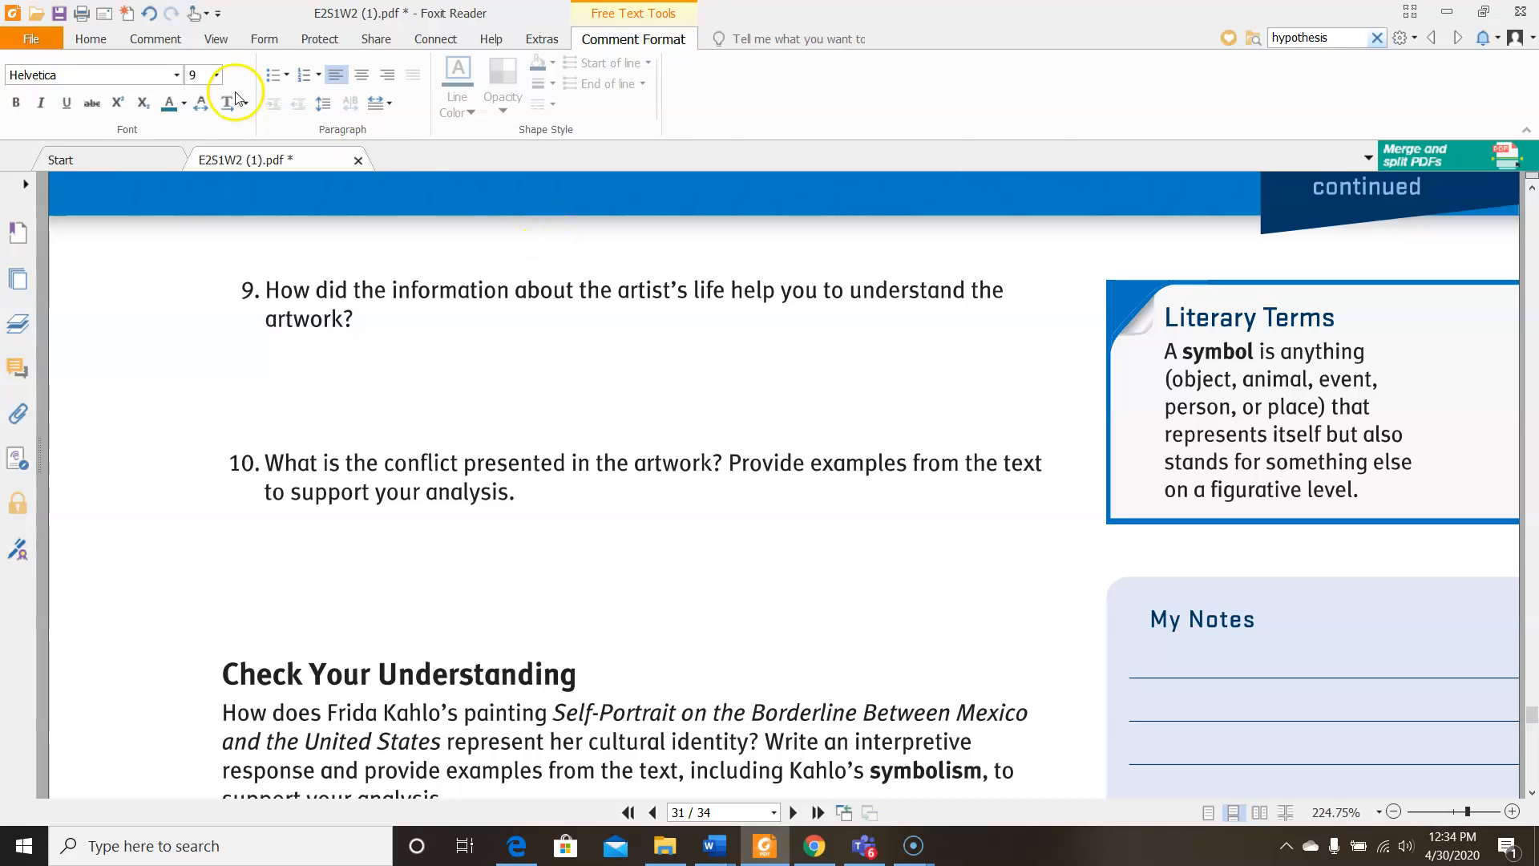
Area-highlight the definition of symbol in the Literary Terms box, then scroll to Check Your Understanding
left_click(157, 39)
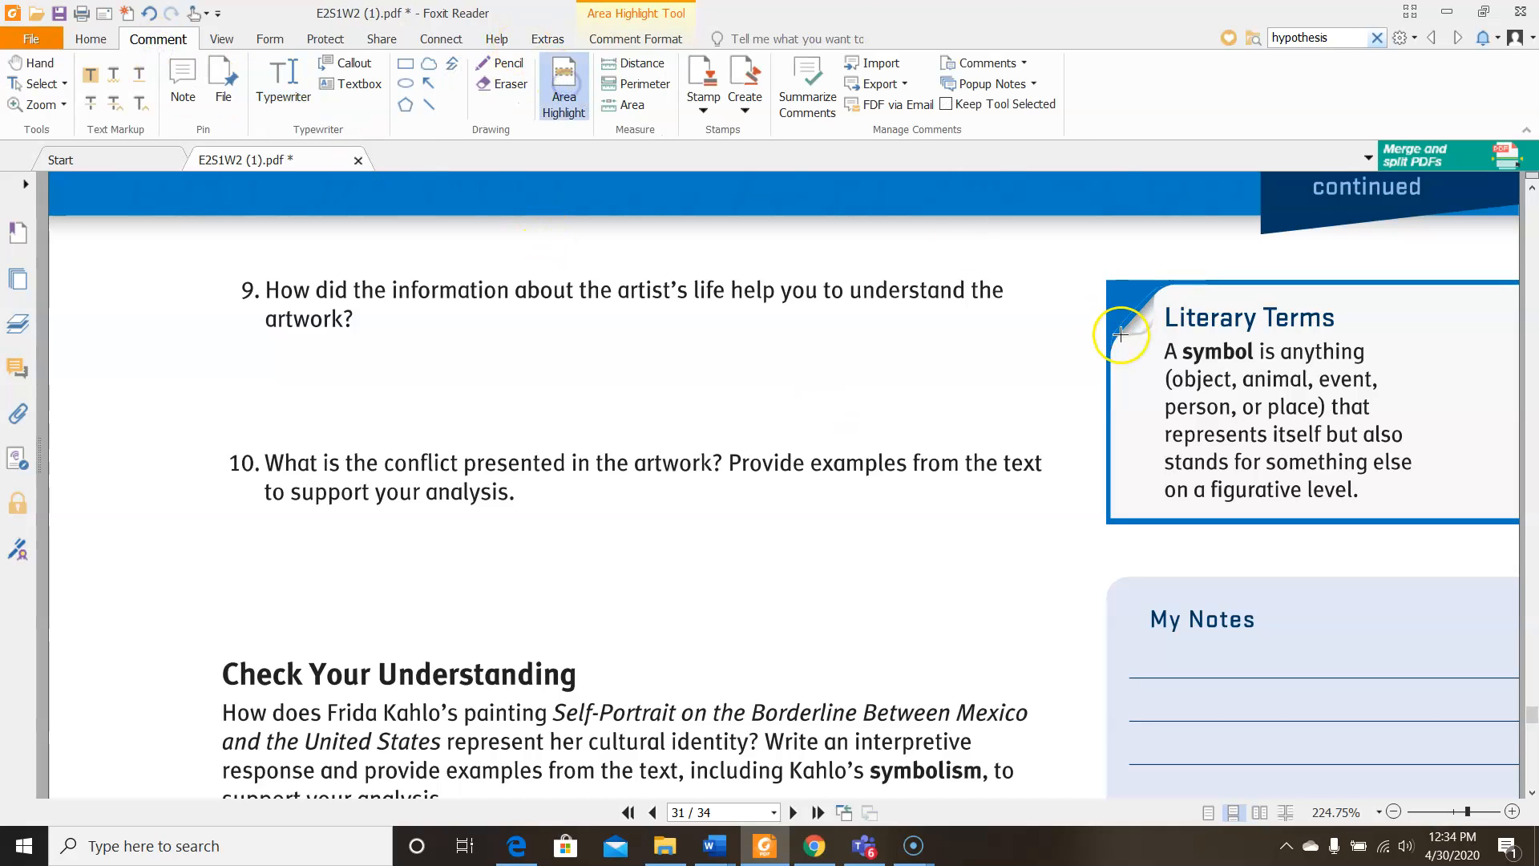
left_click_drag(1120, 334, 1424, 509)
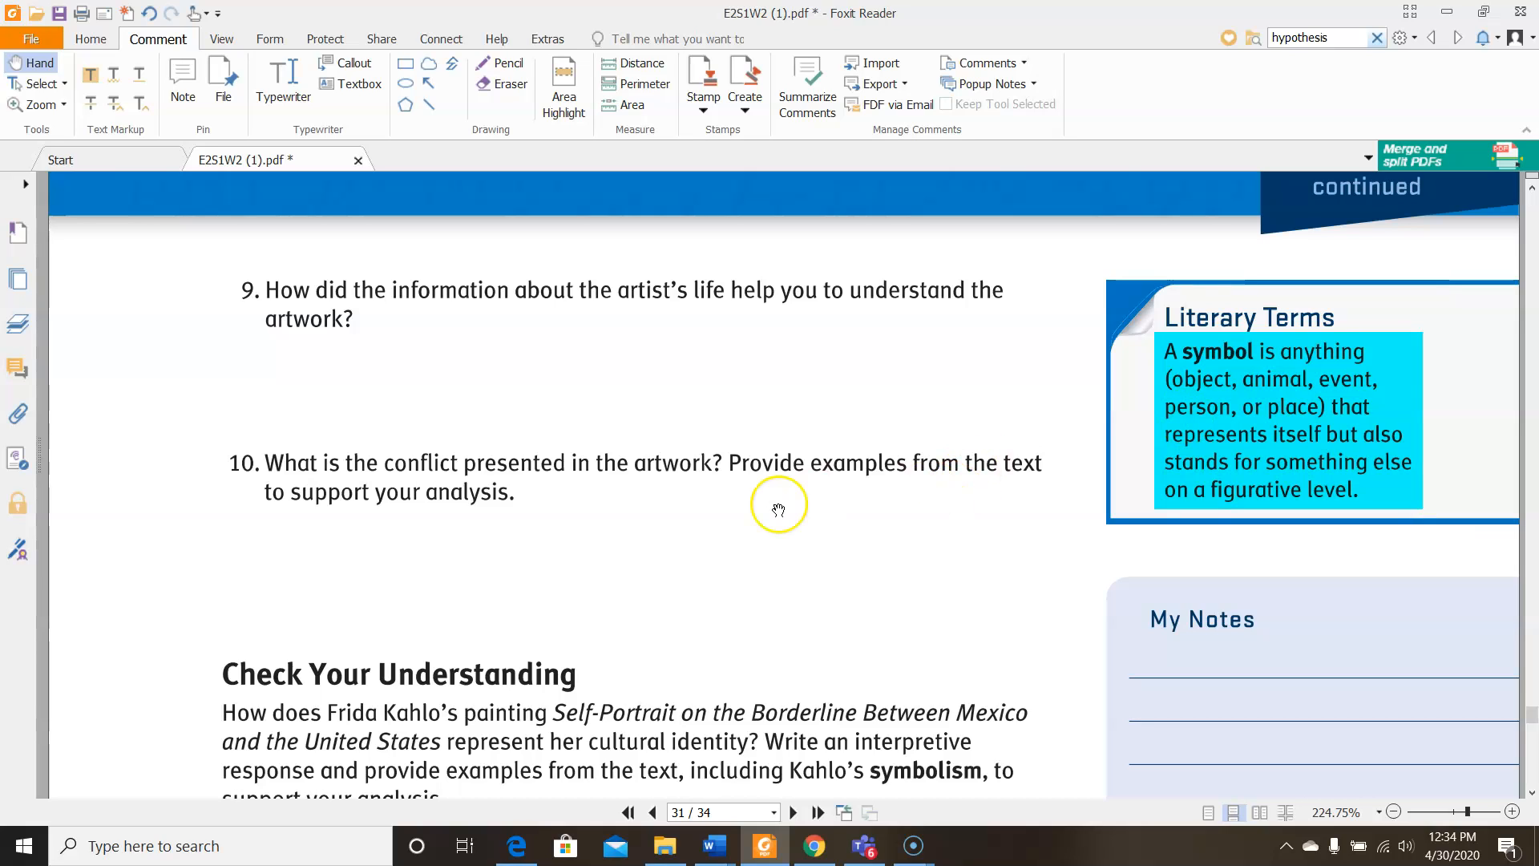
mouse_move(779, 510)
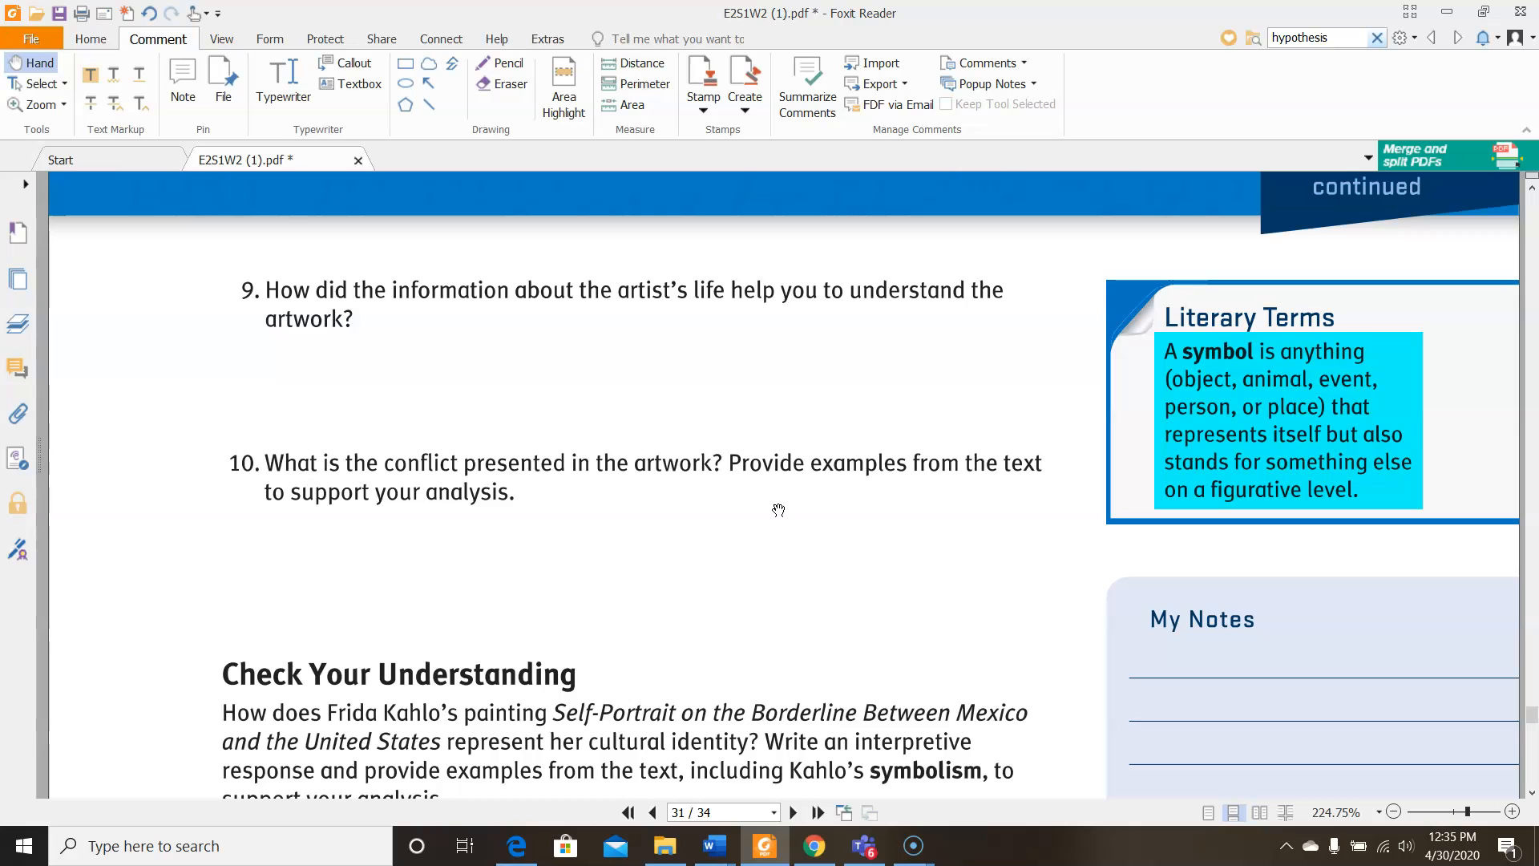
scroll("down", 3)
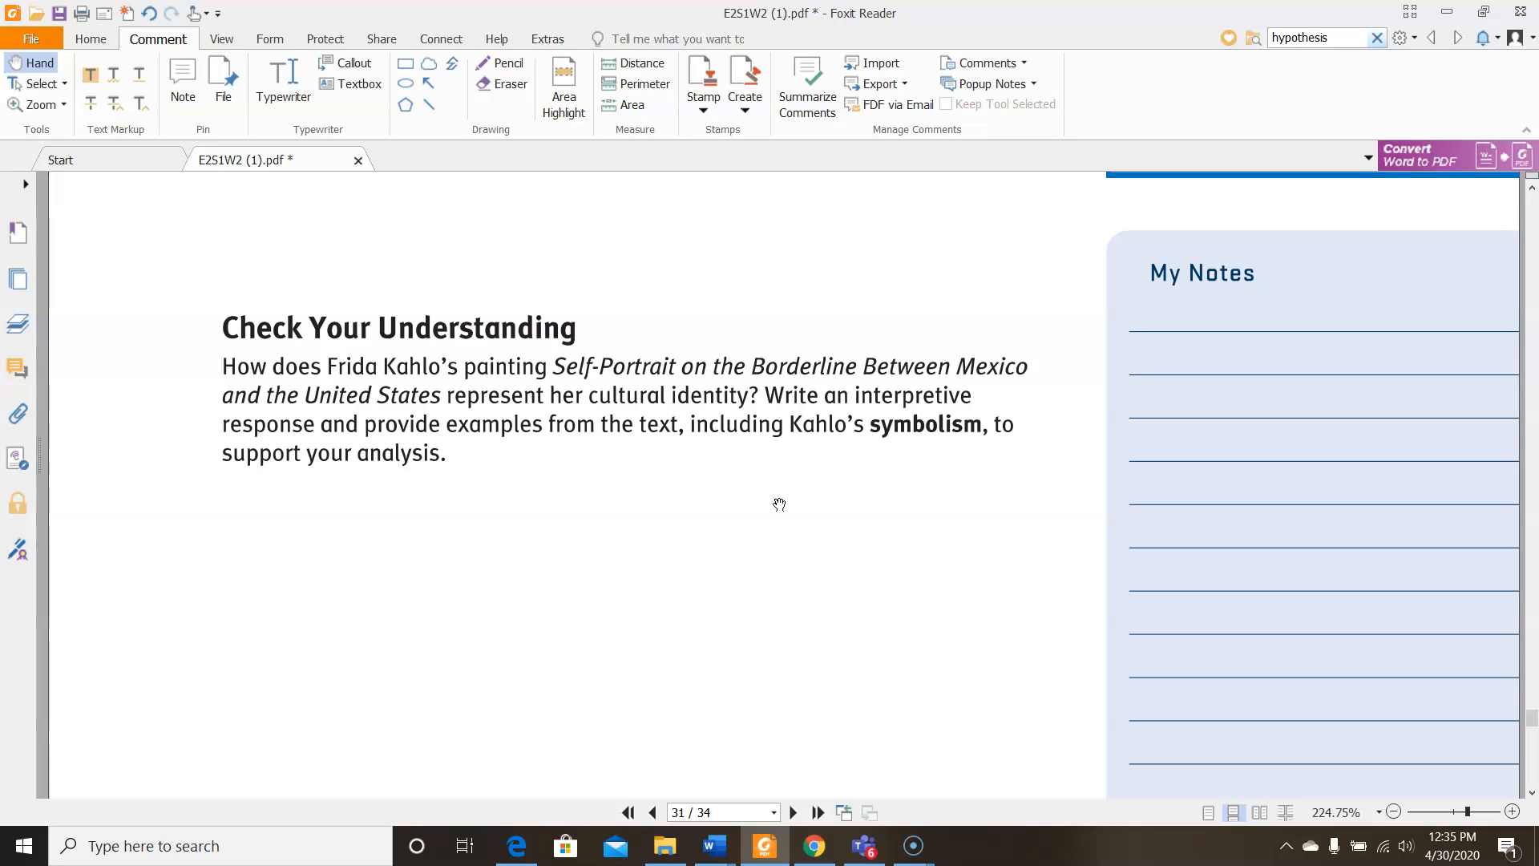
Area-highlight the phrase about metacognitive markers examining the voice used in the text
scroll("down", 3)
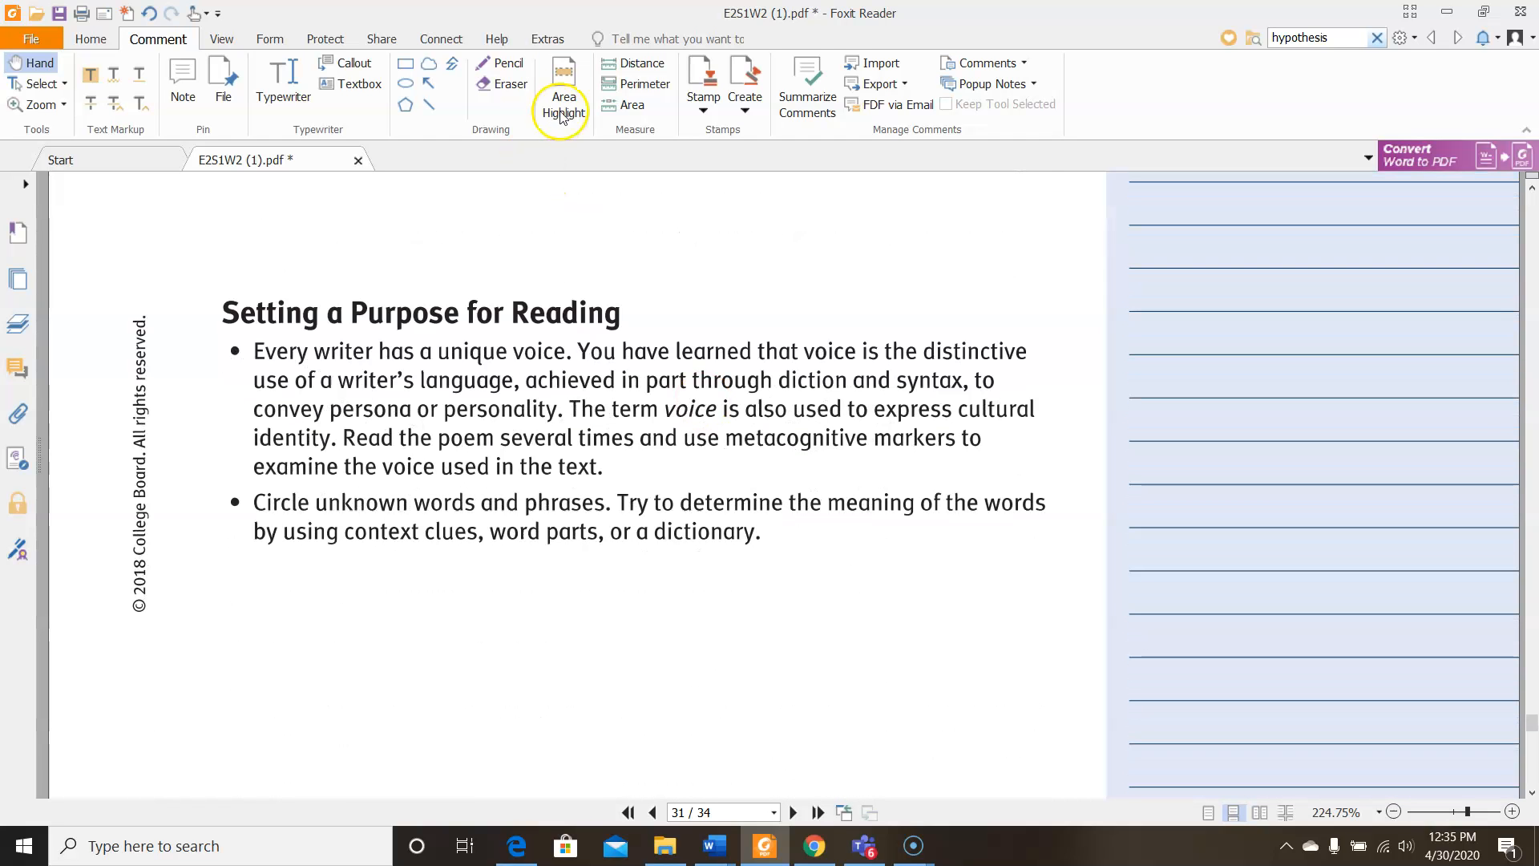
left_click(563, 83)
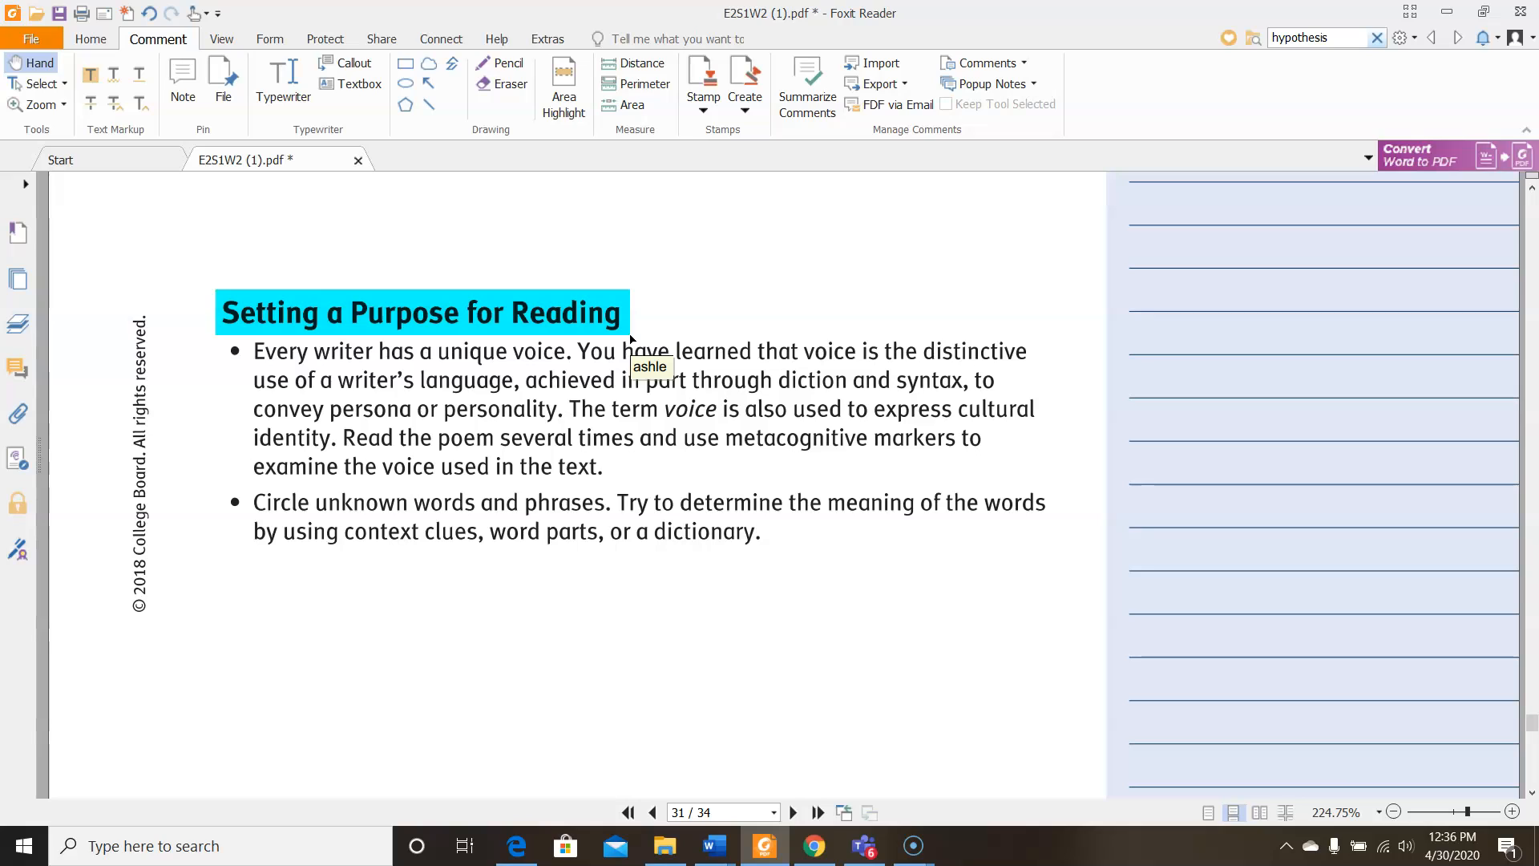
mouse_move(913, 328)
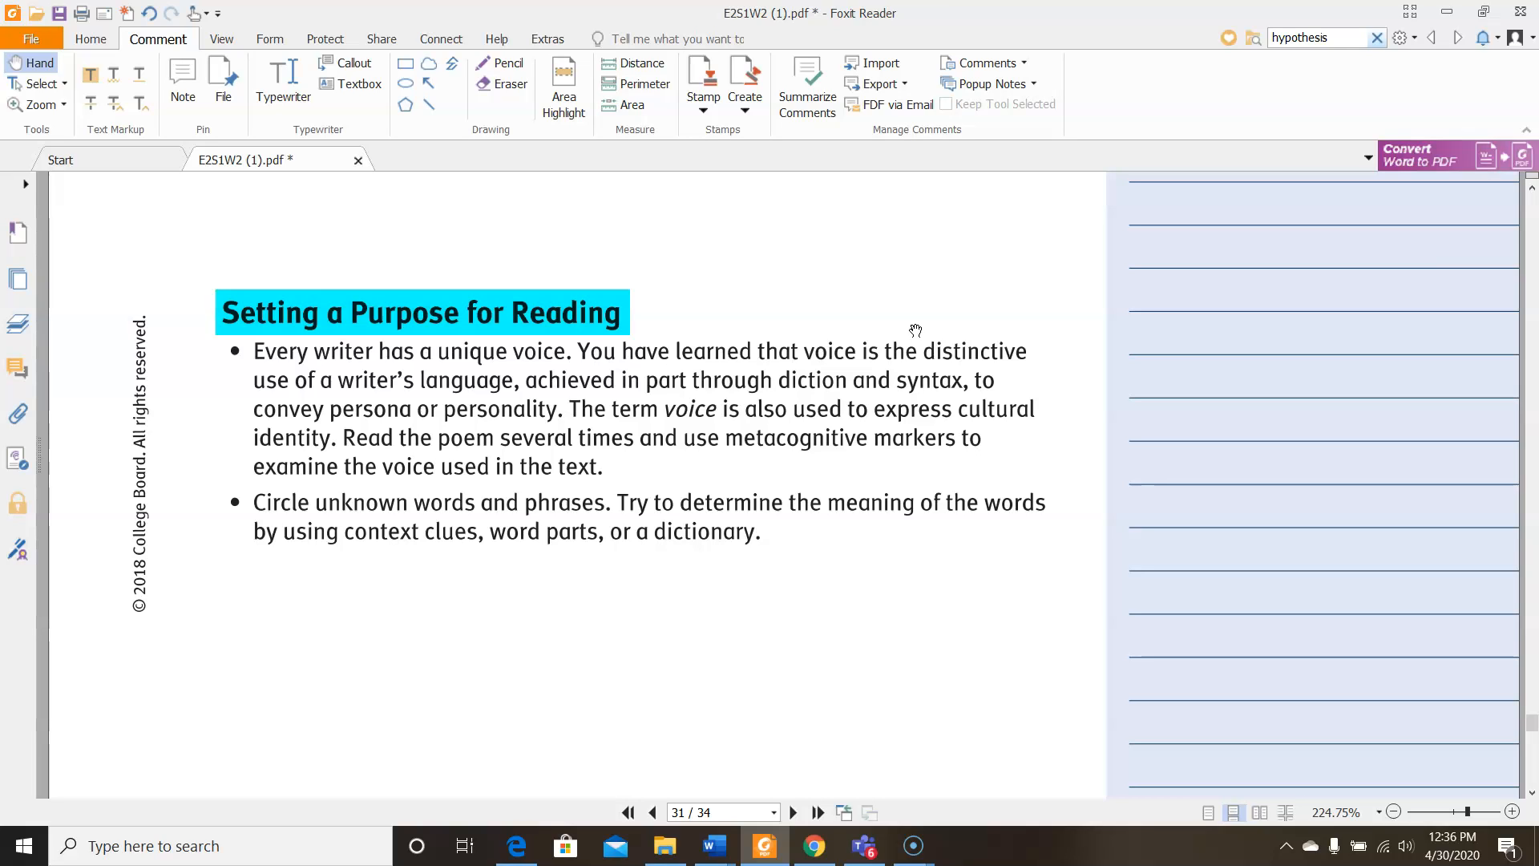
mouse_move(561, 162)
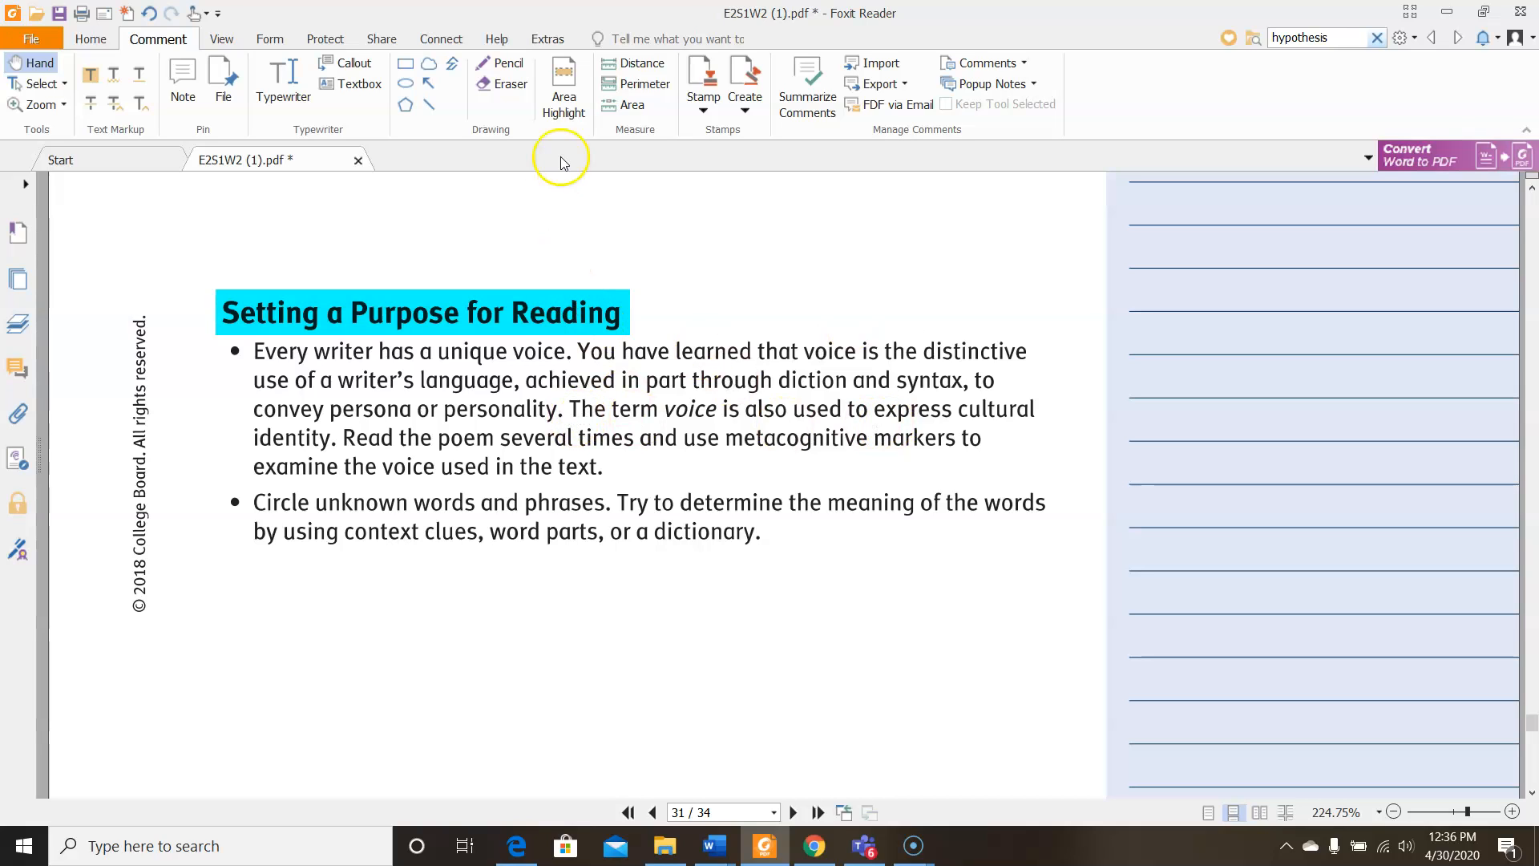
left_click(562, 83)
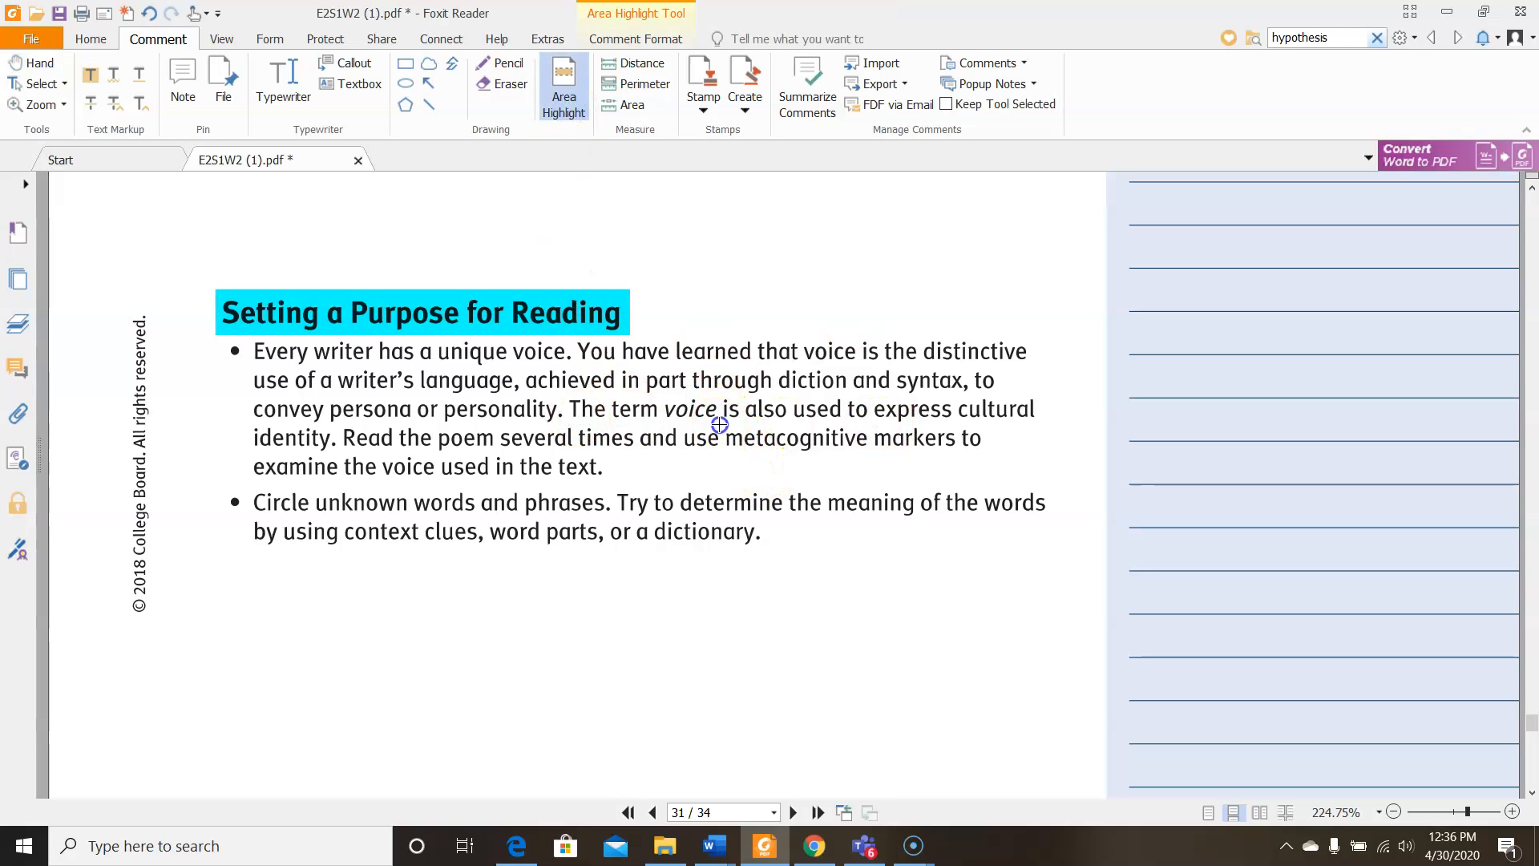
left_click_drag(720, 438, 990, 438)
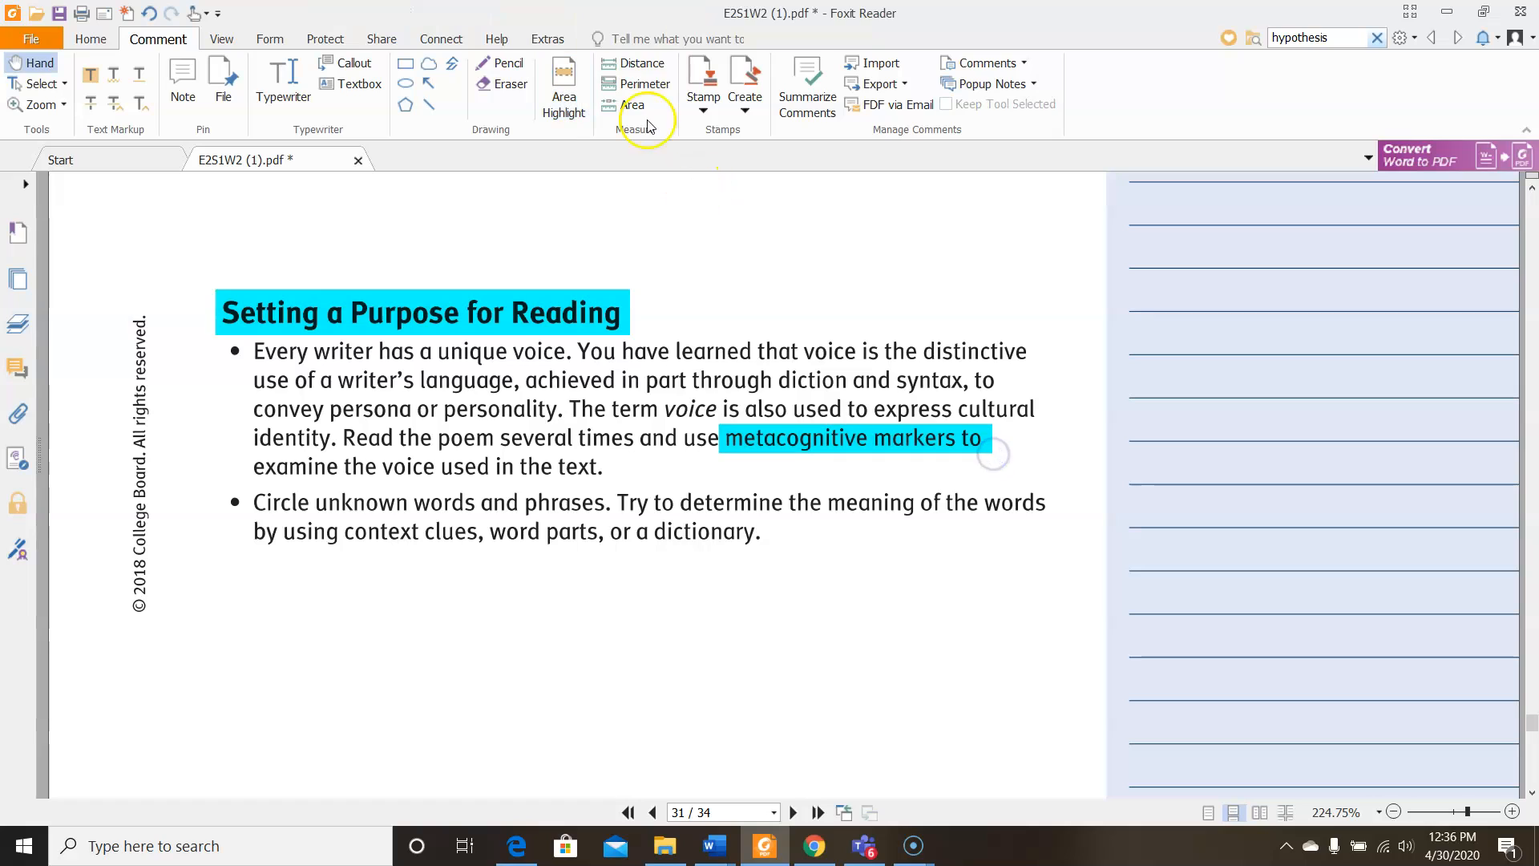
left_click(563, 83)
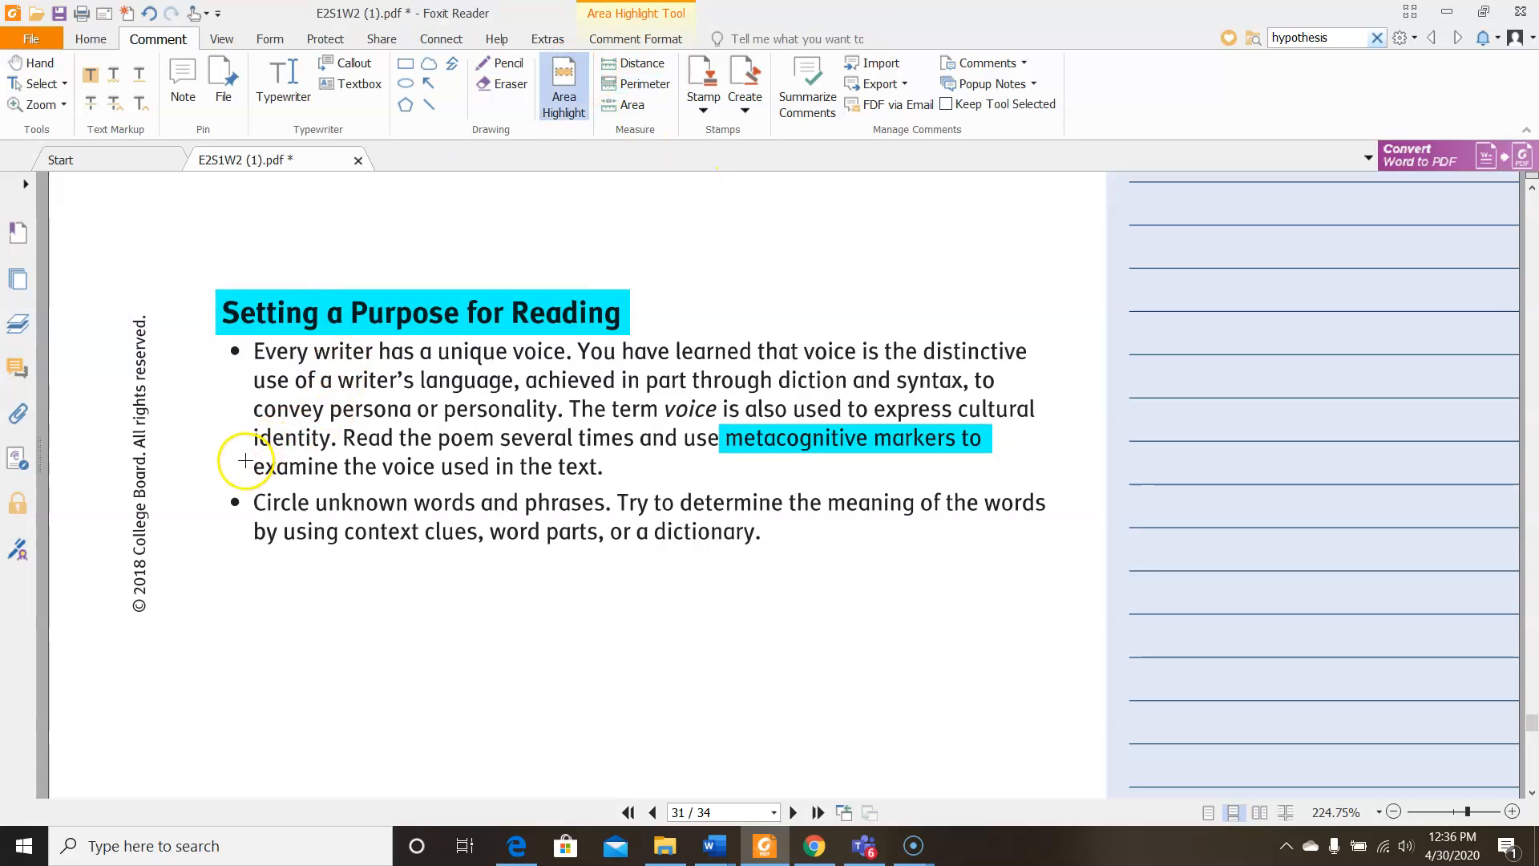
left_click_drag(251, 466, 606, 466)
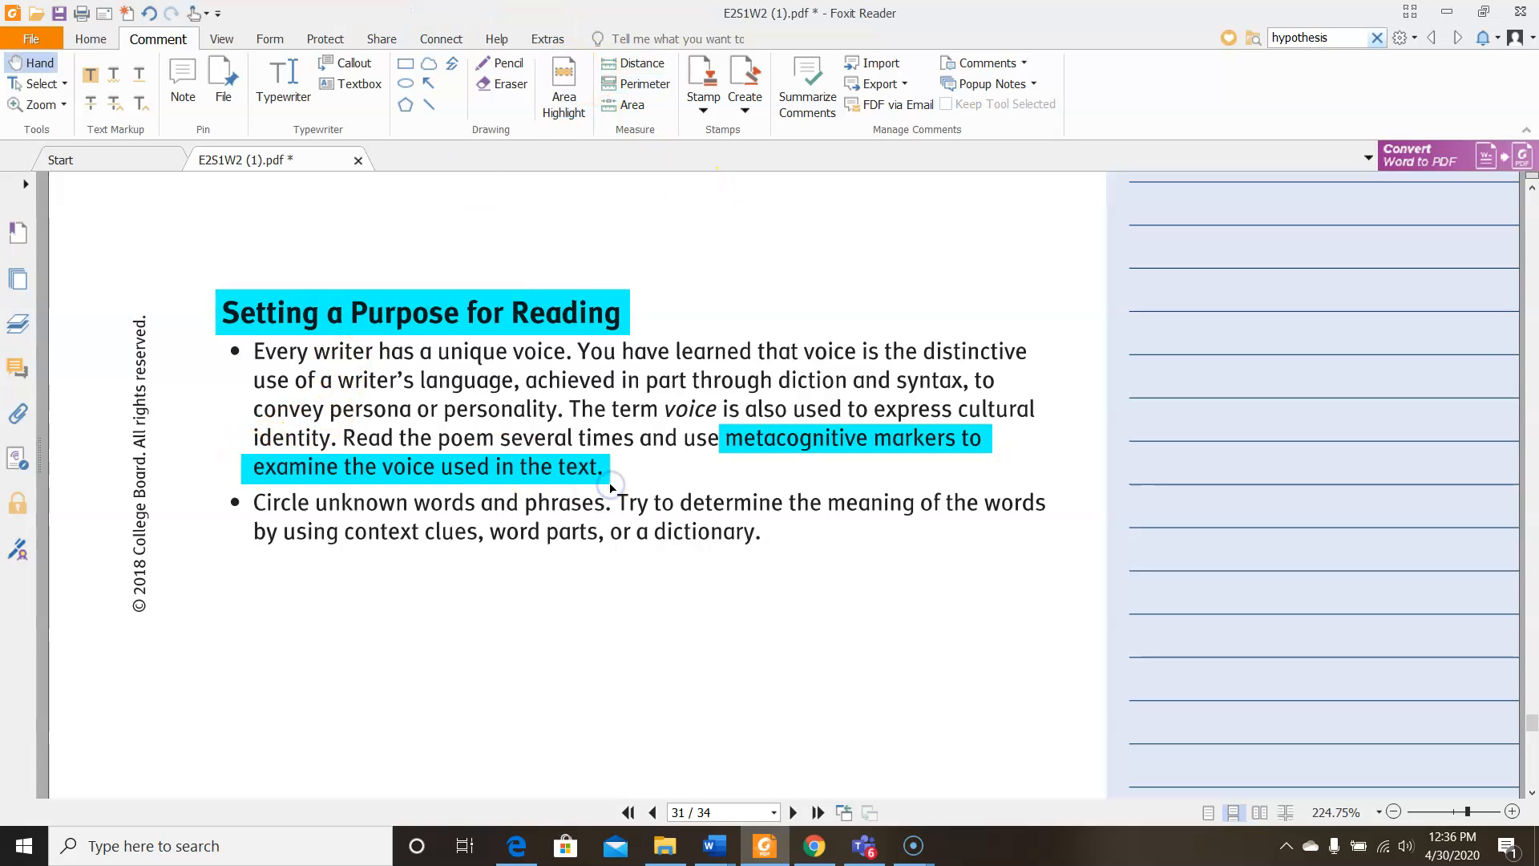
mouse_move(248, 58)
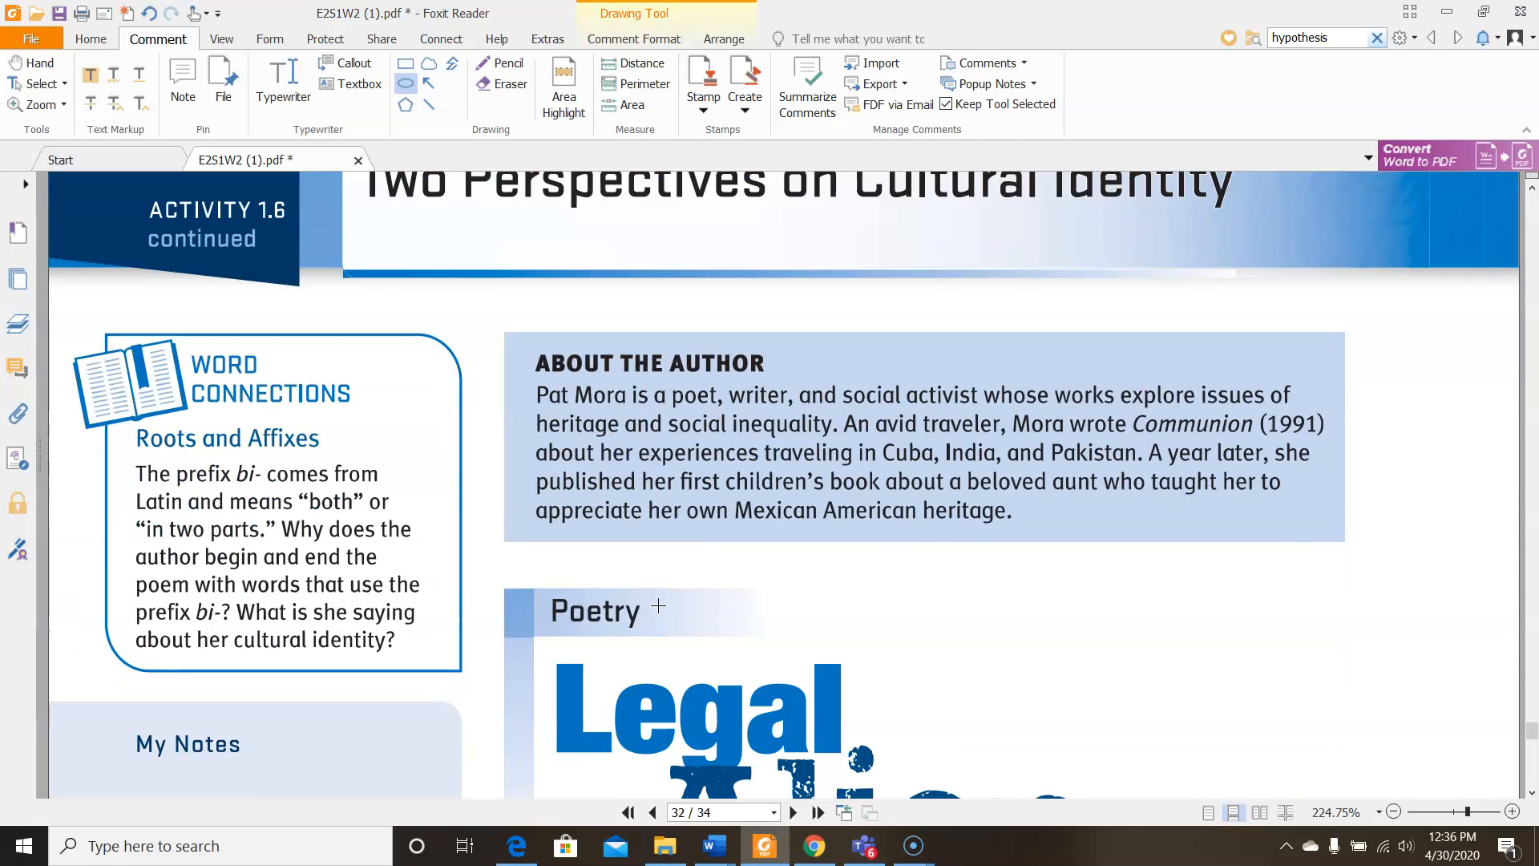
scroll("down", 3)
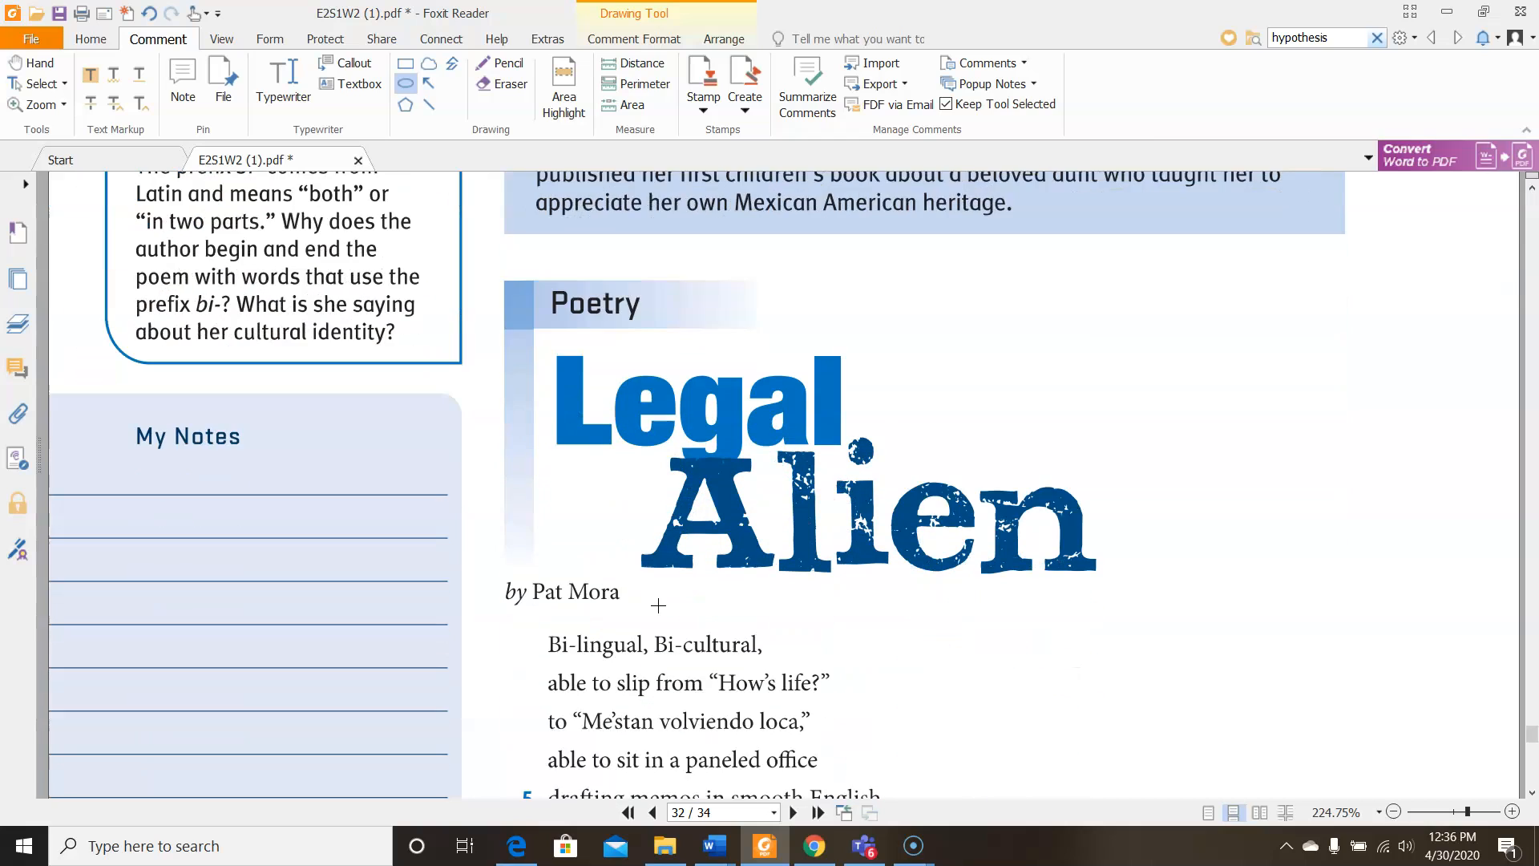
scroll("down", 3)
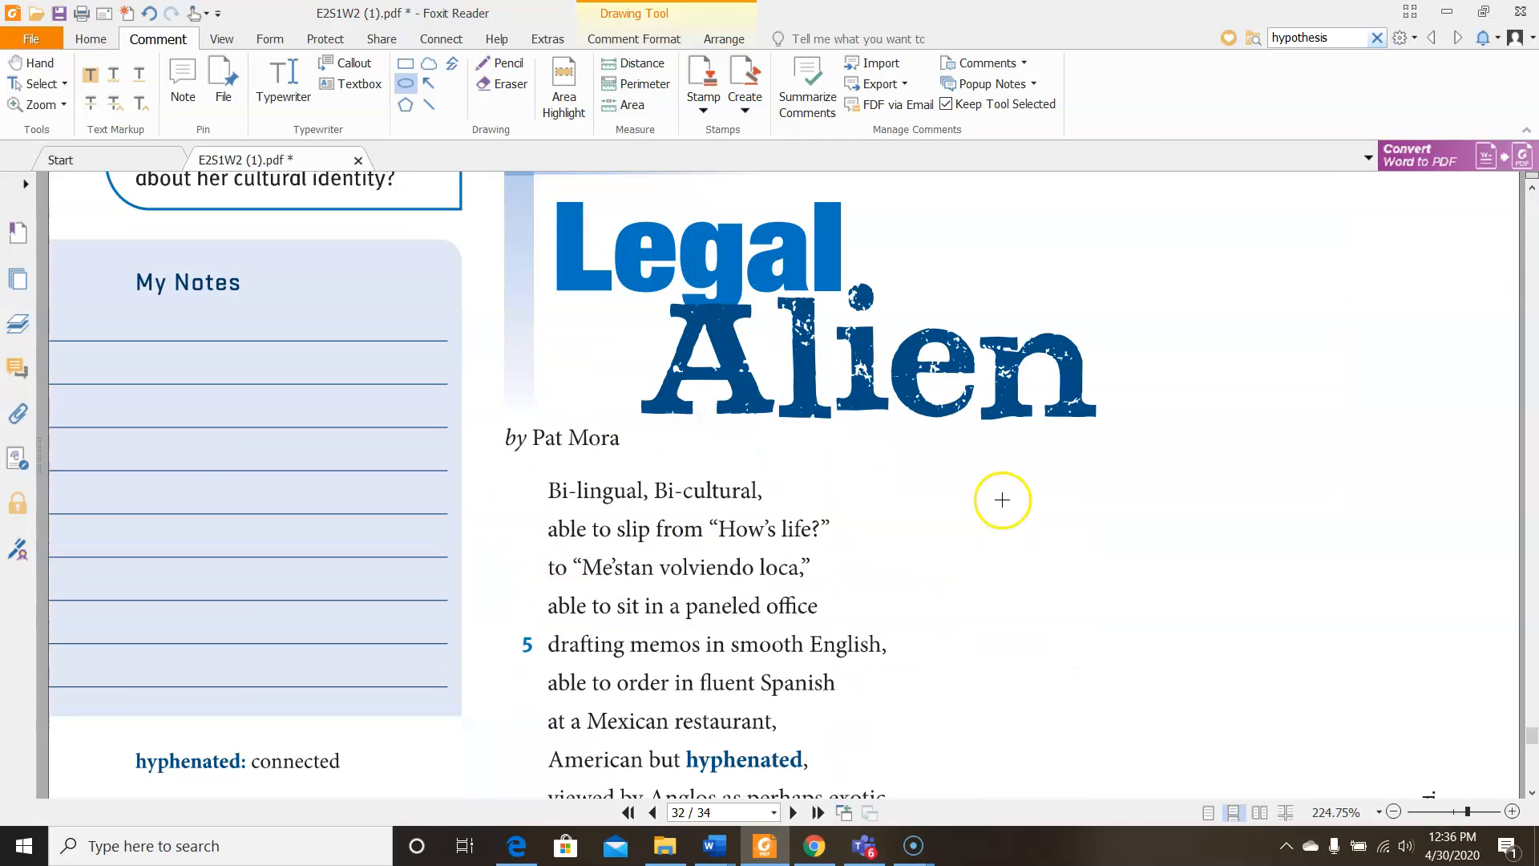
mouse_move(483, 369)
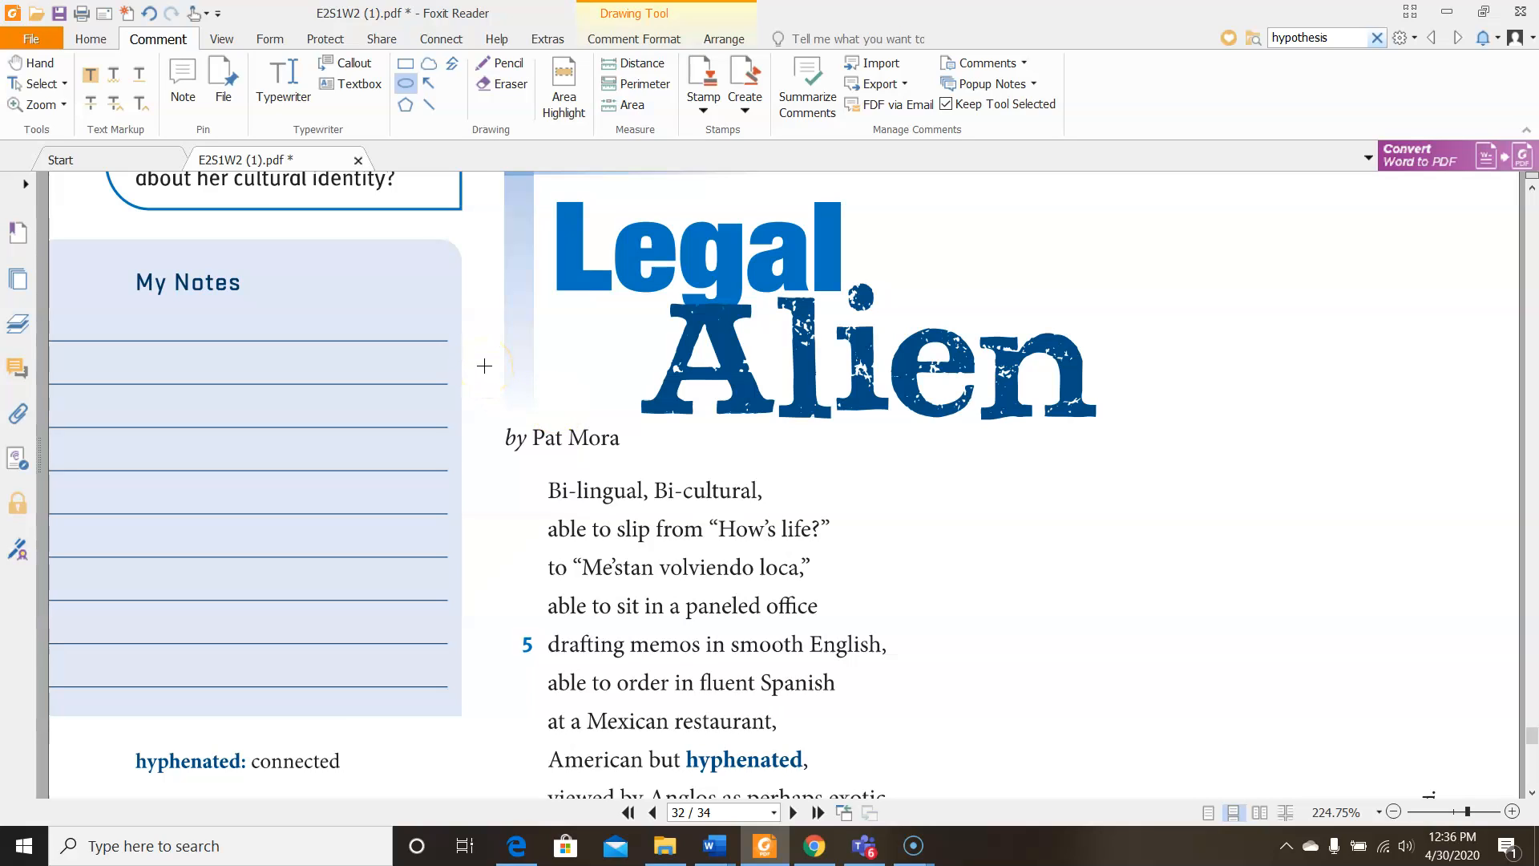
mouse_move(483, 364)
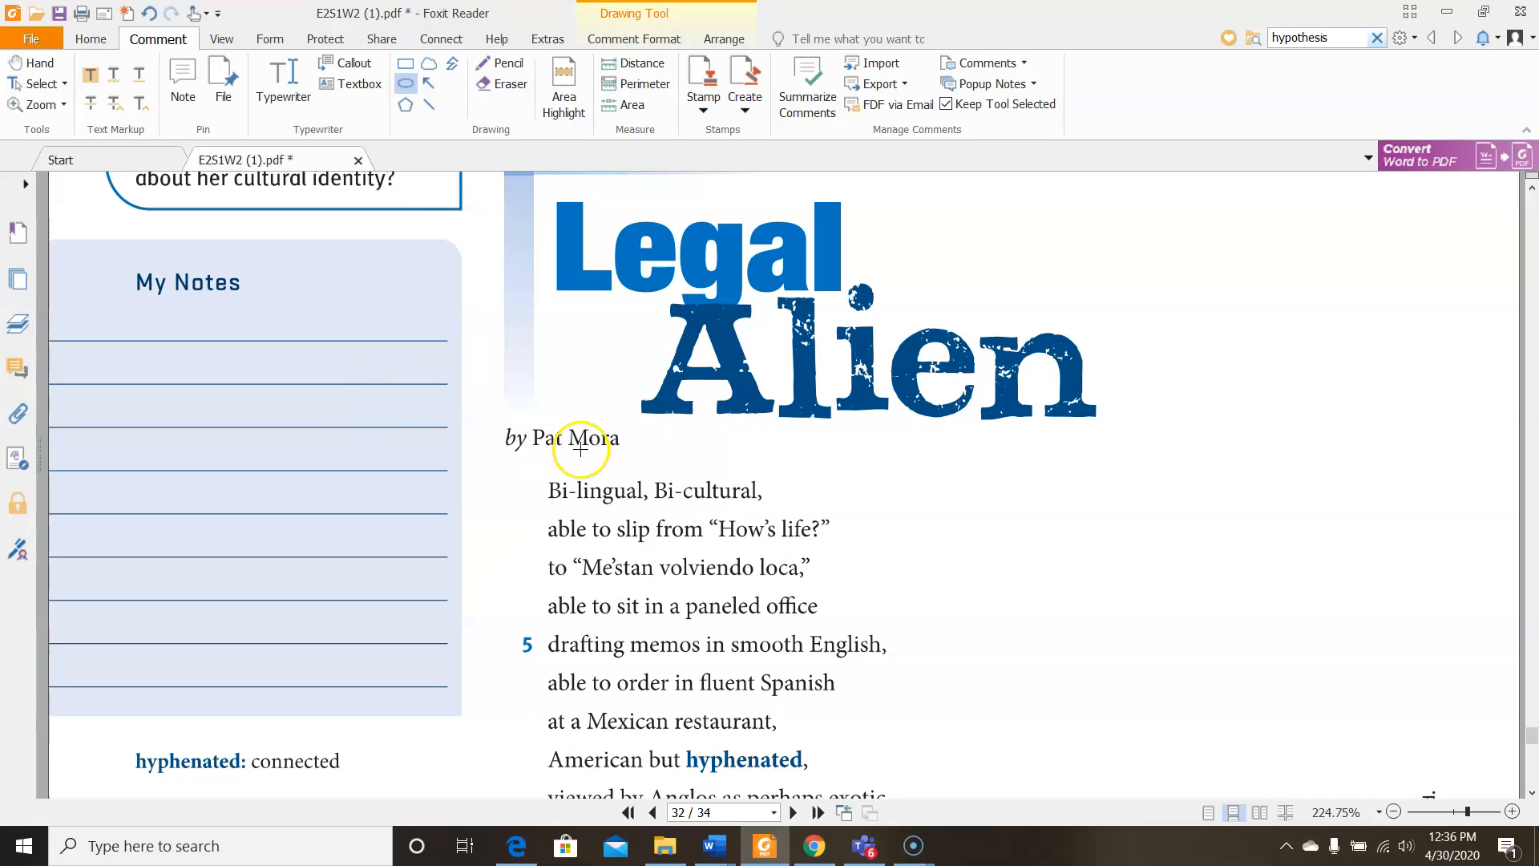
scroll("down", 3)
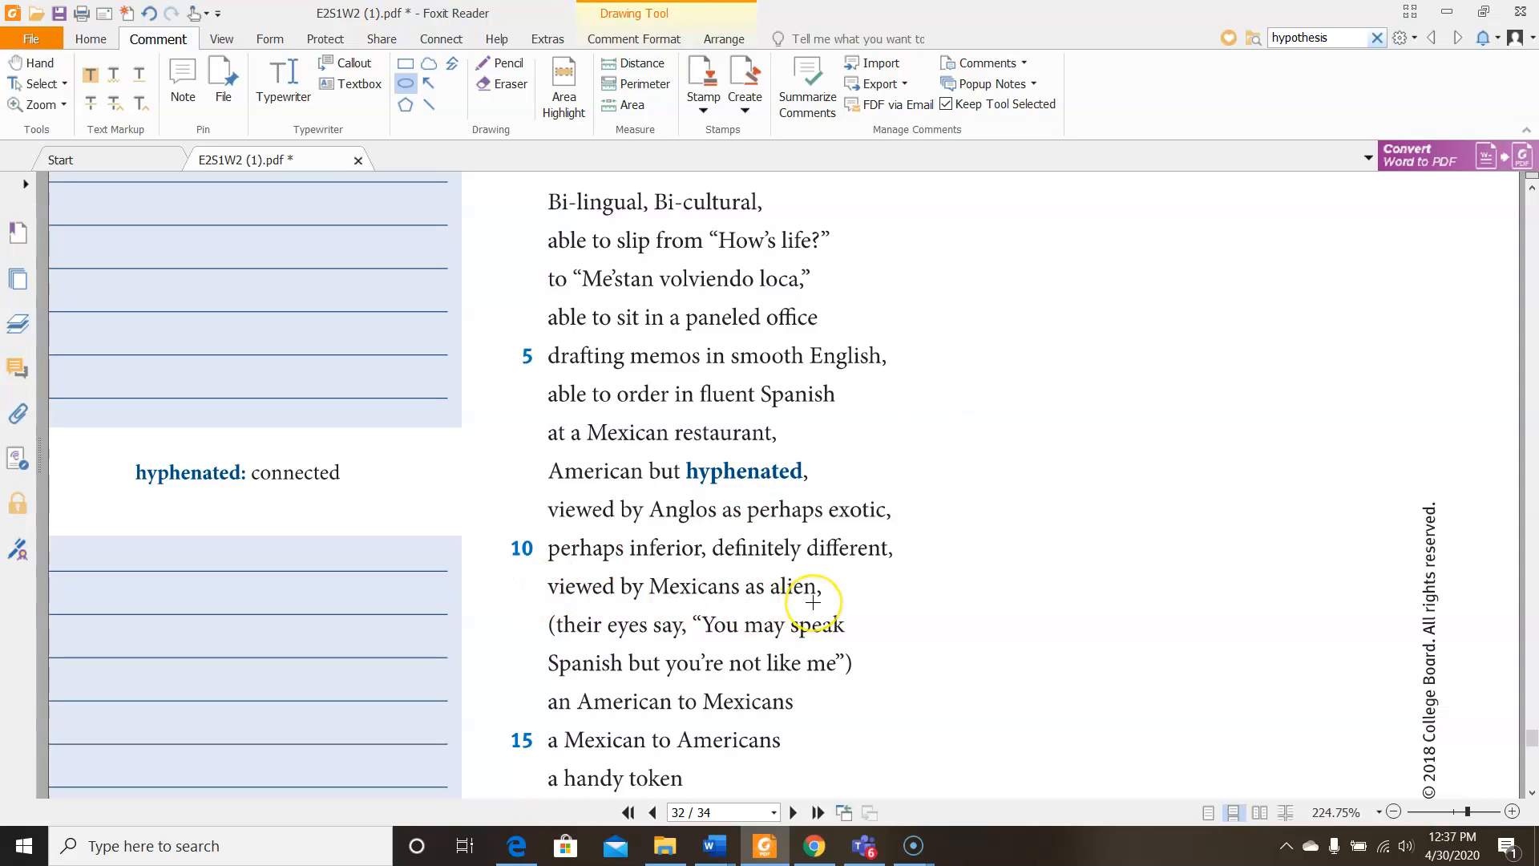
scroll("down", 3)
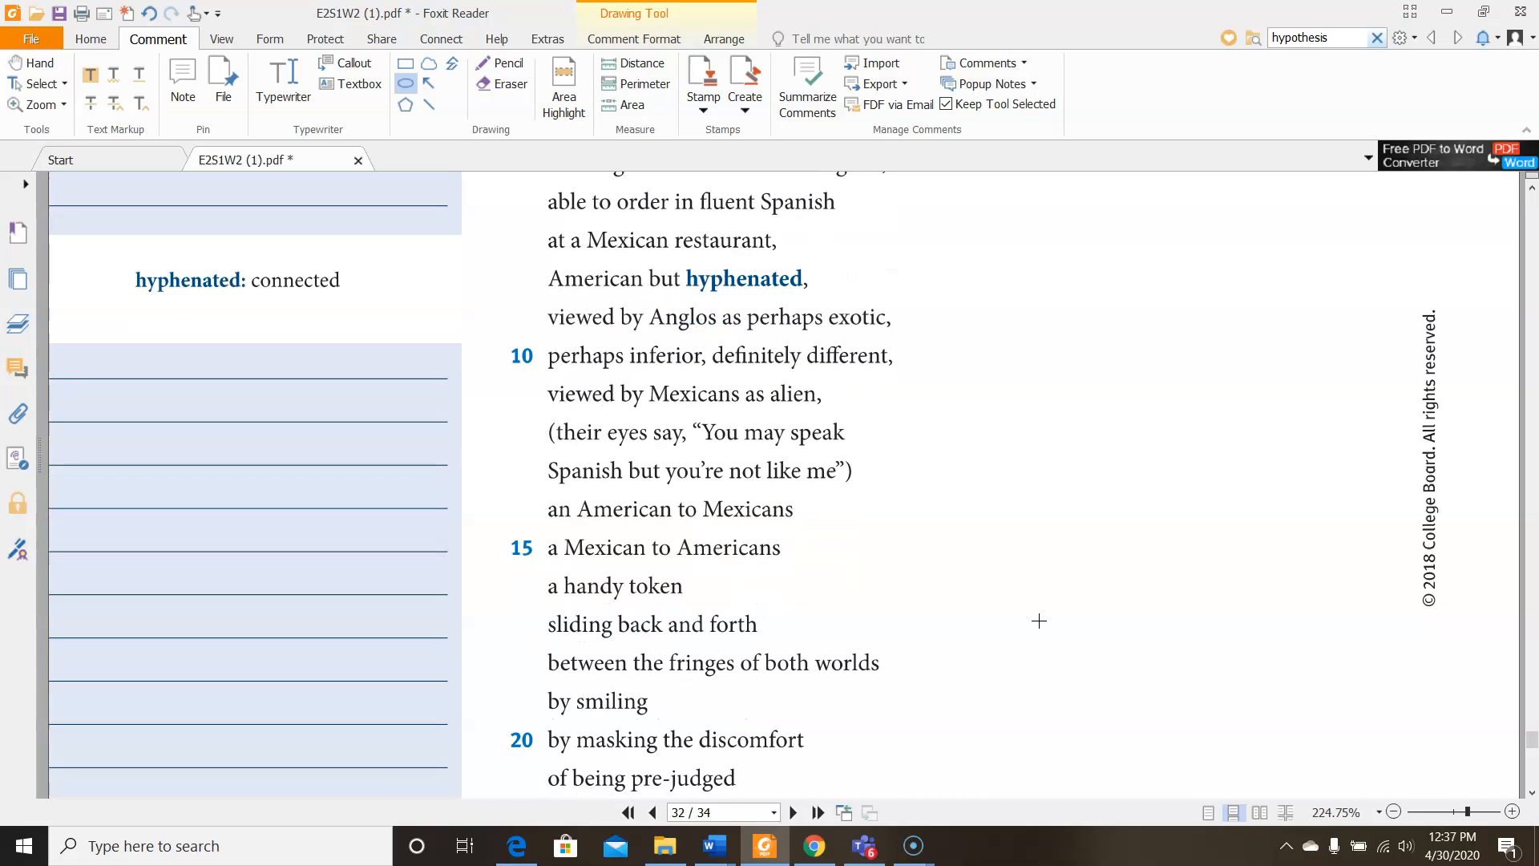
scroll("down", 3)
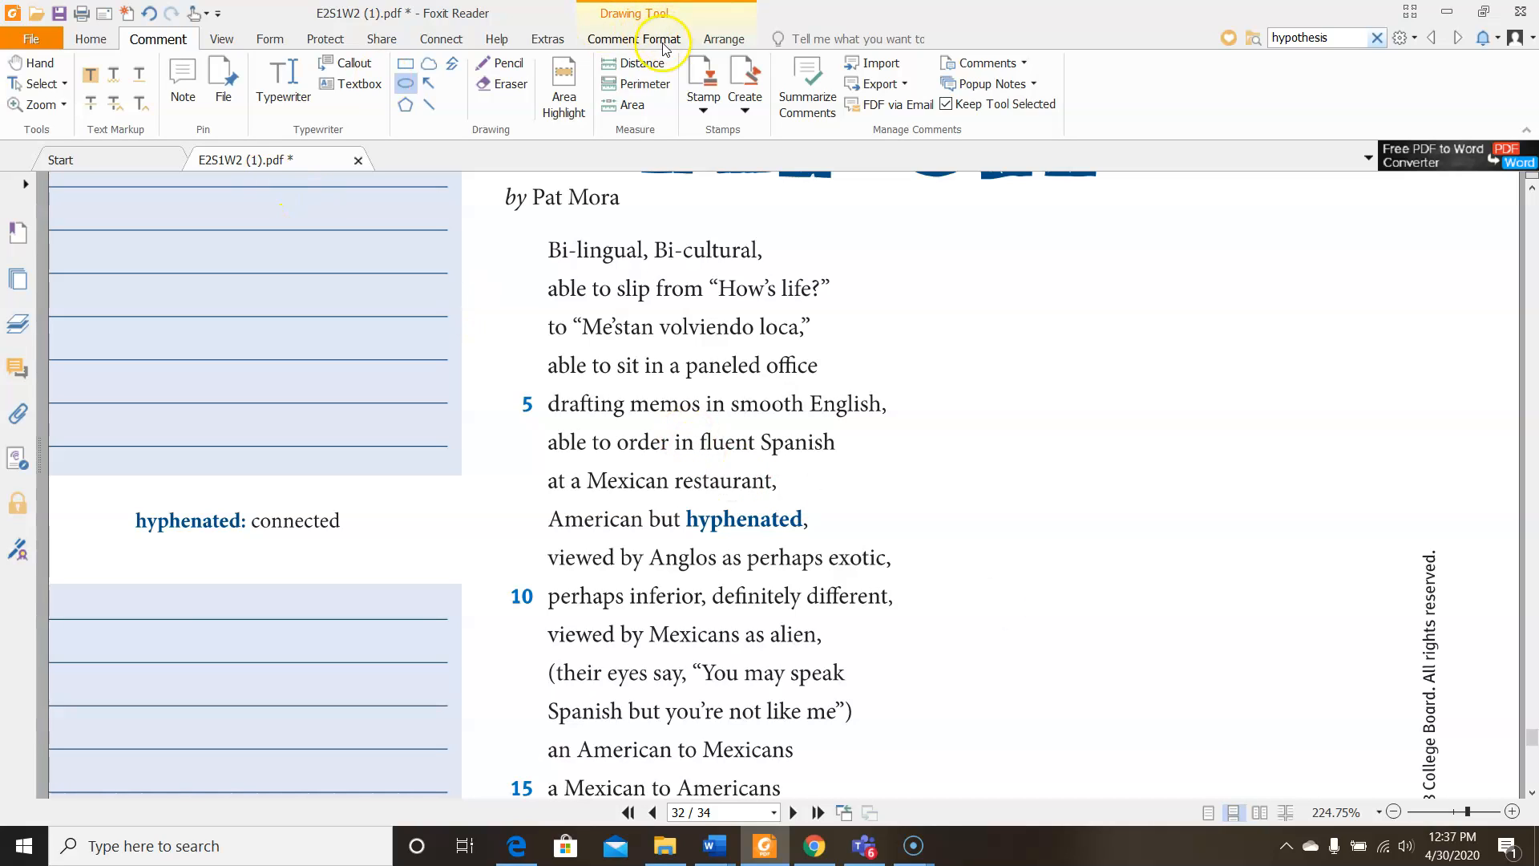
Area-highlight the poem's first line "Bi-lingual, Bi-cultural,"
left_click(563, 84)
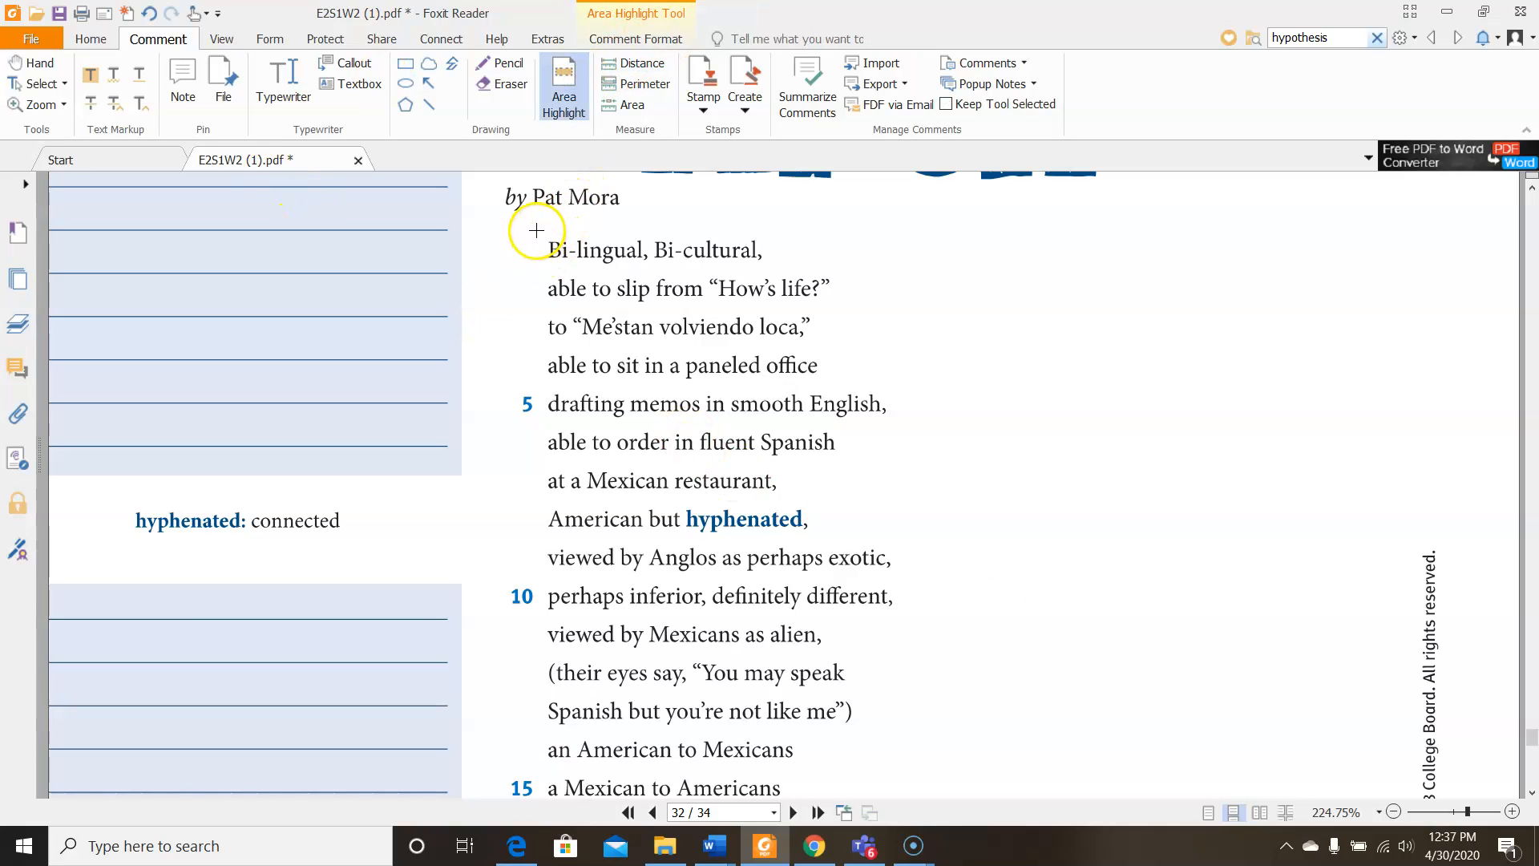
left_click_drag(542, 250, 770, 250)
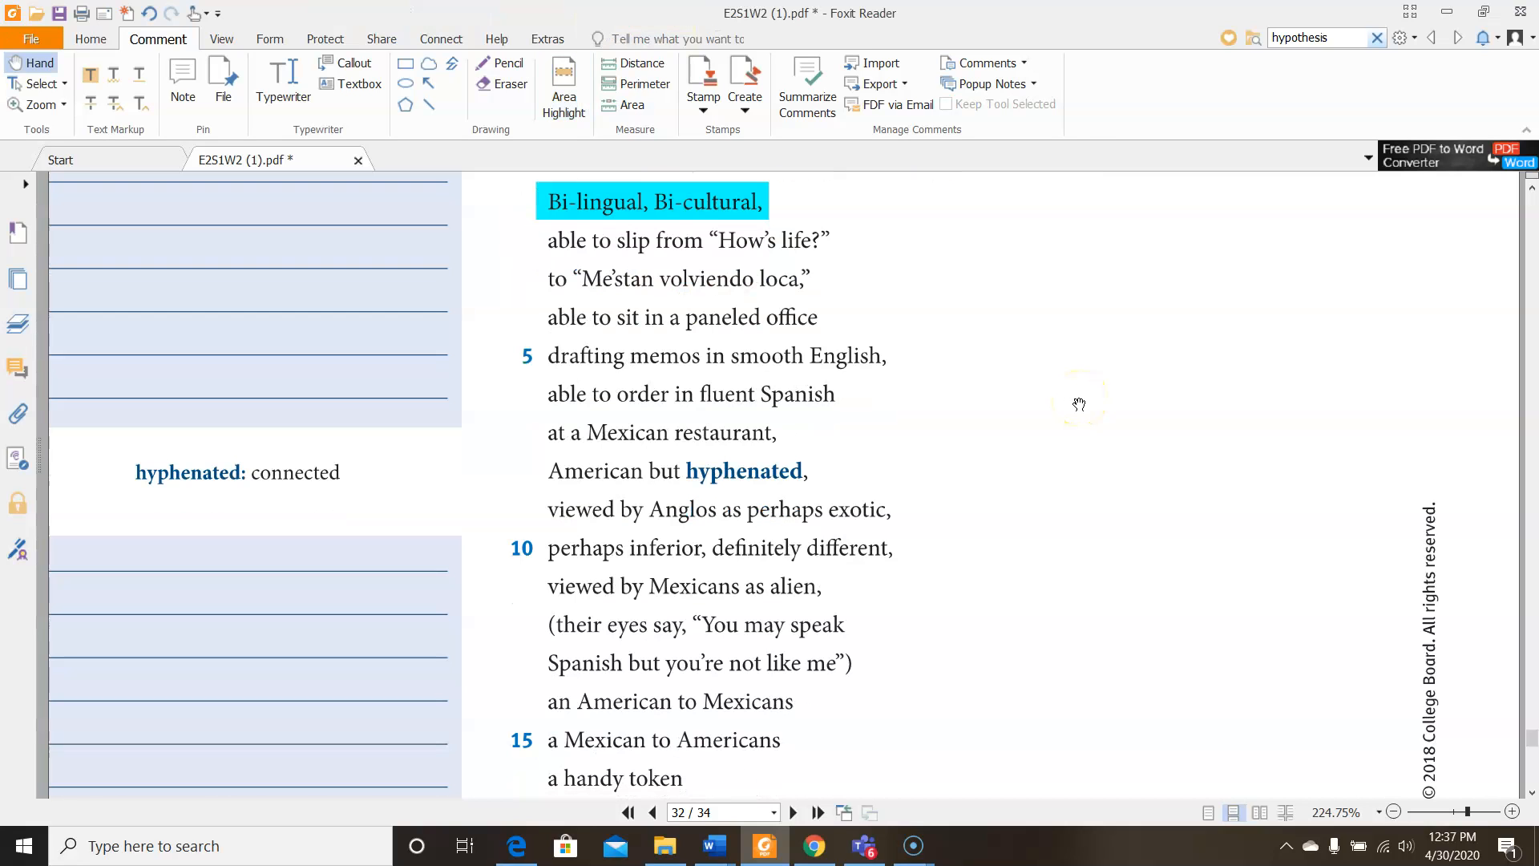
scroll("down", 3)
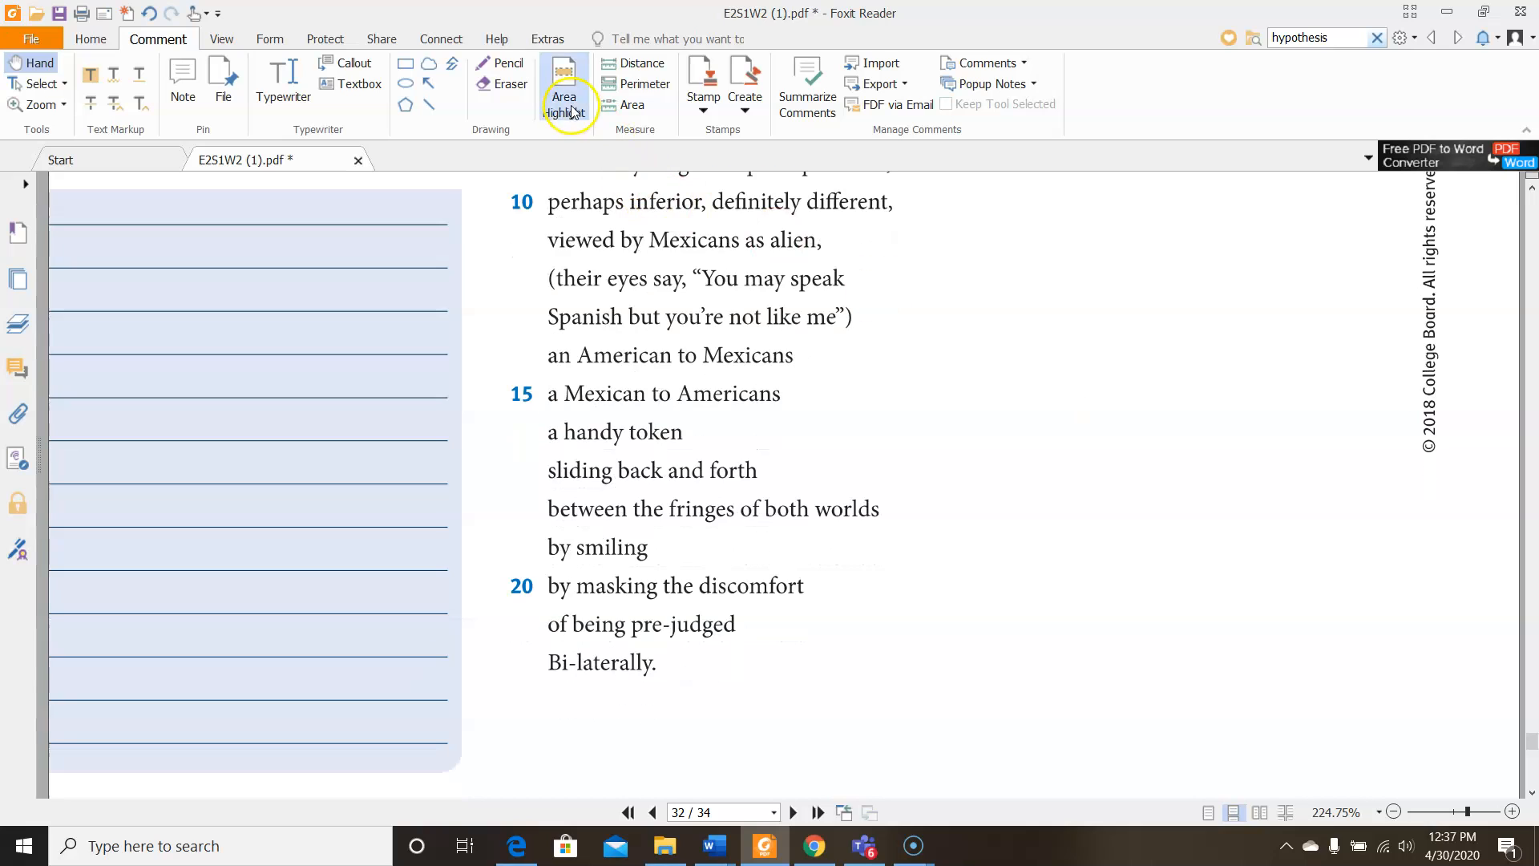
left_click(563, 87)
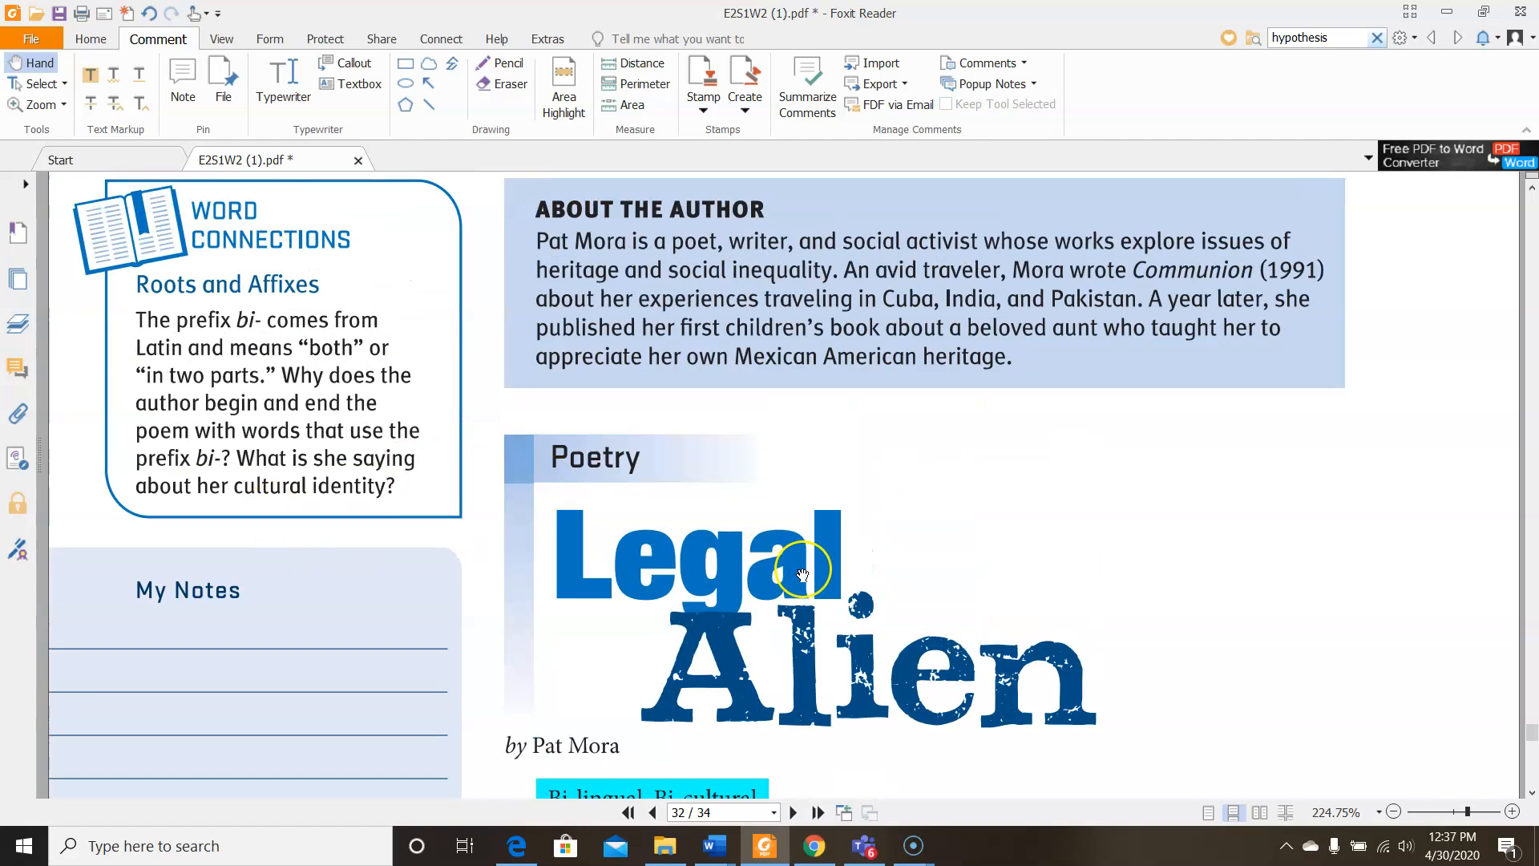
scroll("down", 3)
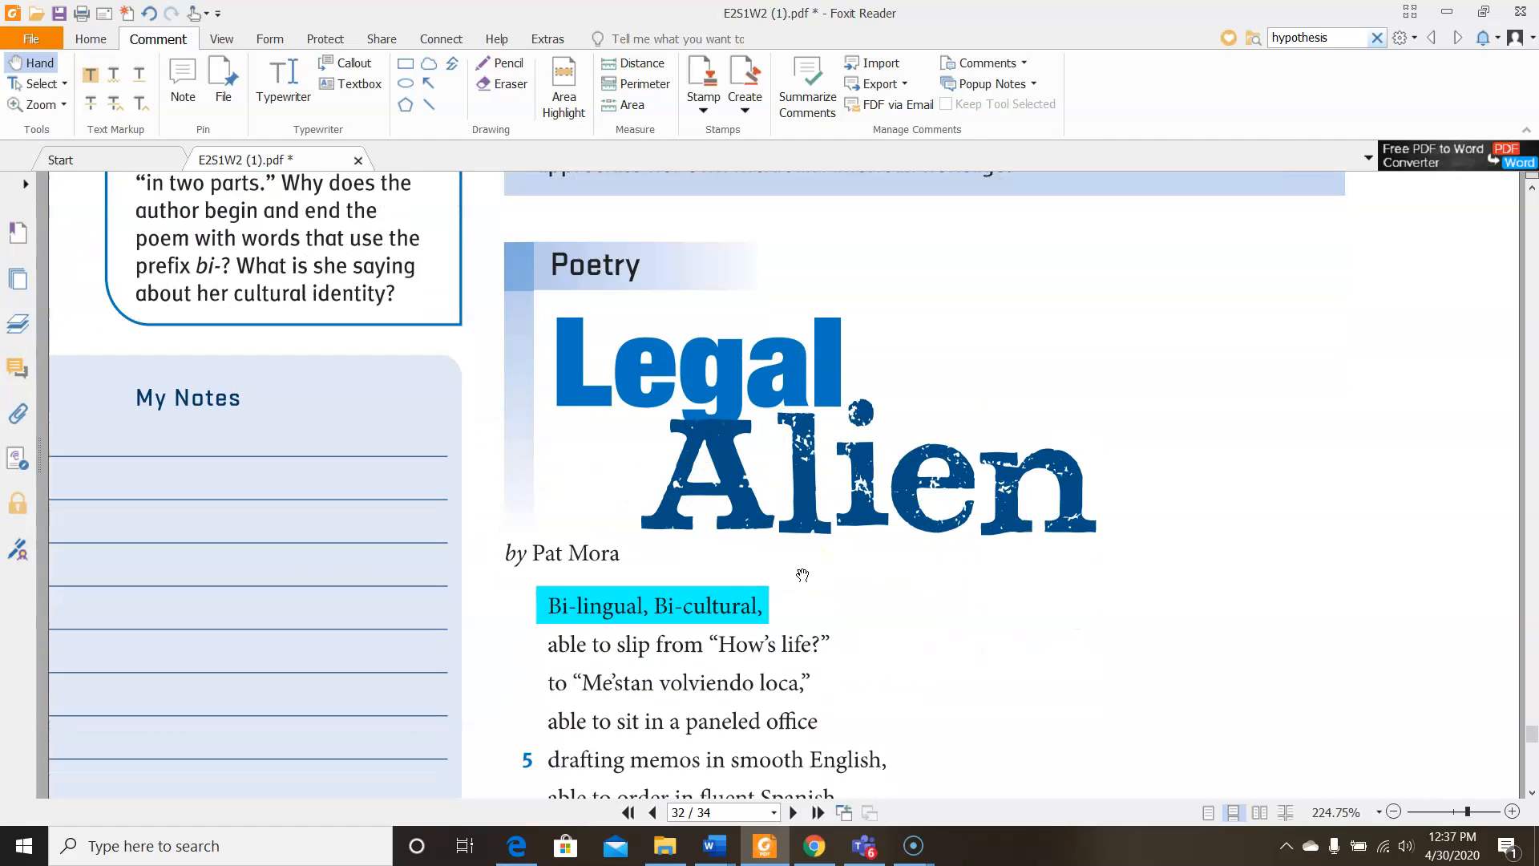
scroll("down", 3)
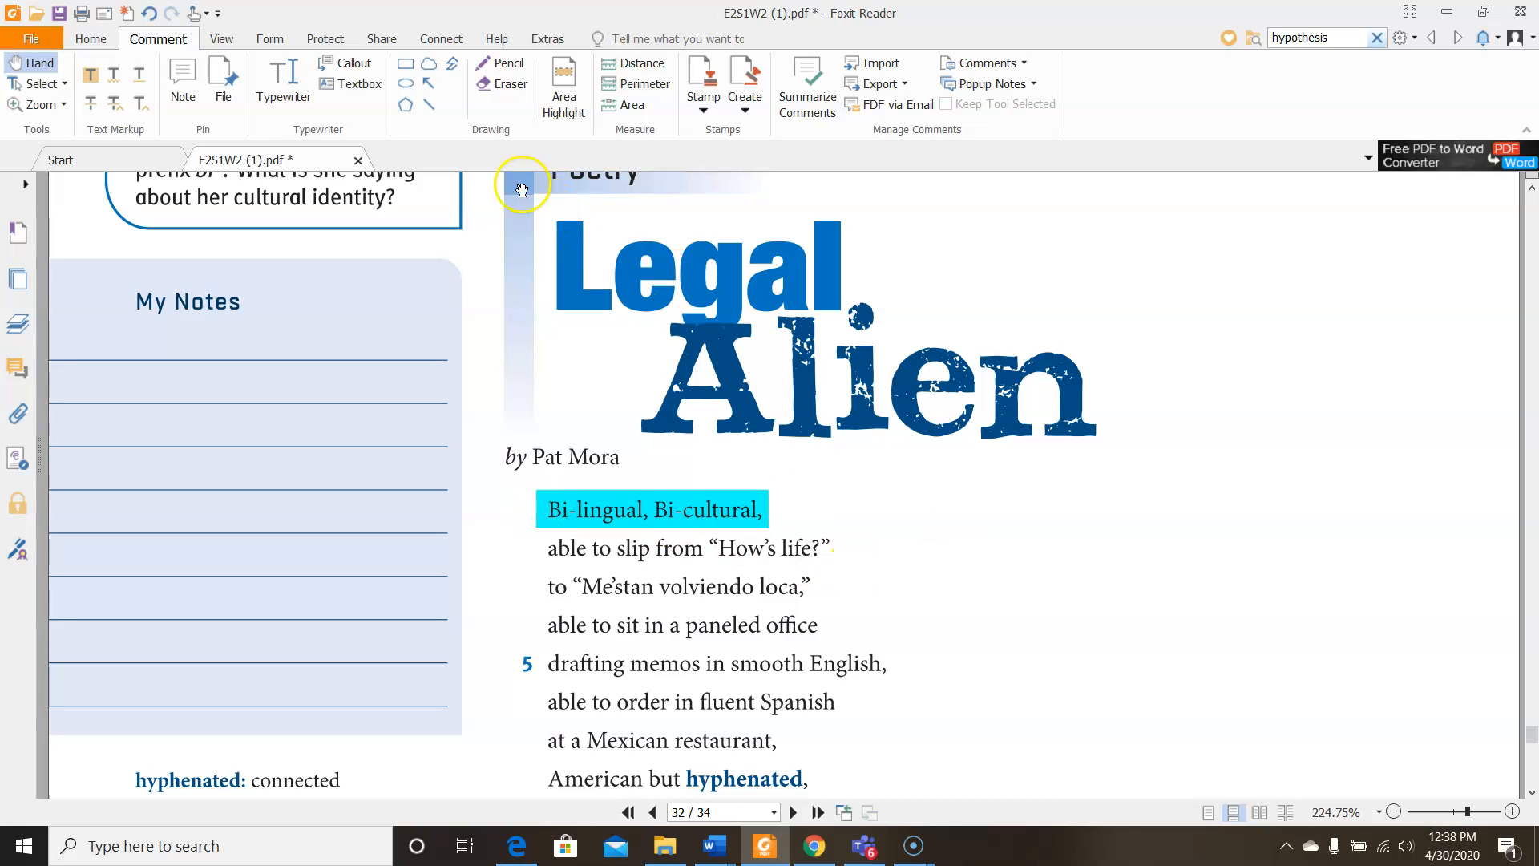
Add the typewriter note "Two languages, two cultures" beside the first line
left_click(282, 74)
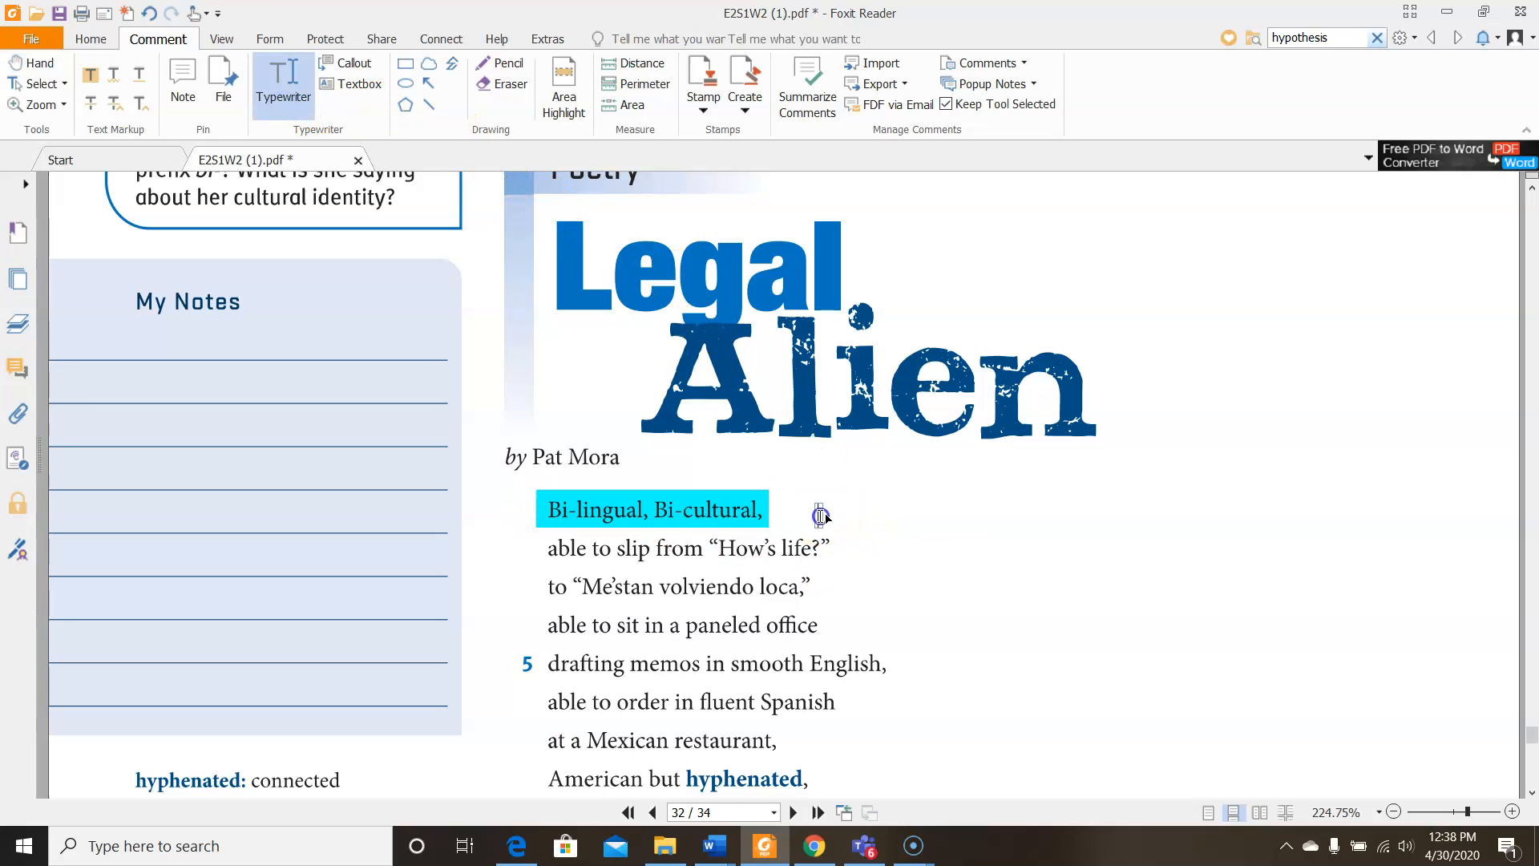
type("Two languages, two cultures")
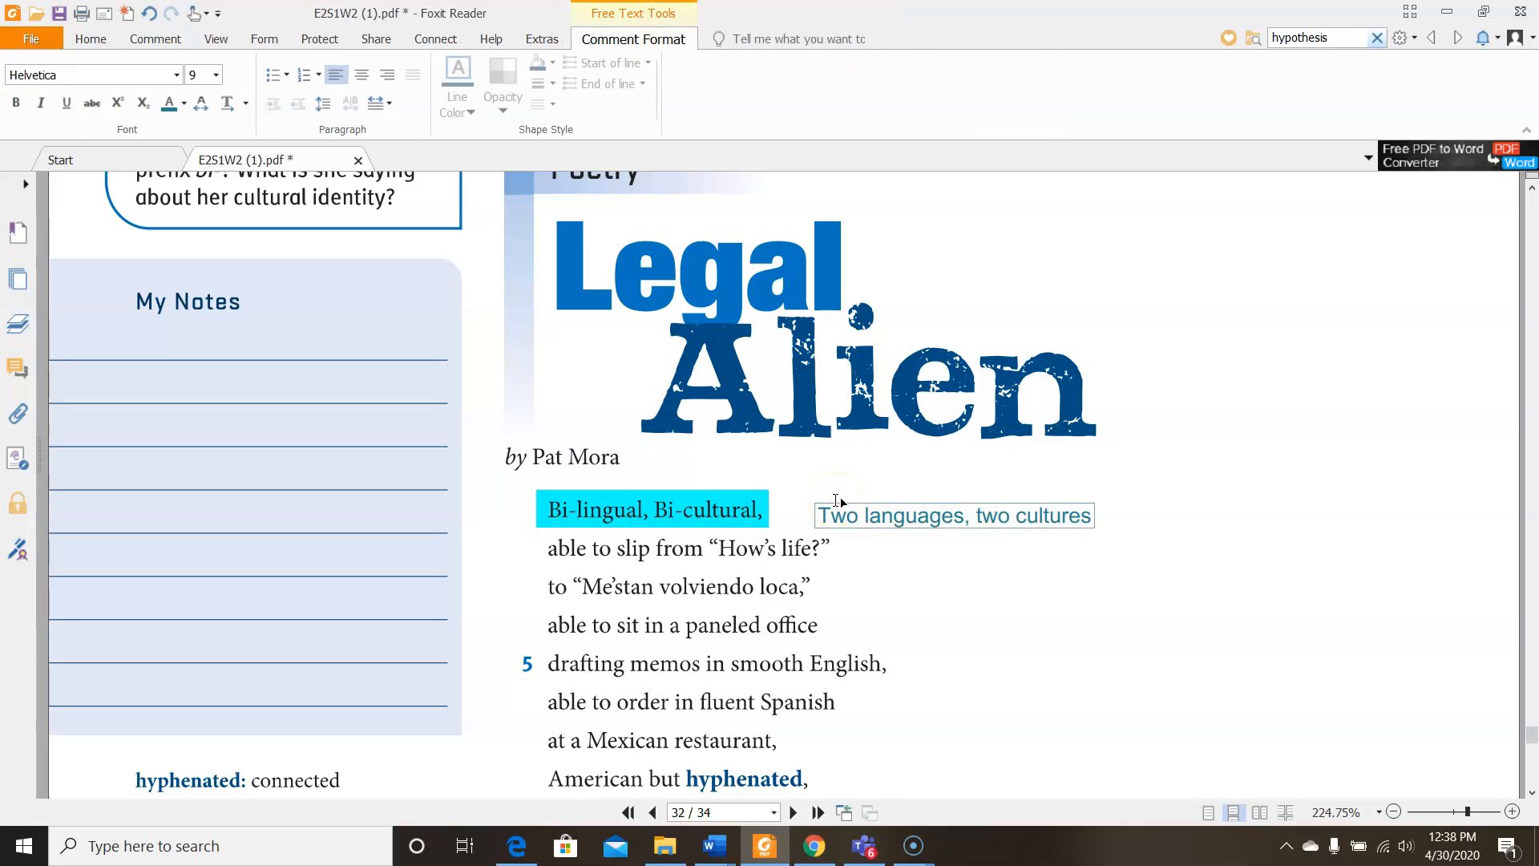
scroll("down", 3)
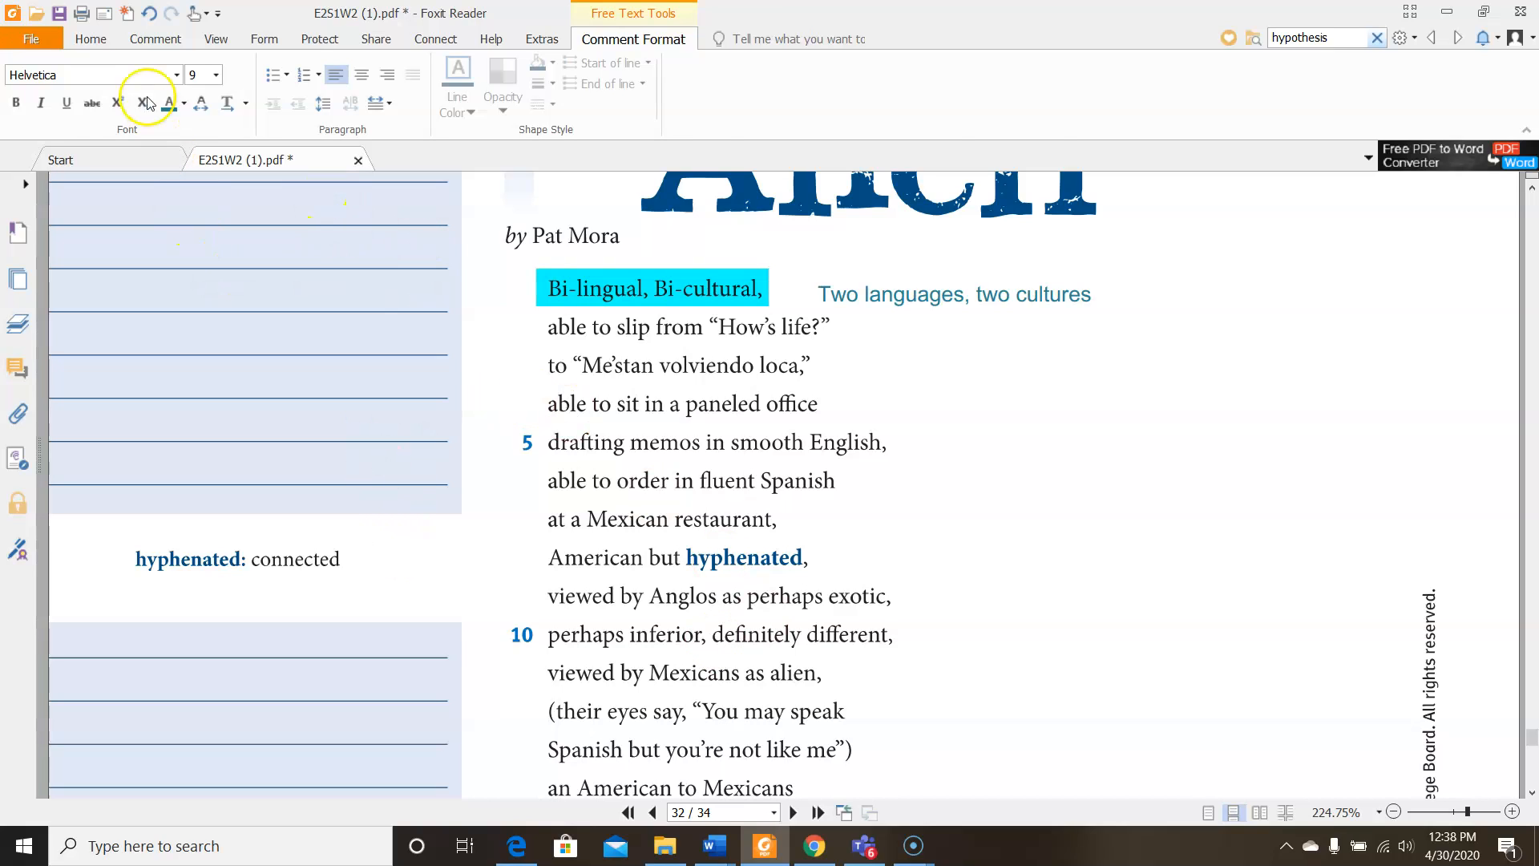
left_click(157, 38)
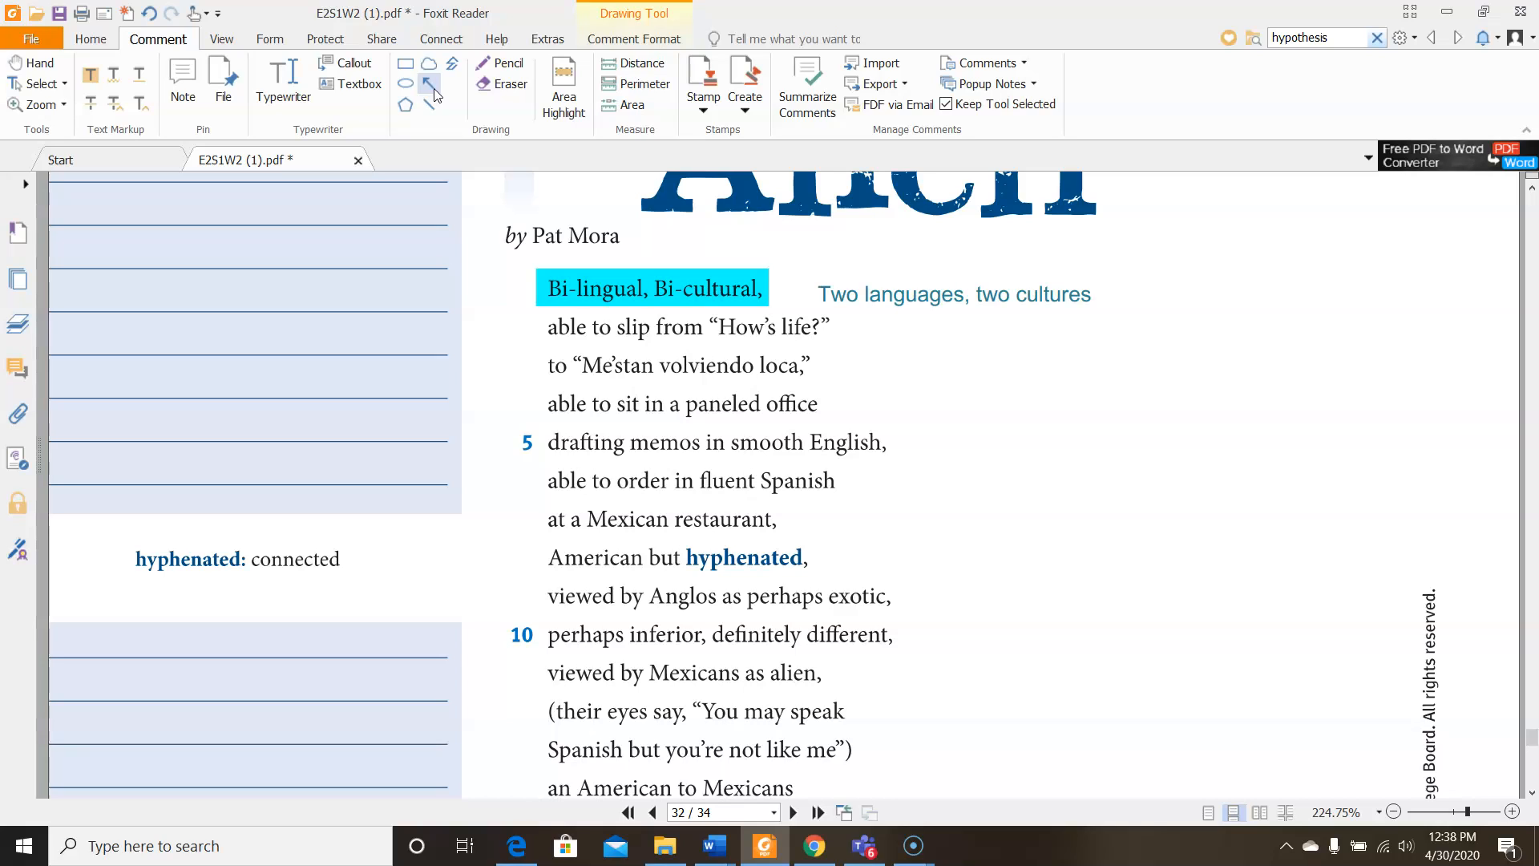
left_click(427, 63)
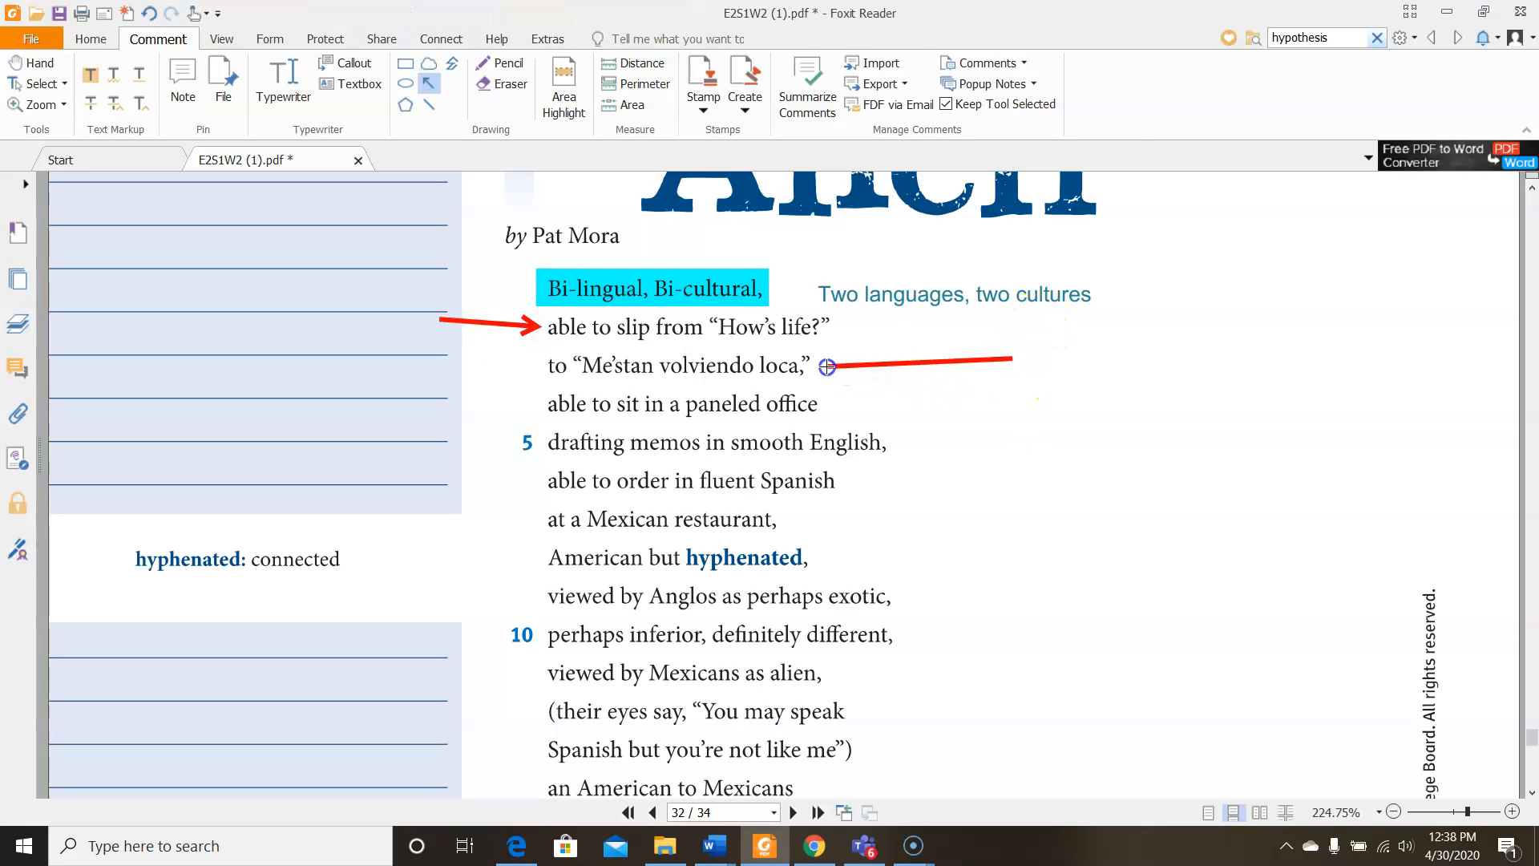
left_click(917, 360)
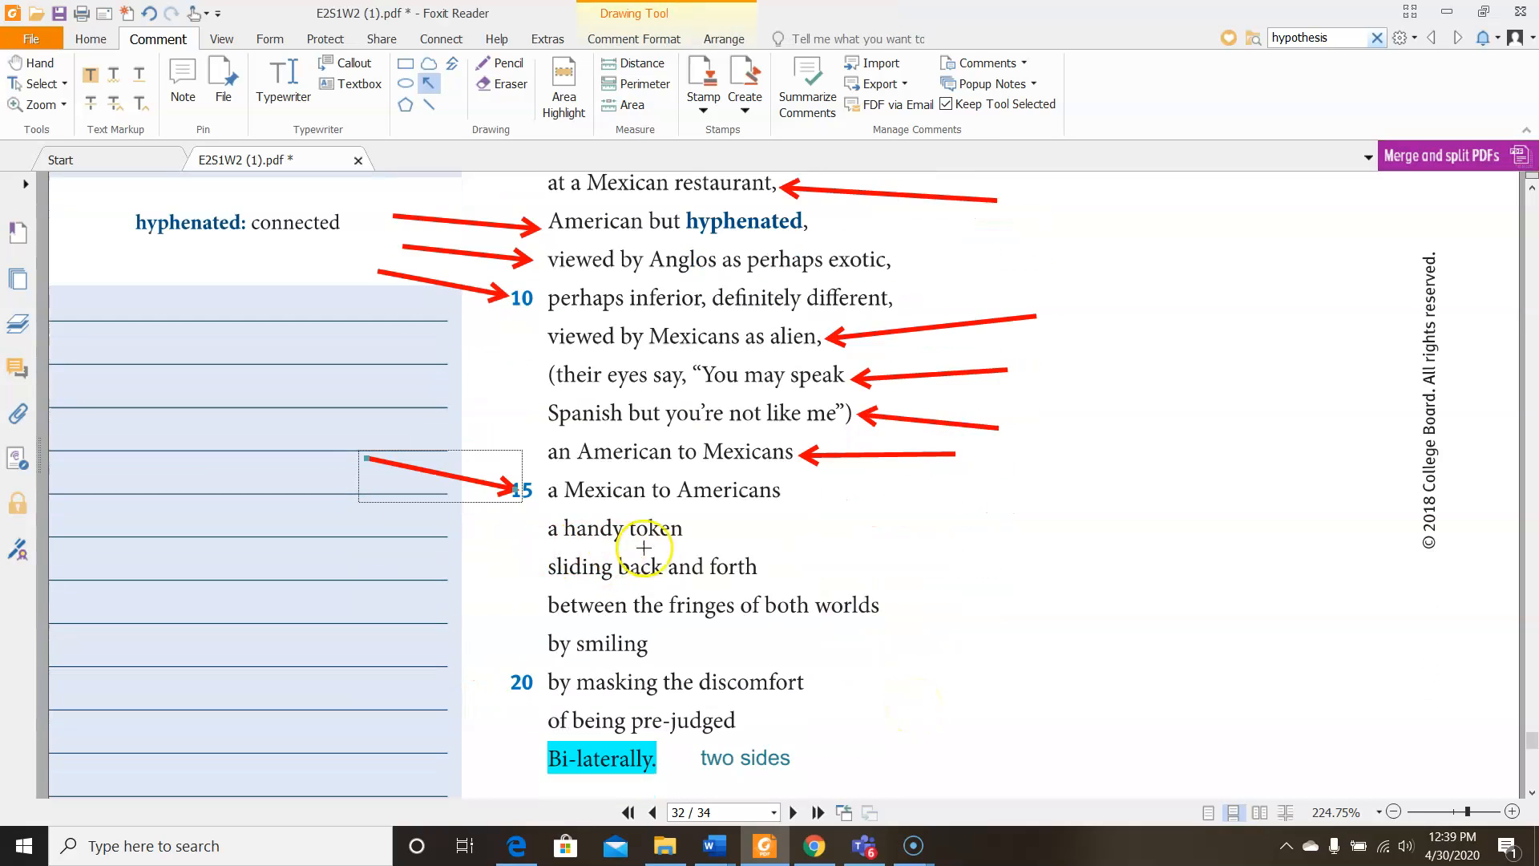
mouse_move(815, 588)
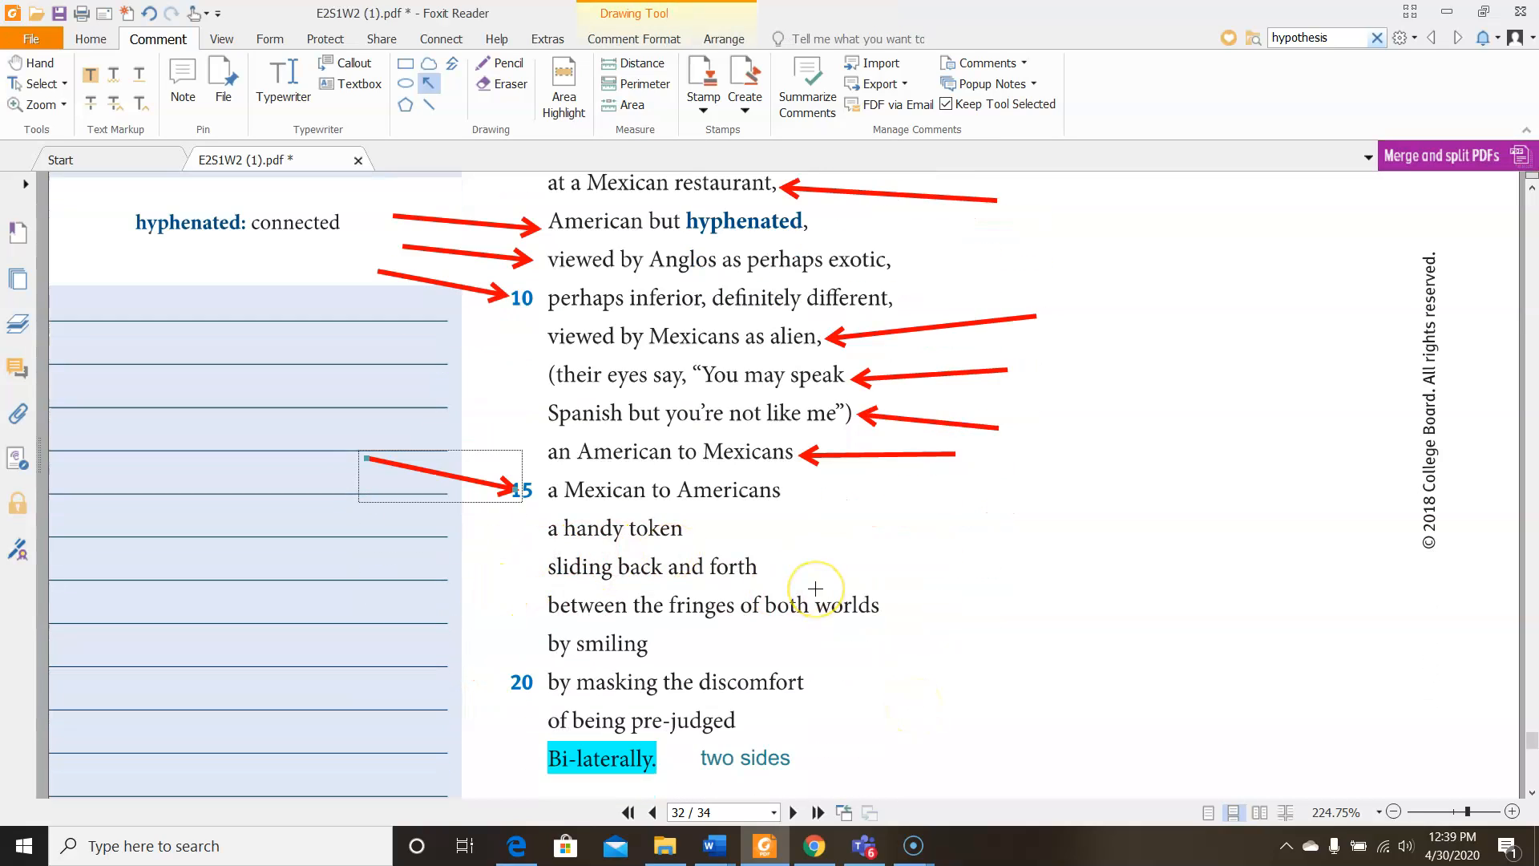
mouse_move(574, 615)
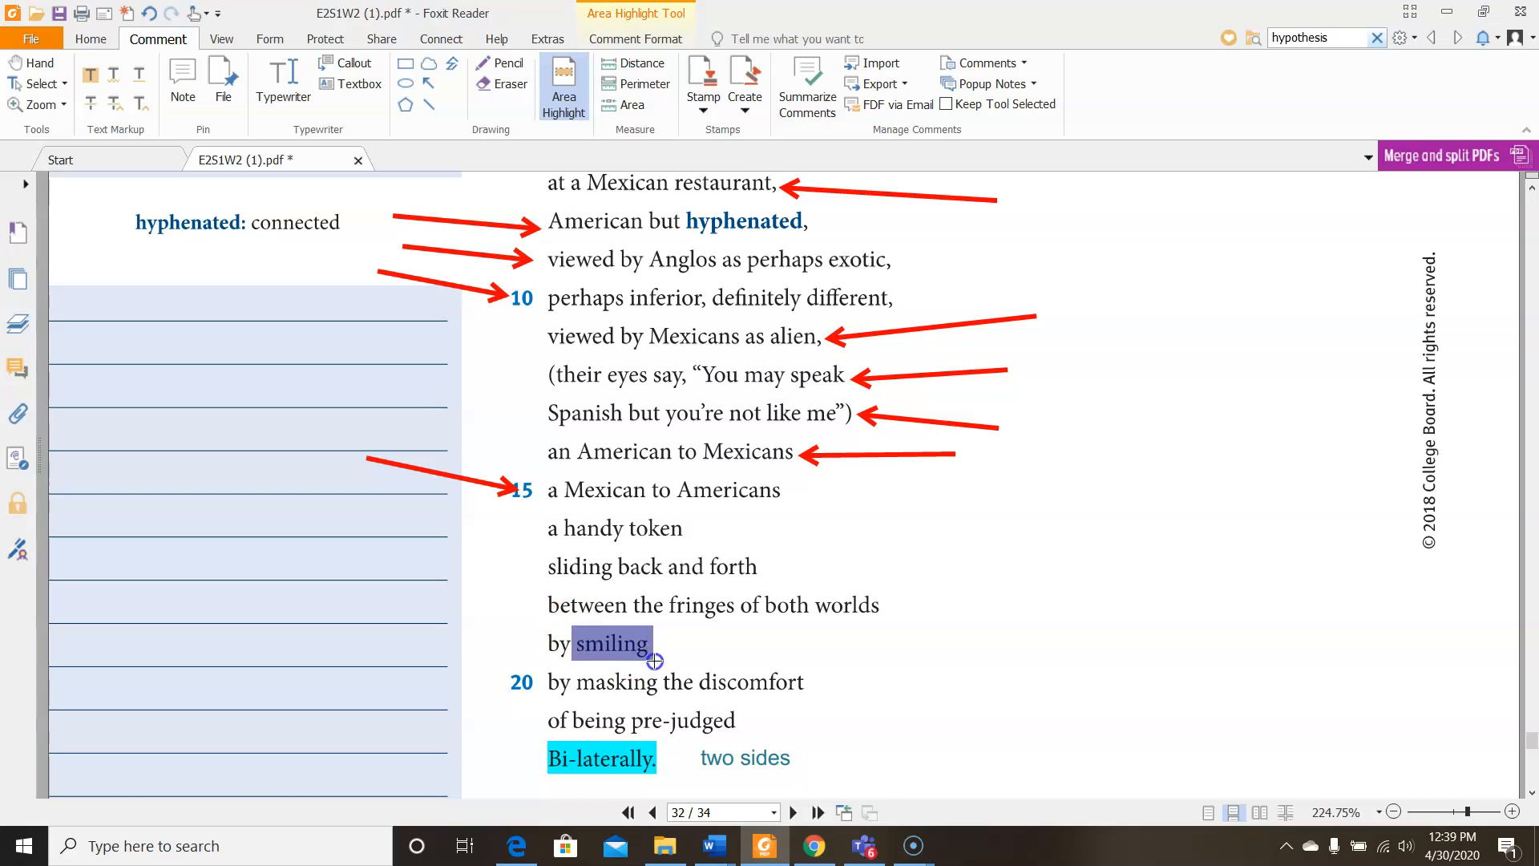
left_click(611, 643)
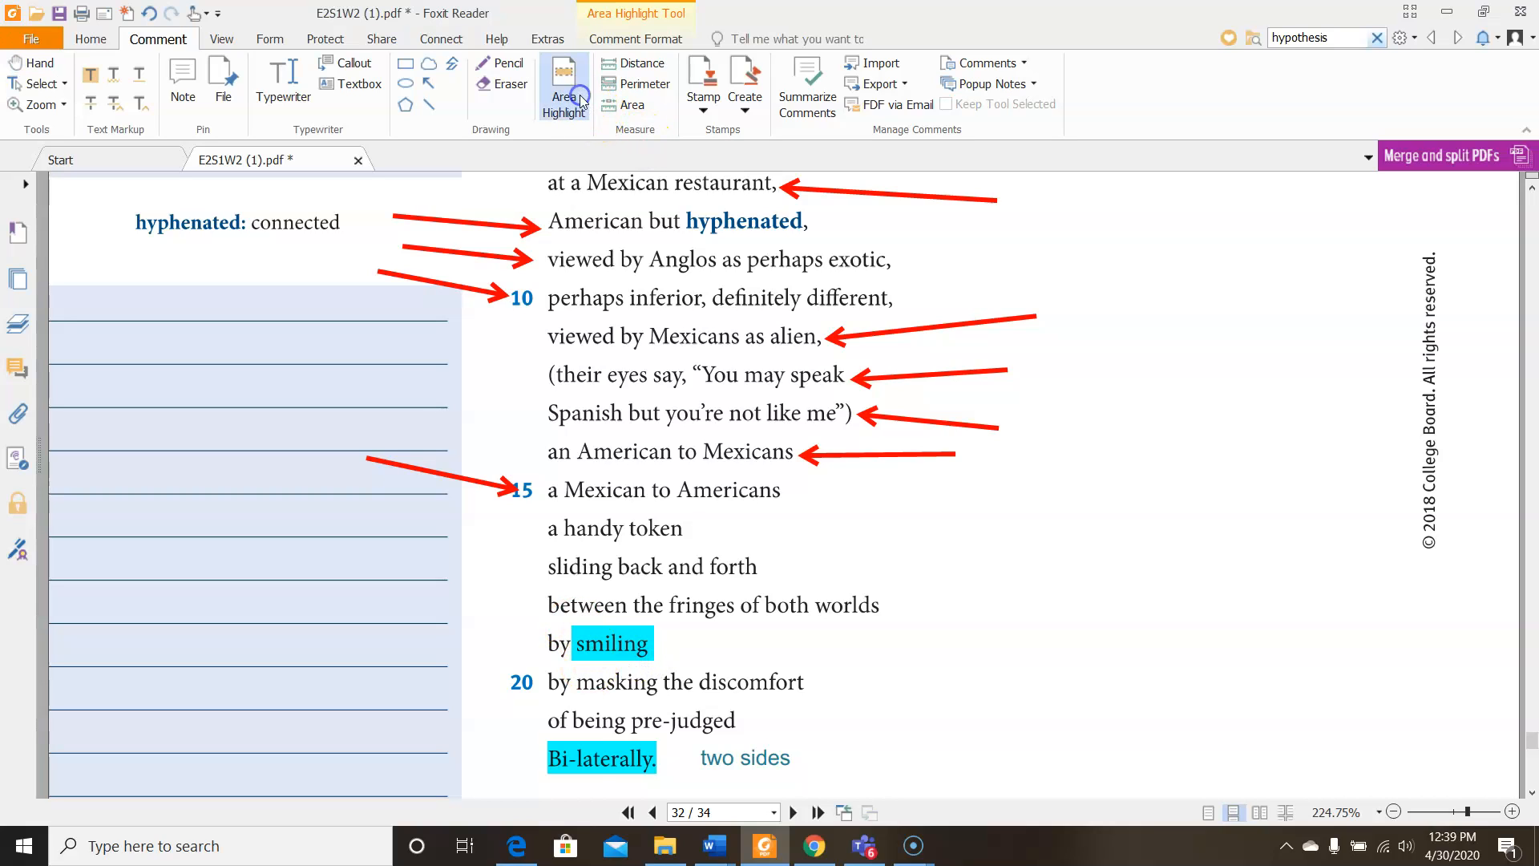
left_click_drag(579, 683, 800, 683)
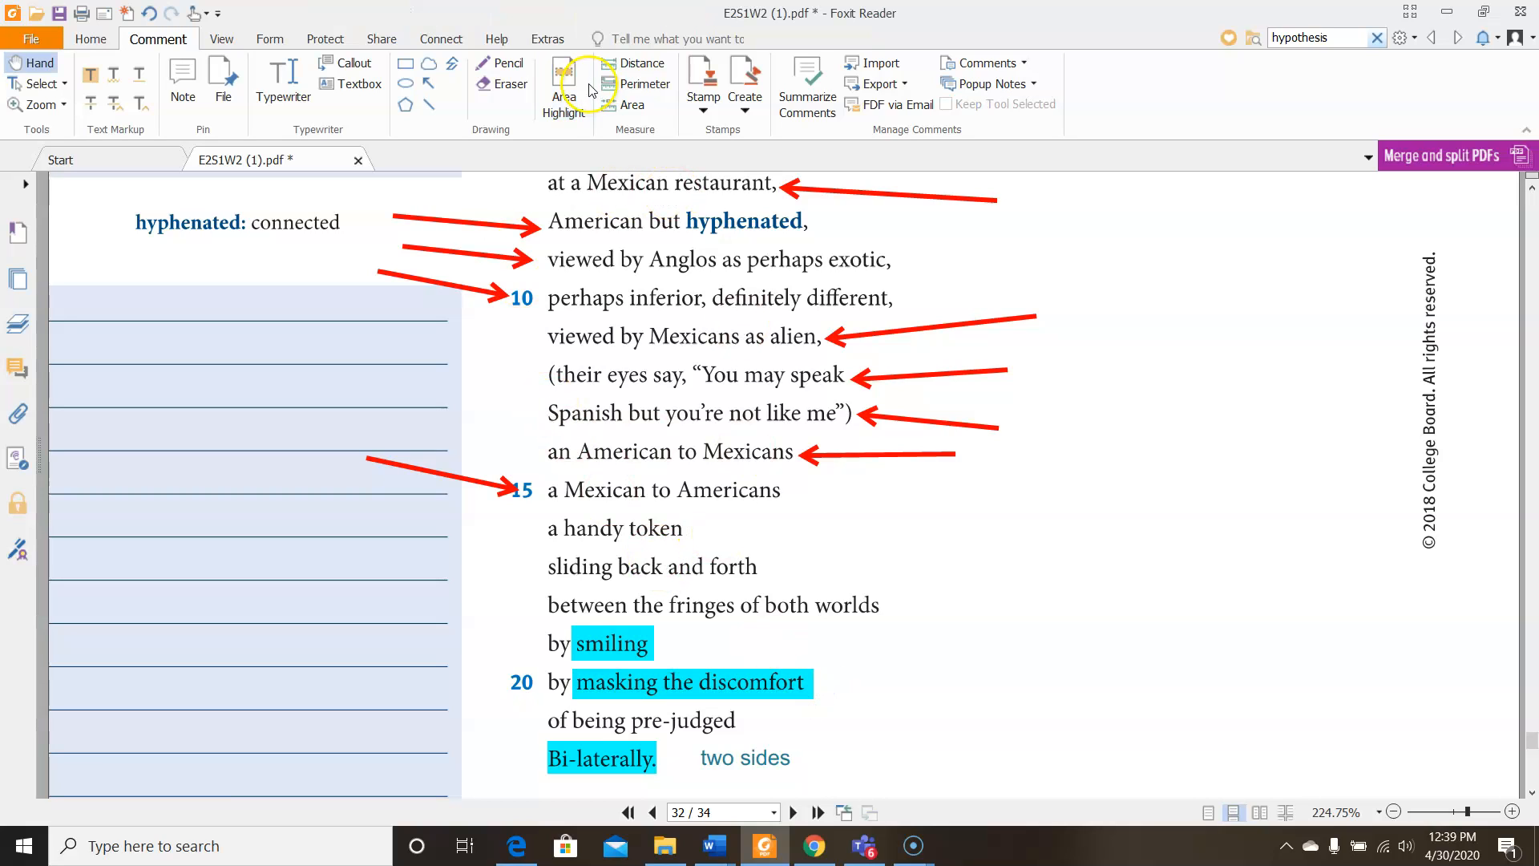
mouse_move(406, 106)
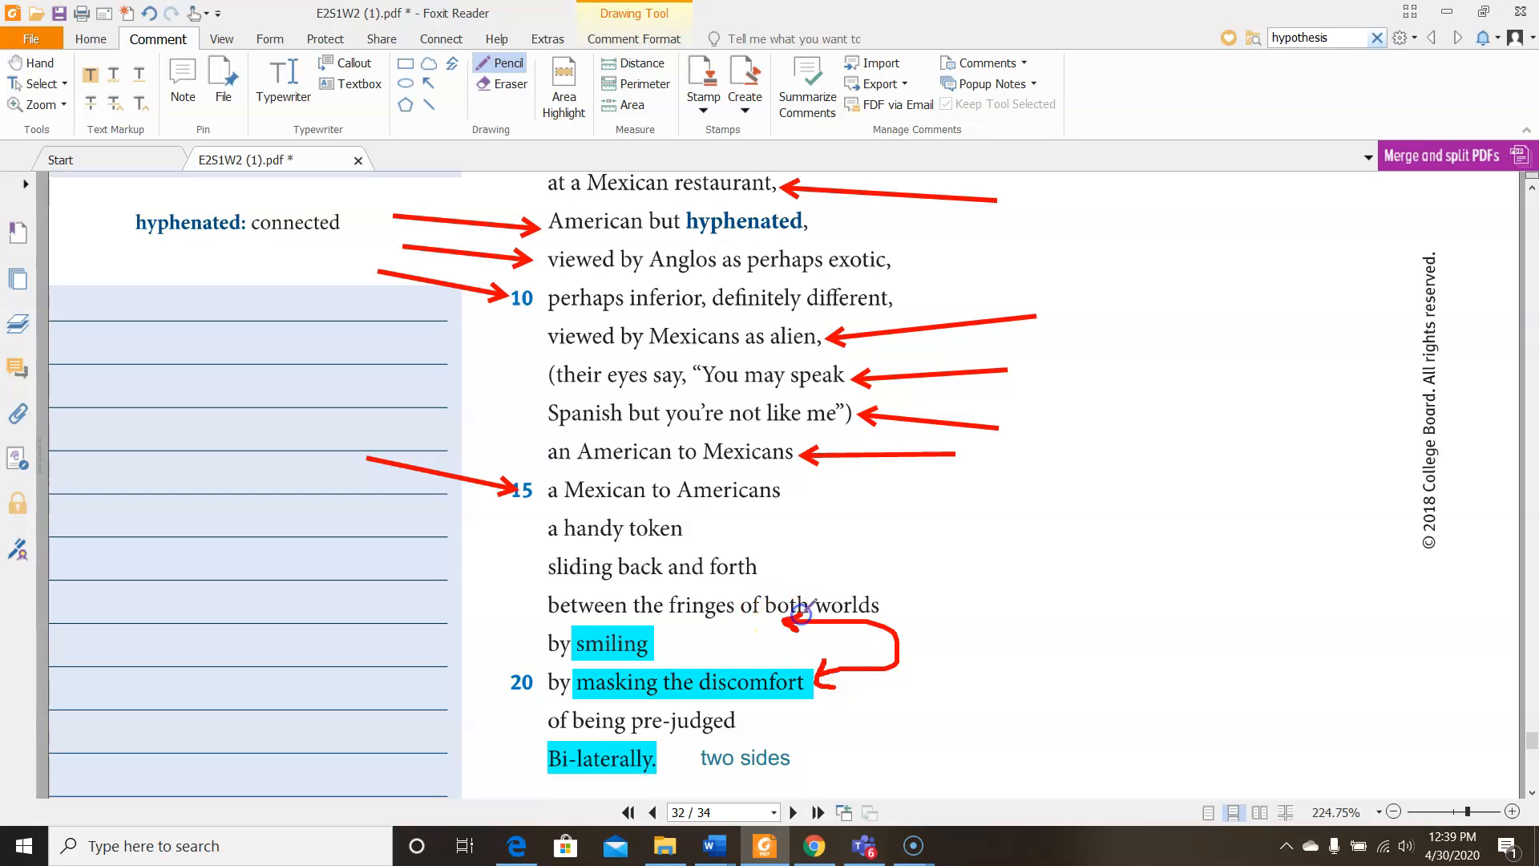
mouse_move(1252, 541)
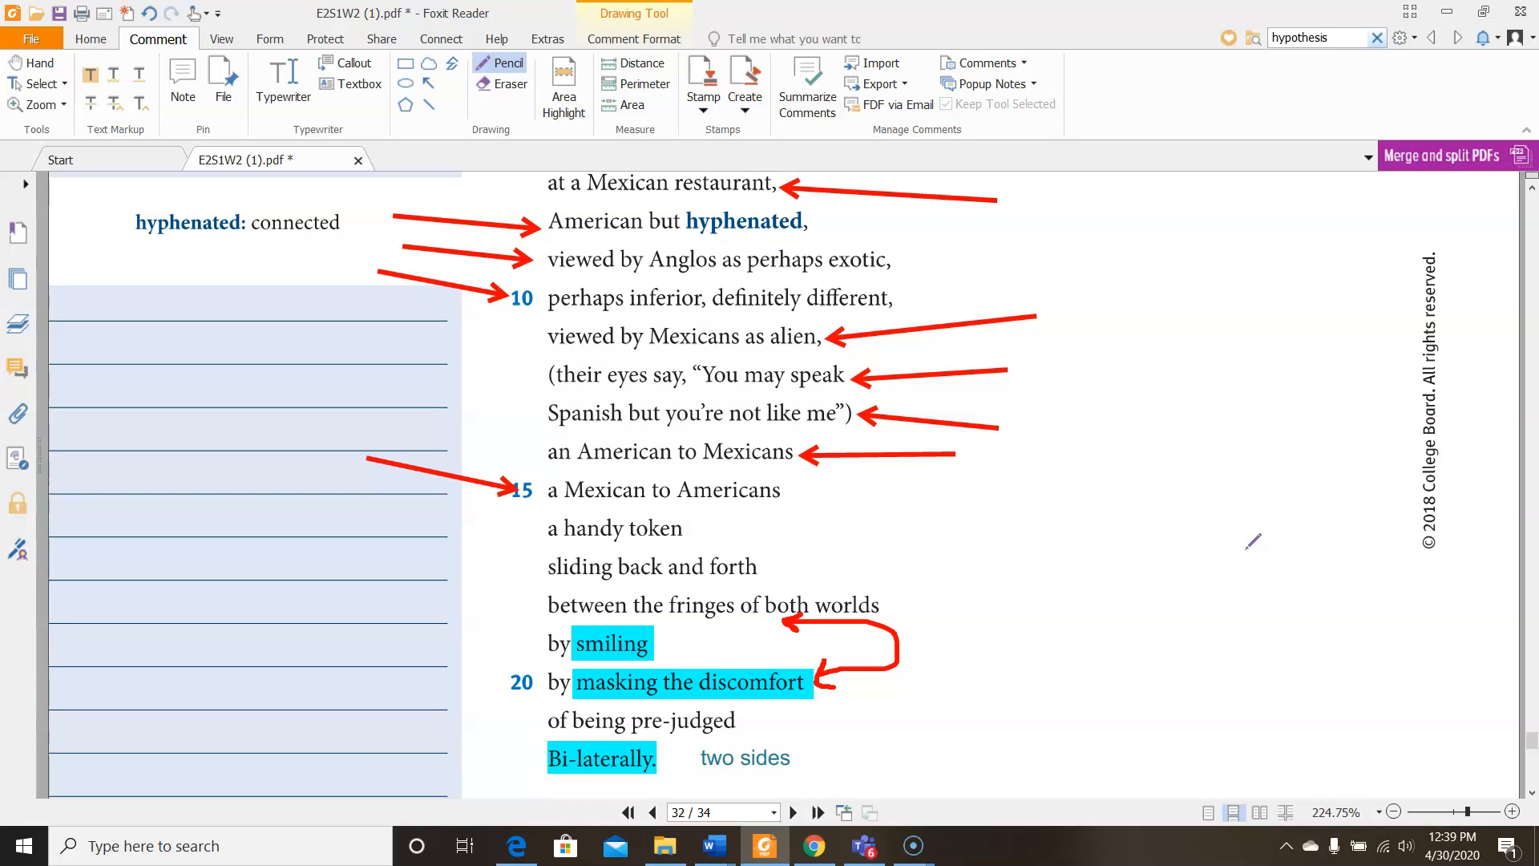
scroll("down", 3)
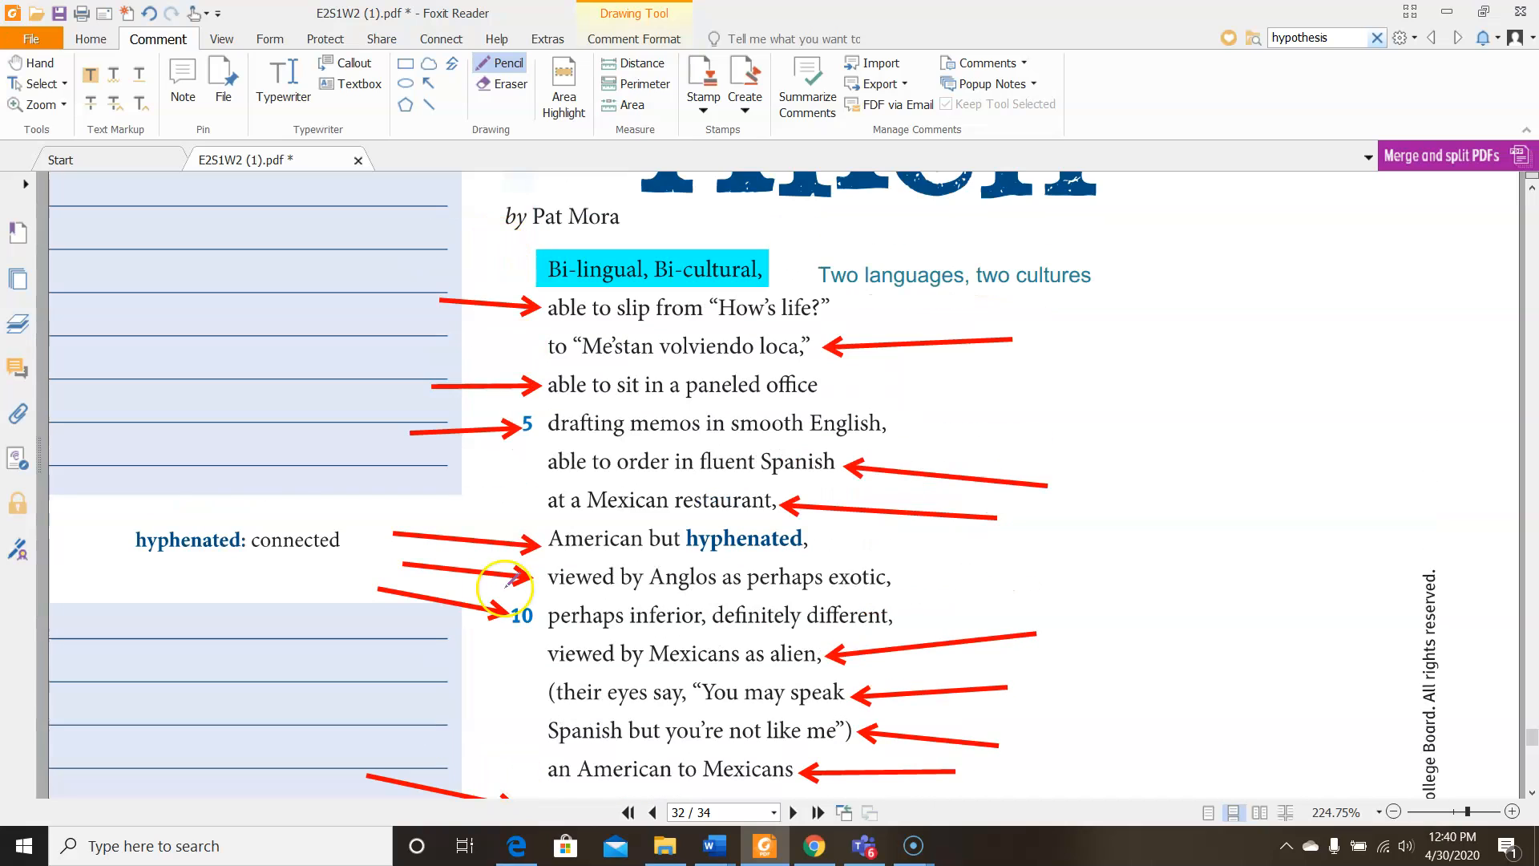
scroll("down", 3)
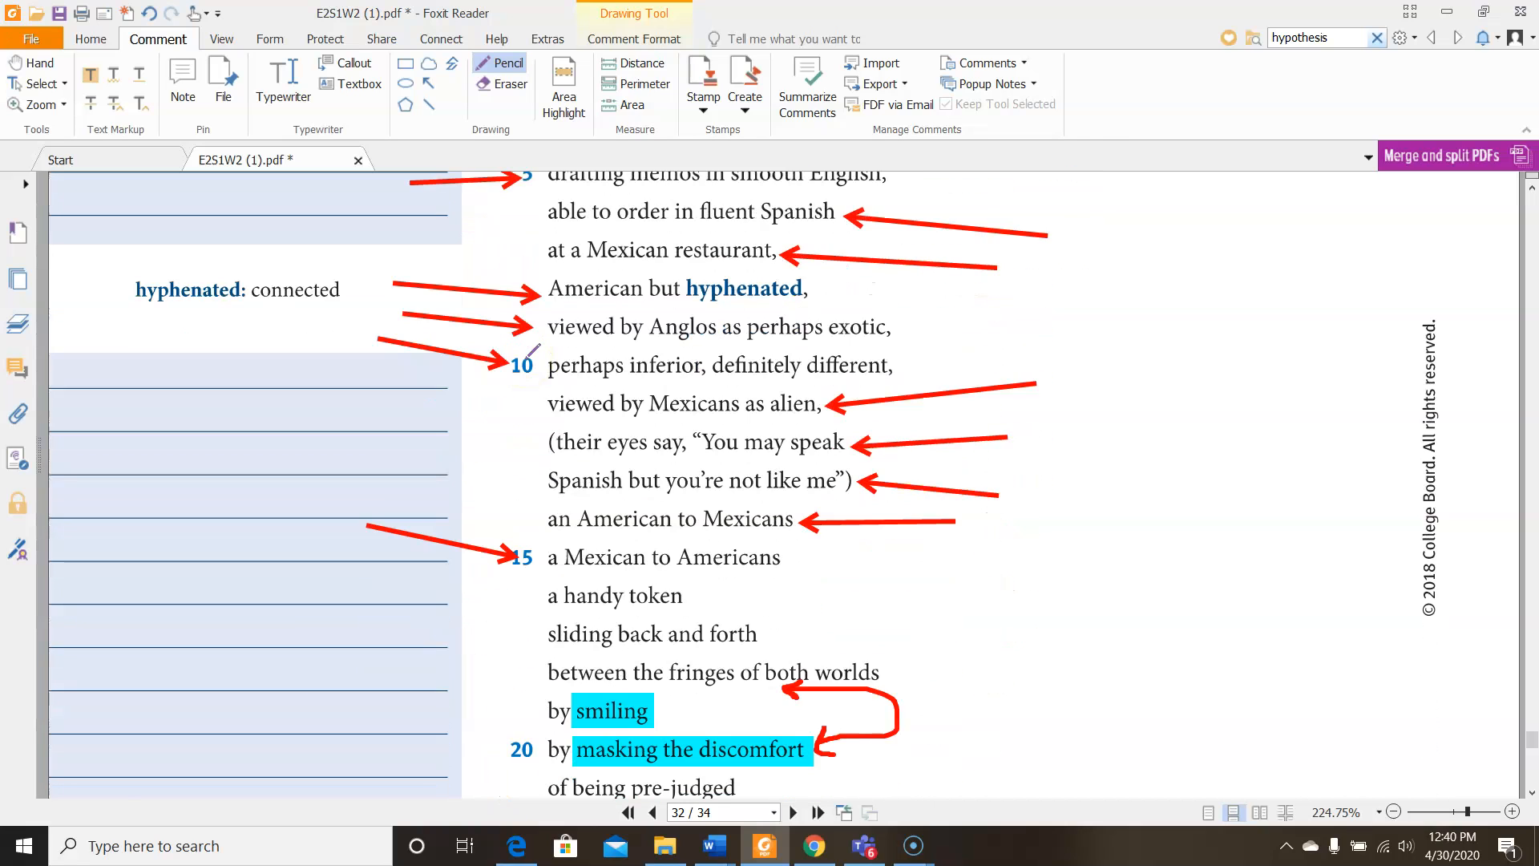
mouse_move(1185, 269)
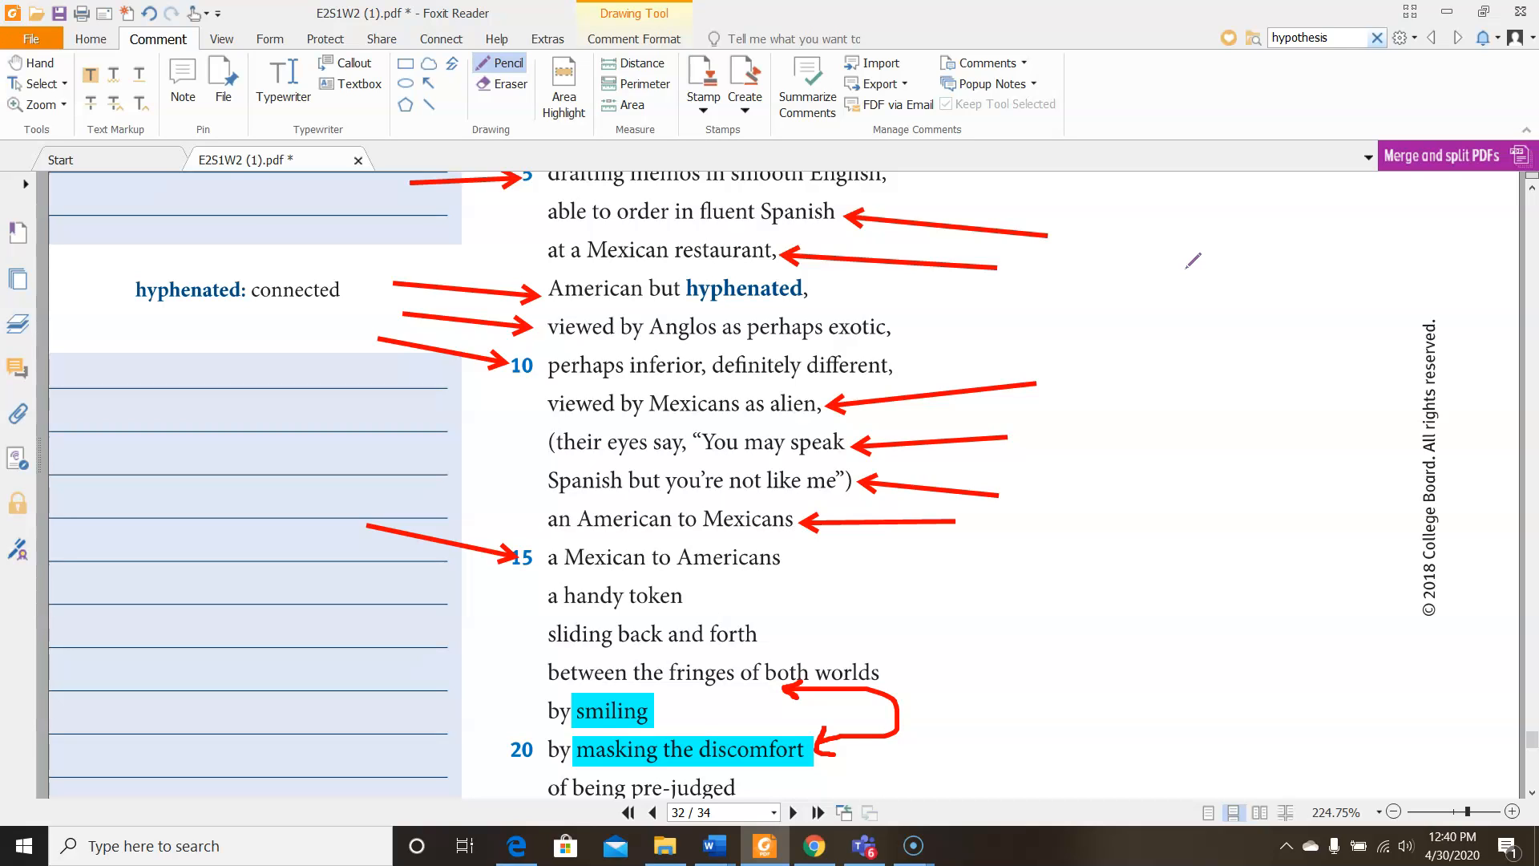
Highlight 'juxtaposition' and 'juxtaposes' in question 13 on the Second Read page
scroll("down", 3)
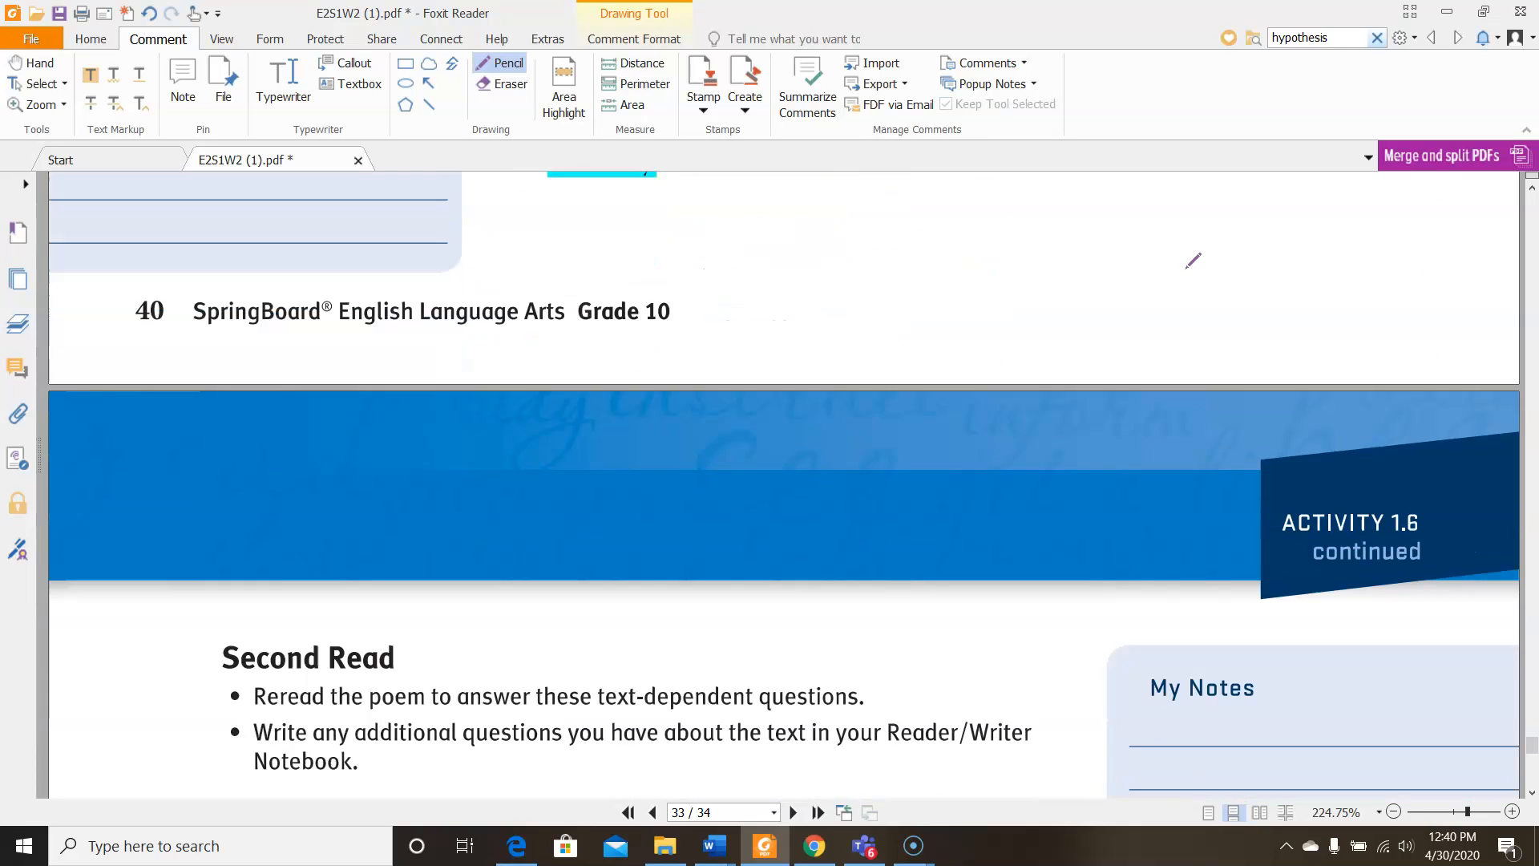
scroll("down", 3)
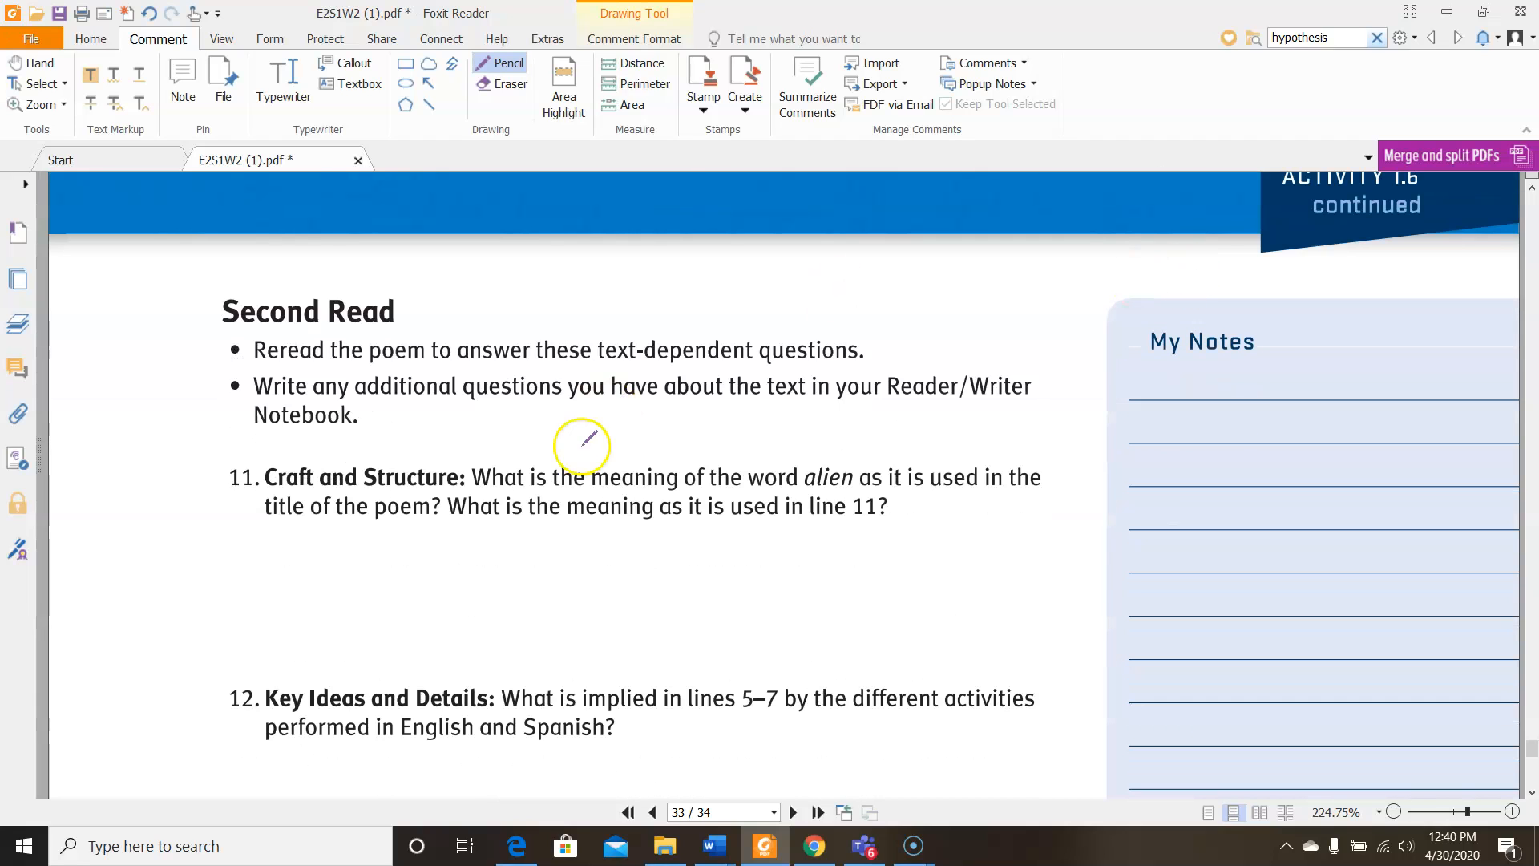
mouse_move(1212, 417)
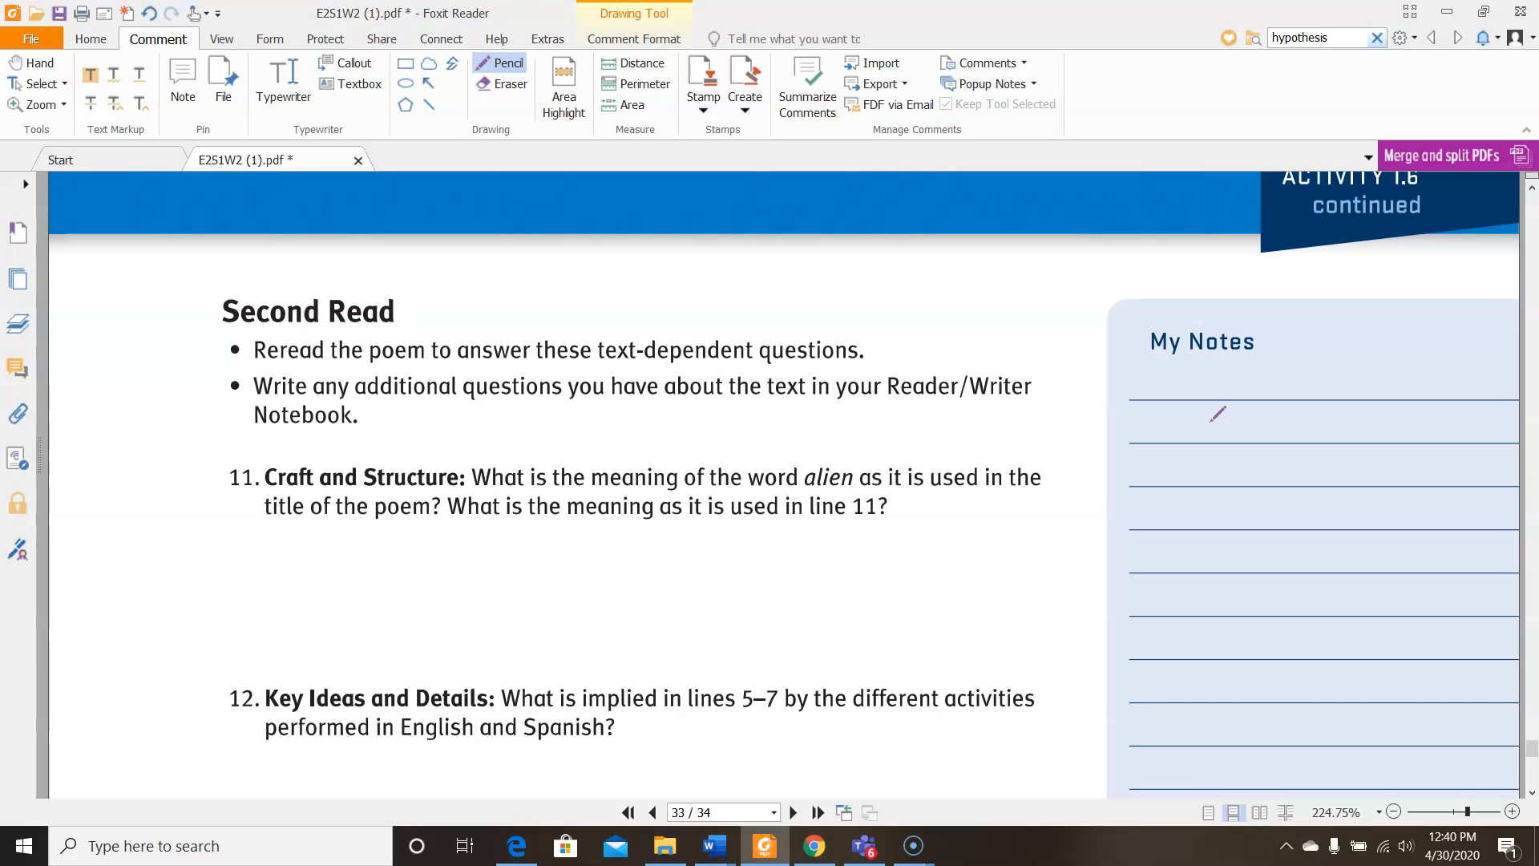
mouse_move(917, 536)
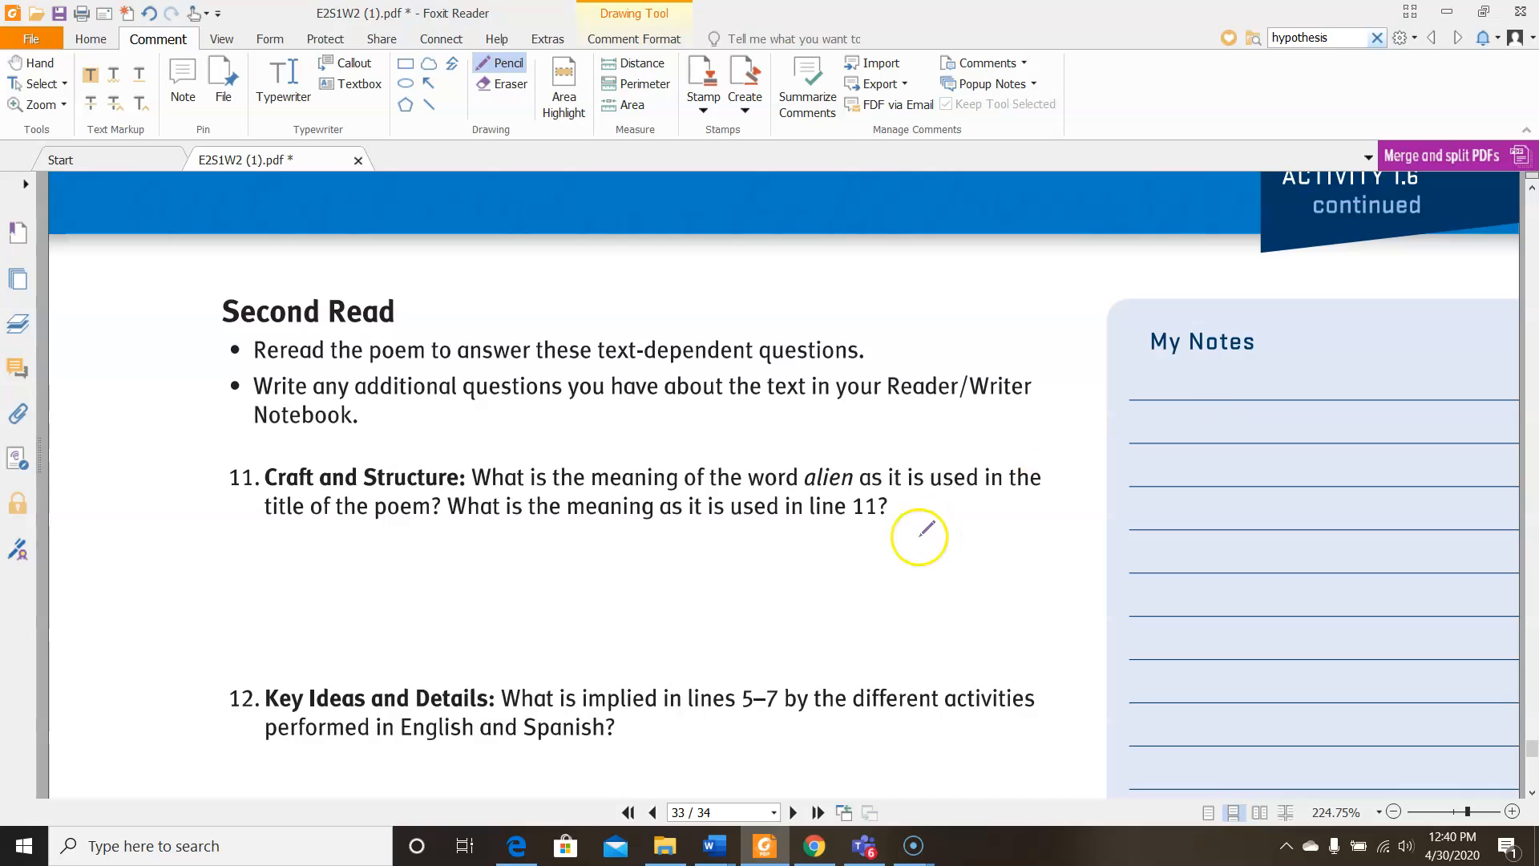
scroll("down", 3)
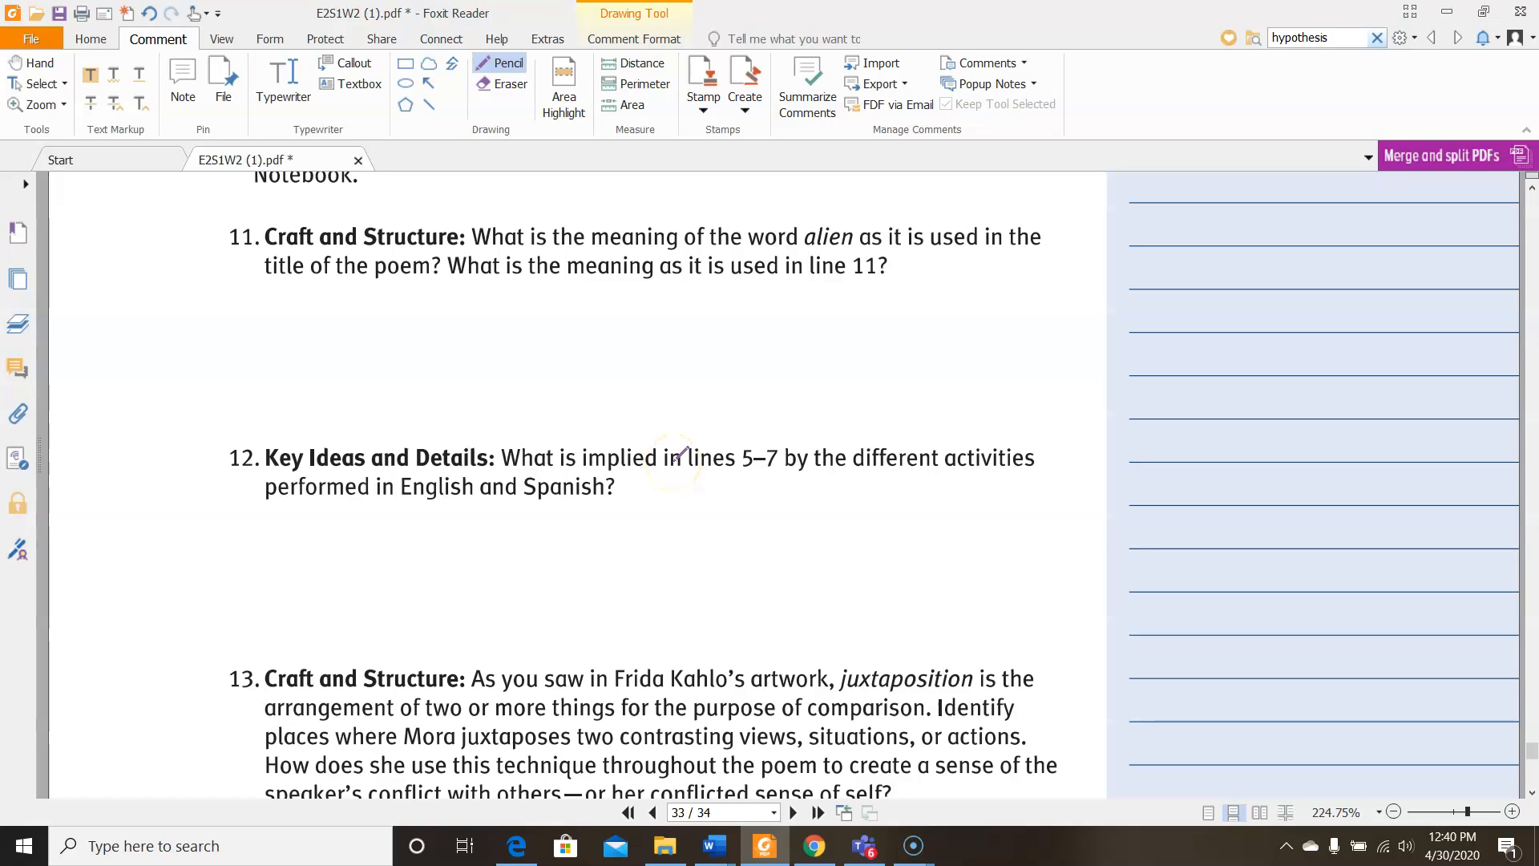
scroll("down", 3)
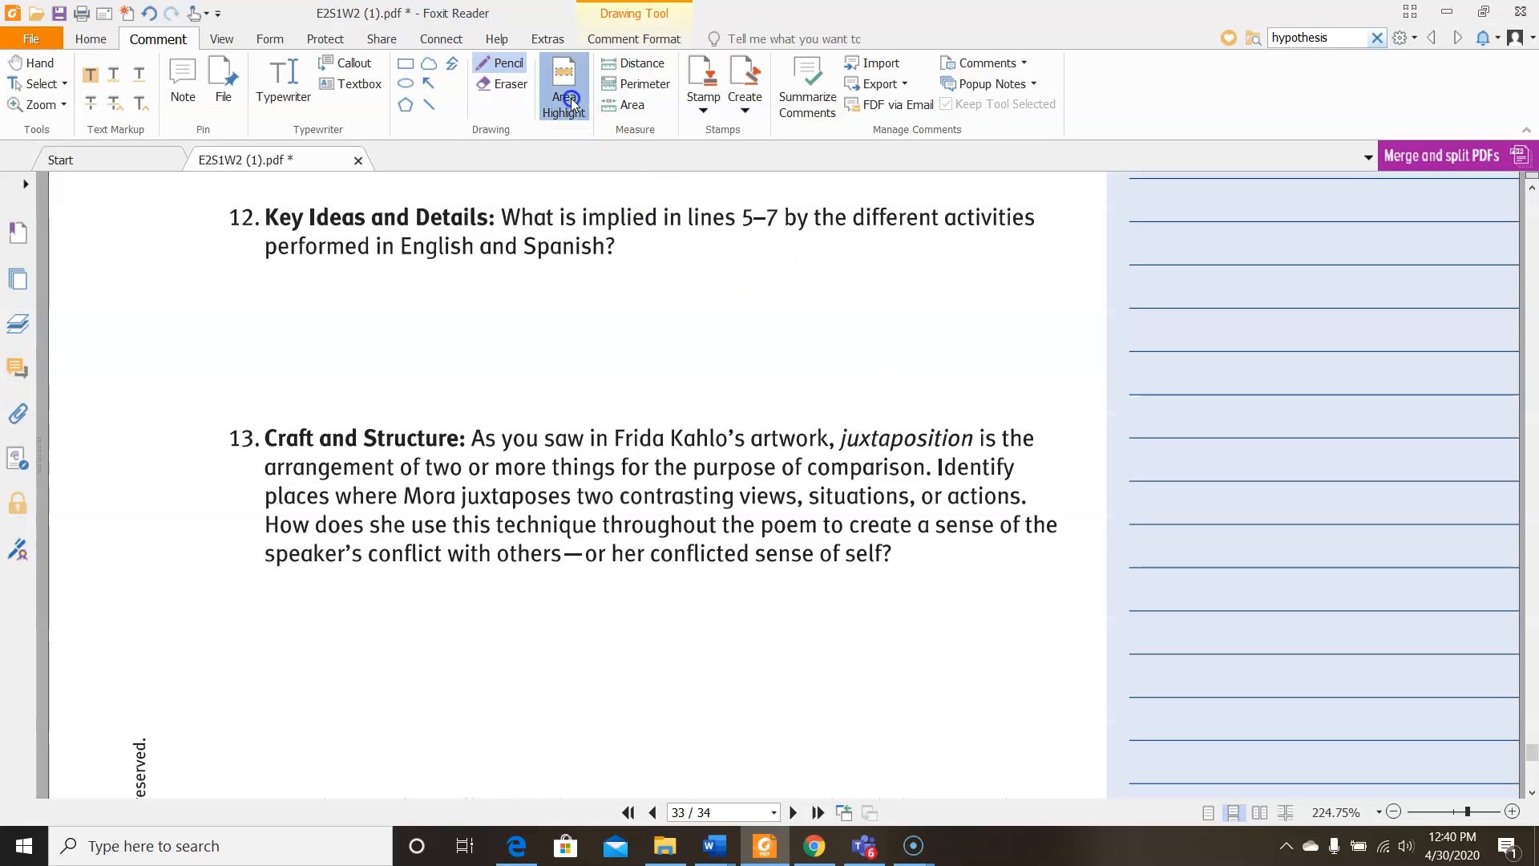
left_click(563, 83)
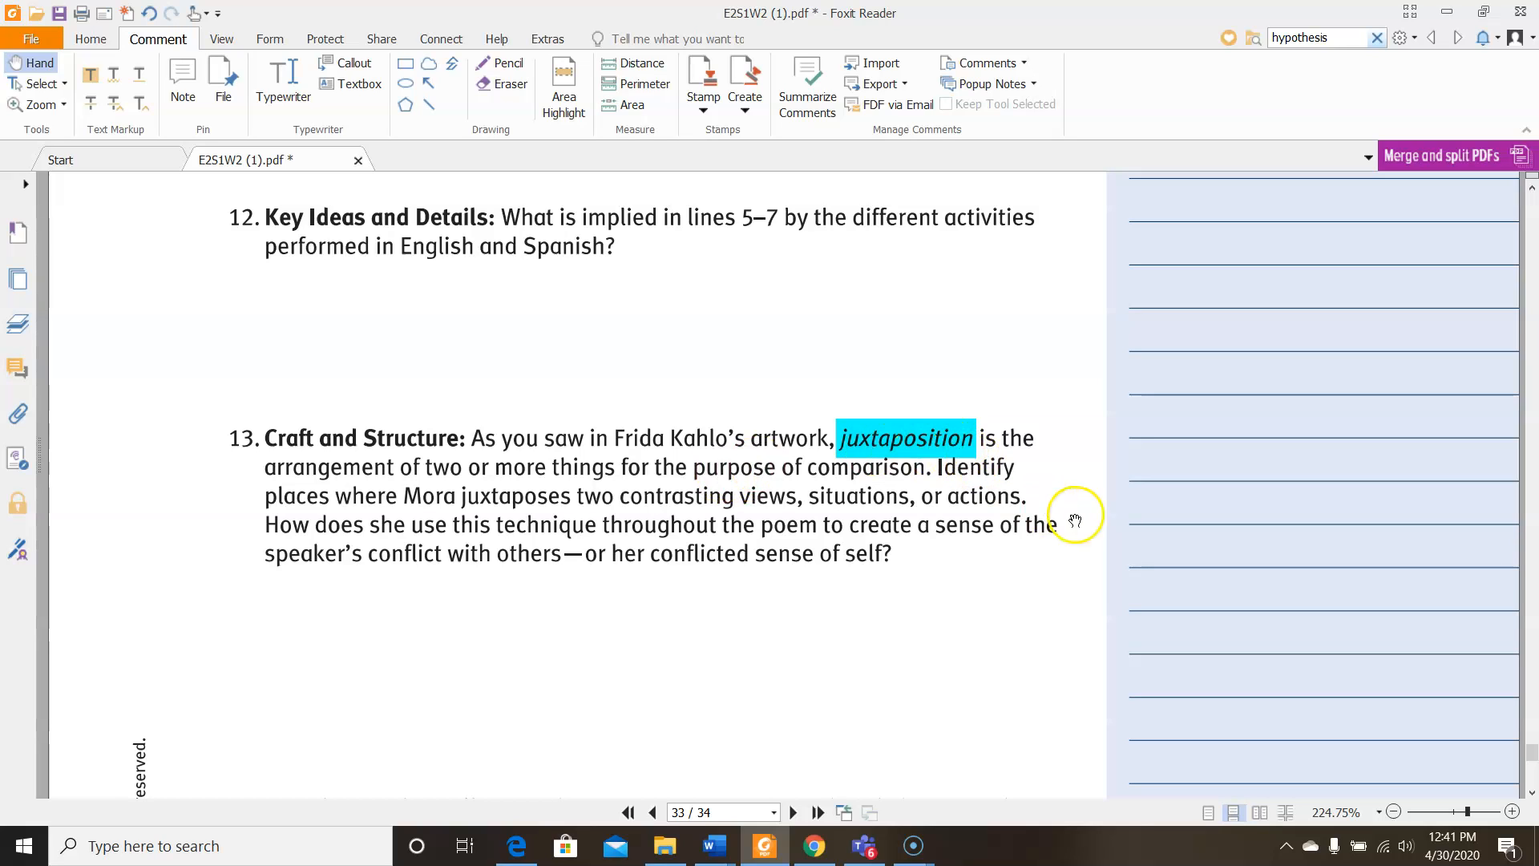
mouse_move(592, 117)
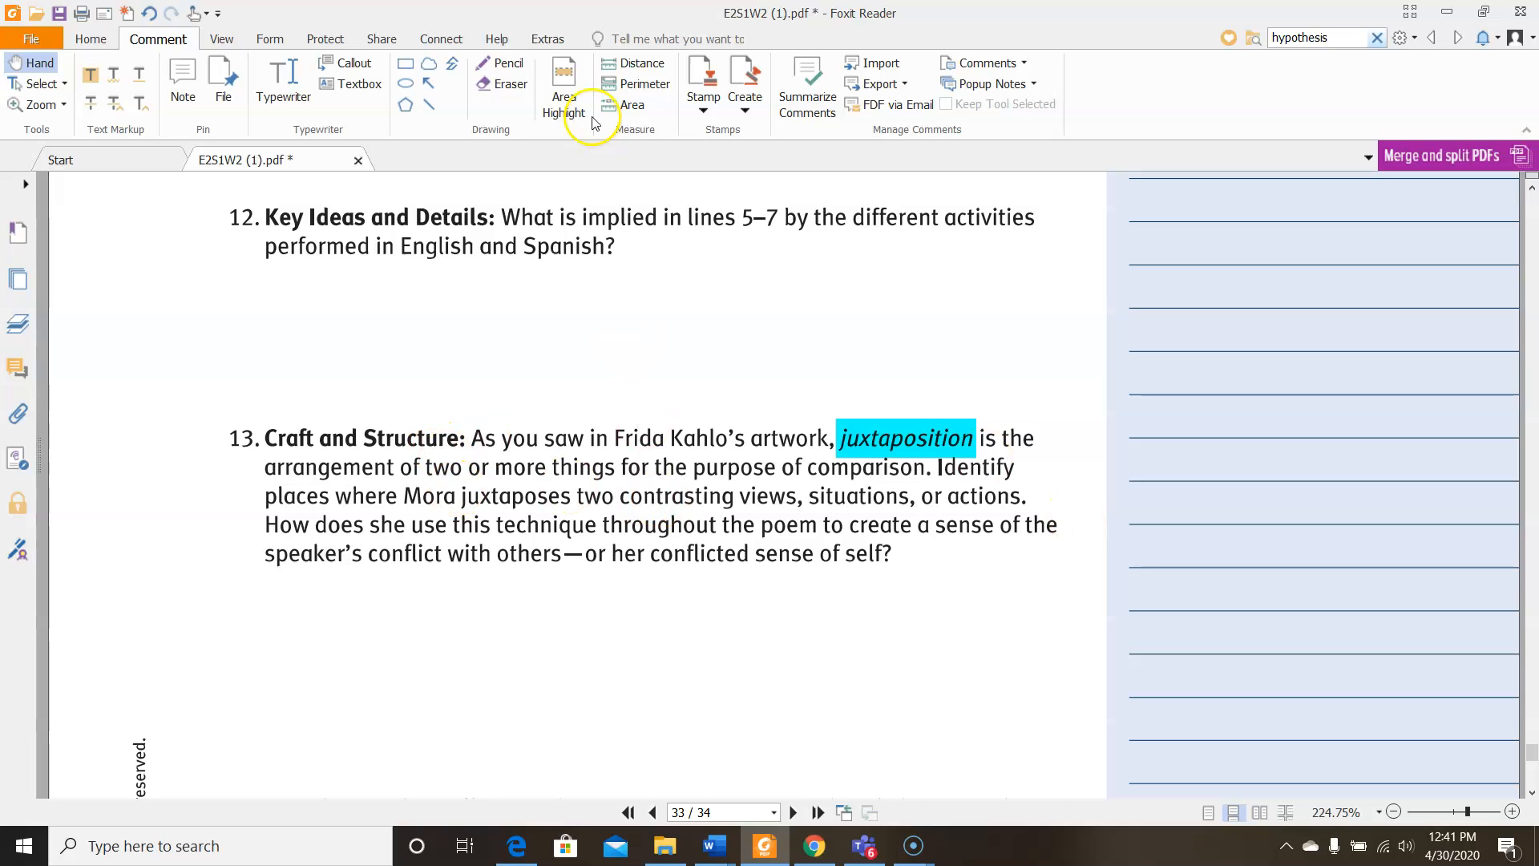
left_click(563, 84)
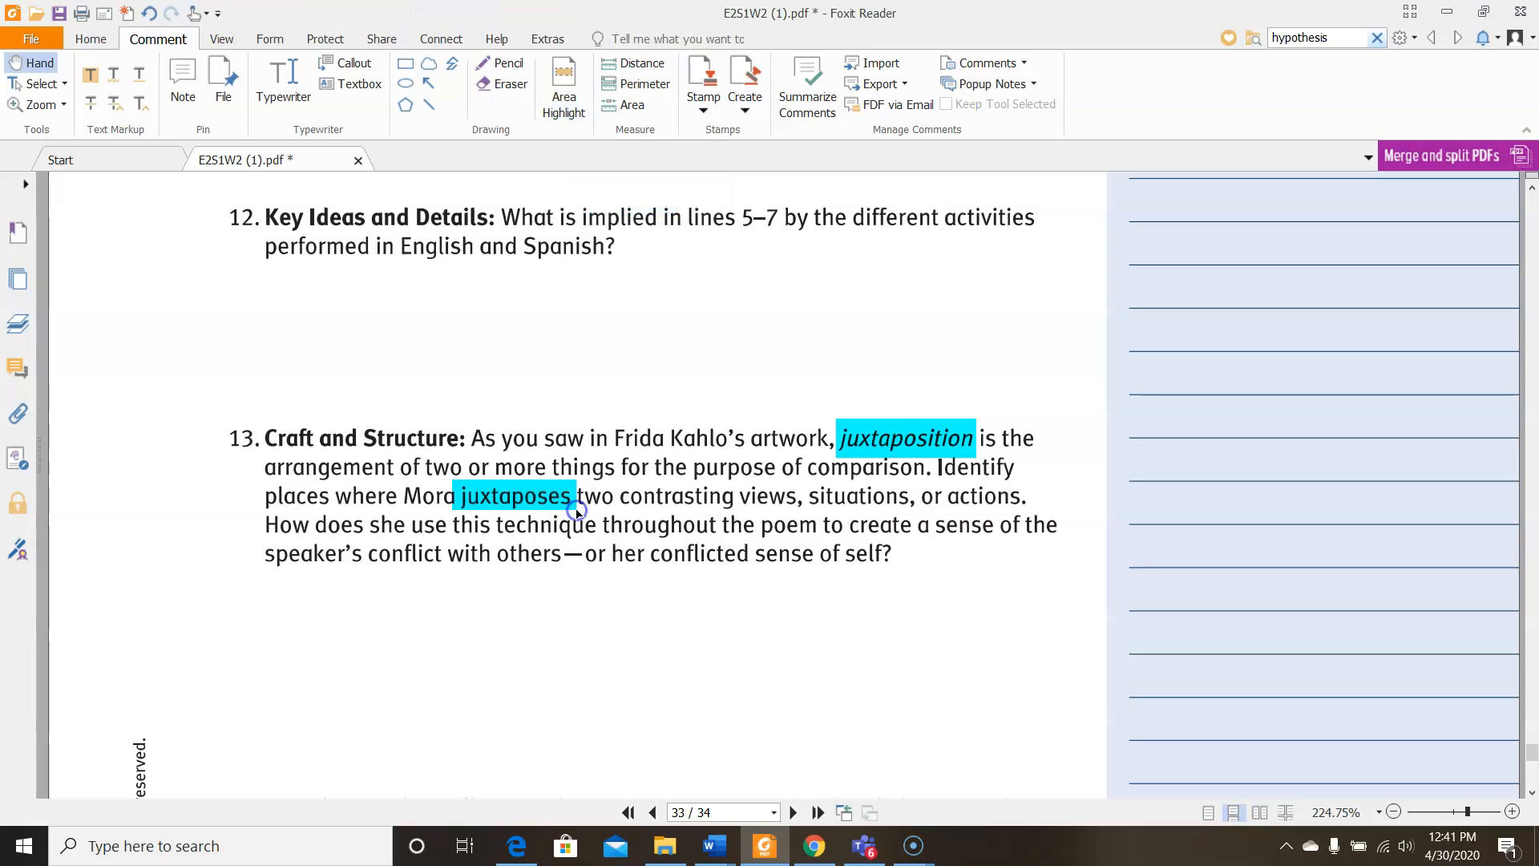
mouse_move(880, 461)
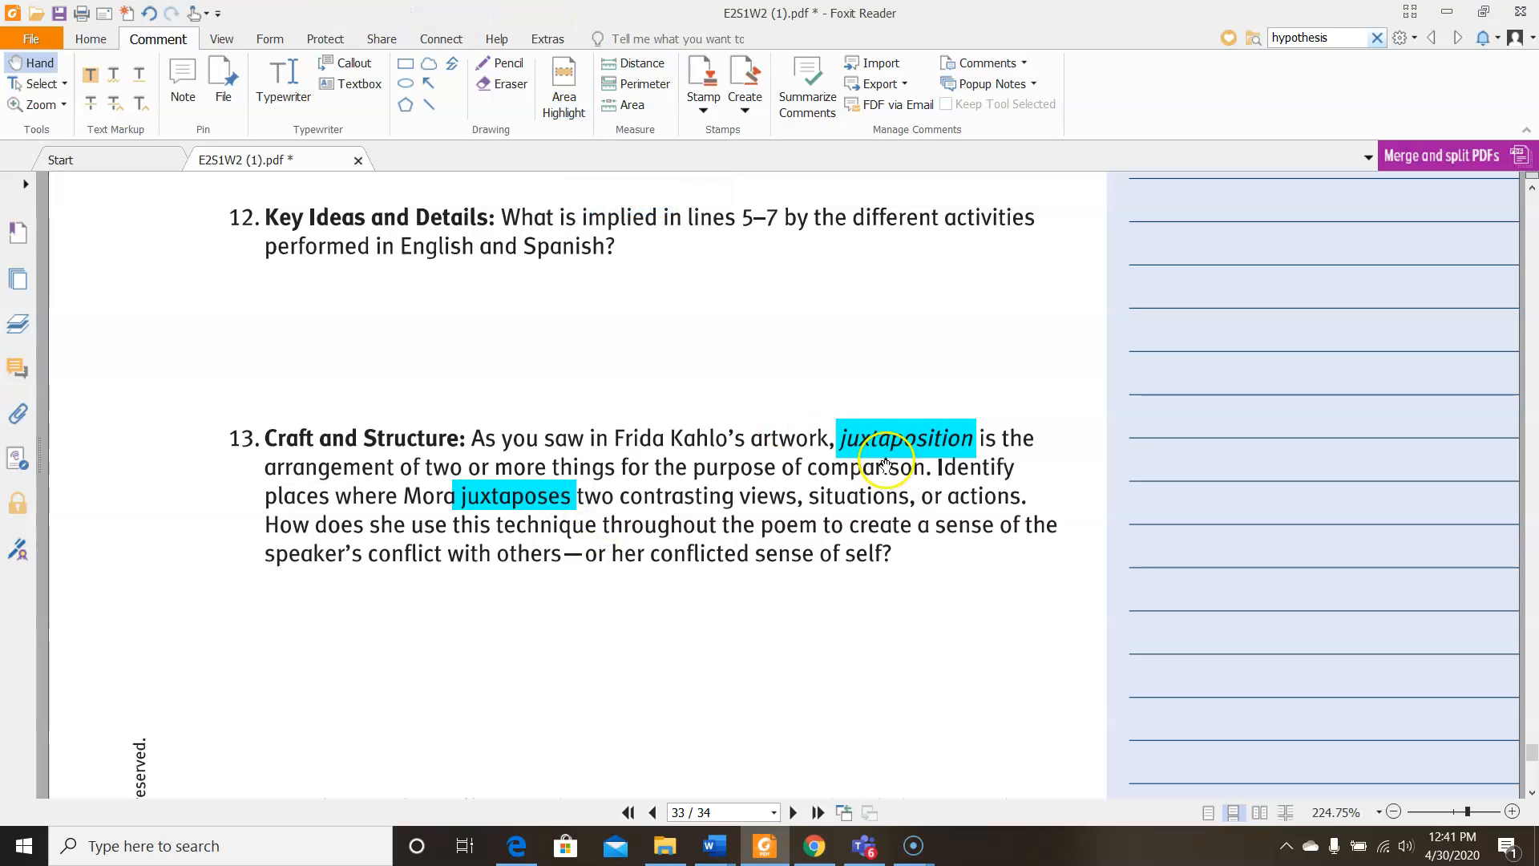
mouse_move(872, 531)
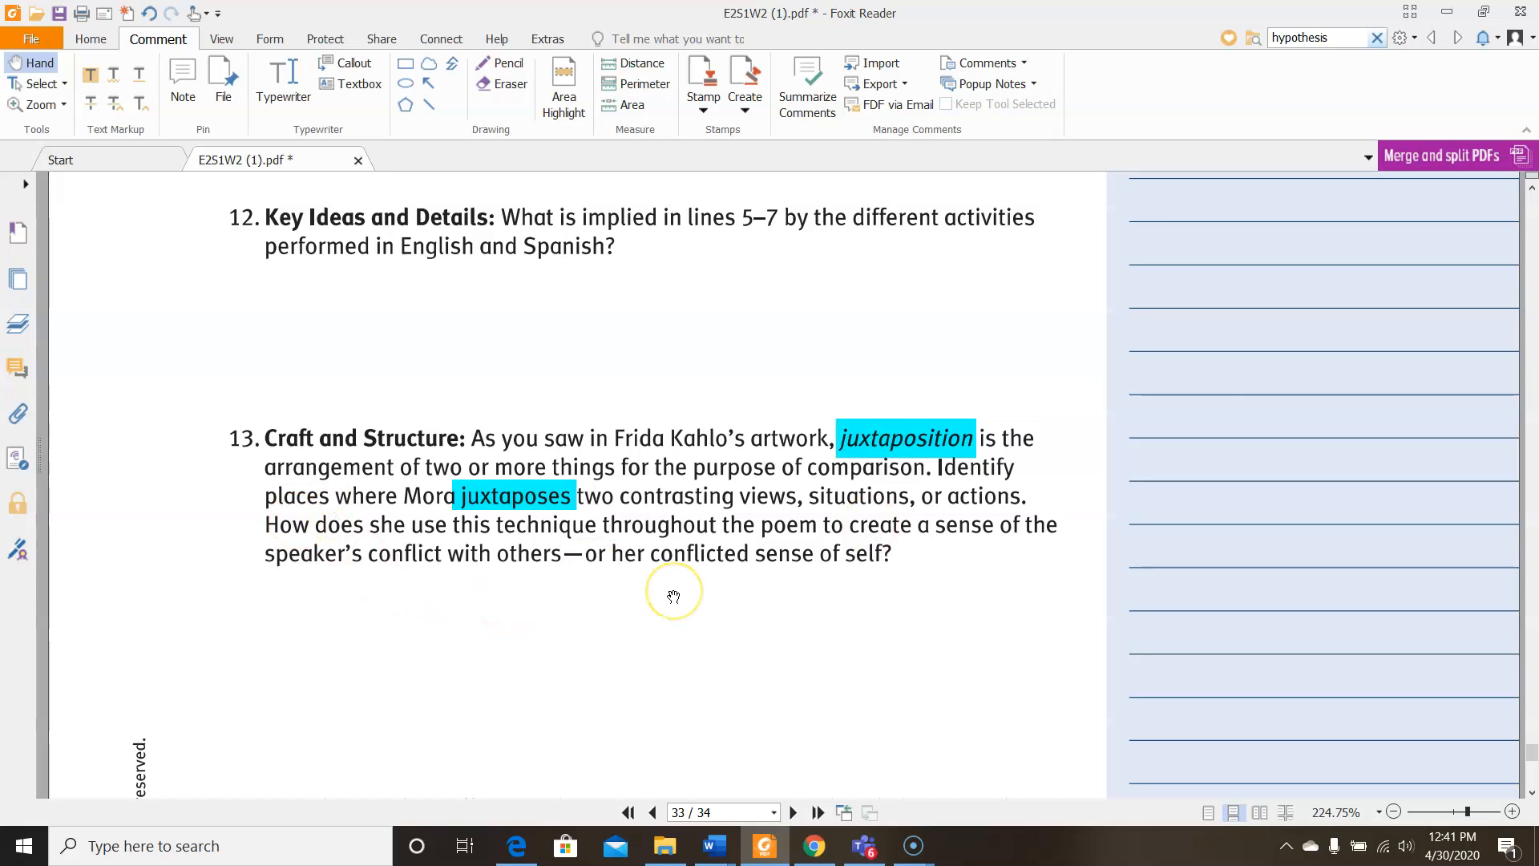
mouse_move(673, 596)
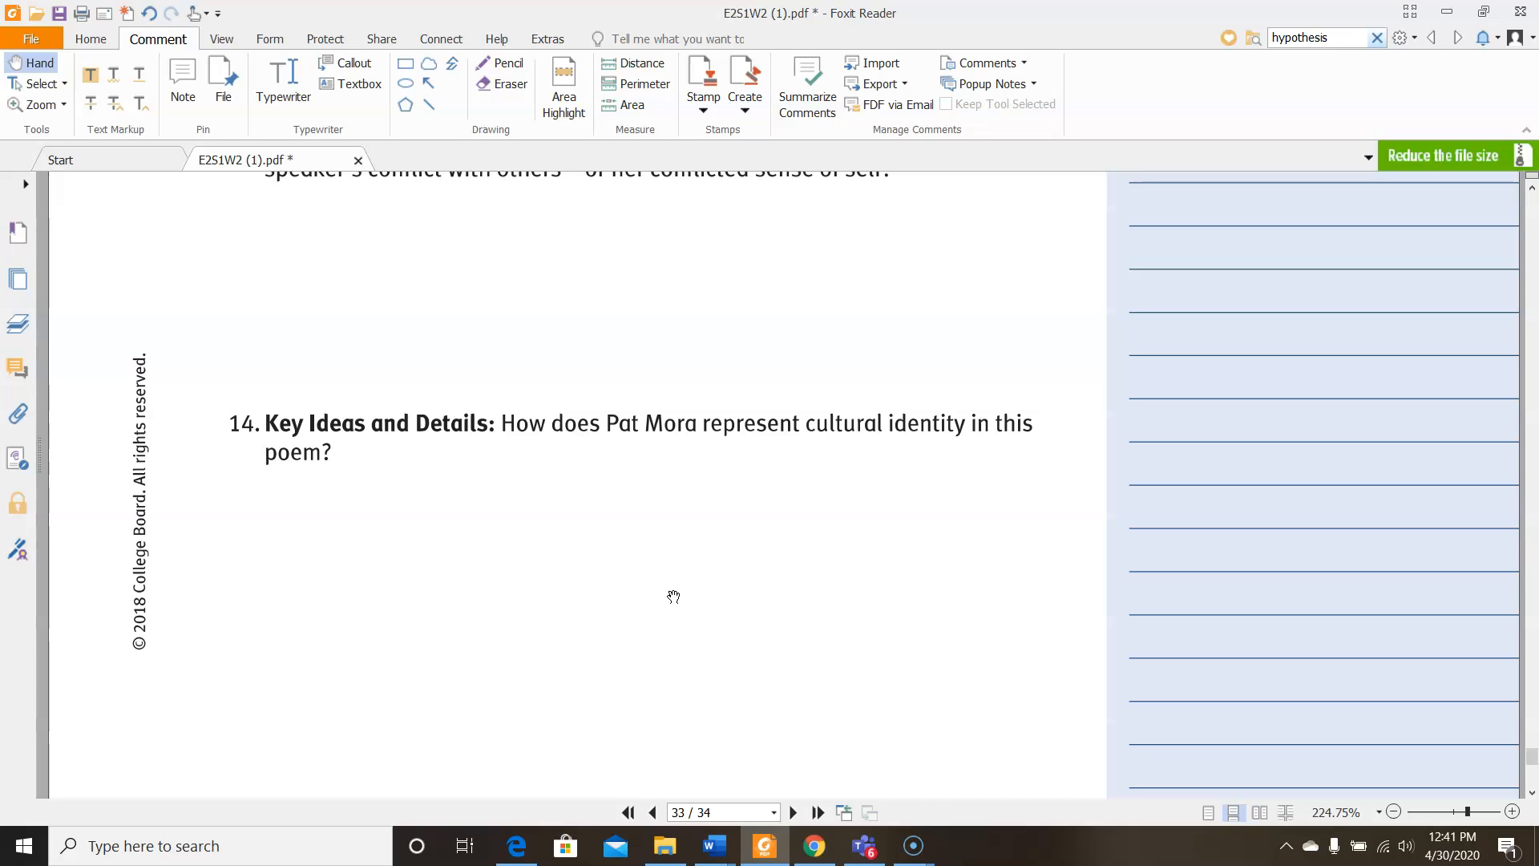
Strike red lines through question 15's Group Discussion sentences
scroll("down", 3)
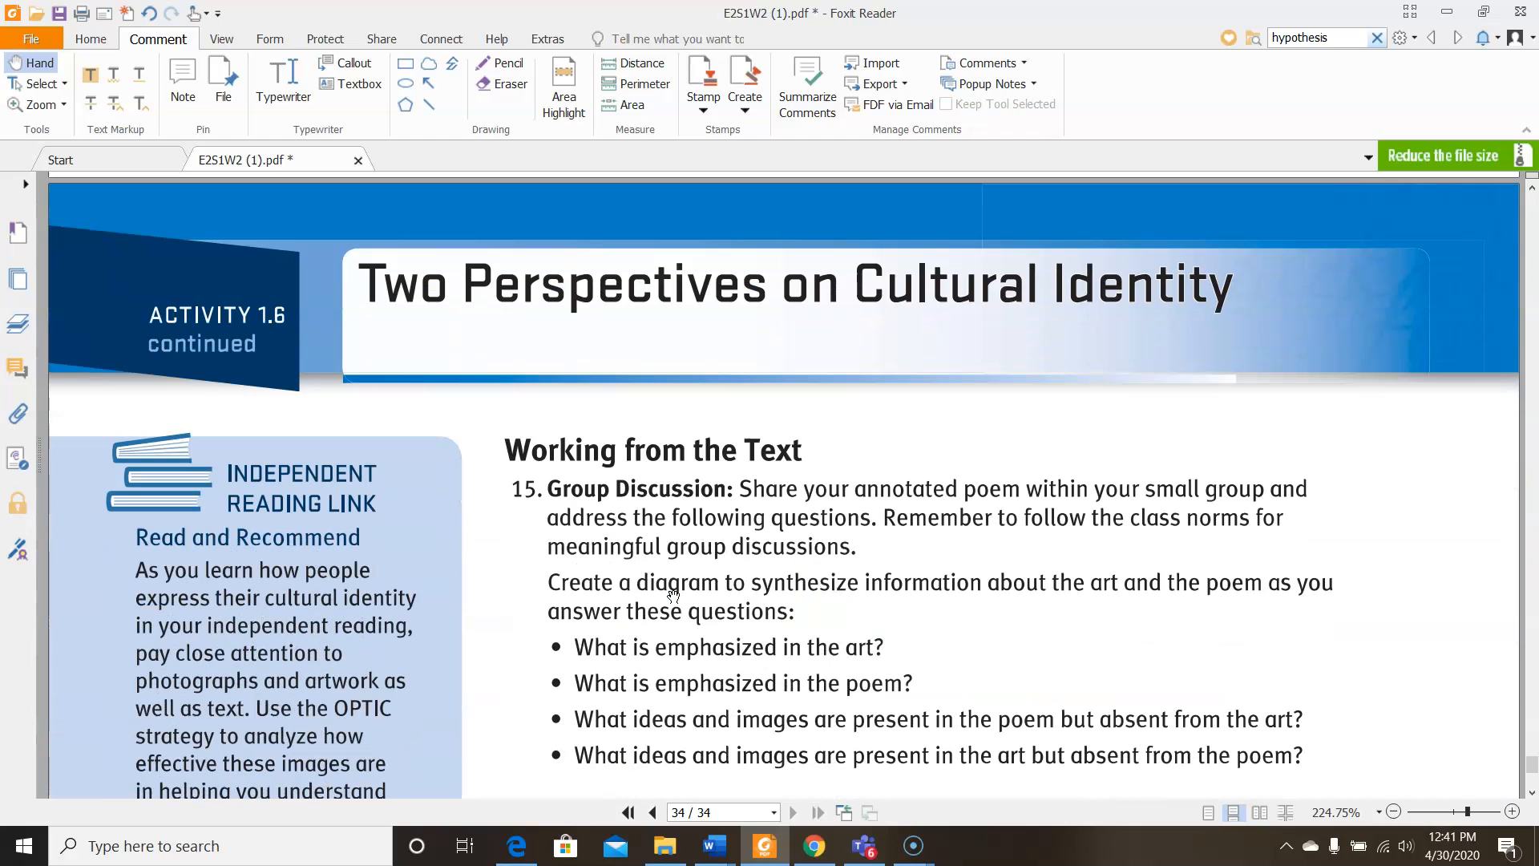
left_click(431, 102)
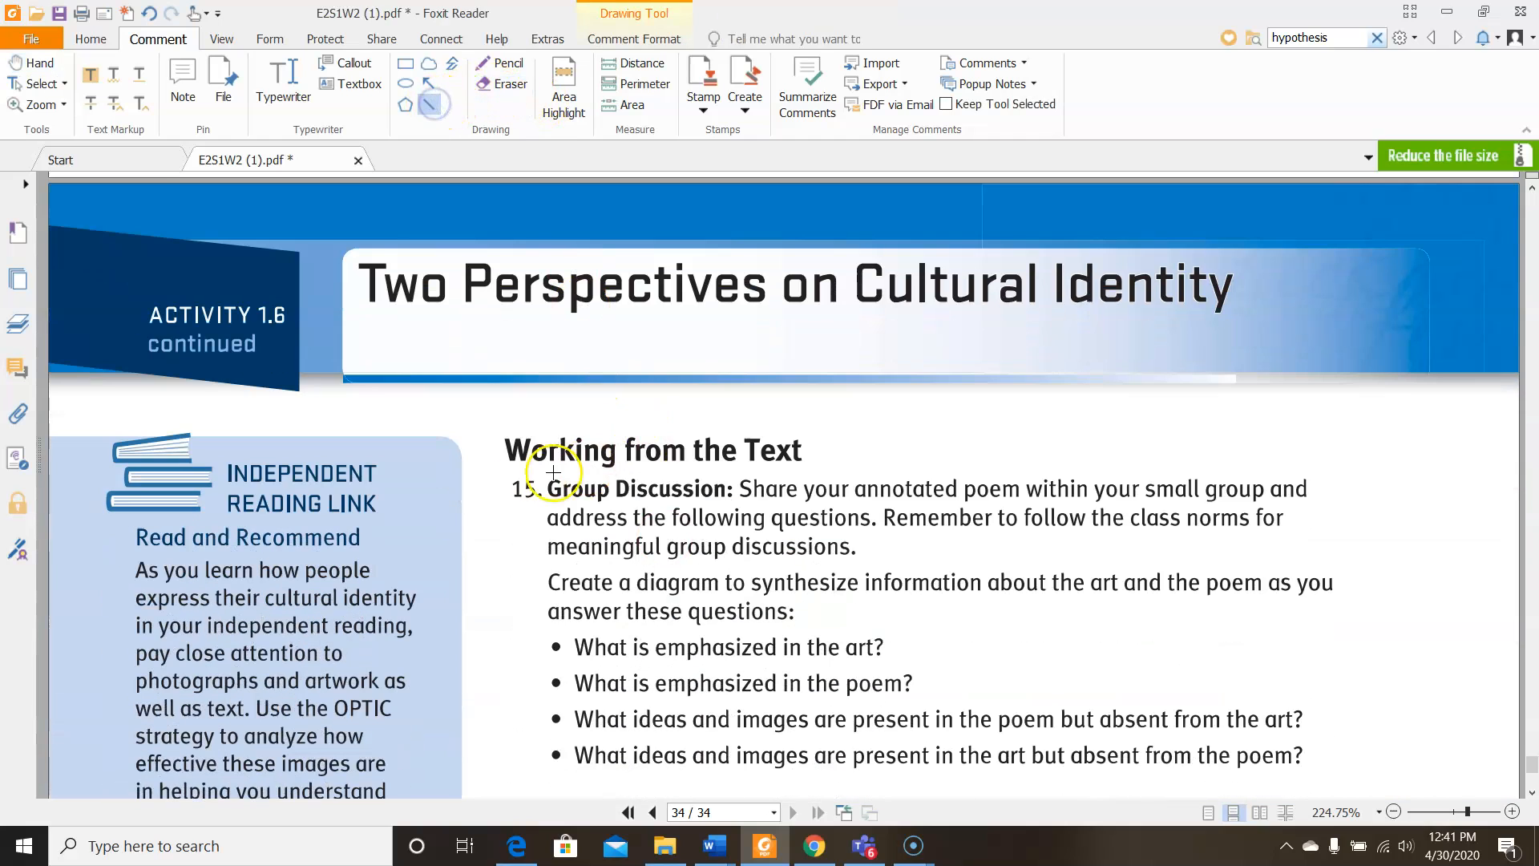
left_click_drag(550, 476, 1007, 466)
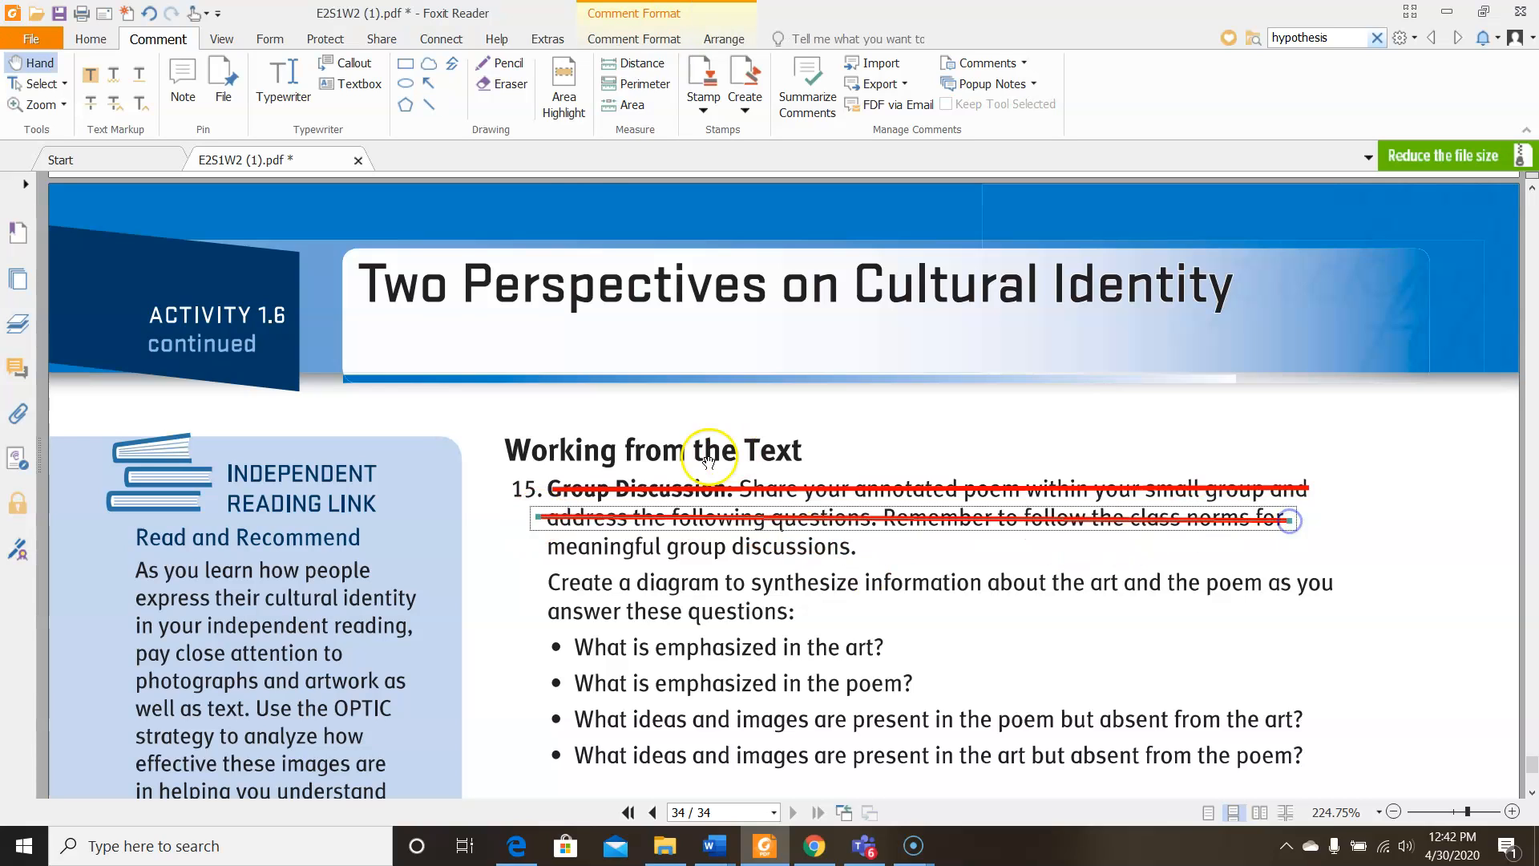
left_click(427, 103)
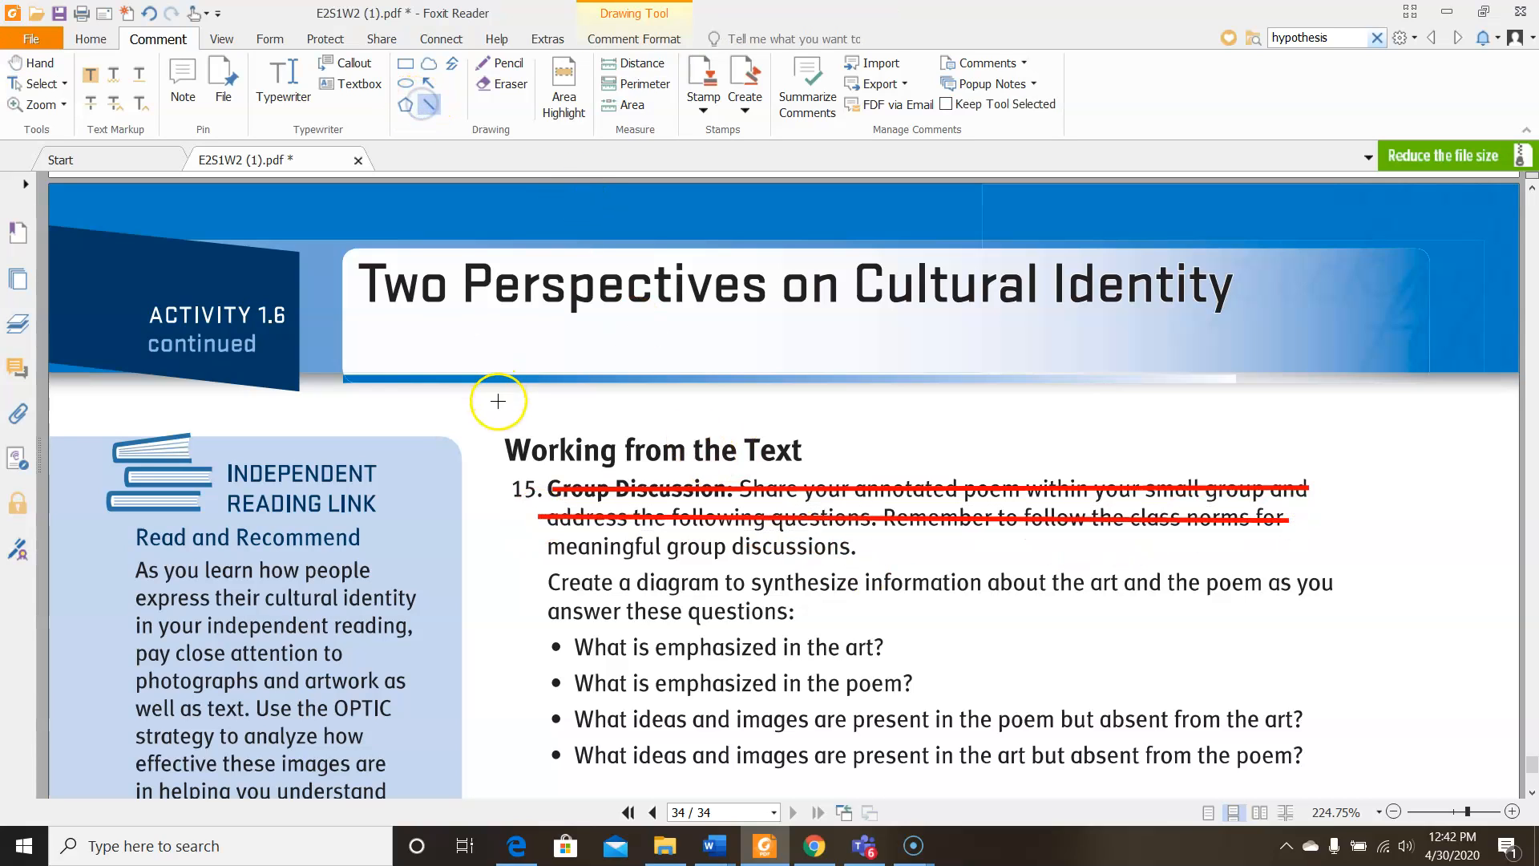
left_click_drag(537, 548, 852, 561)
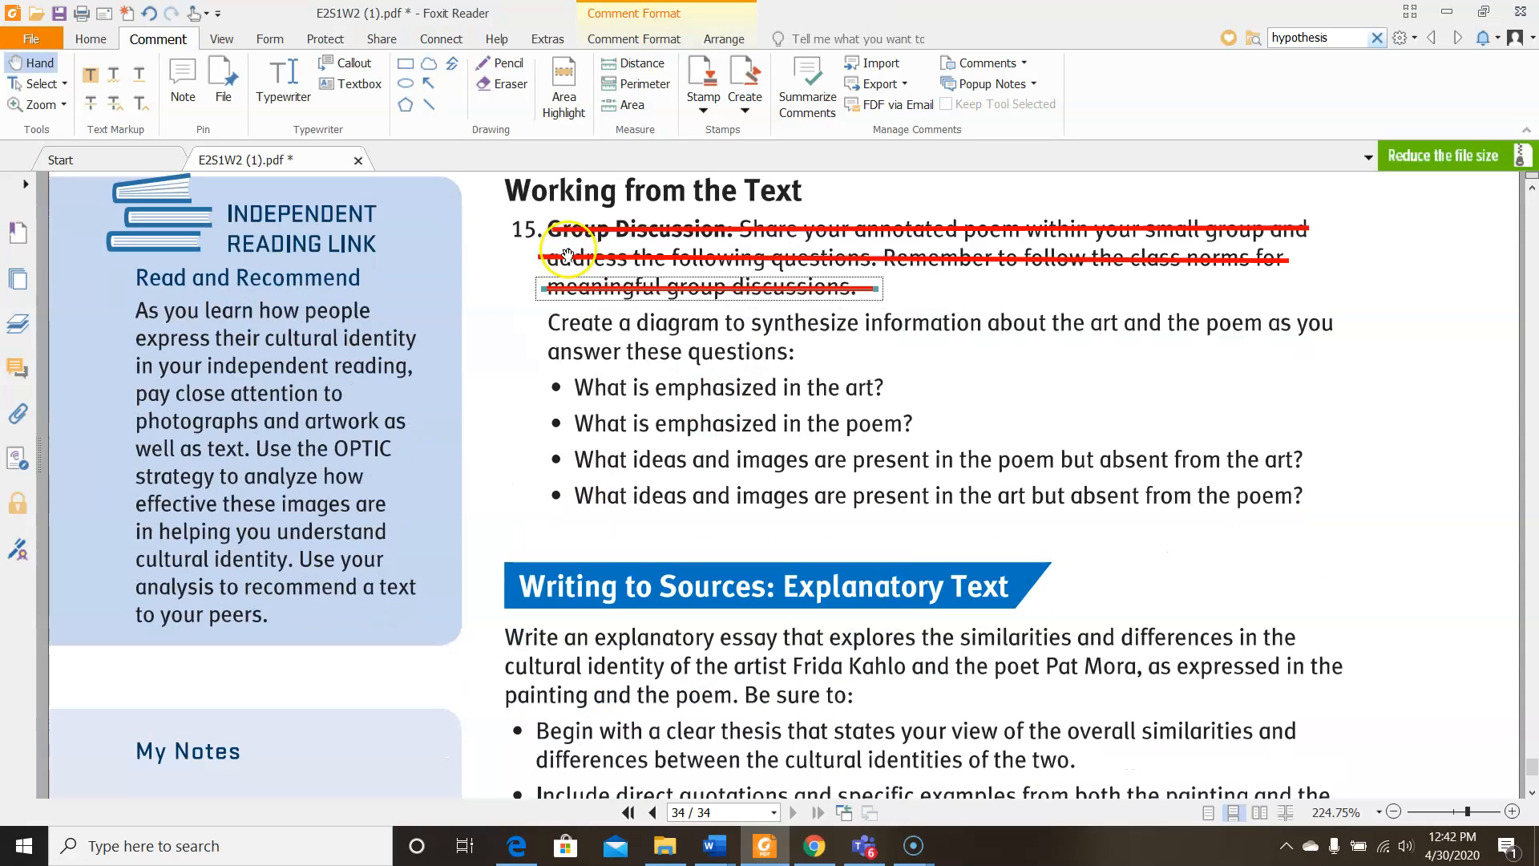
Highlight the four bulleted questions under question 15 in cyan
left_click(563, 83)
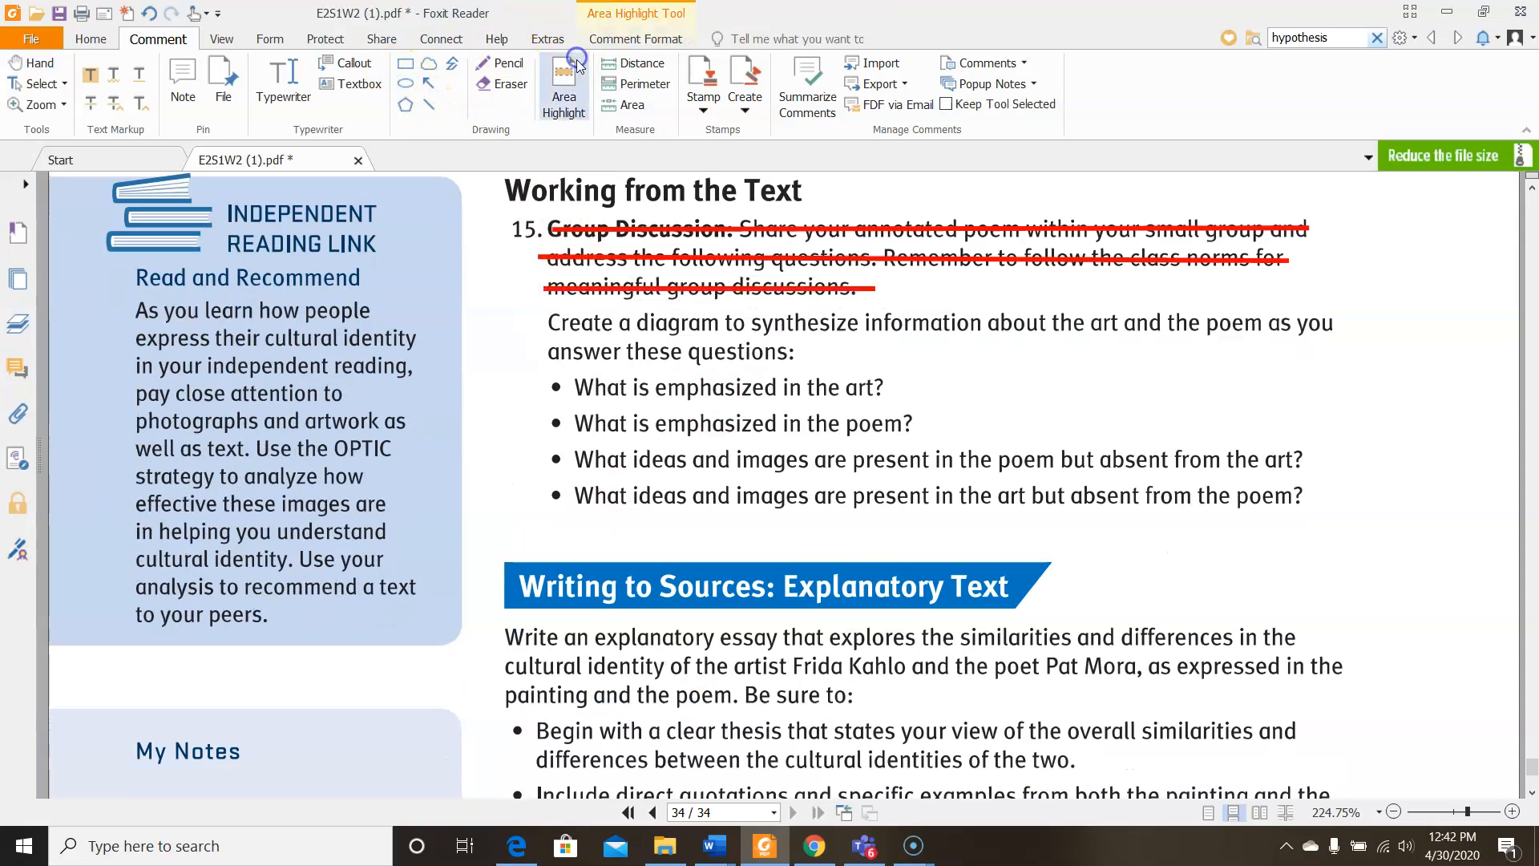
left_click_drag(550, 383, 1350, 514)
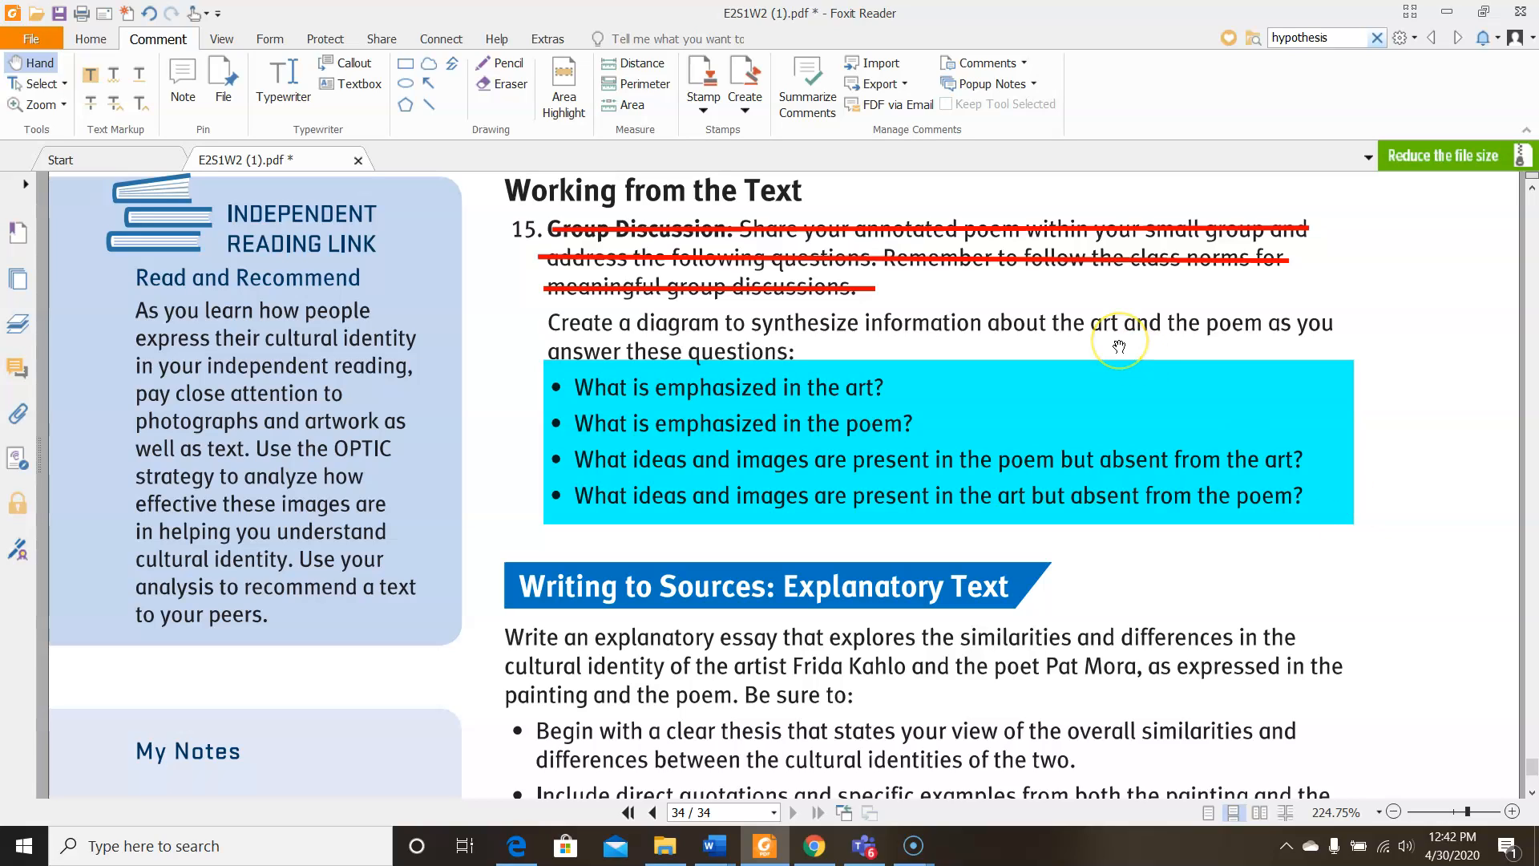
mouse_move(1119, 348)
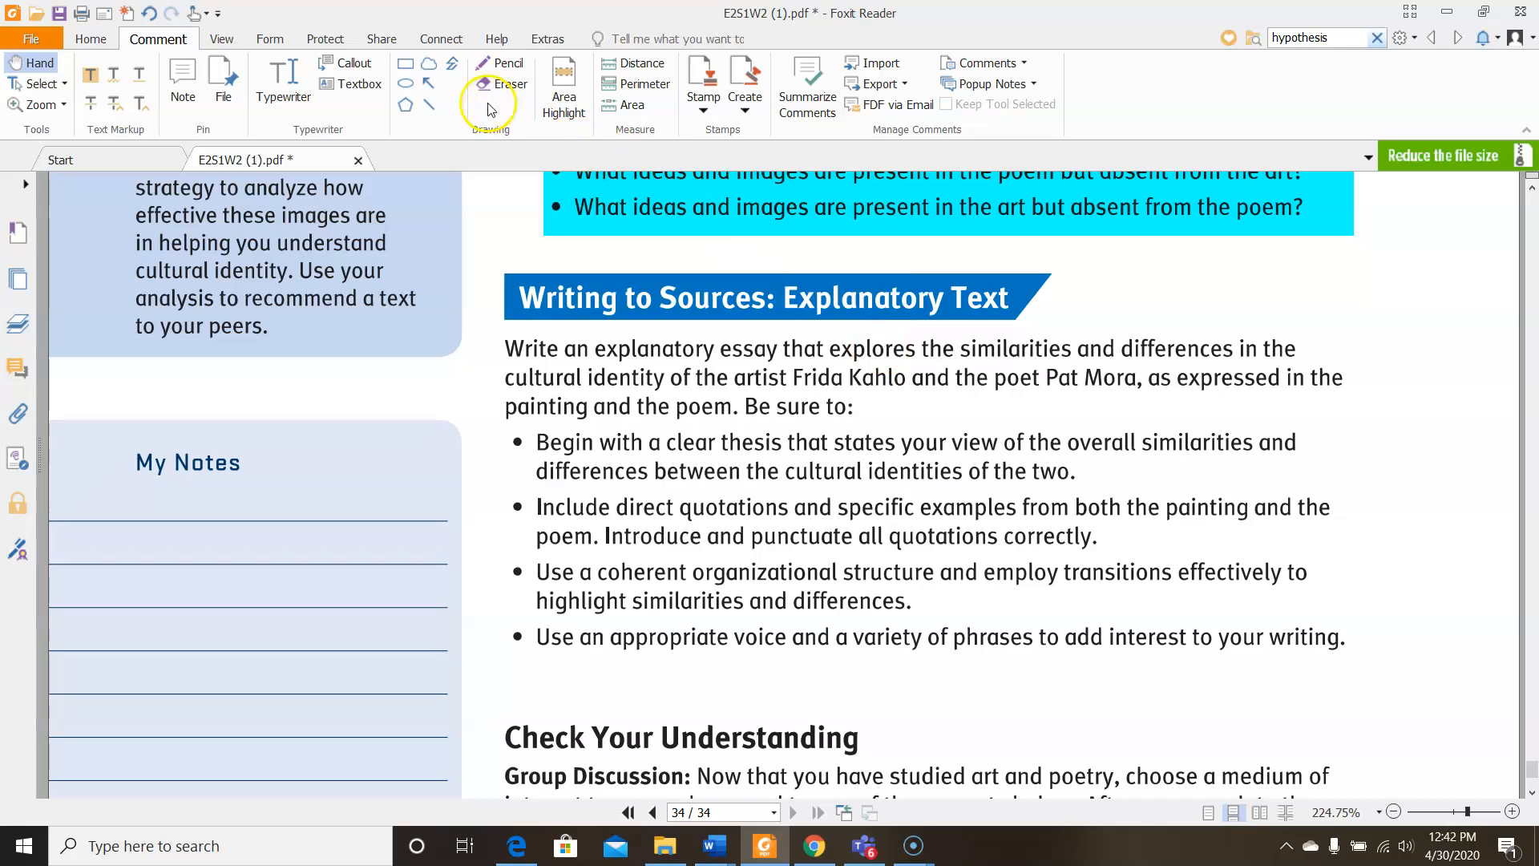
Highlight 'similarities and differences' in the Writing to Sources essay prompt
left_click(562, 84)
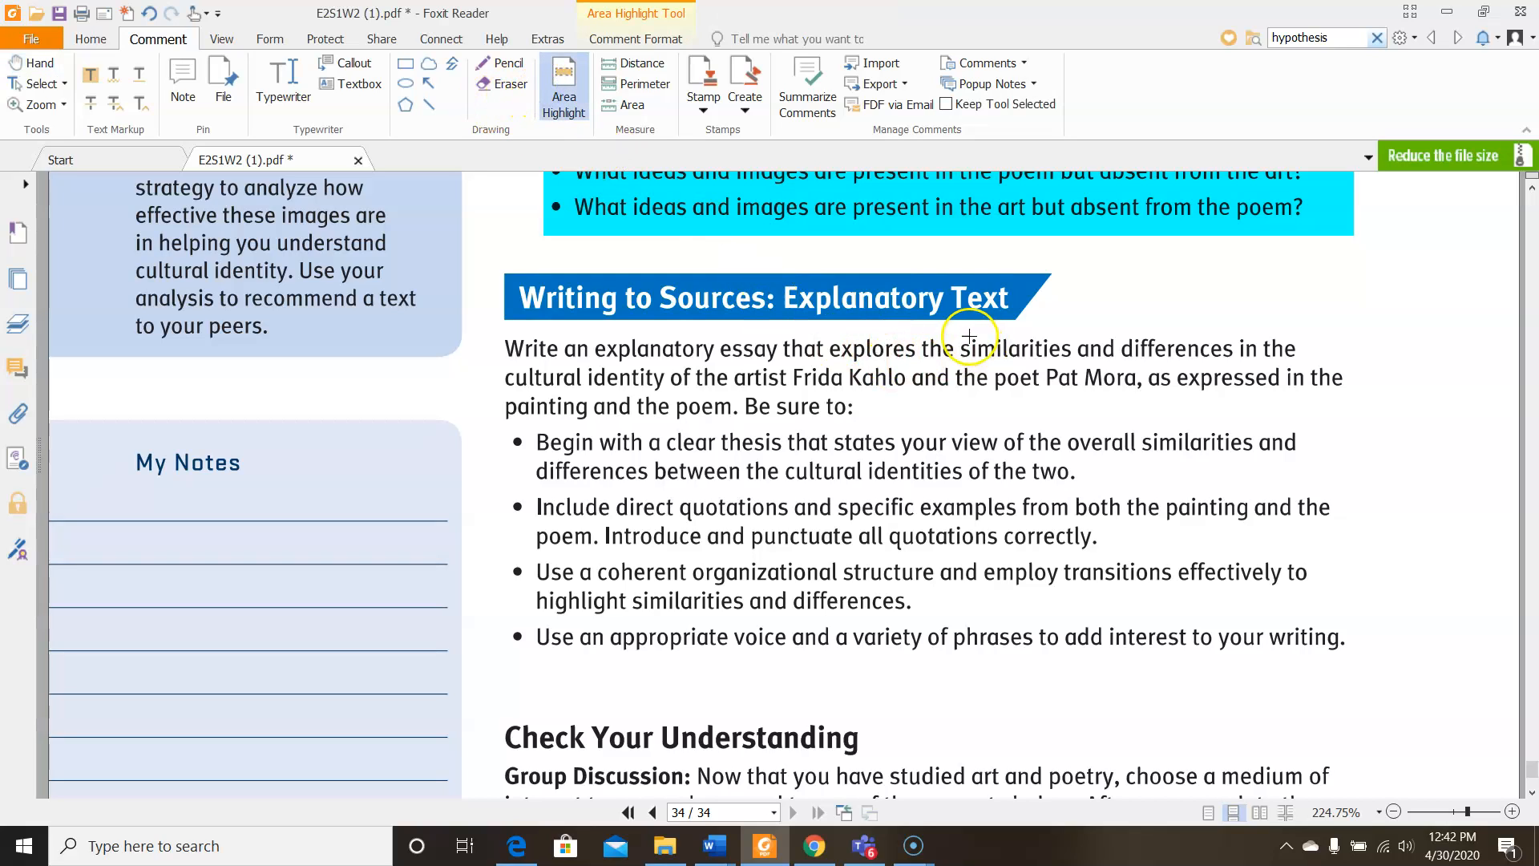
left_click_drag(959, 347, 1233, 348)
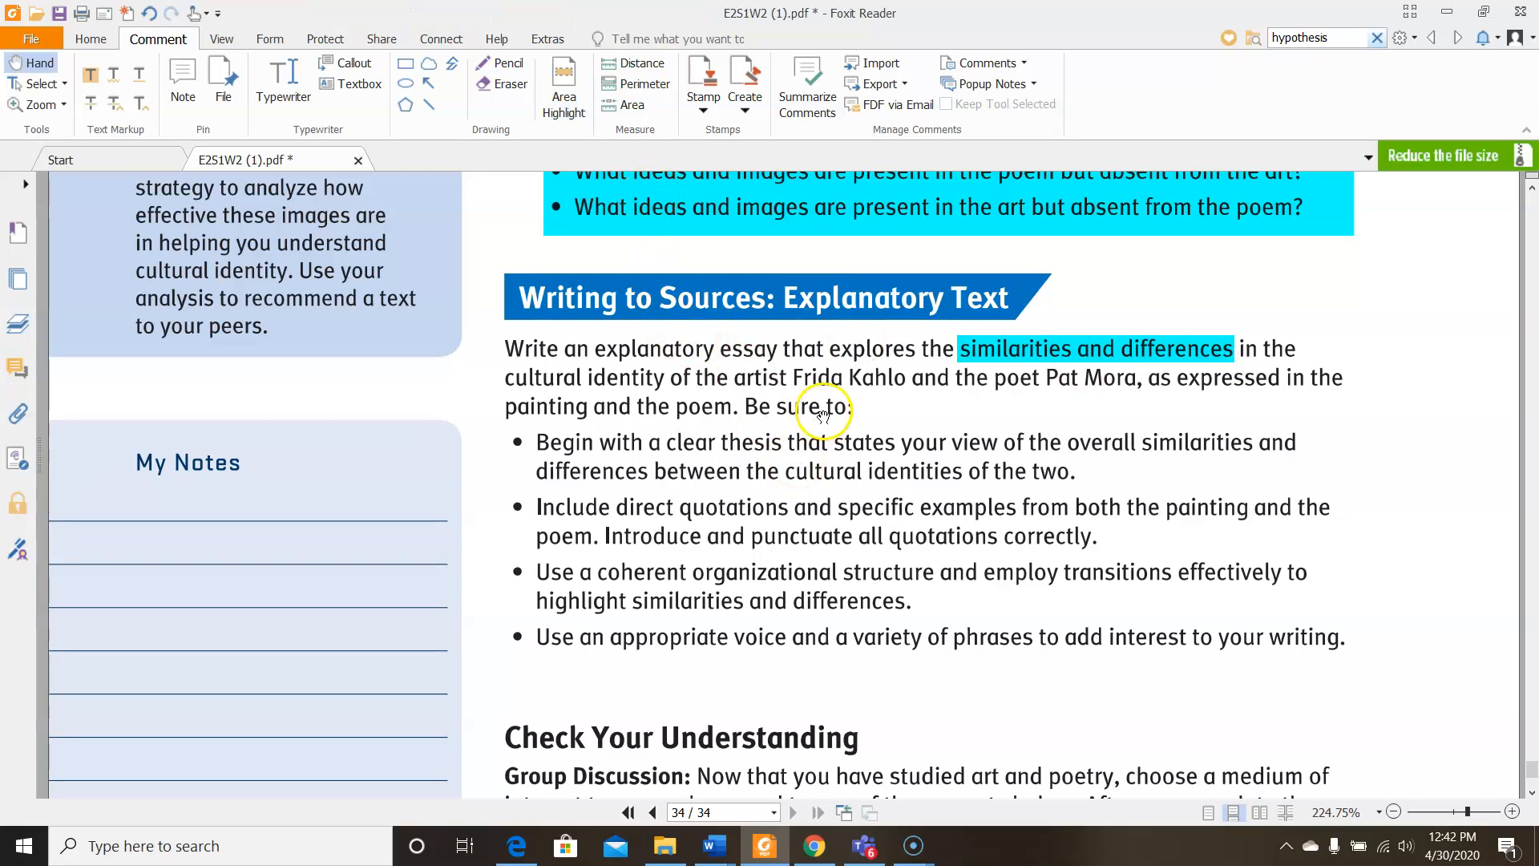
mouse_move(864, 398)
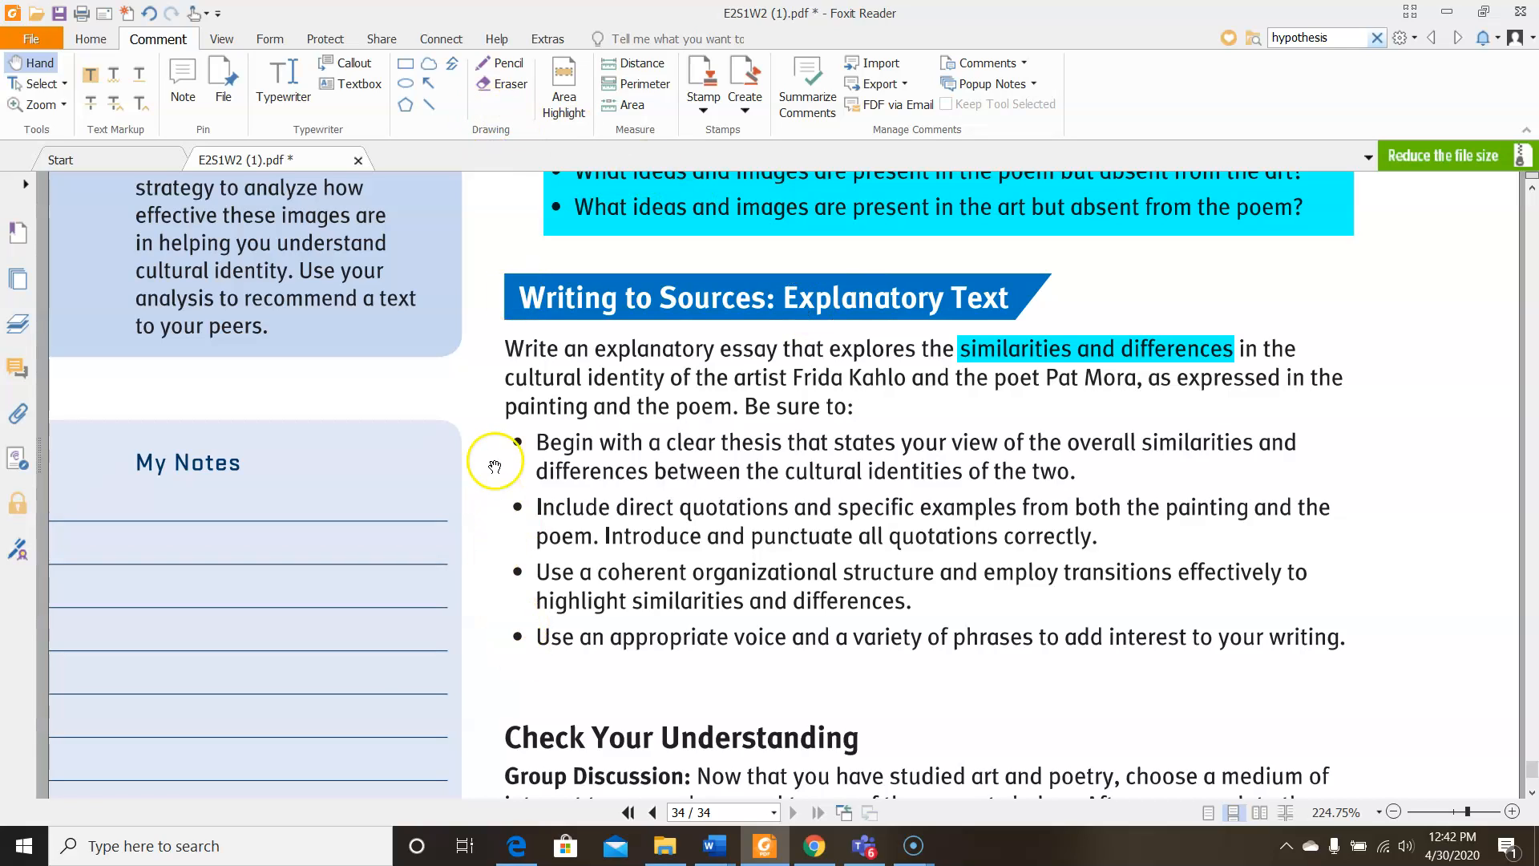
mouse_move(803, 475)
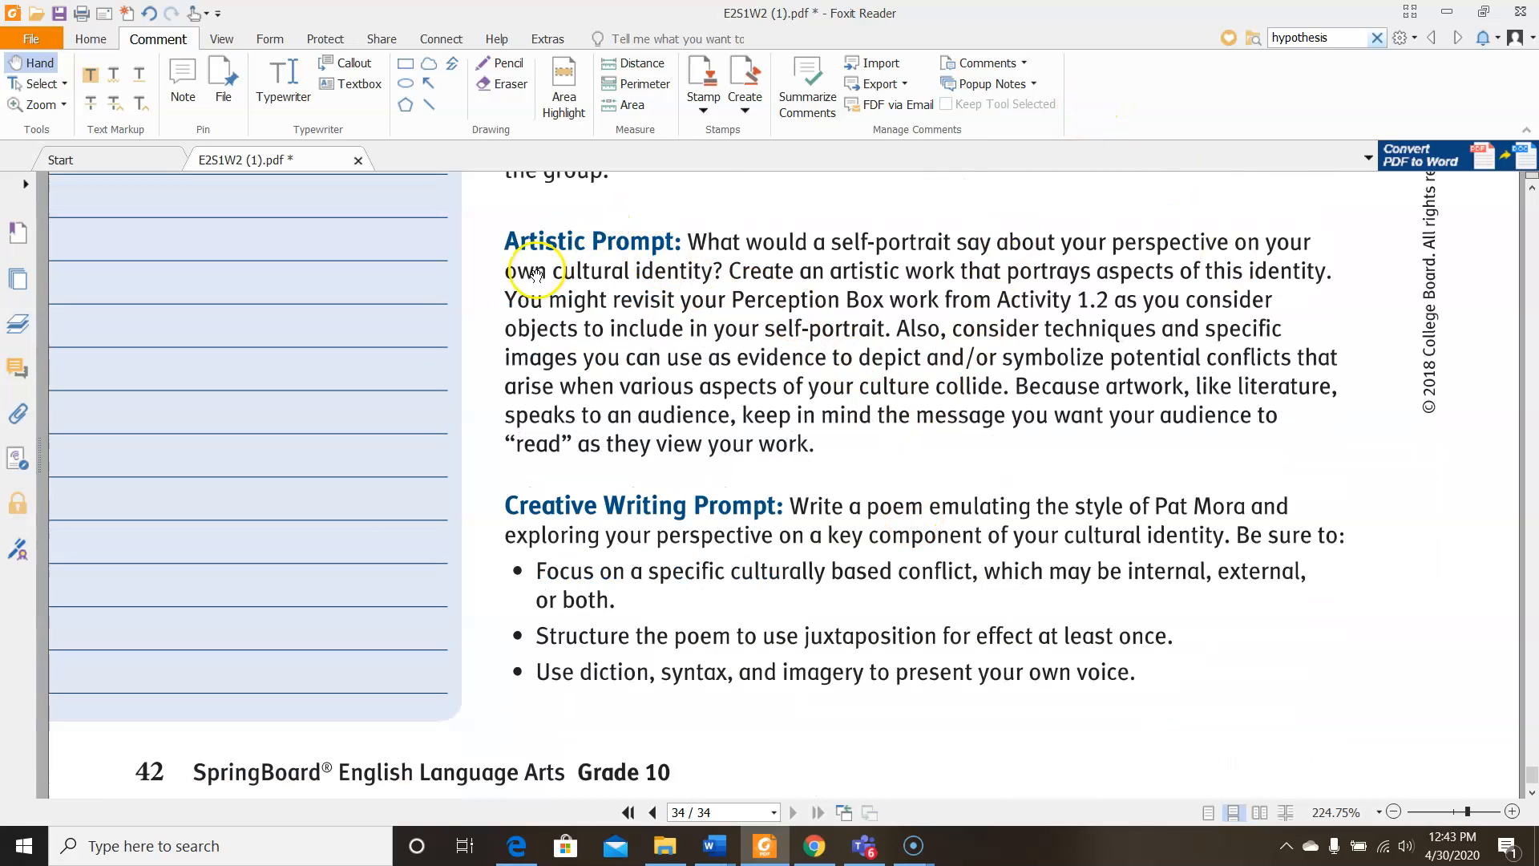
mouse_move(589, 570)
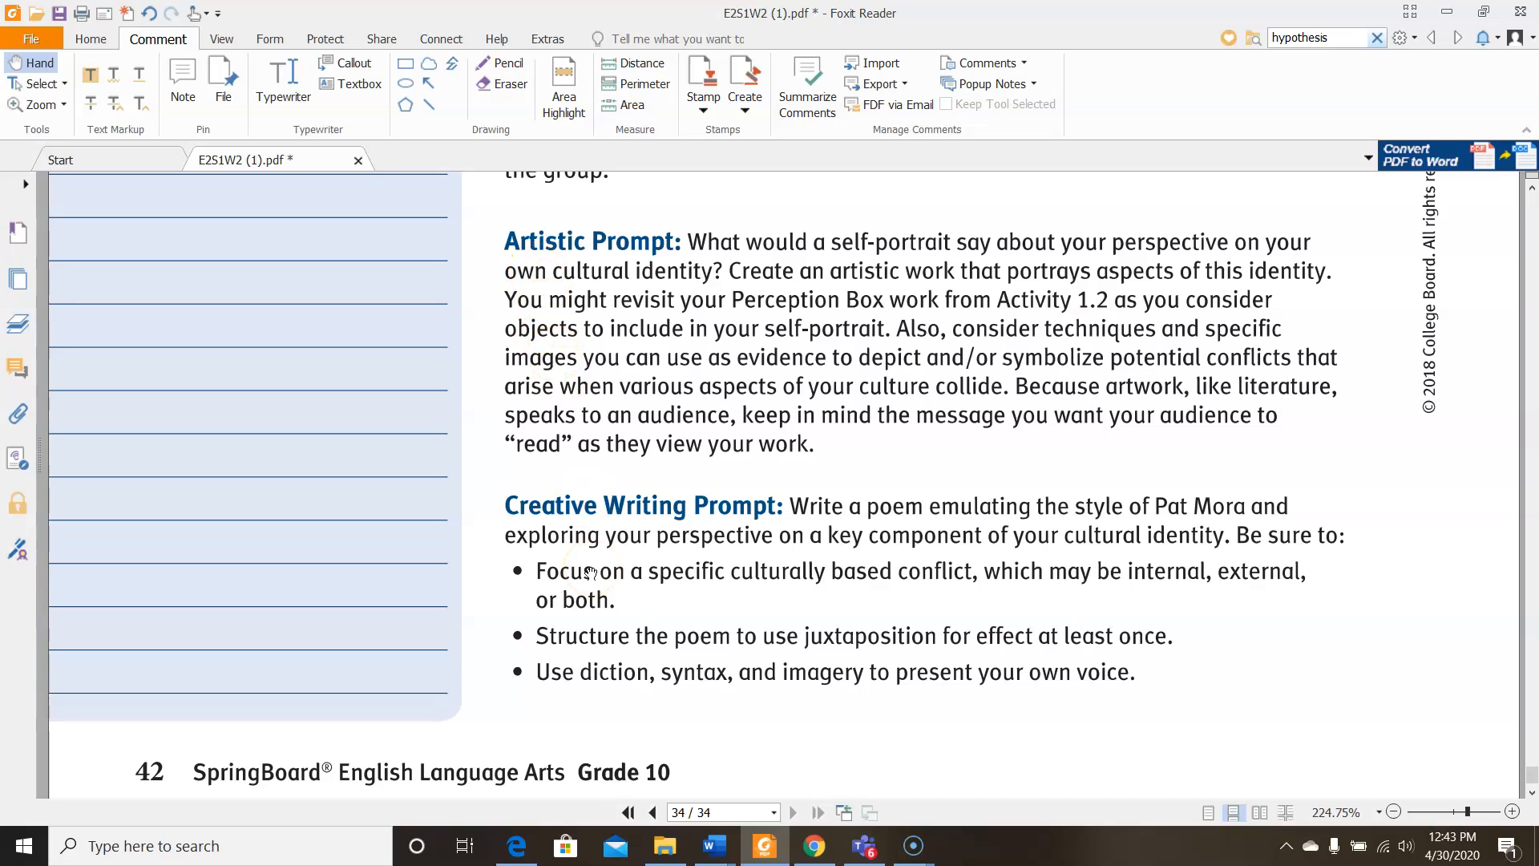
mouse_move(601, 304)
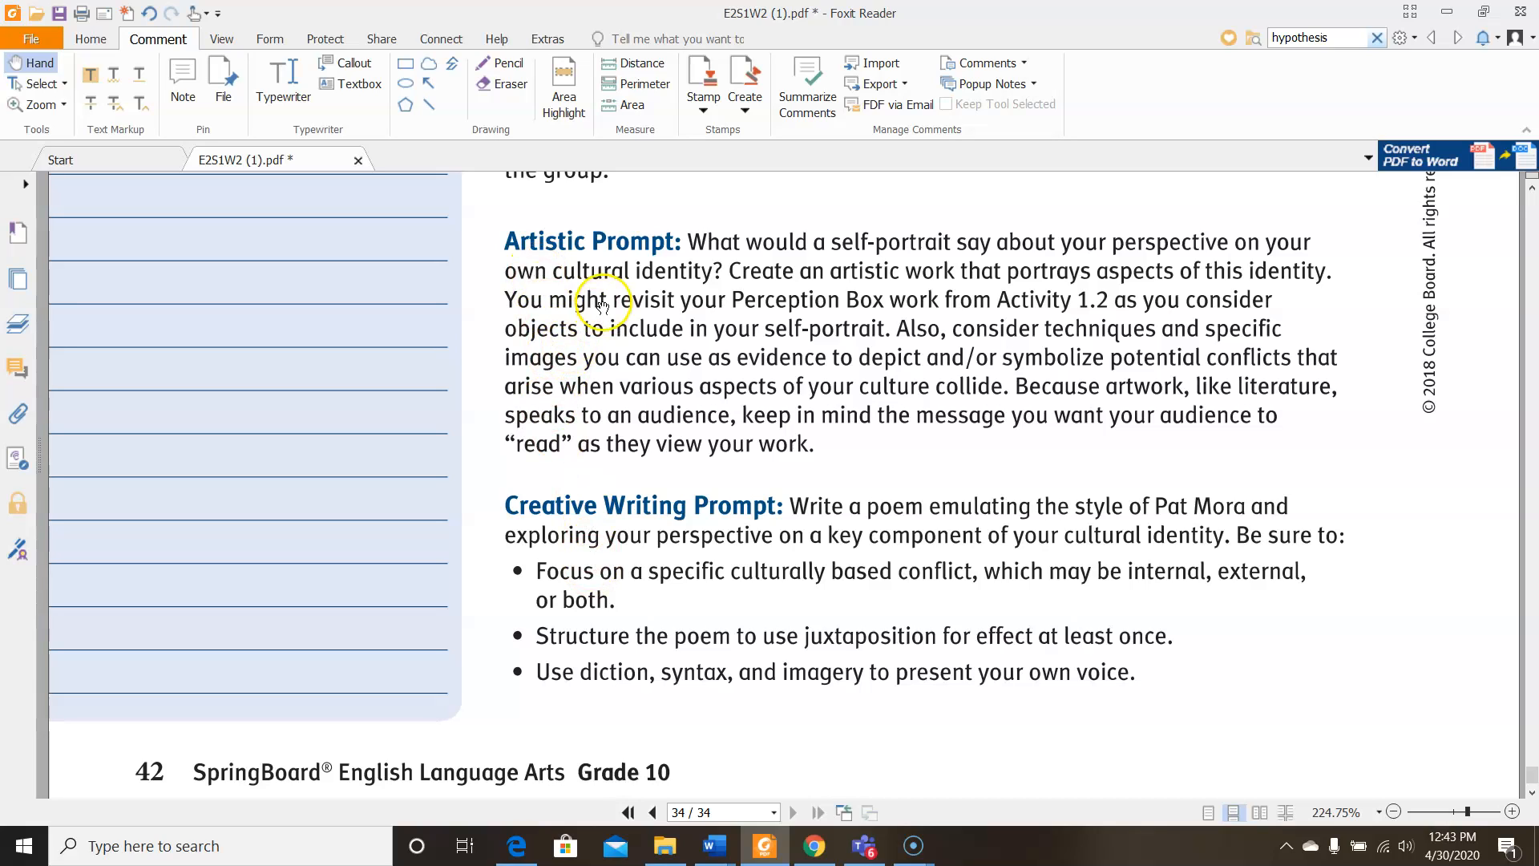
mouse_move(1073, 210)
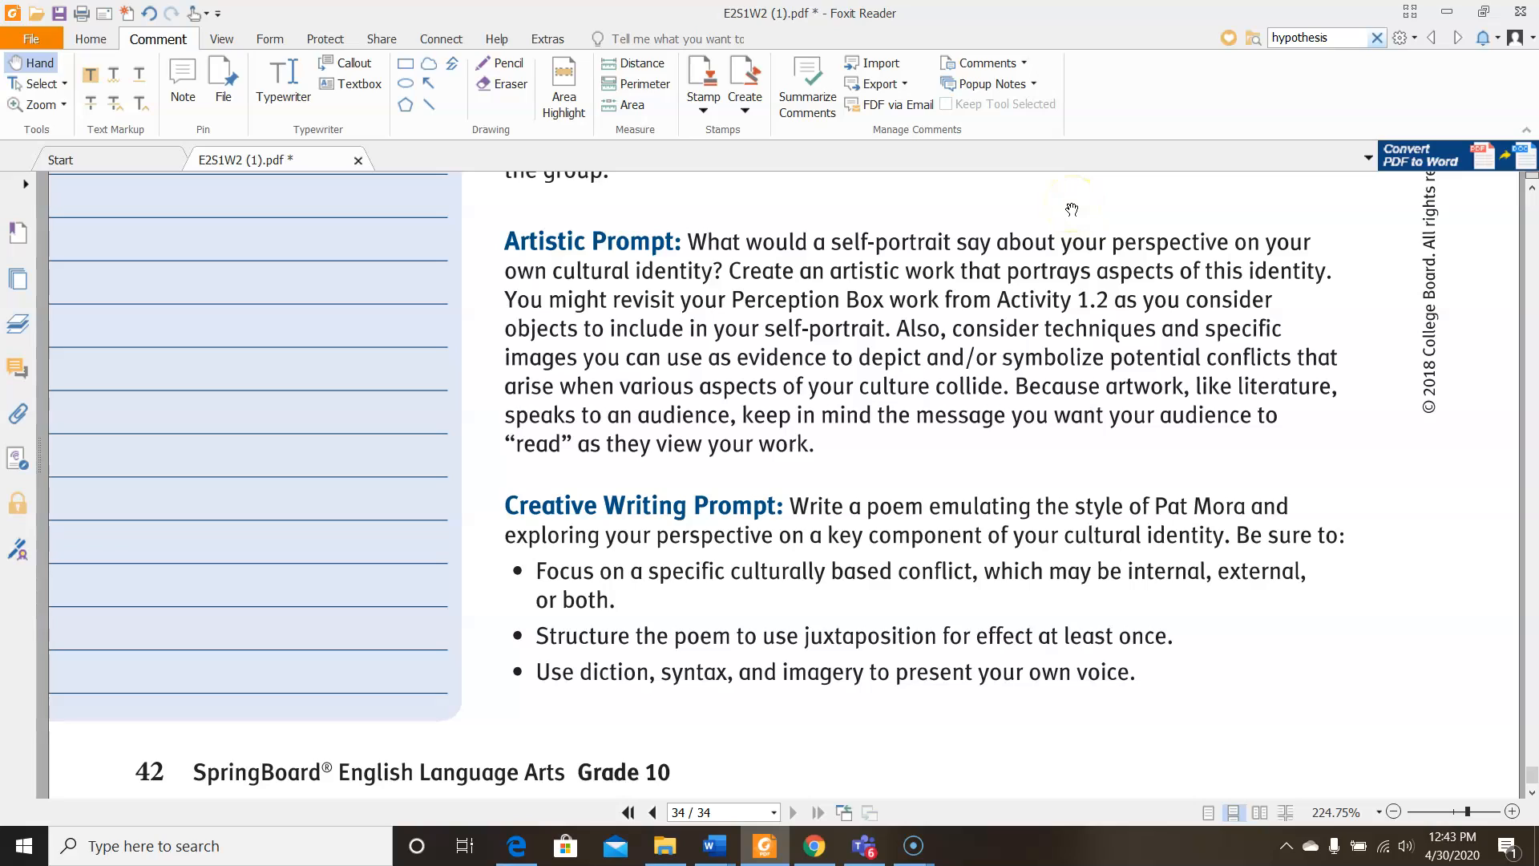